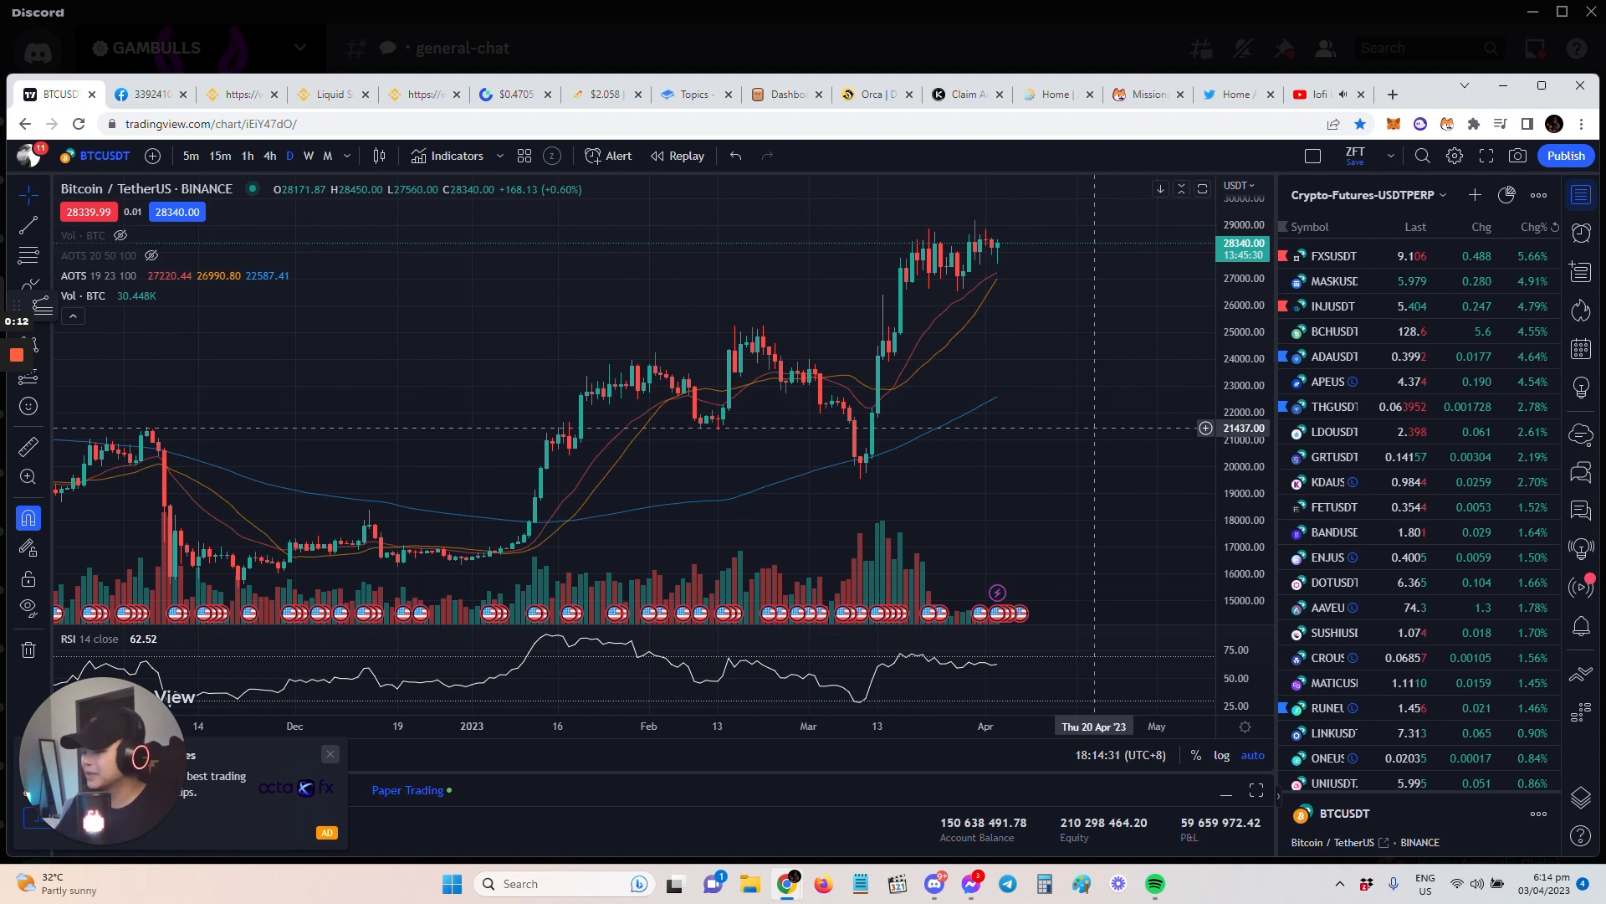
mouse_move(1076, 412)
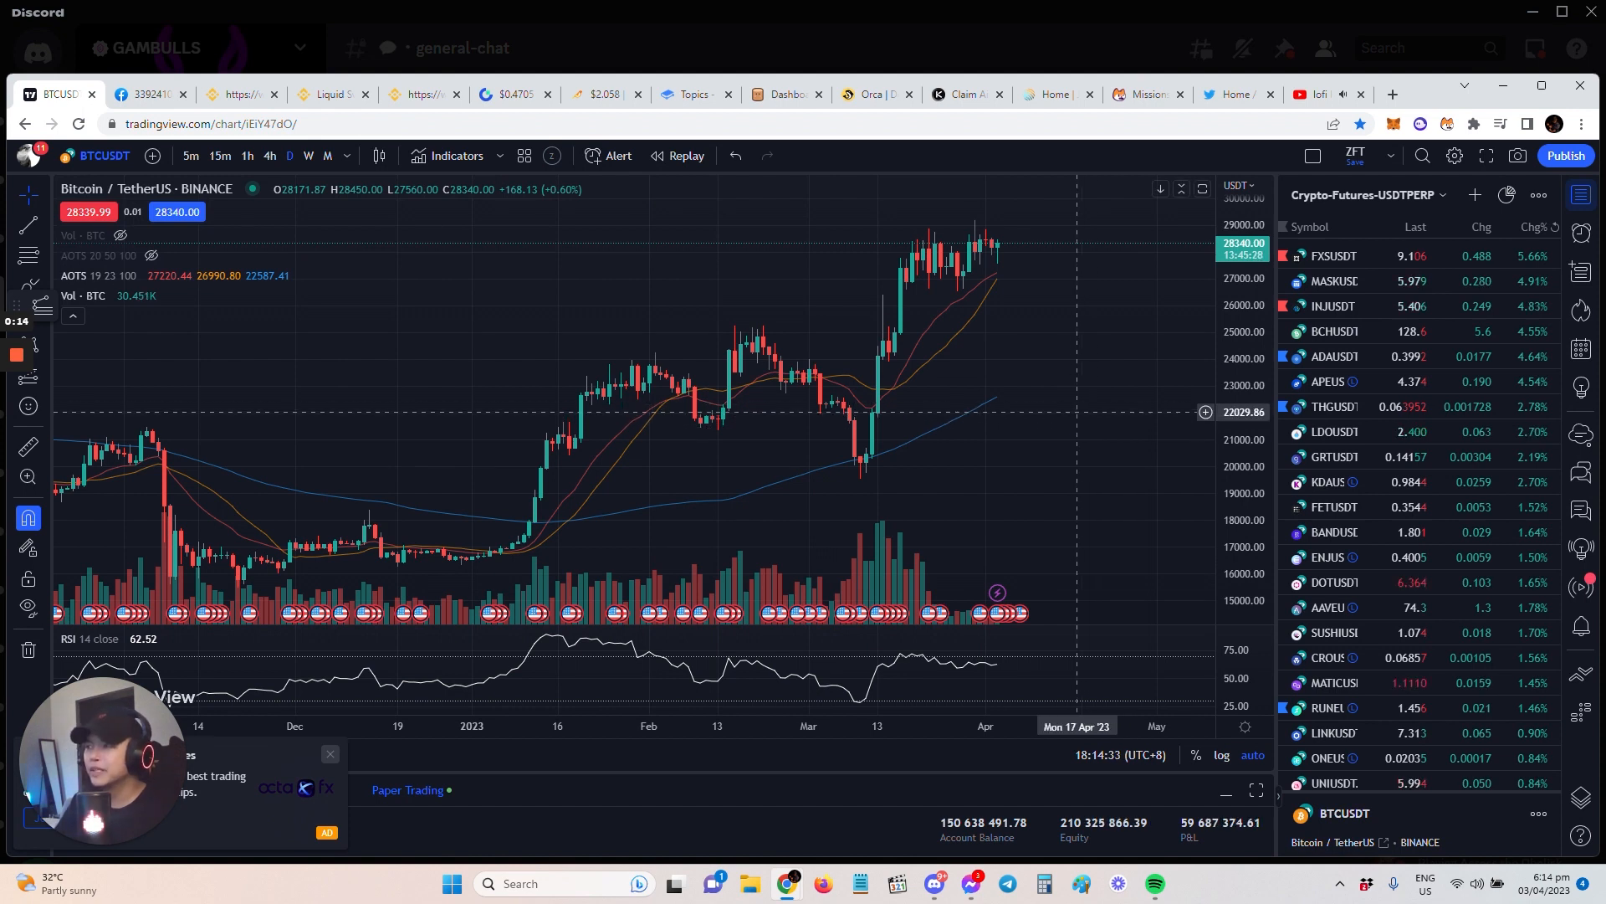
mouse_move(1022, 381)
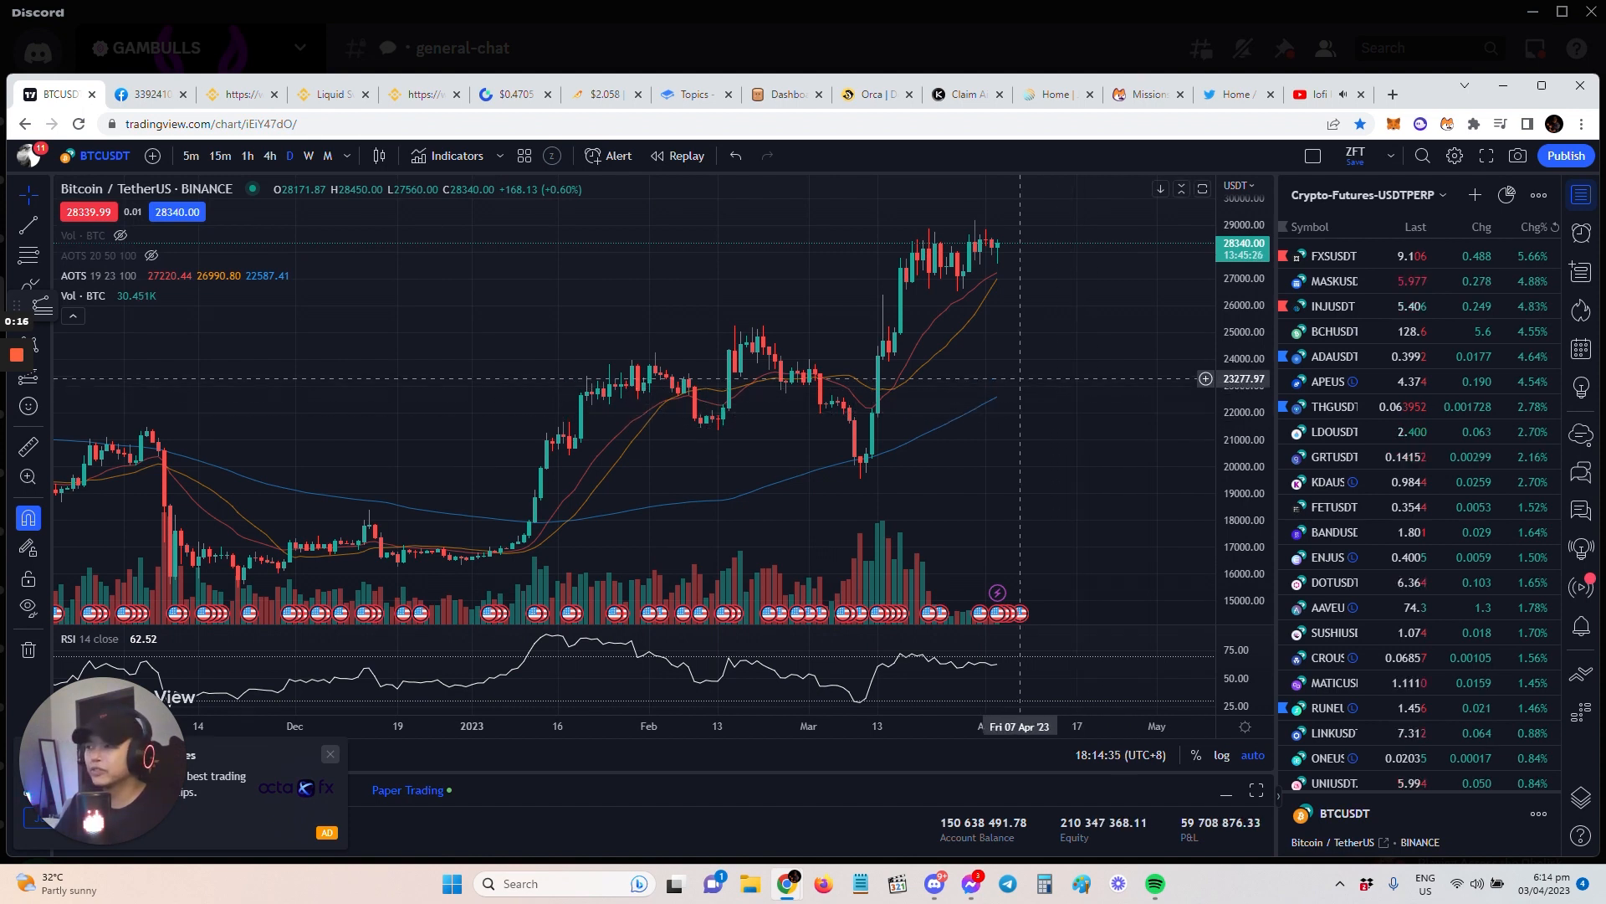
mouse_move(1434, 432)
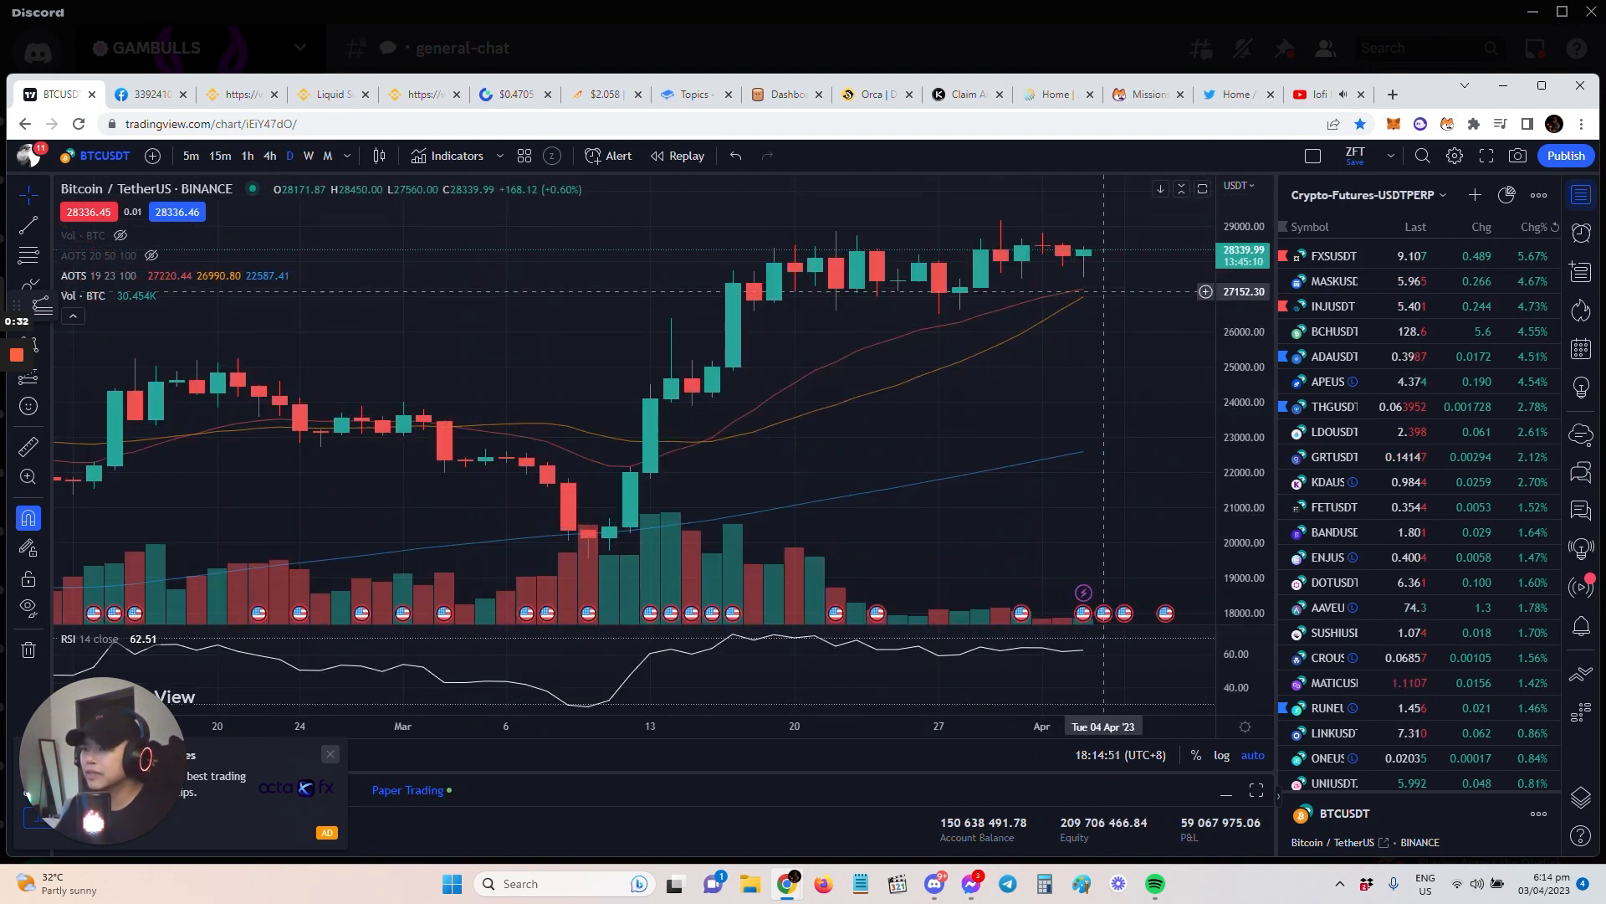
mouse_move(1116, 291)
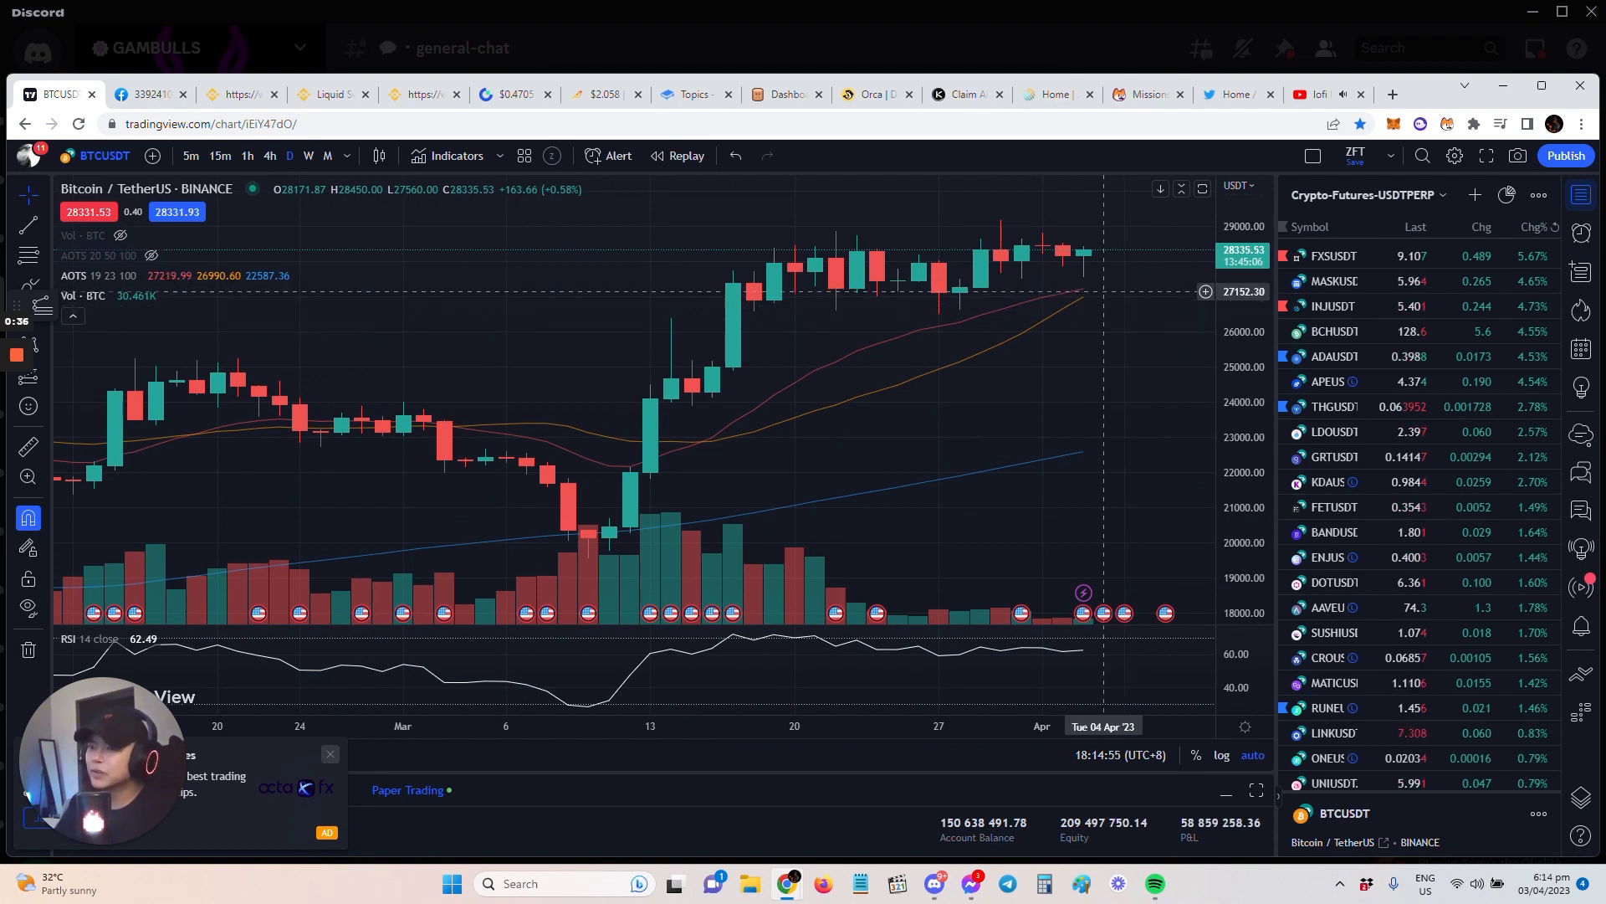
mouse_move(1063, 291)
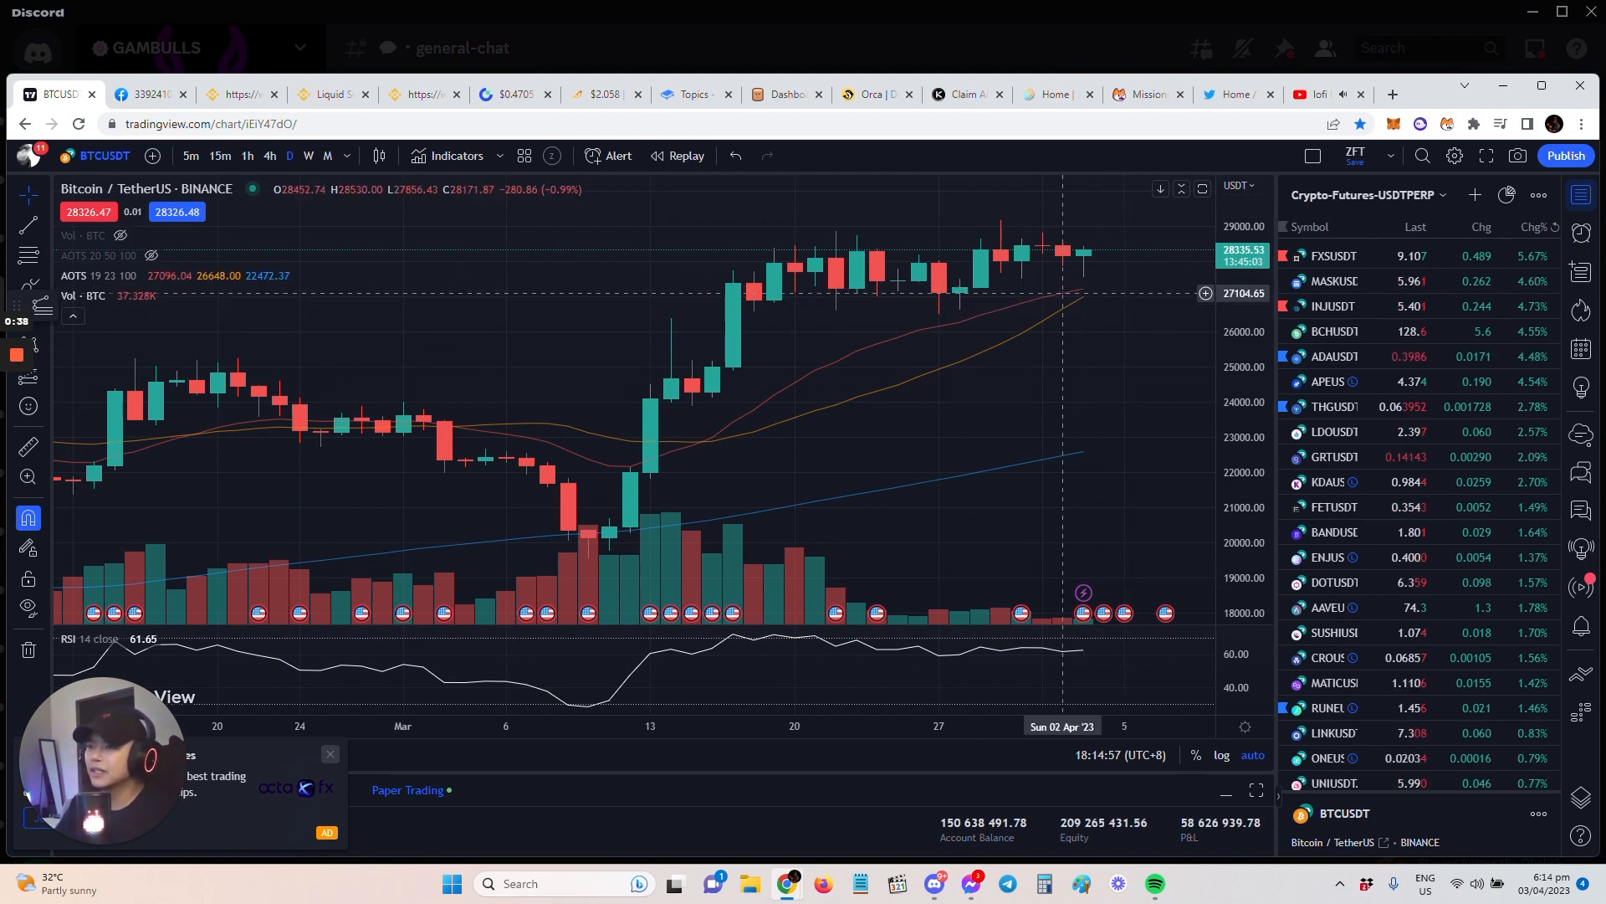
mouse_move(1066, 322)
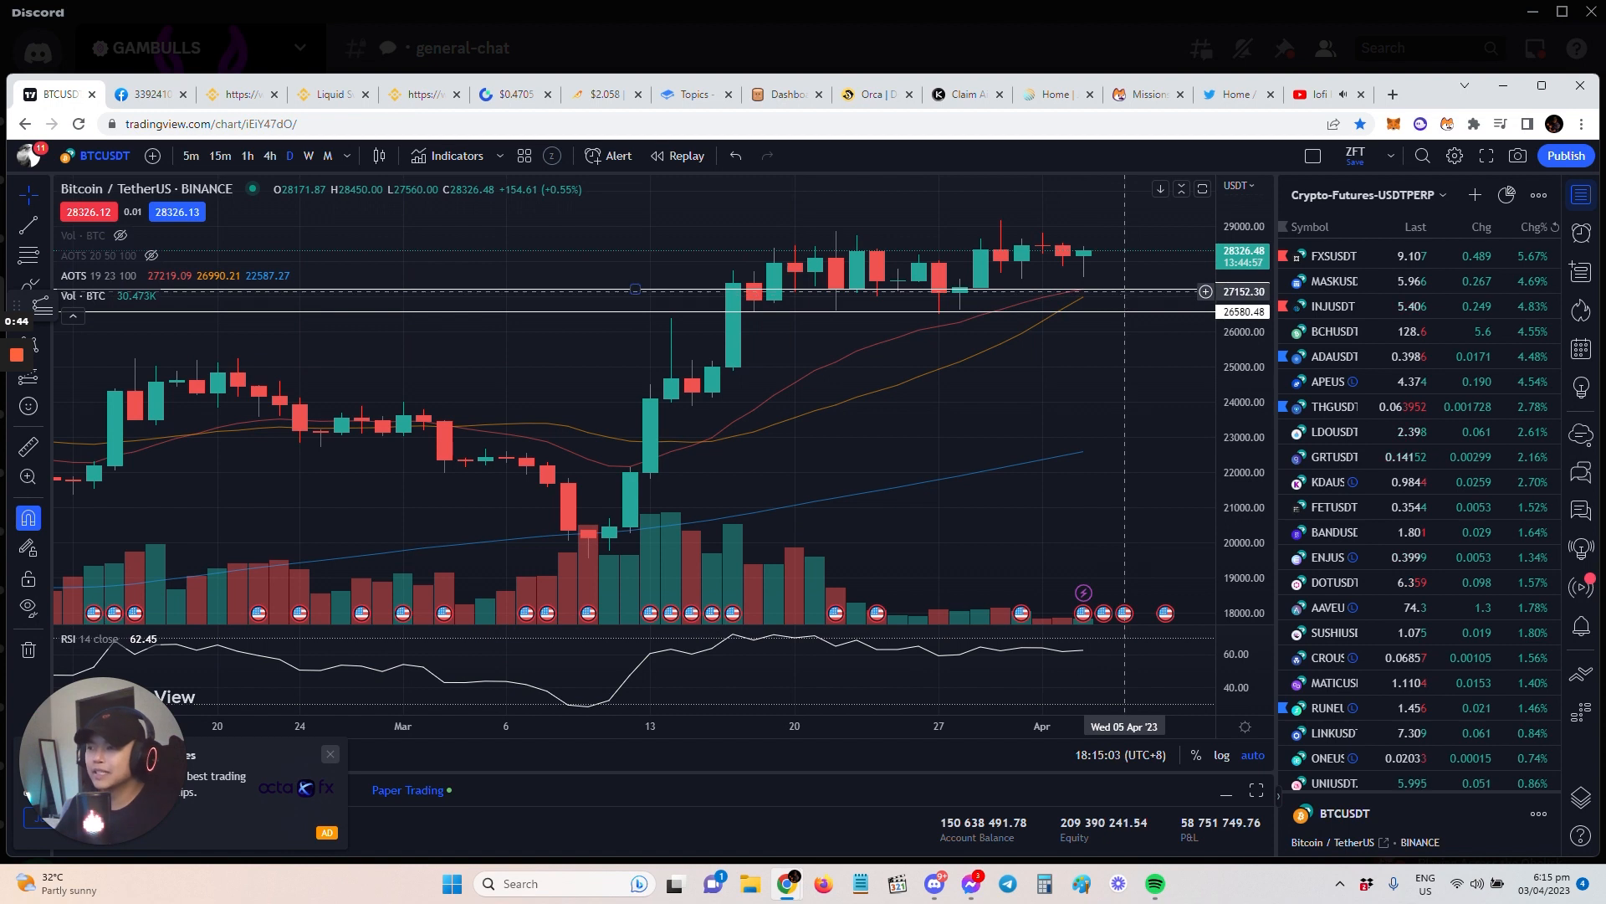
mouse_move(1102, 318)
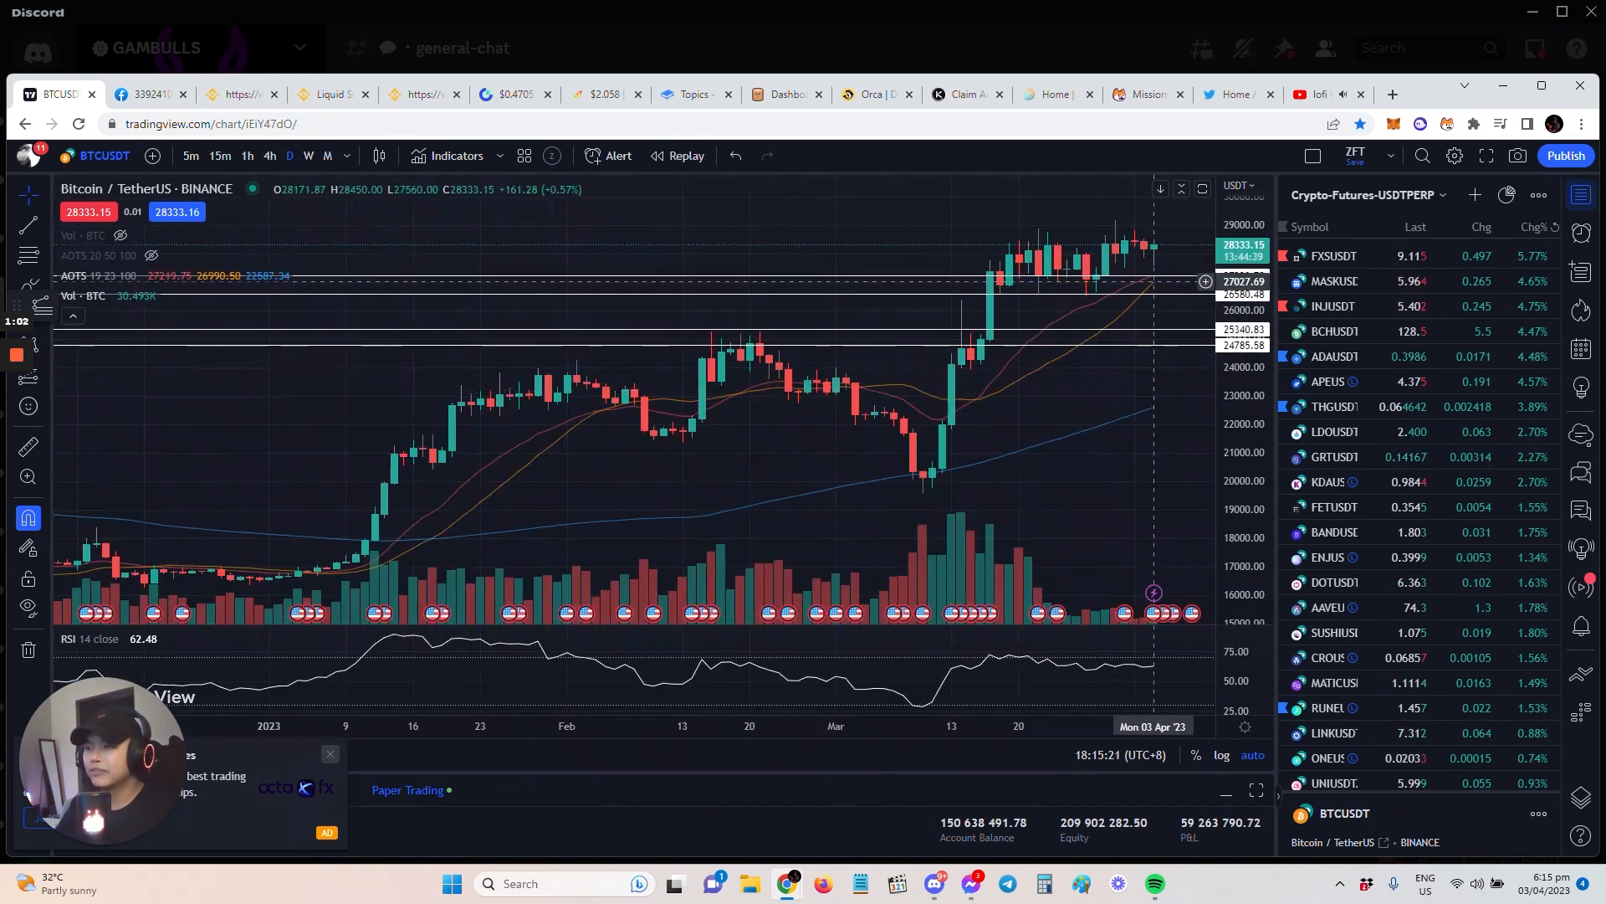
mouse_move(1104, 329)
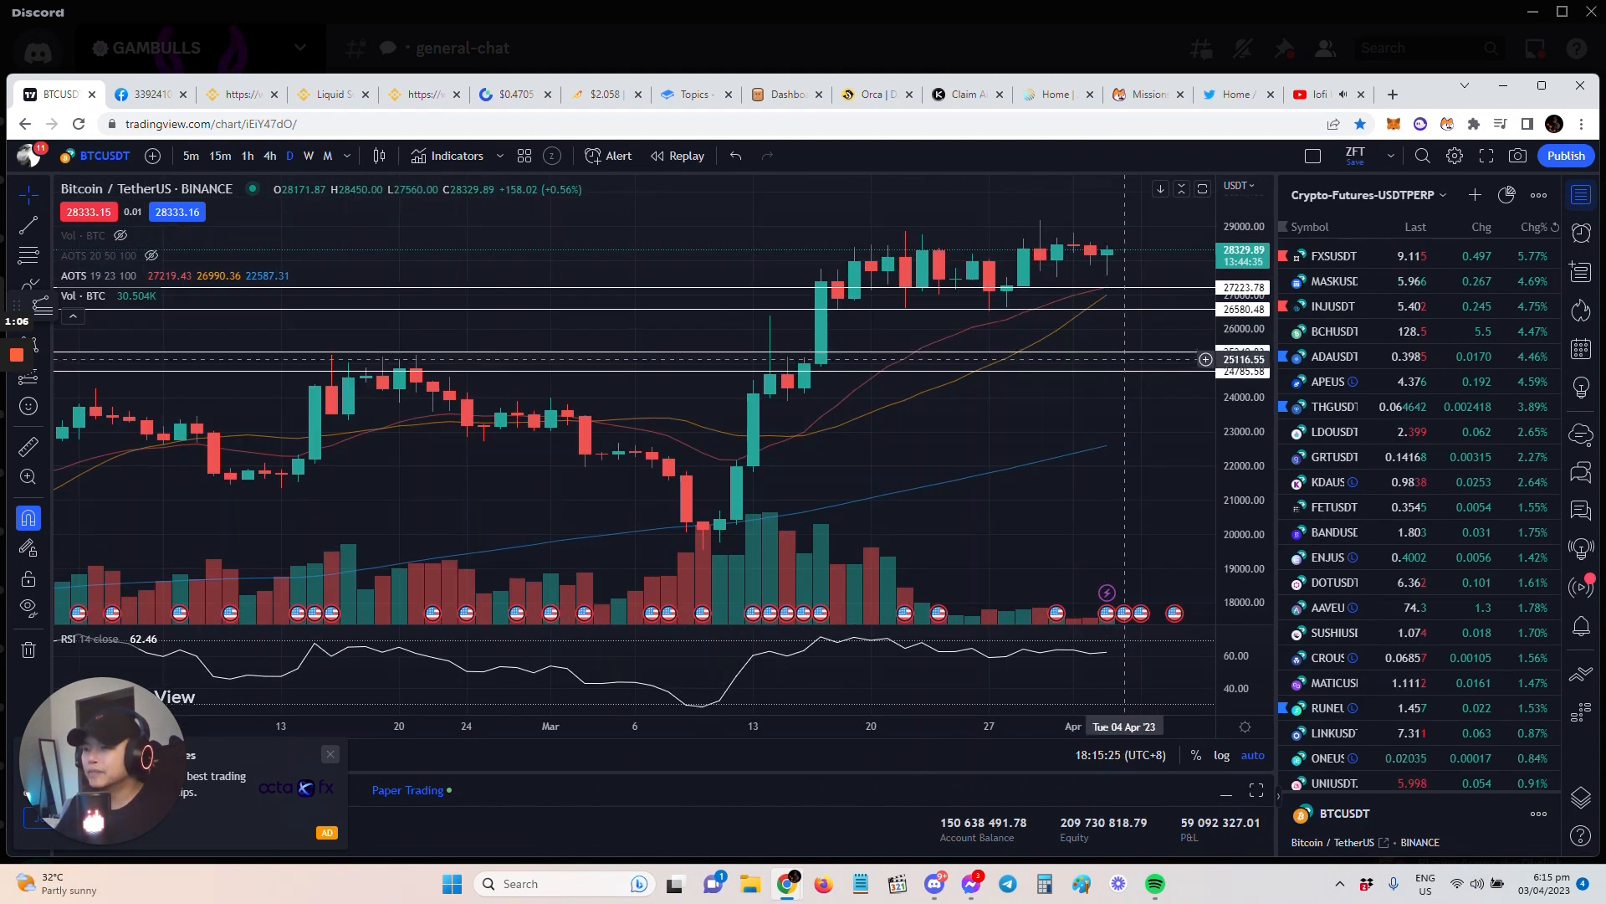
mouse_move(1134, 358)
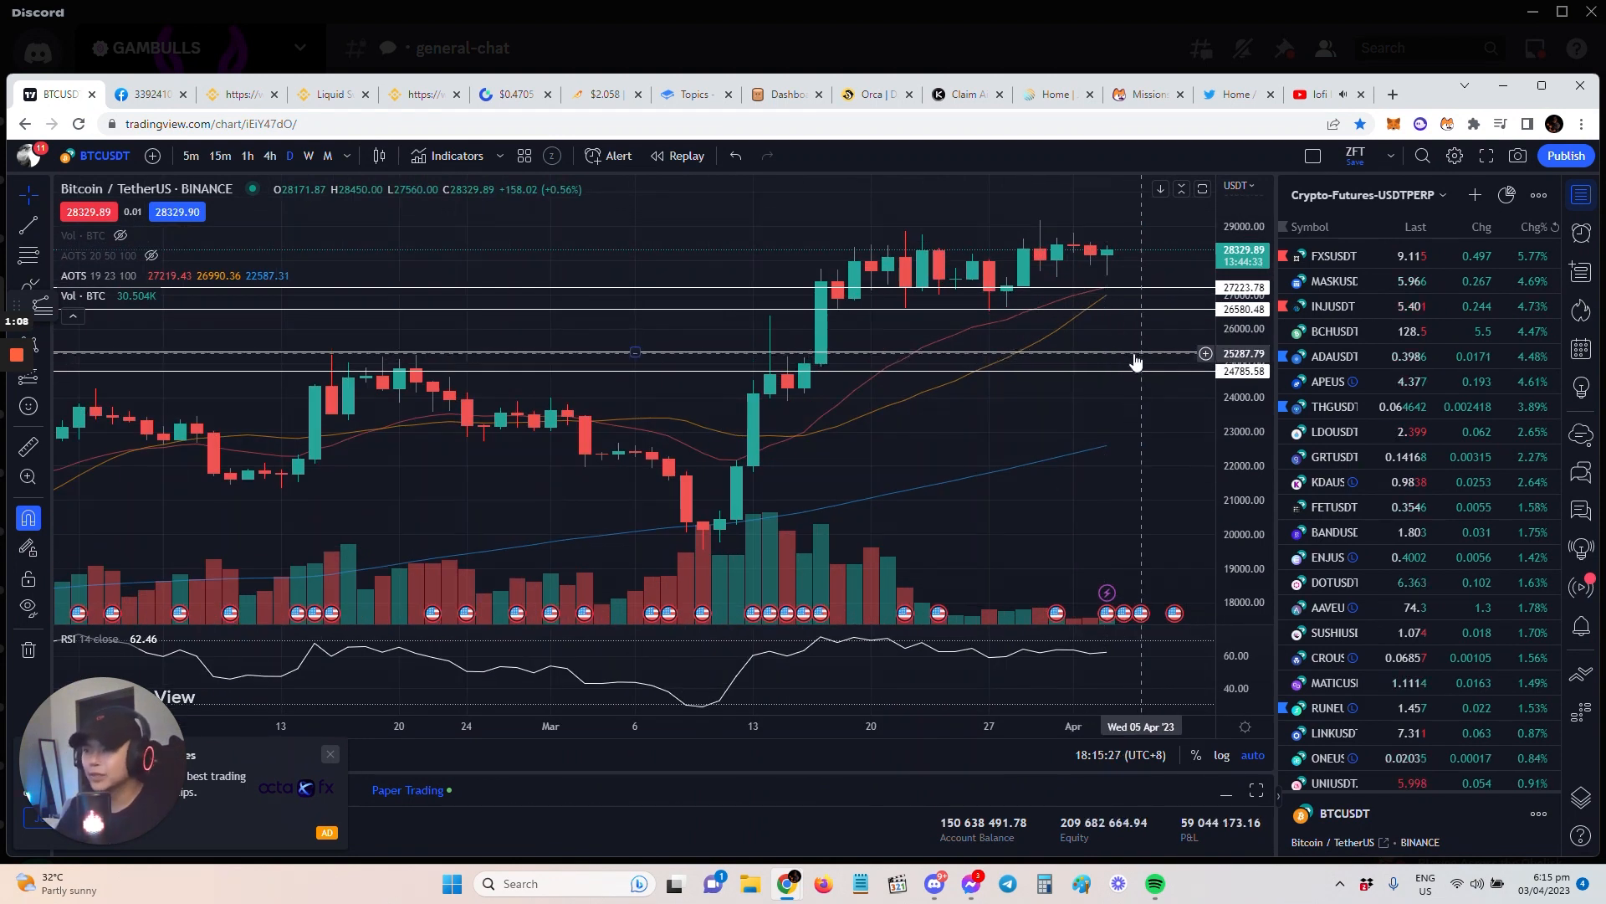
mouse_move(1130, 374)
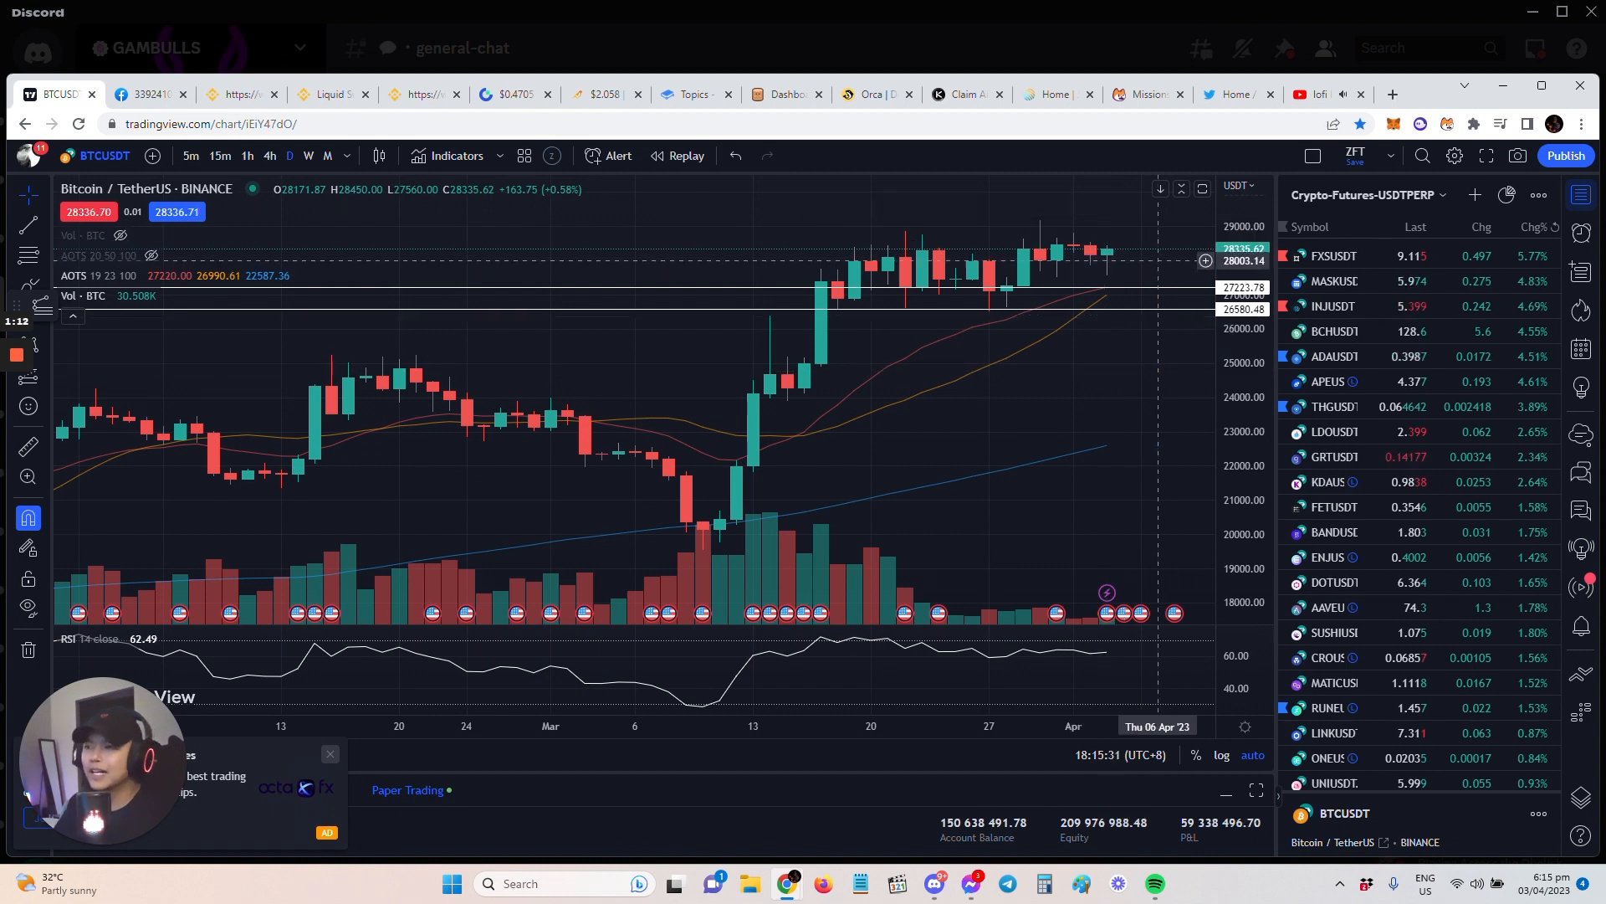
mouse_move(1157, 281)
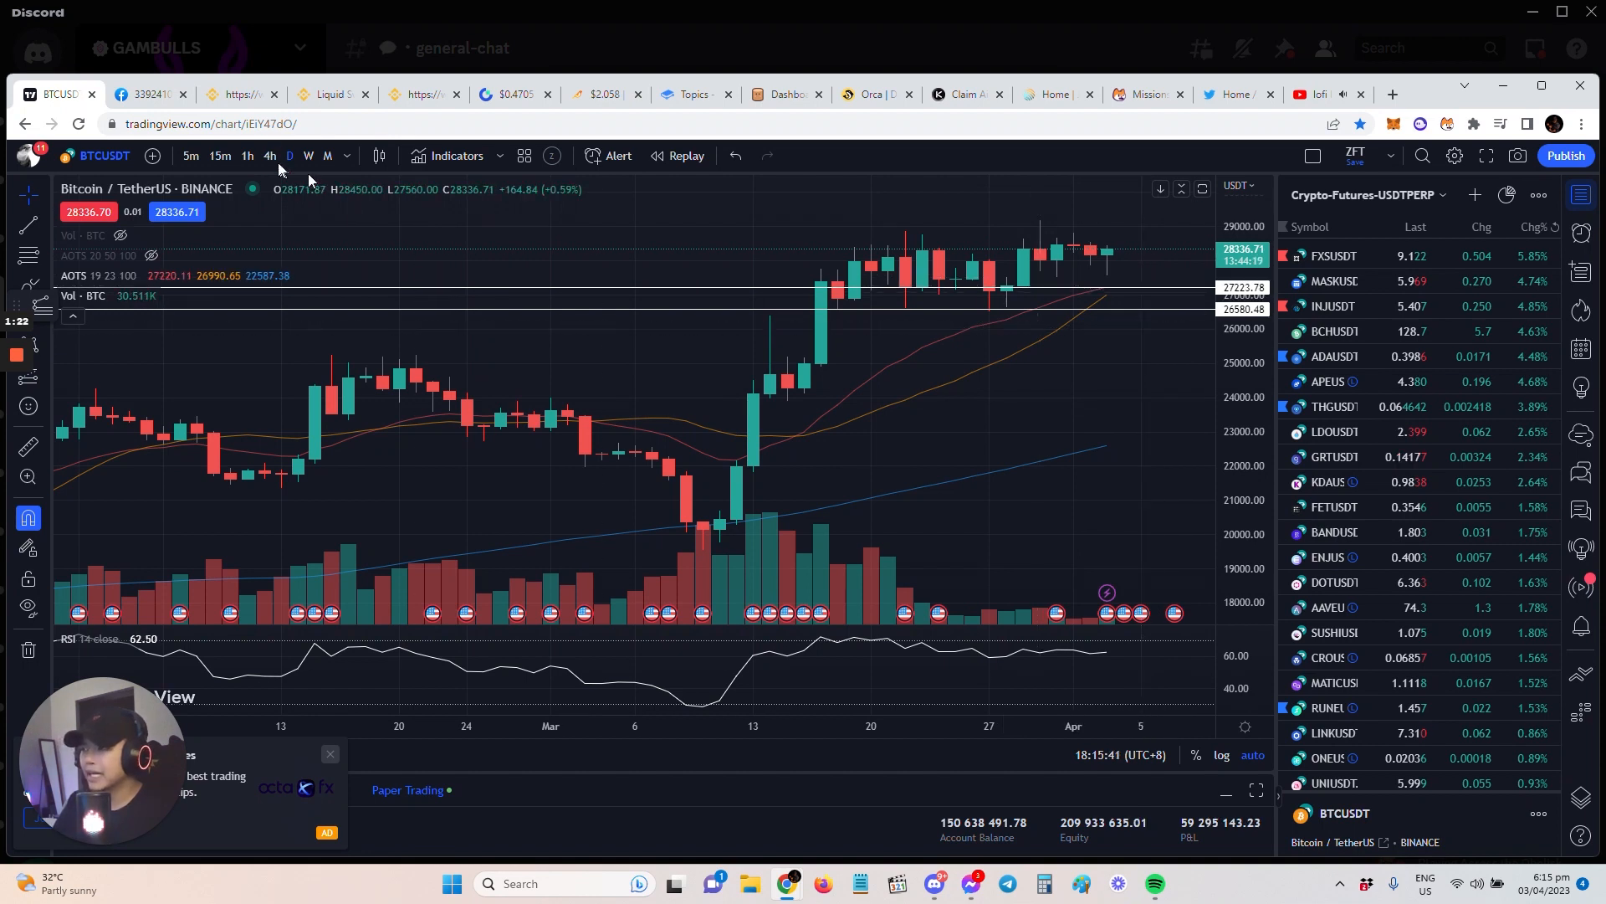
- Switch the Bitcoin/Tether chart to weekly candles
click(308, 155)
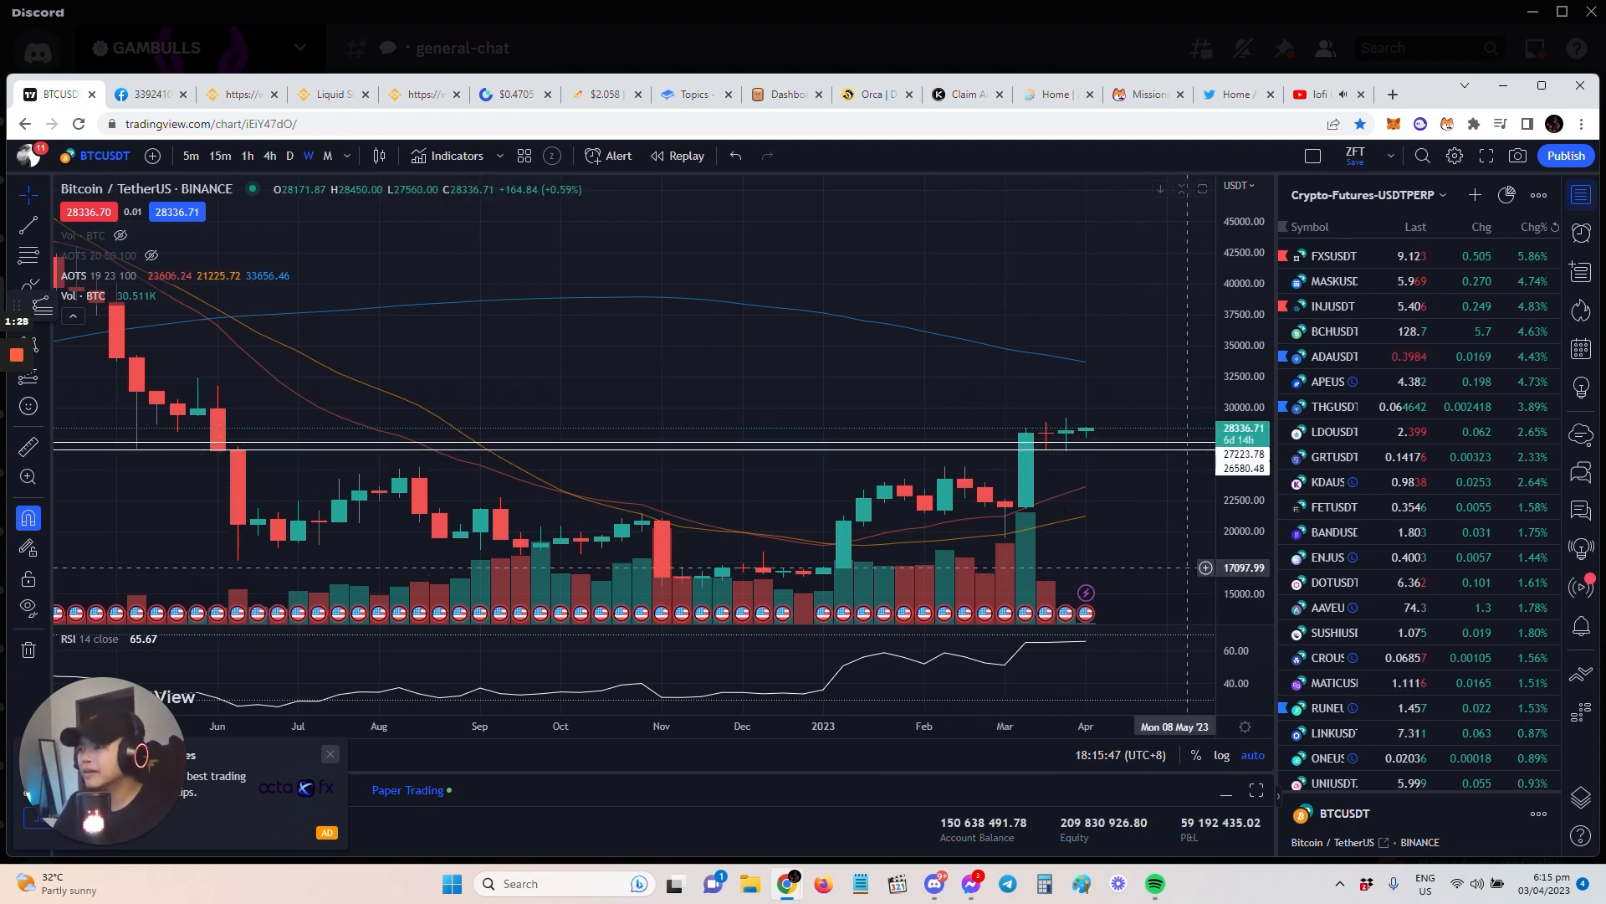
mouse_move(1070, 442)
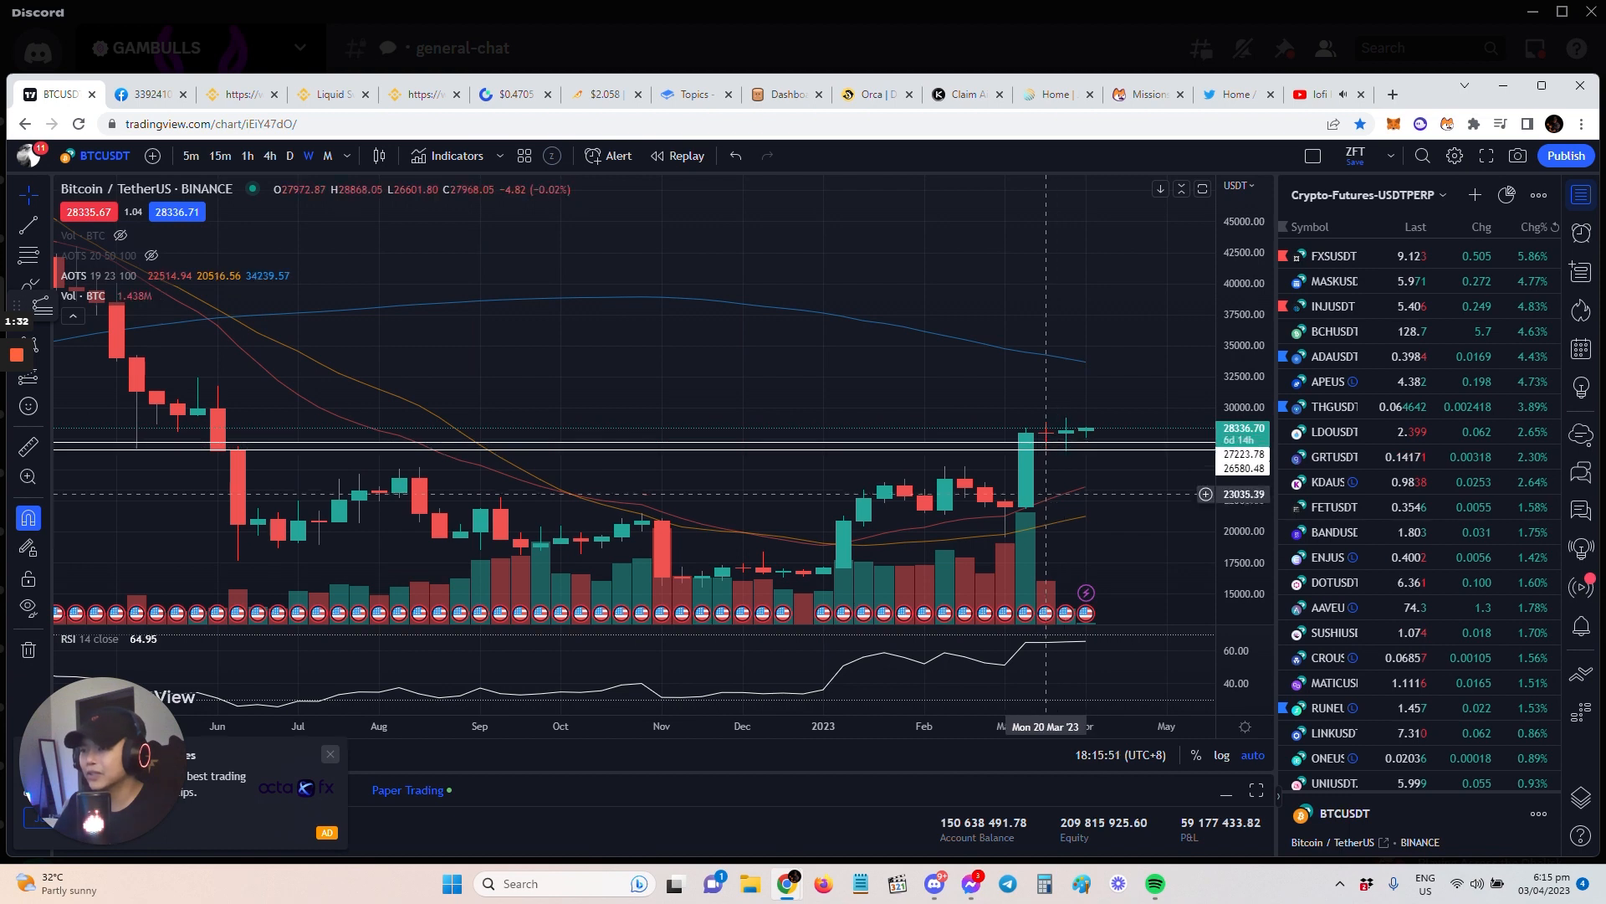
mouse_move(1066, 445)
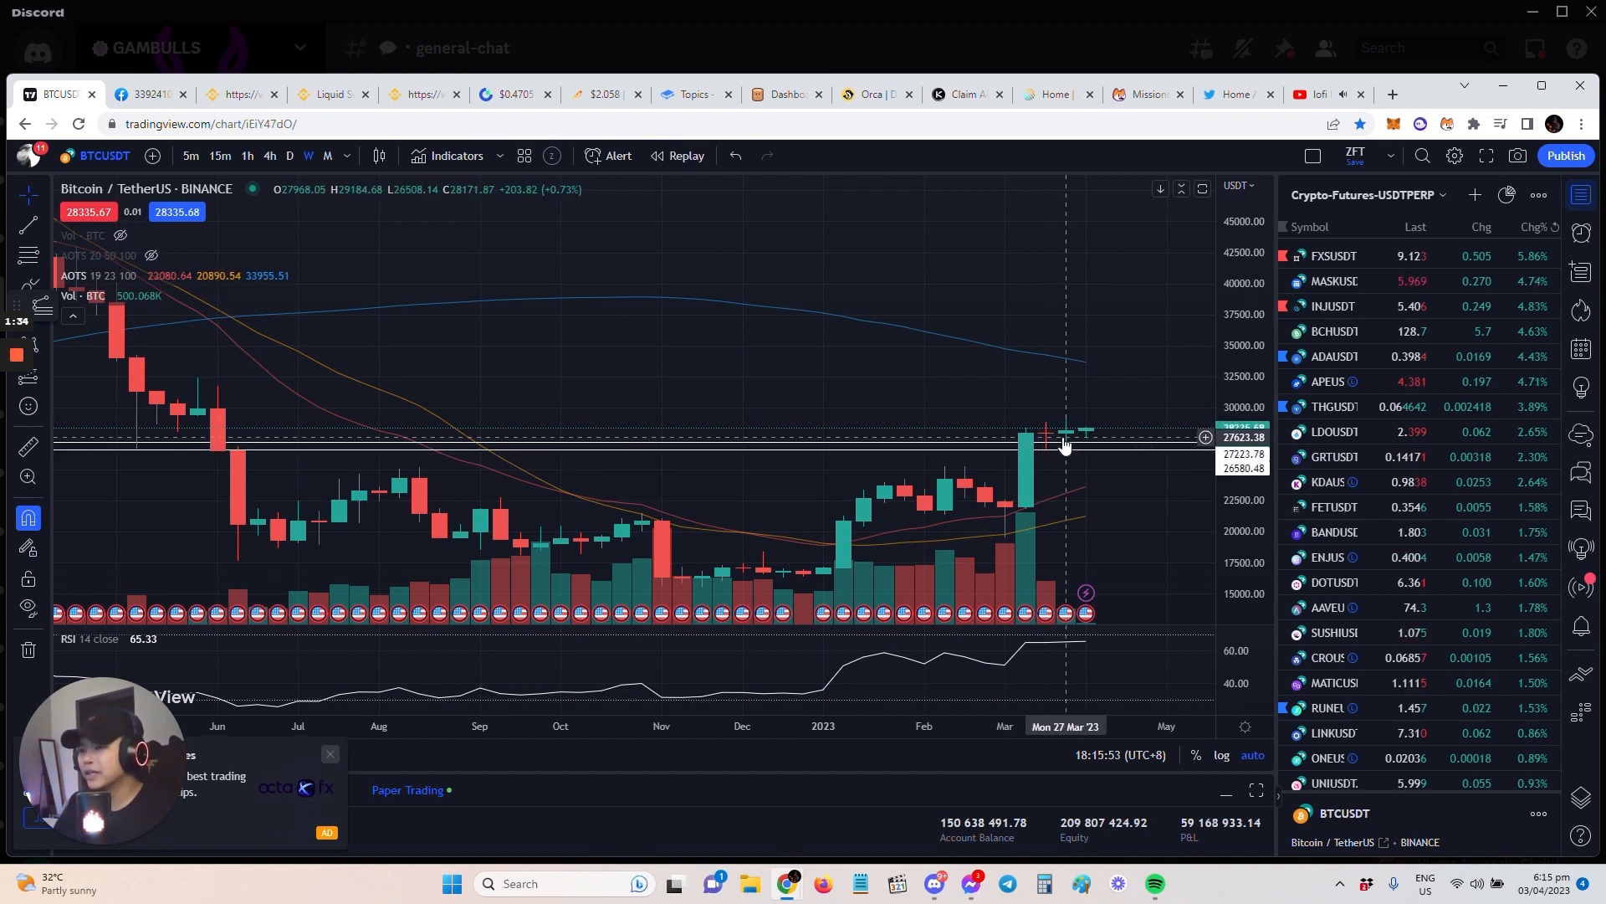
mouse_move(1064, 455)
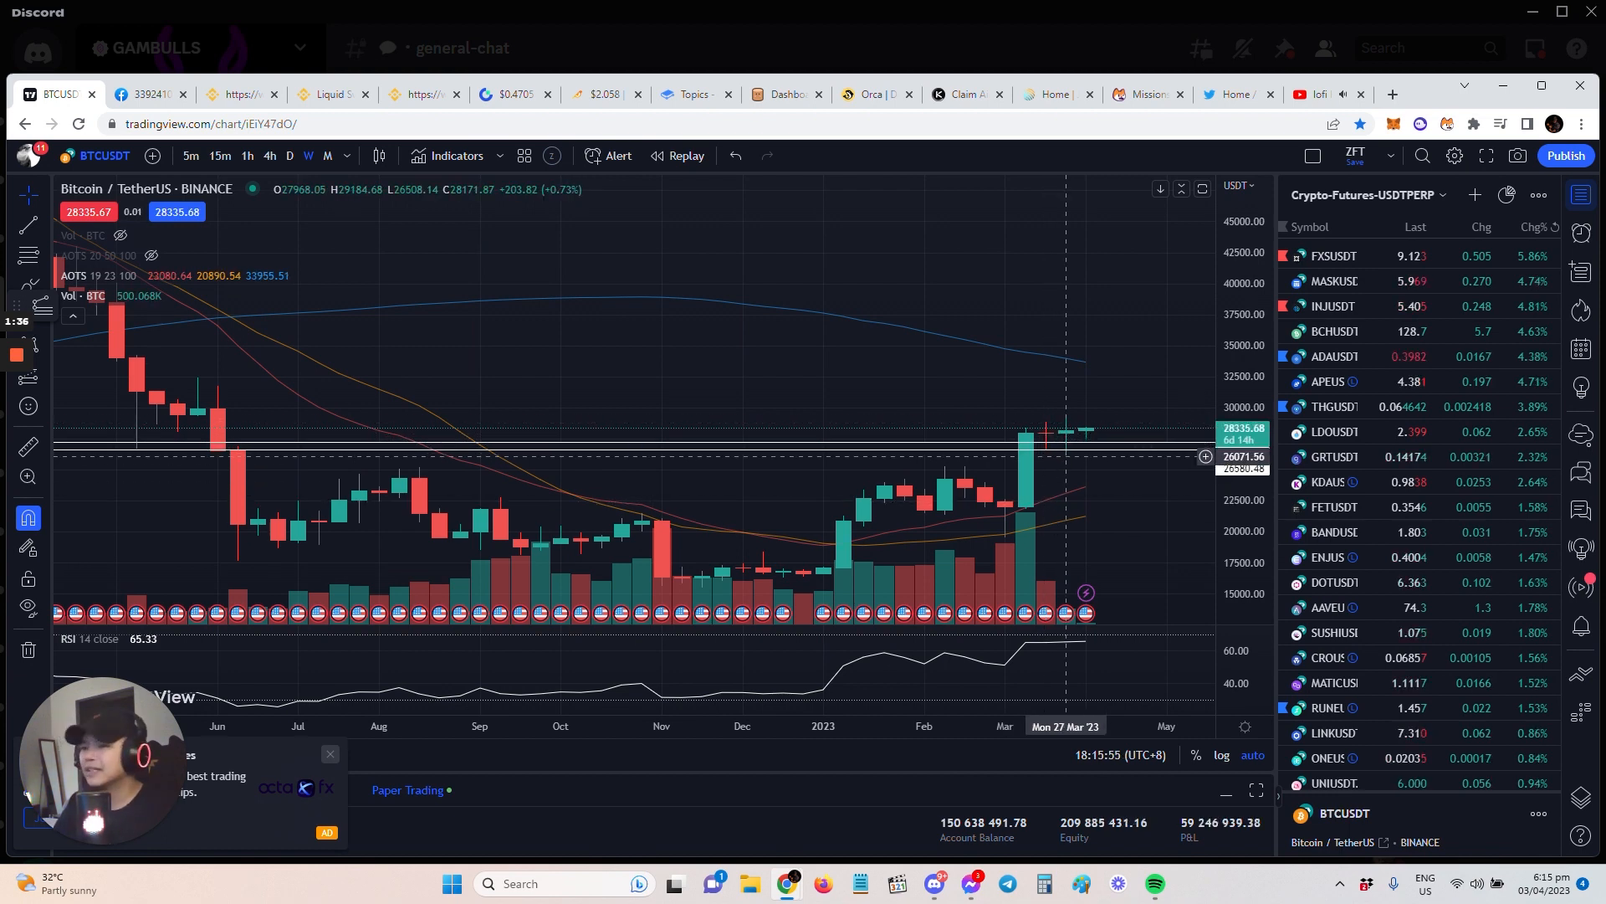
mouse_move(1044, 455)
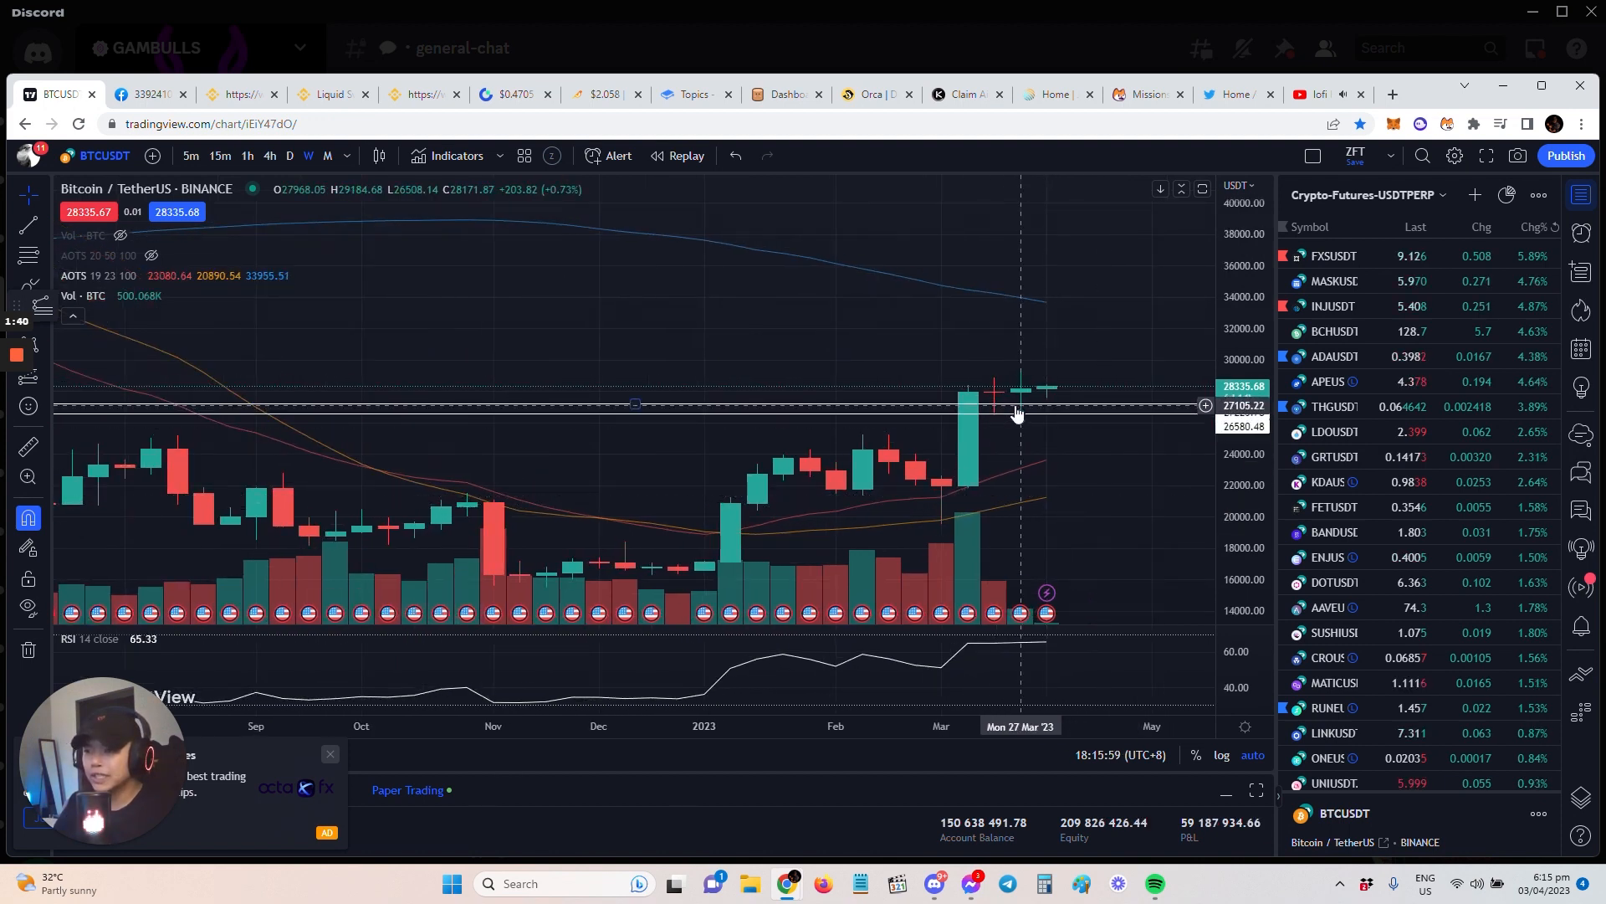
mouse_move(992, 403)
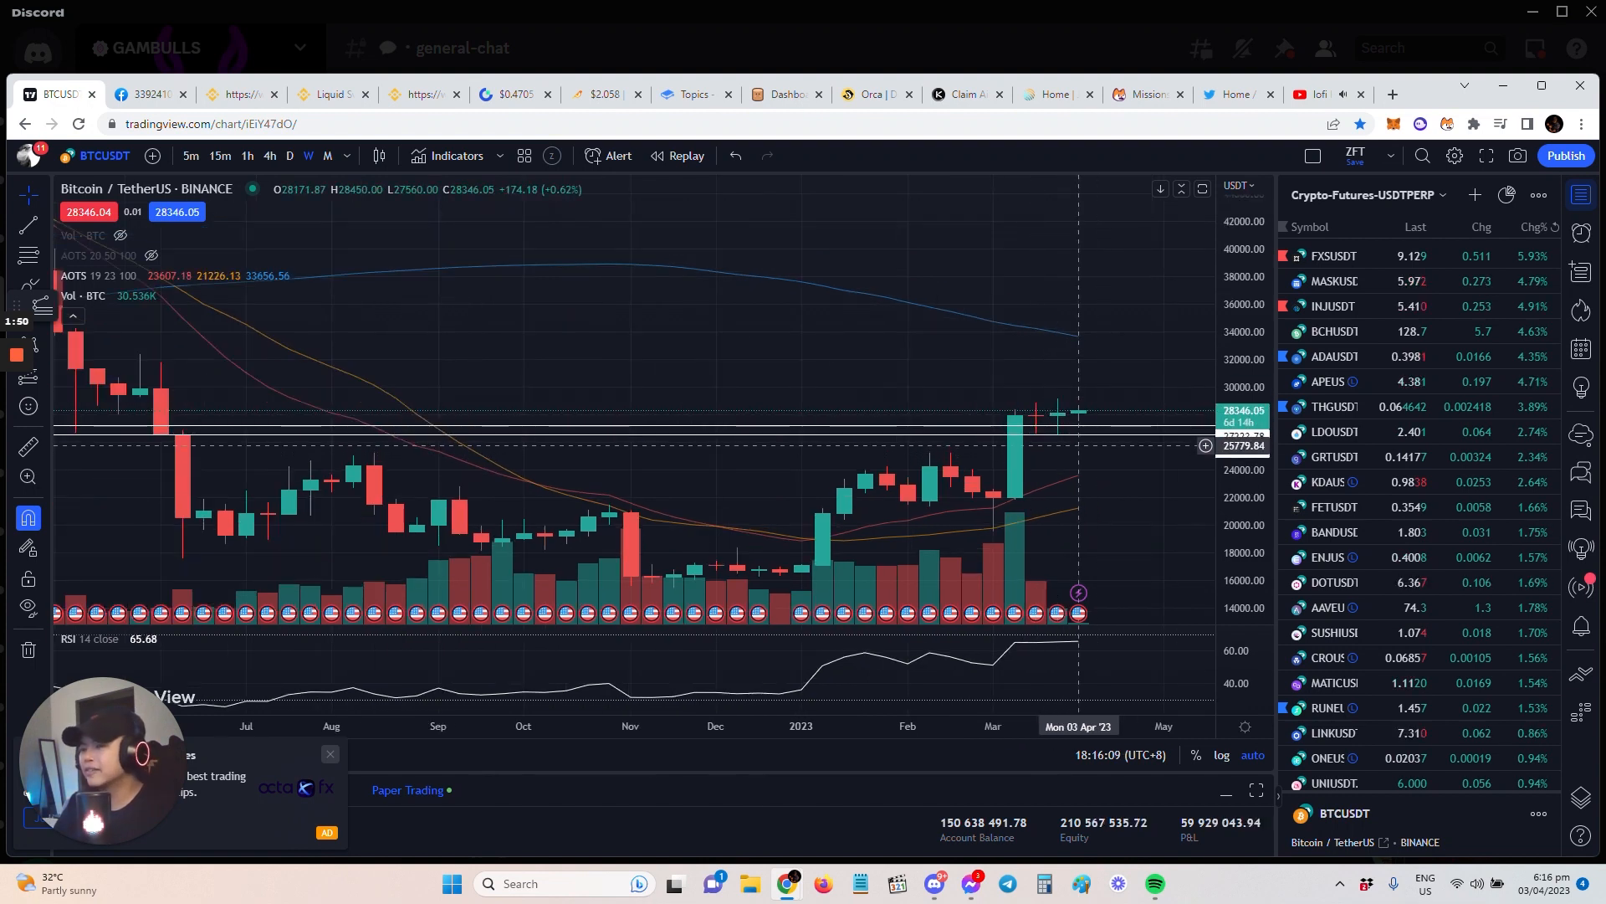
mouse_move(1056, 438)
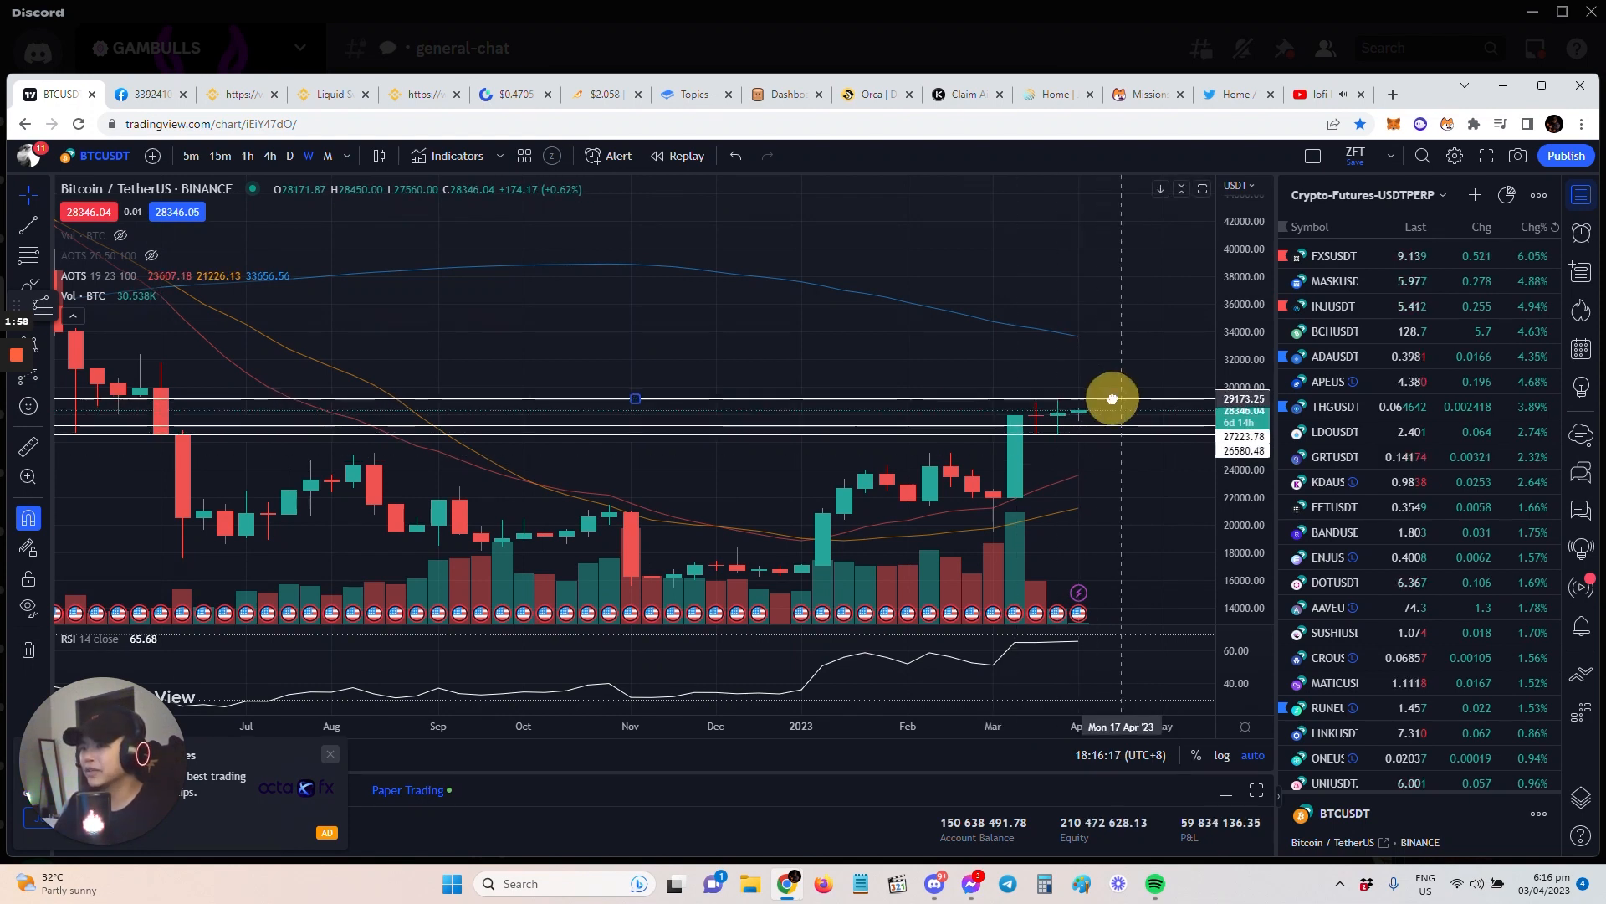
mouse_move(1034, 430)
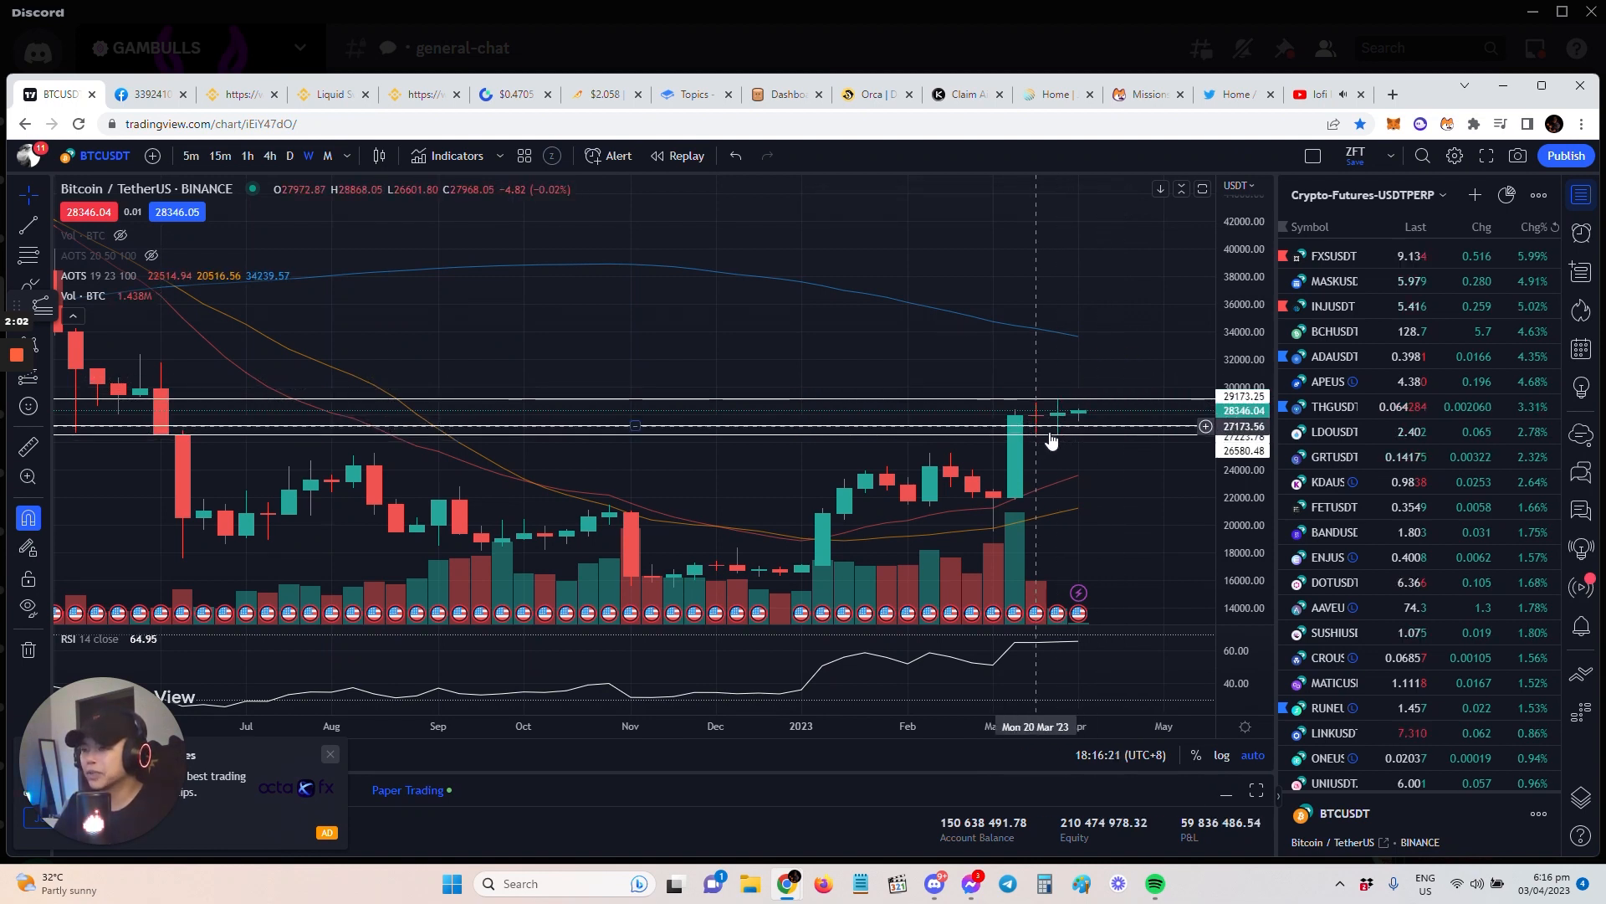
mouse_move(1100, 512)
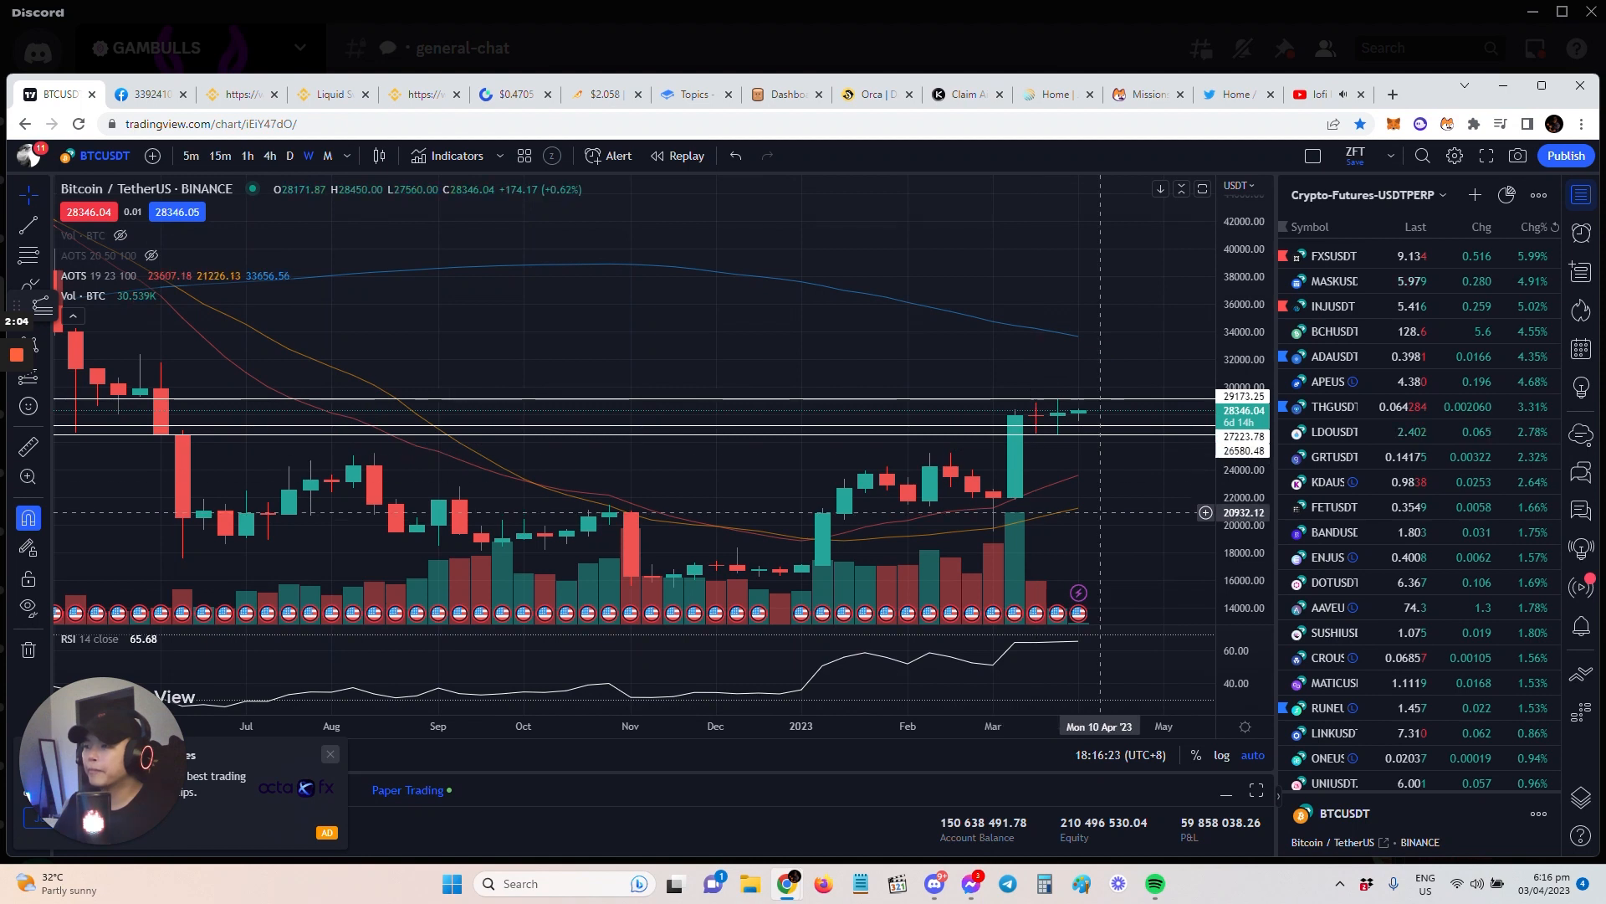
mouse_move(1048, 440)
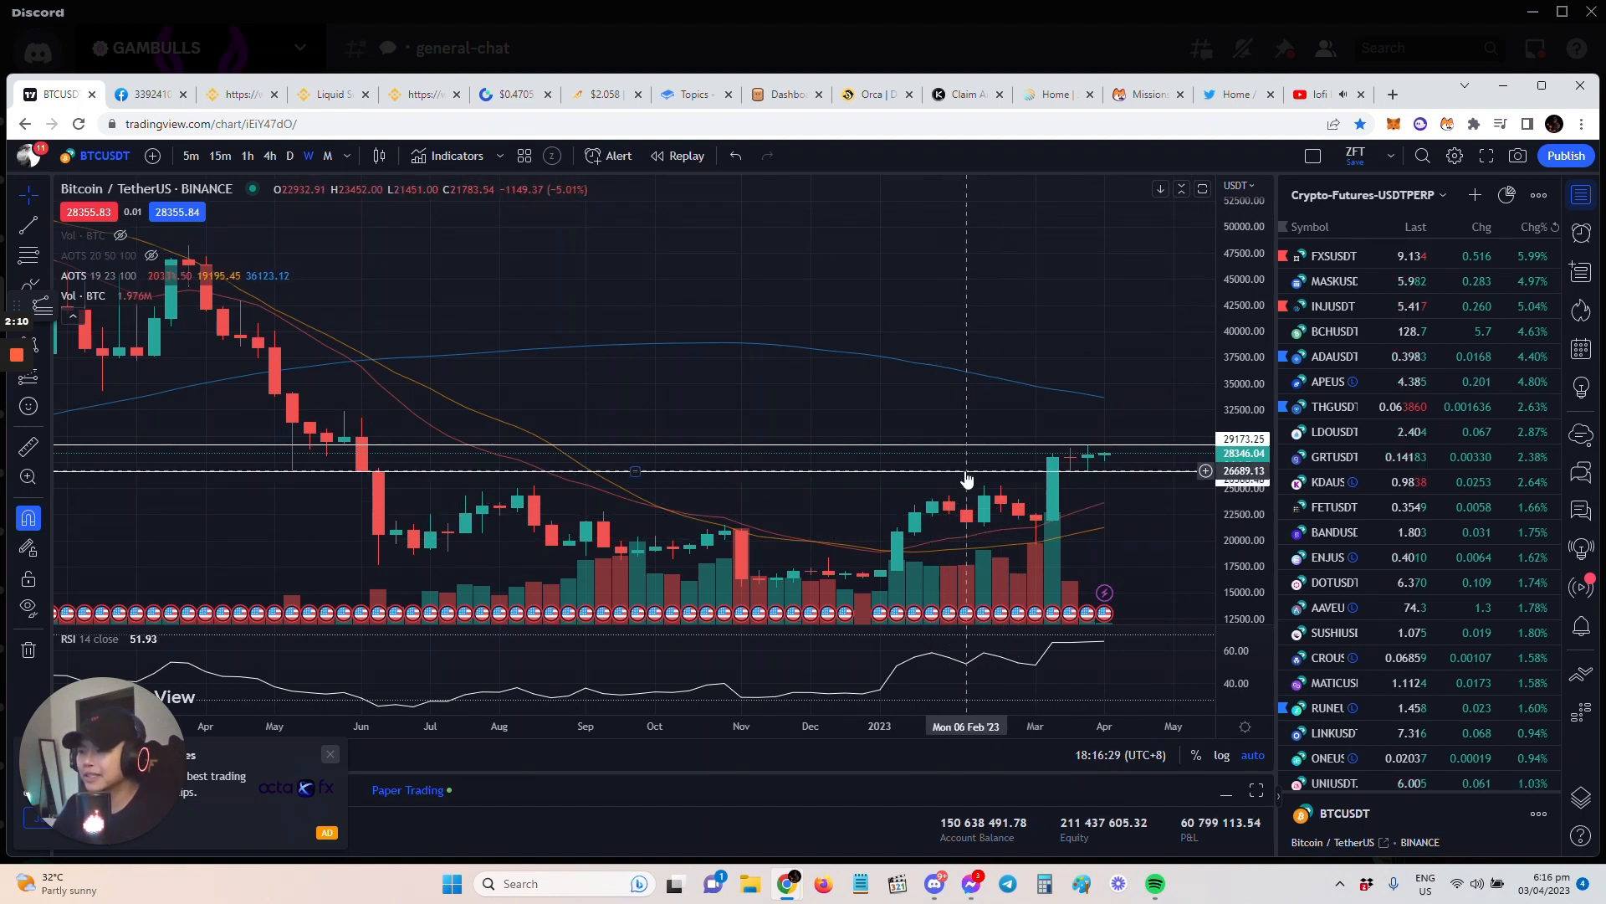
mouse_move(291, 473)
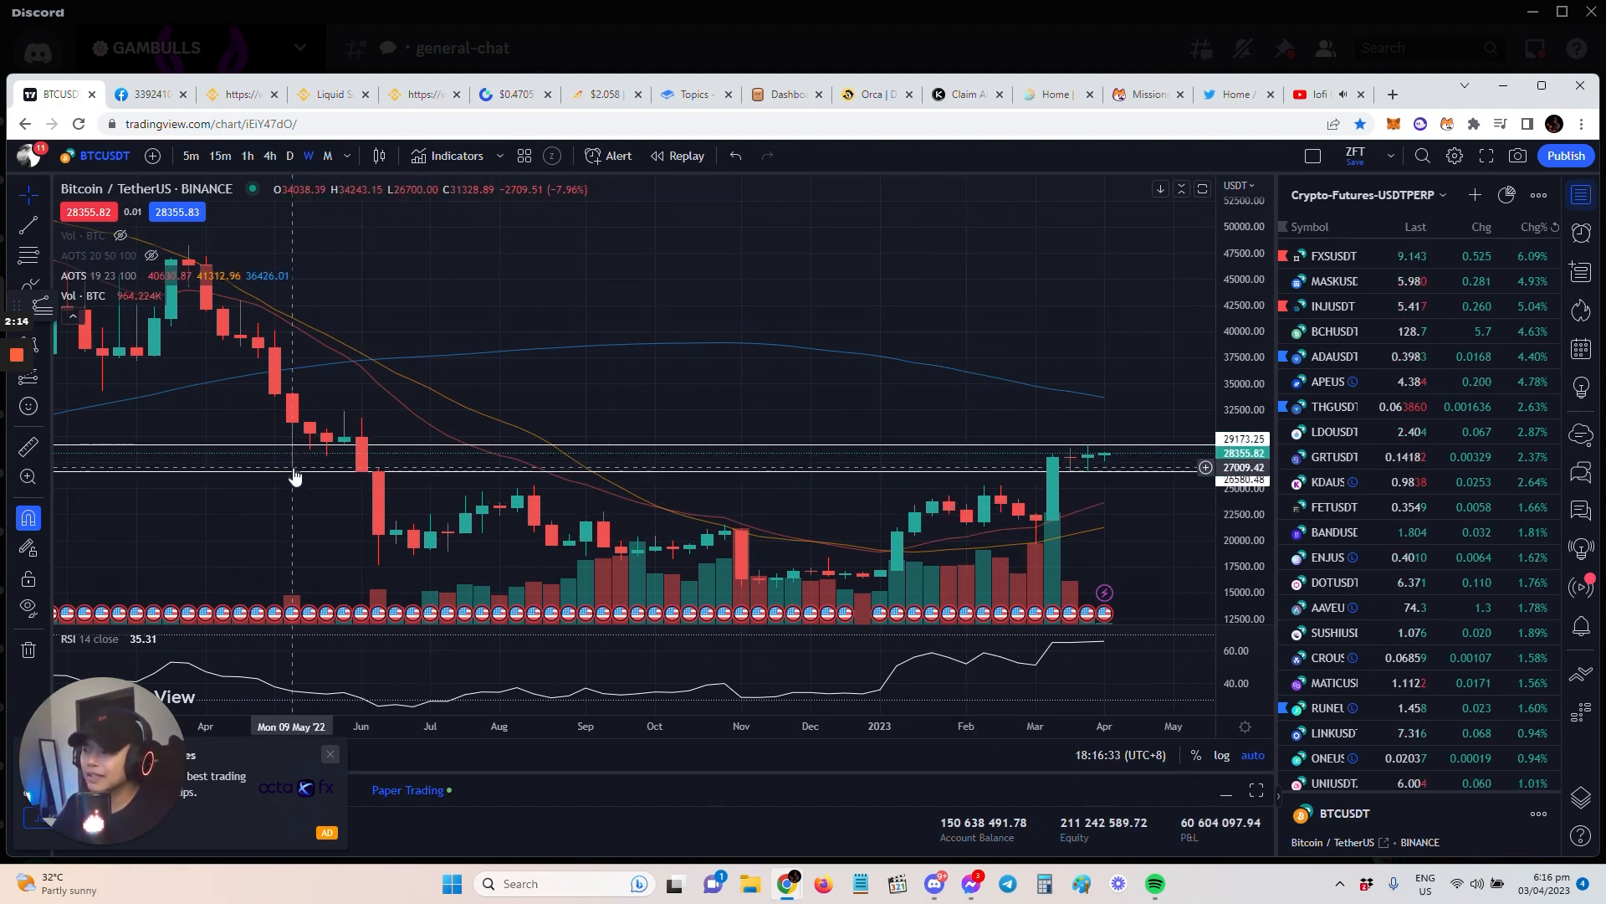
mouse_move(1071, 481)
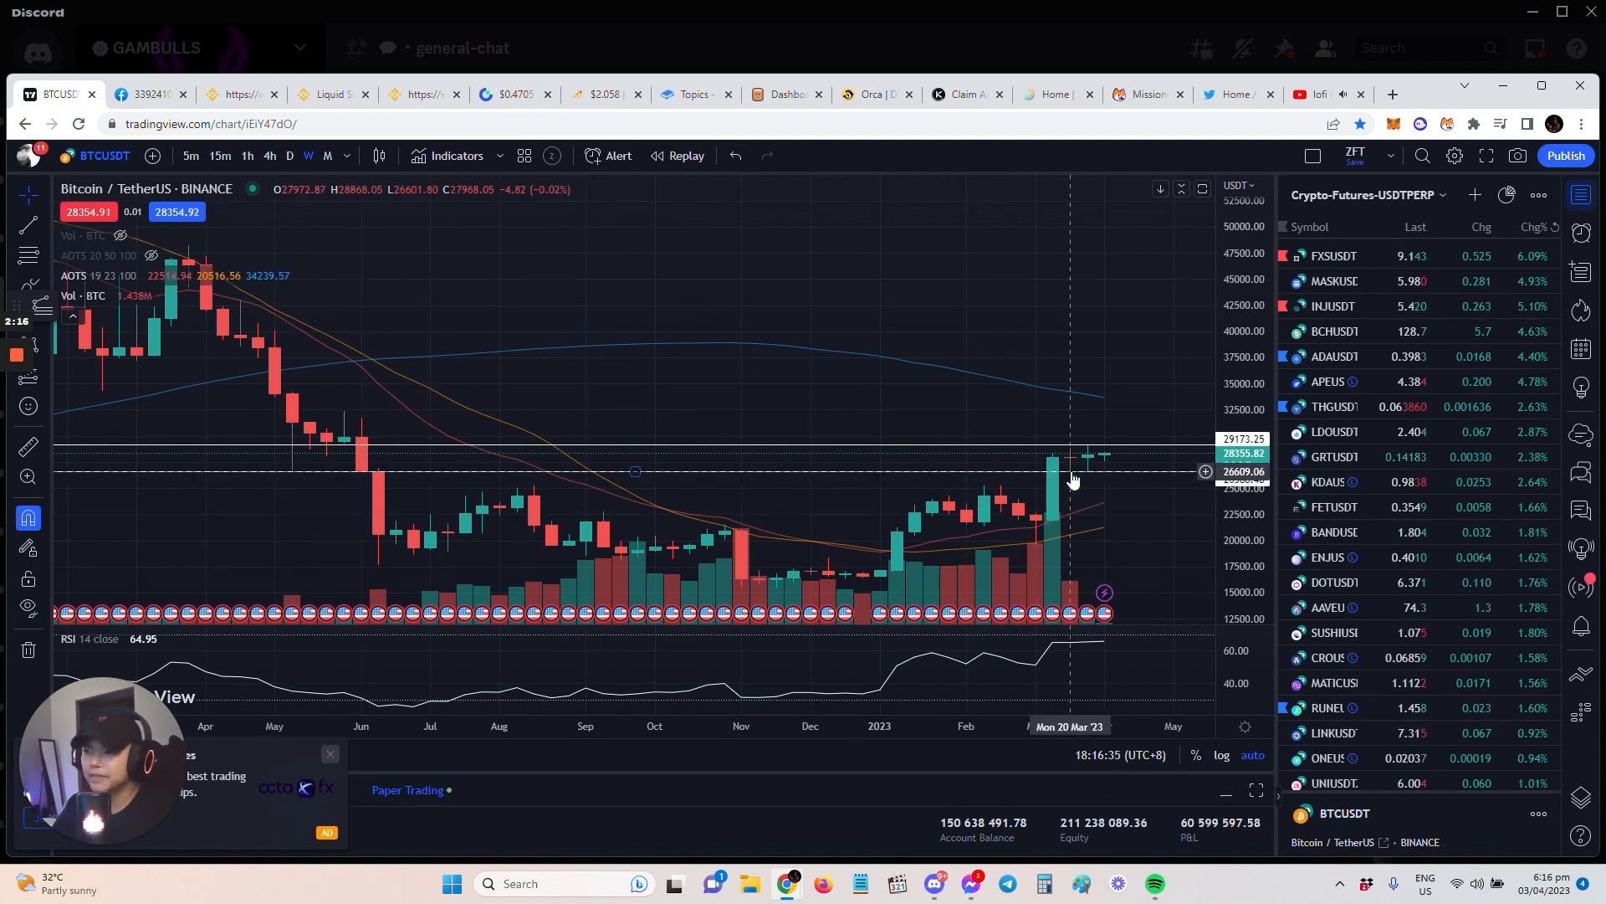
mouse_move(1121, 458)
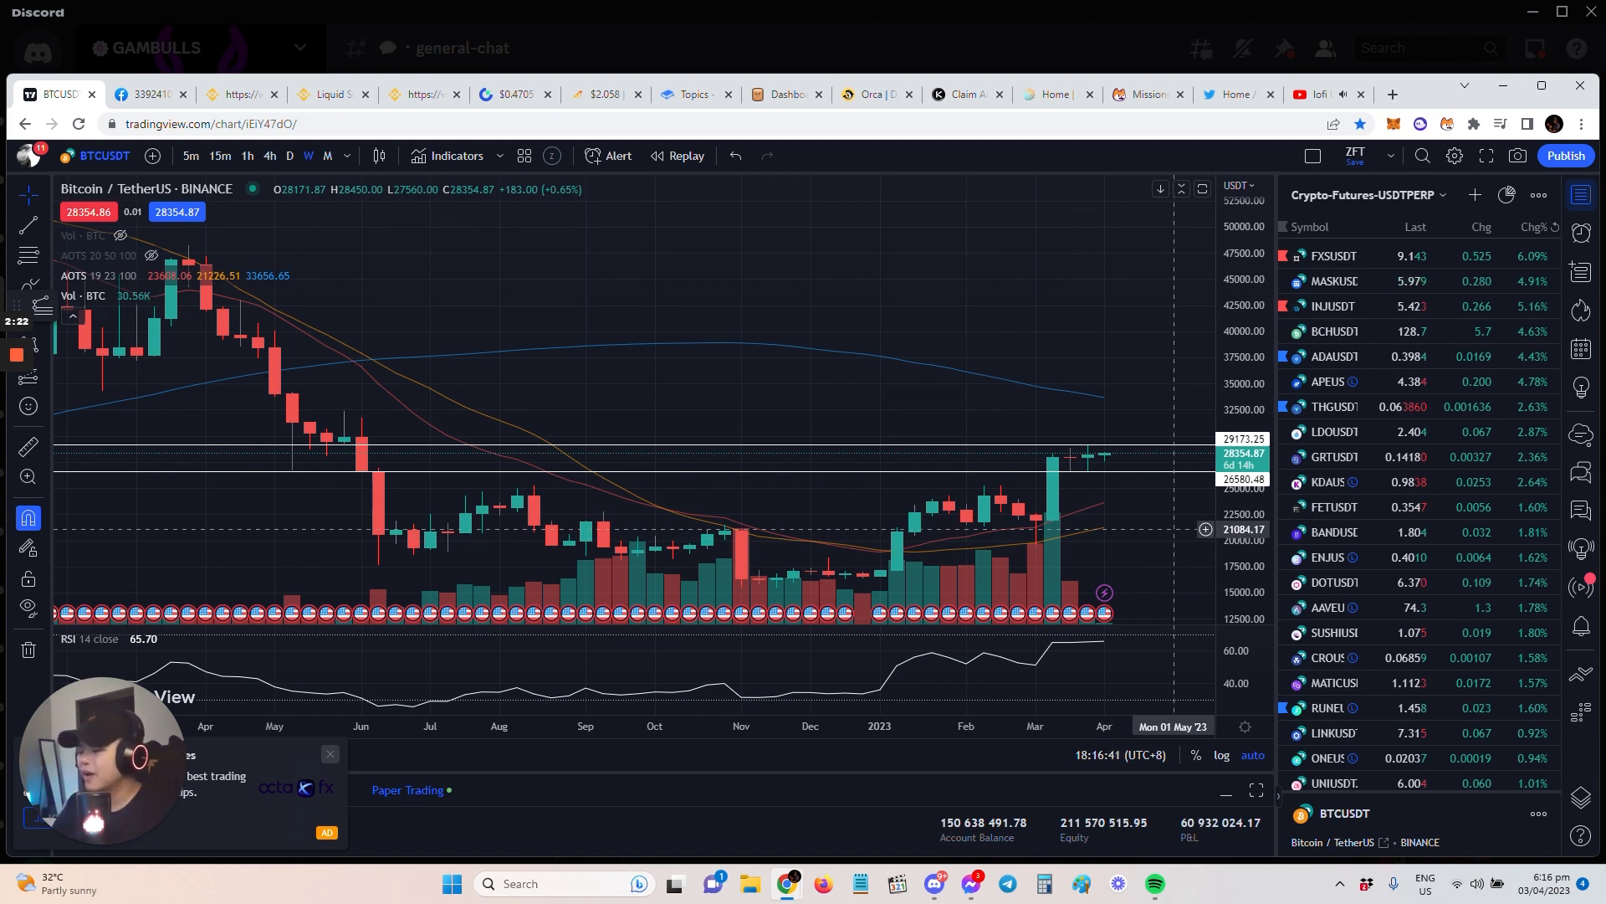
mouse_move(1088, 471)
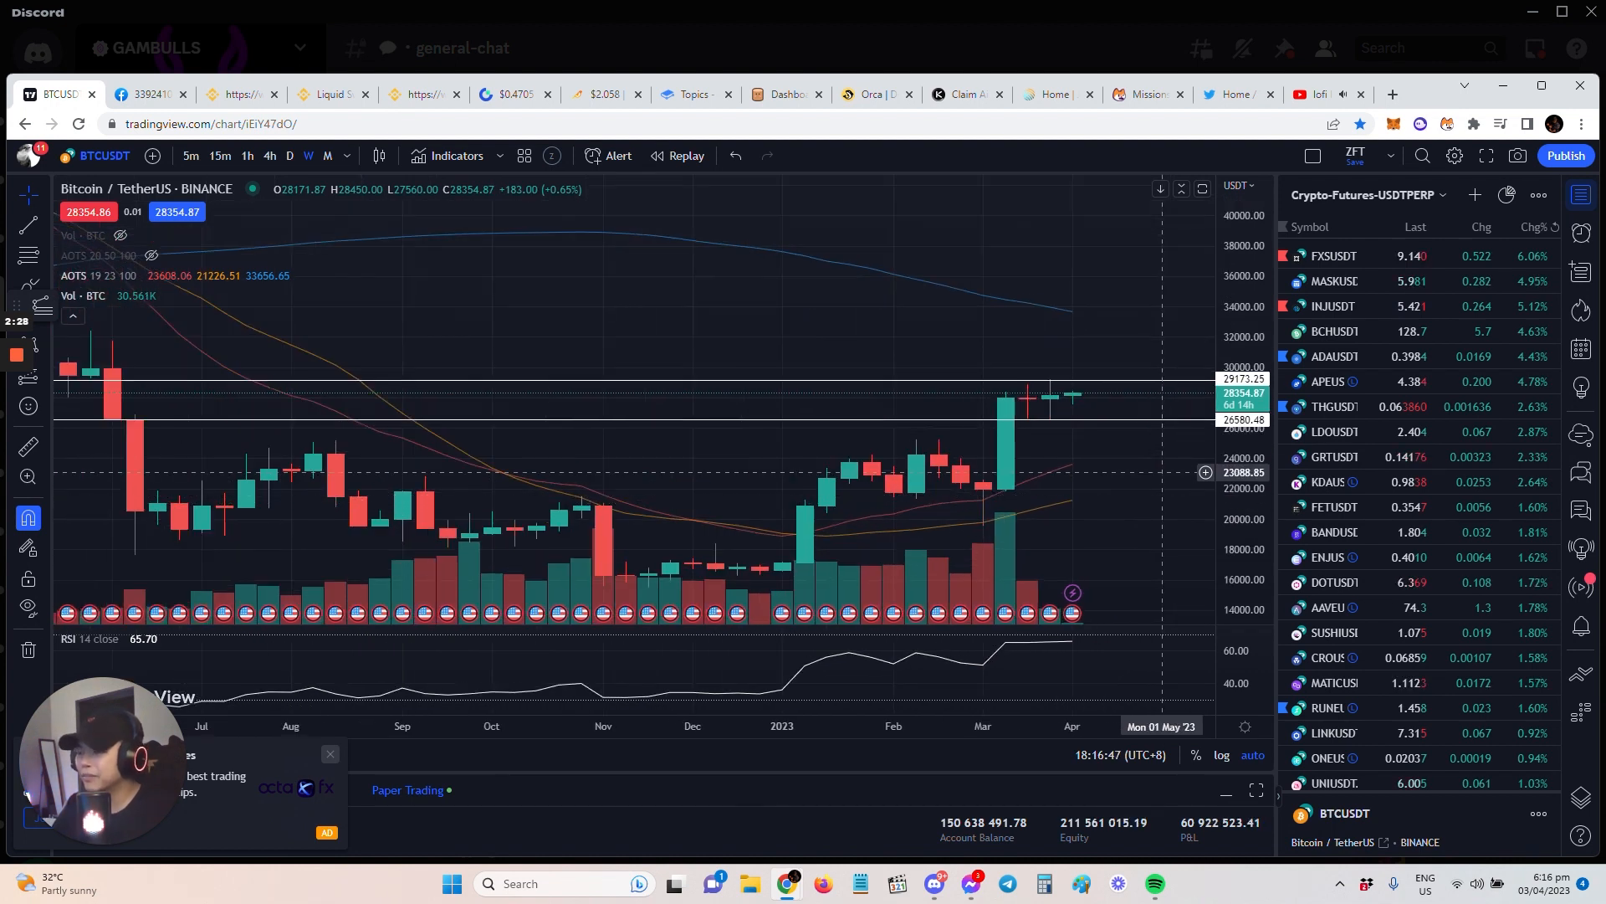
mouse_move(1205, 482)
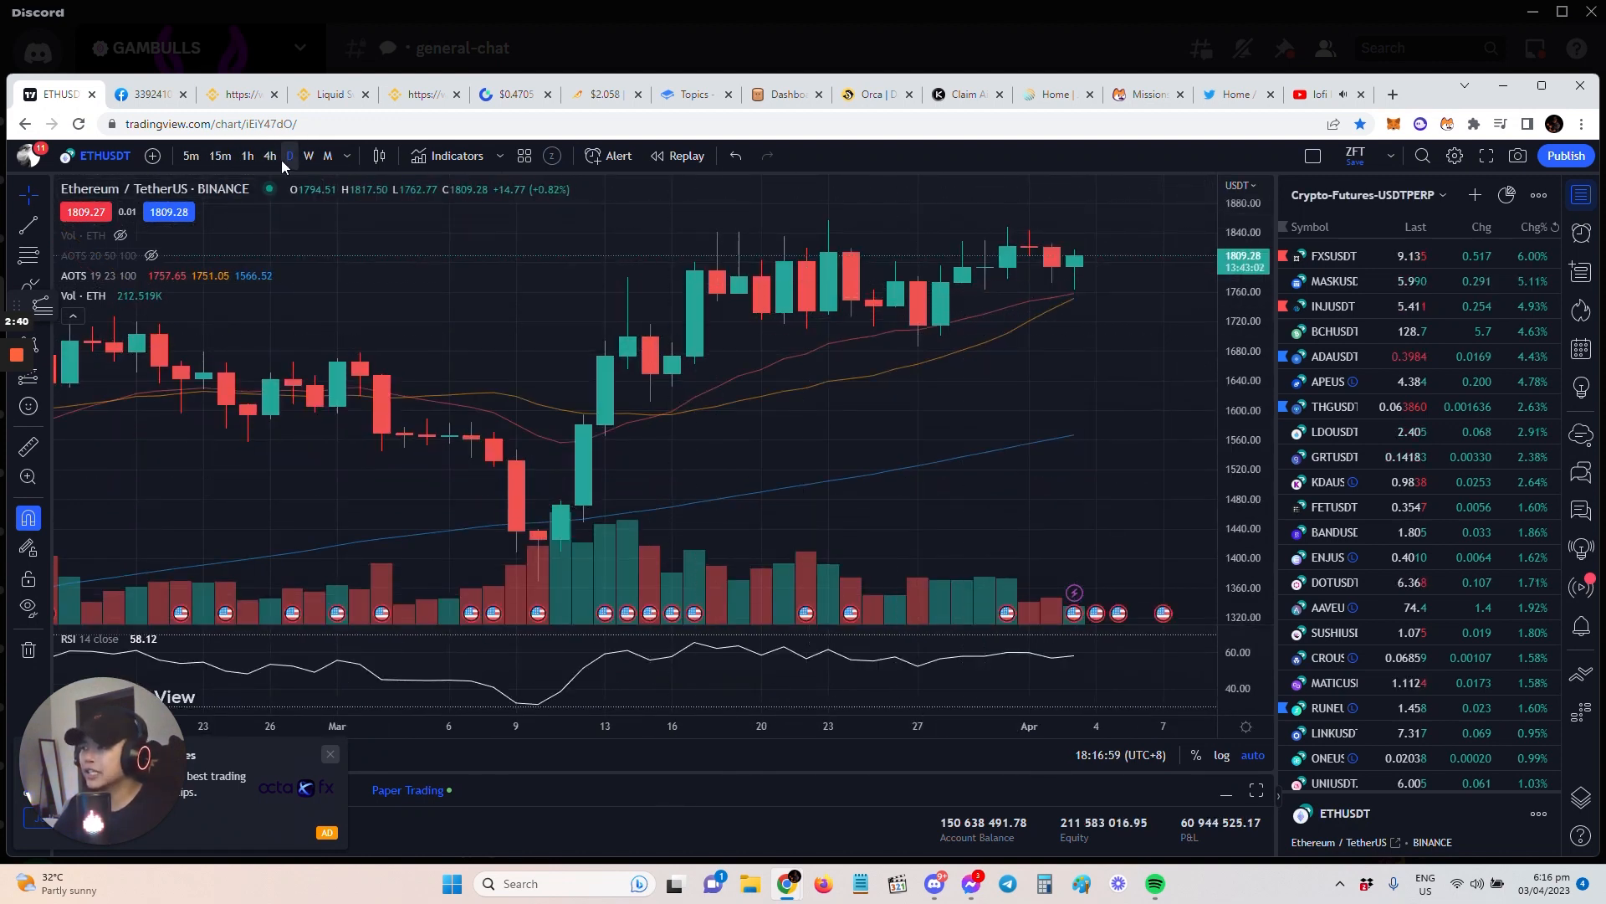
click(289, 155)
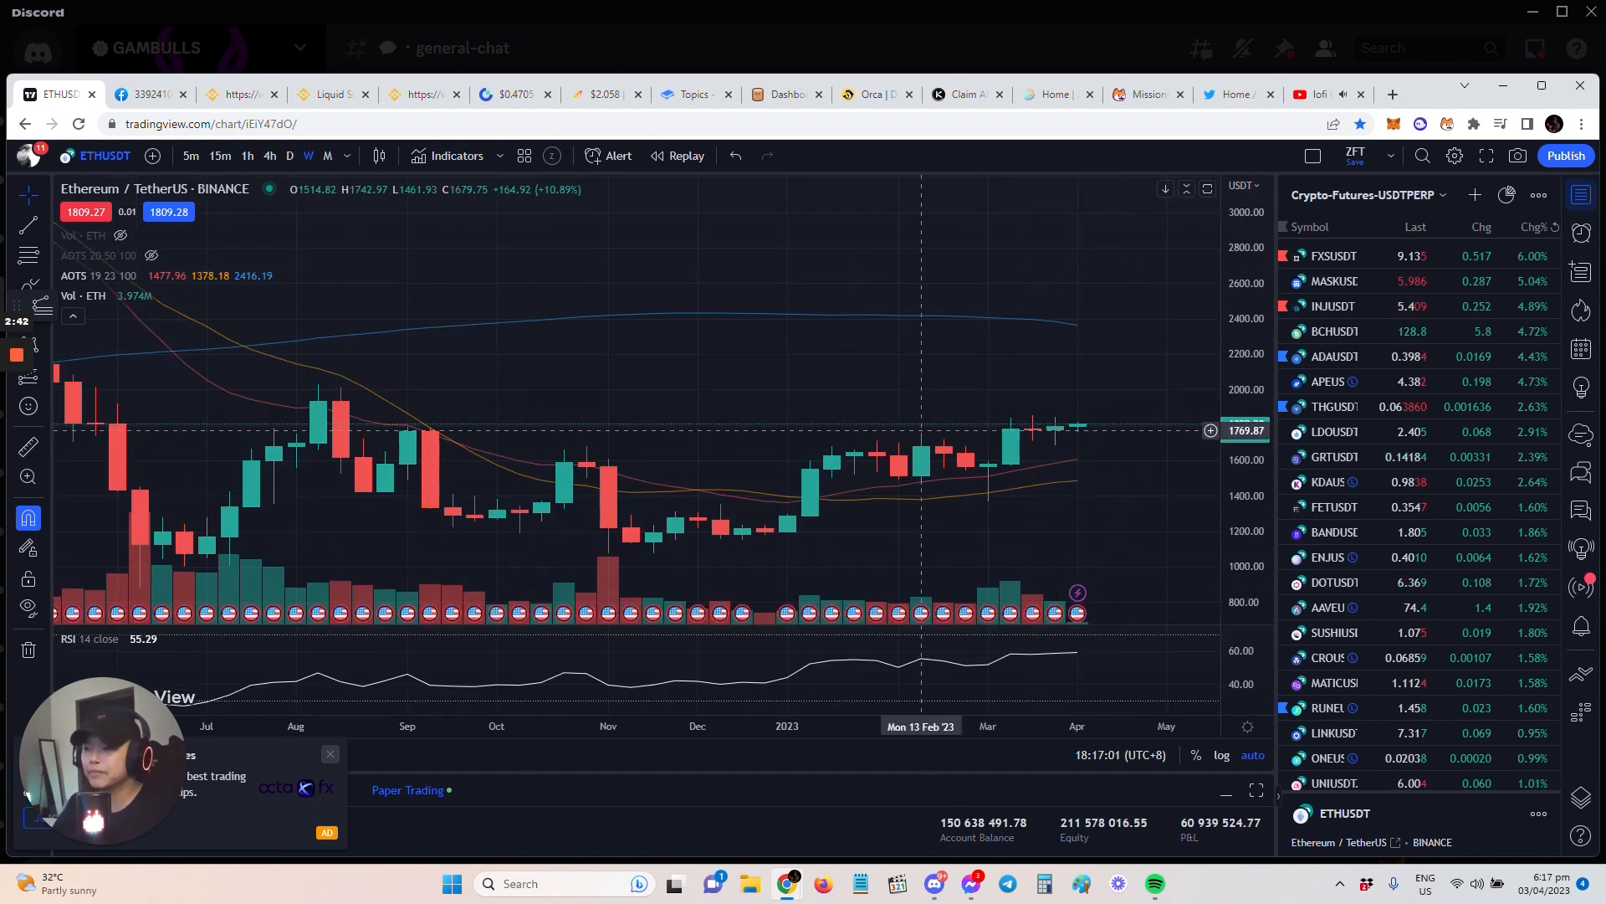
mouse_move(1054, 455)
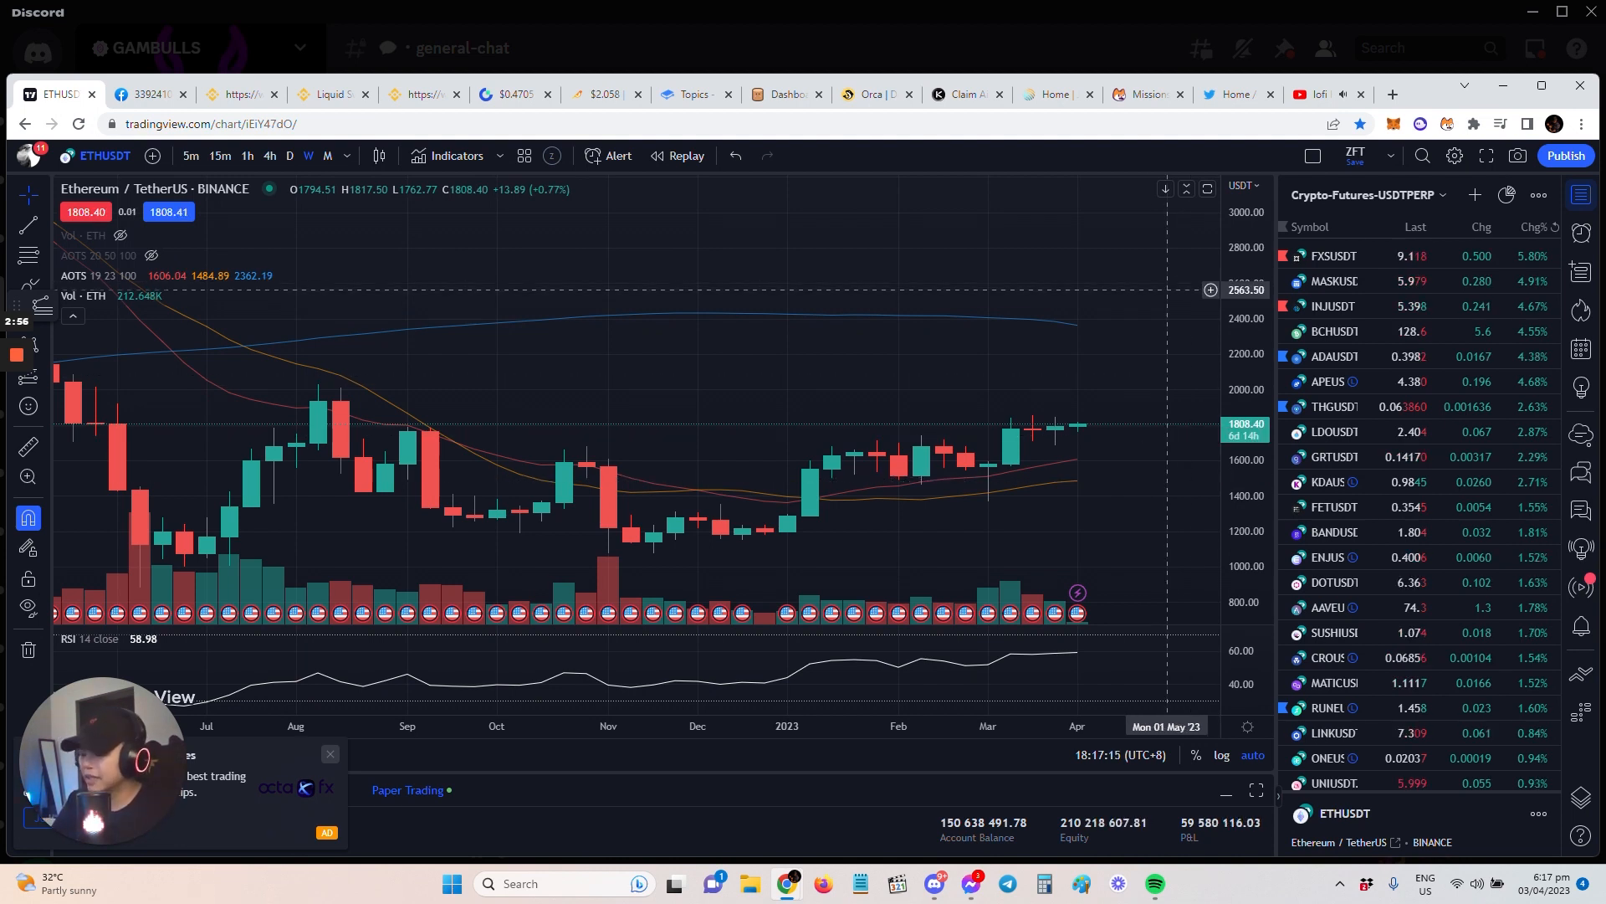
mouse_move(942, 410)
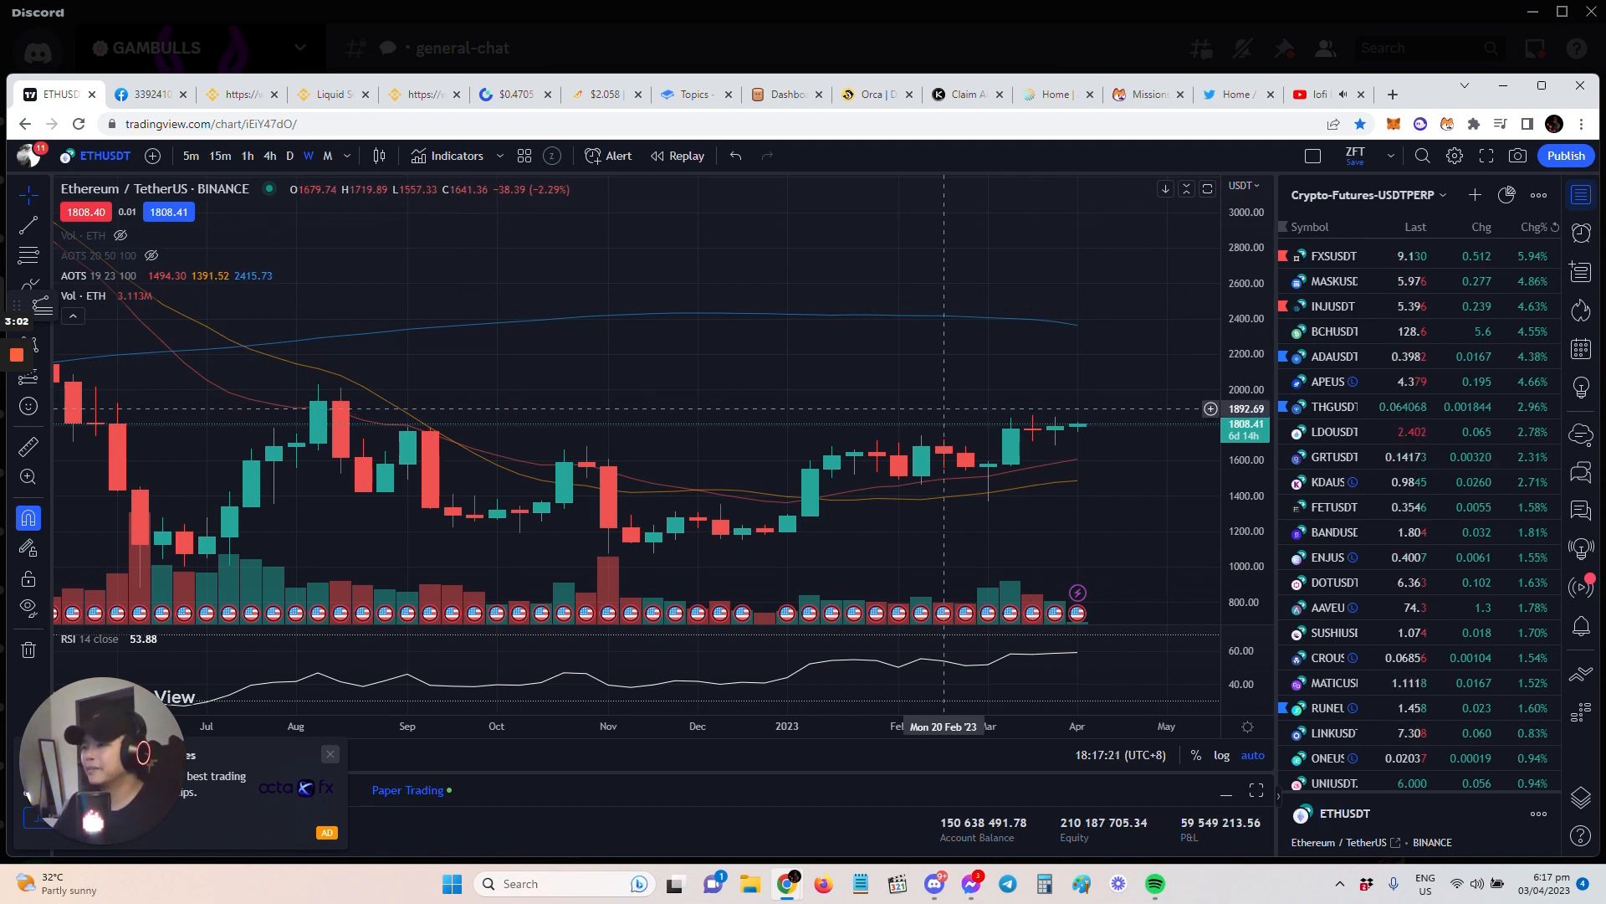
mouse_move(763, 449)
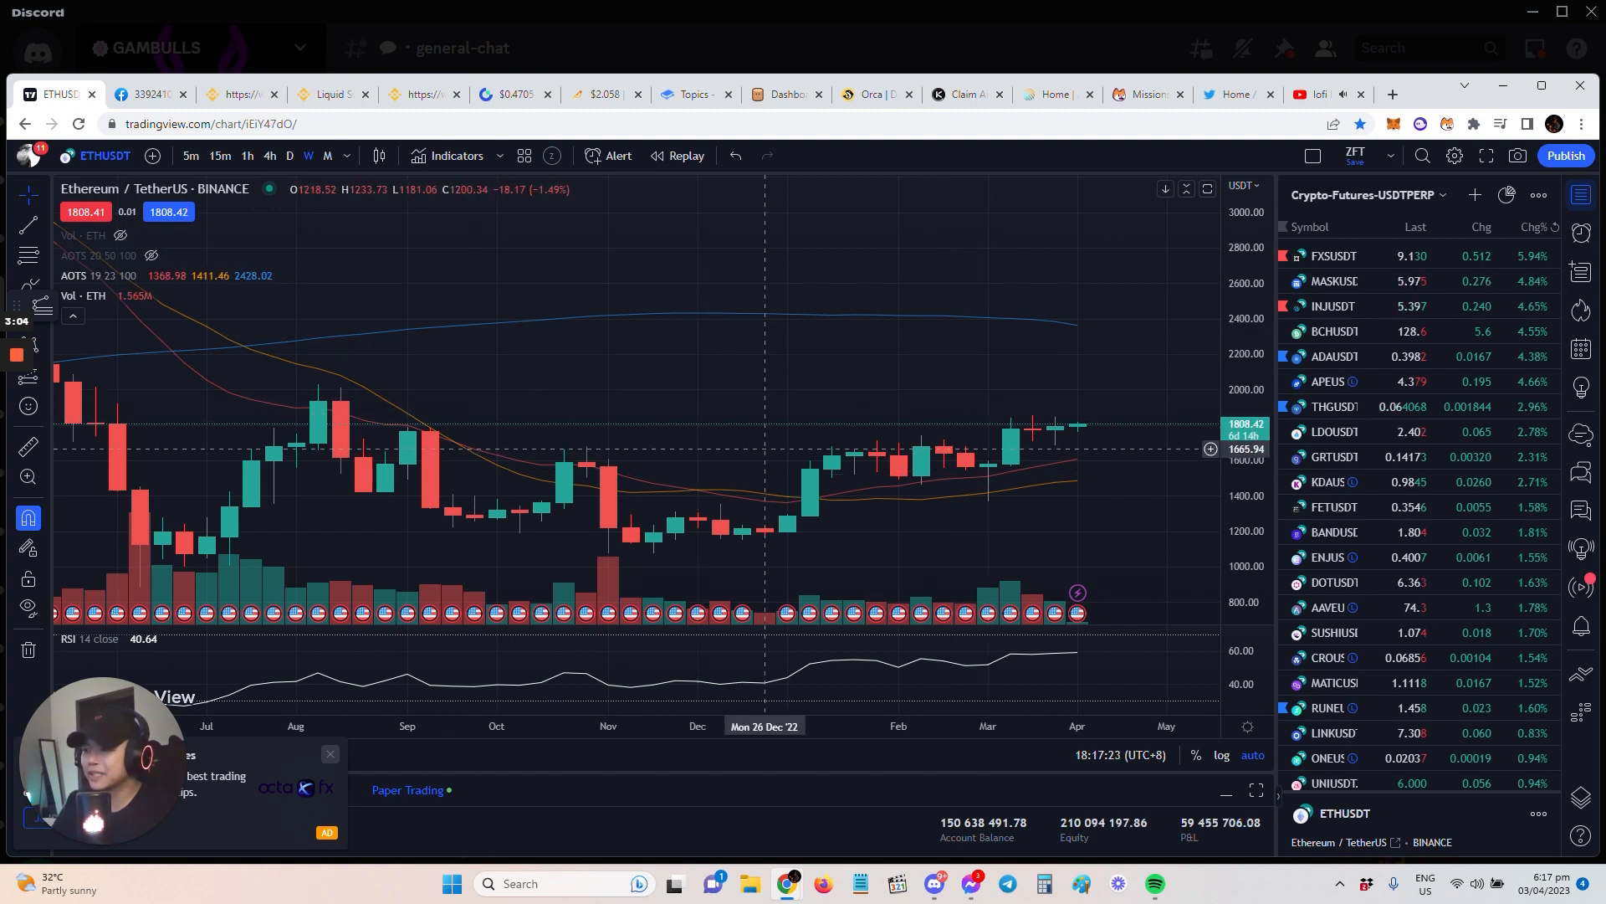
mouse_move(853, 506)
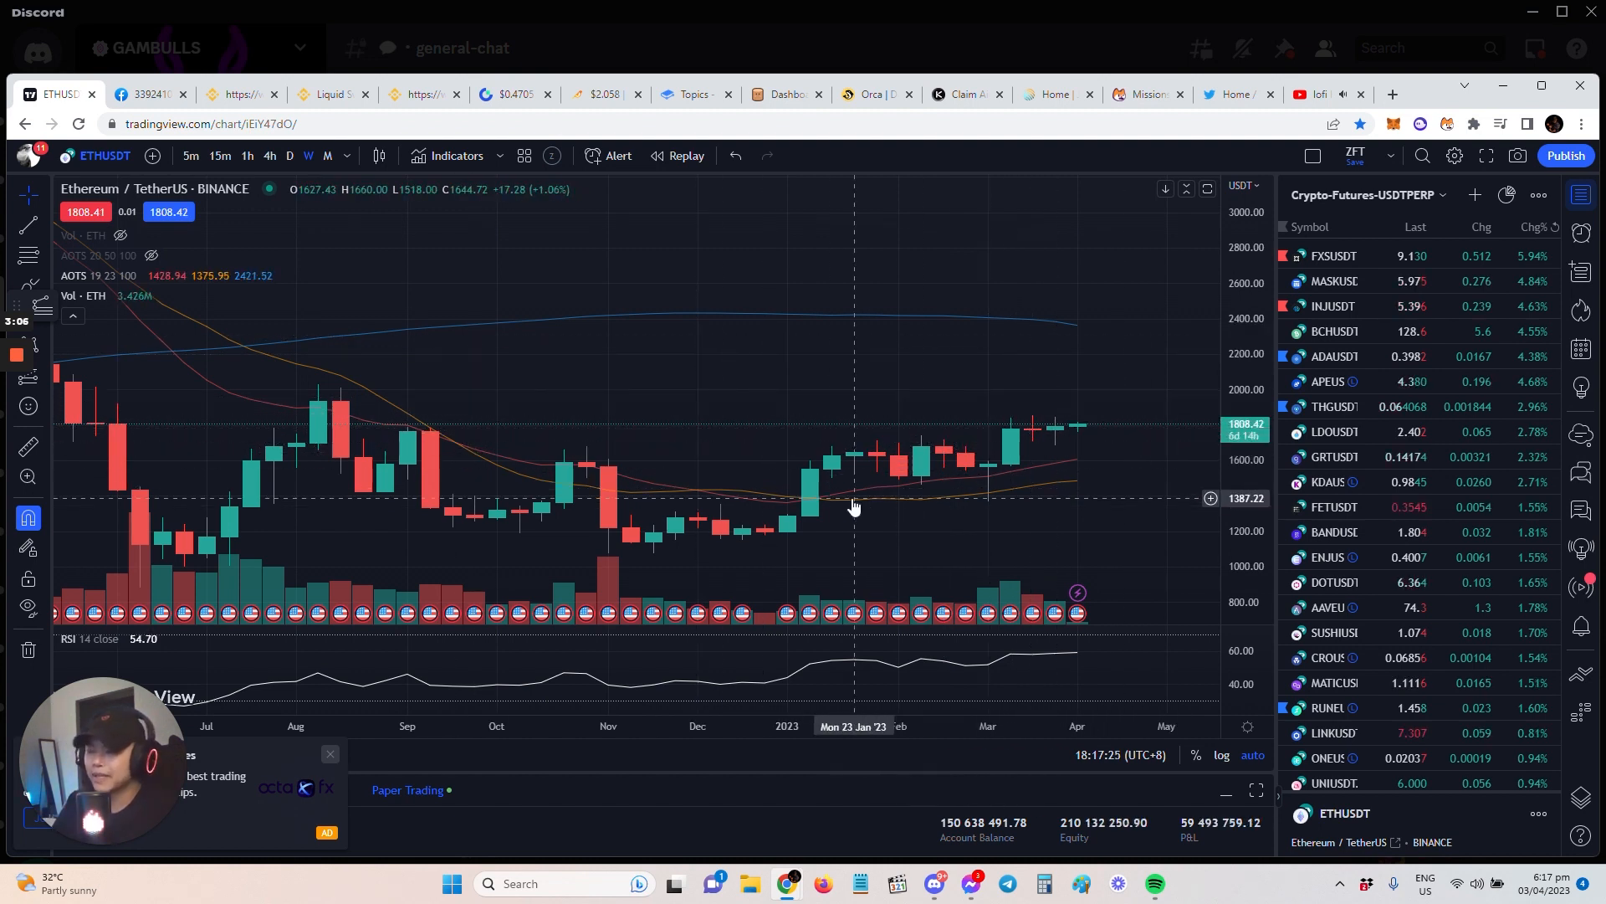
mouse_move(830, 496)
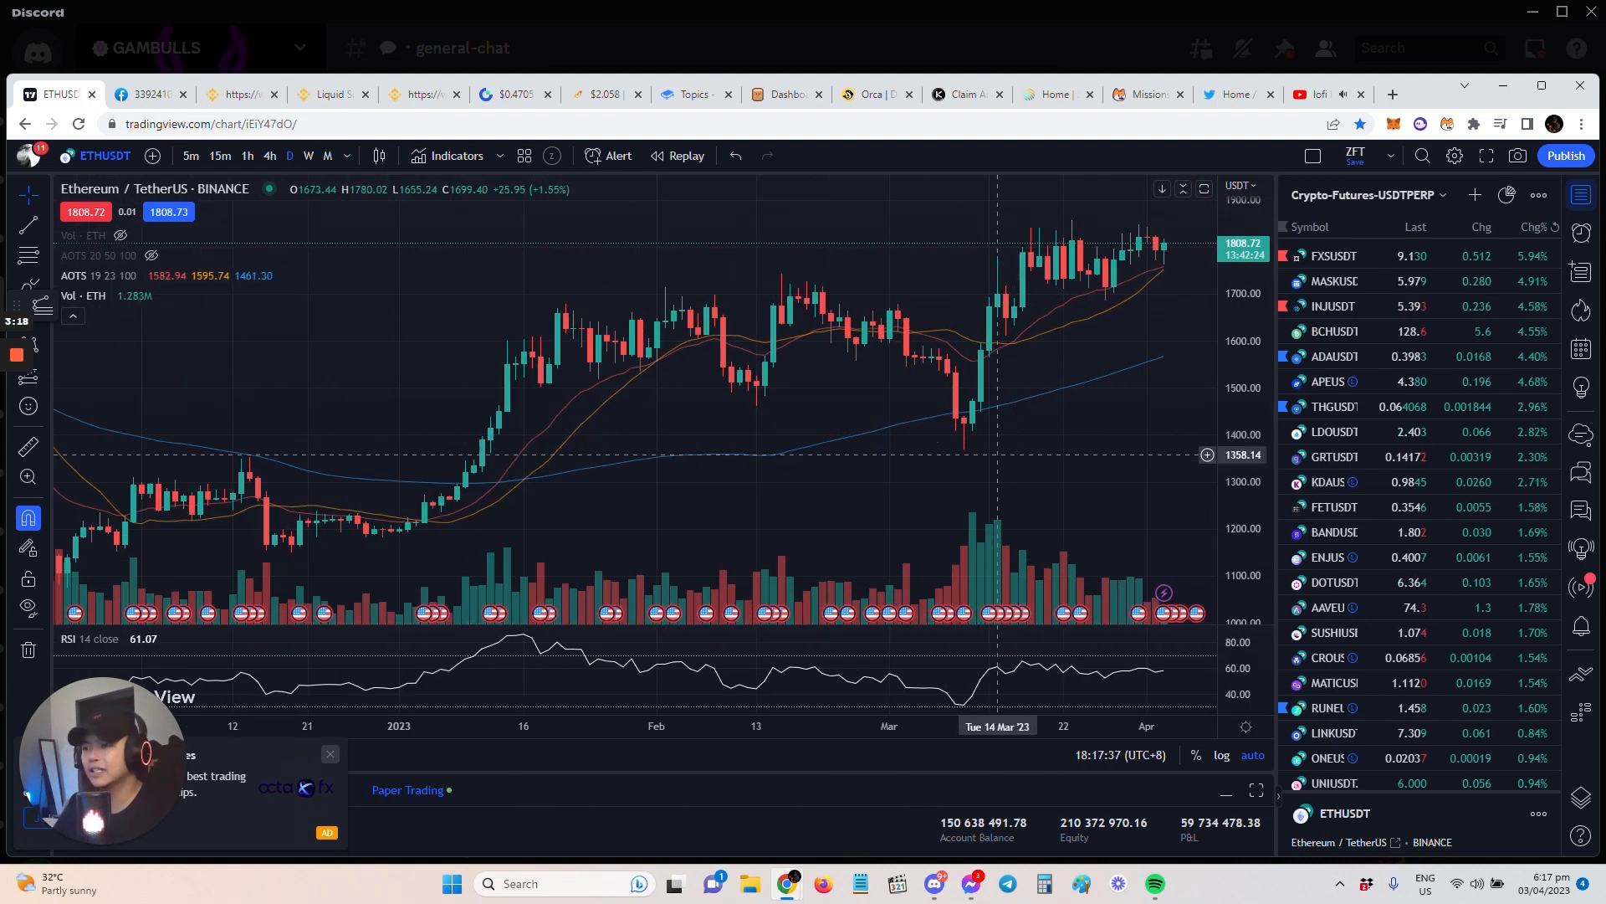
mouse_move(969, 428)
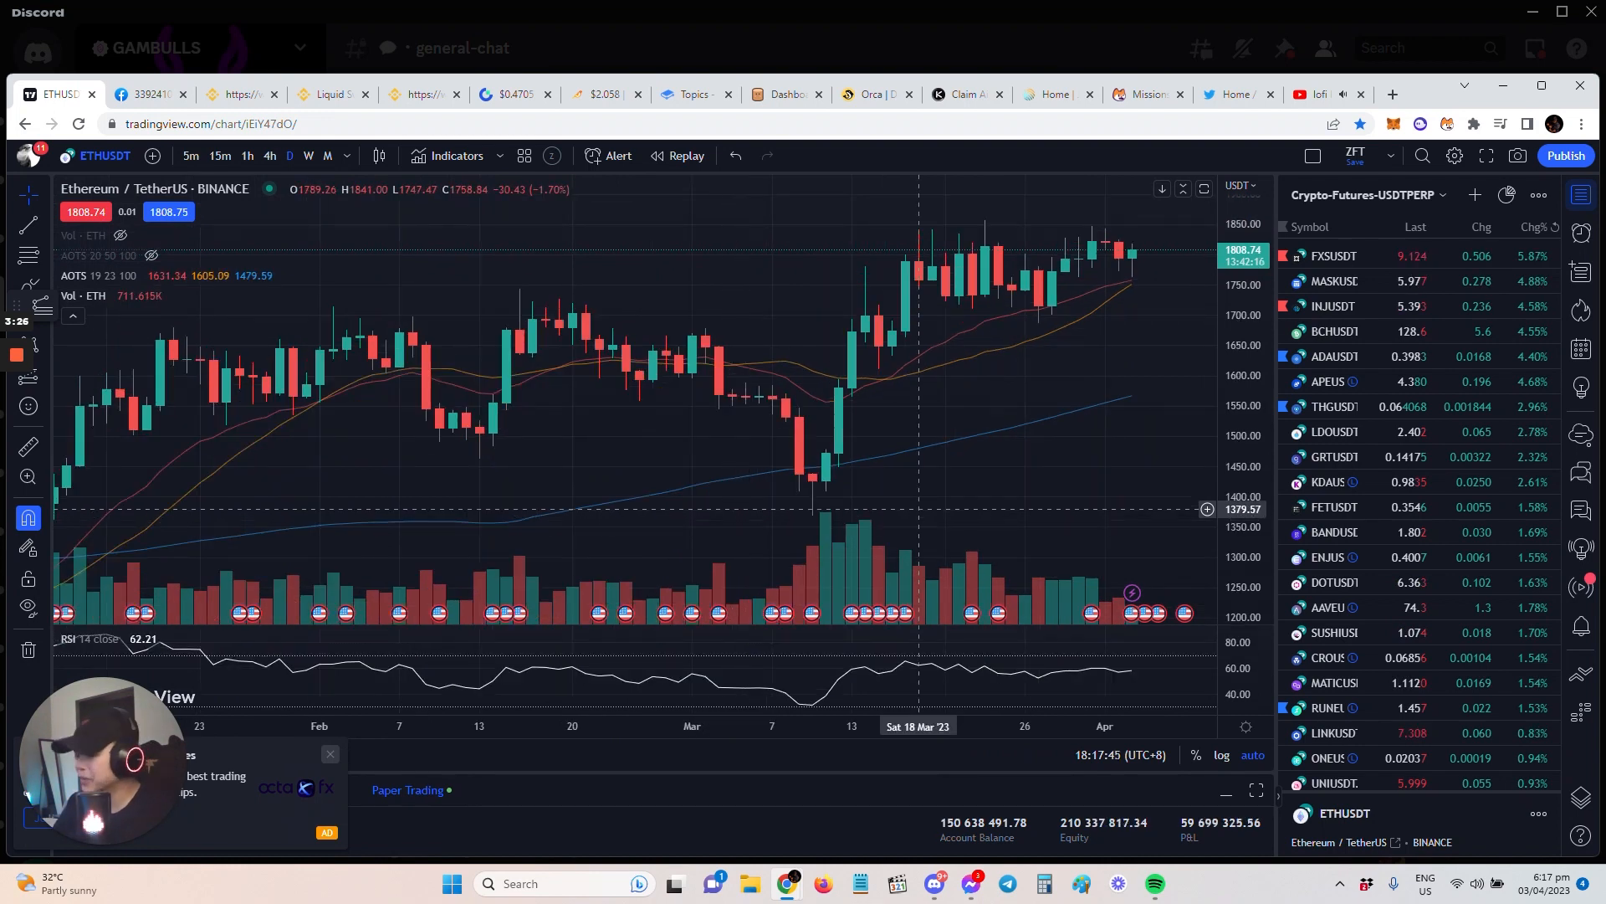
mouse_move(838, 497)
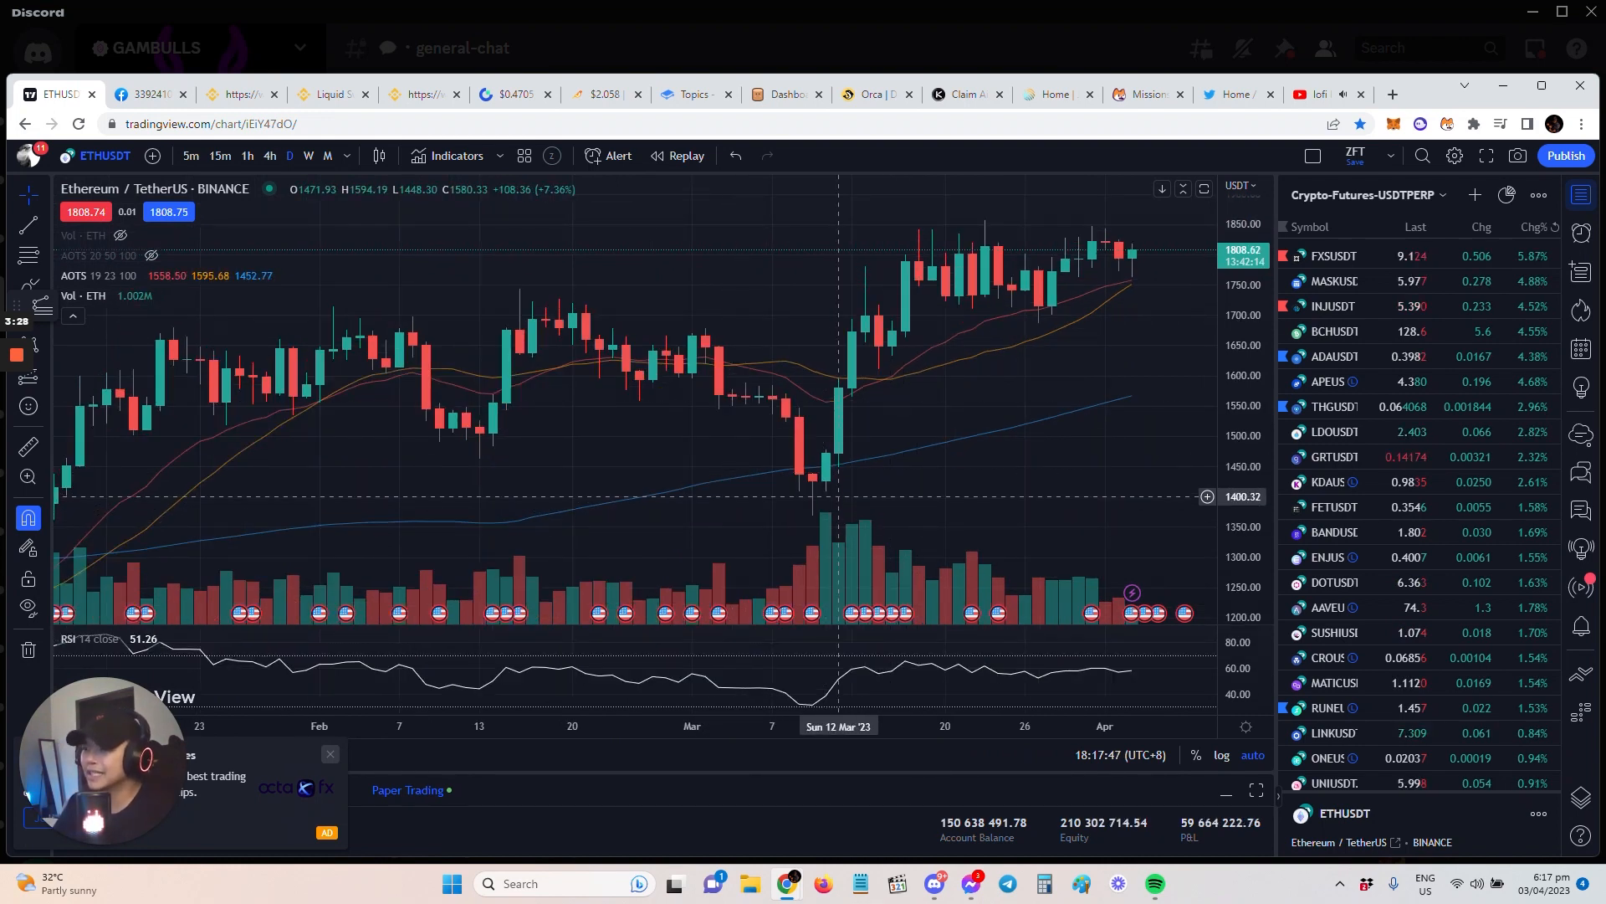
mouse_move(838, 549)
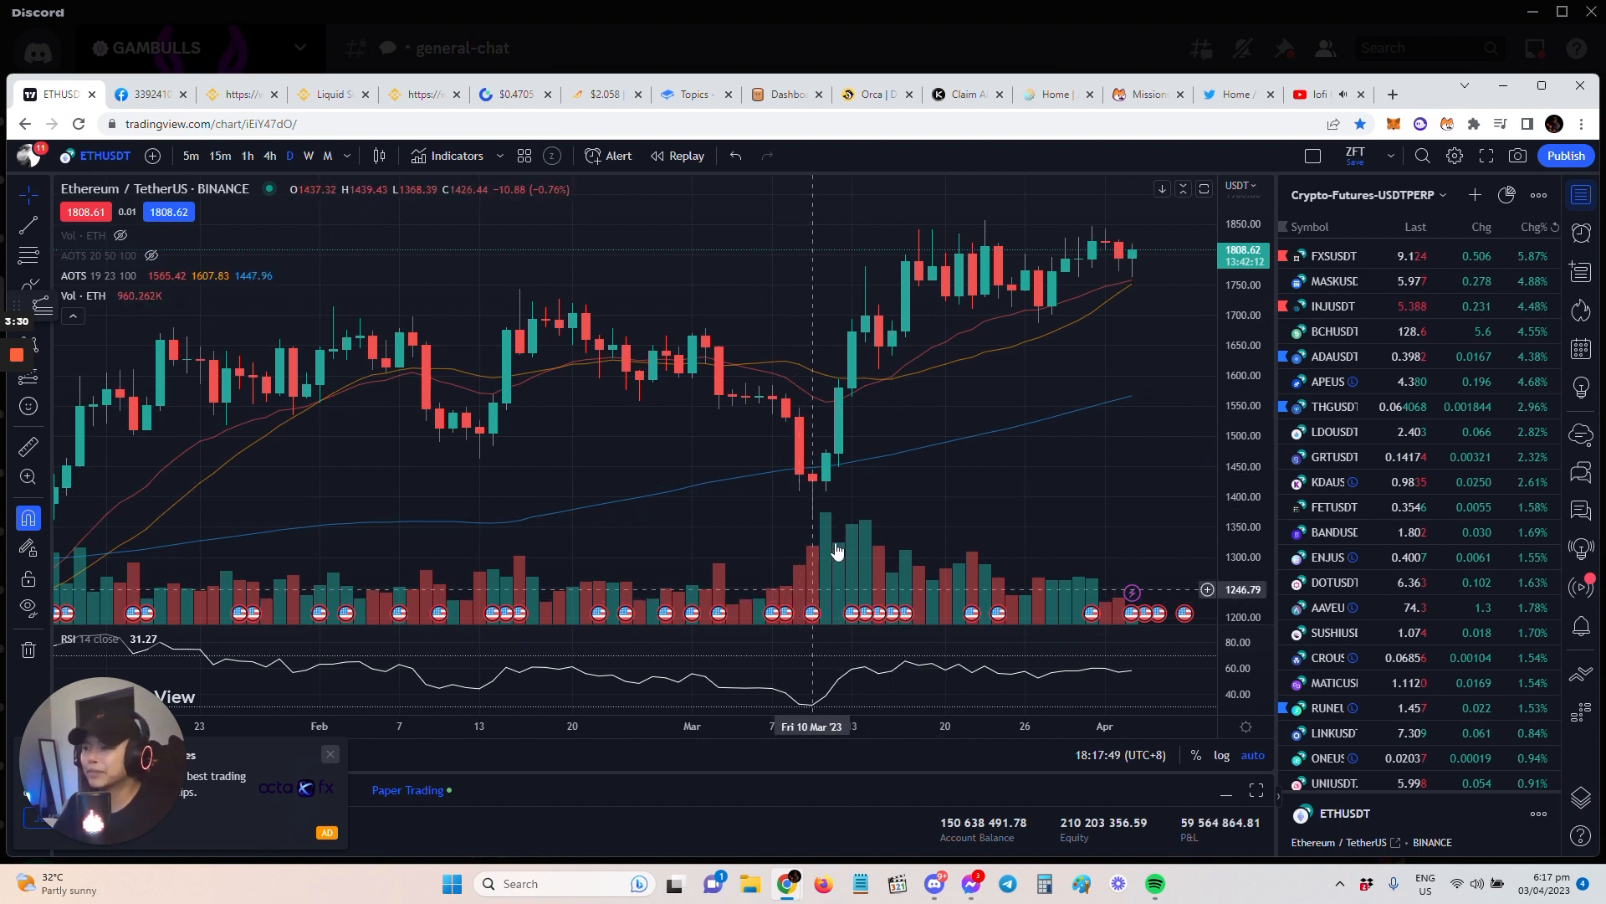
mouse_move(810, 440)
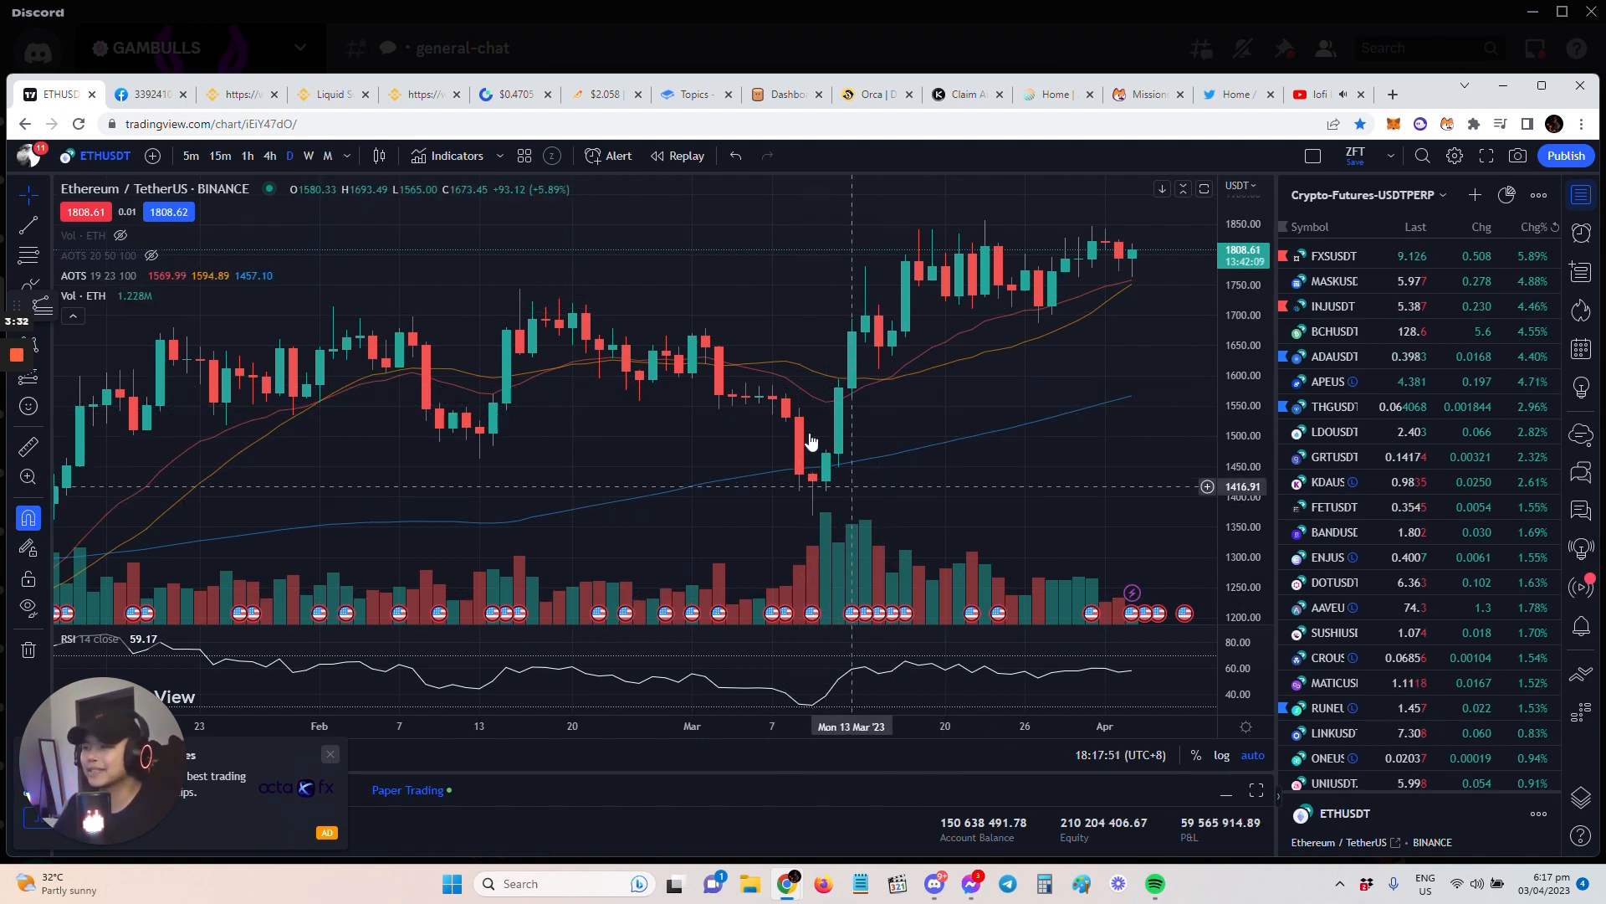
mouse_move(875, 512)
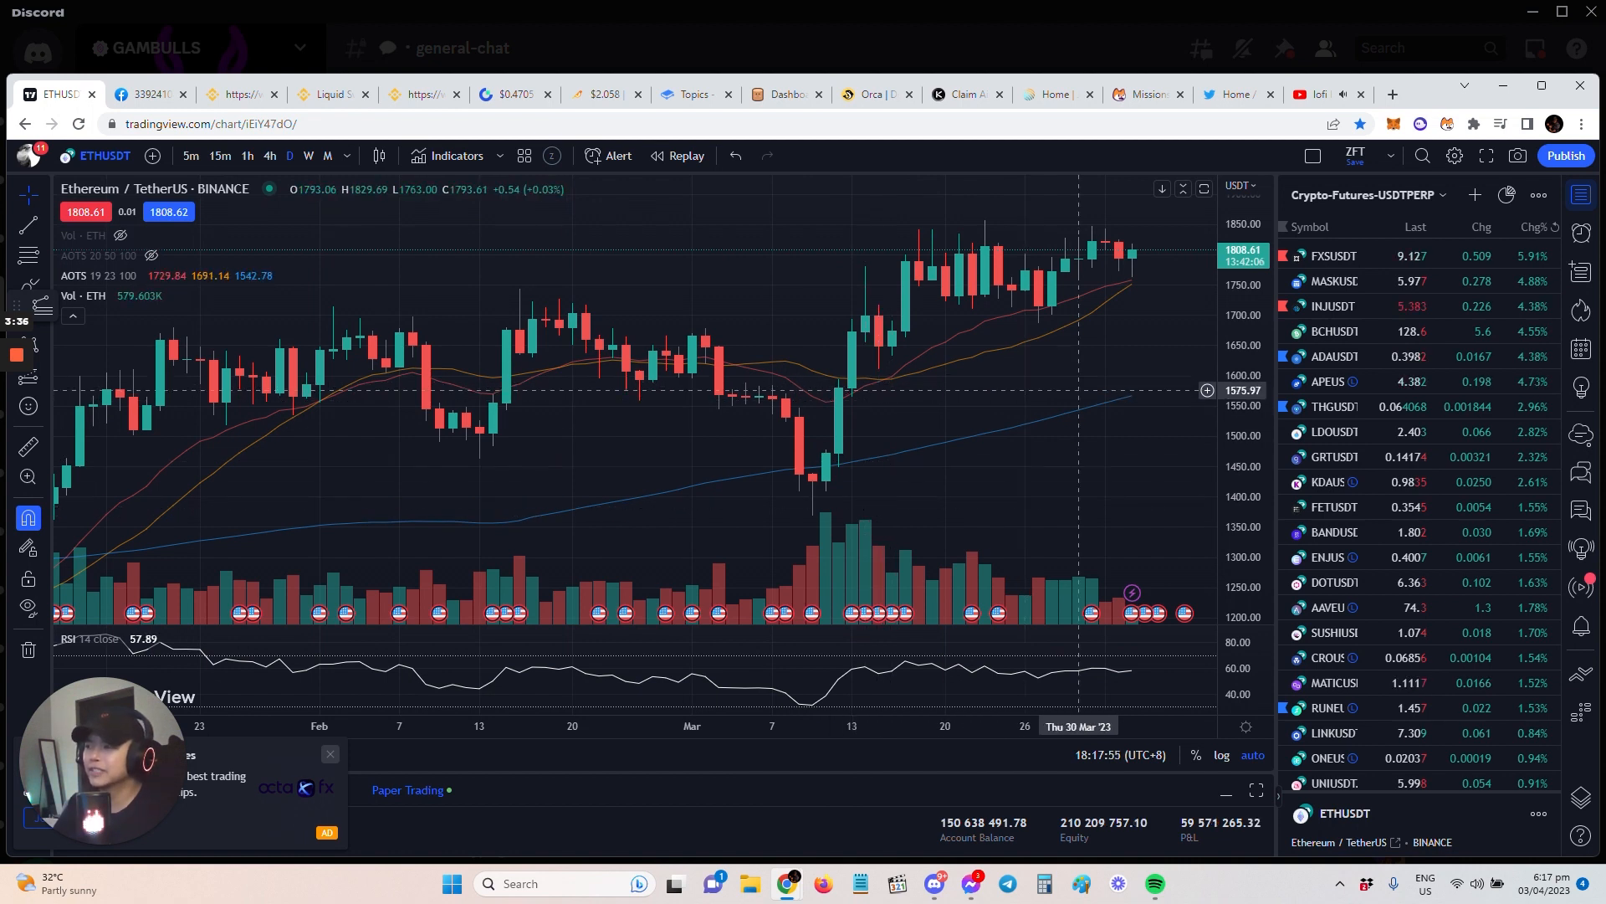
mouse_move(1039, 345)
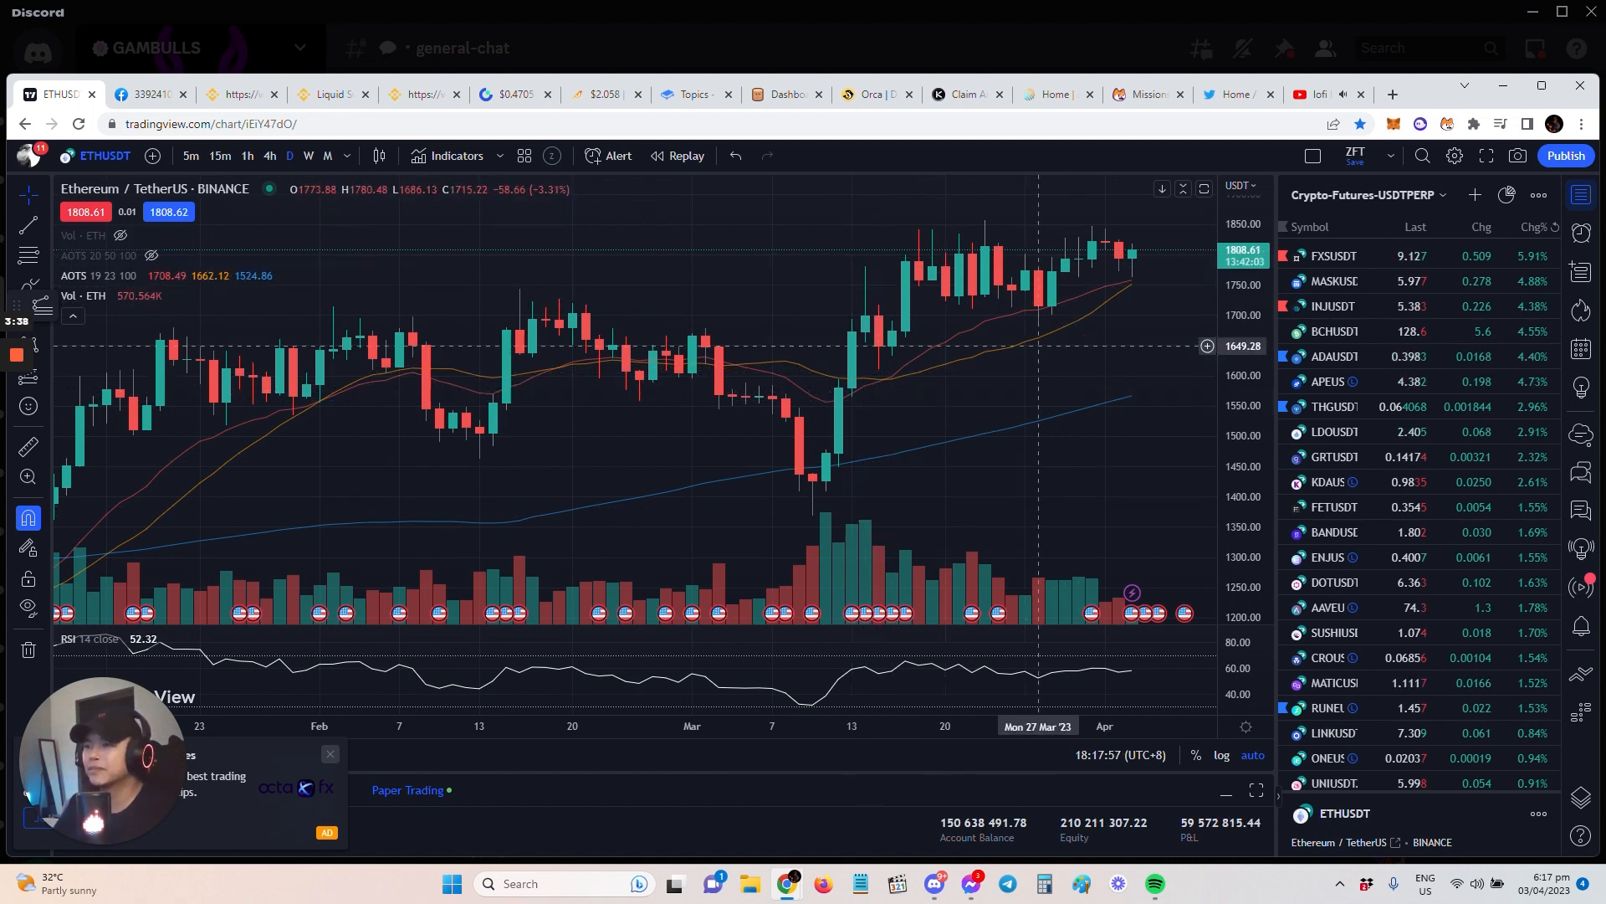
mouse_move(999, 373)
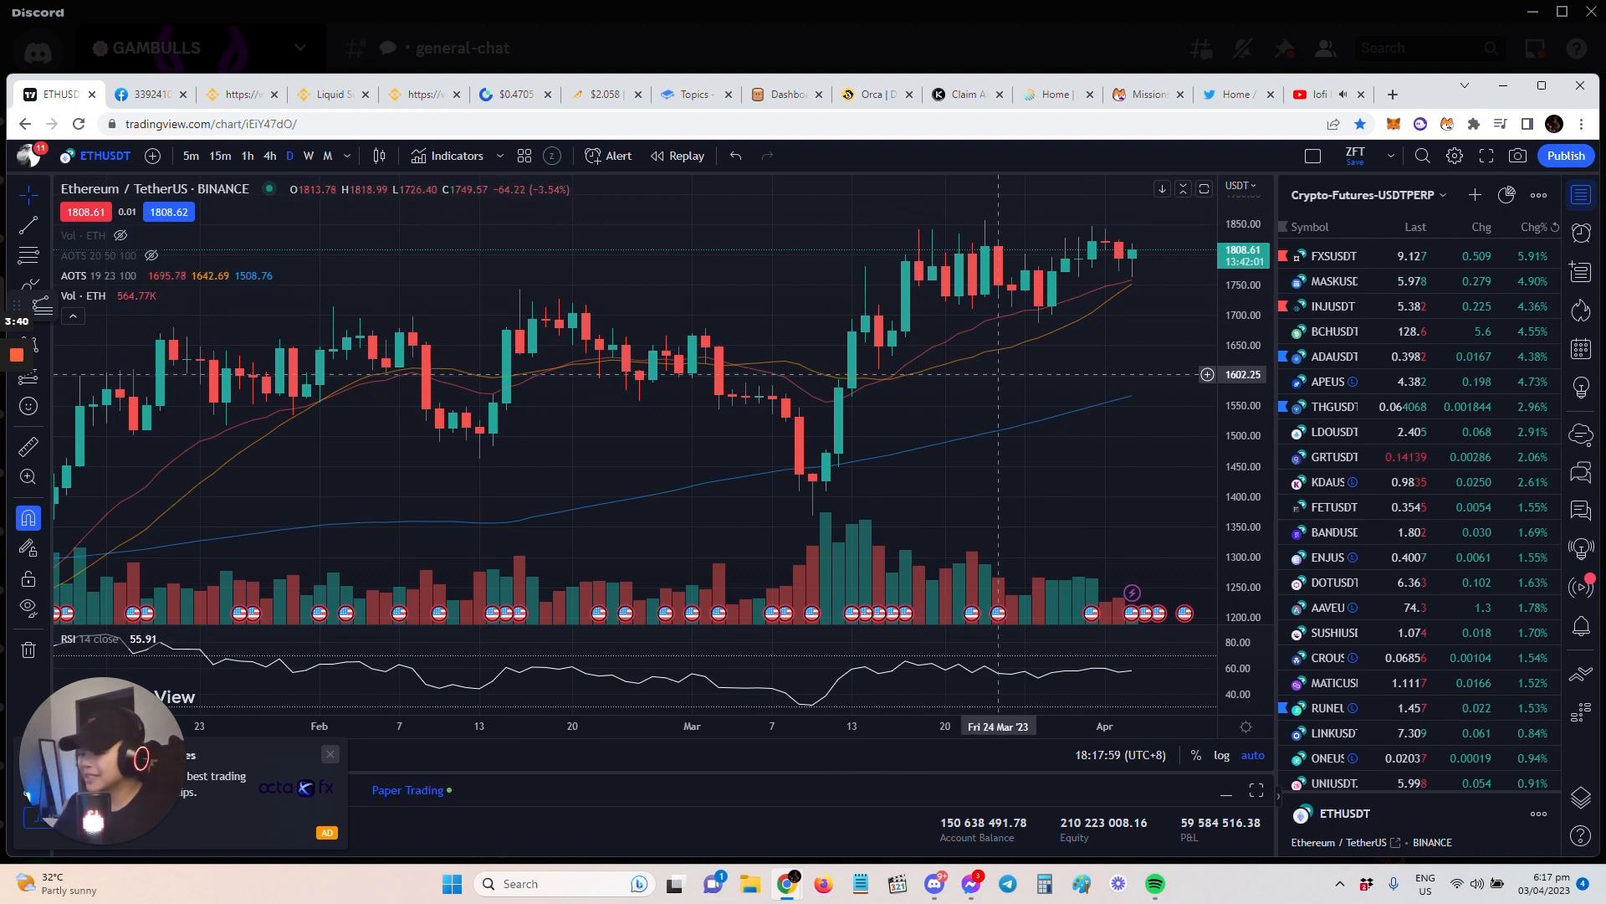
mouse_move(1159, 355)
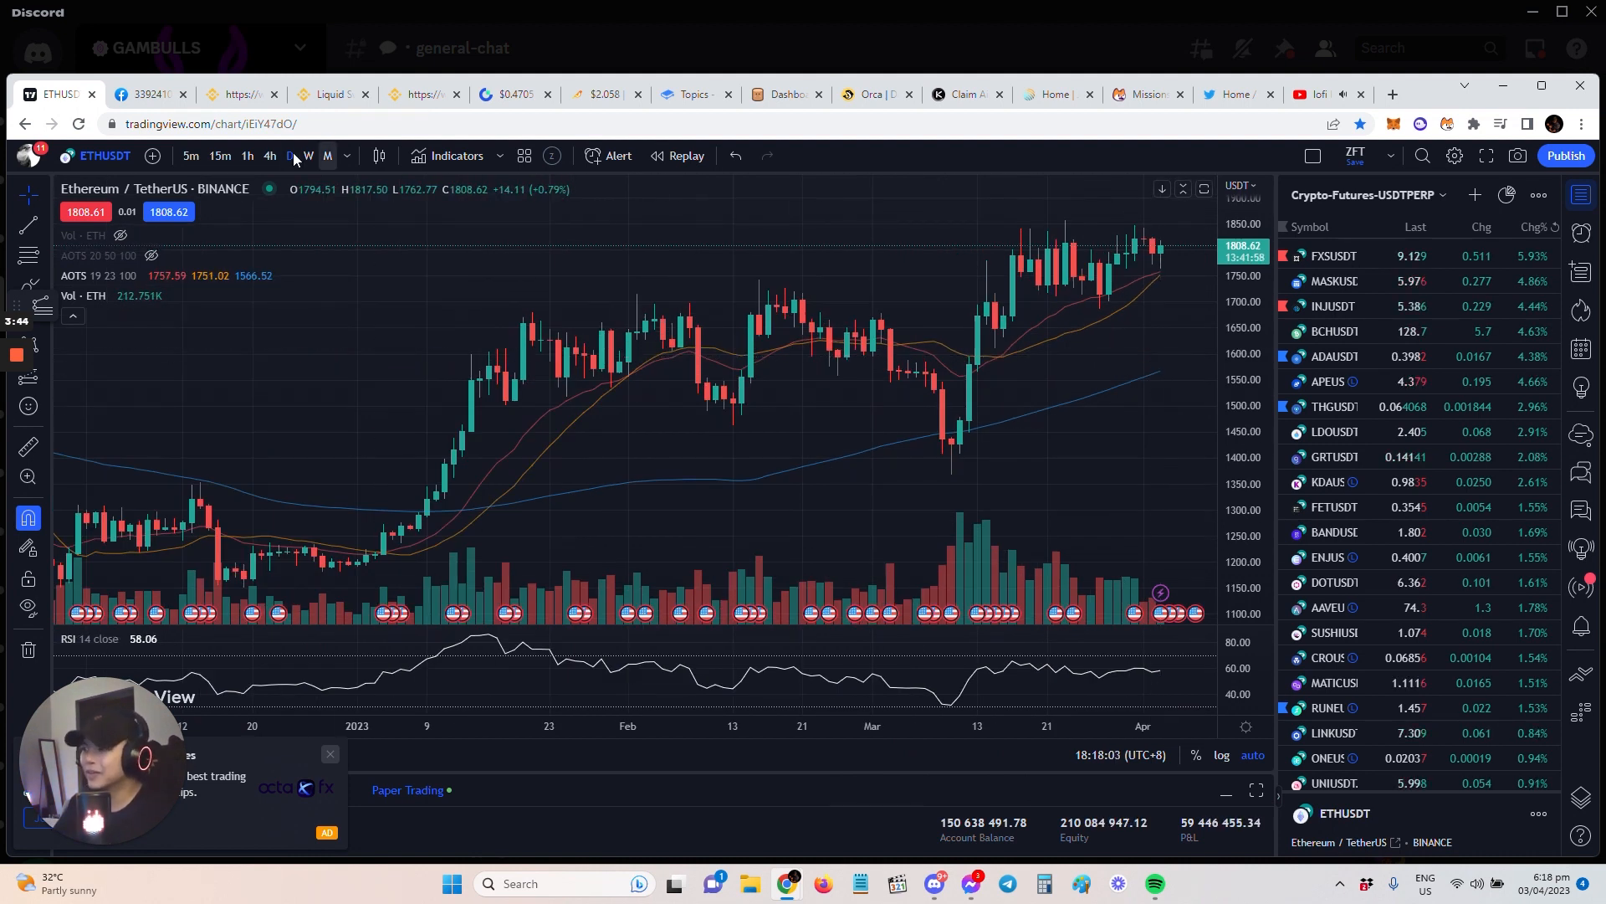
click(289, 156)
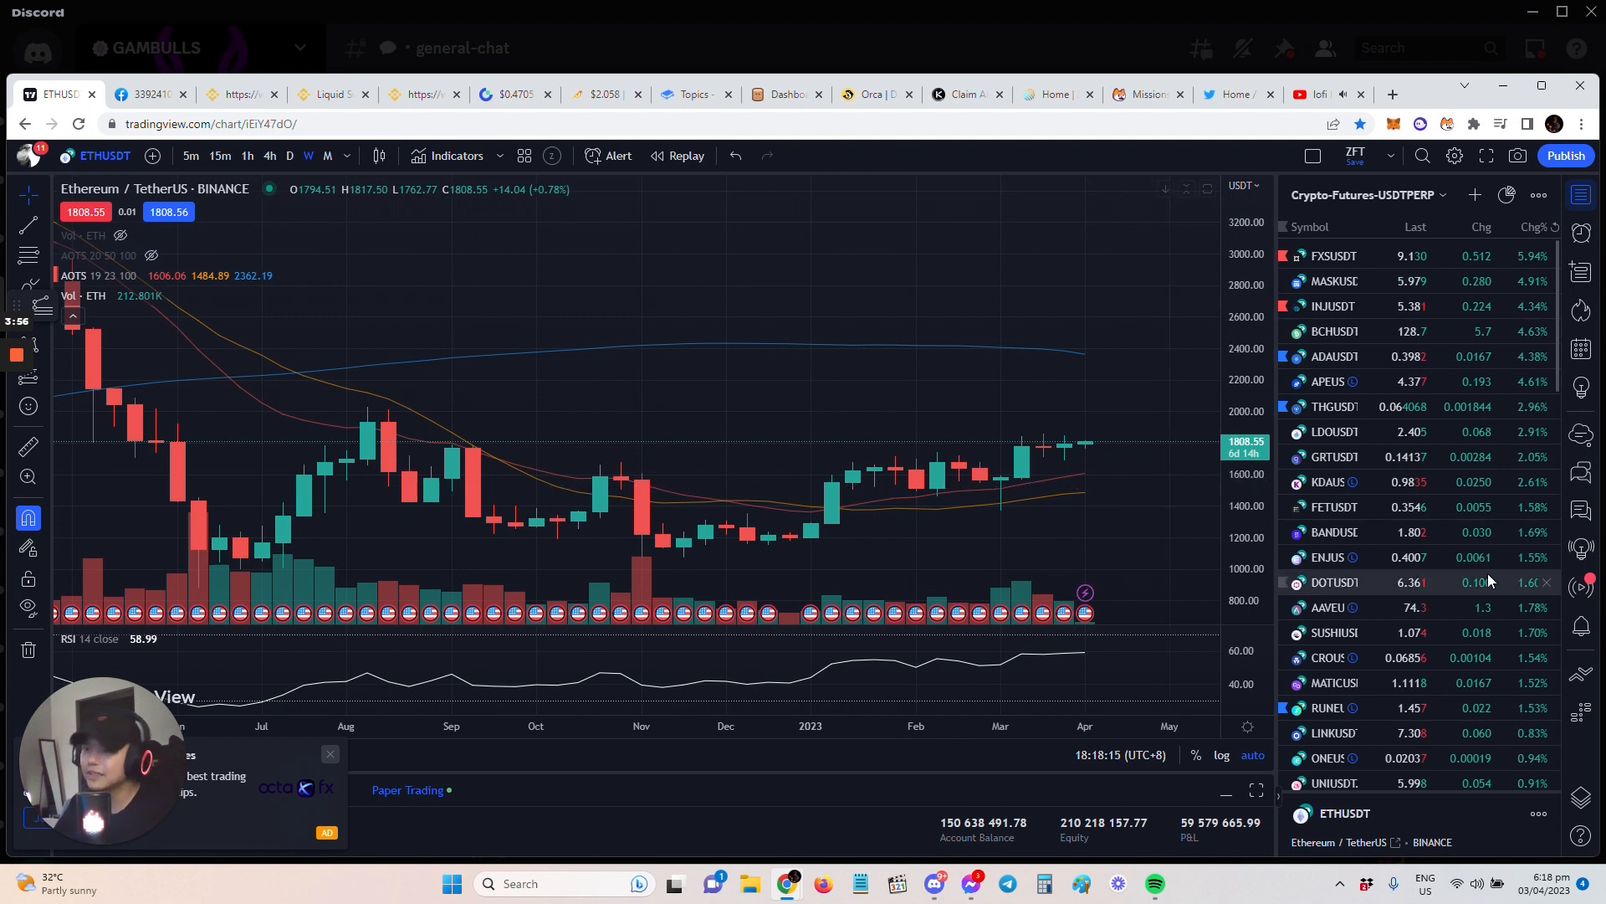
mouse_move(1084, 505)
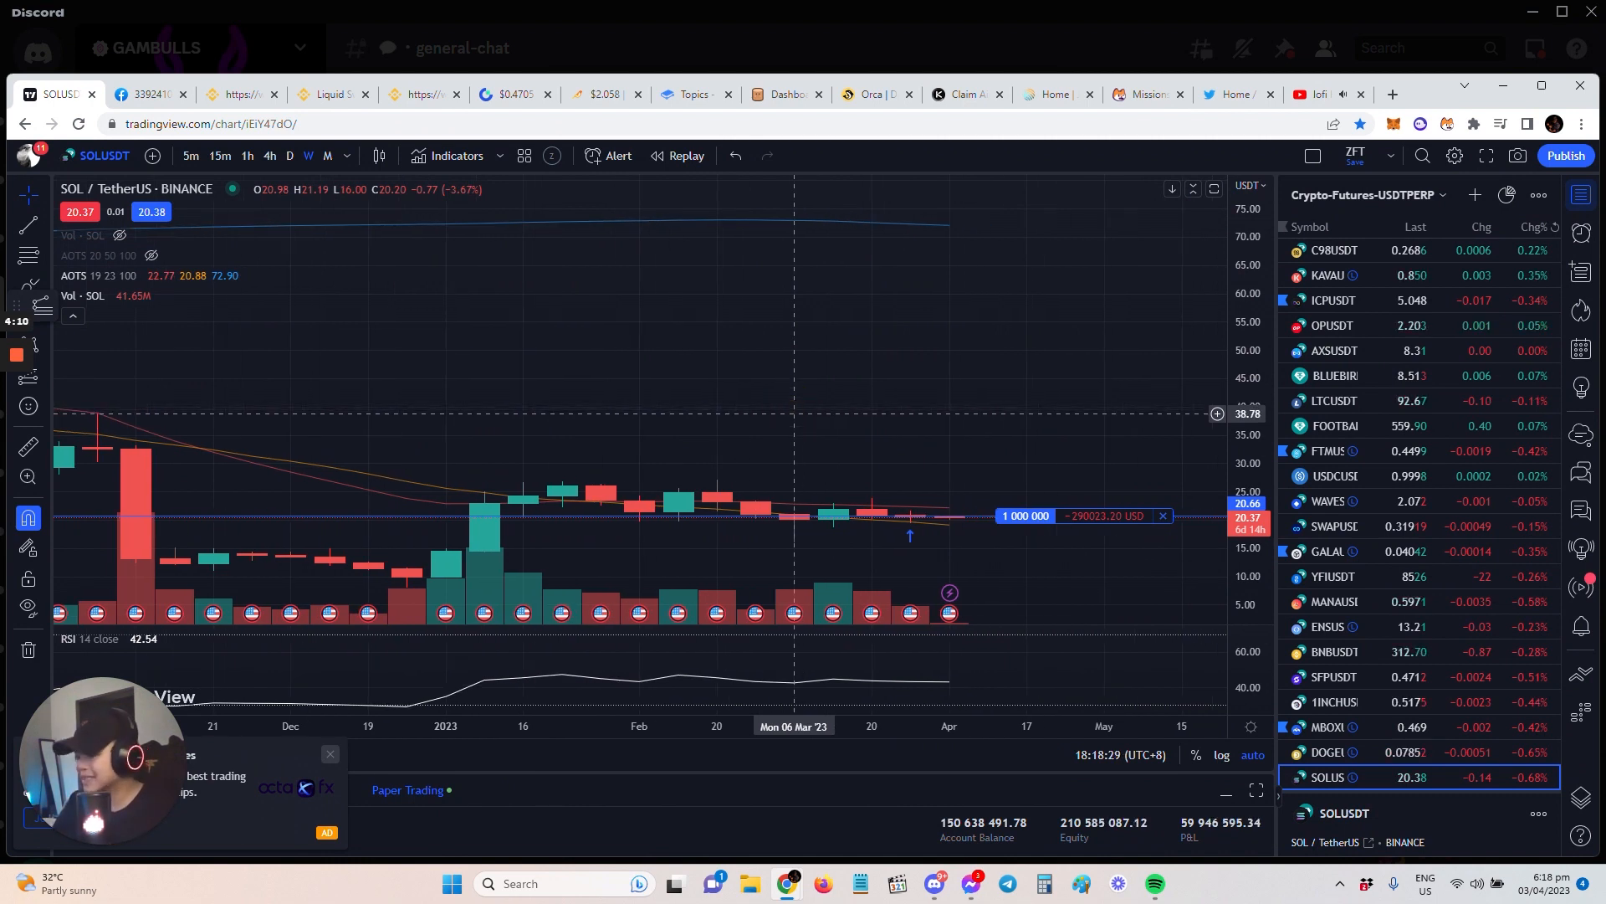
mouse_move(910, 488)
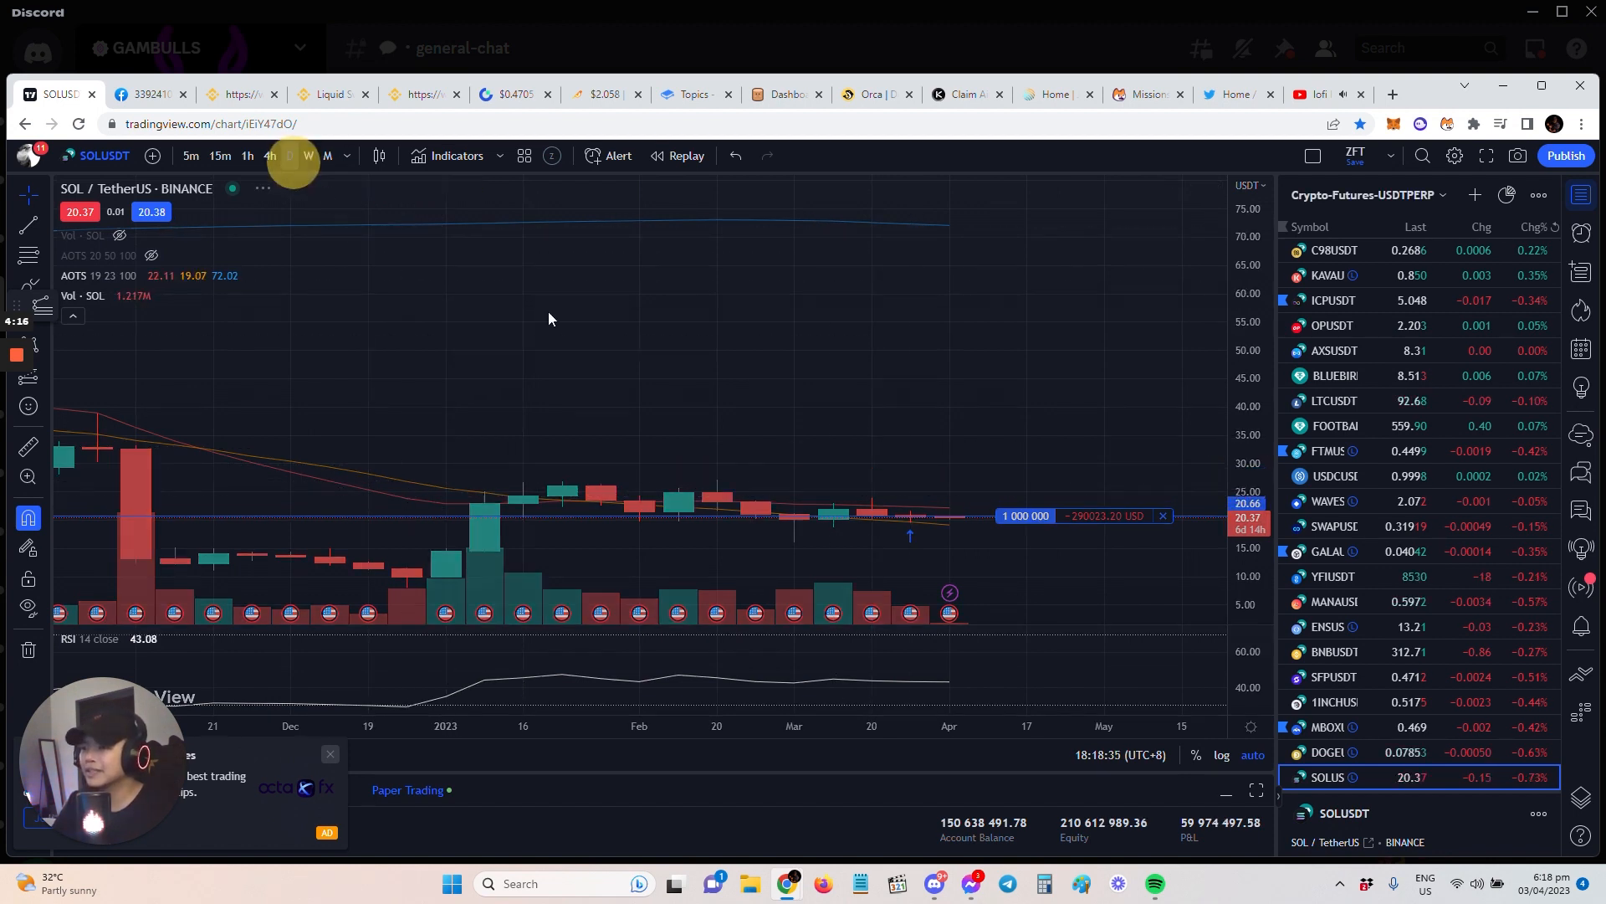
- Switch the Solana/Tether chart from weekly to daily candles
click(308, 156)
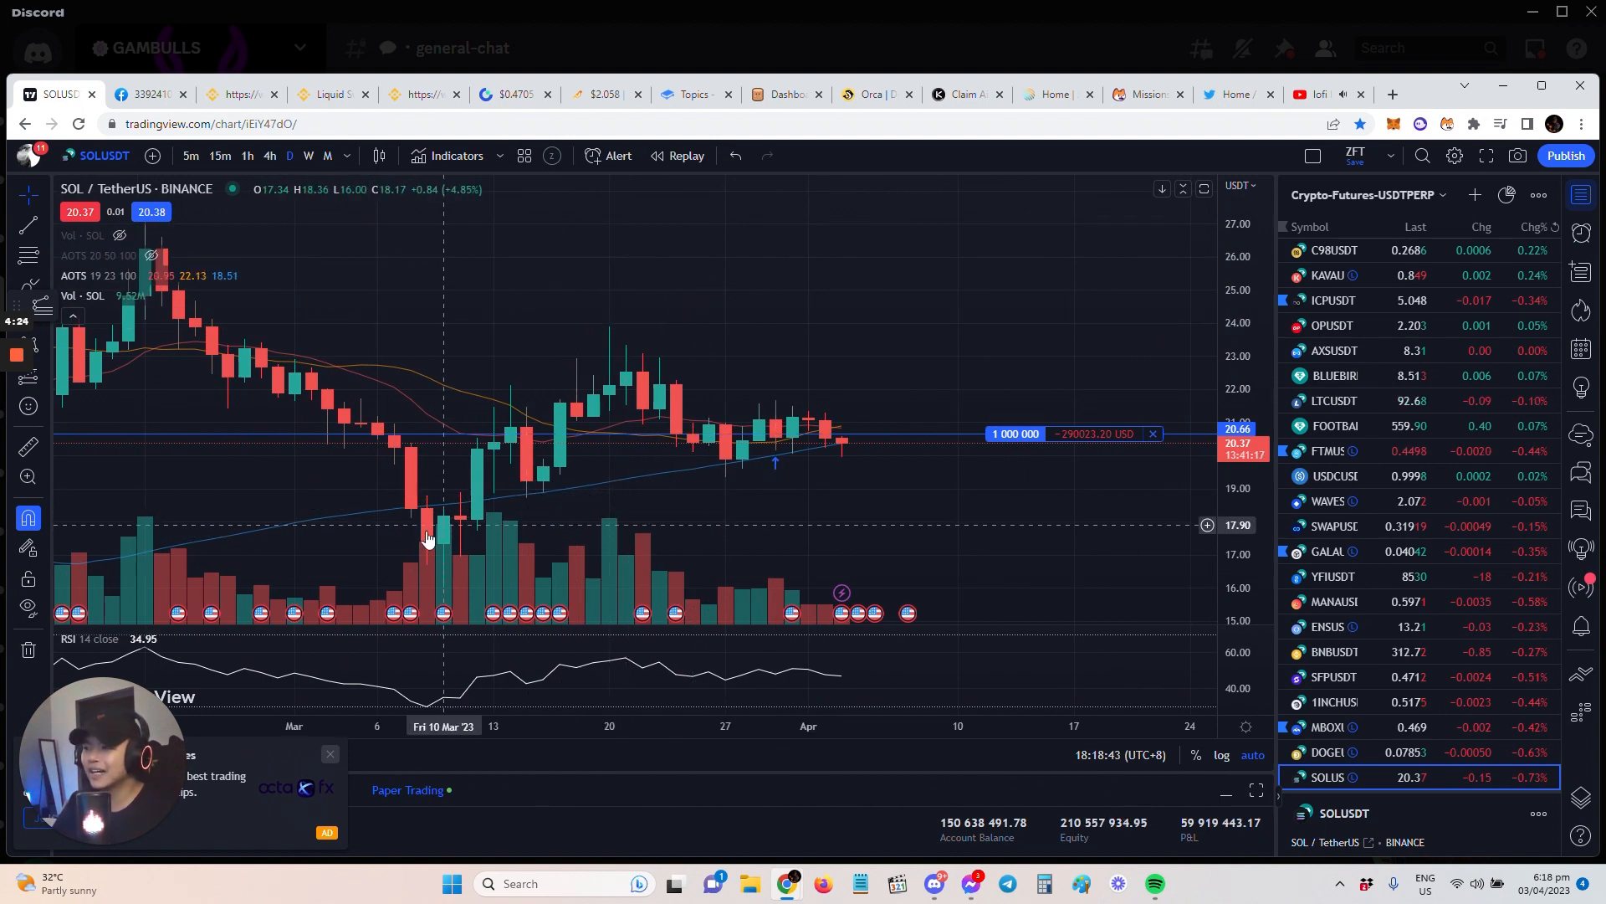
mouse_move(840, 462)
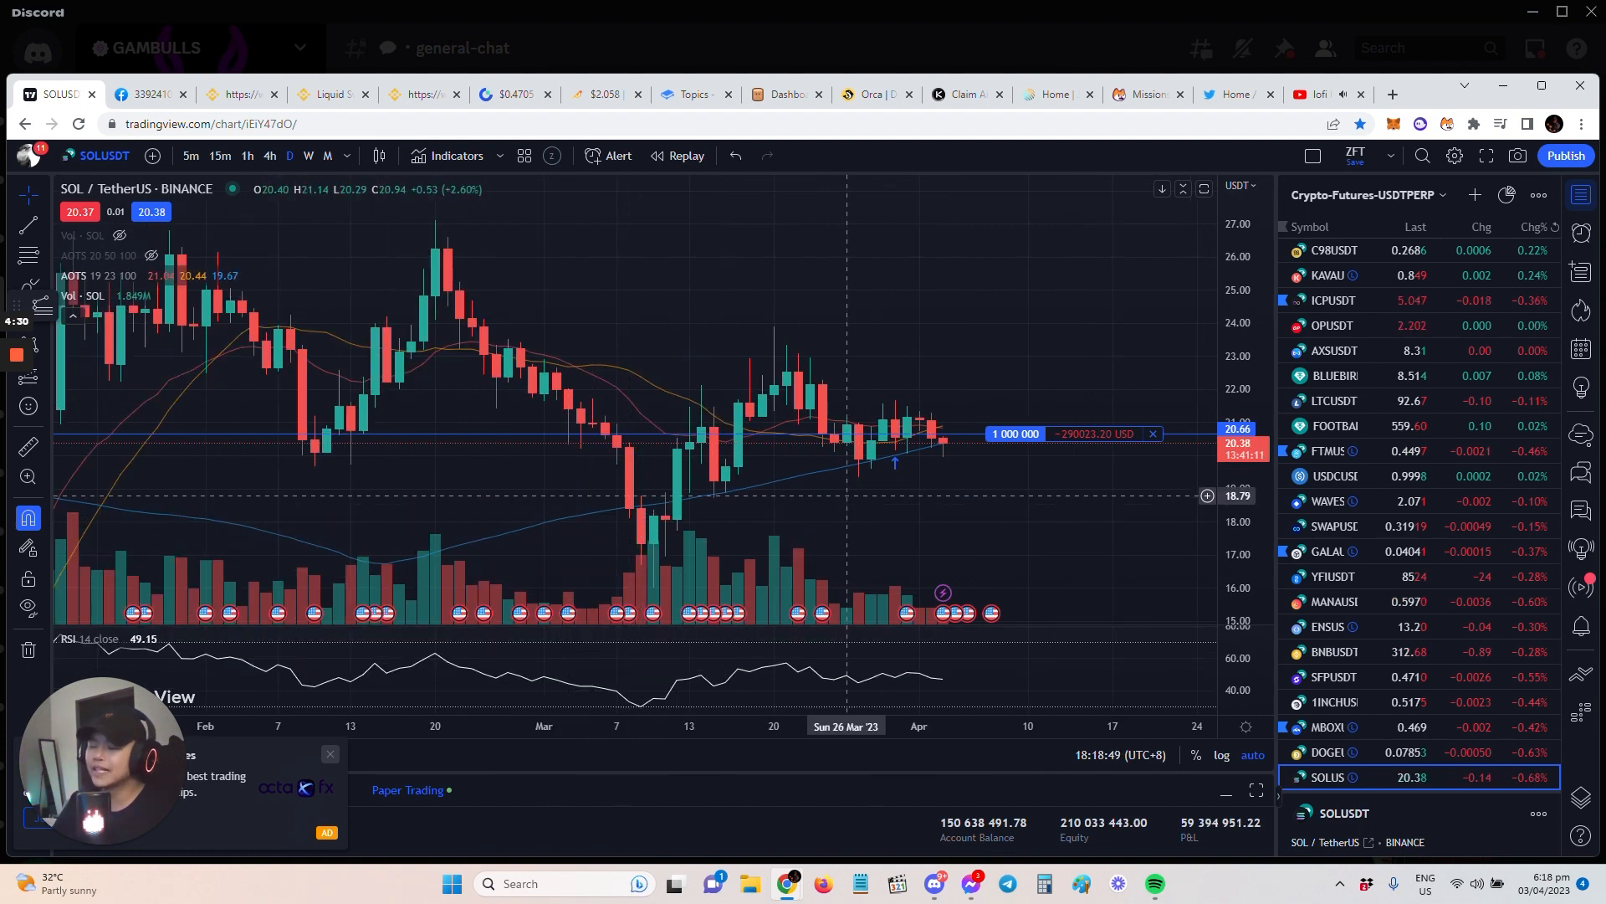
mouse_move(906, 502)
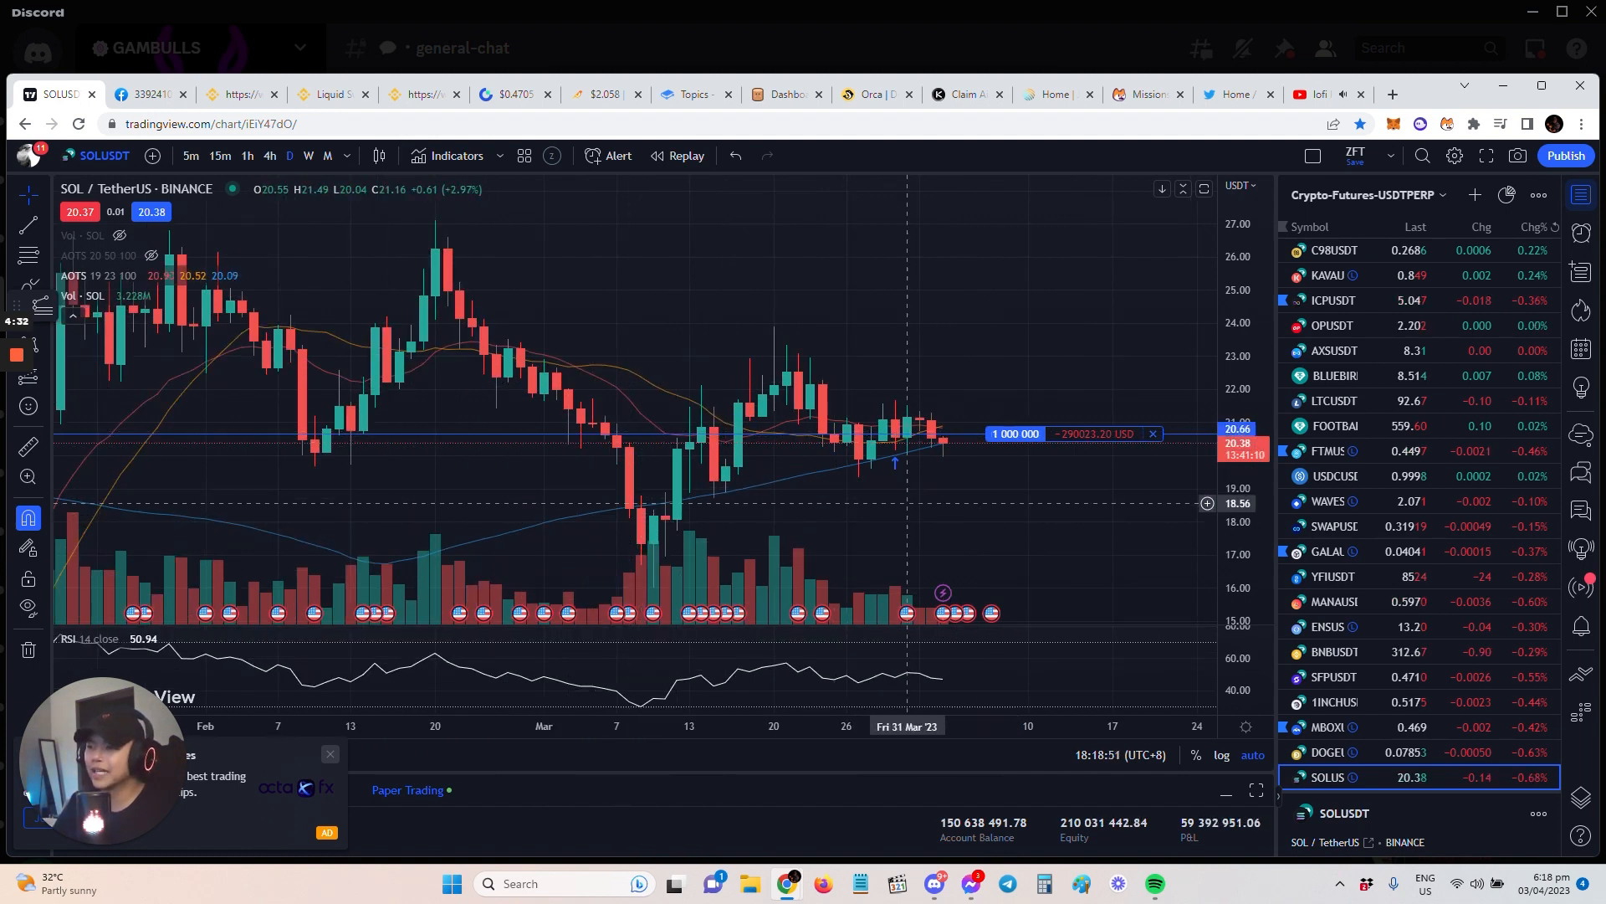
mouse_move(942, 467)
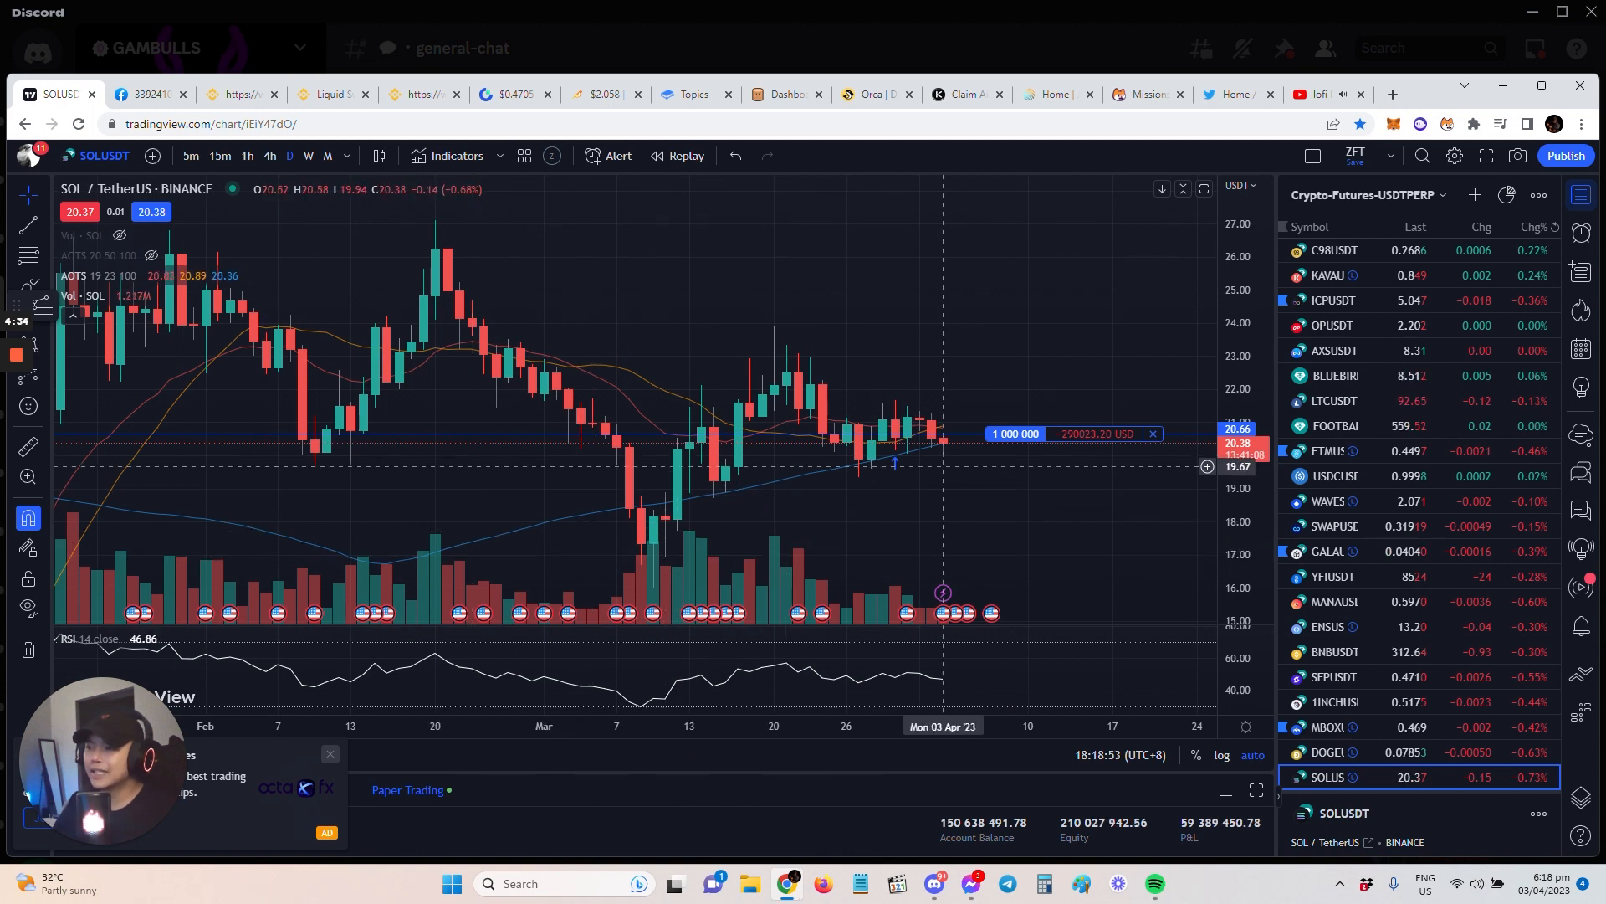
mouse_move(991, 480)
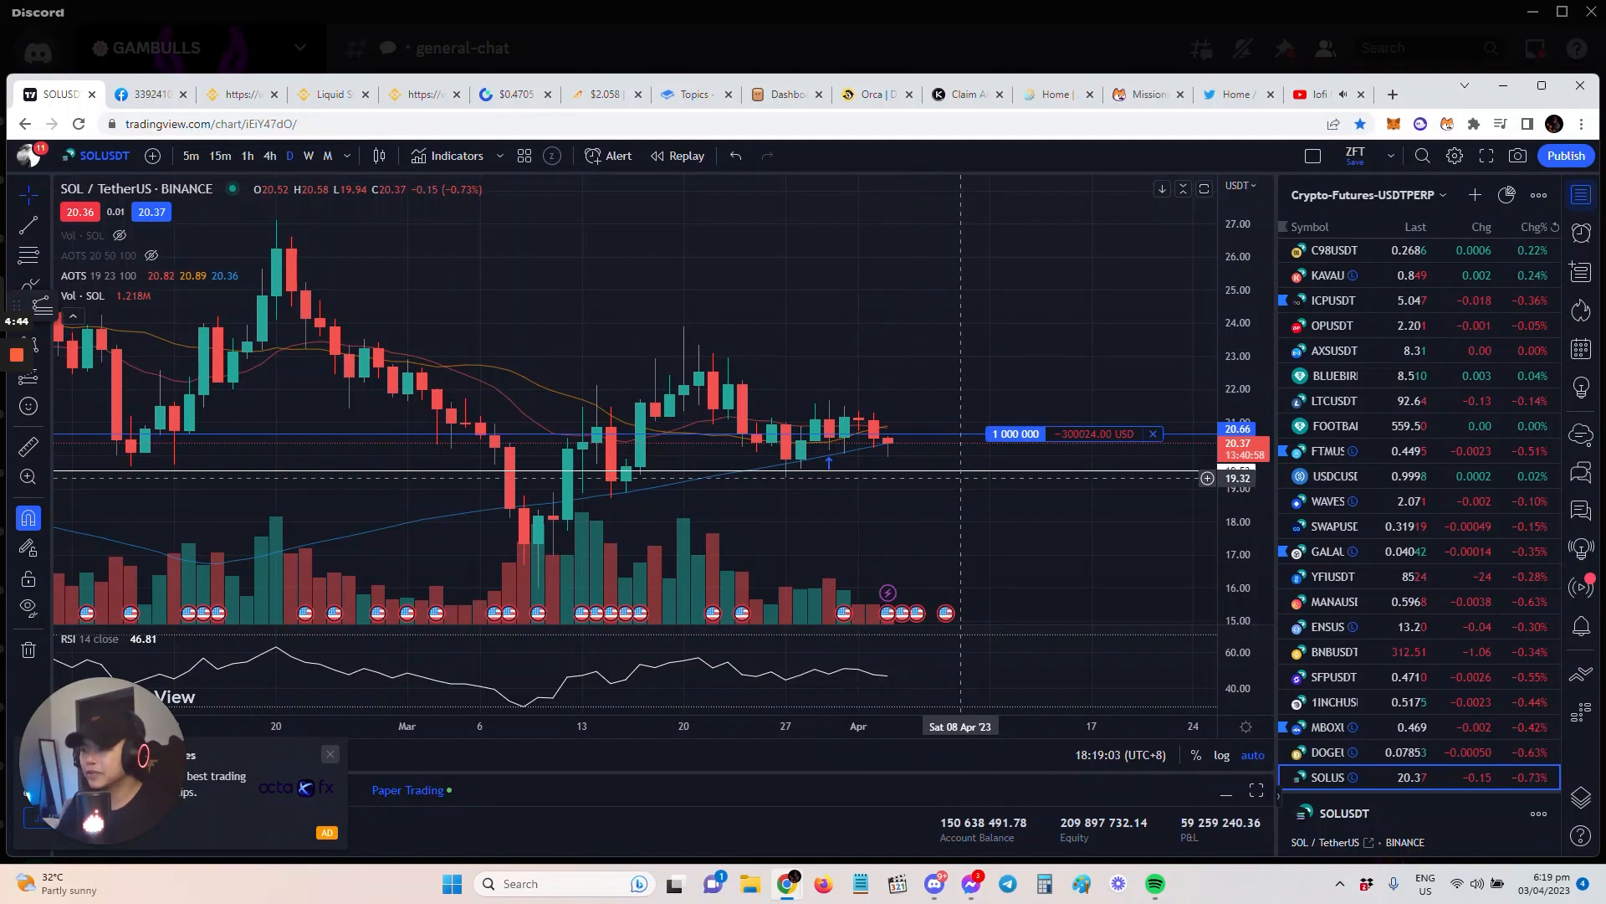
mouse_move(974, 496)
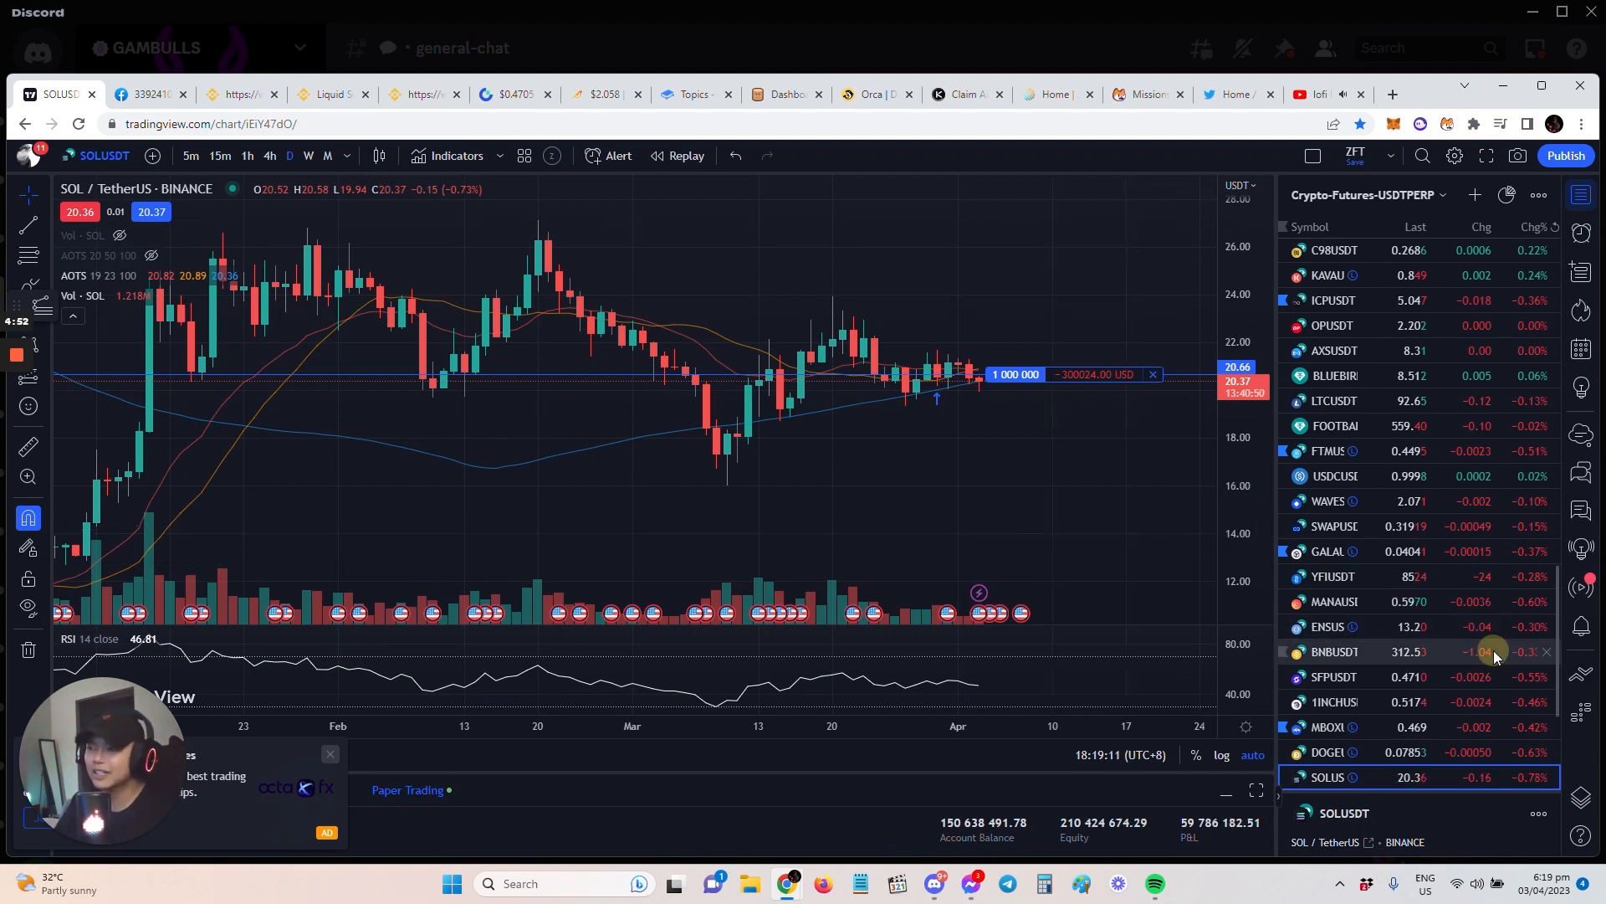
- Load the Binance Coin/Tether daily chart and review its marked price levels
click(1335, 650)
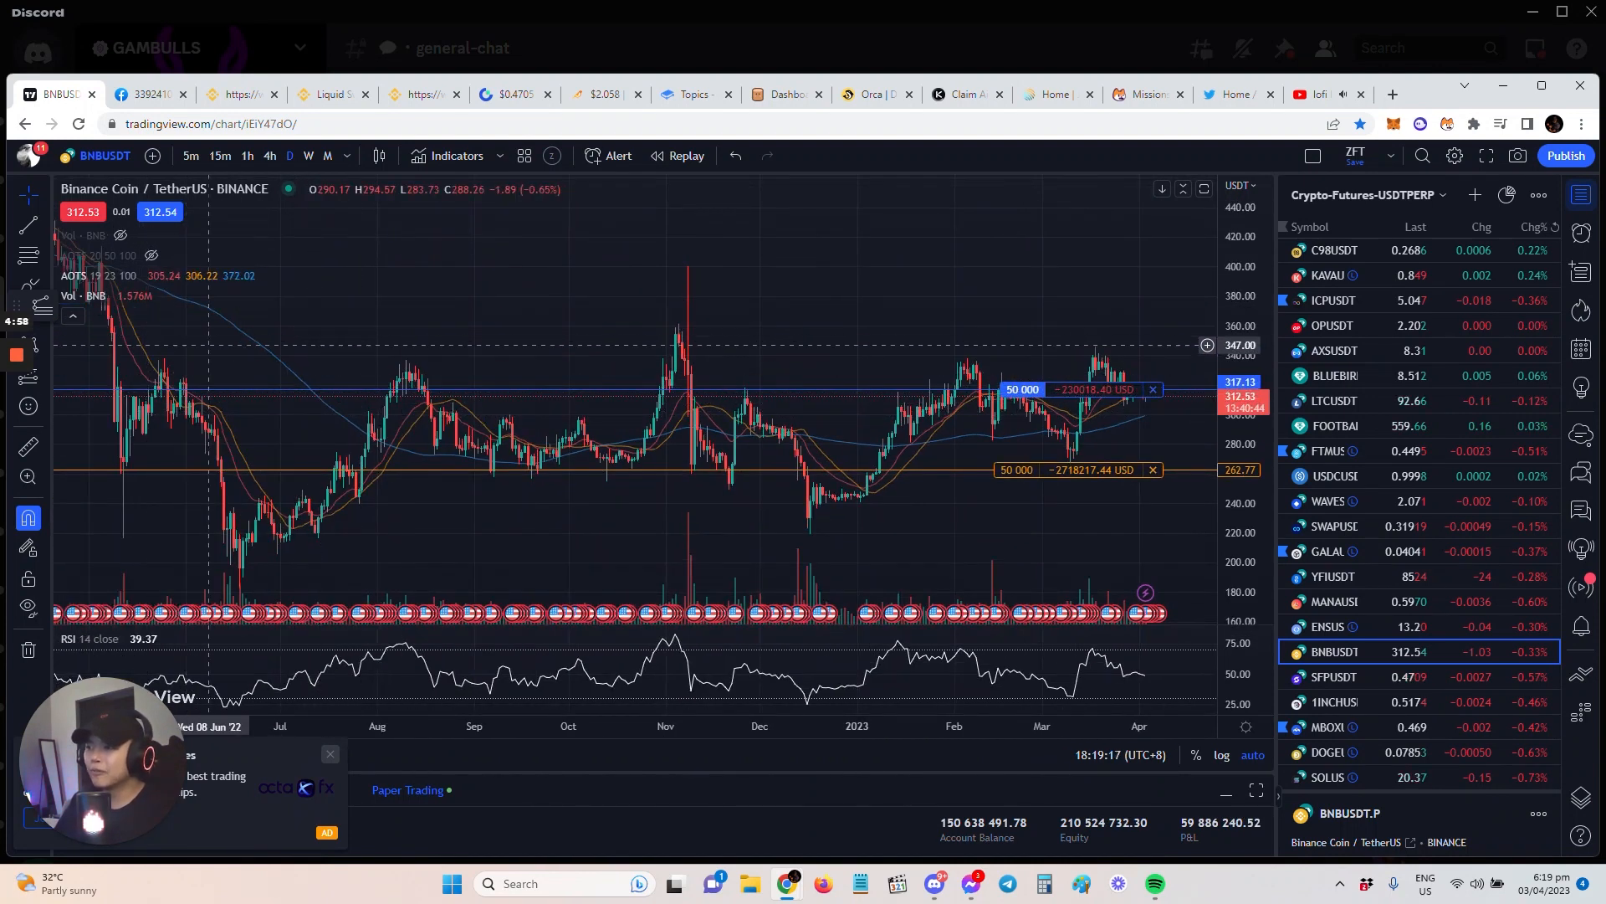
mouse_move(1094, 531)
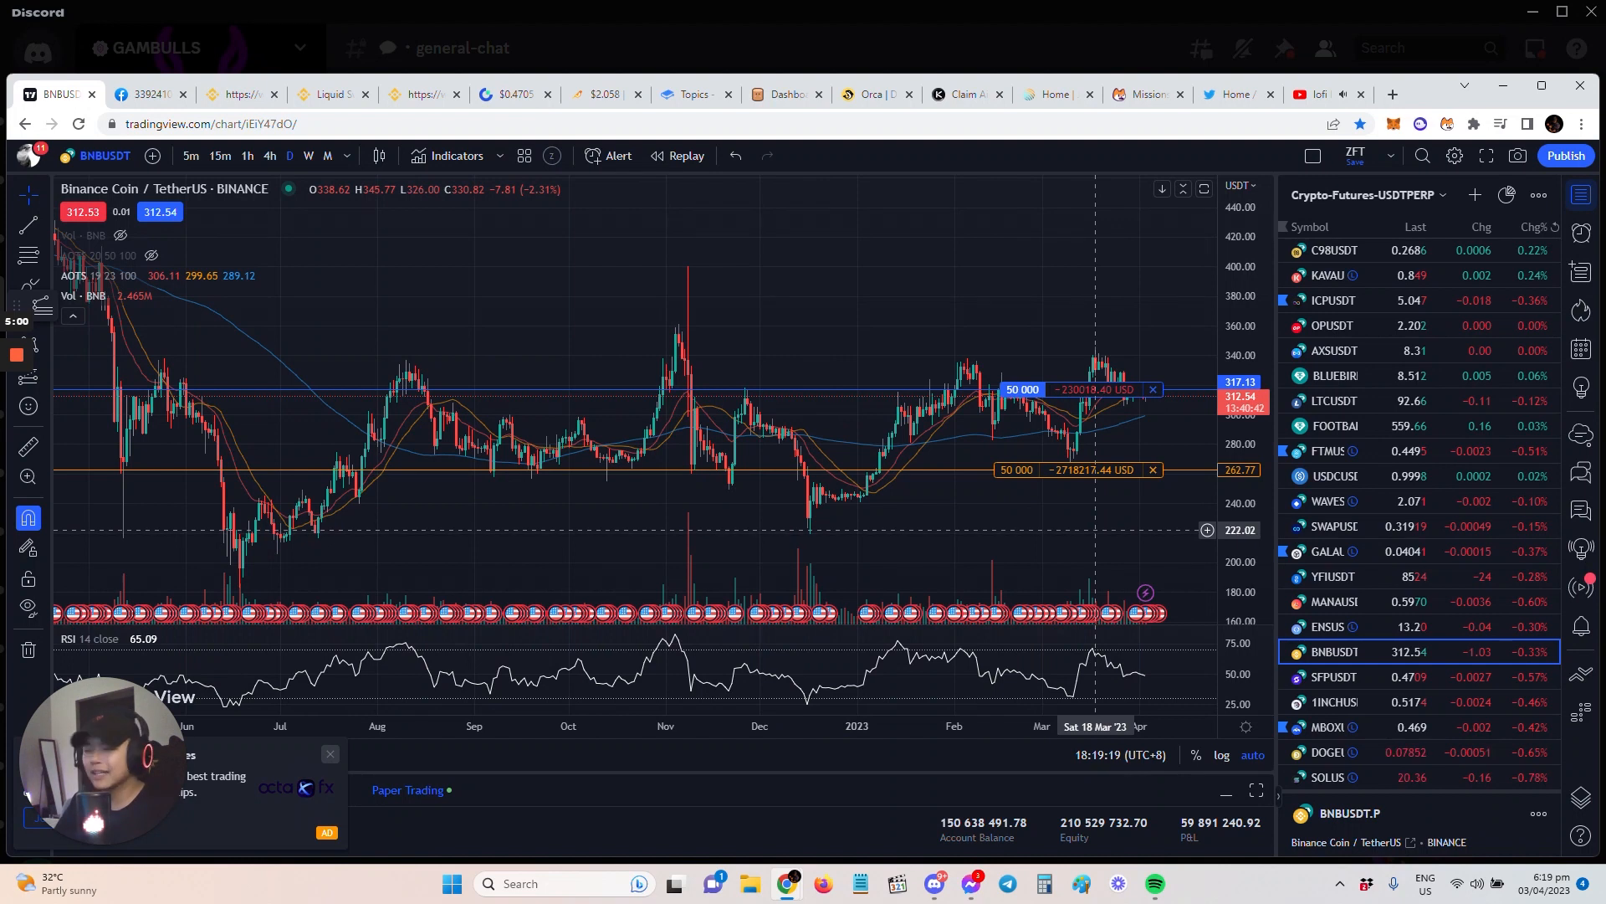
mouse_move(709, 458)
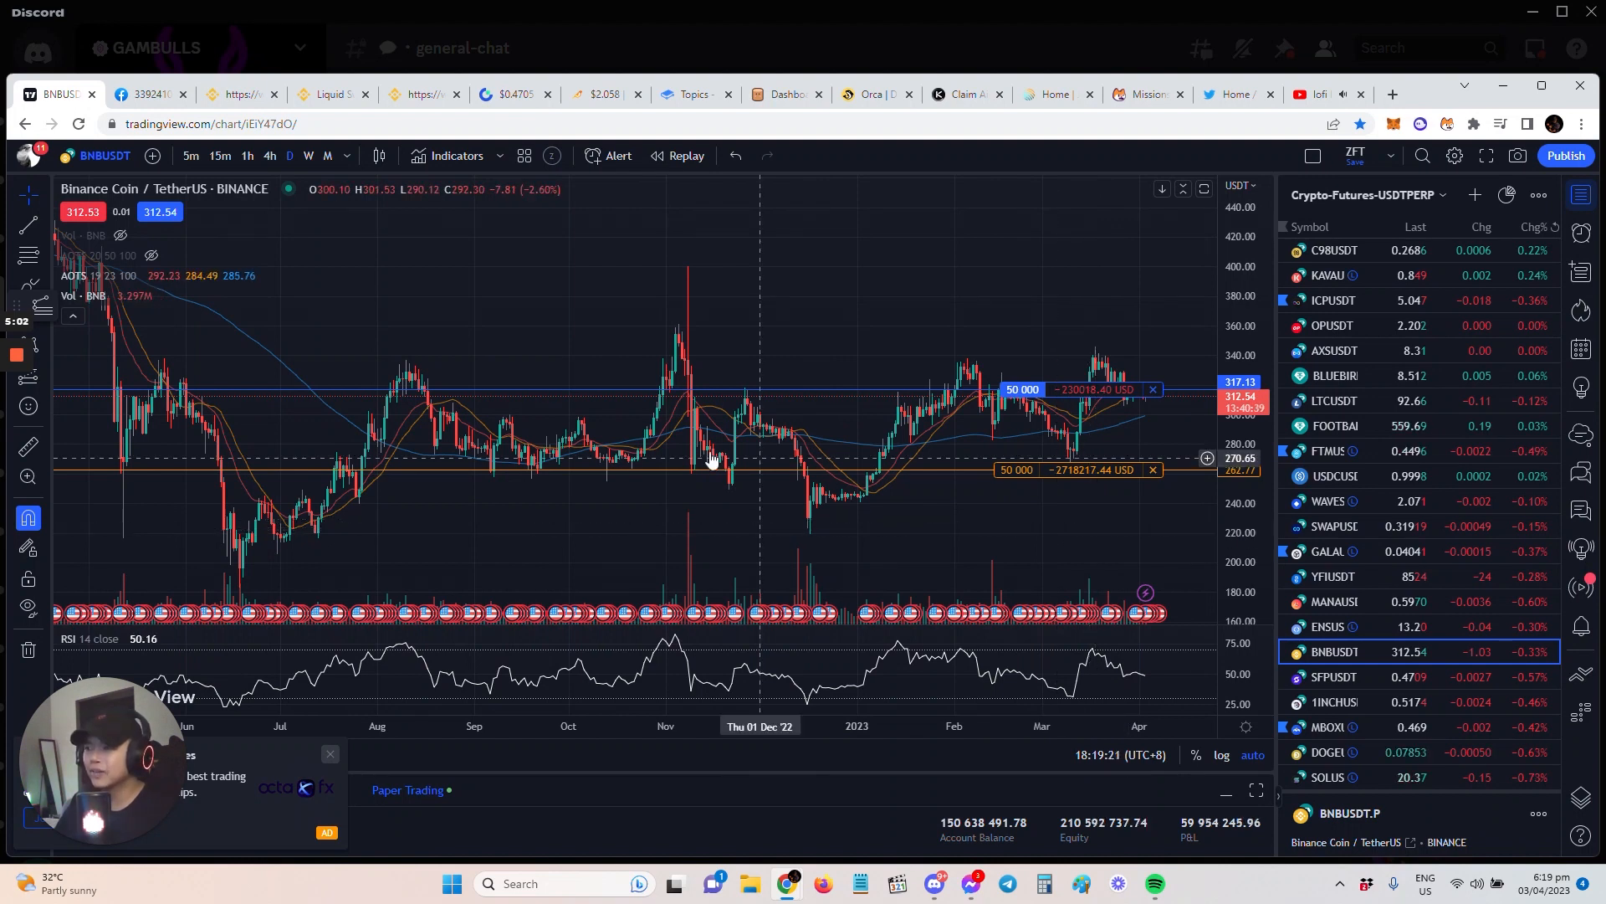
mouse_move(875, 445)
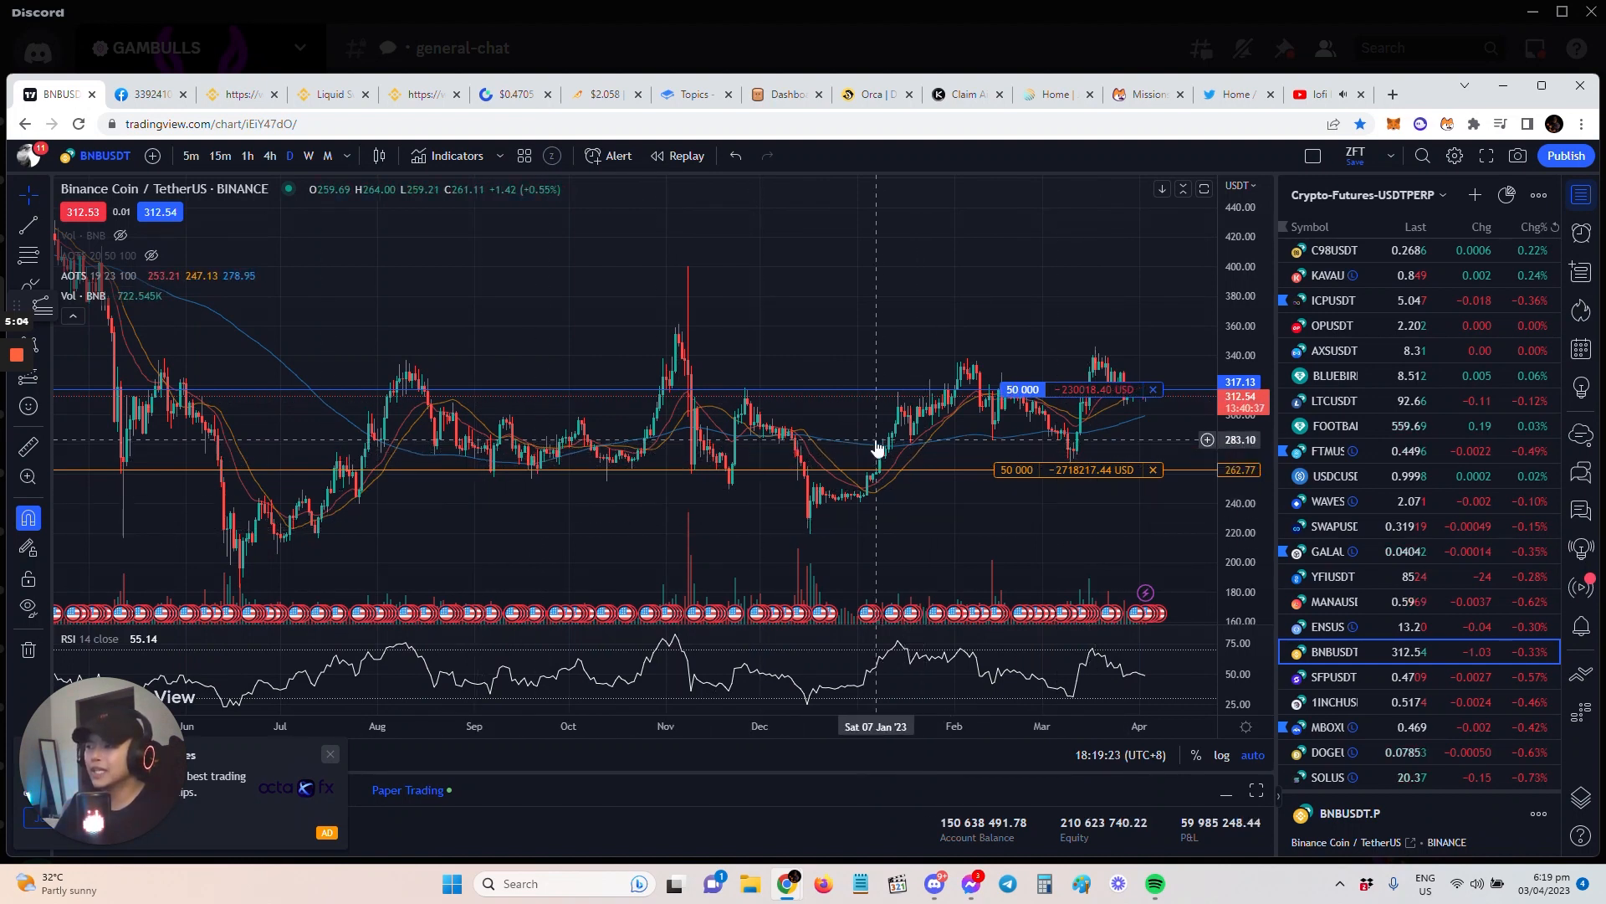
scroll(down, 3)
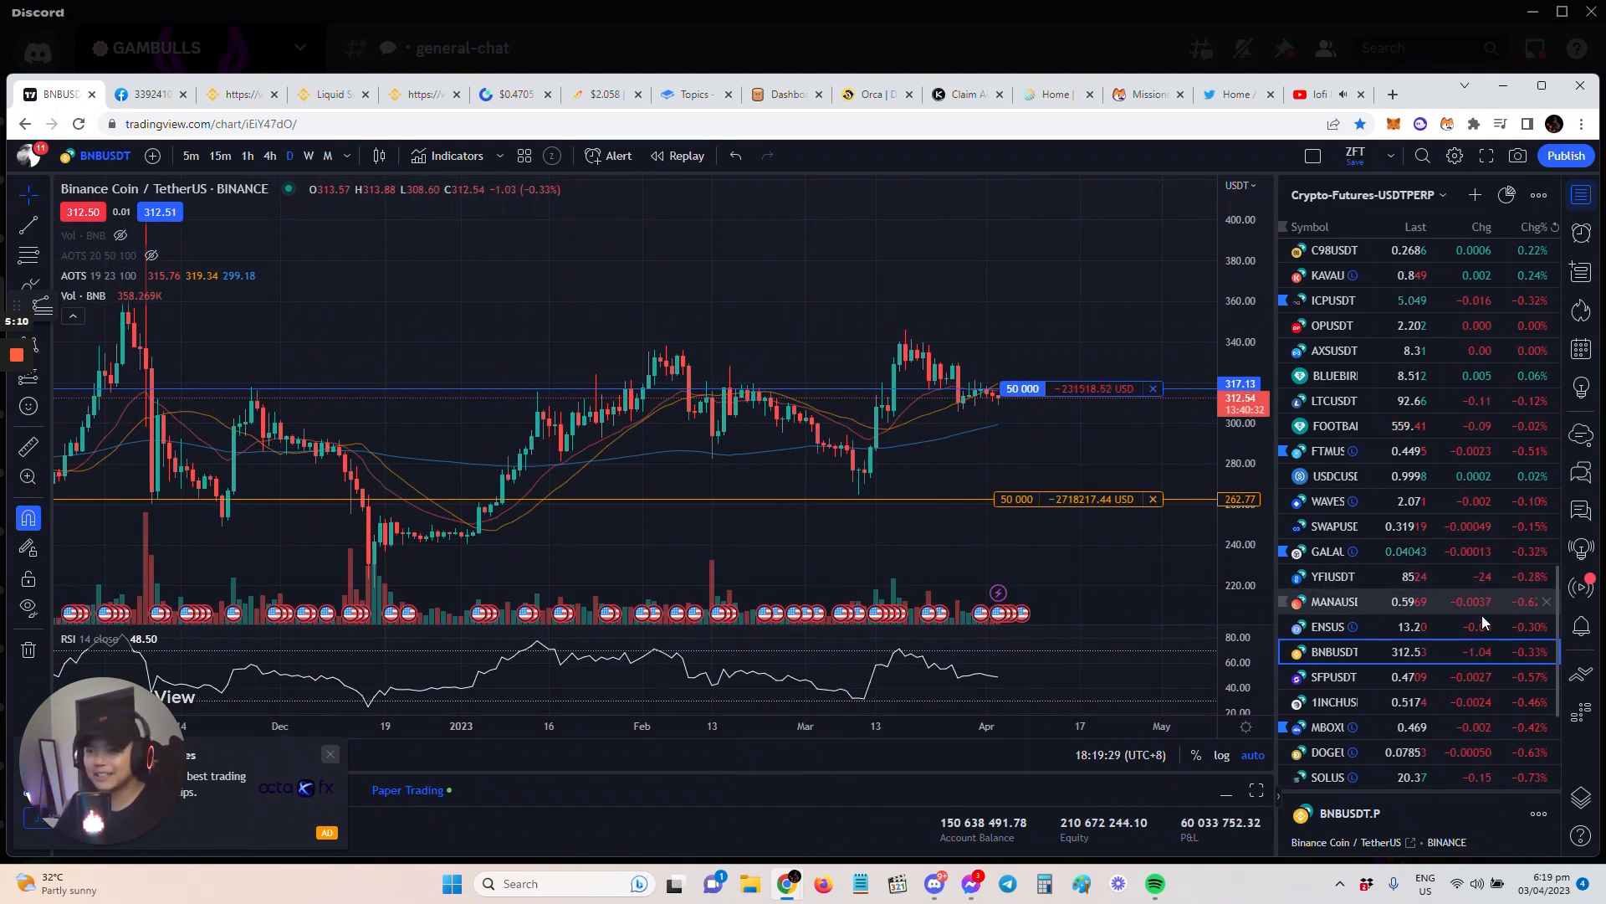
mouse_move(800, 323)
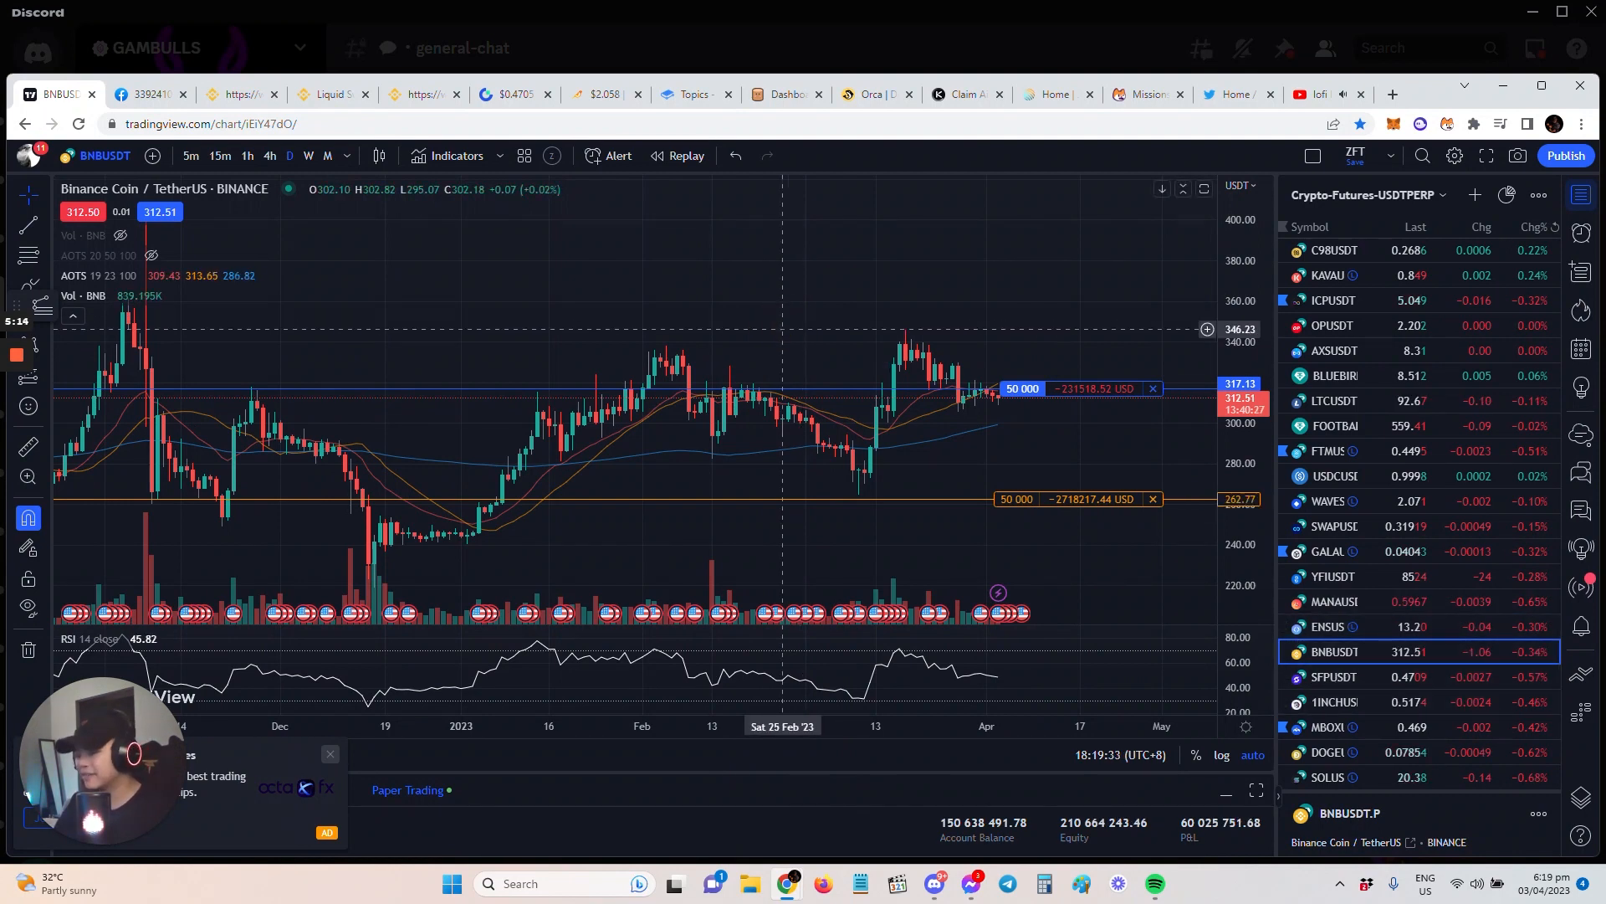
scroll(down, 3)
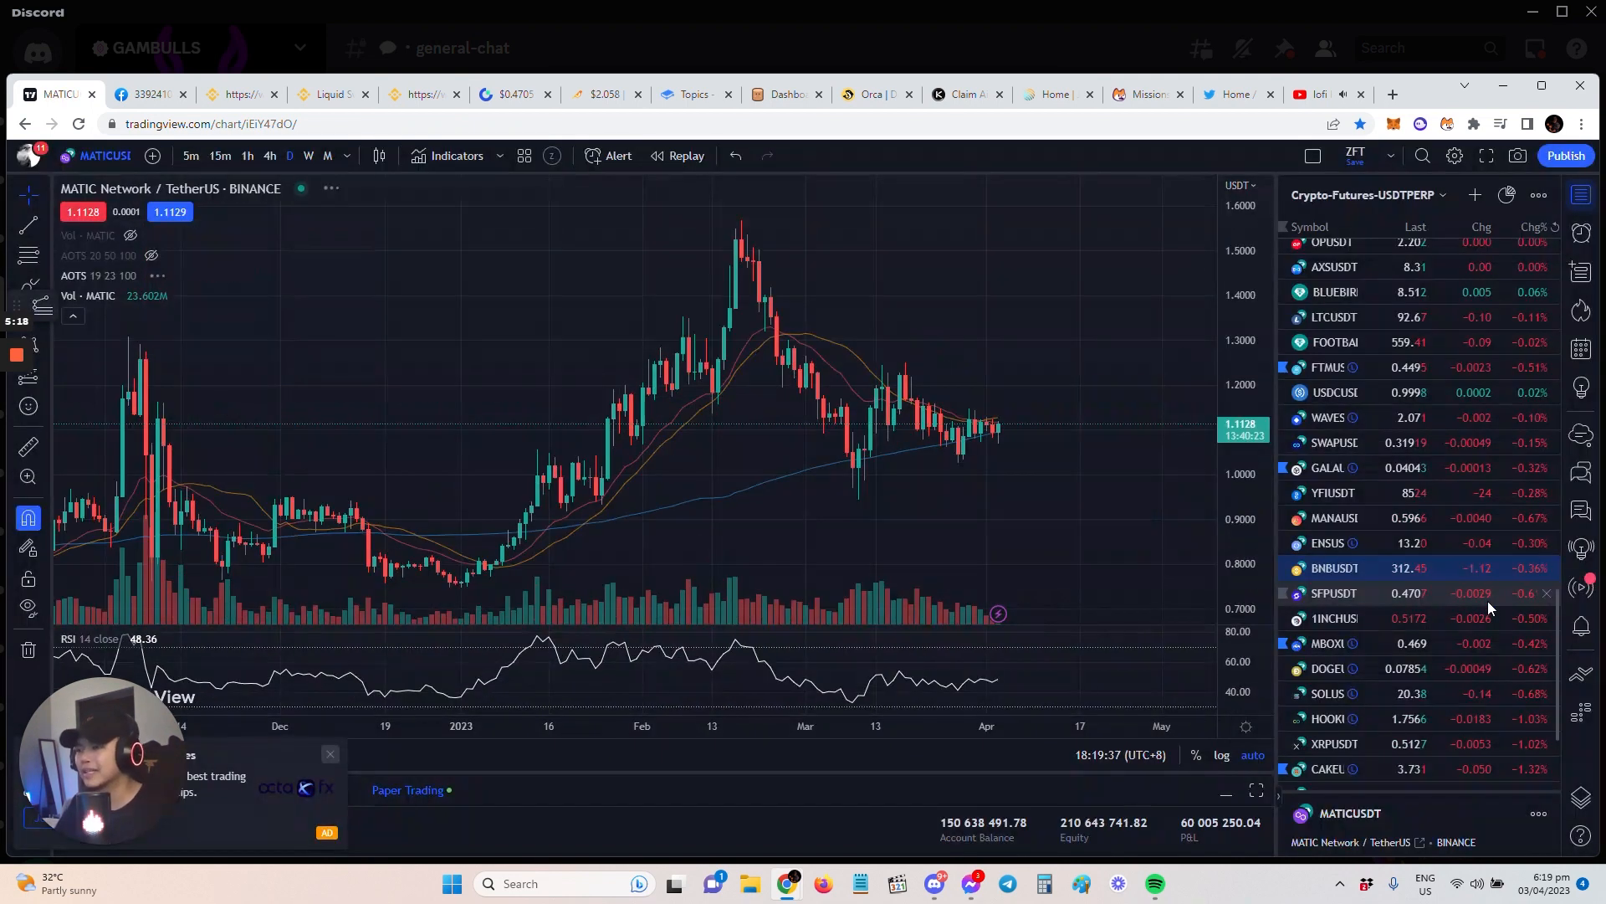
- Zoom out the MATIC/Tether daily chart to show history back to late 2022
scroll(down, 3)
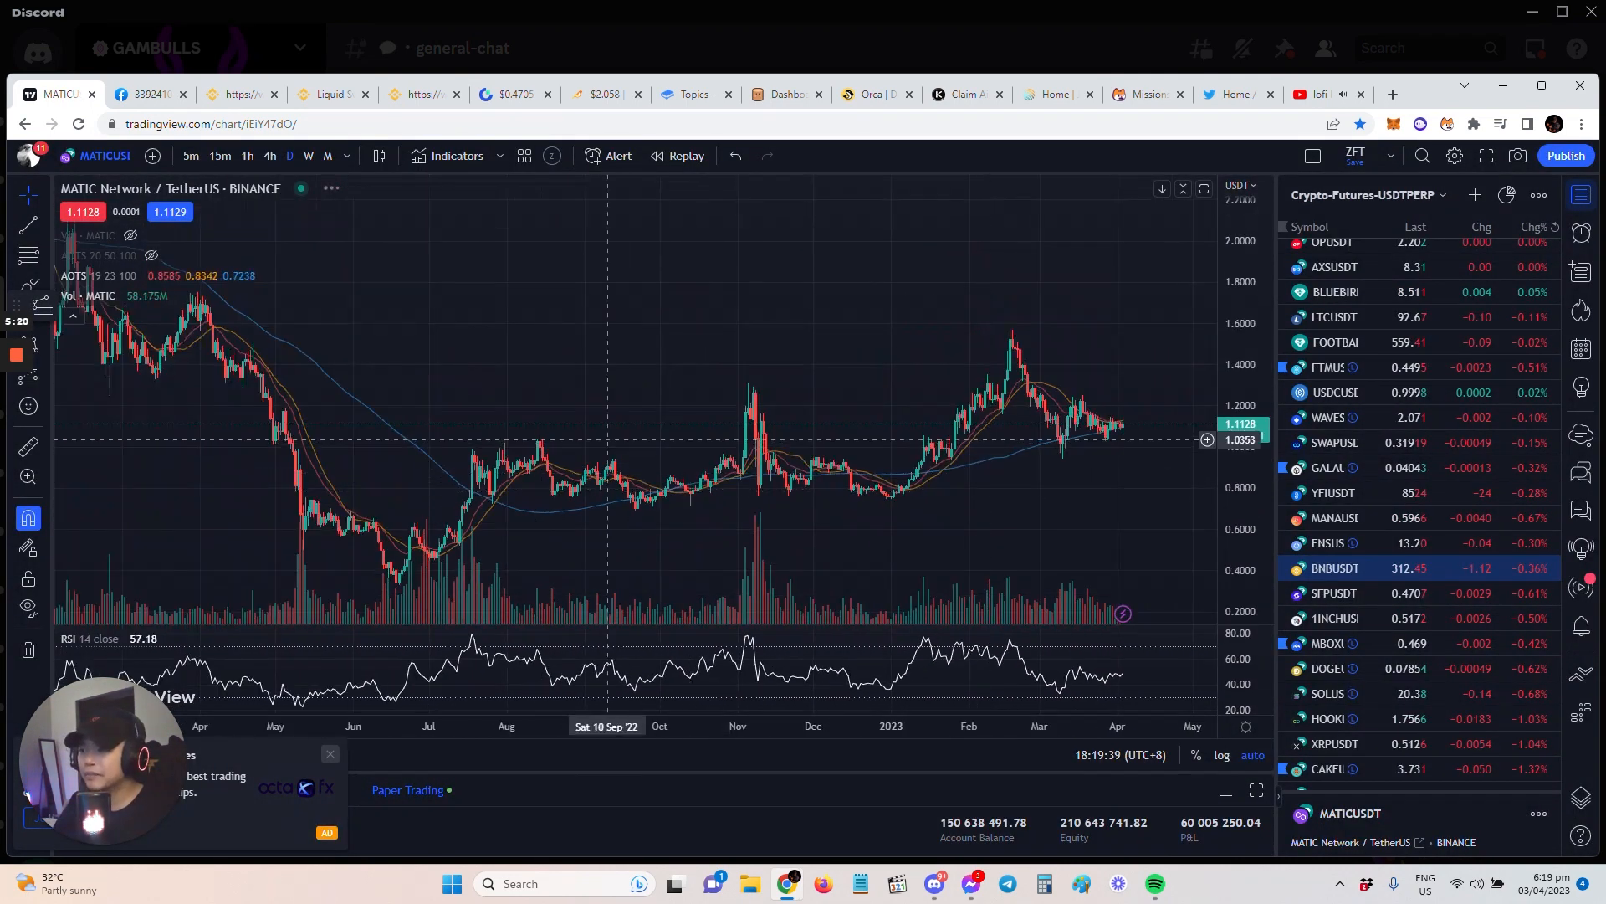
mouse_move(753, 487)
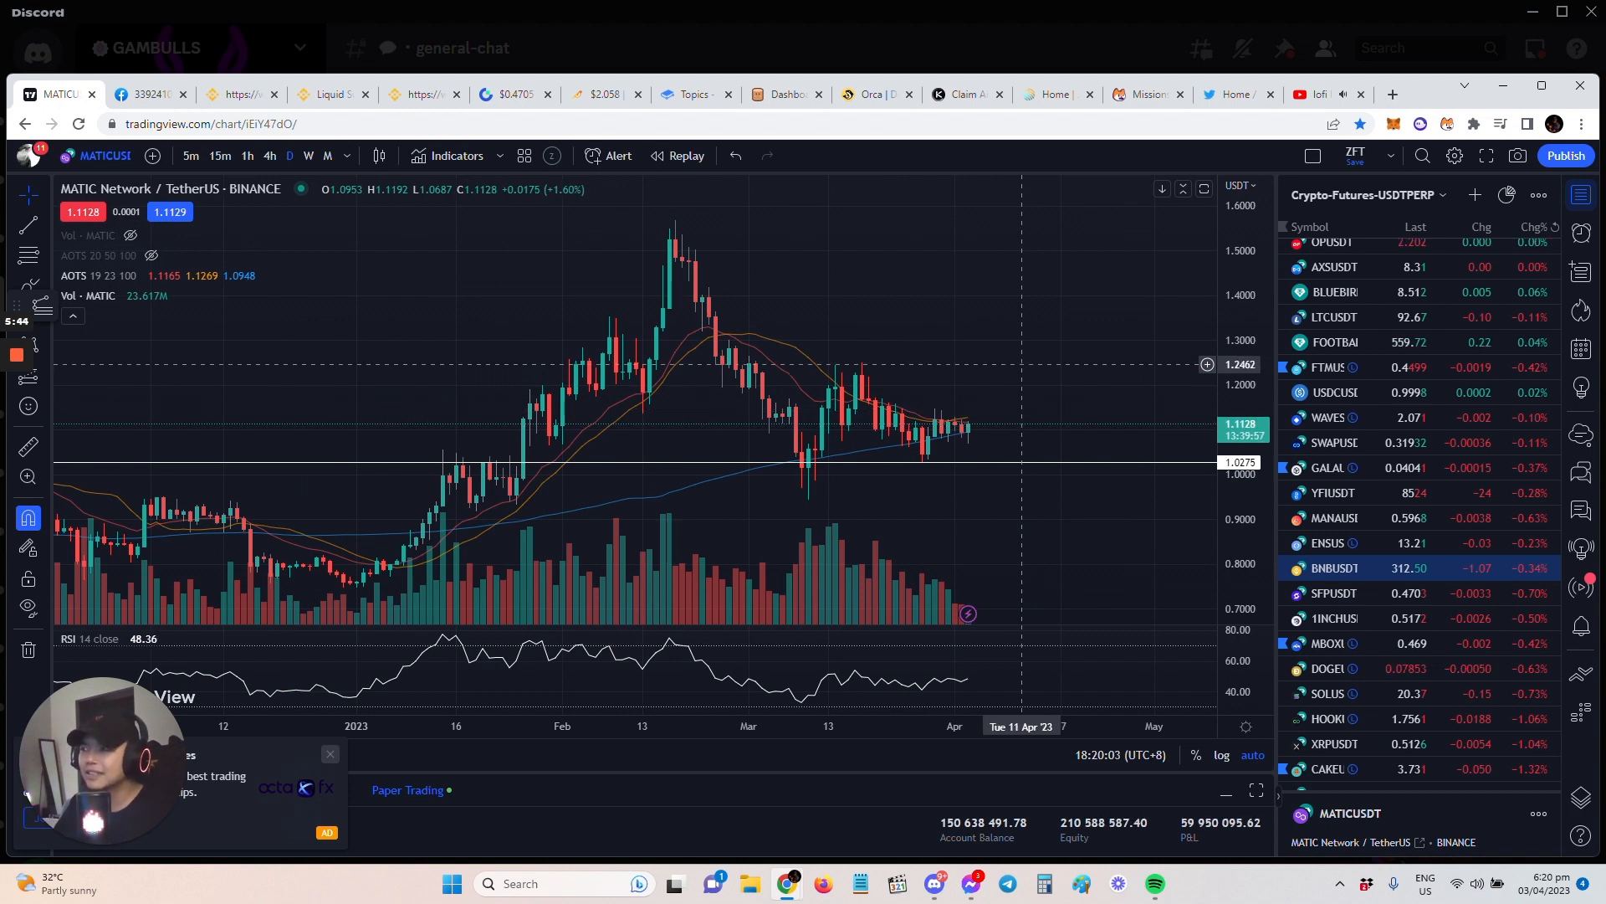
mouse_move(1037, 420)
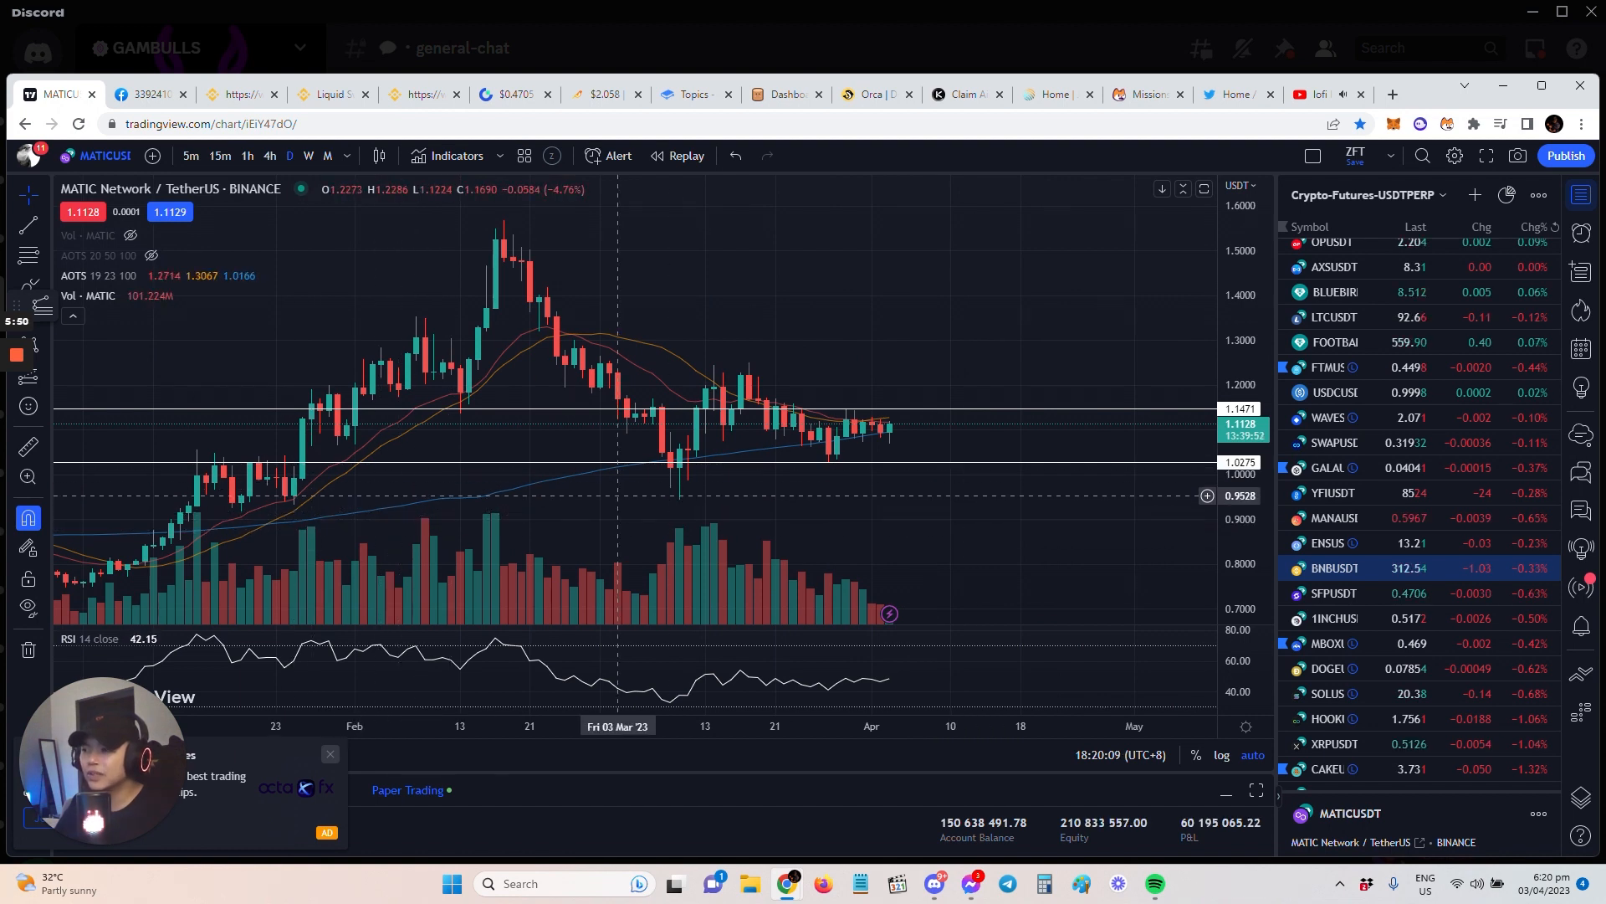
mouse_move(824, 450)
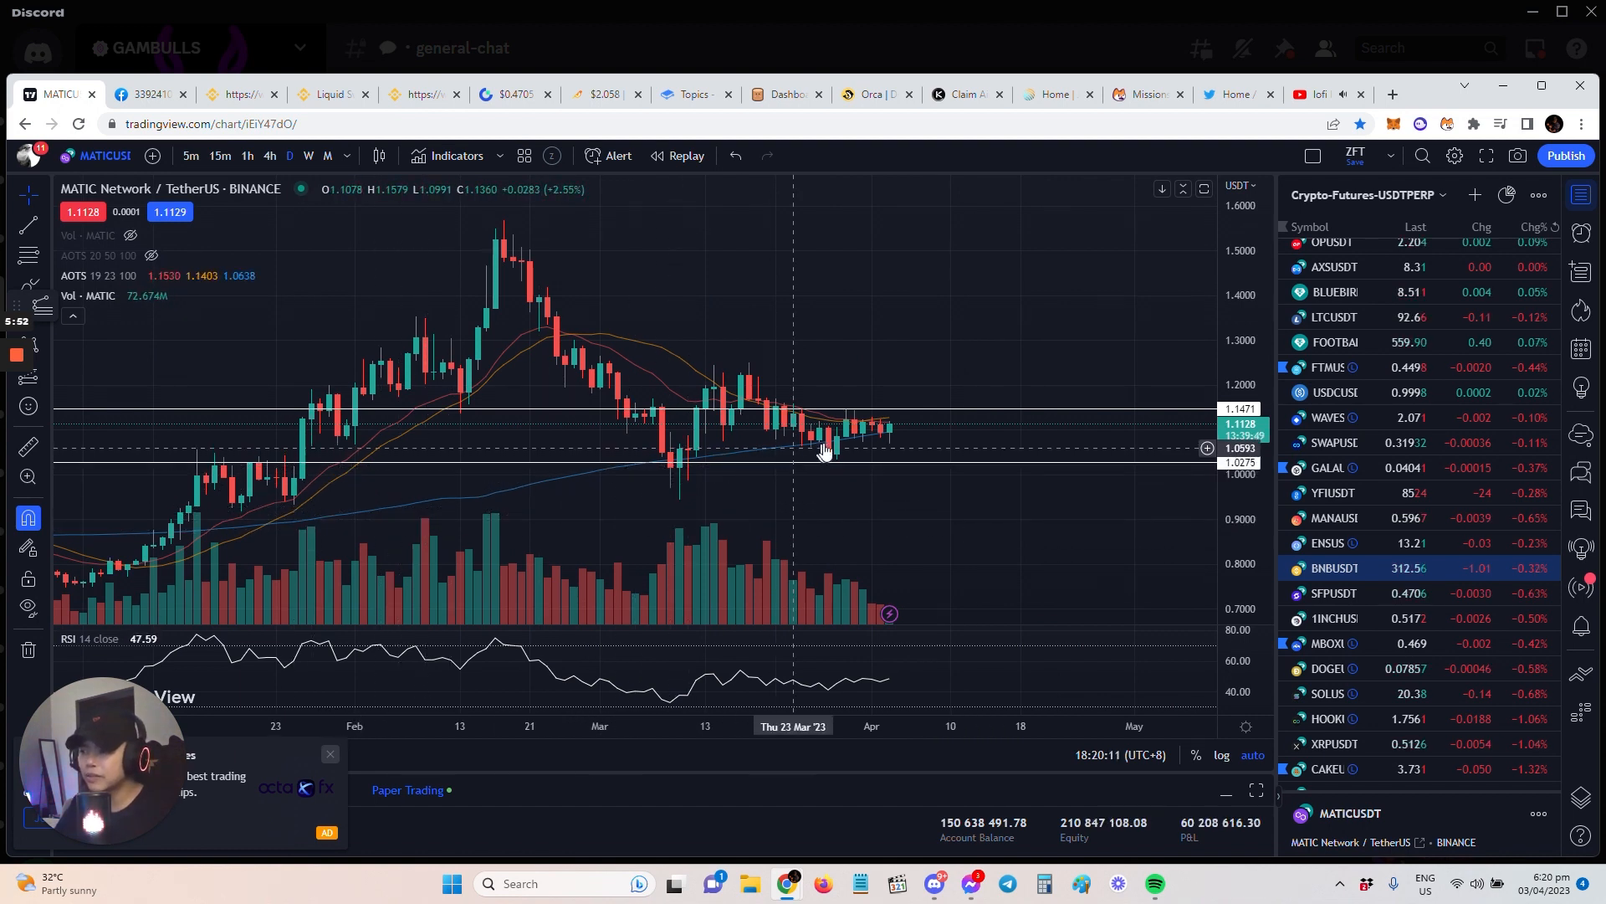
mouse_move(912, 449)
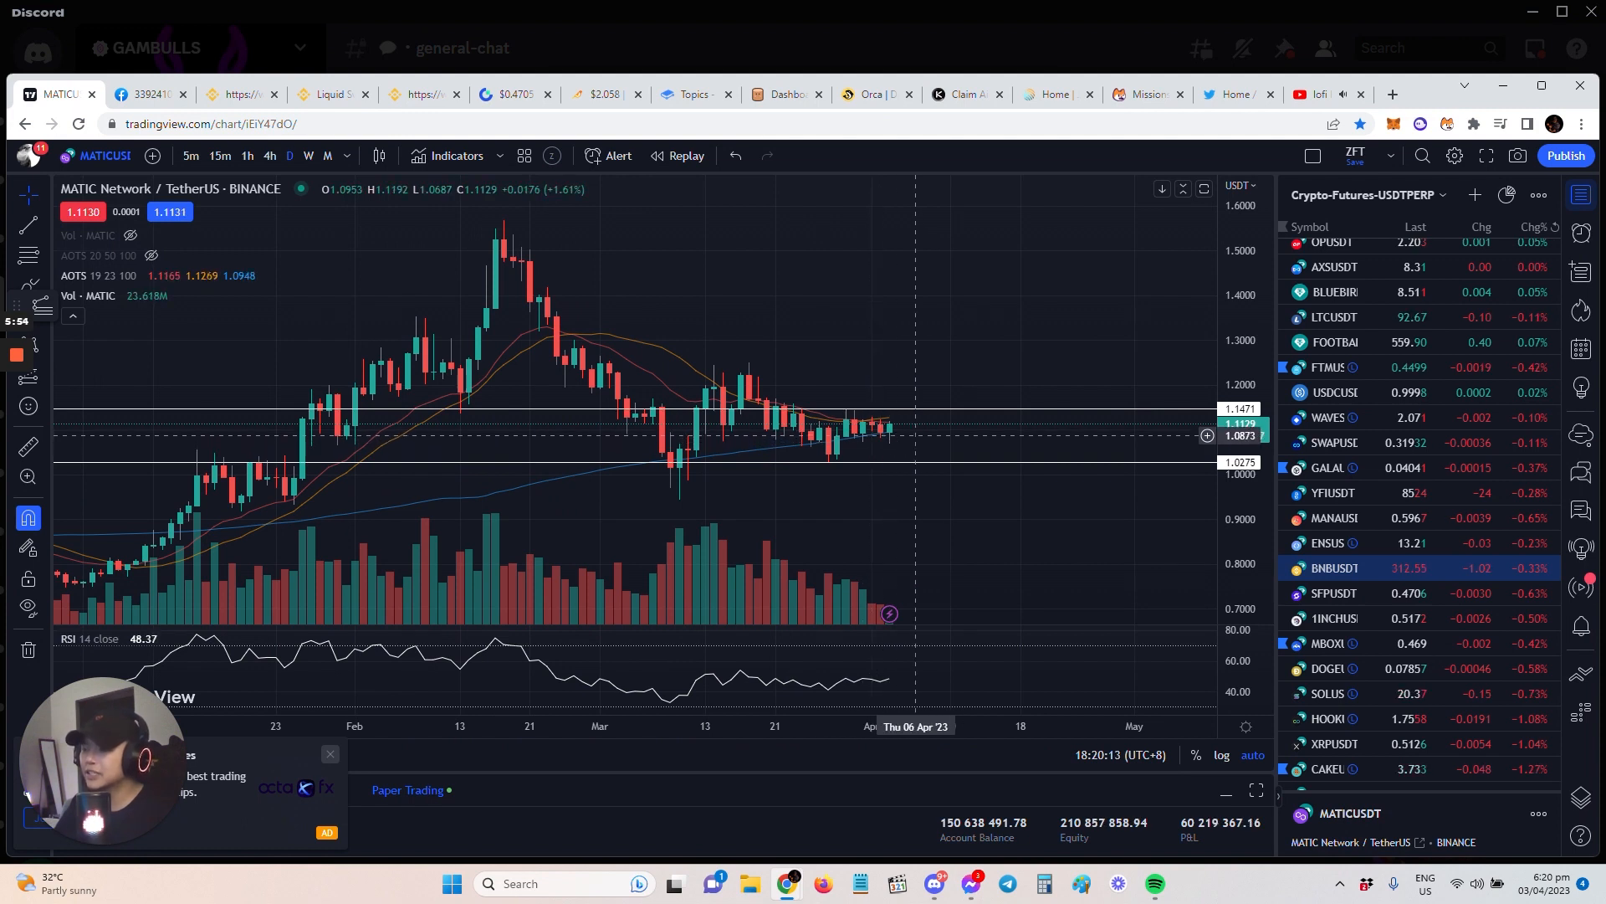
mouse_move(957, 418)
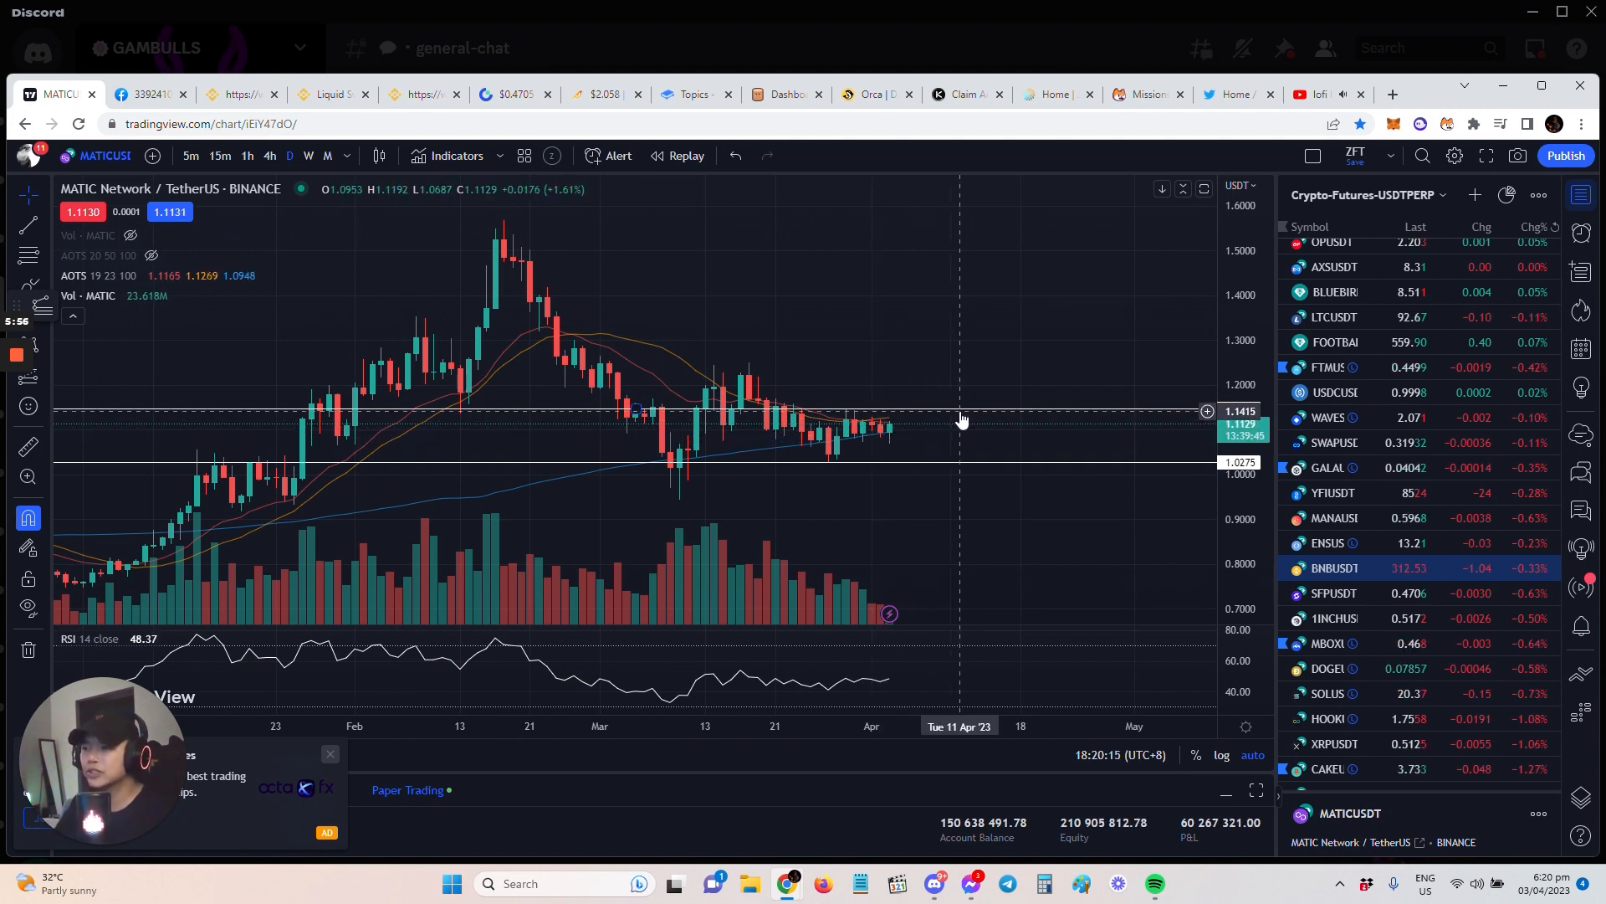
mouse_move(1124, 472)
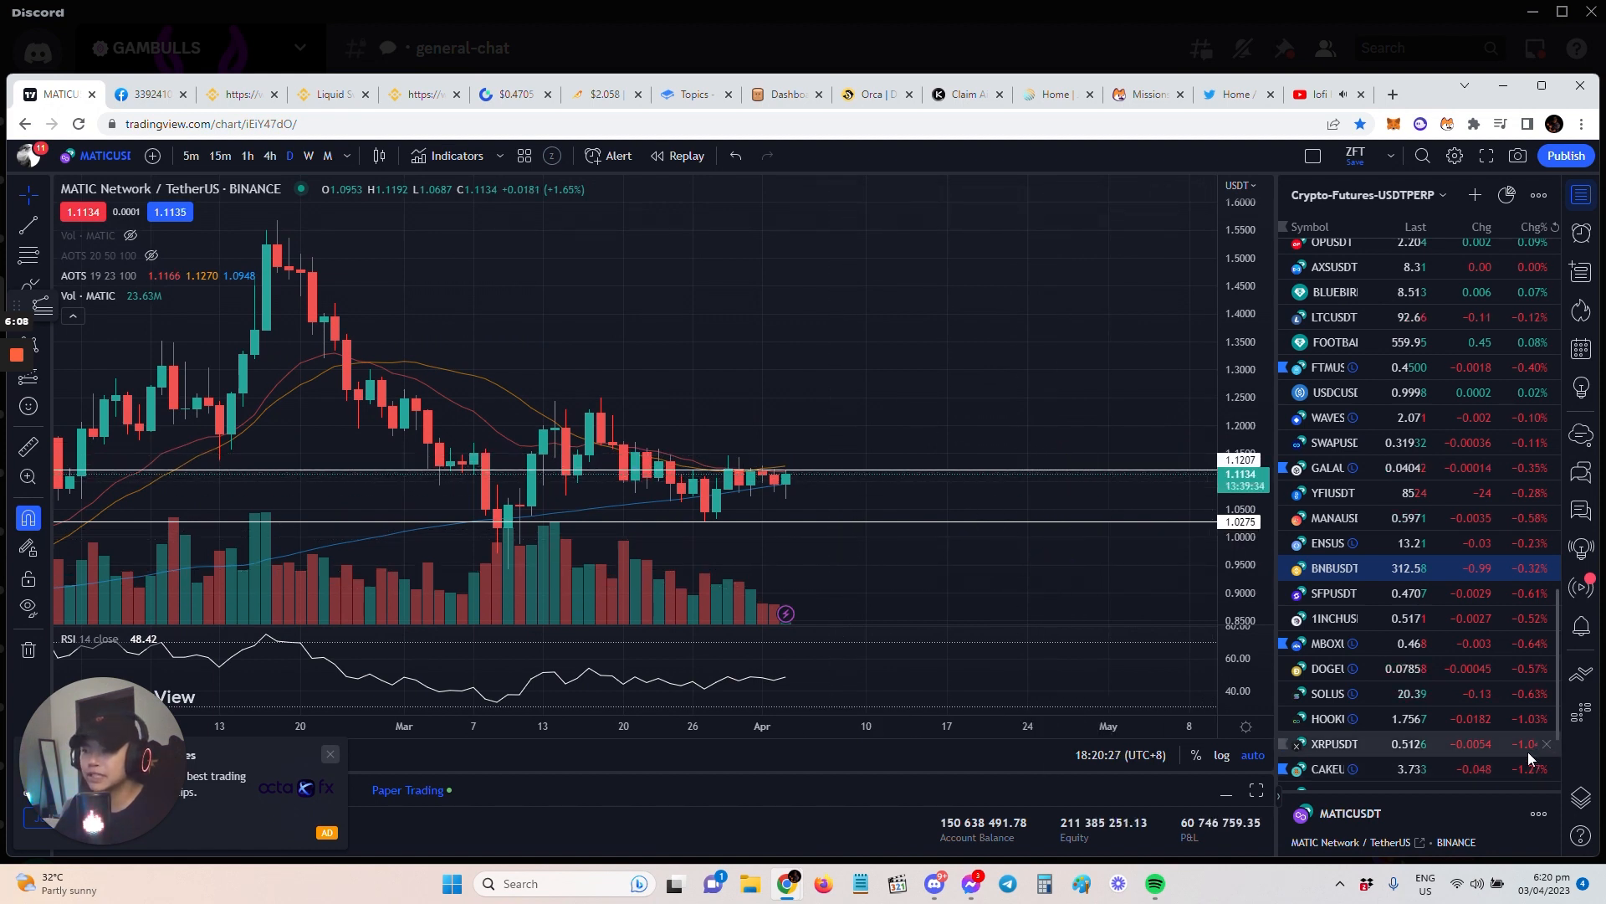
mouse_move(999, 500)
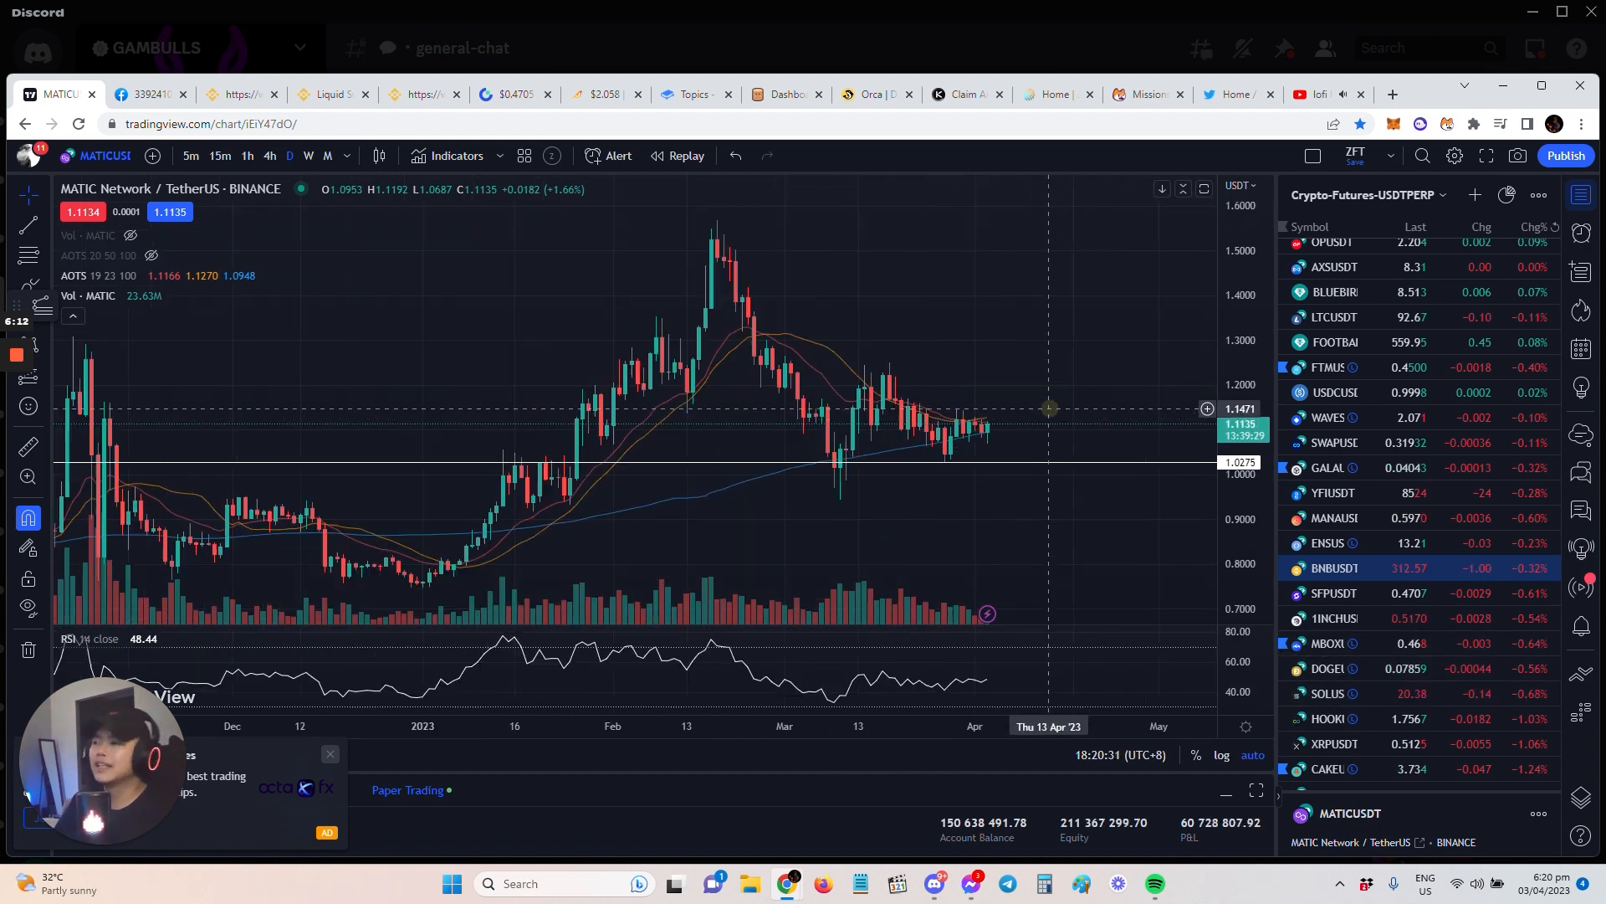
mouse_move(1047, 400)
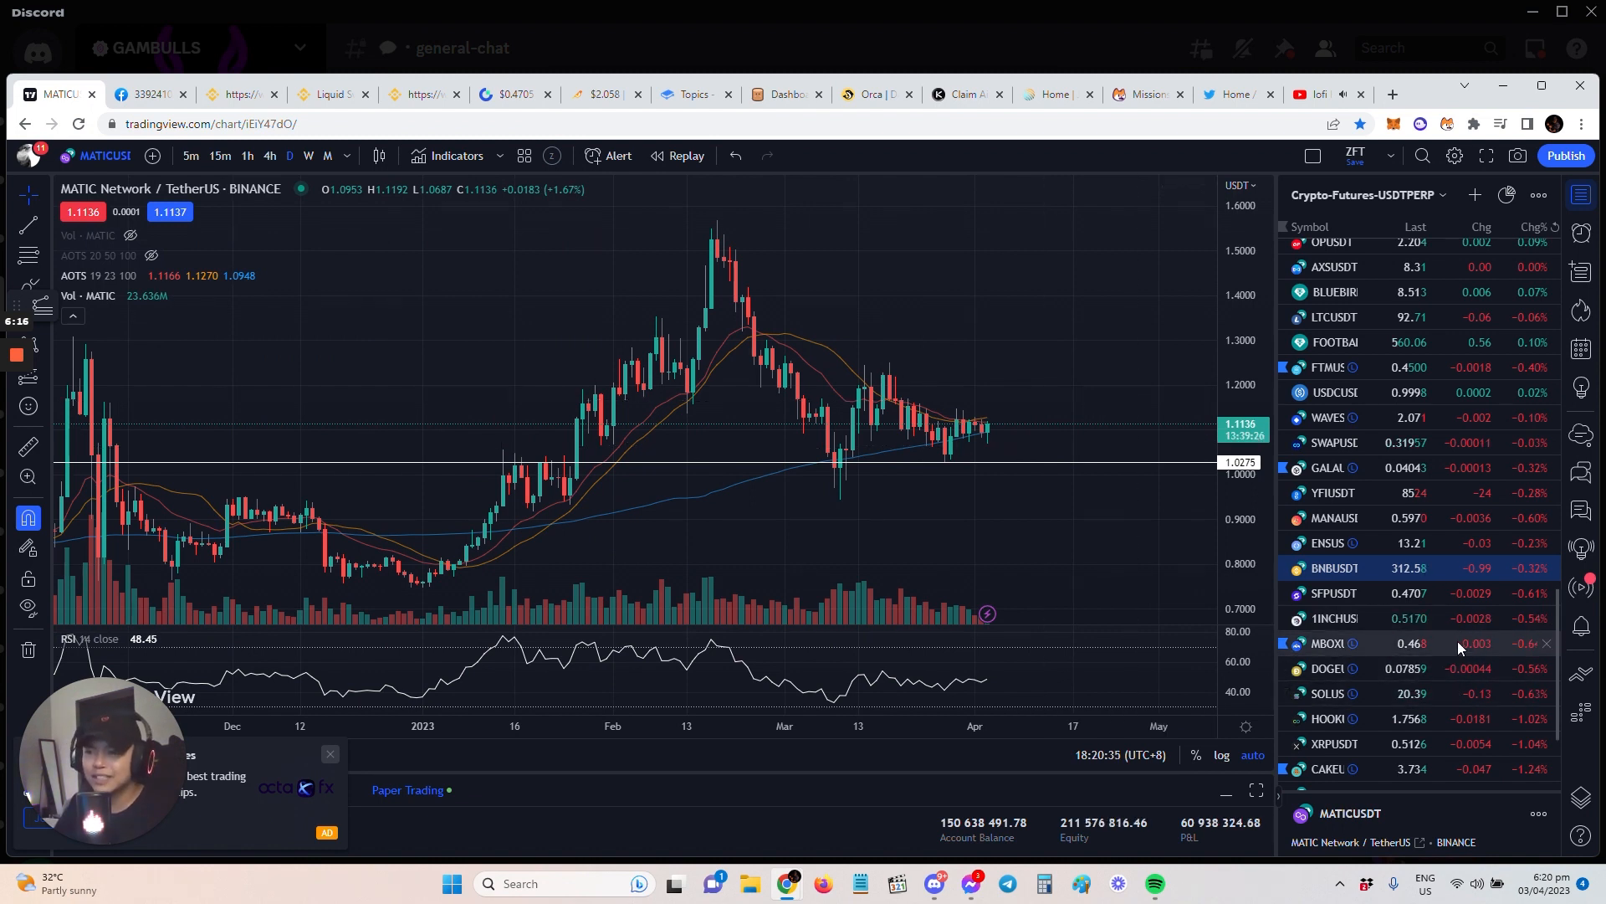
scroll(down, 3)
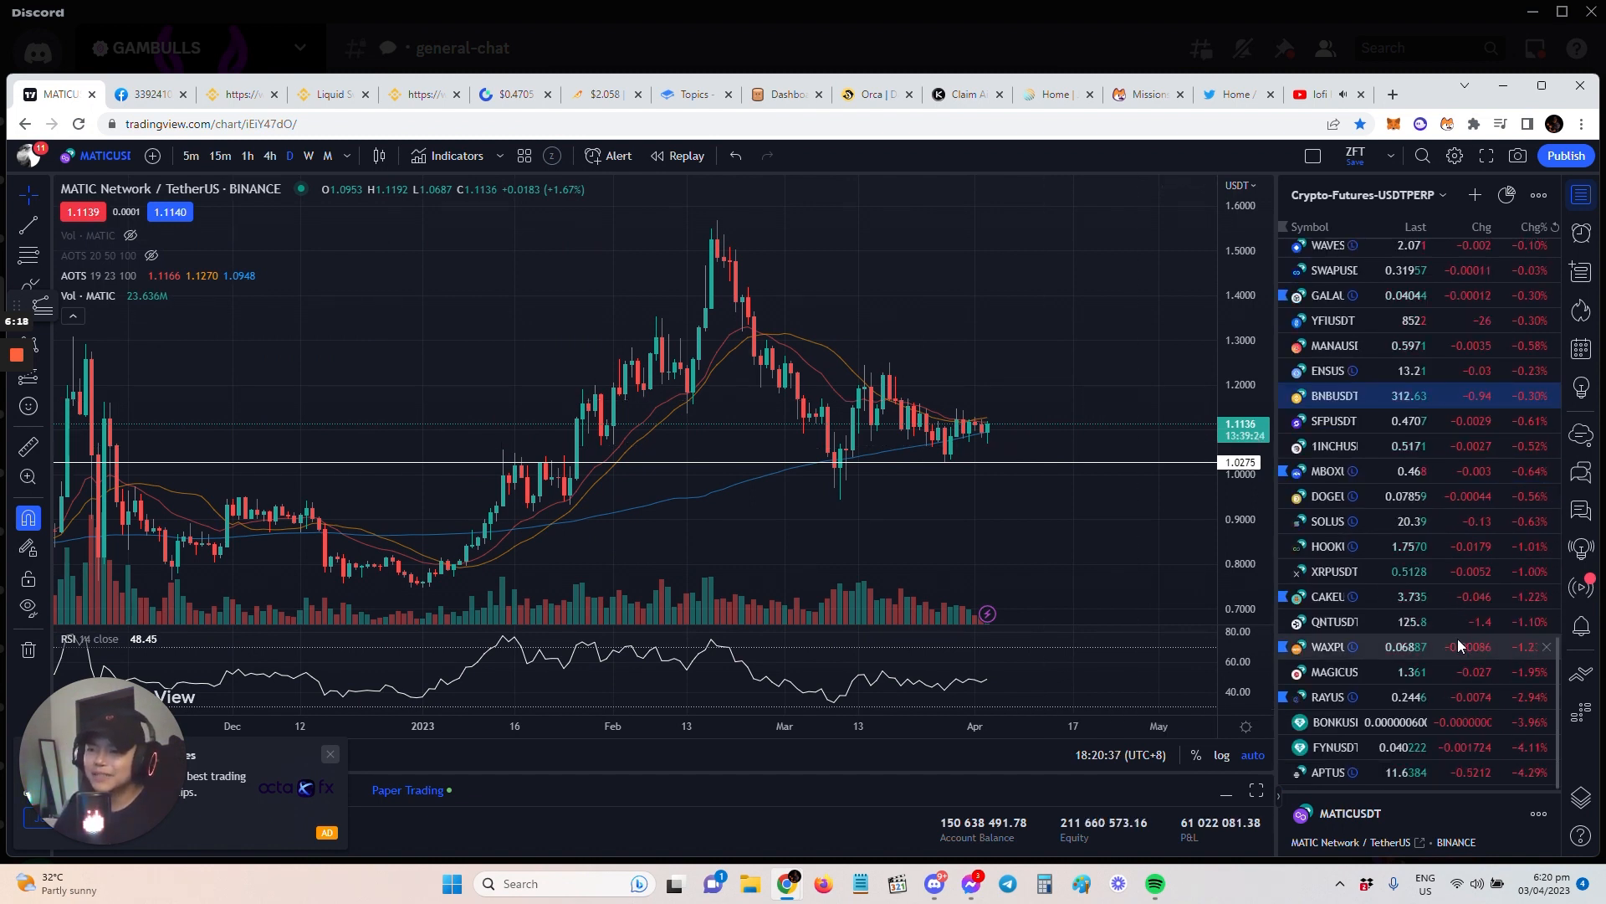
mouse_move(1103, 352)
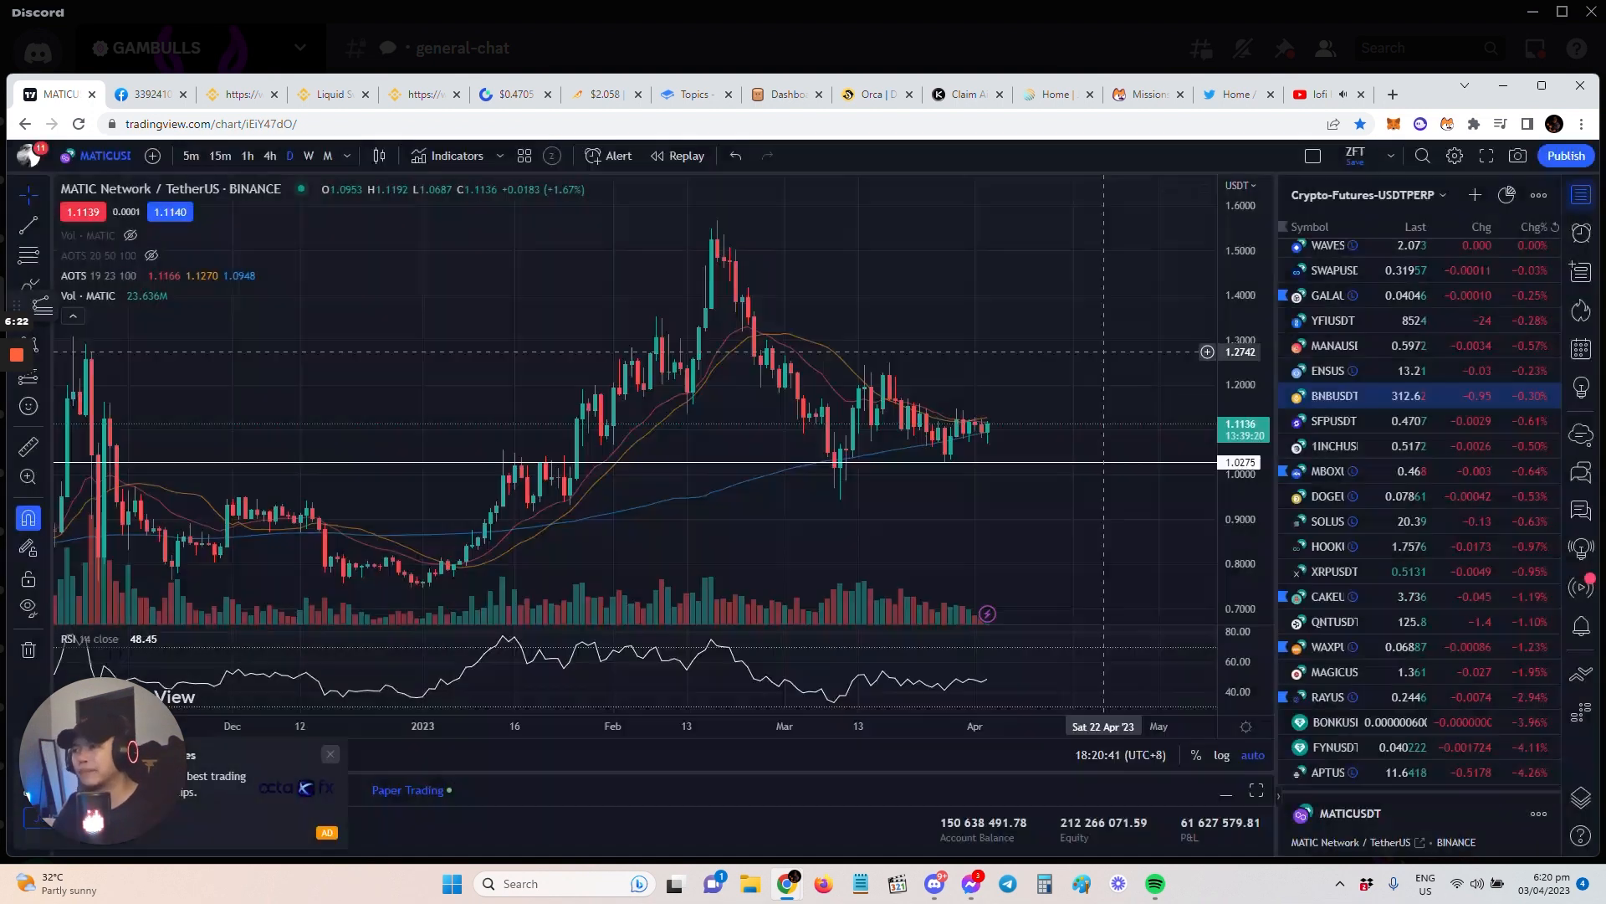
- Load the APT/Tether chart from the watchlist and review its position lines
click(1327, 773)
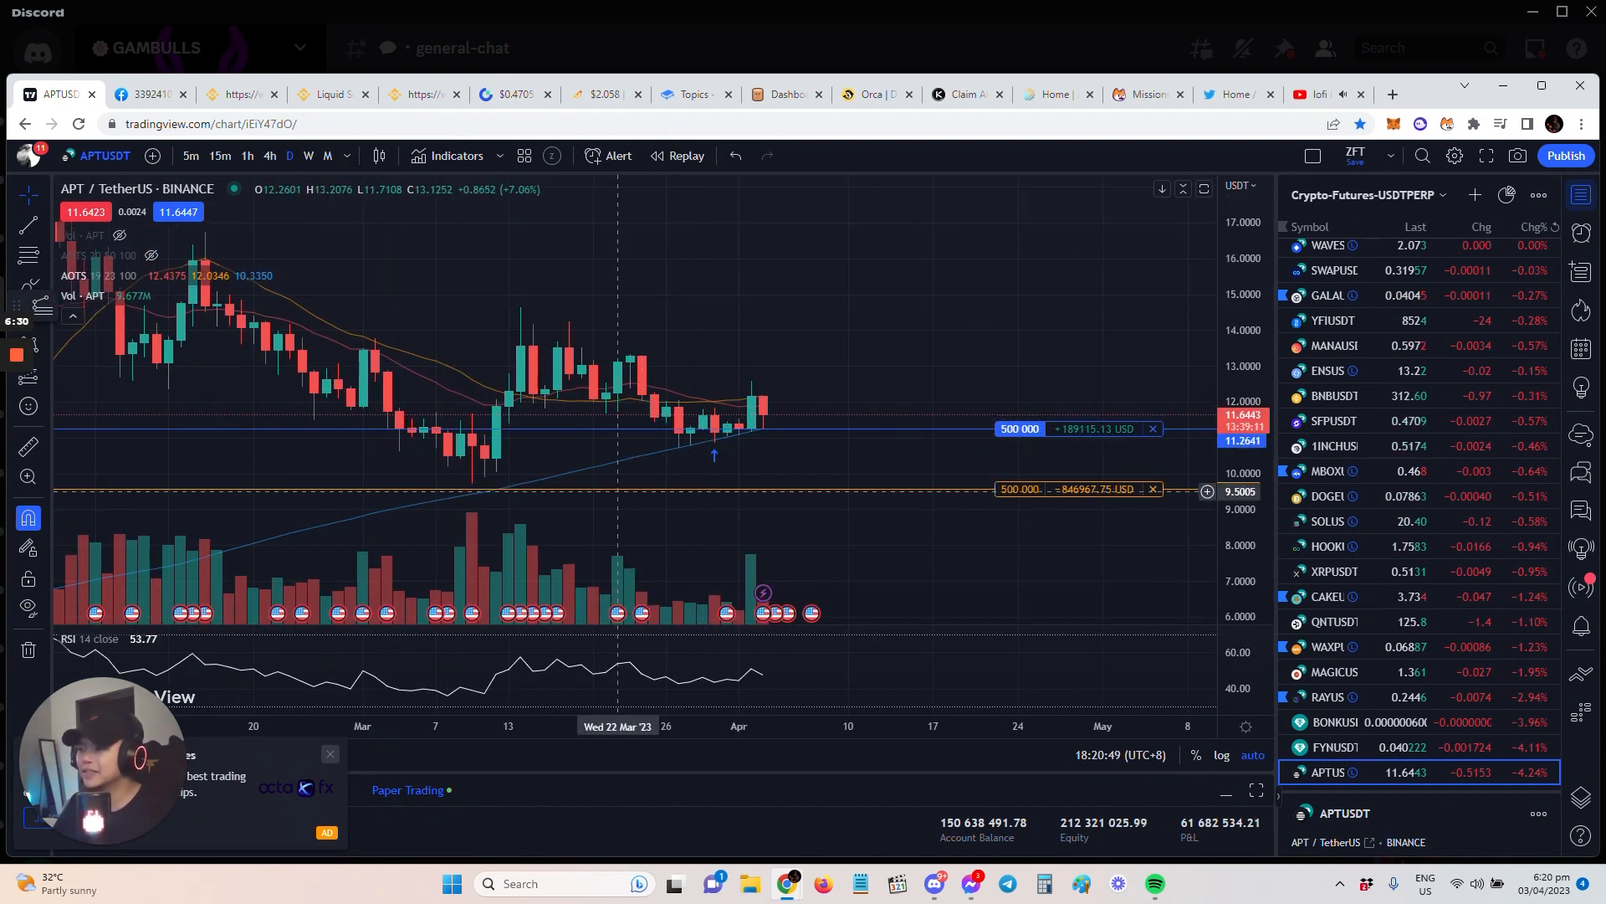
mouse_move(763, 438)
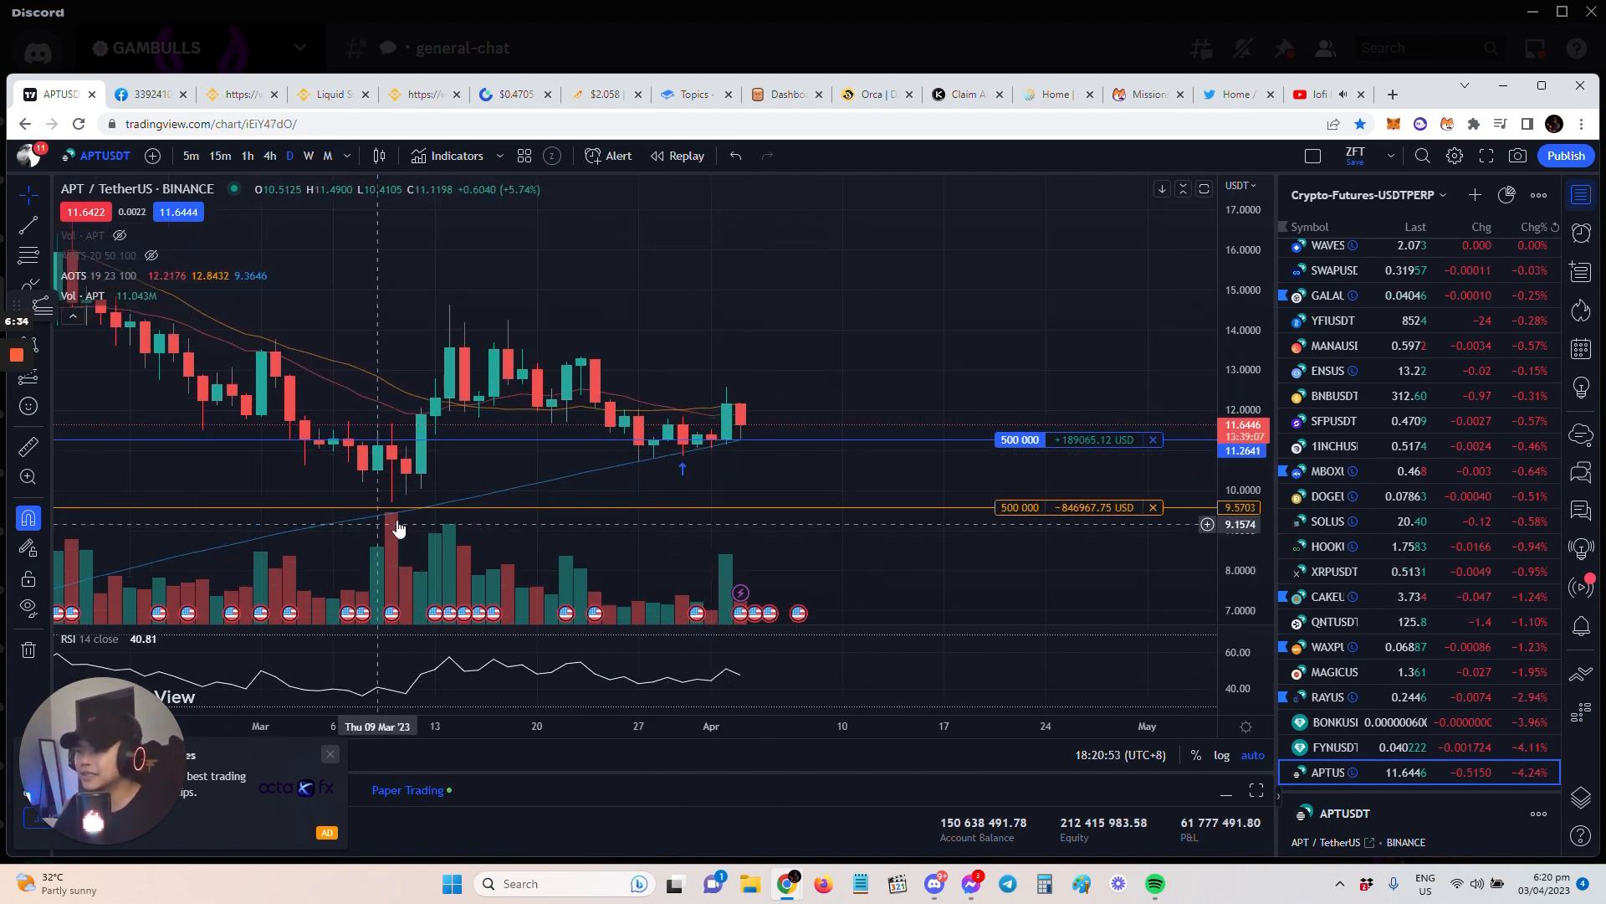
mouse_move(387, 512)
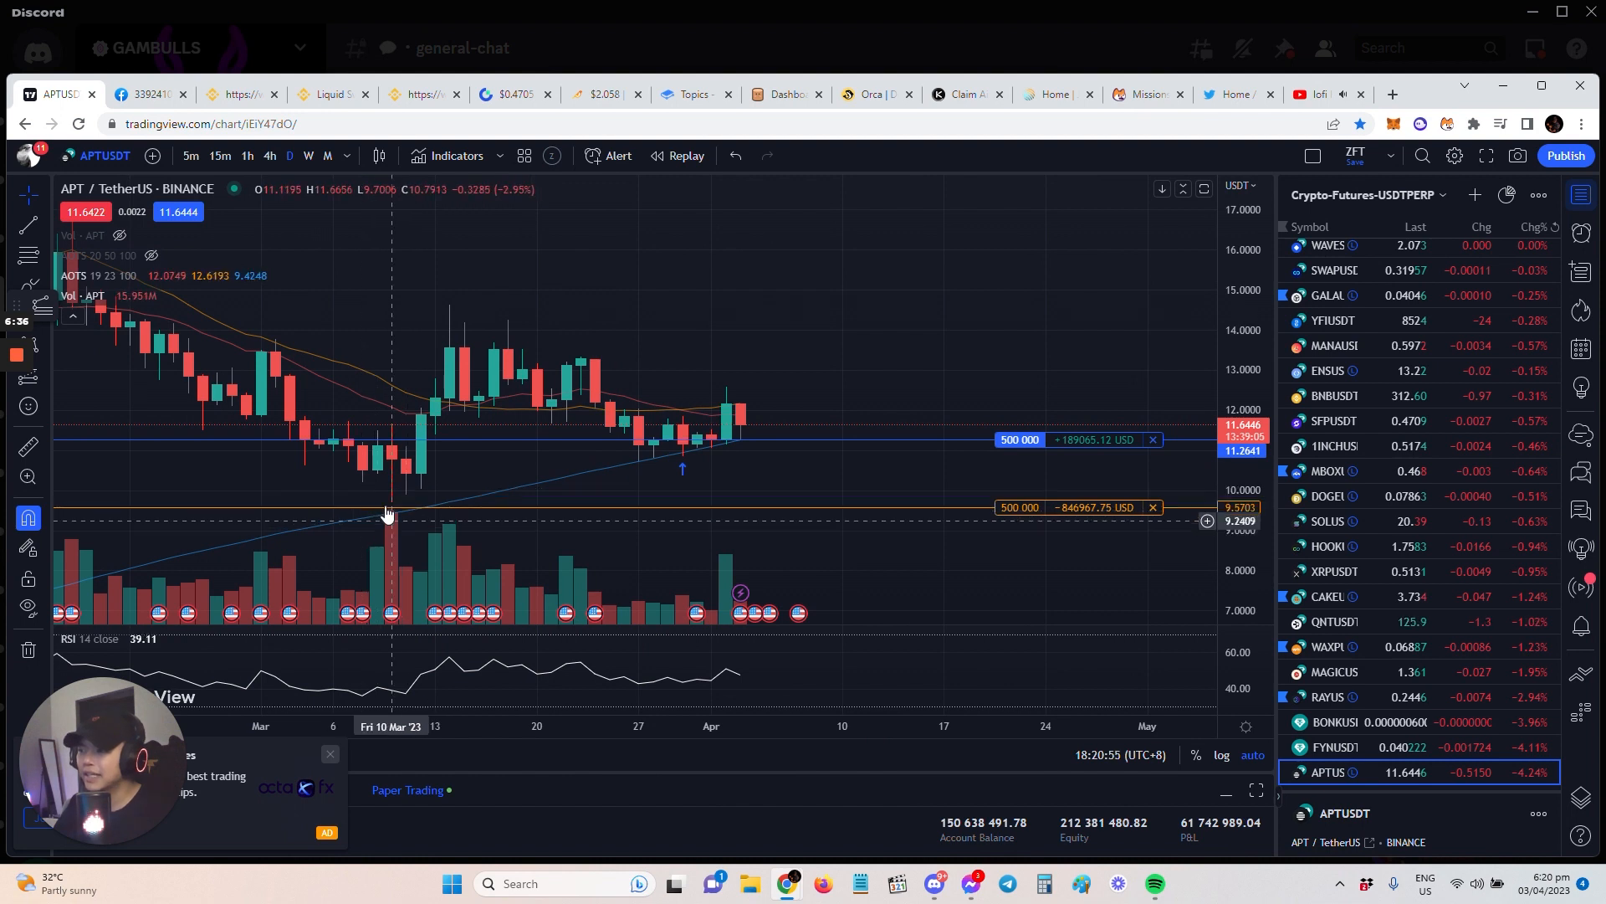
mouse_move(652, 463)
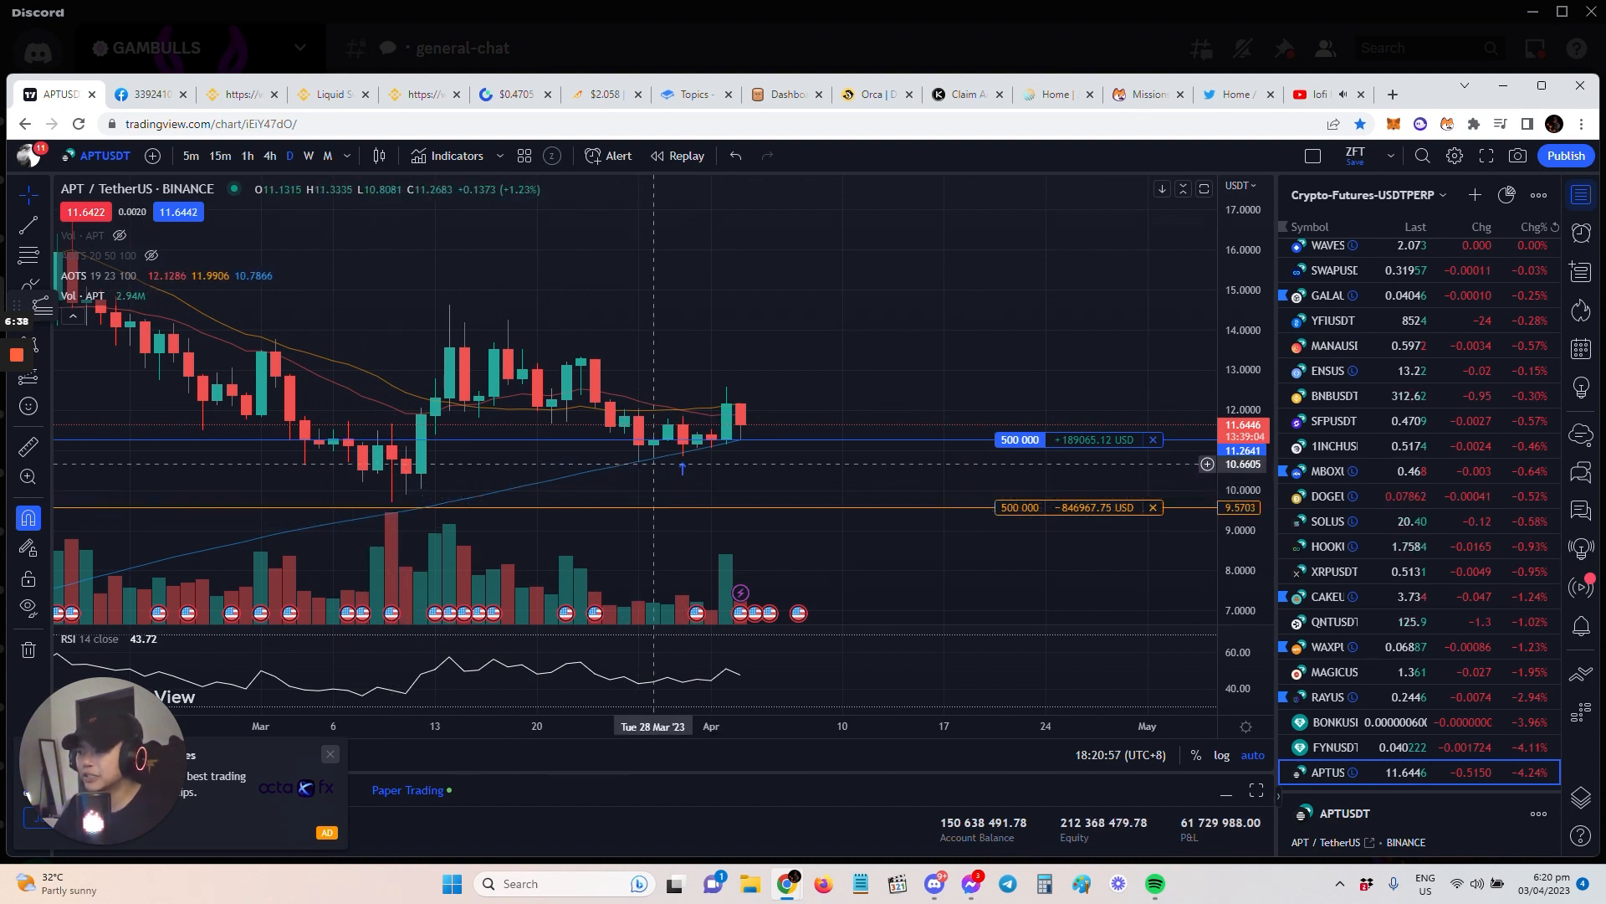
mouse_move(753, 422)
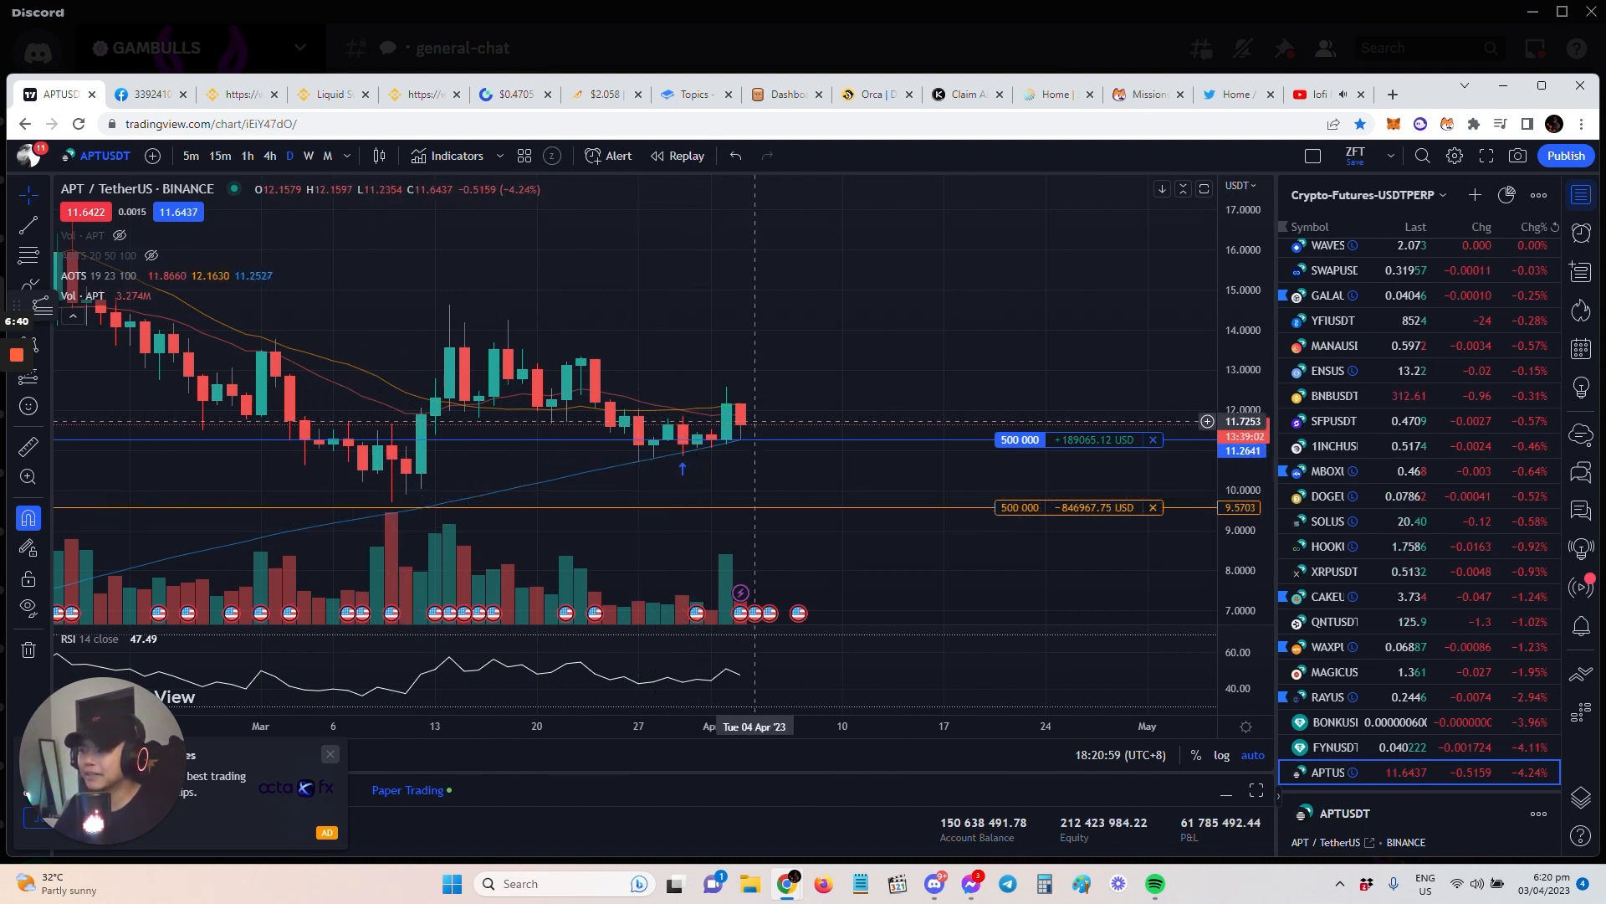
mouse_move(794, 497)
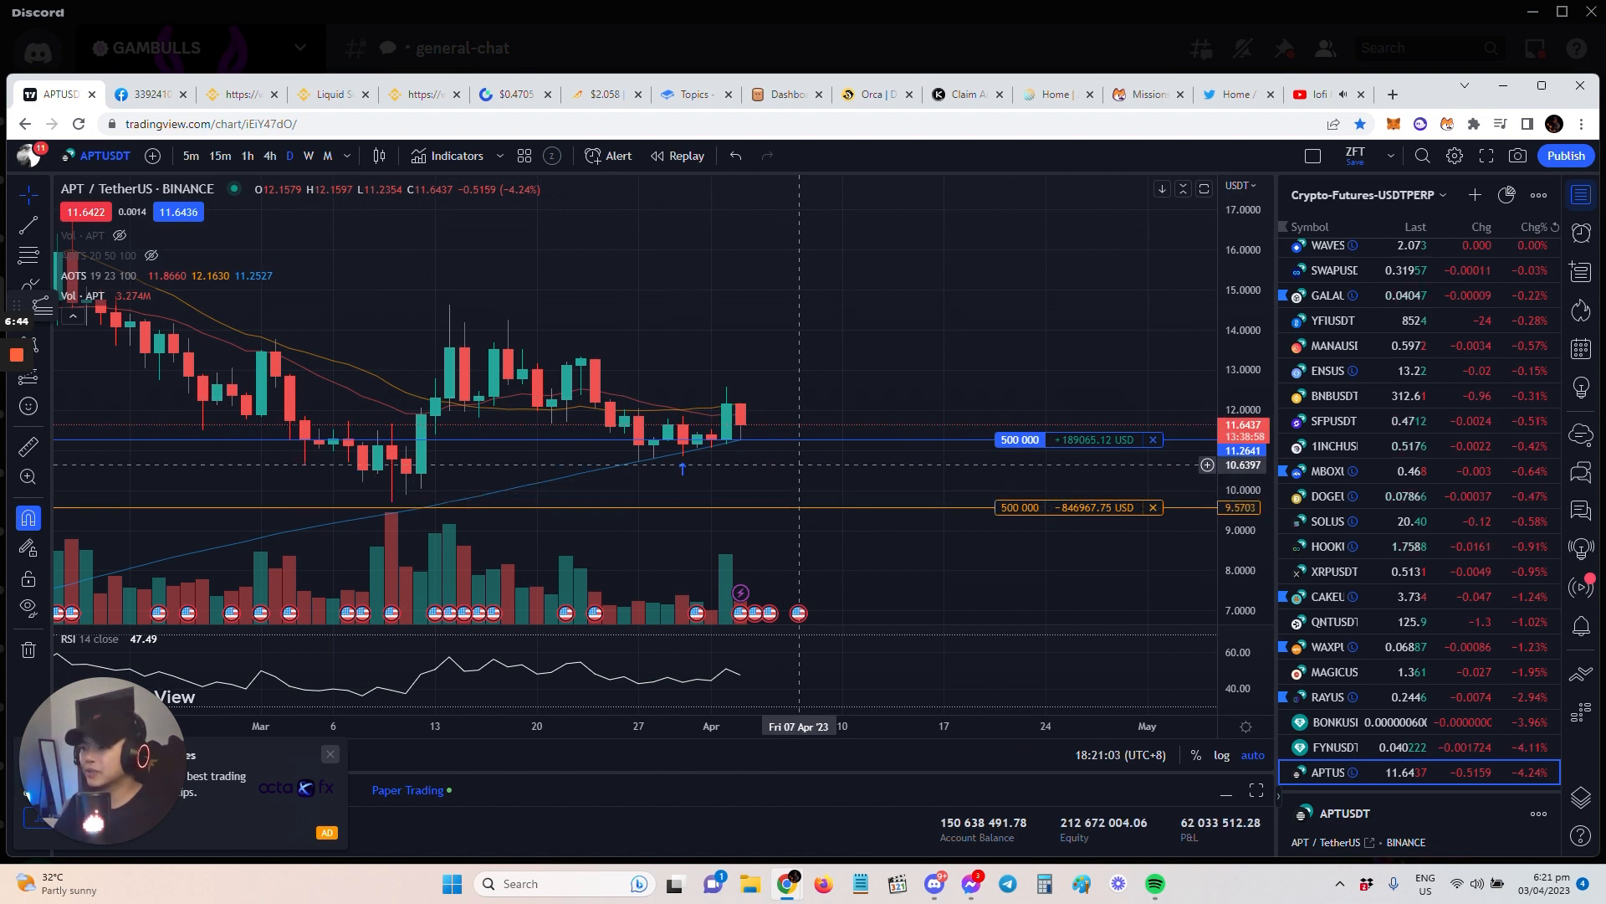
mouse_move(756, 467)
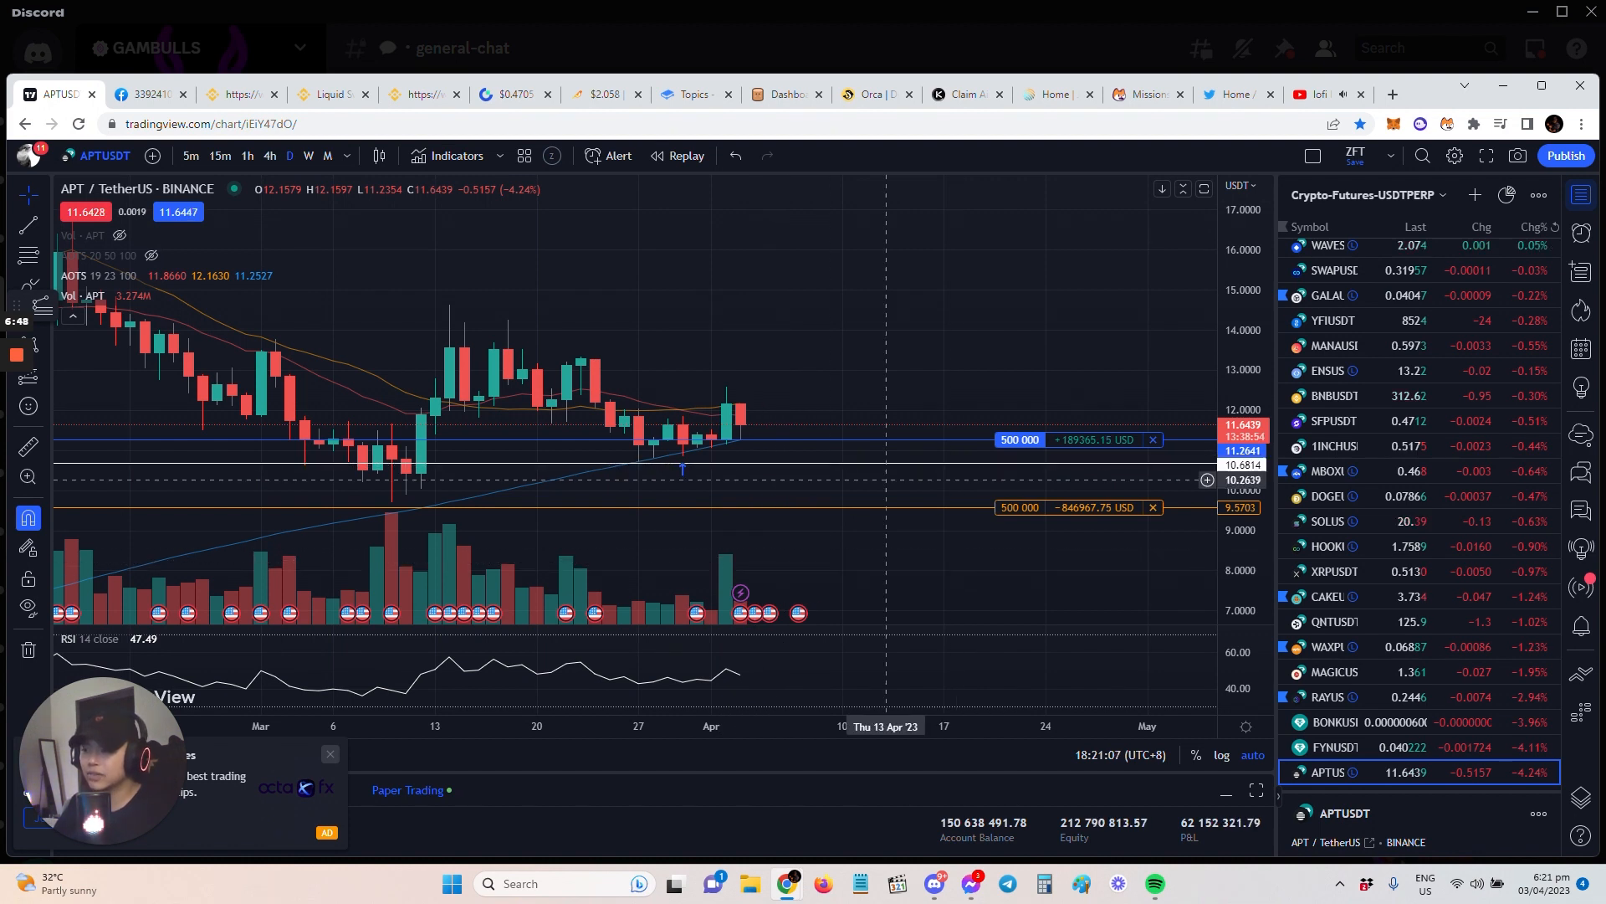
mouse_move(889, 471)
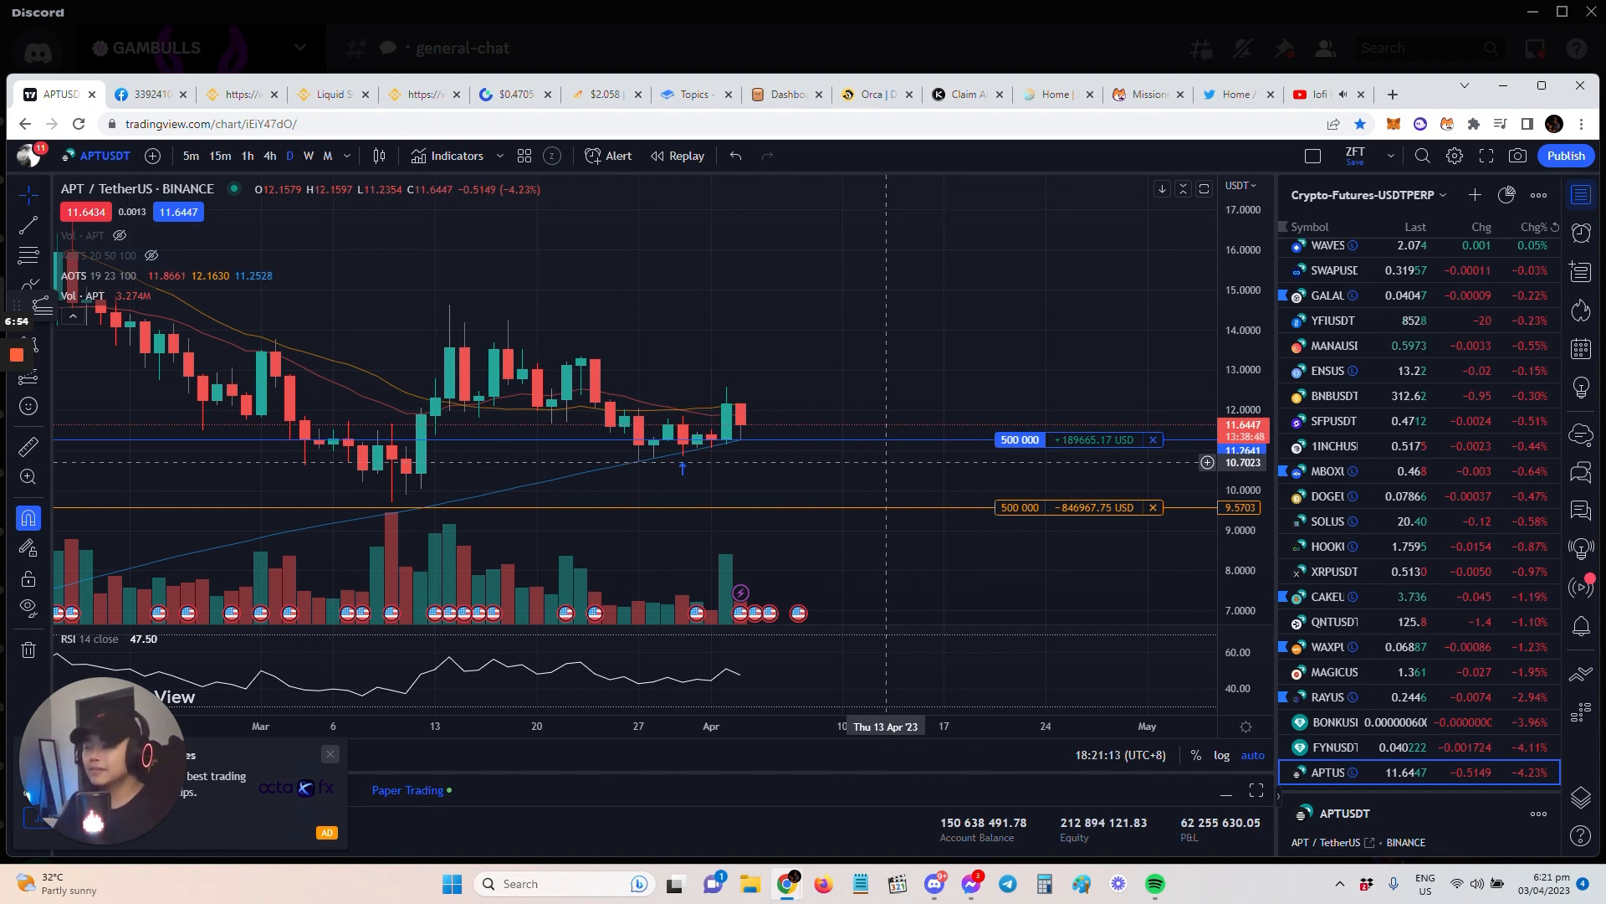
mouse_move(840, 398)
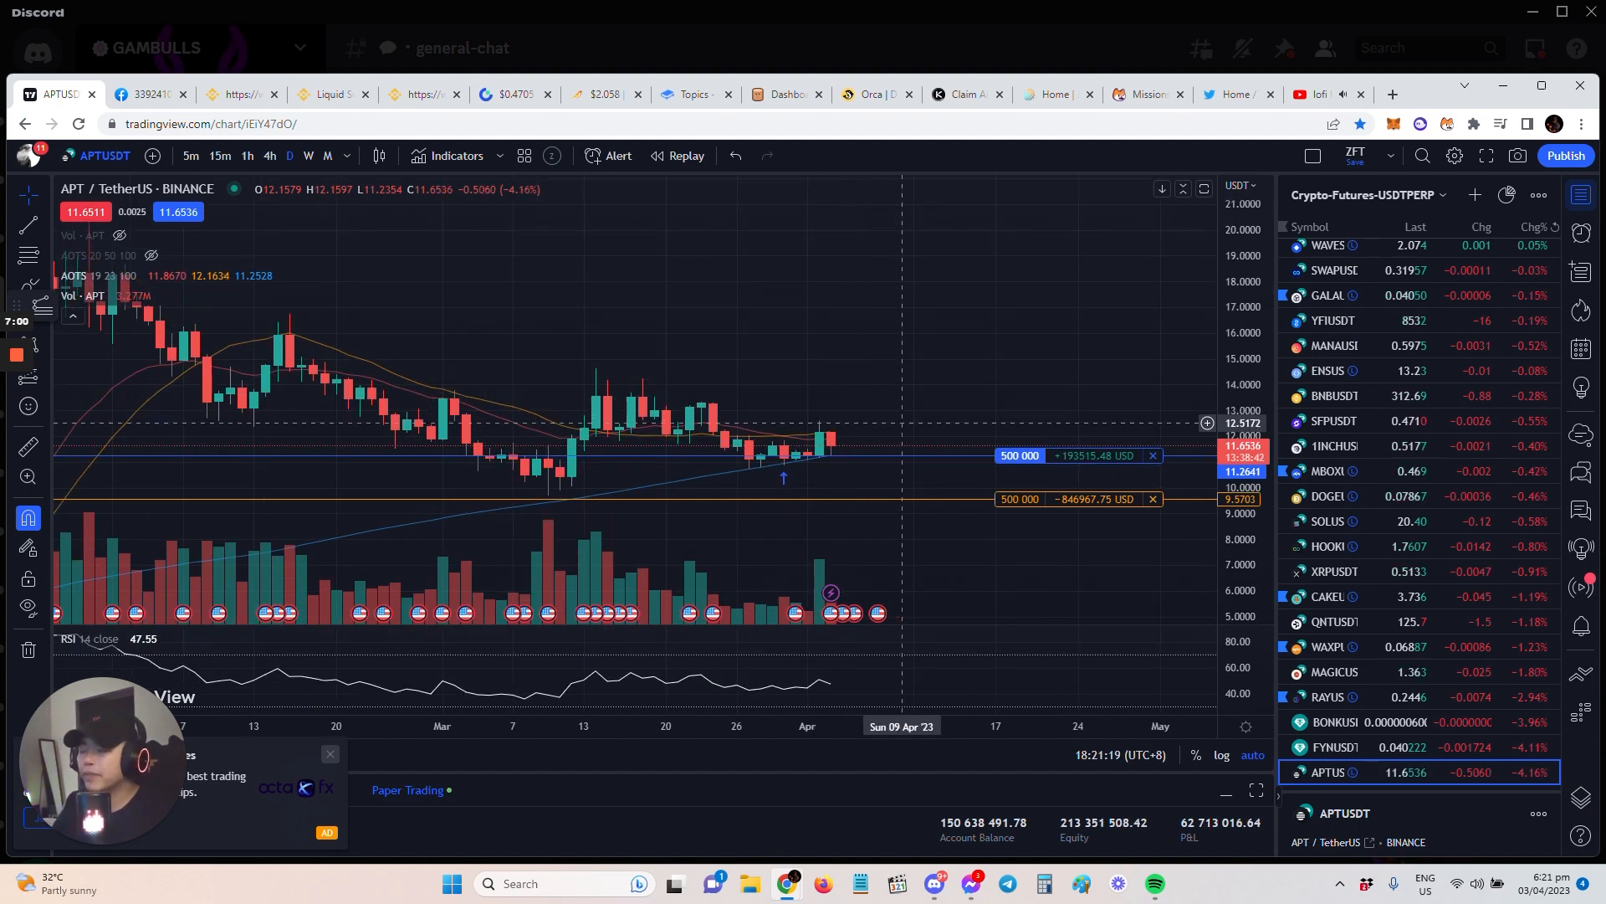
mouse_move(920, 430)
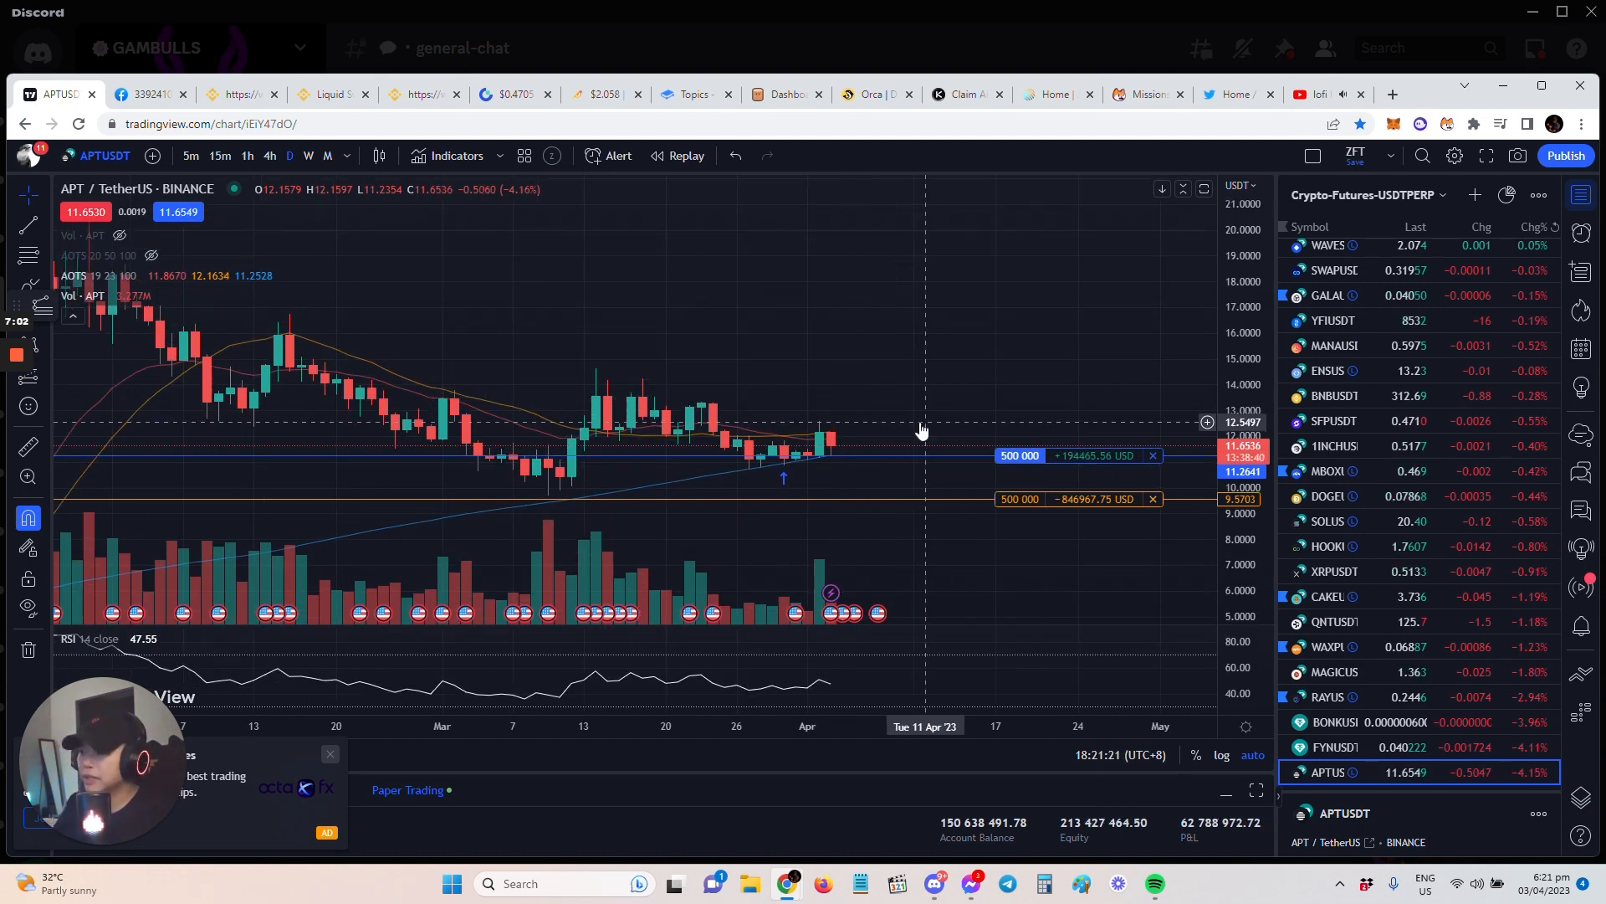
mouse_move(1138, 473)
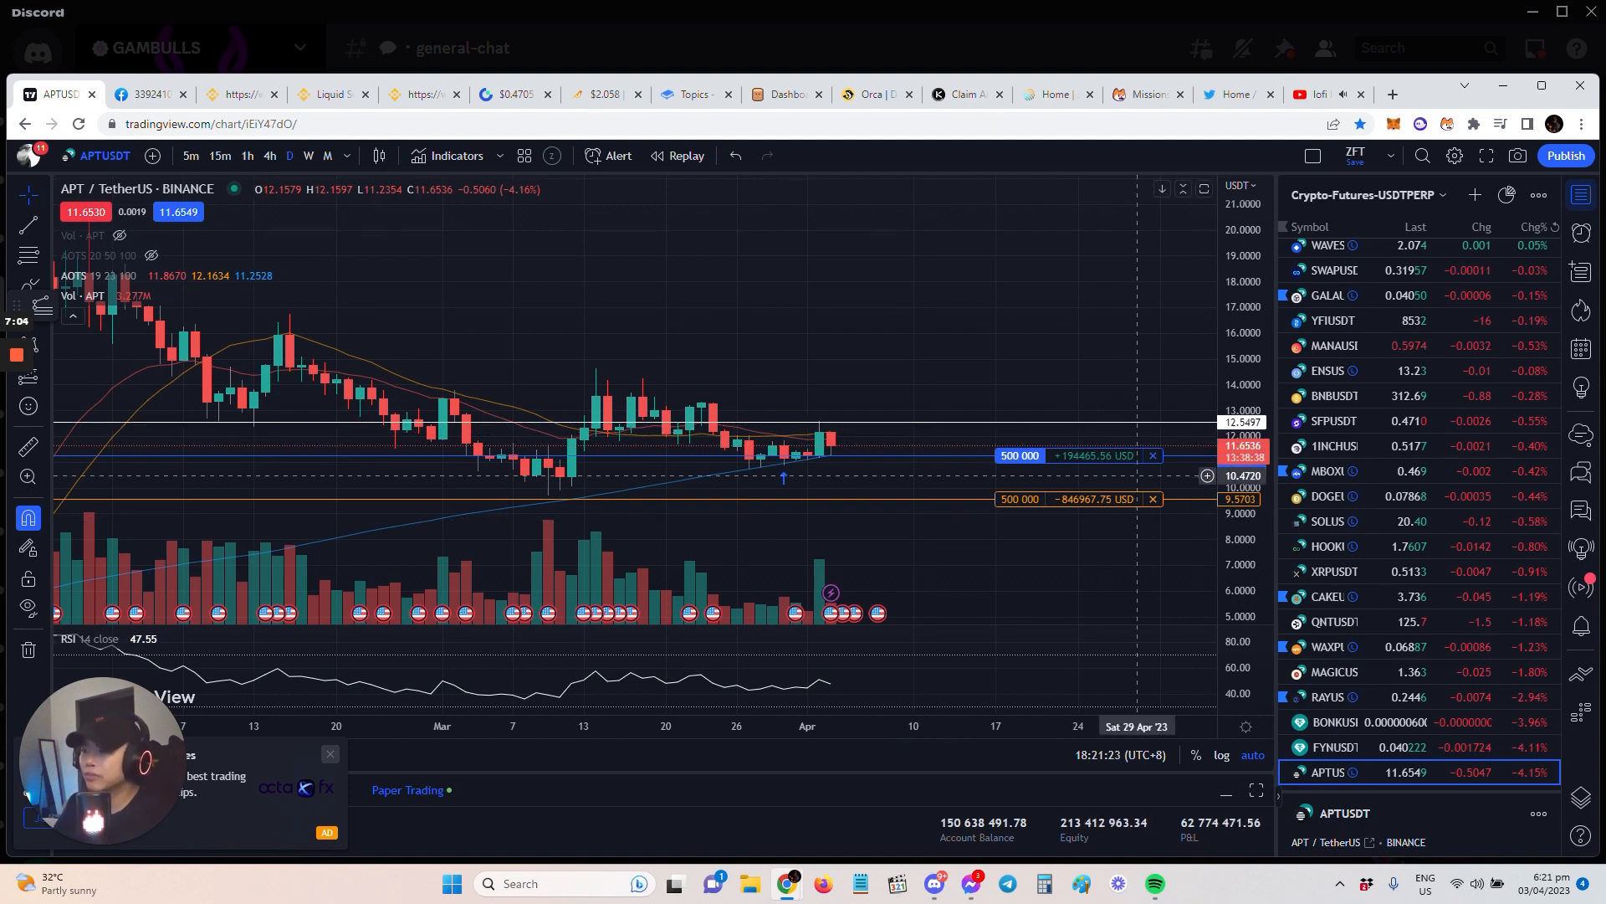
mouse_move(1095, 424)
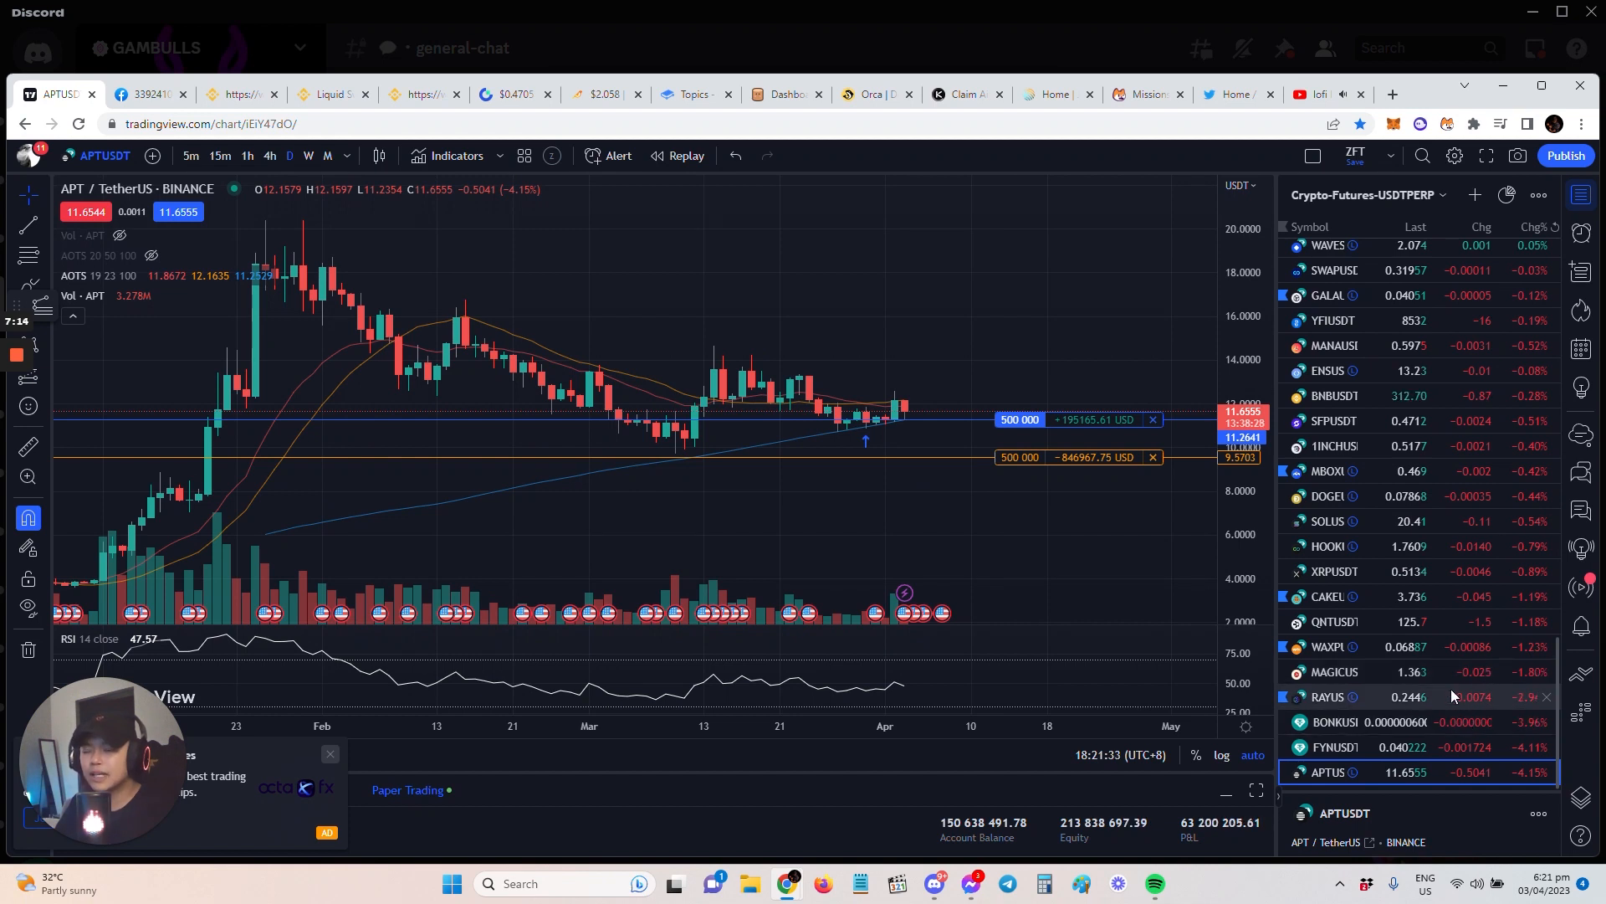
scroll(up, 3)
text(0)
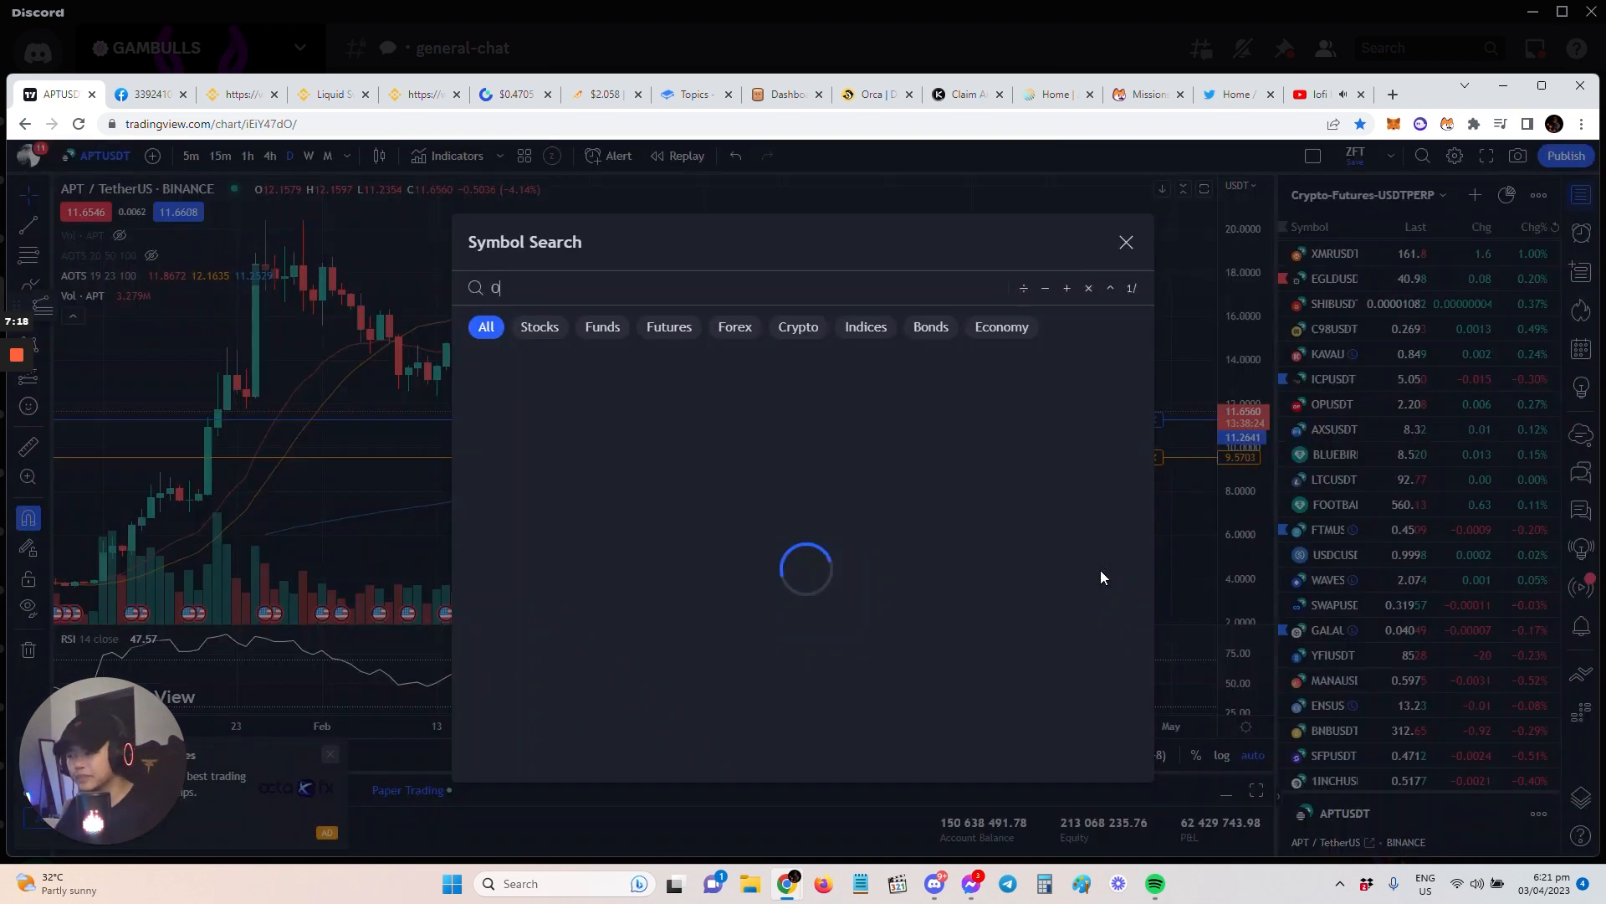
- Load the OP/Tether chart and review its price history from February to April
click(1333, 403)
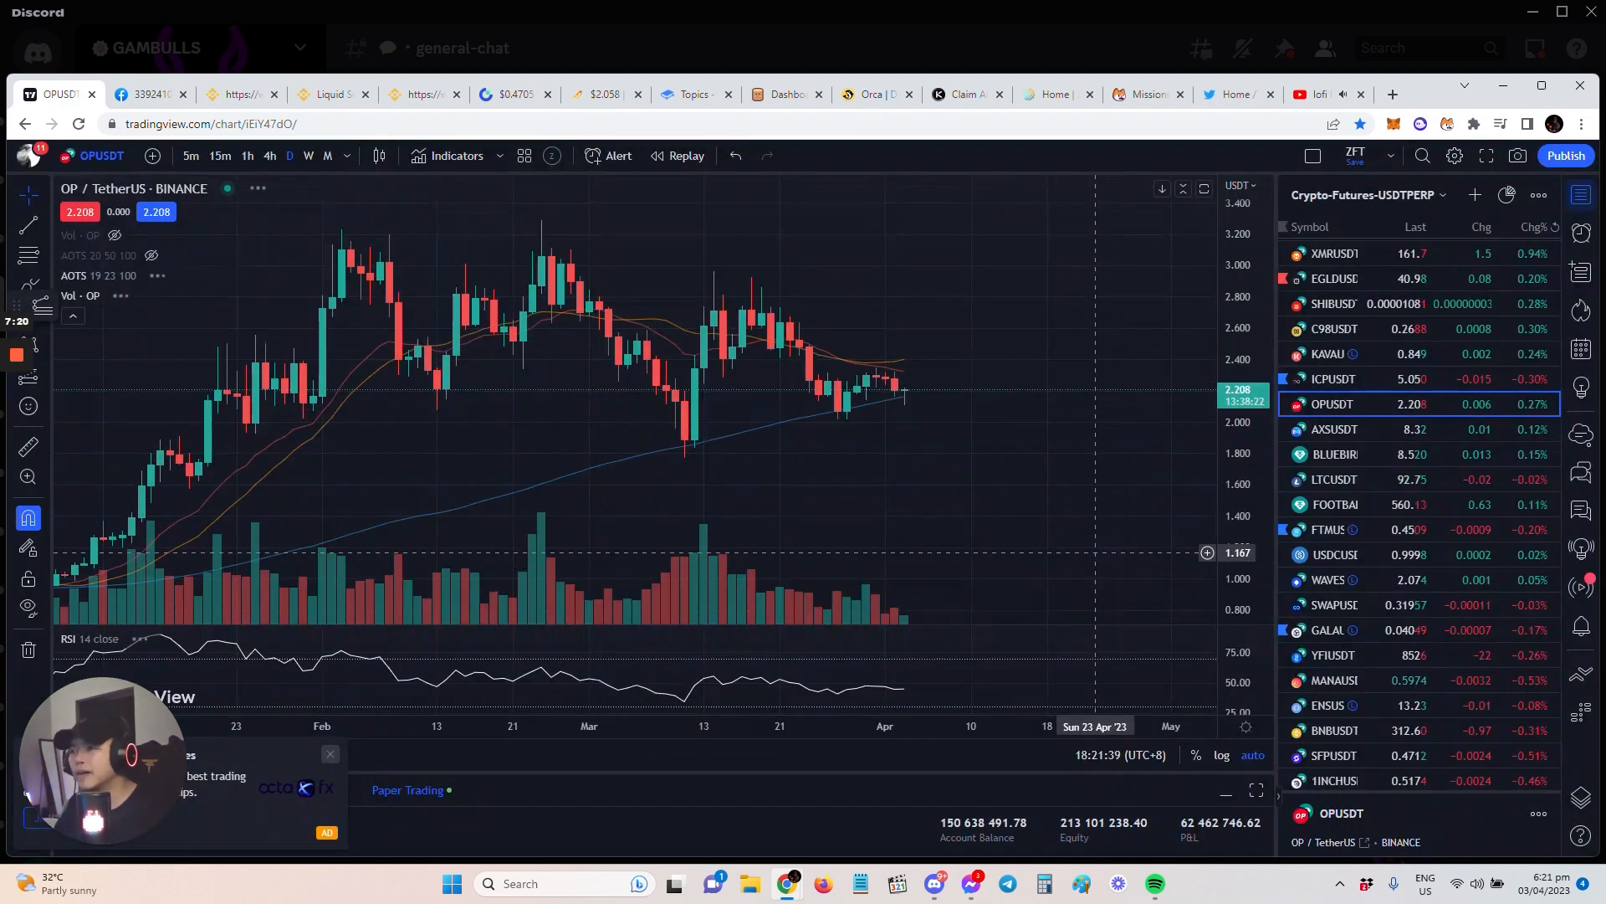
mouse_move(875, 392)
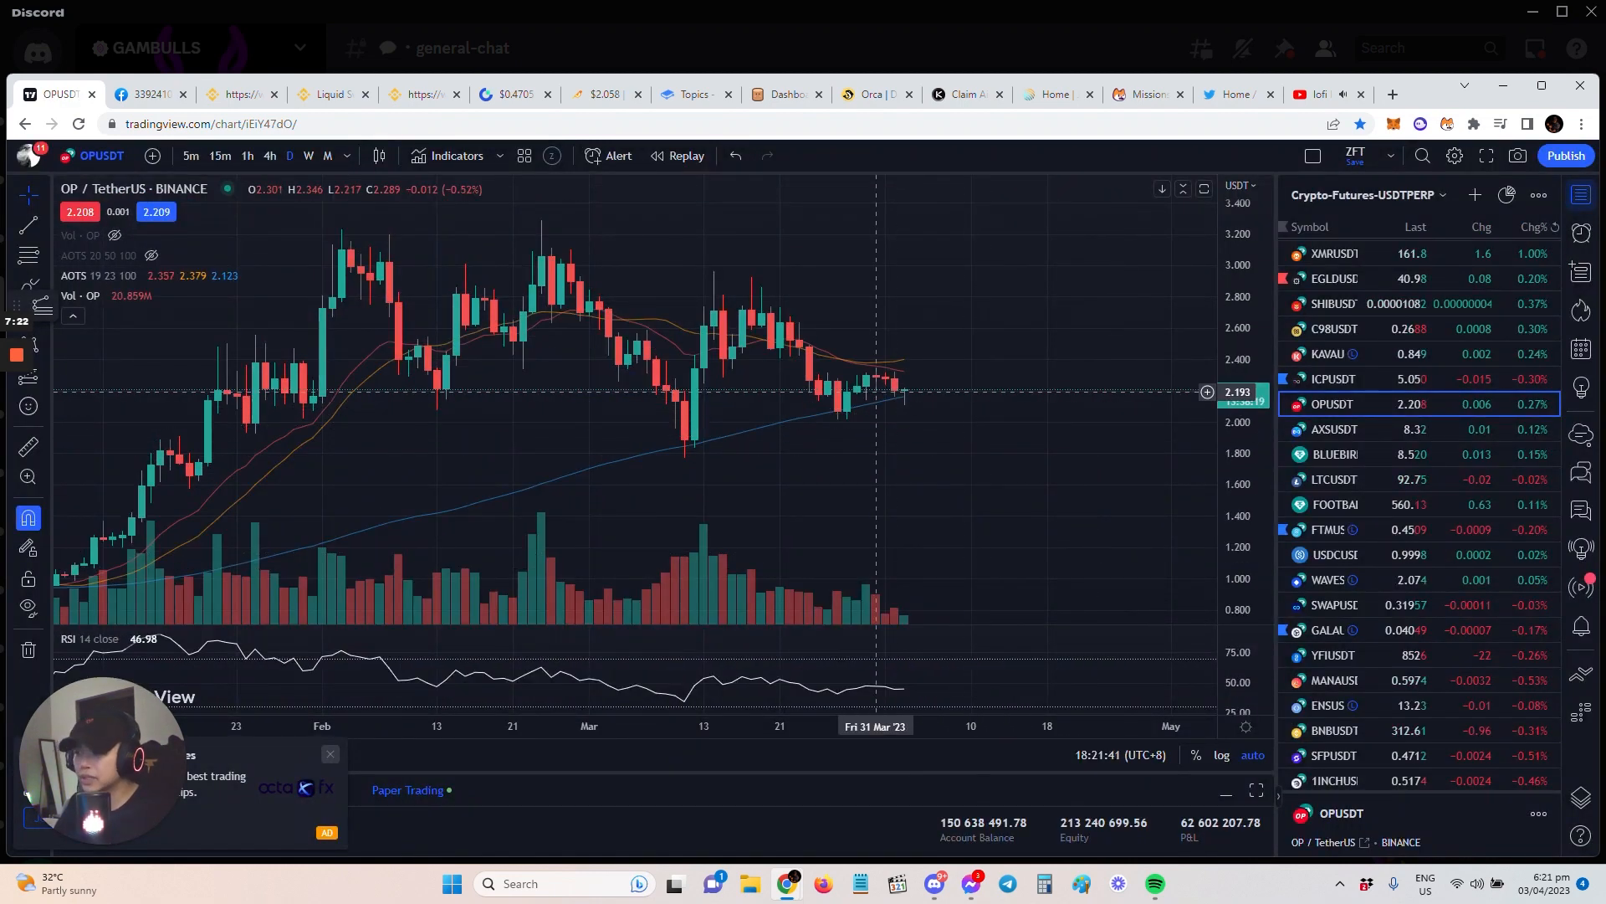
mouse_move(836, 425)
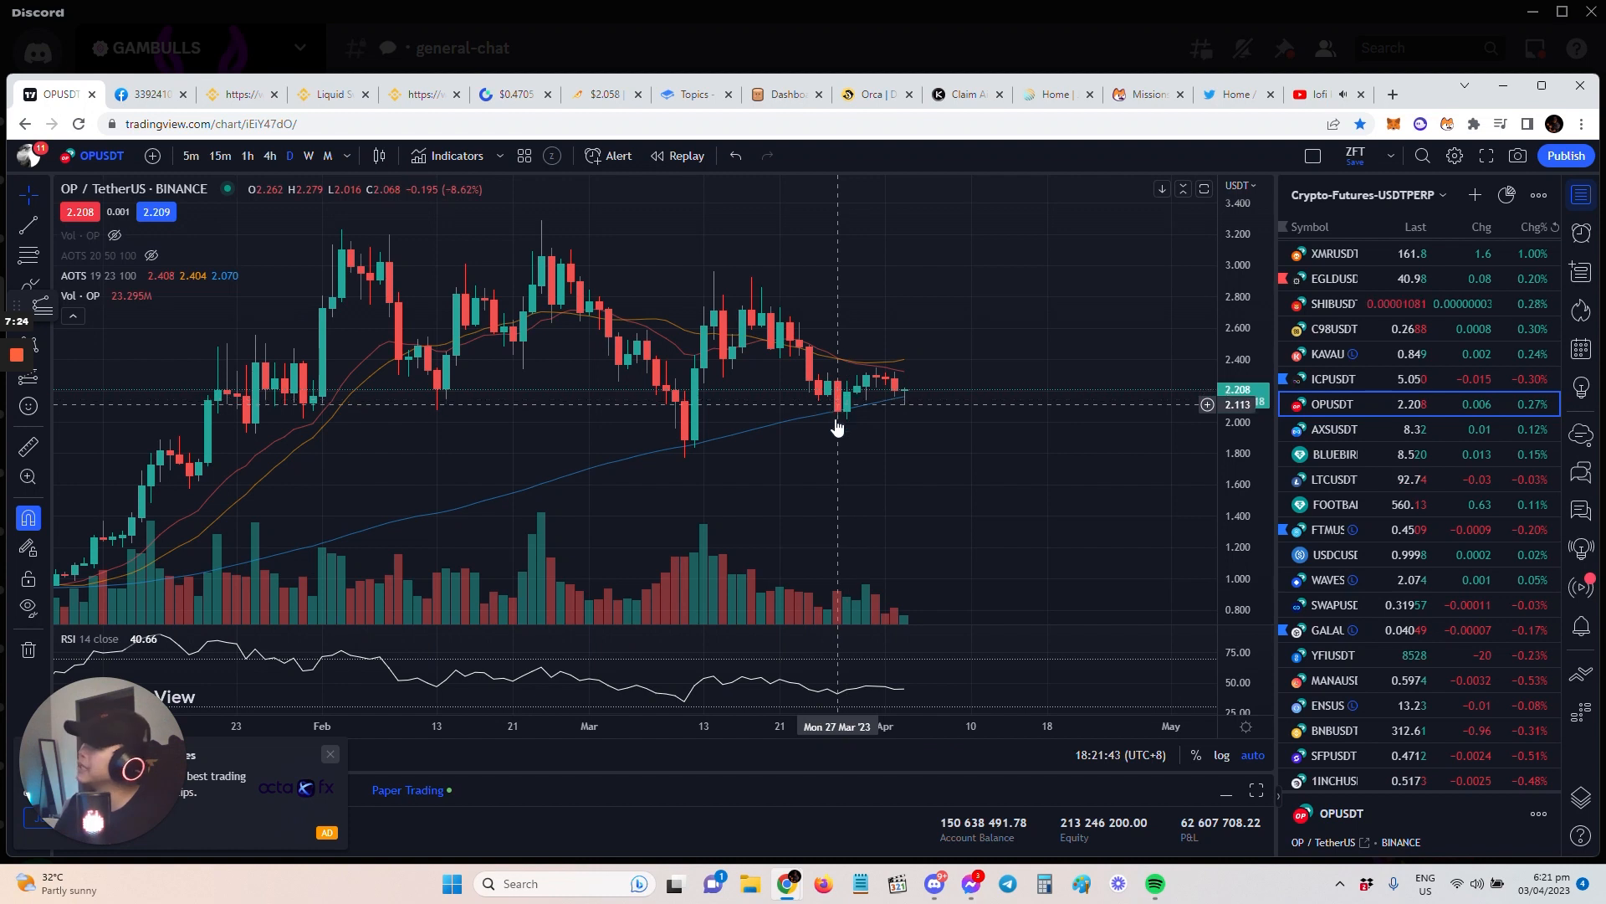
mouse_move(1047, 440)
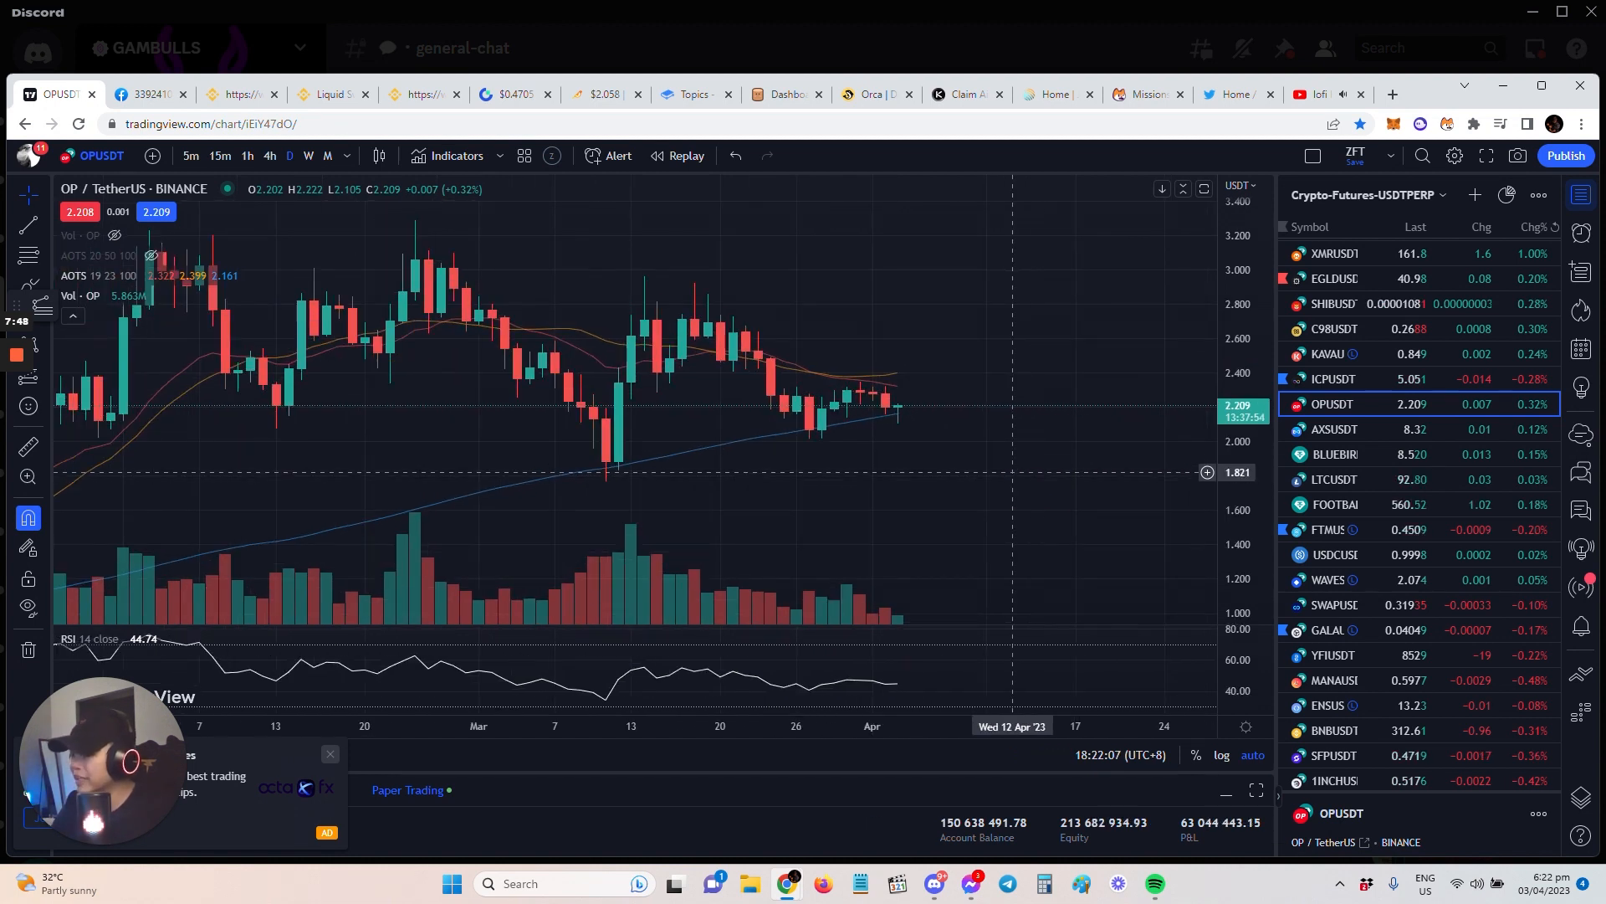
mouse_move(1009, 435)
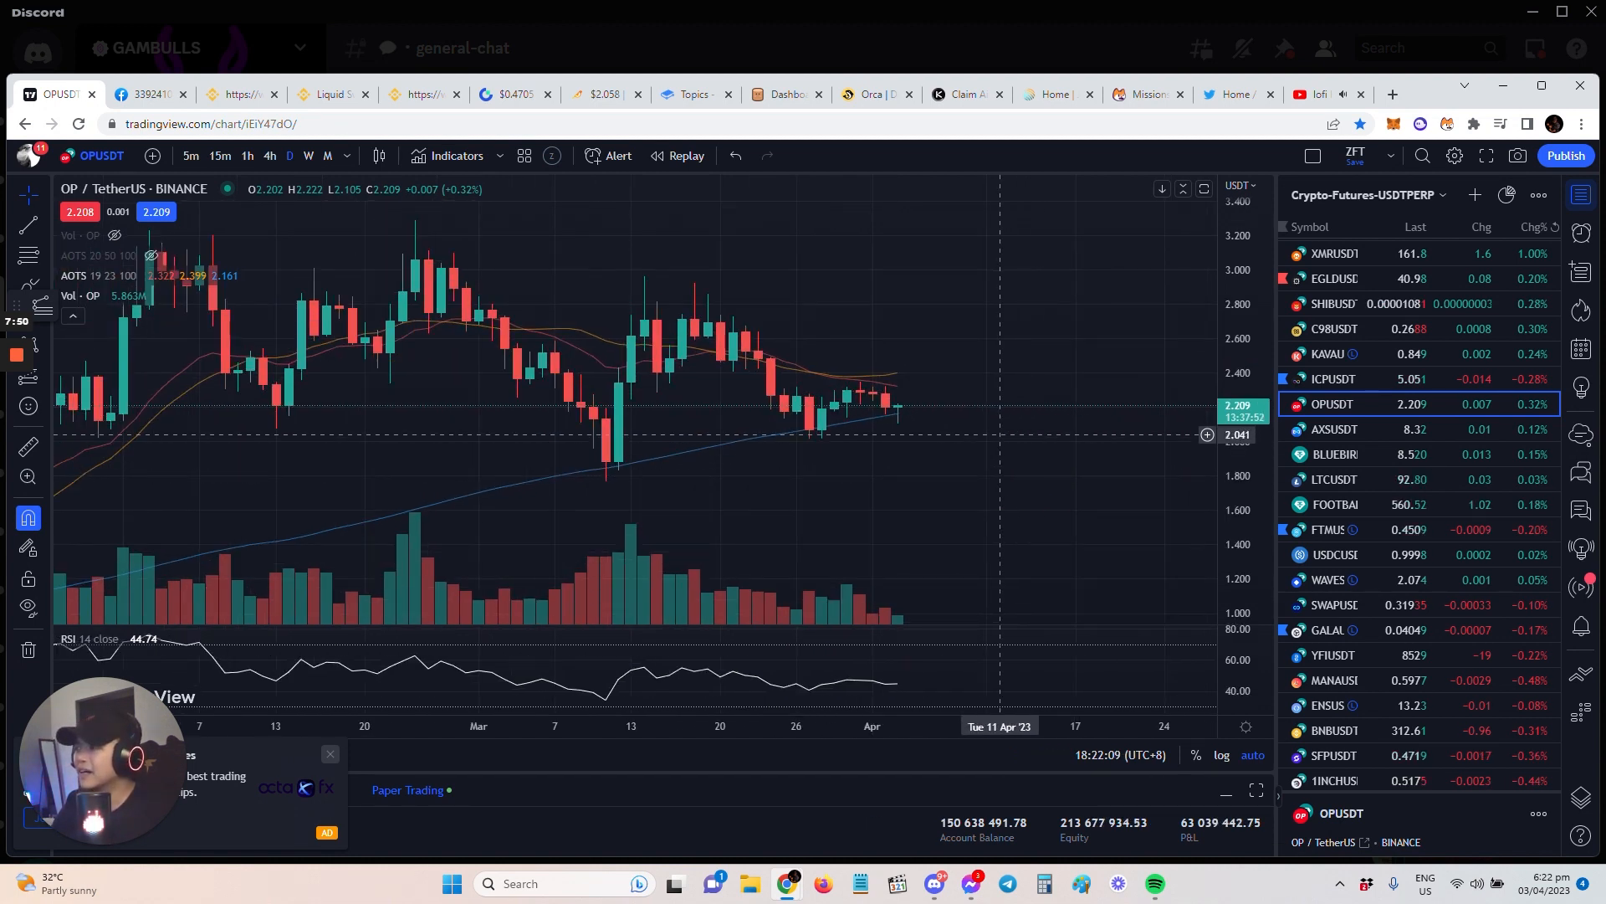
mouse_move(1049, 417)
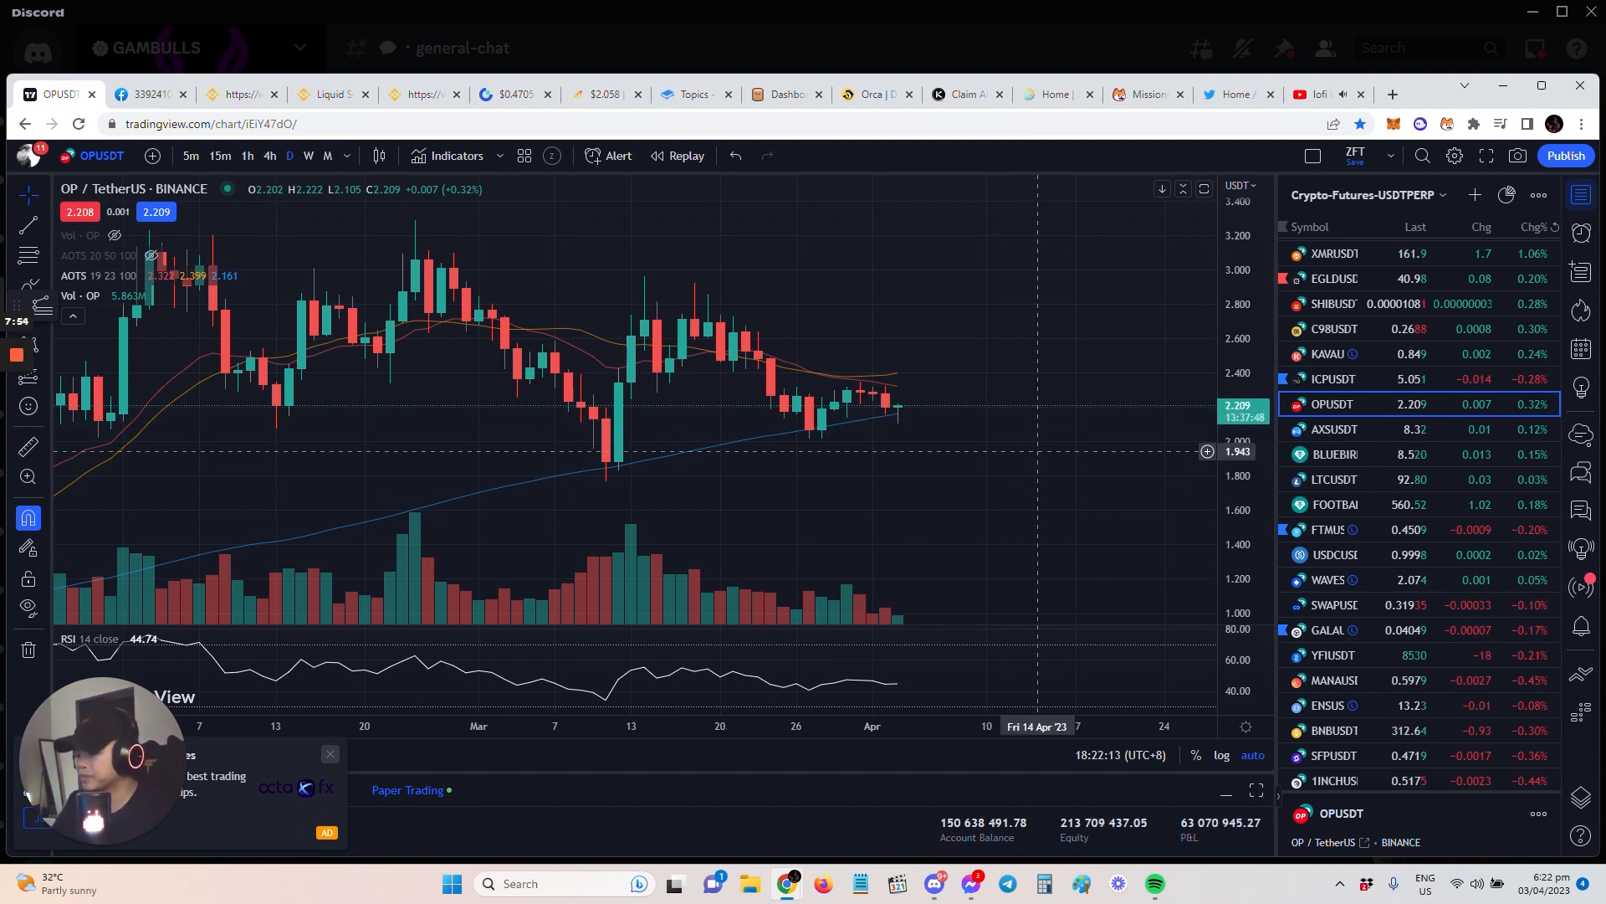
mouse_move(1029, 437)
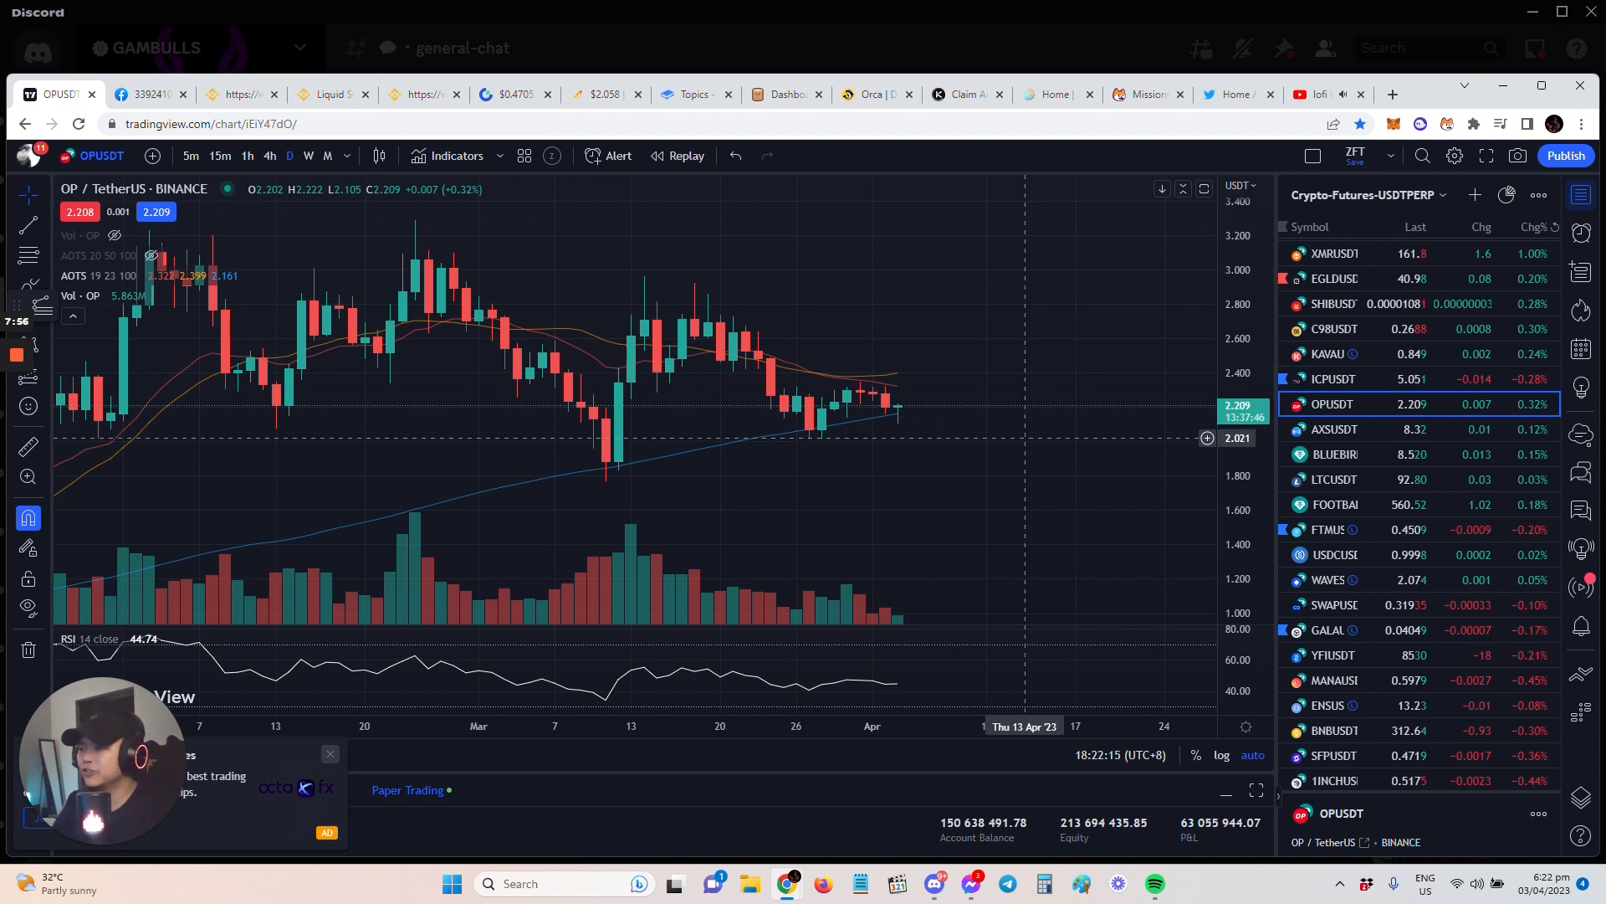
mouse_move(609, 490)
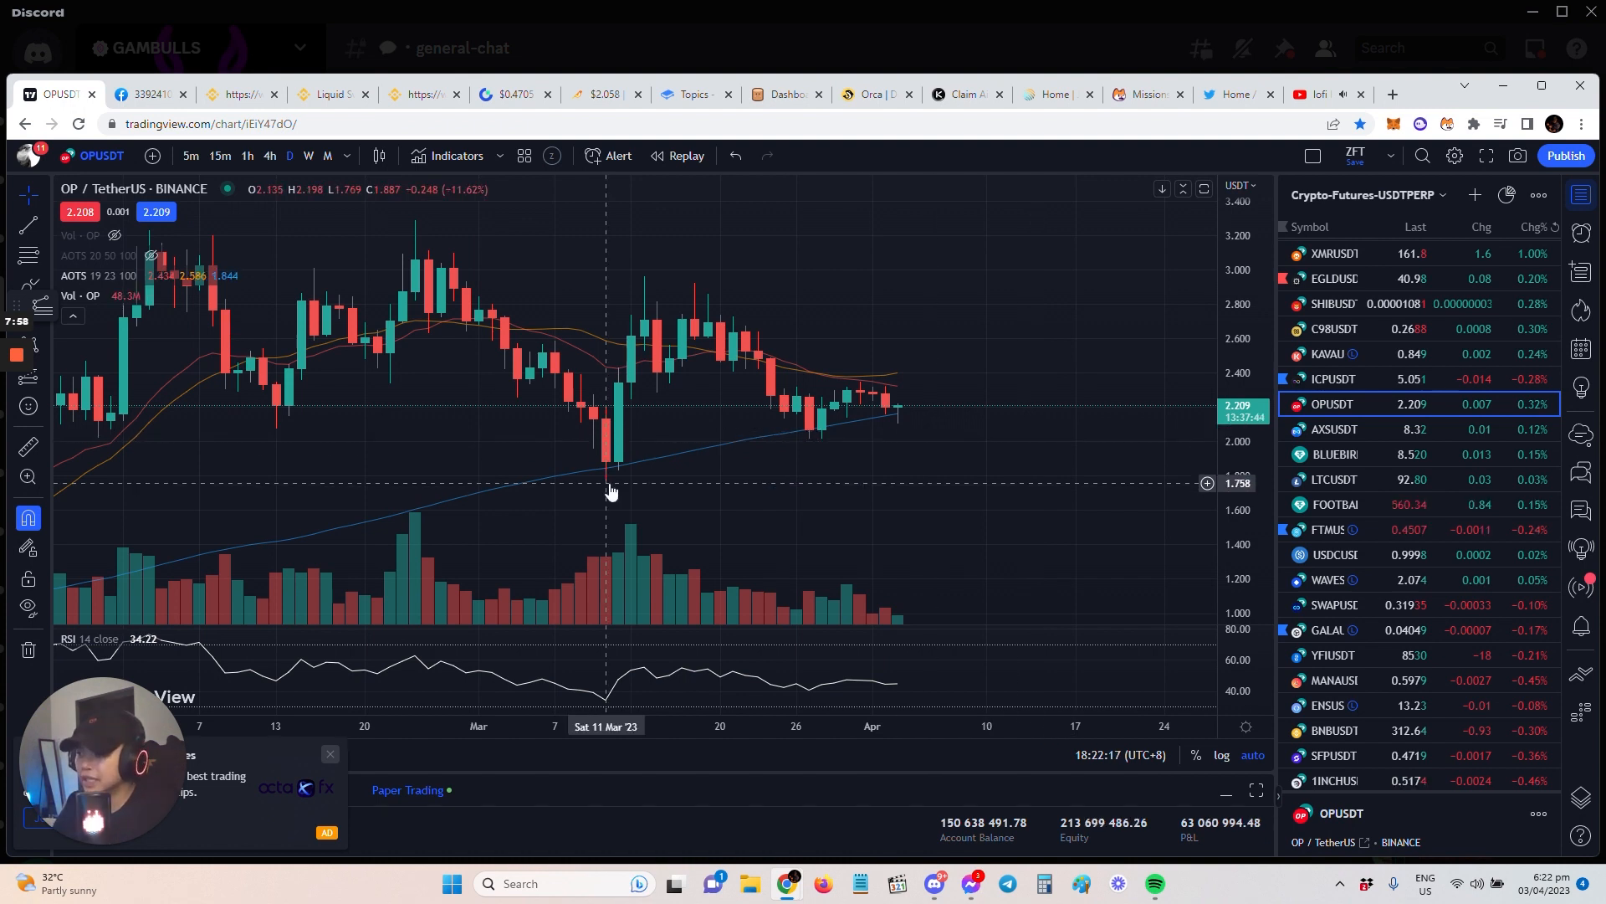
mouse_move(656, 472)
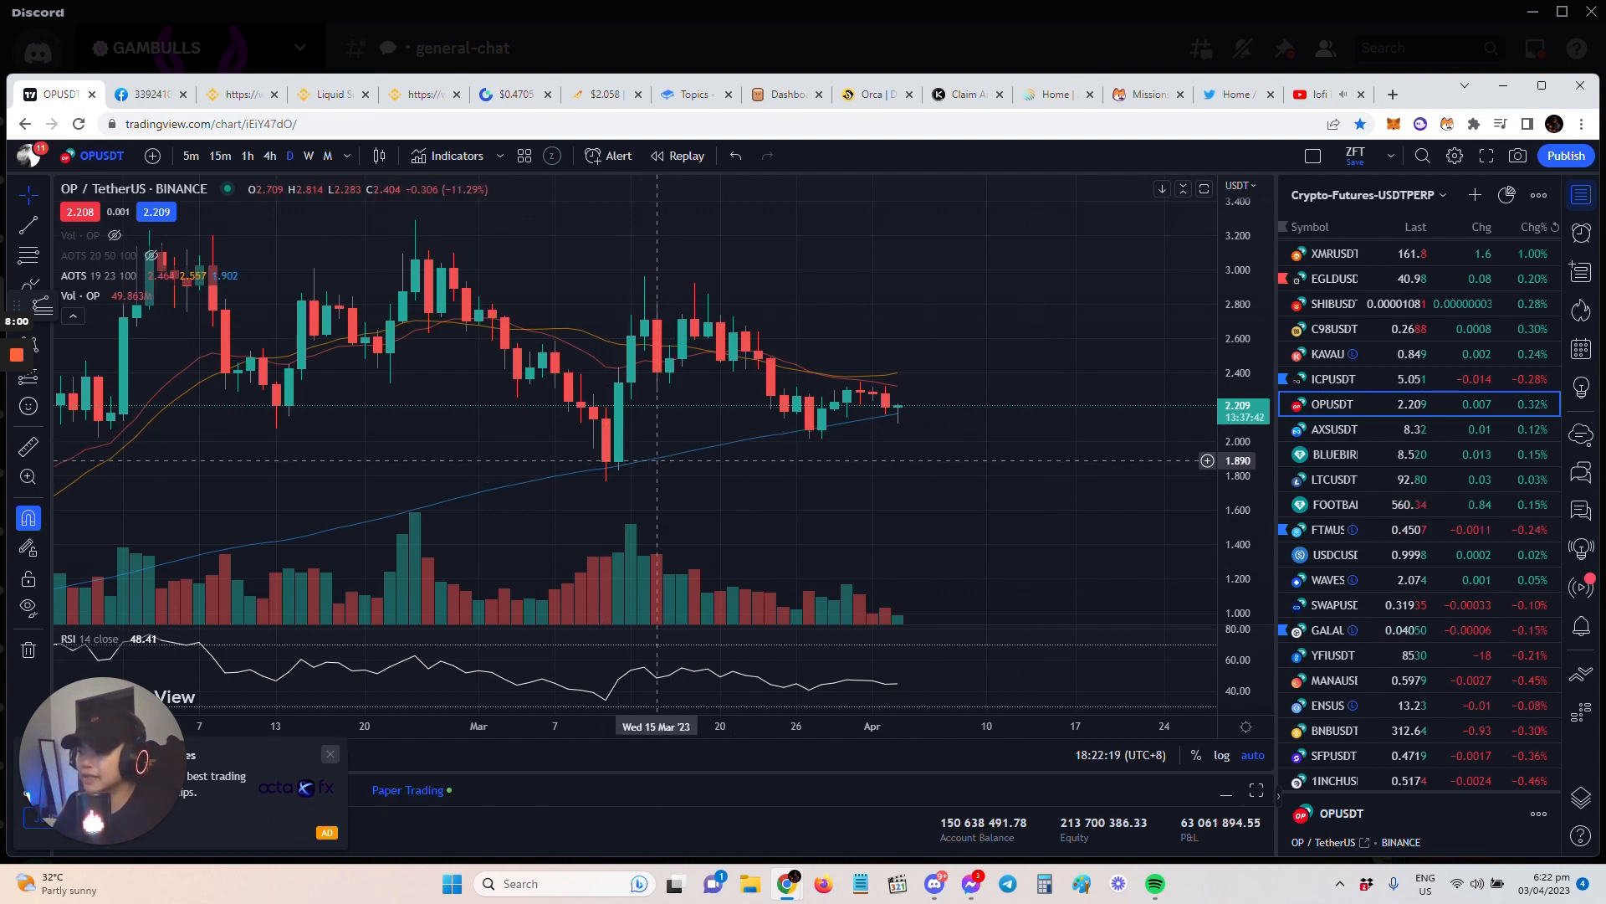
mouse_move(810, 443)
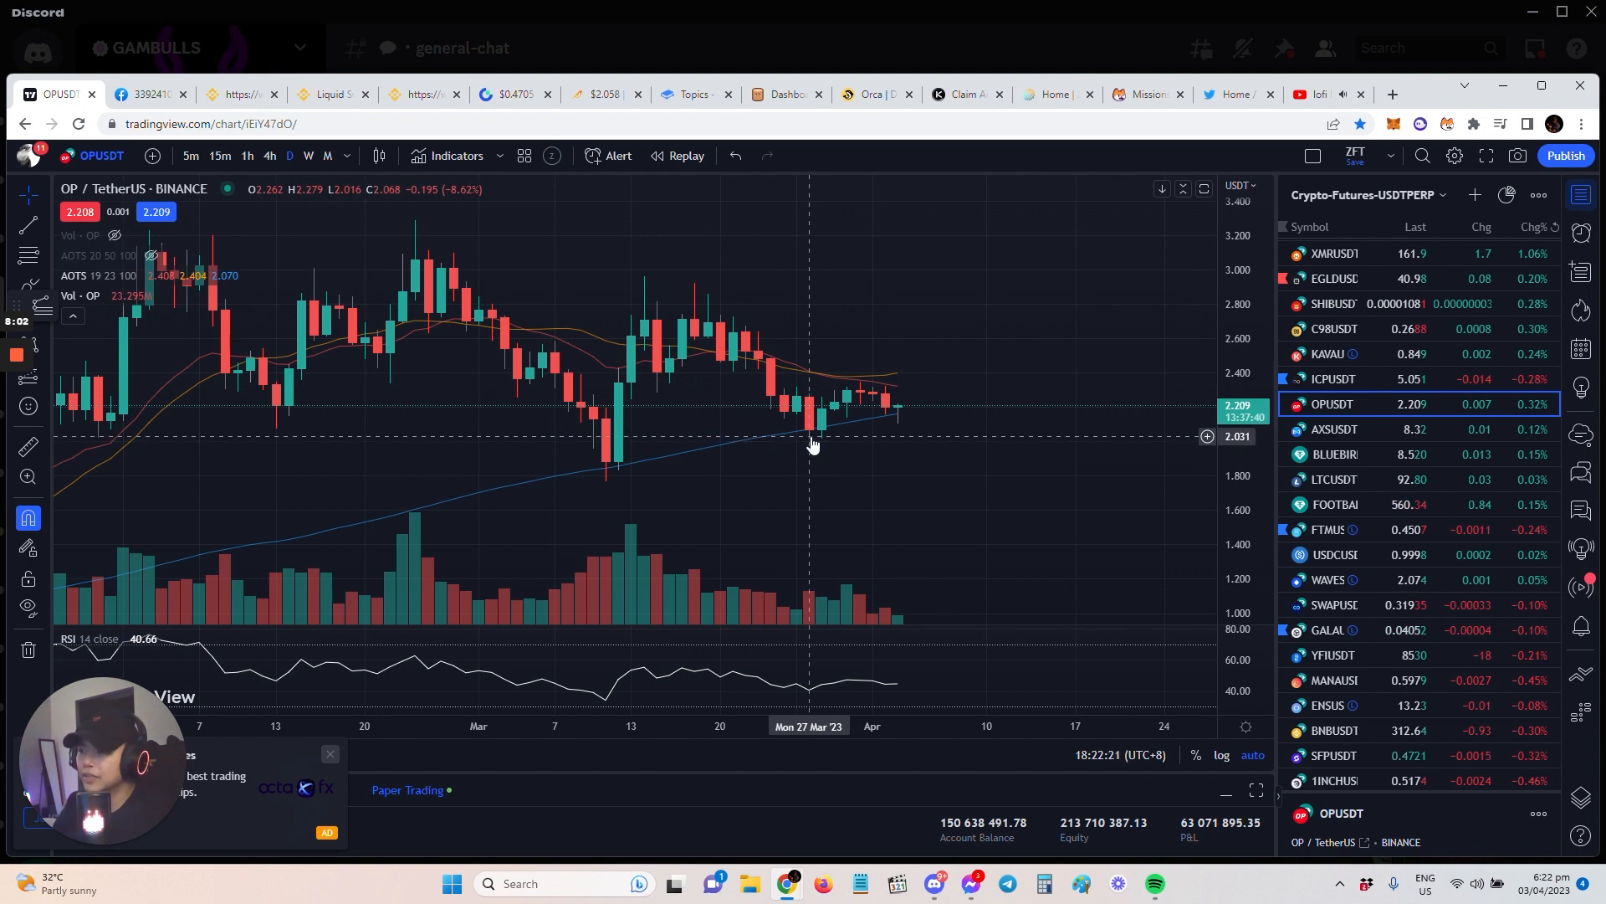
mouse_move(847, 445)
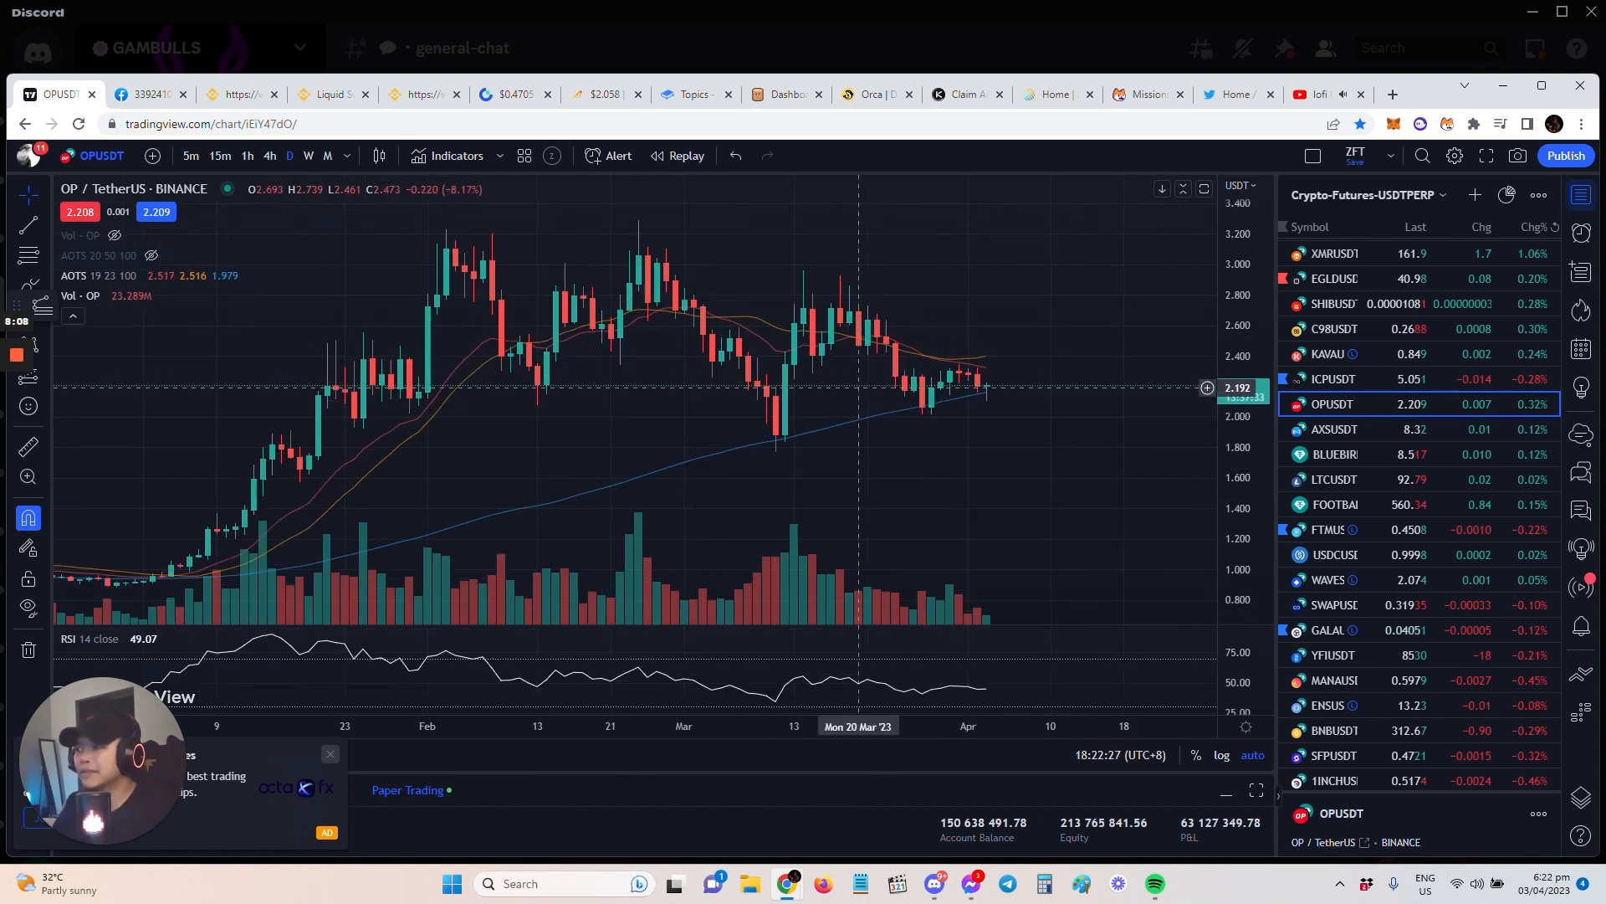
mouse_move(984, 482)
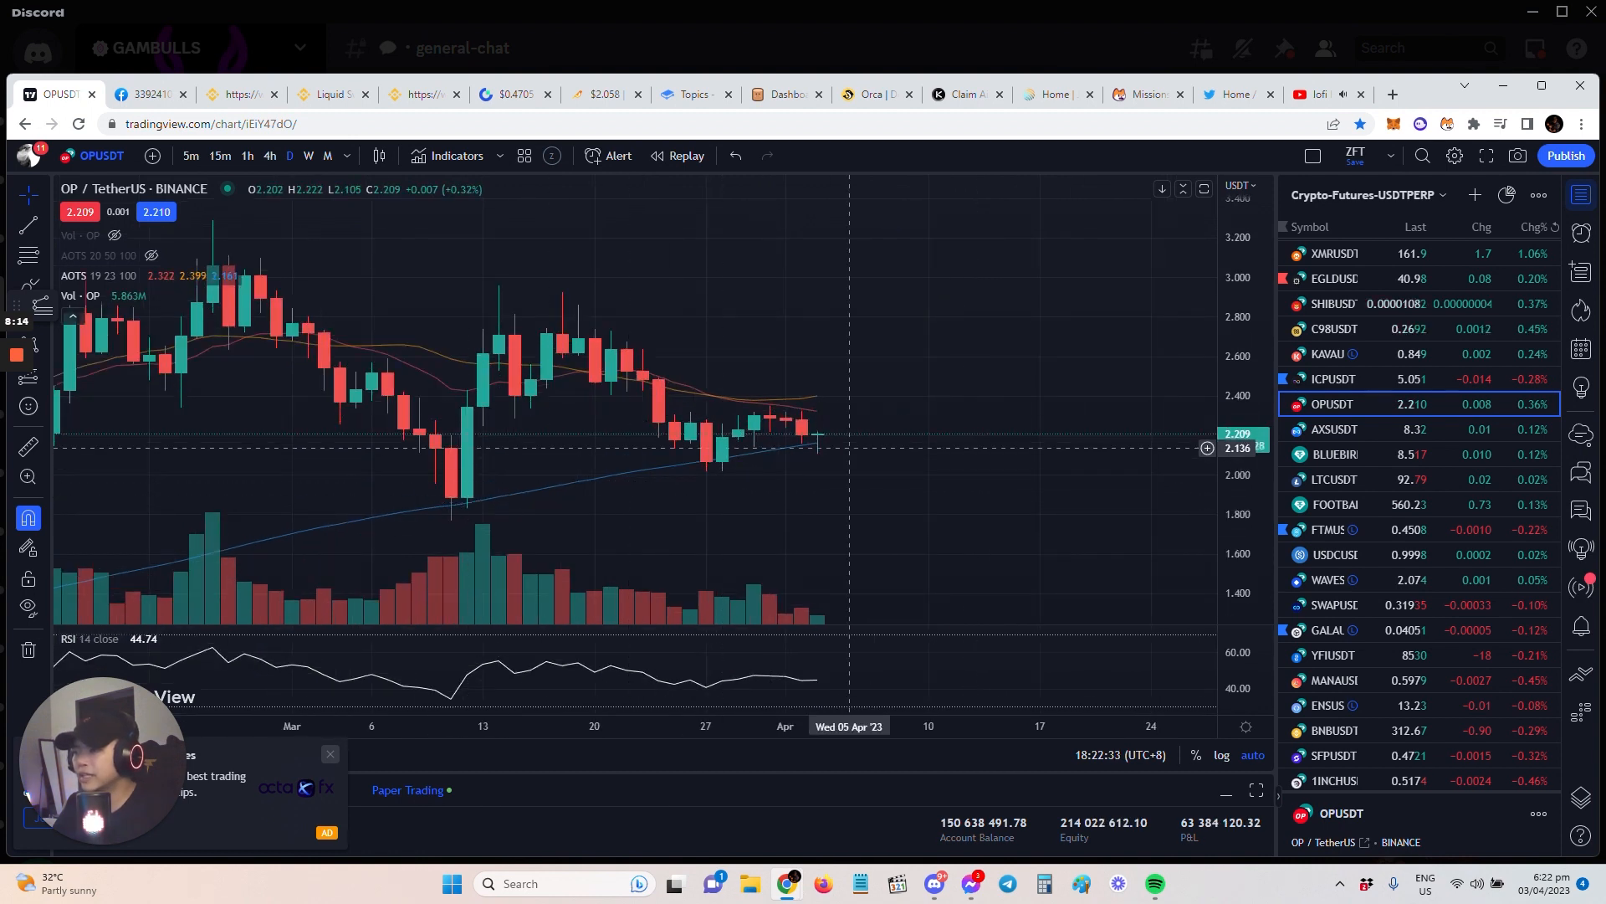
mouse_move(932, 477)
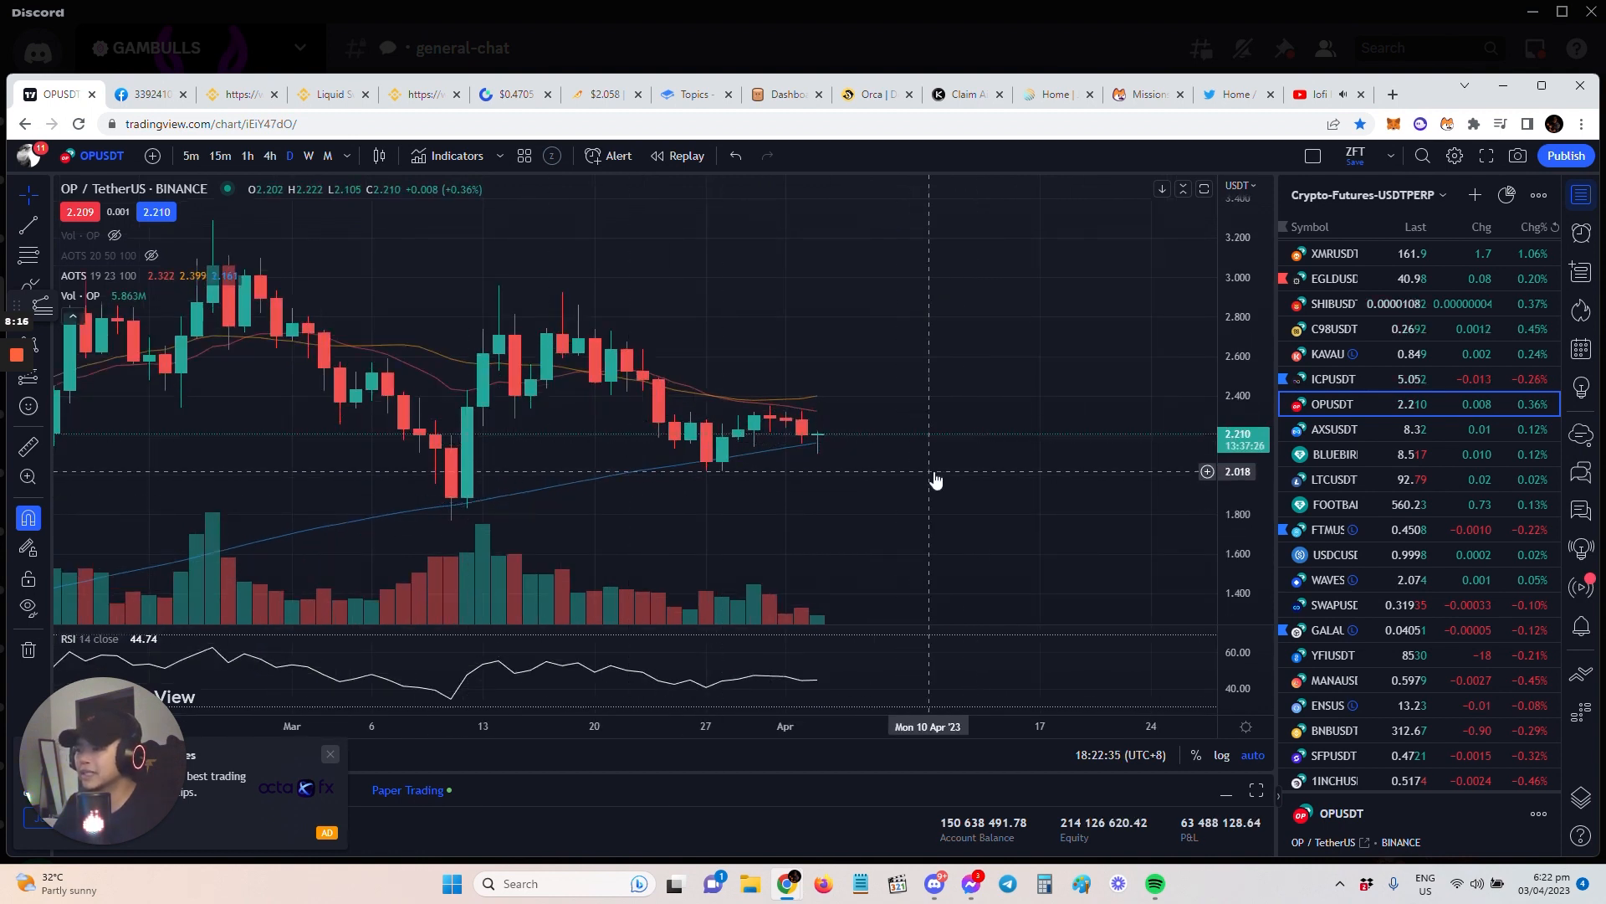
click(936, 472)
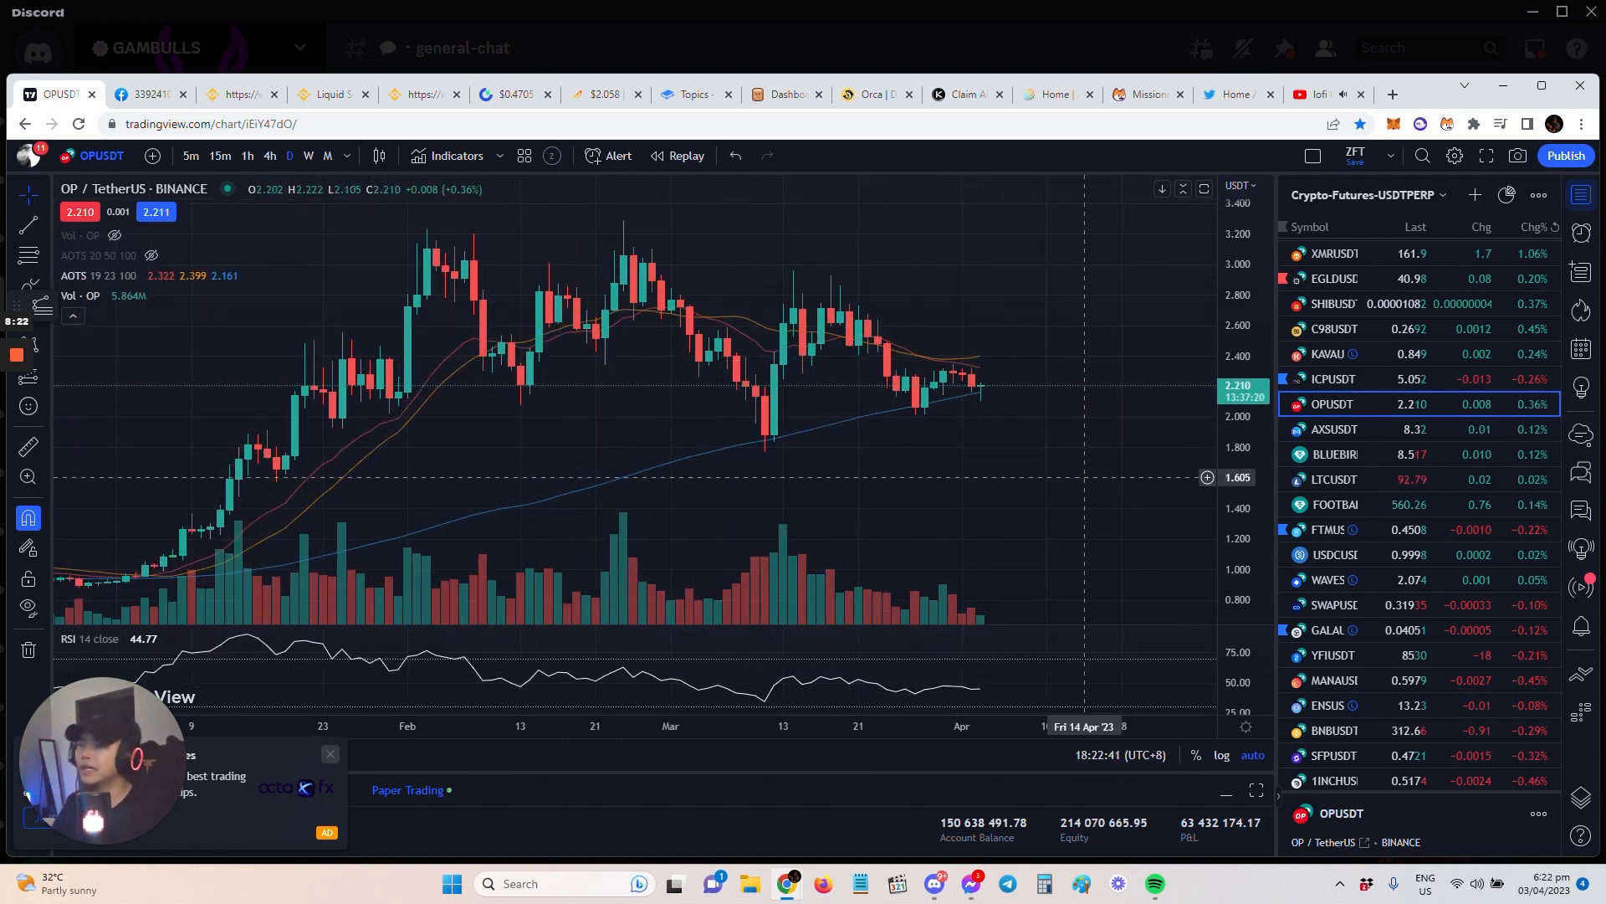
- Load the LDO/Tether chart from the watchlist
click(1333, 251)
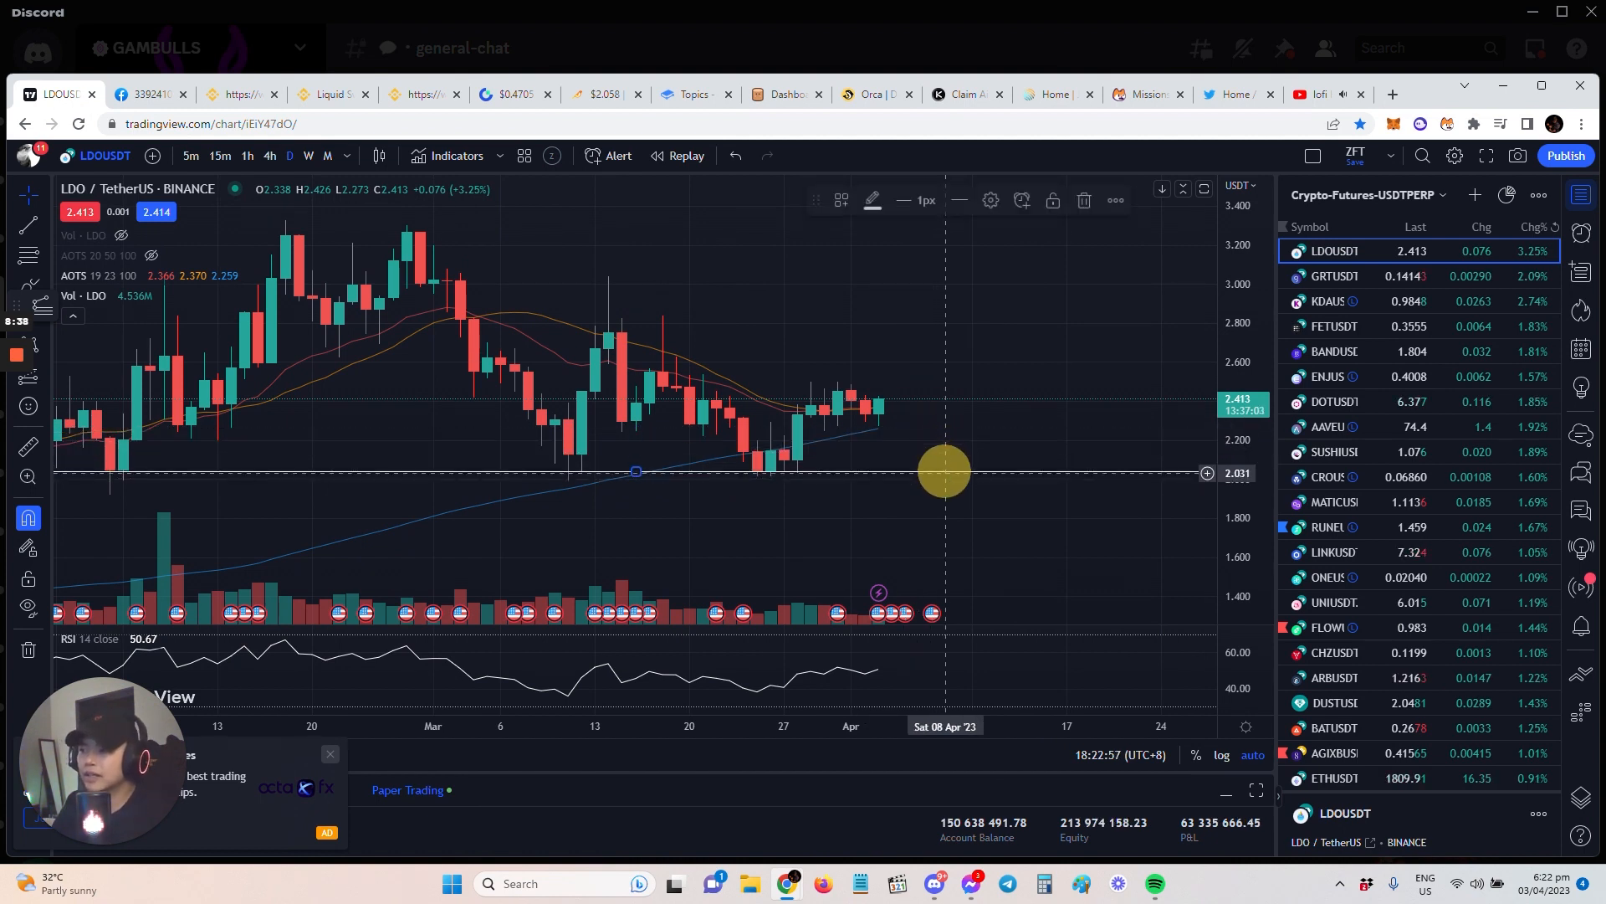
mouse_move(1091, 476)
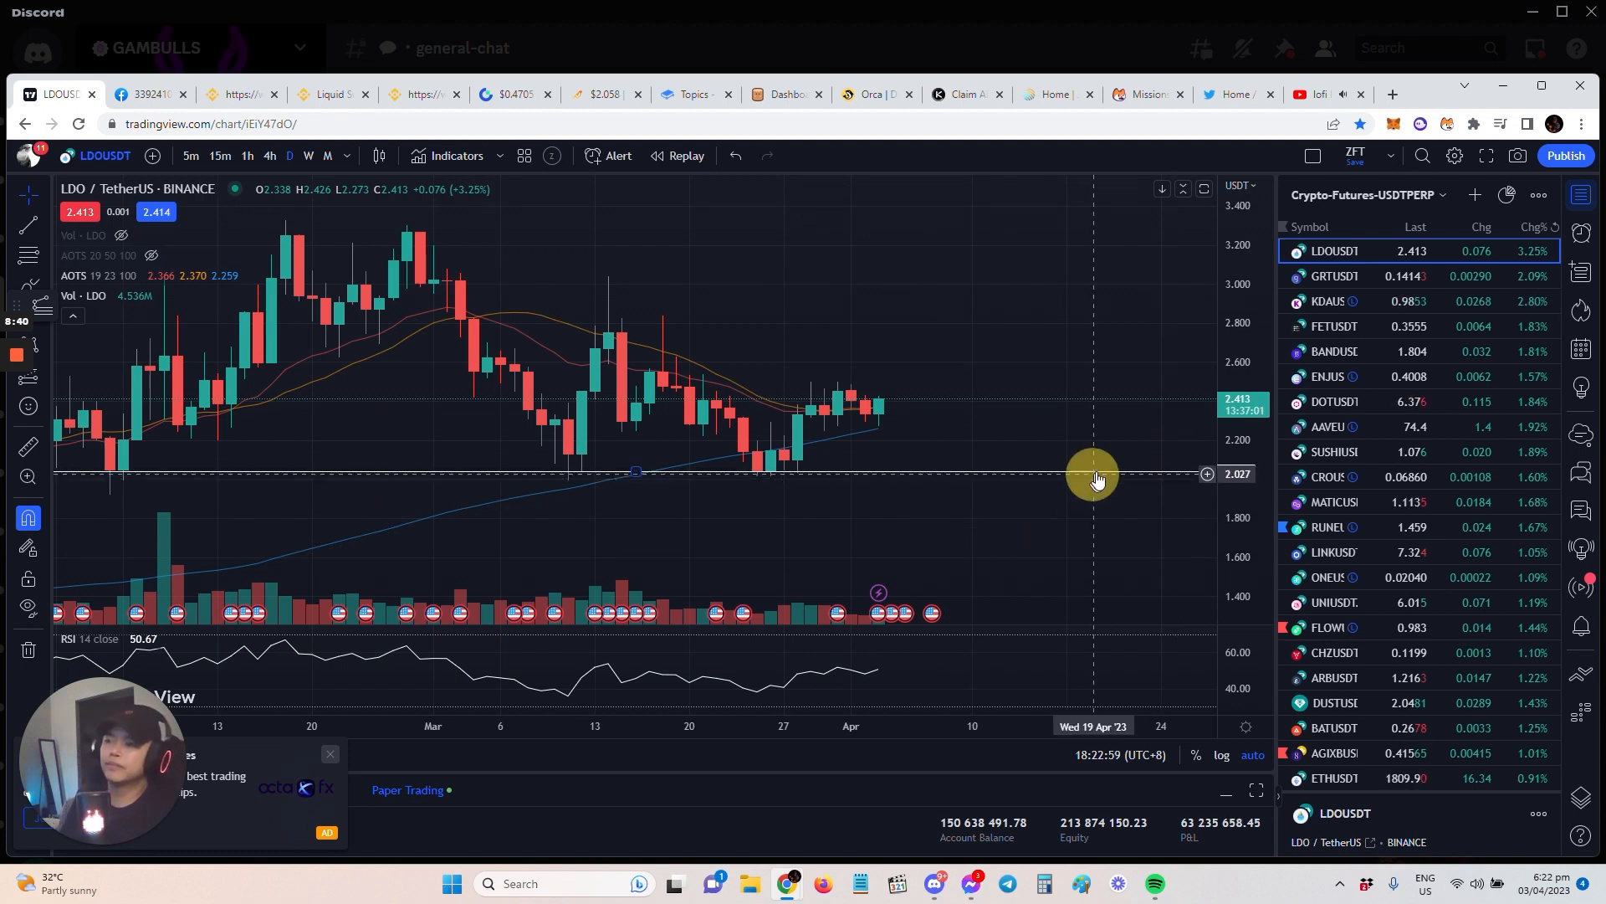
mouse_move(892, 477)
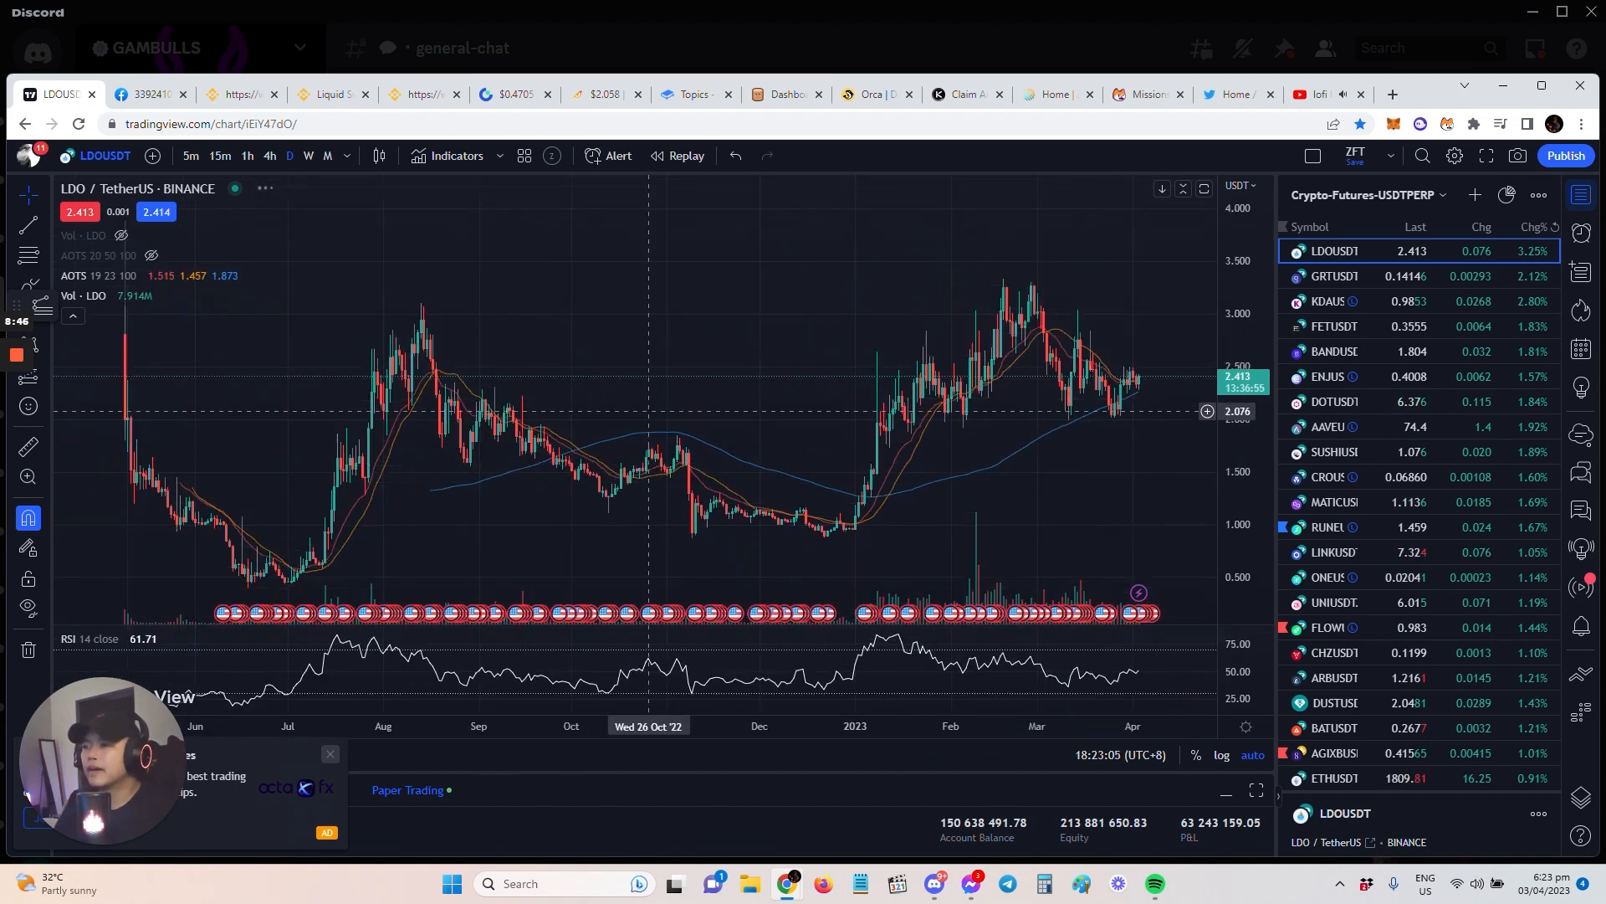
mouse_move(952, 276)
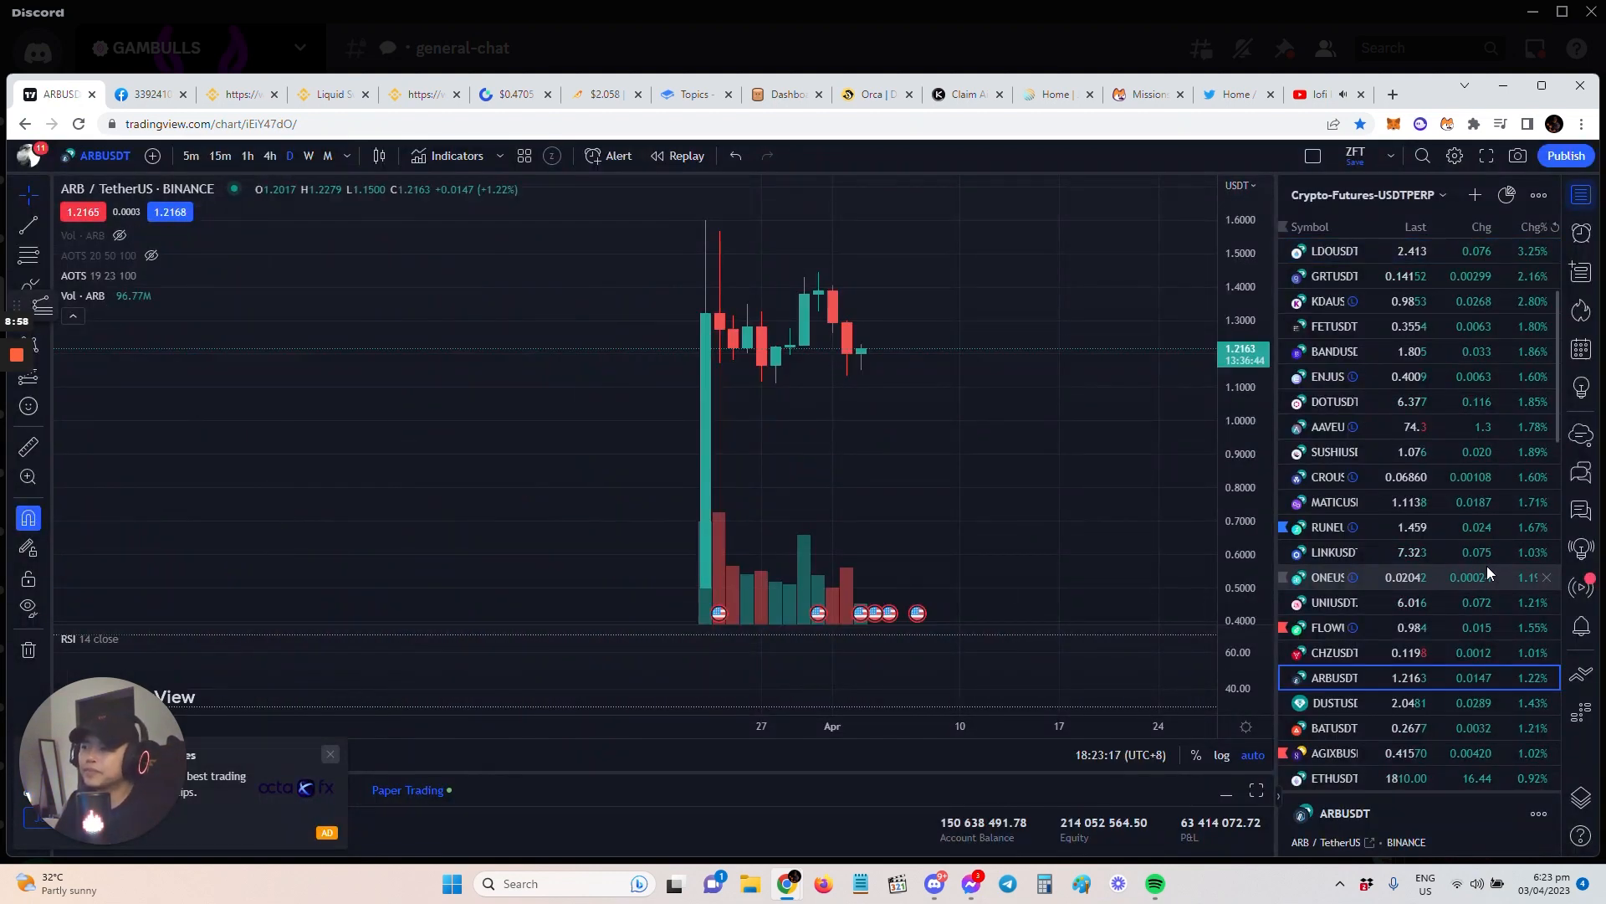
mouse_move(919, 382)
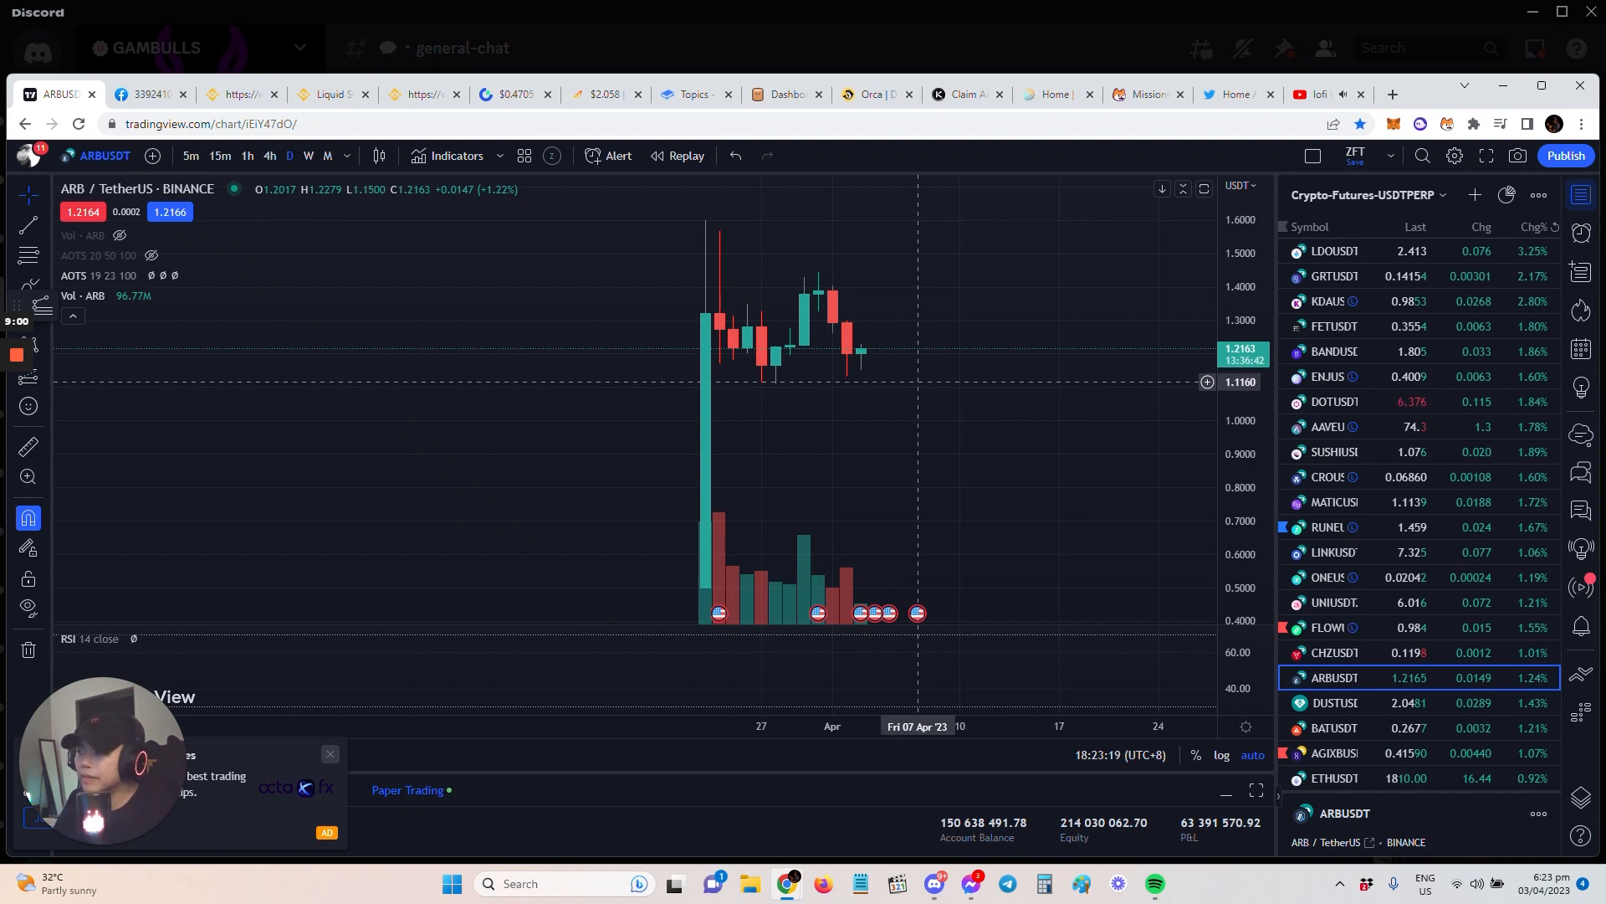
mouse_move(1060, 540)
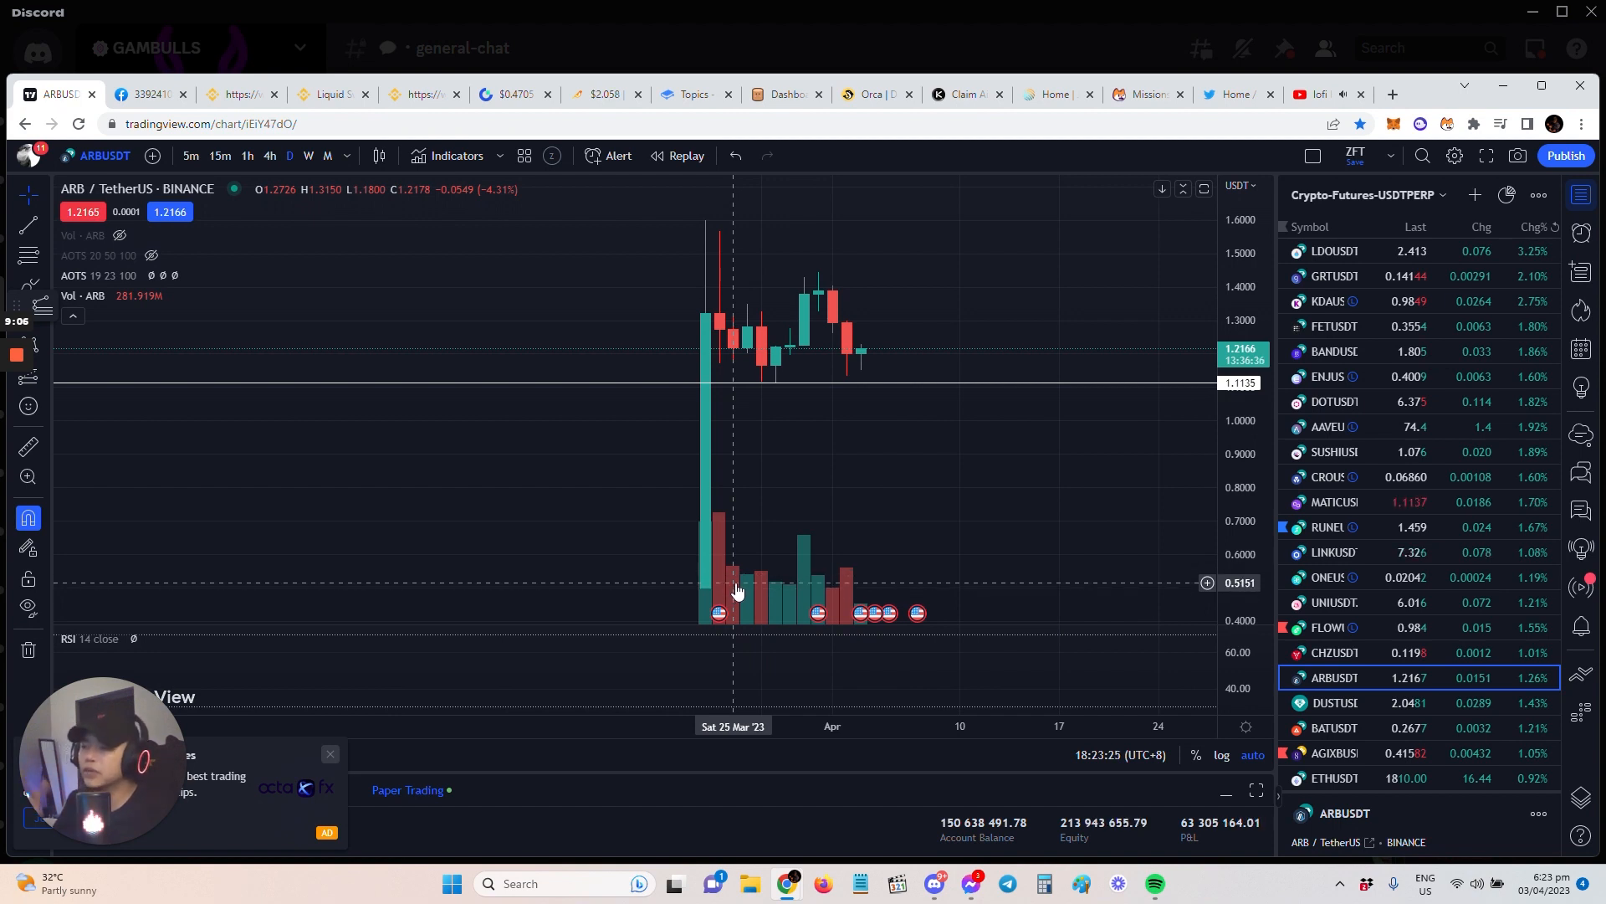
mouse_move(830, 305)
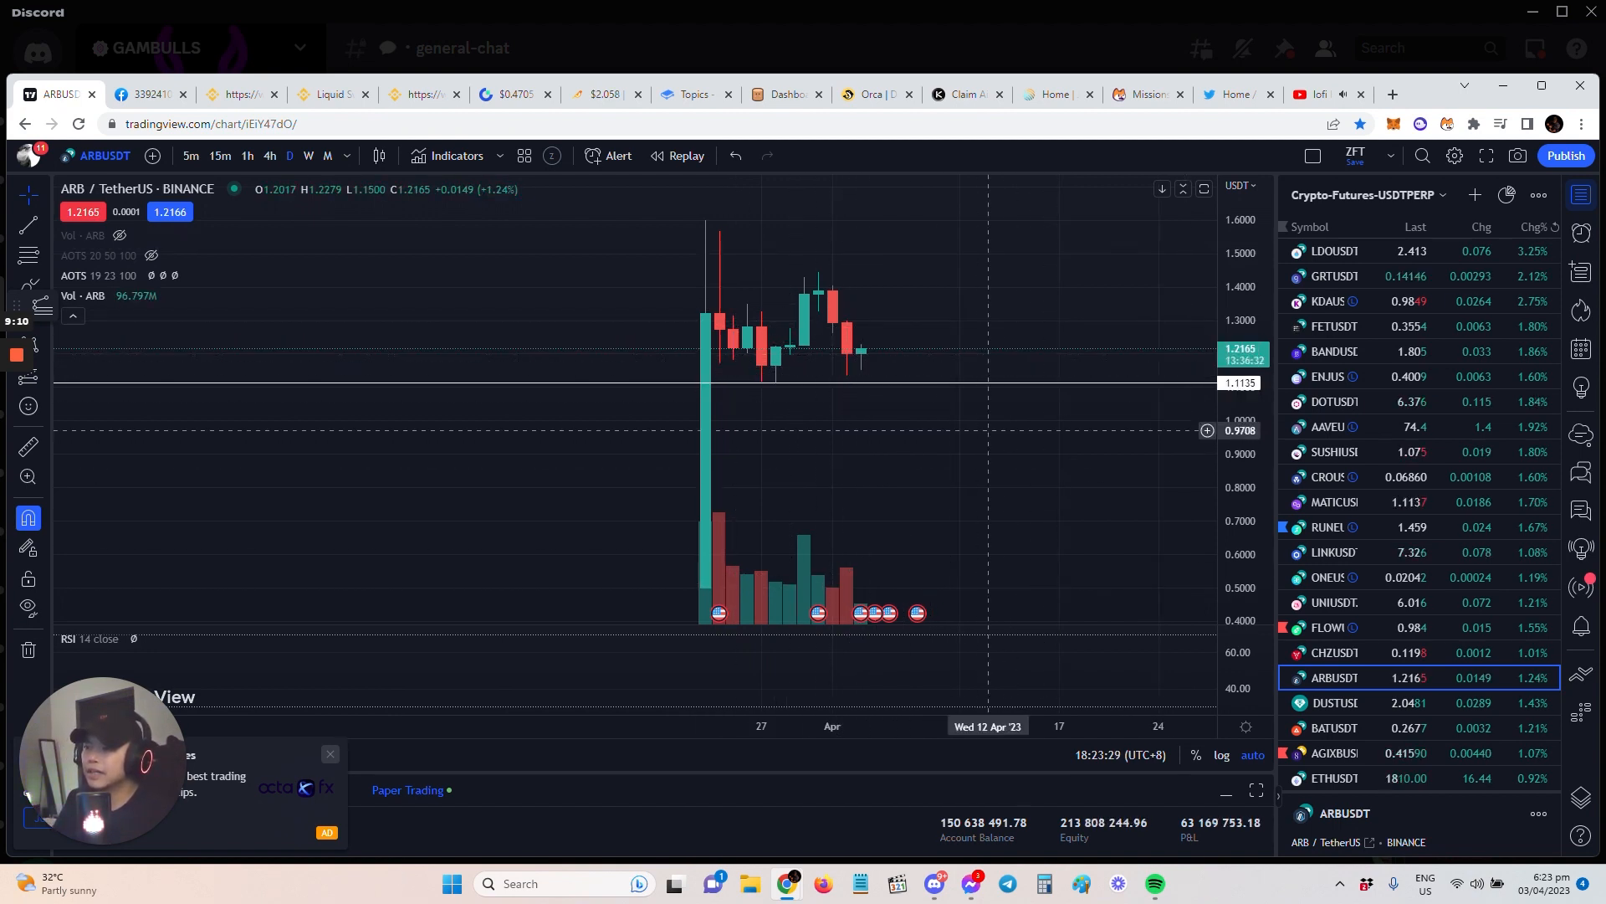
mouse_move(1044, 269)
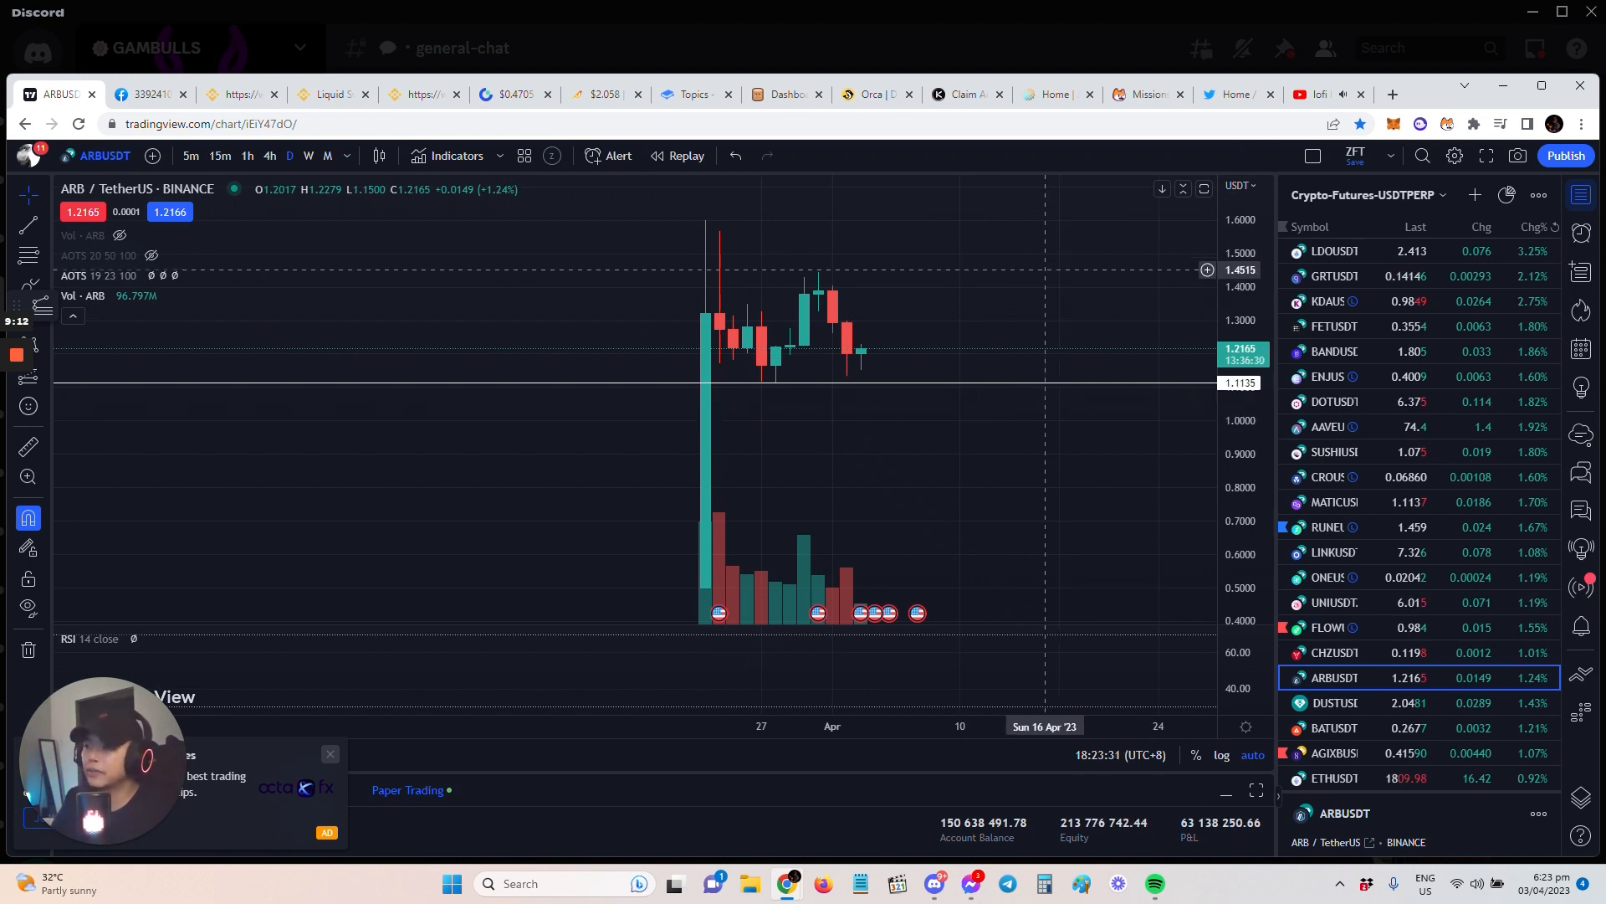
mouse_move(1044, 276)
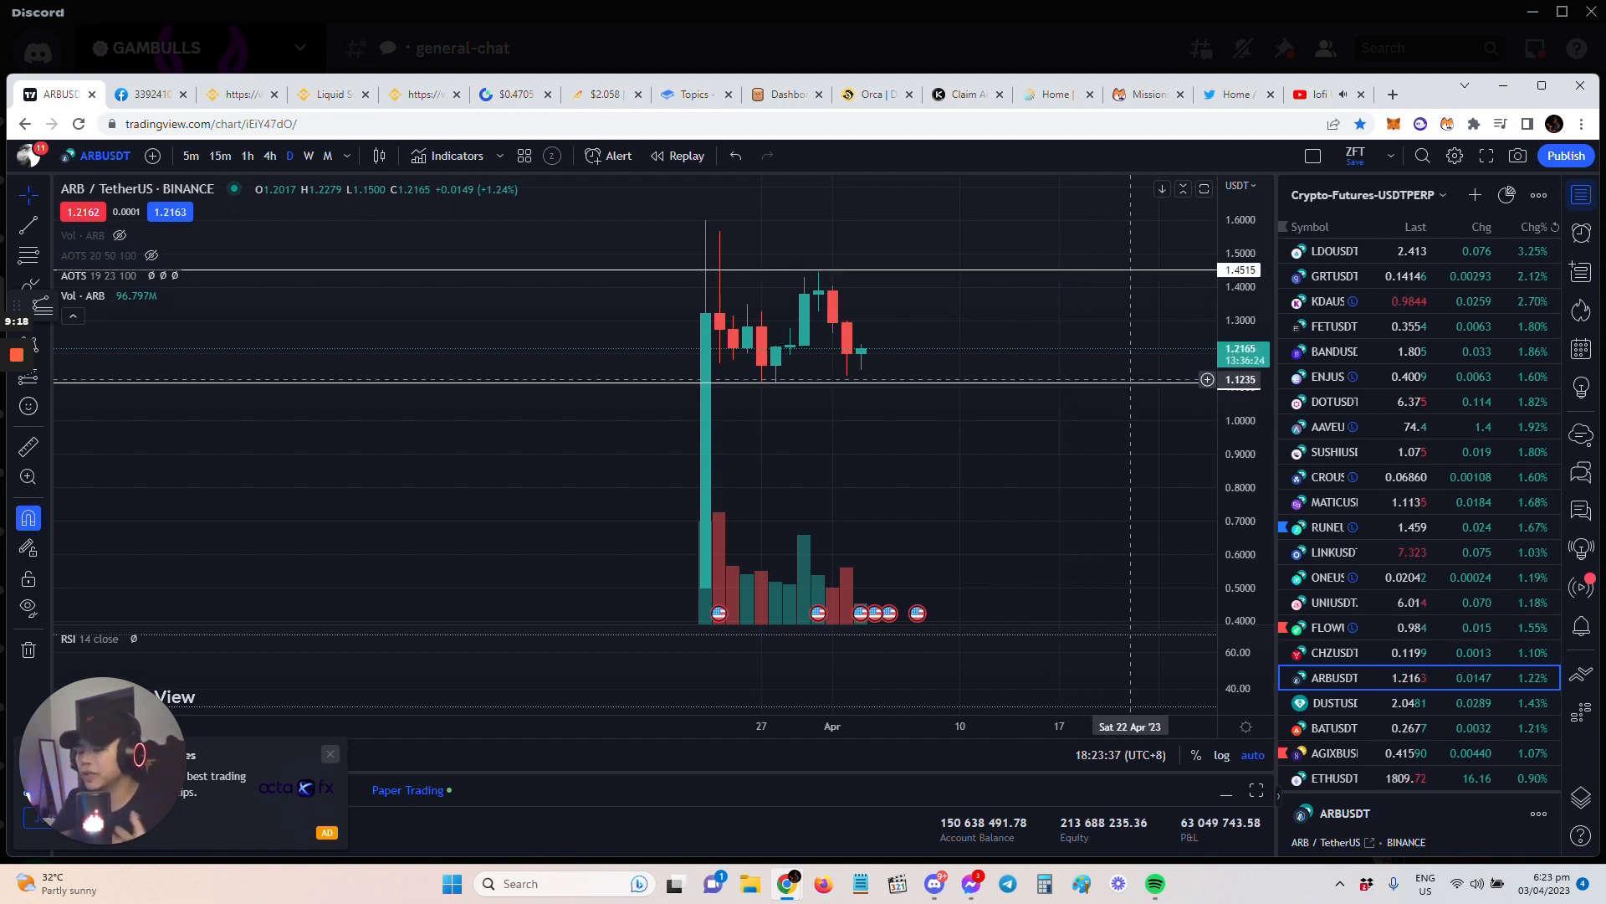
mouse_move(1014, 281)
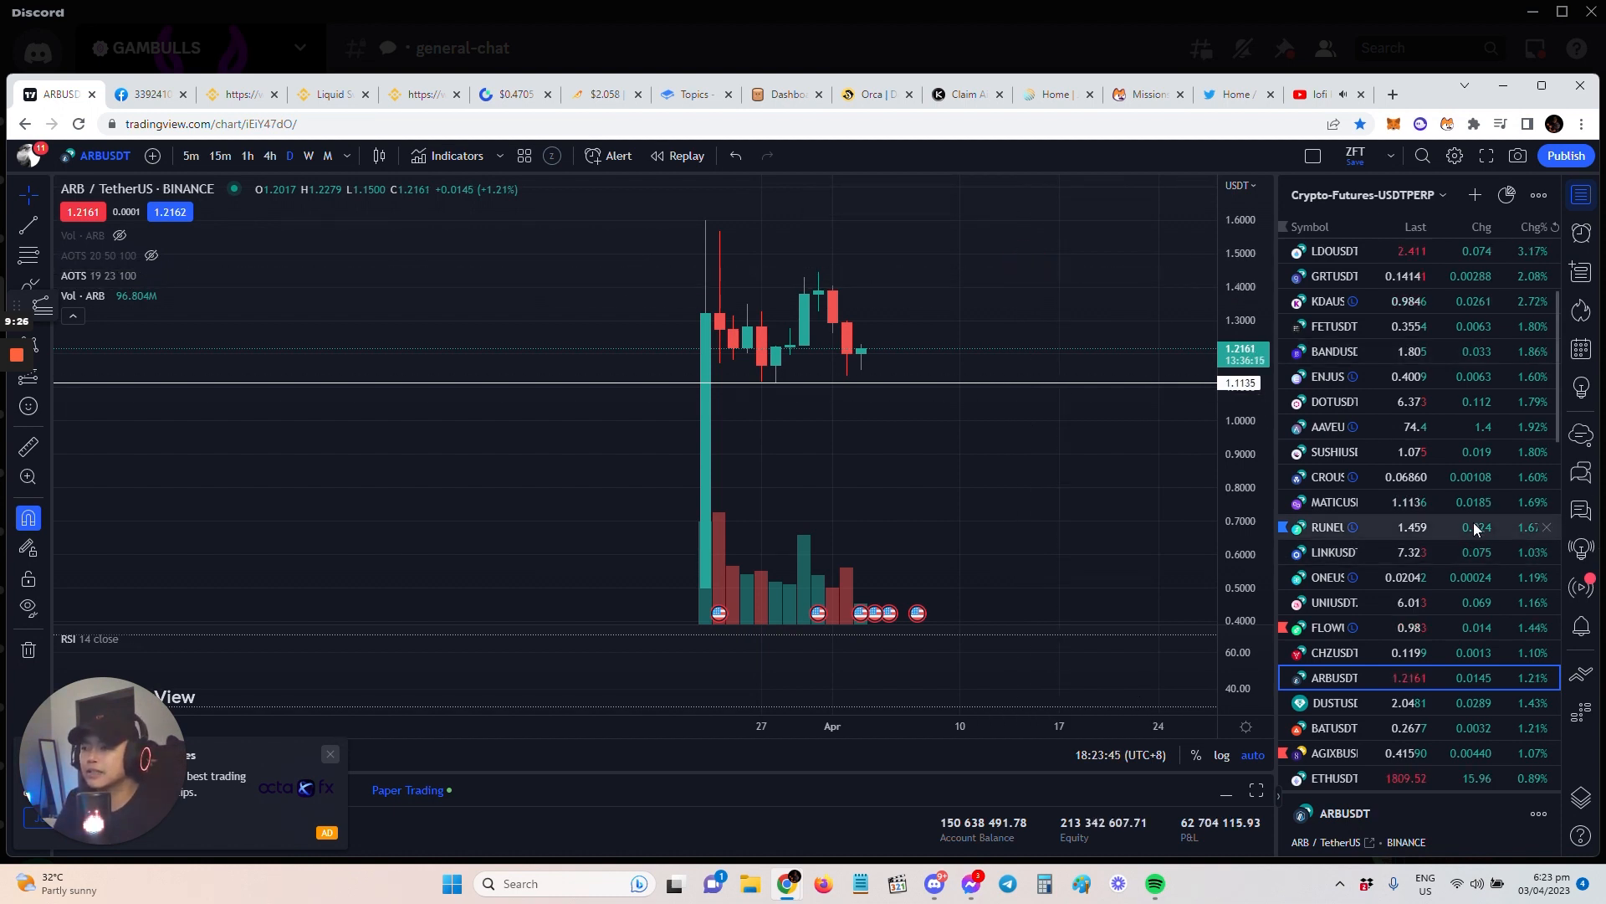
- Select the ApeCoin/Tether pair in the watchlist after marking Arbitrum's 1.1135 level
click(1327, 527)
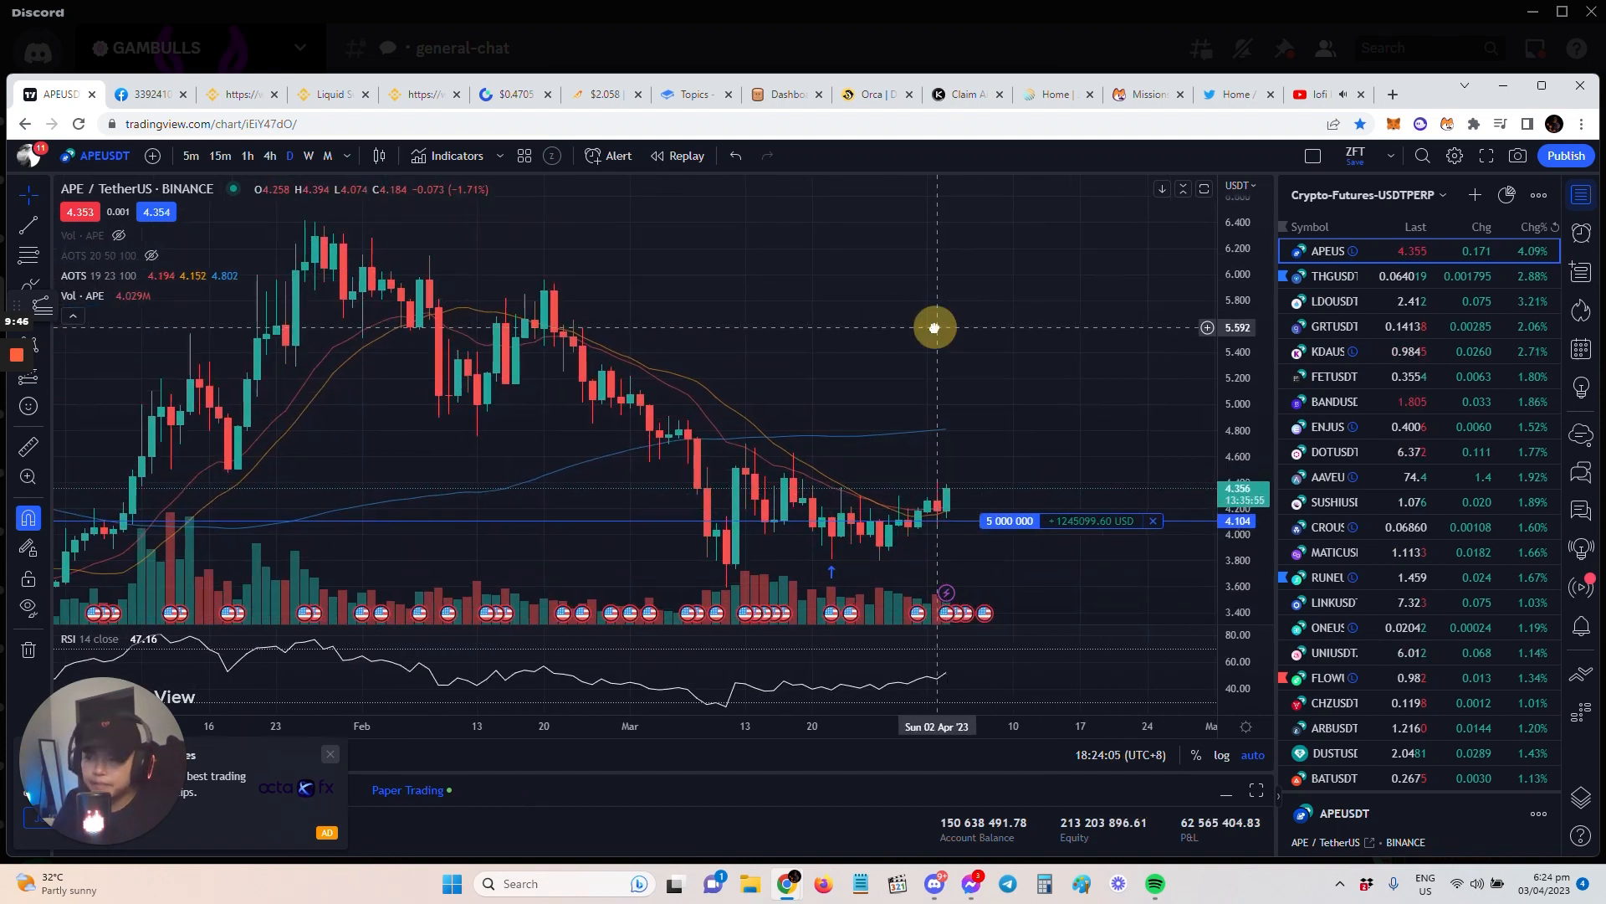
mouse_move(934, 567)
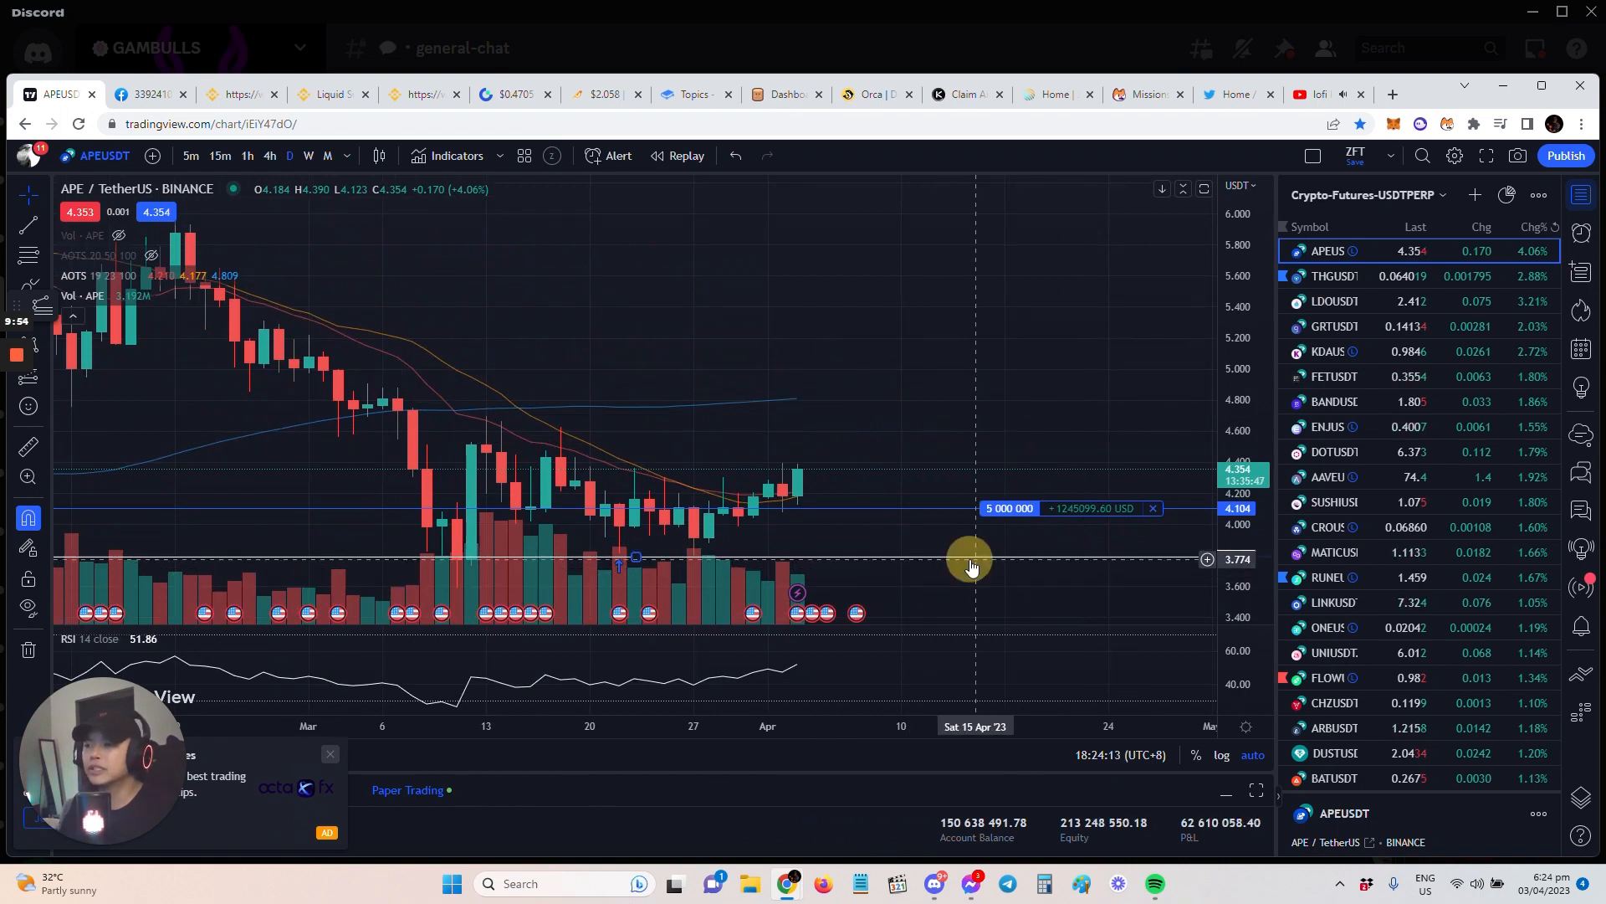
mouse_move(1033, 377)
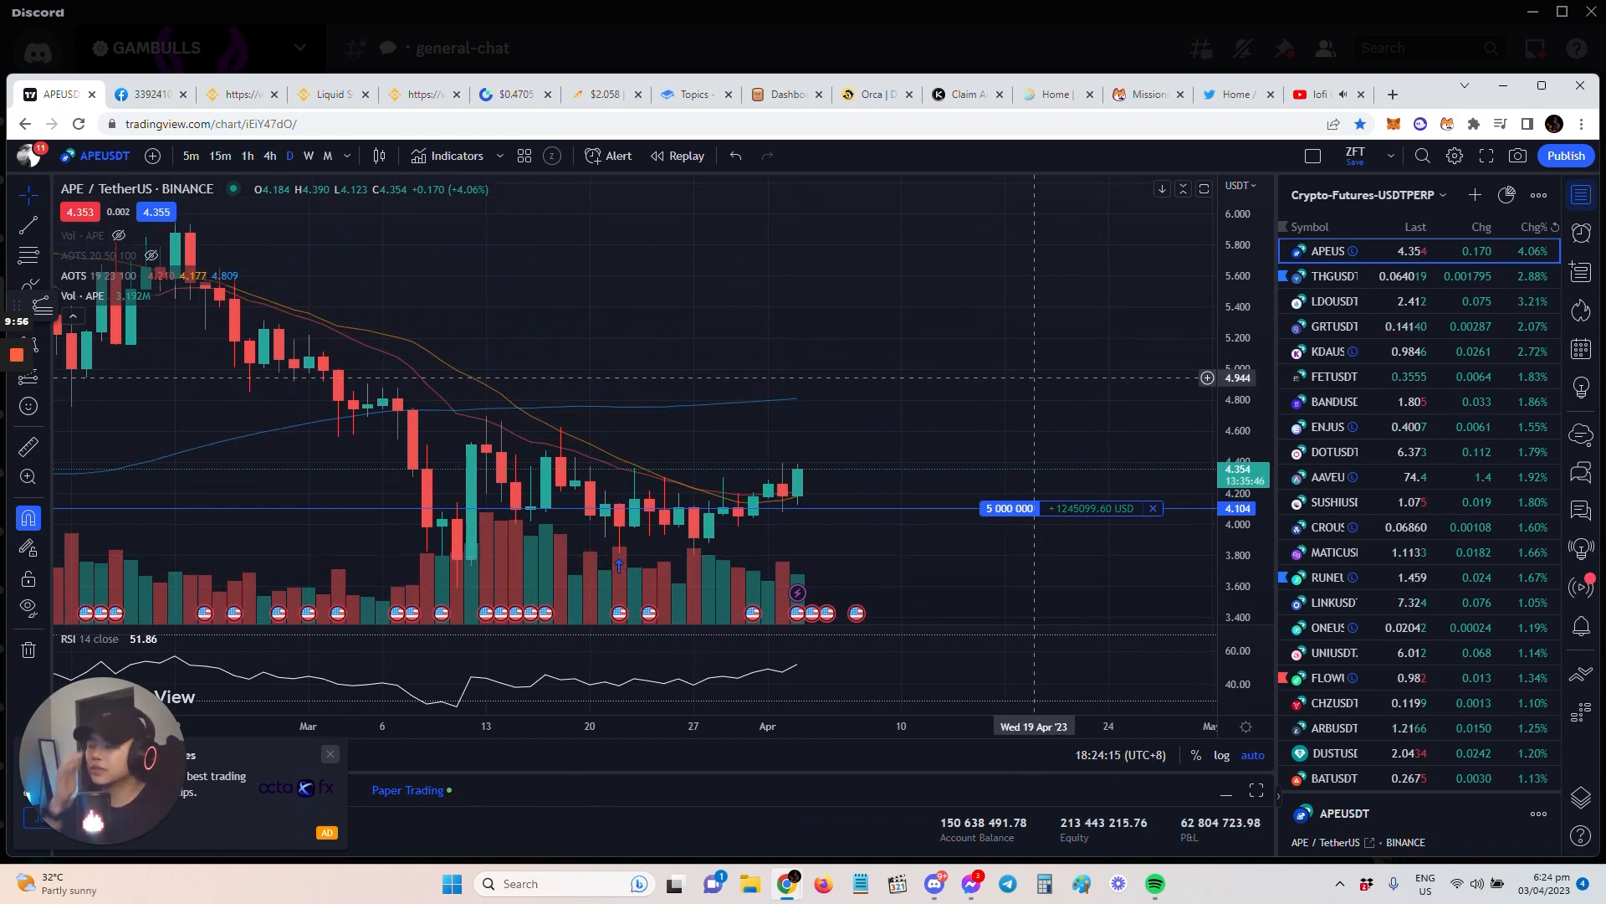
mouse_move(1024, 336)
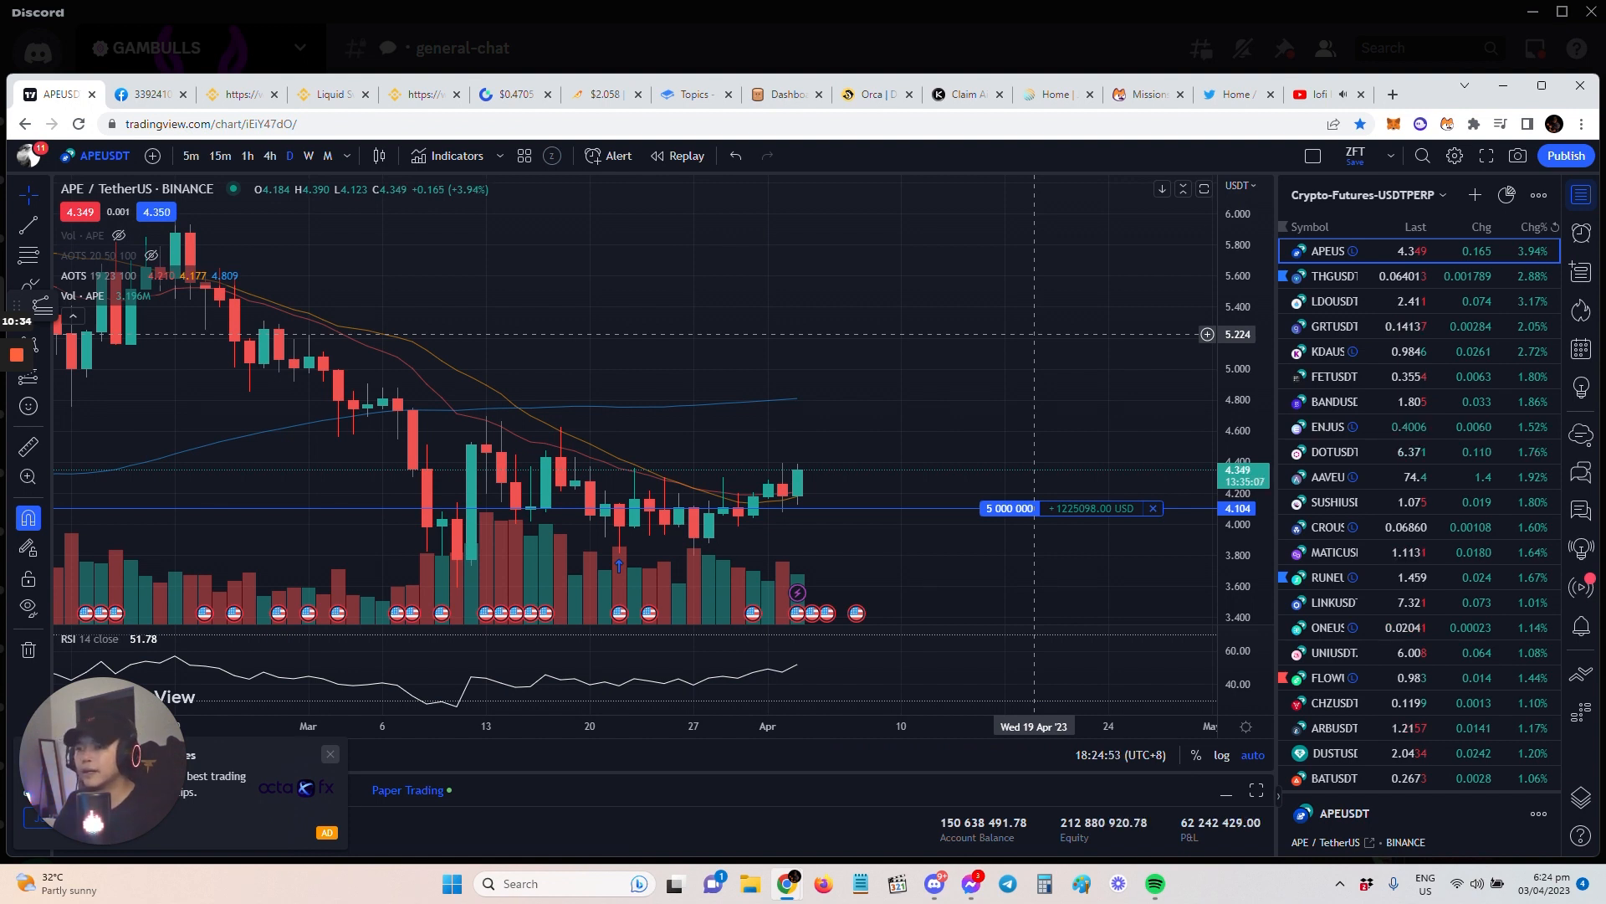
- Select the Polkadot/Tether pair in the watchlist after reviewing ApeCoin
click(1335, 452)
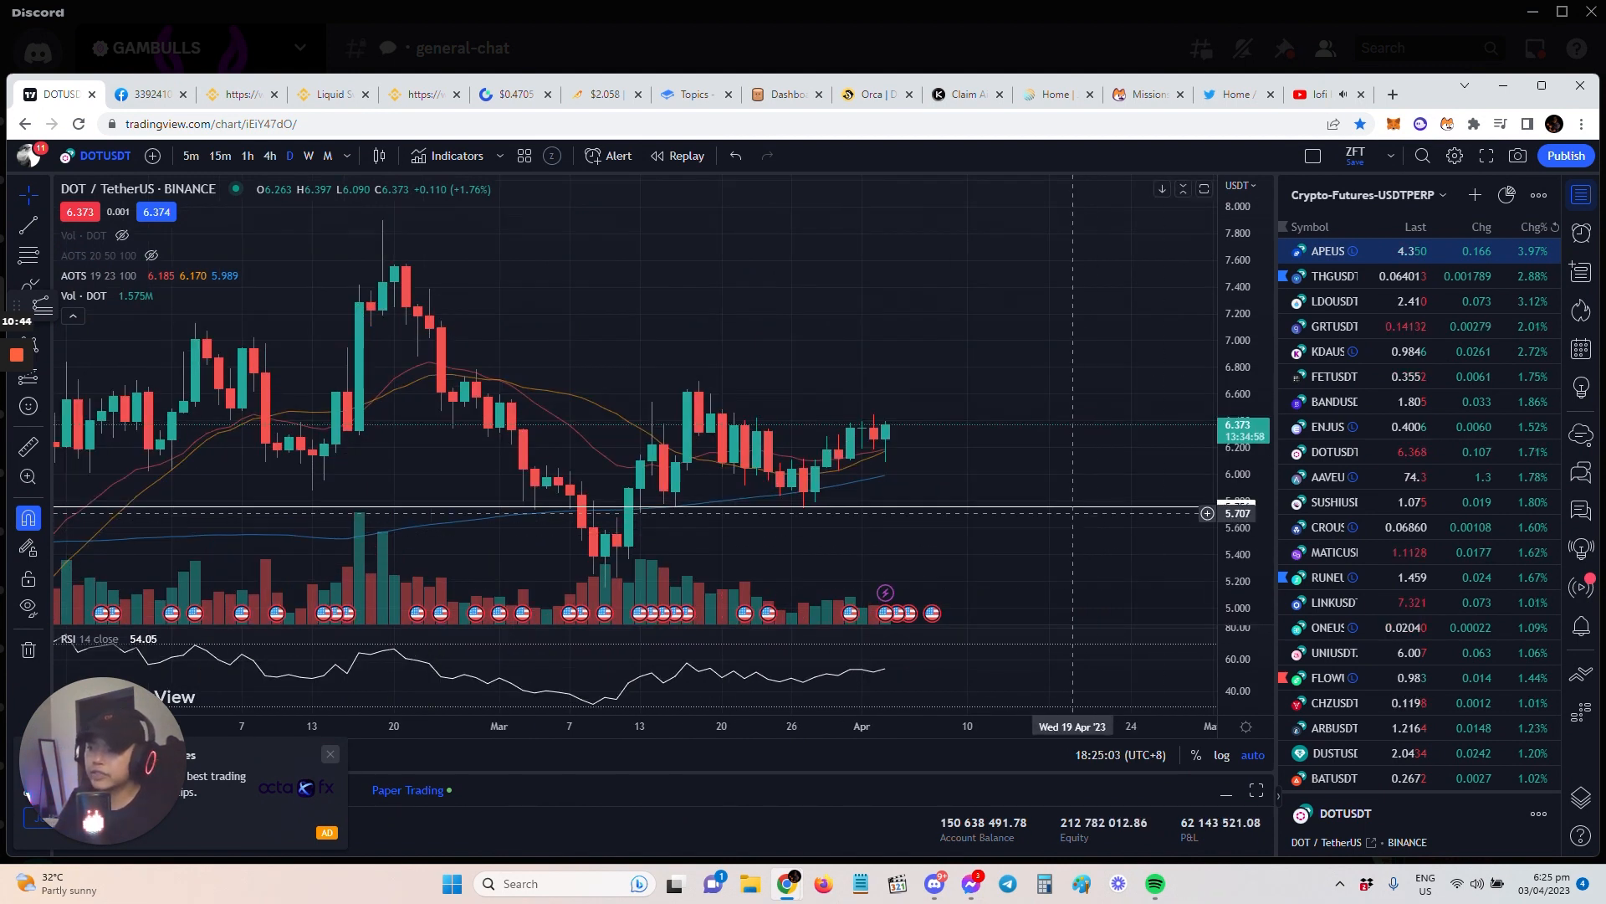
mouse_move(897, 502)
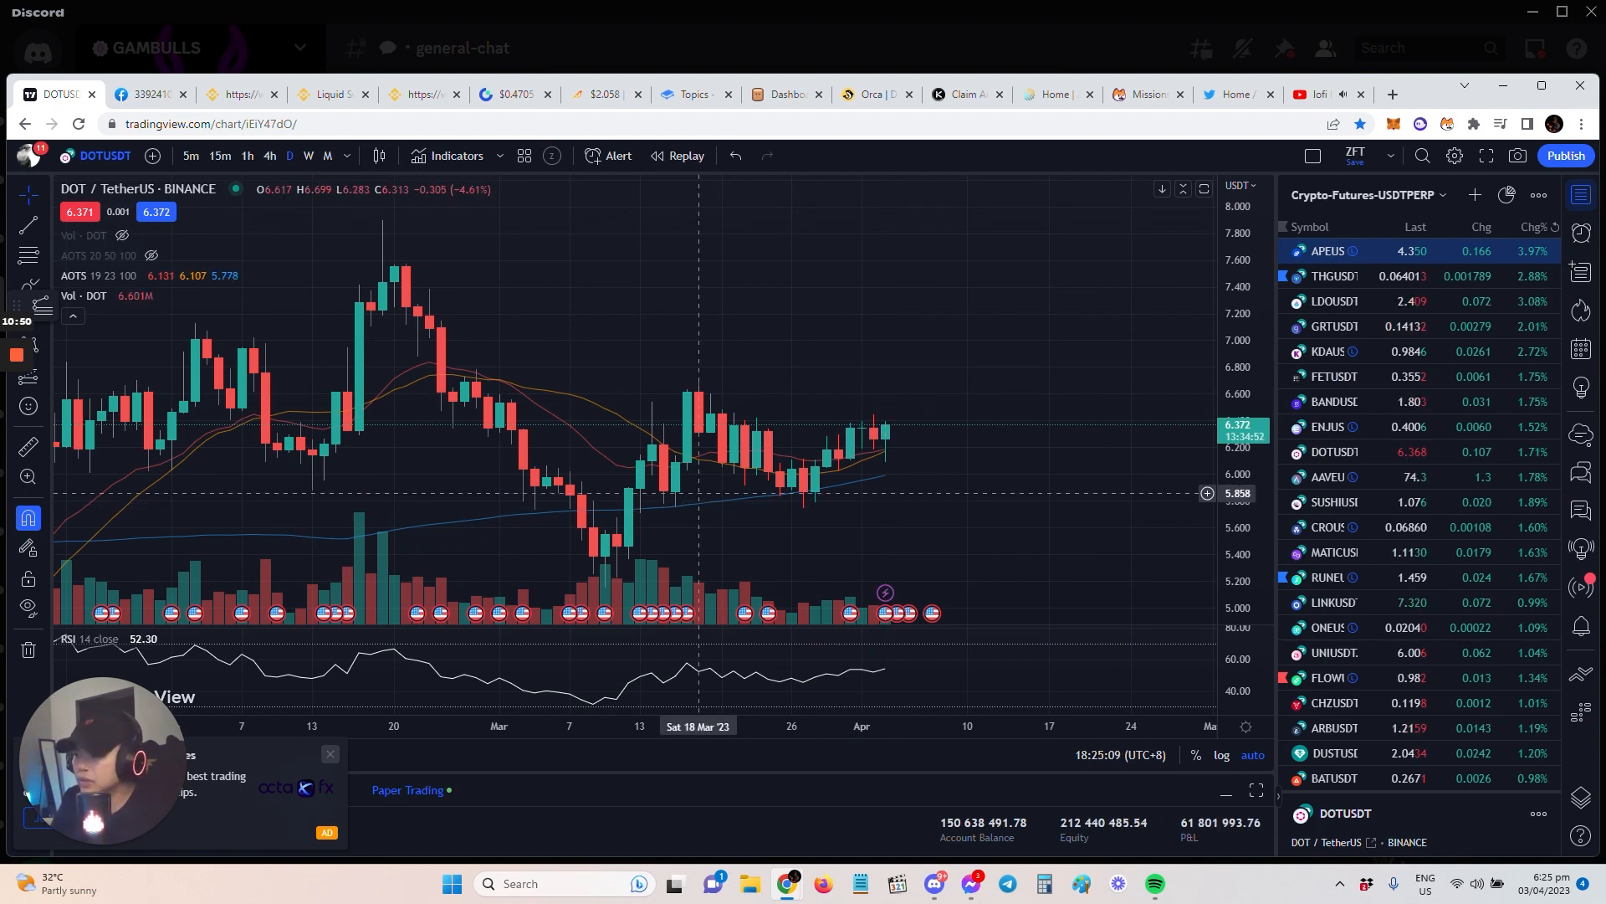
mouse_move(874, 498)
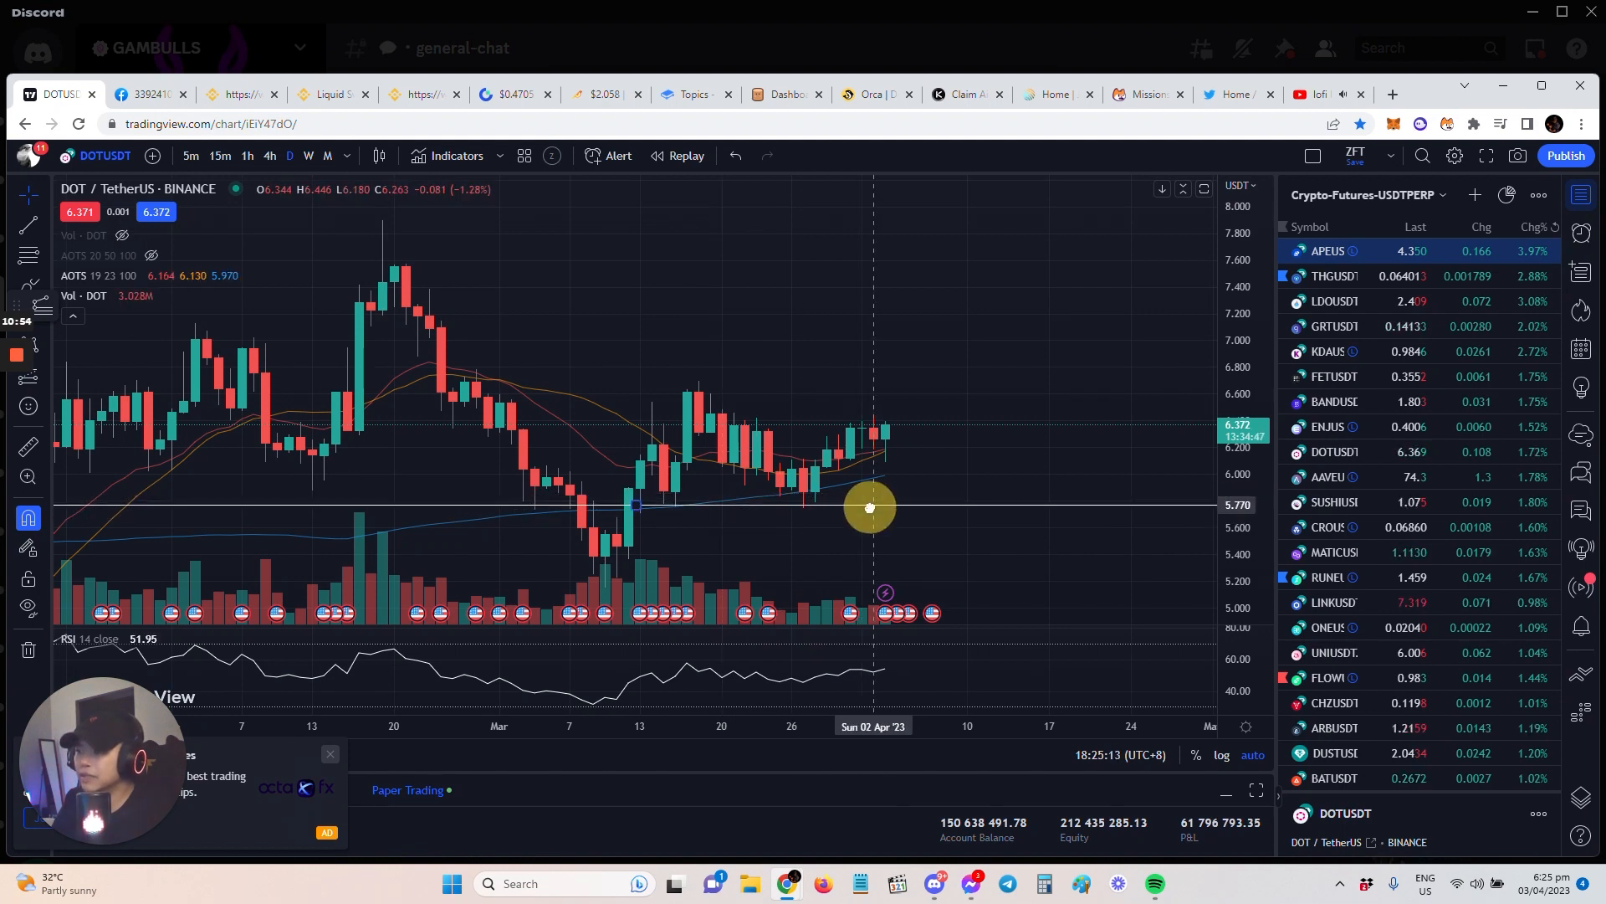
mouse_move(885, 484)
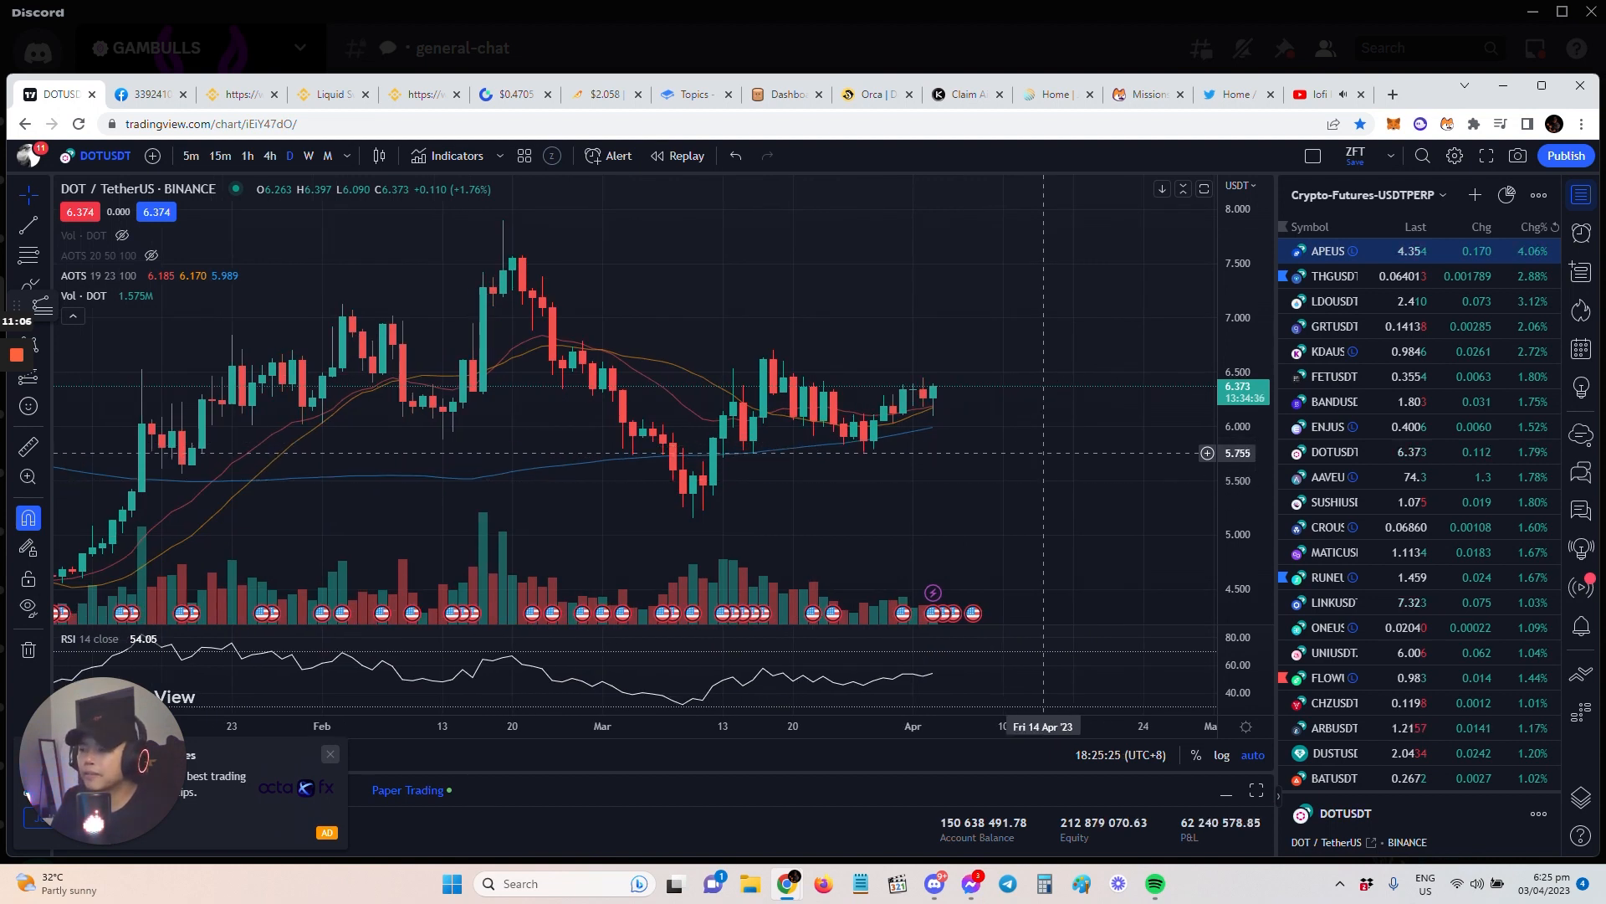
mouse_move(912, 482)
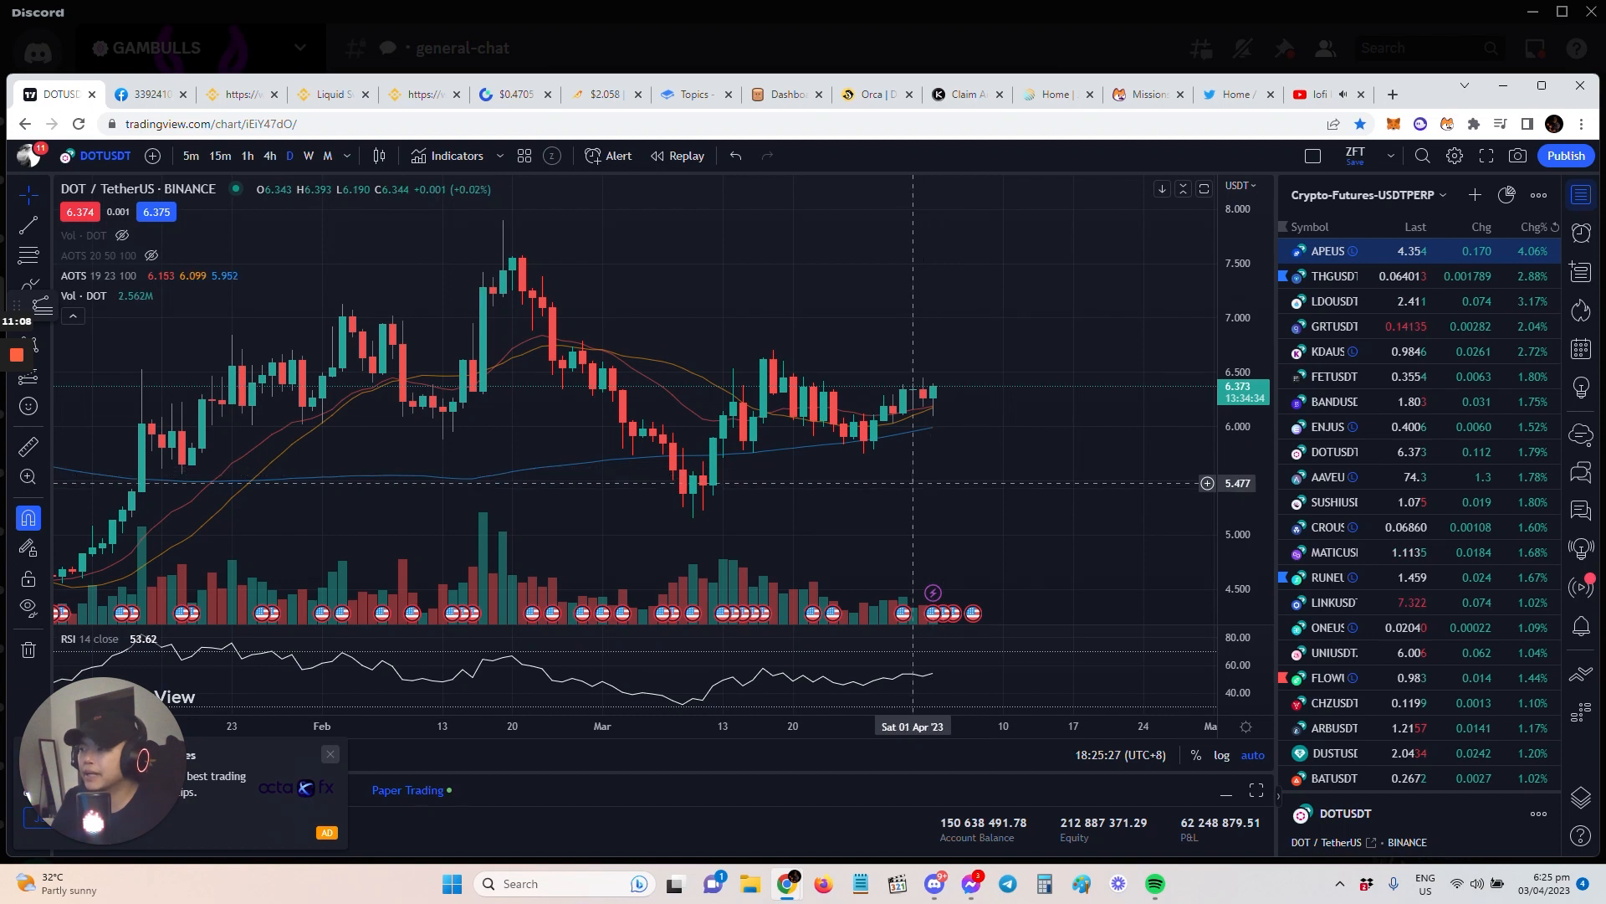
mouse_move(883, 441)
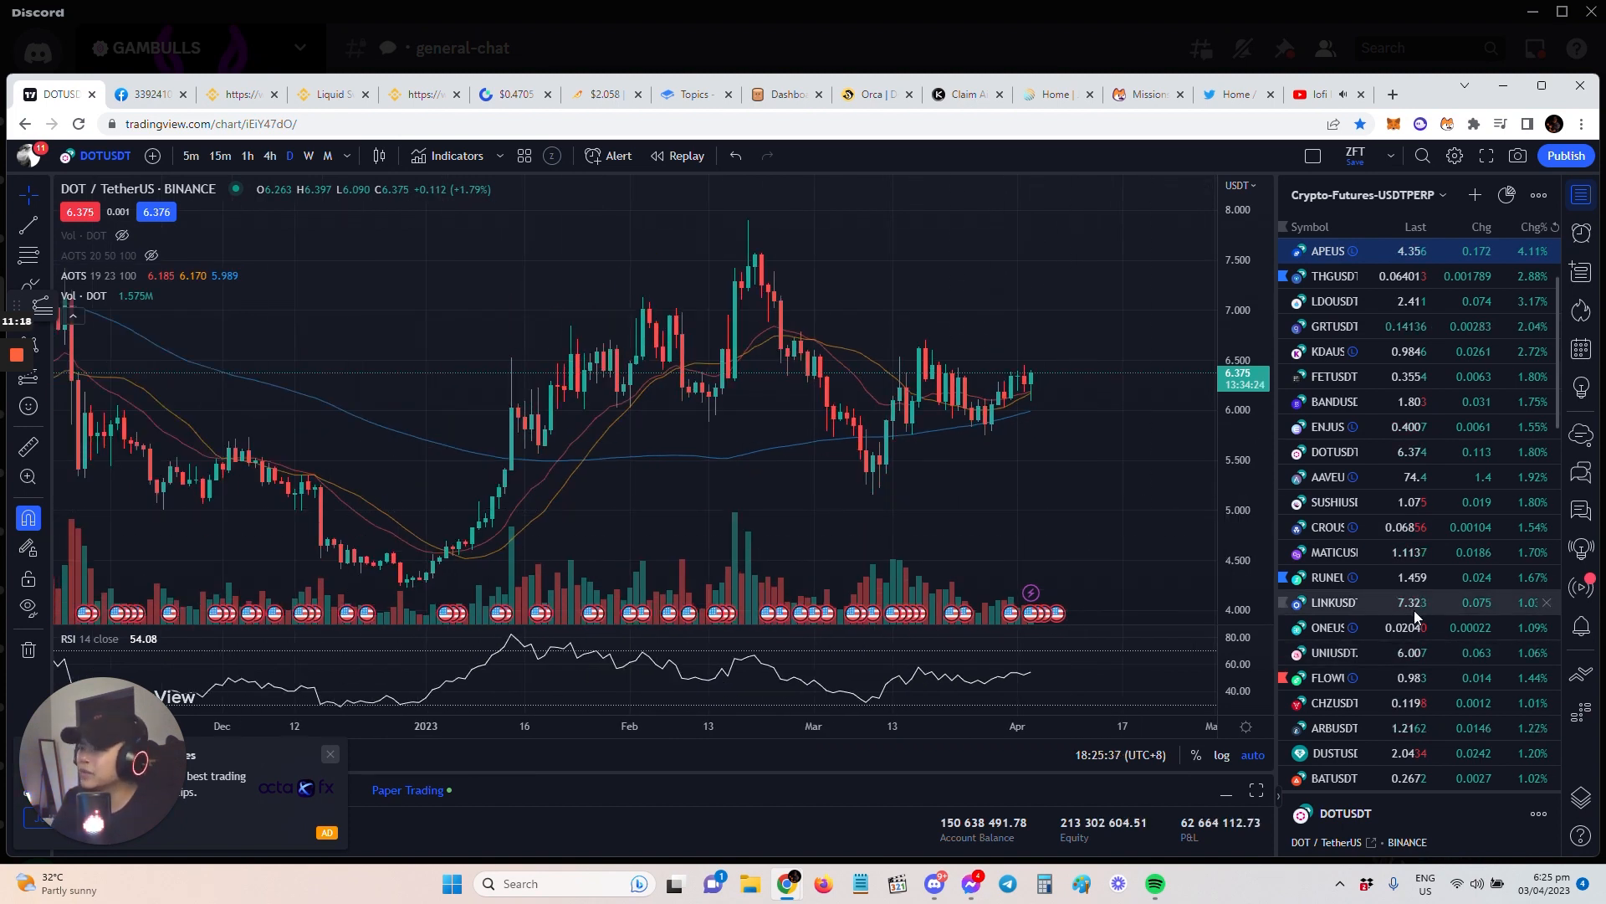
- Select the ChainLink/Tether pair in the watchlist after reviewing Polkadot
click(1336, 601)
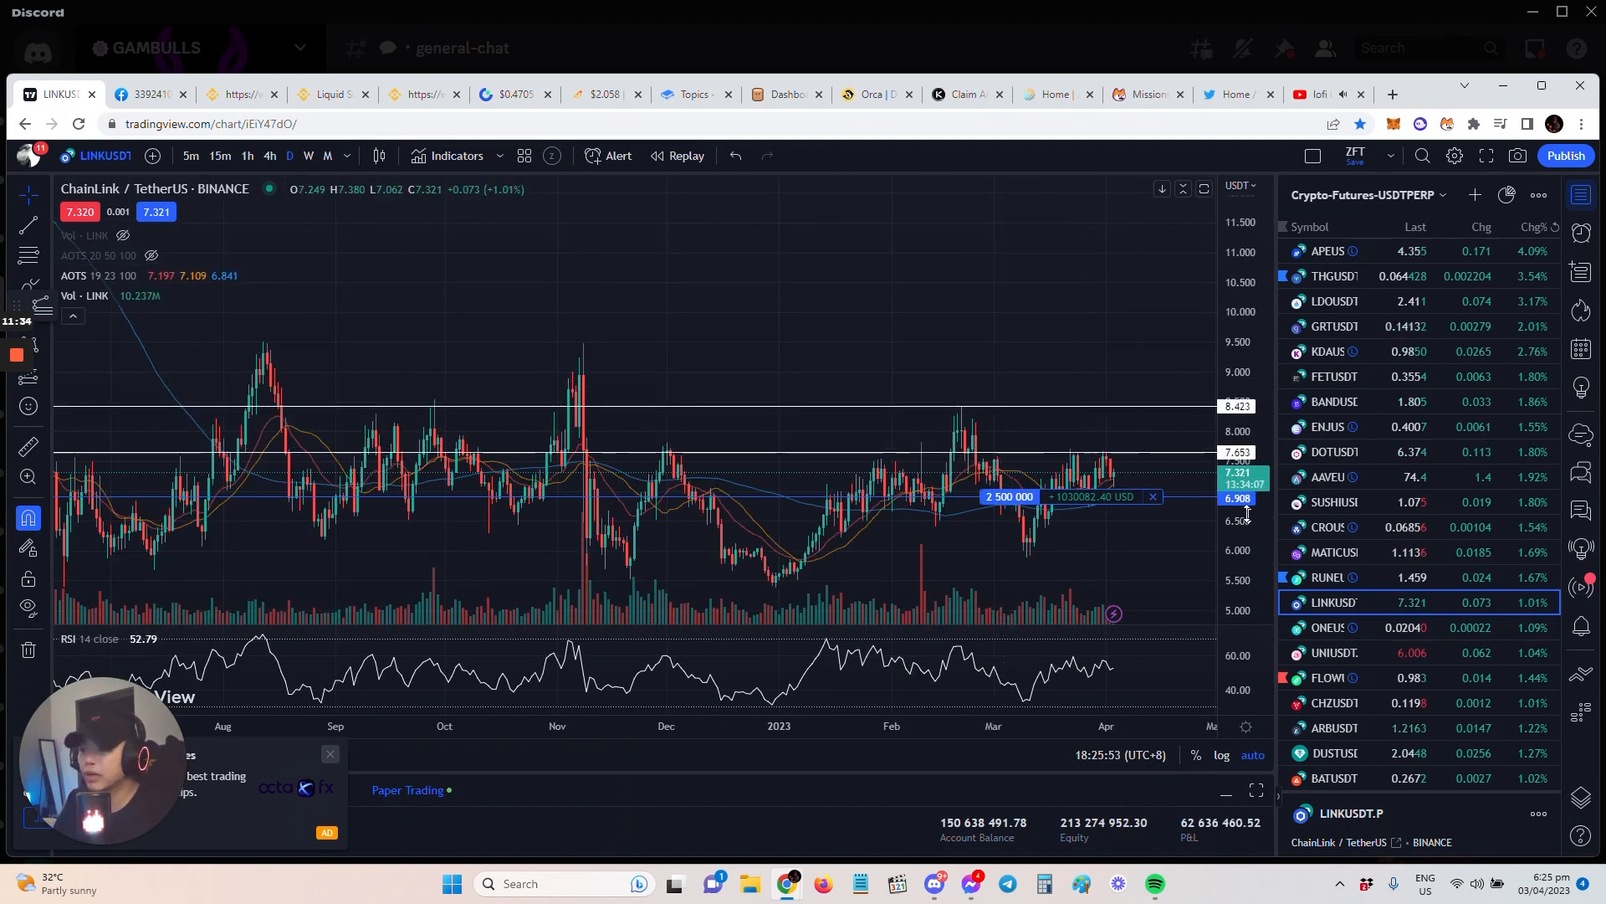
mouse_move(1044, 412)
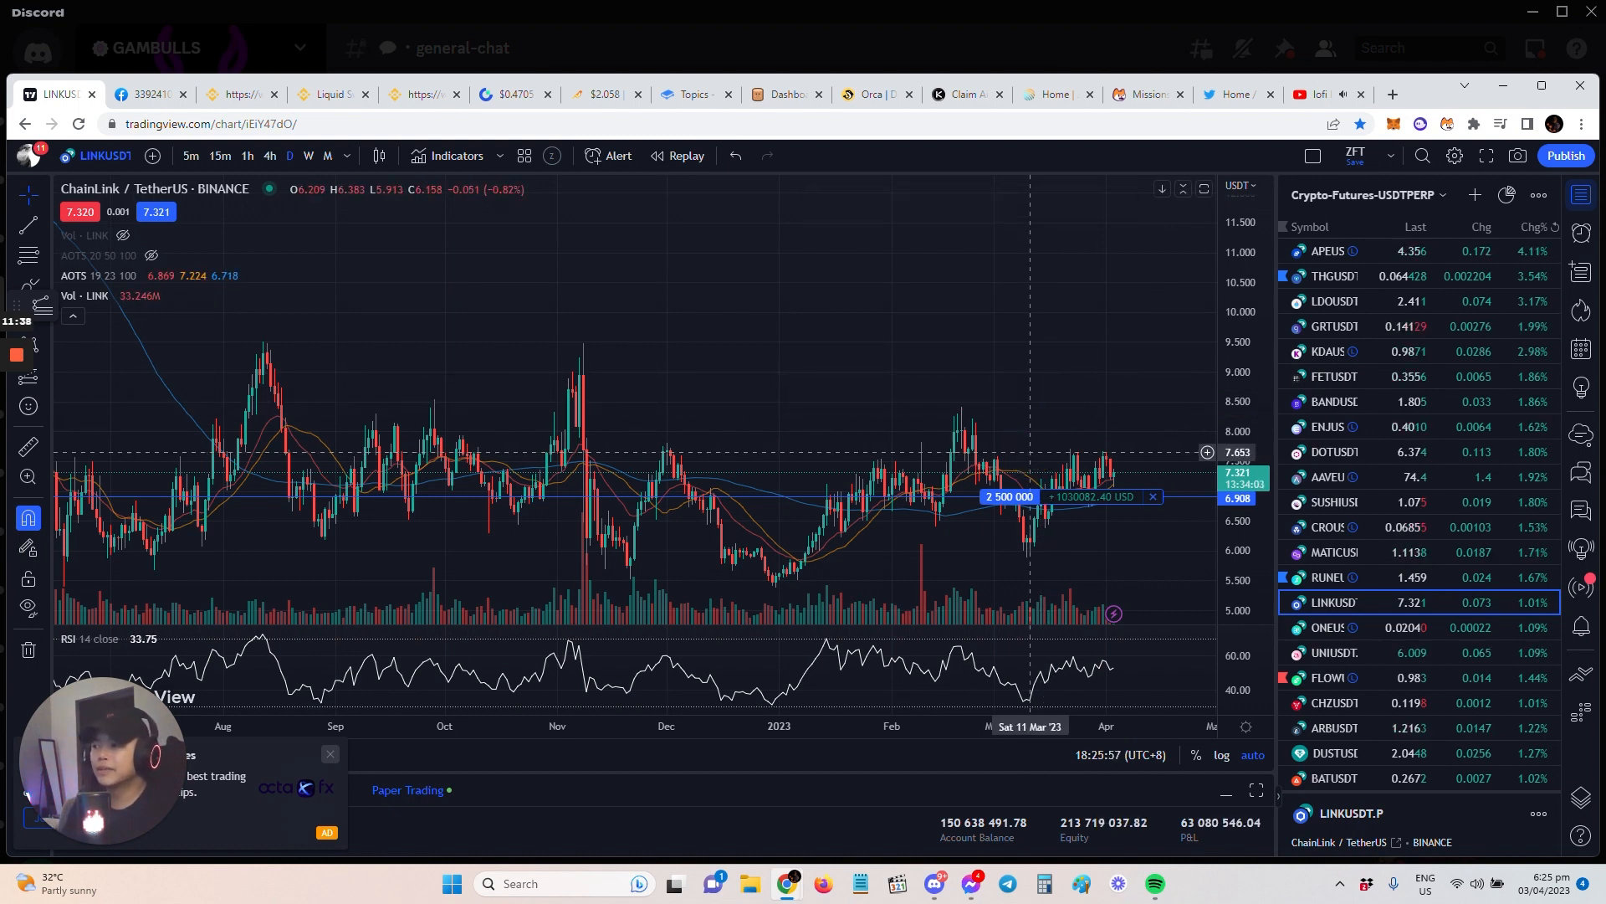
mouse_move(1057, 480)
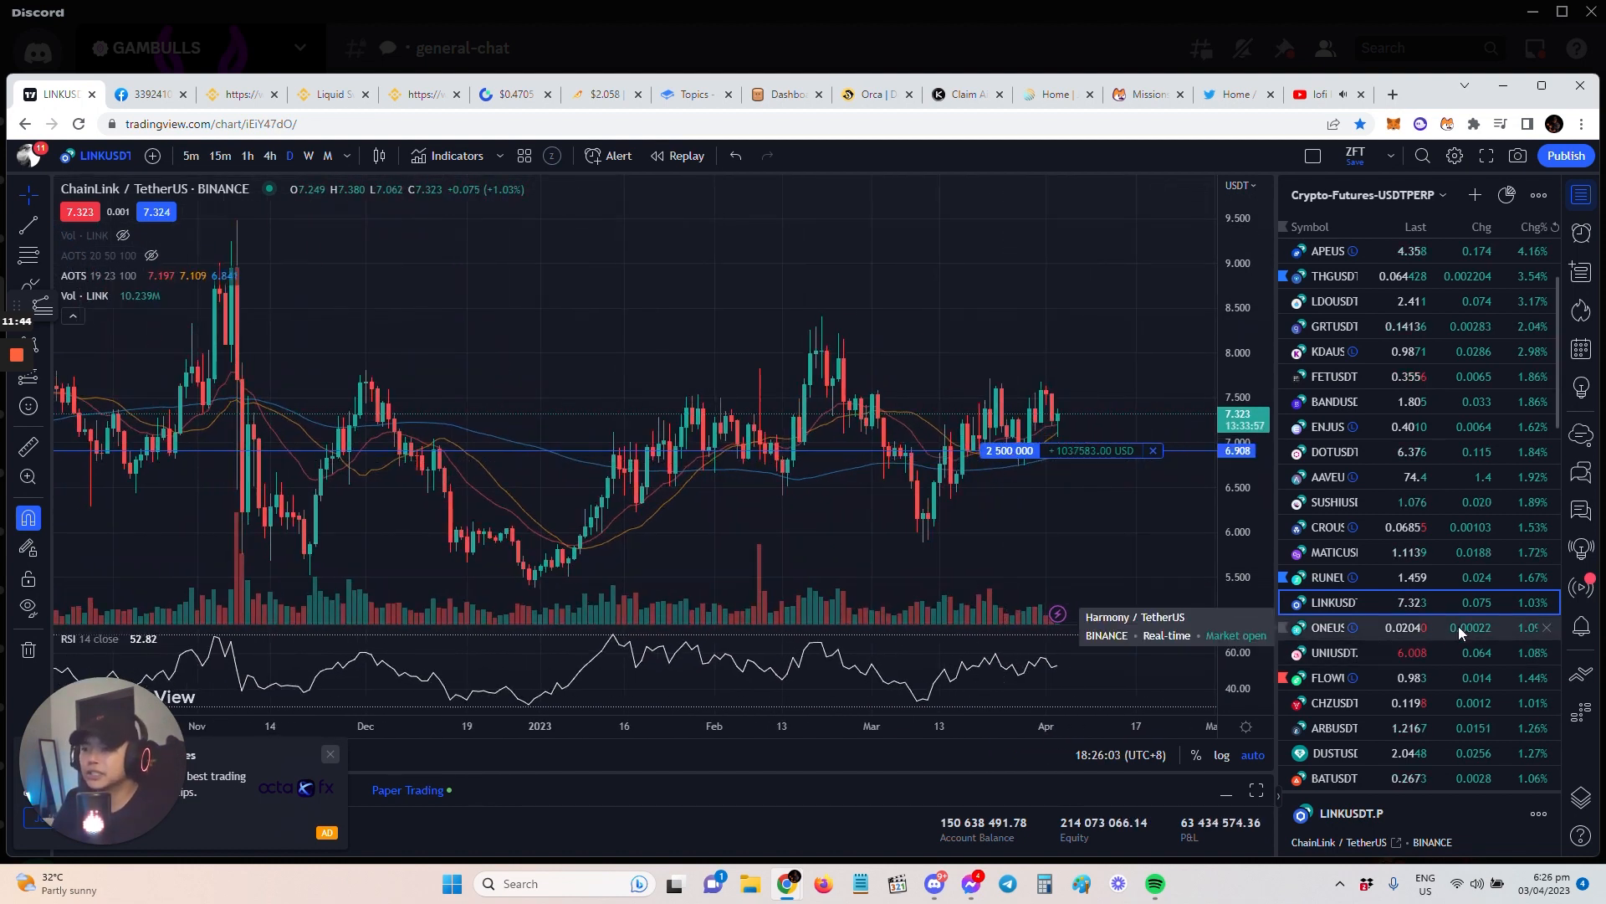
- Switch the chart from ChainLink to Harmony / TetherUS via the ONEUSDT watchlist row
click(1332, 628)
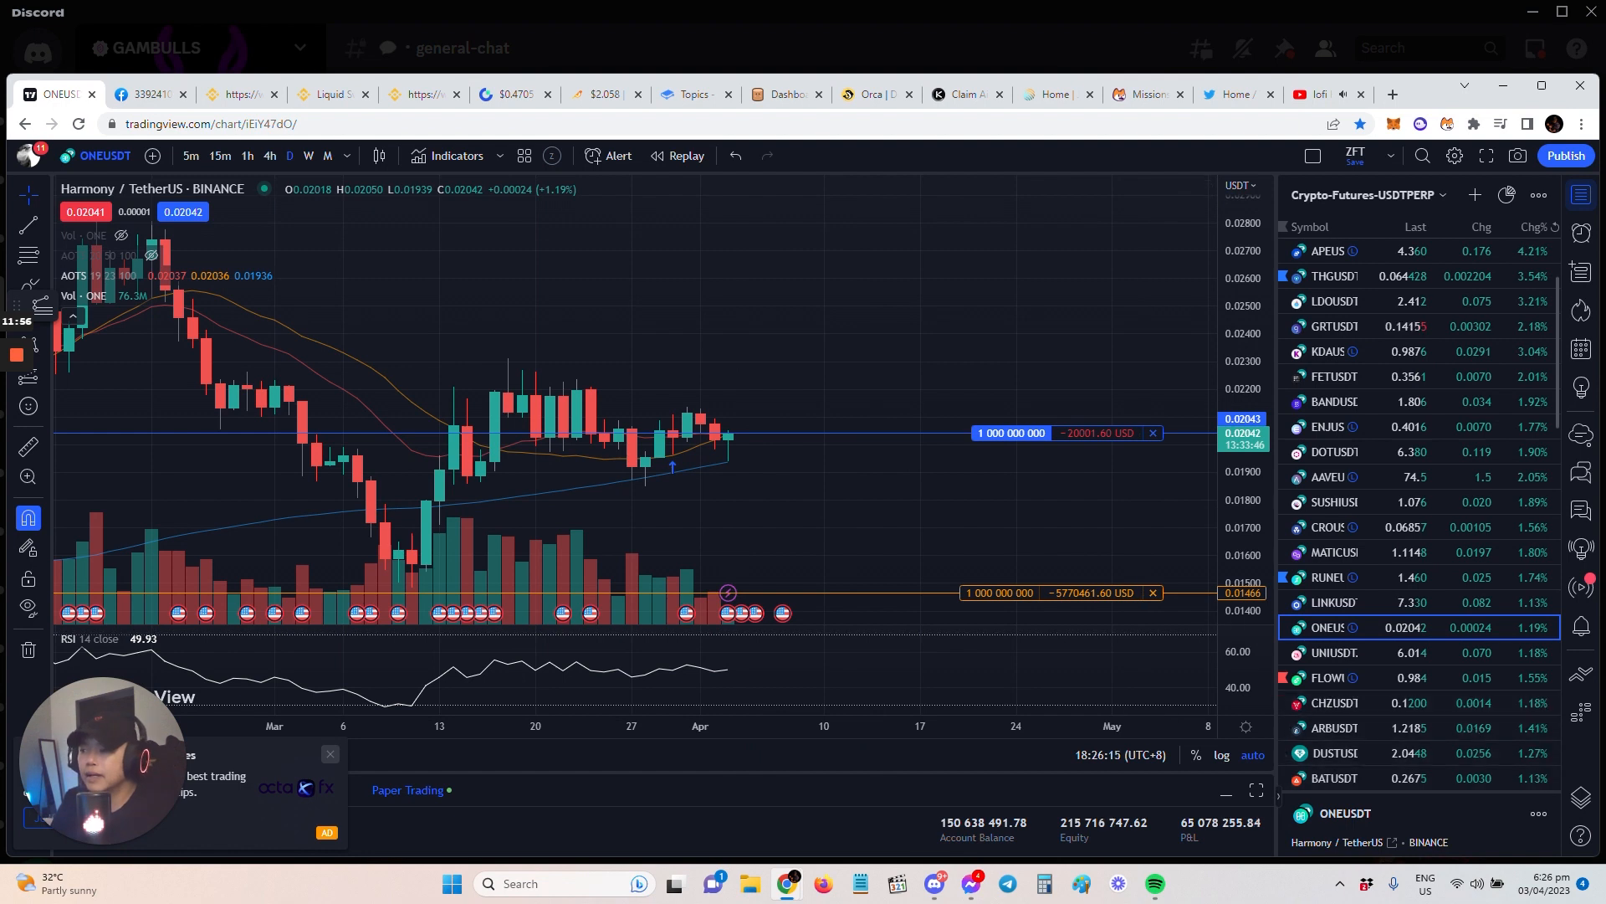
- Load the FLOW / TetherUS chart, then start loading UNI / TetherUS from the watchlist
click(1327, 678)
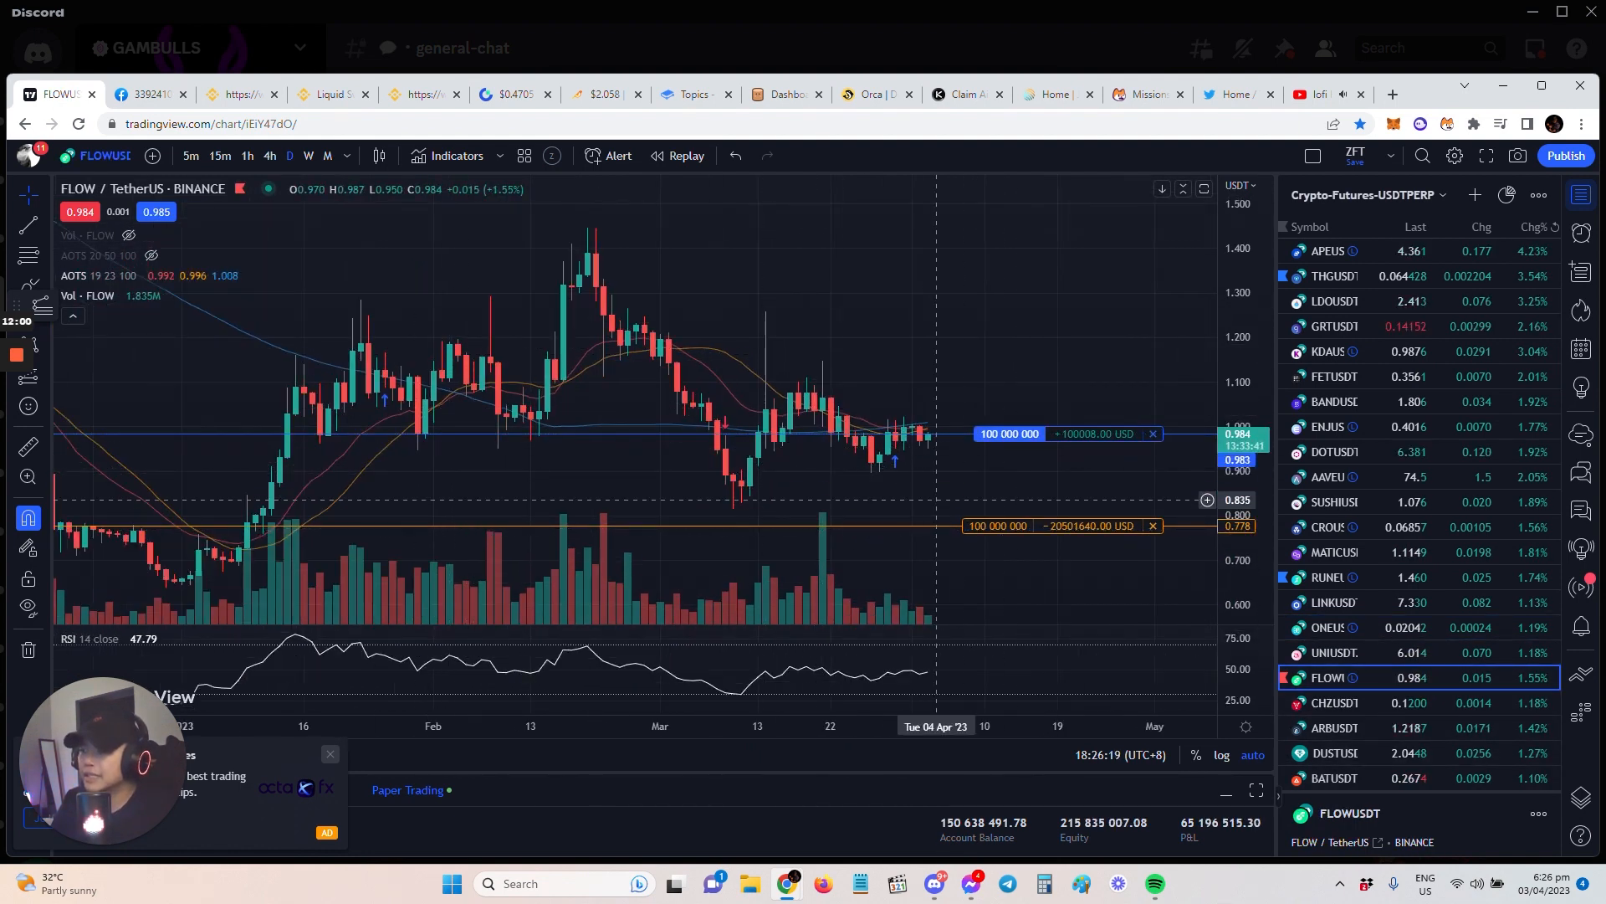
mouse_move(1001, 560)
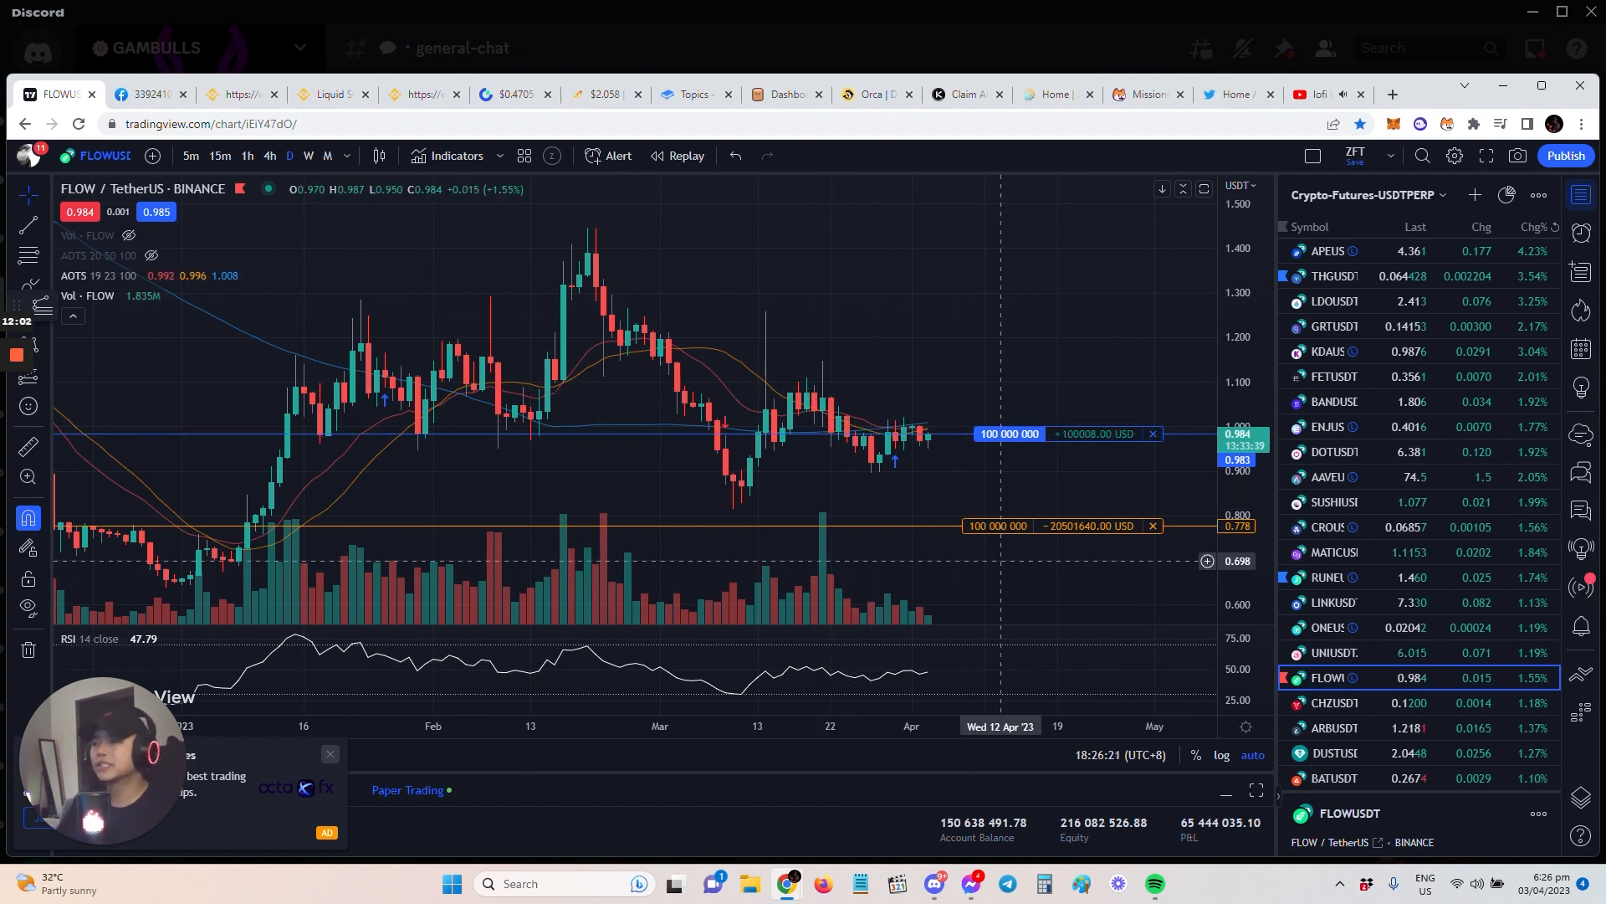
mouse_move(994, 492)
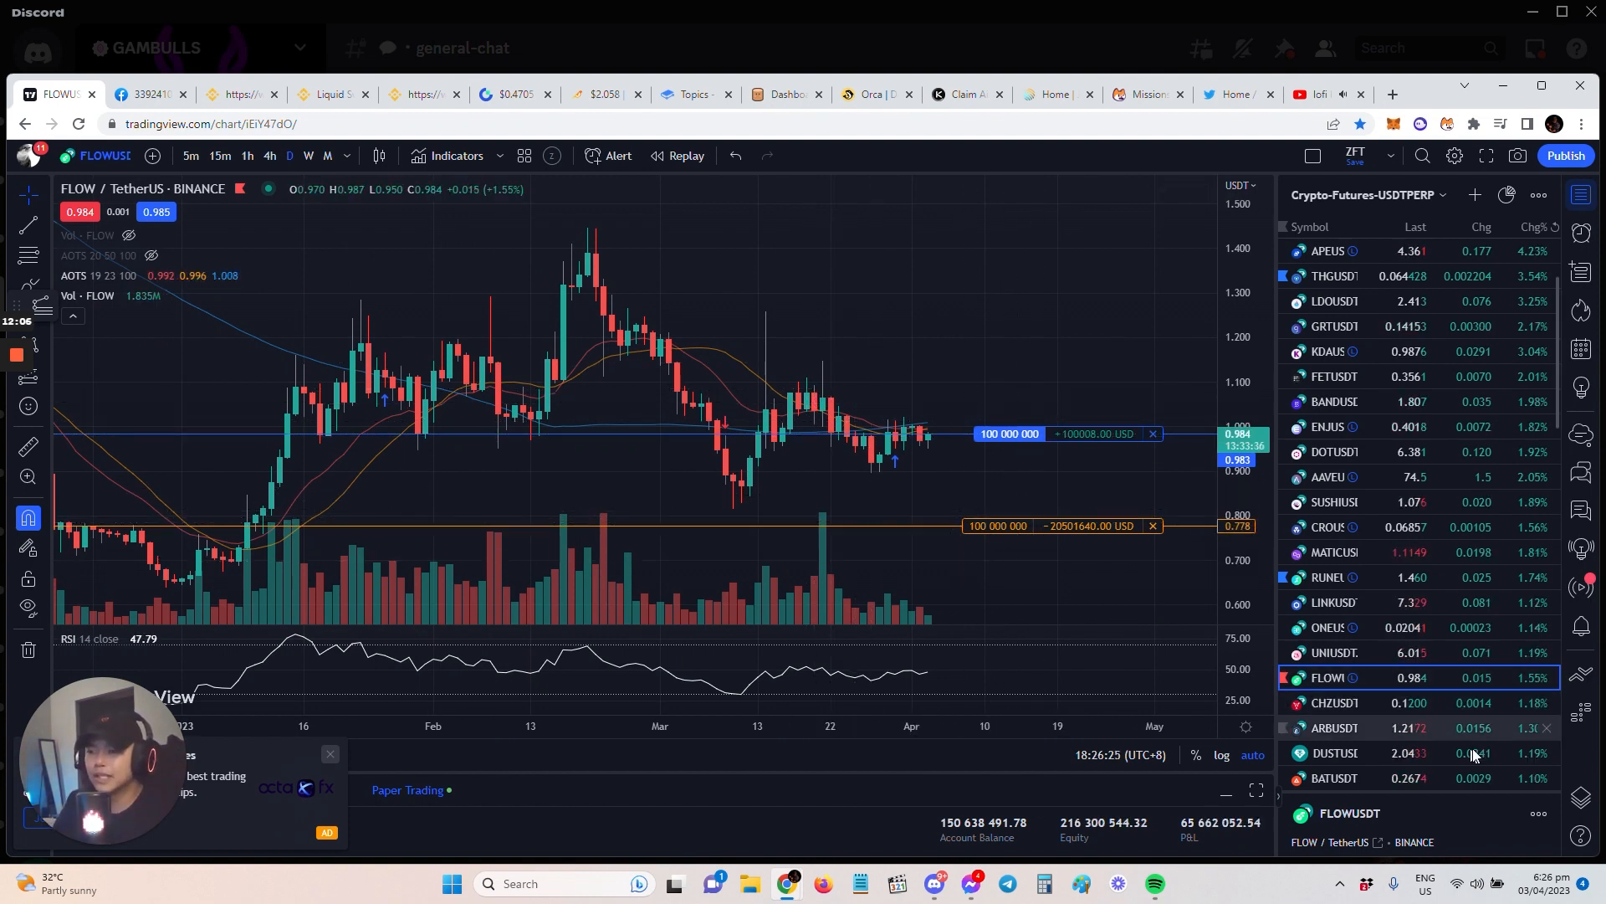
click(1335, 653)
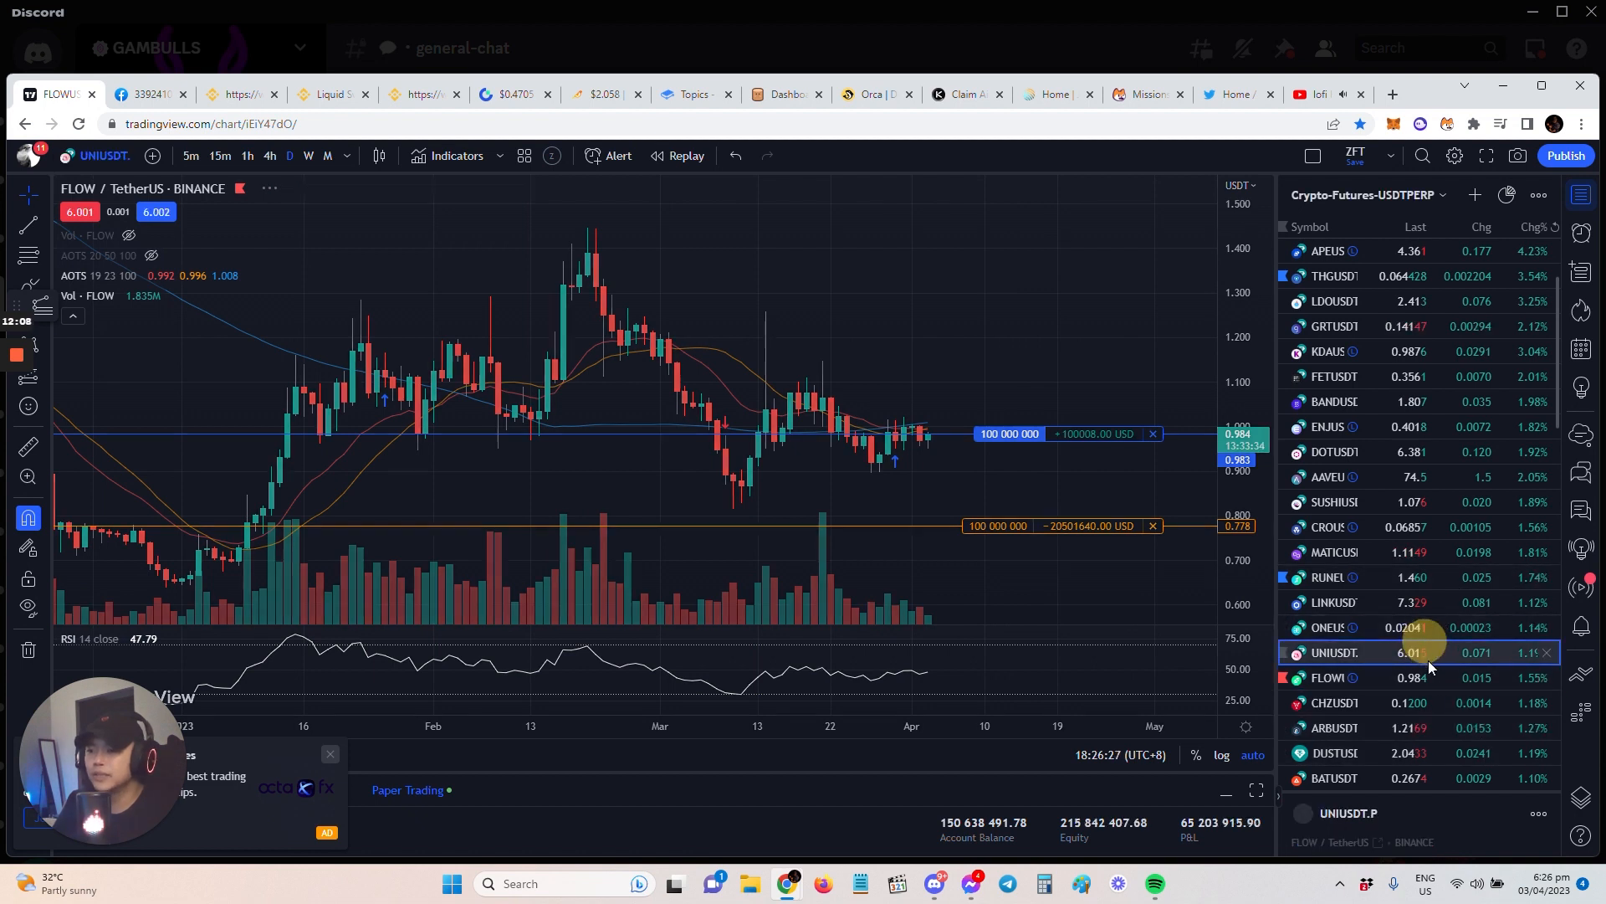
- Load the UNI / TetherUS daily chart and scroll further down the watchlist
click(1335, 652)
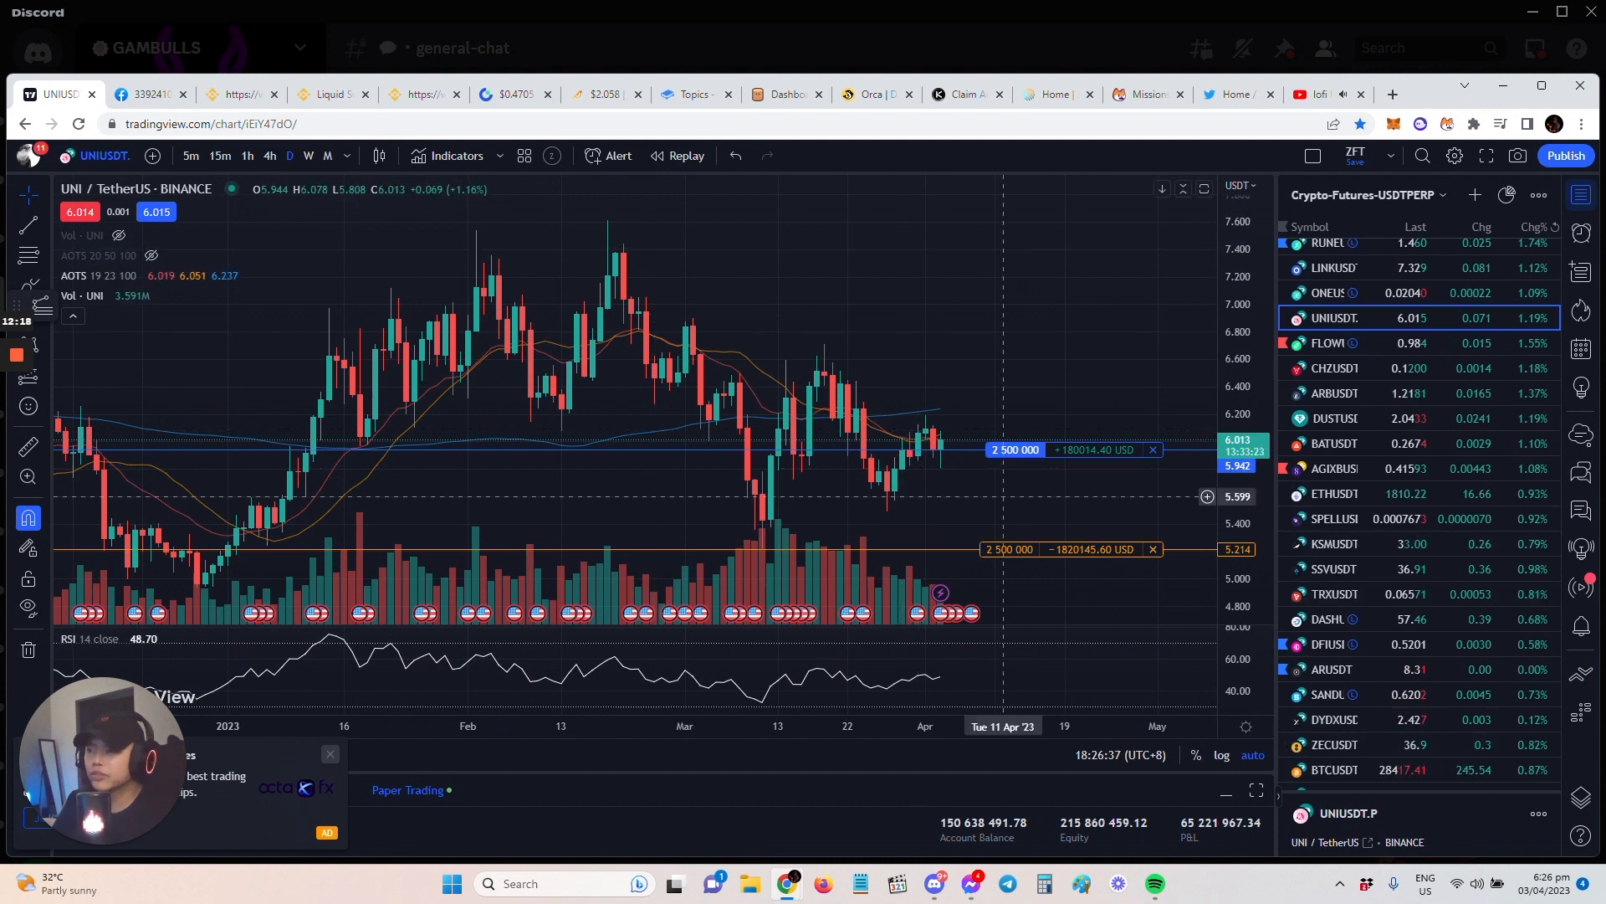
scroll(down, 3)
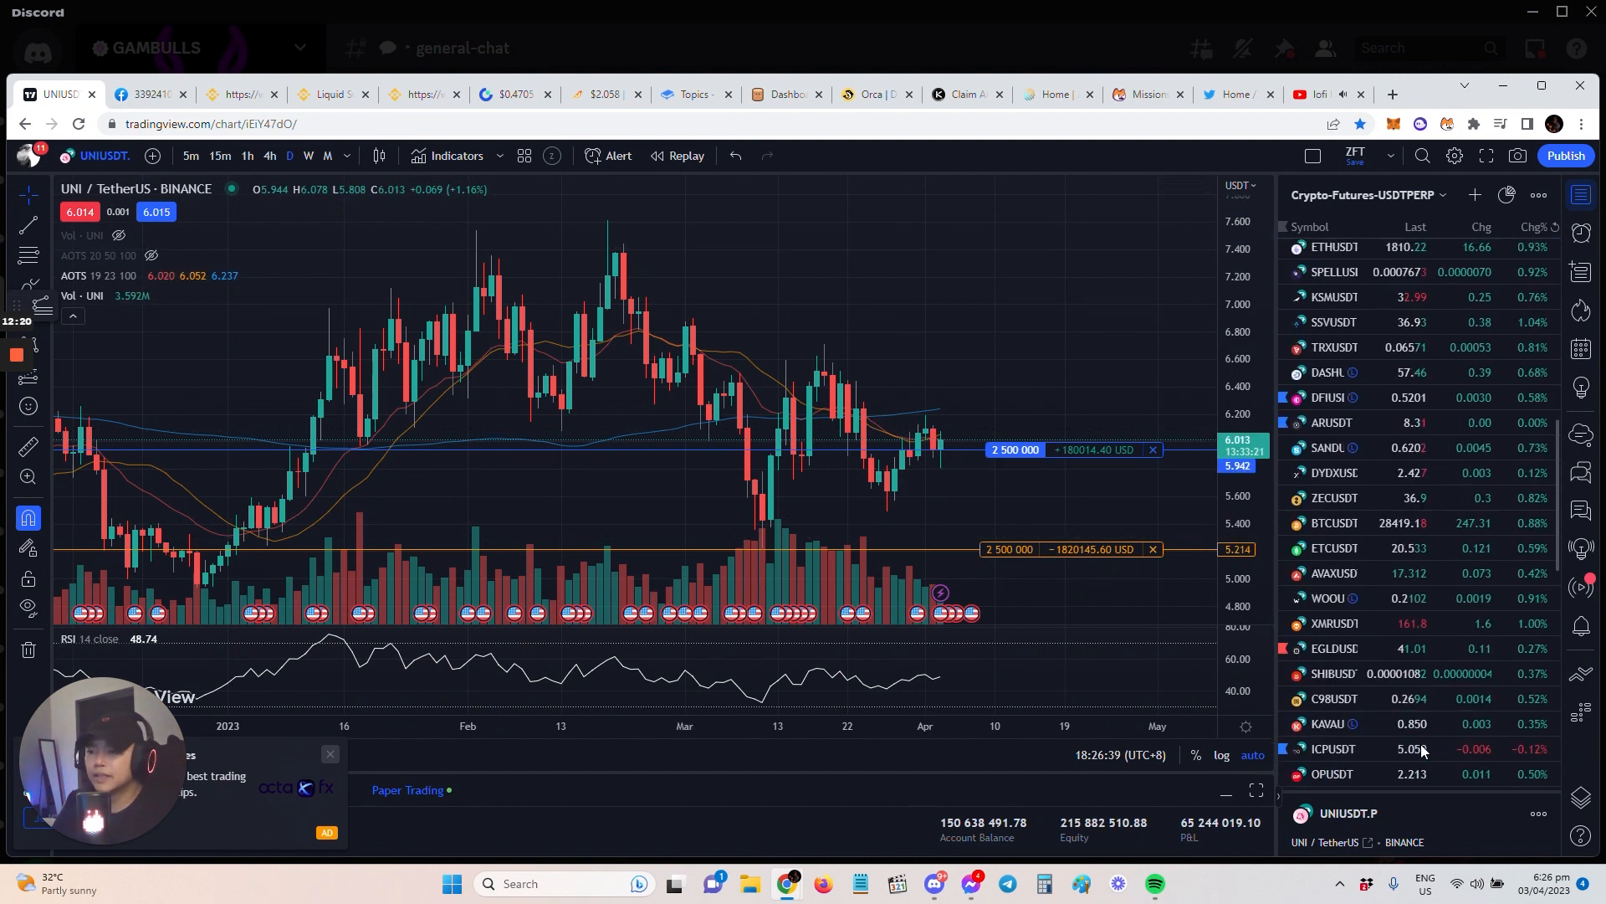
- Review the WOO / TetherUS chart, then switch to the DUST Protocol chart further down the watchlist
click(1327, 597)
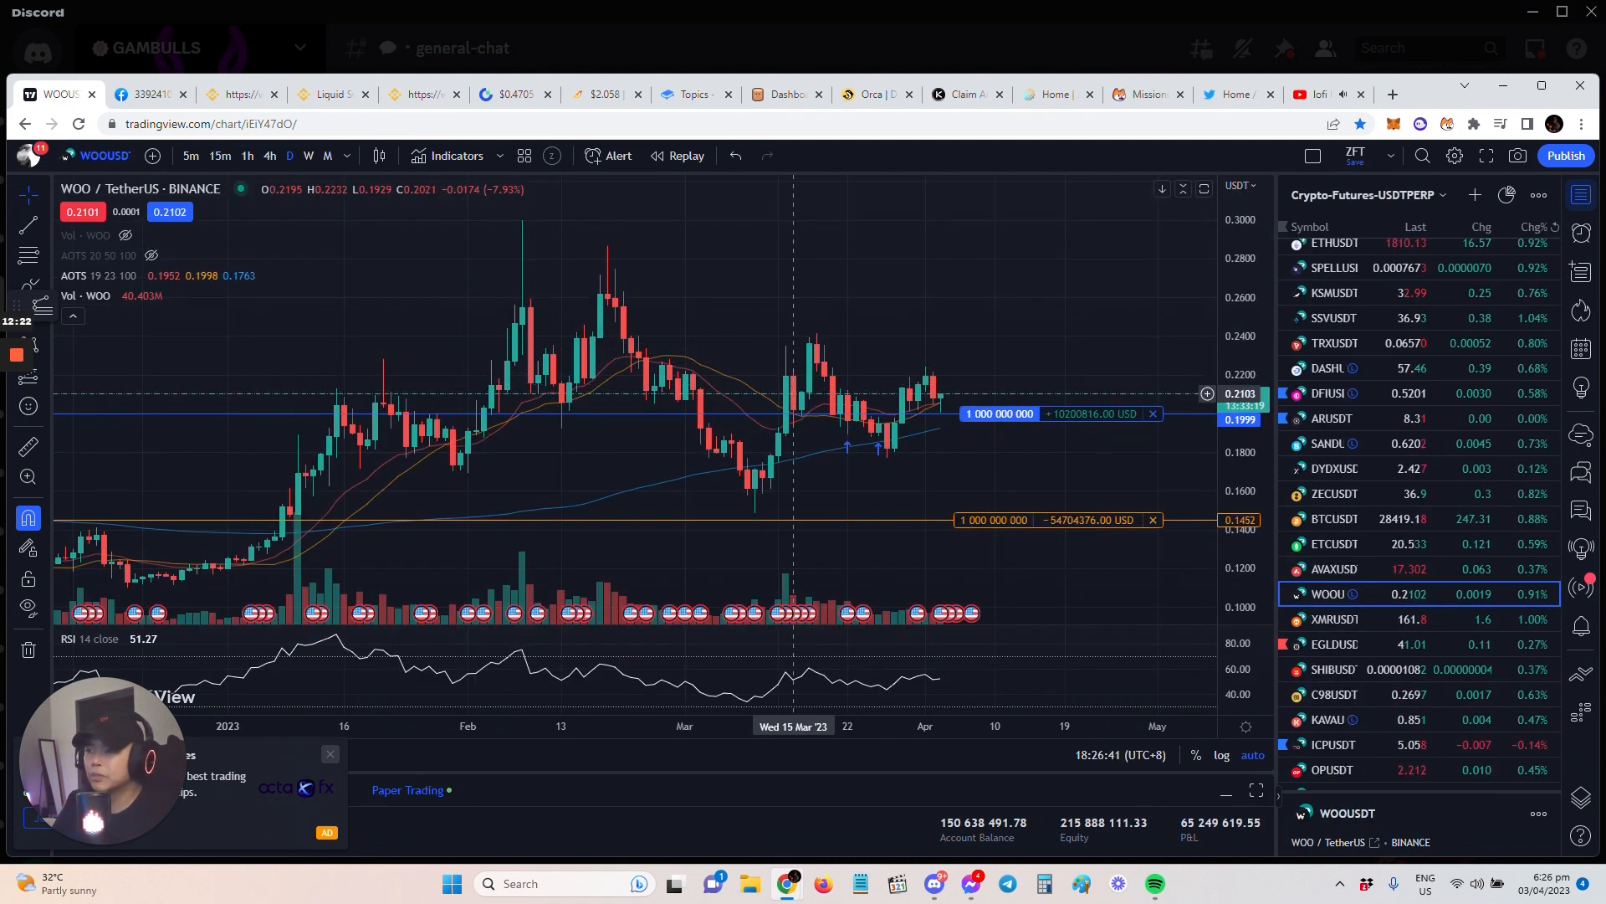
mouse_move(894, 450)
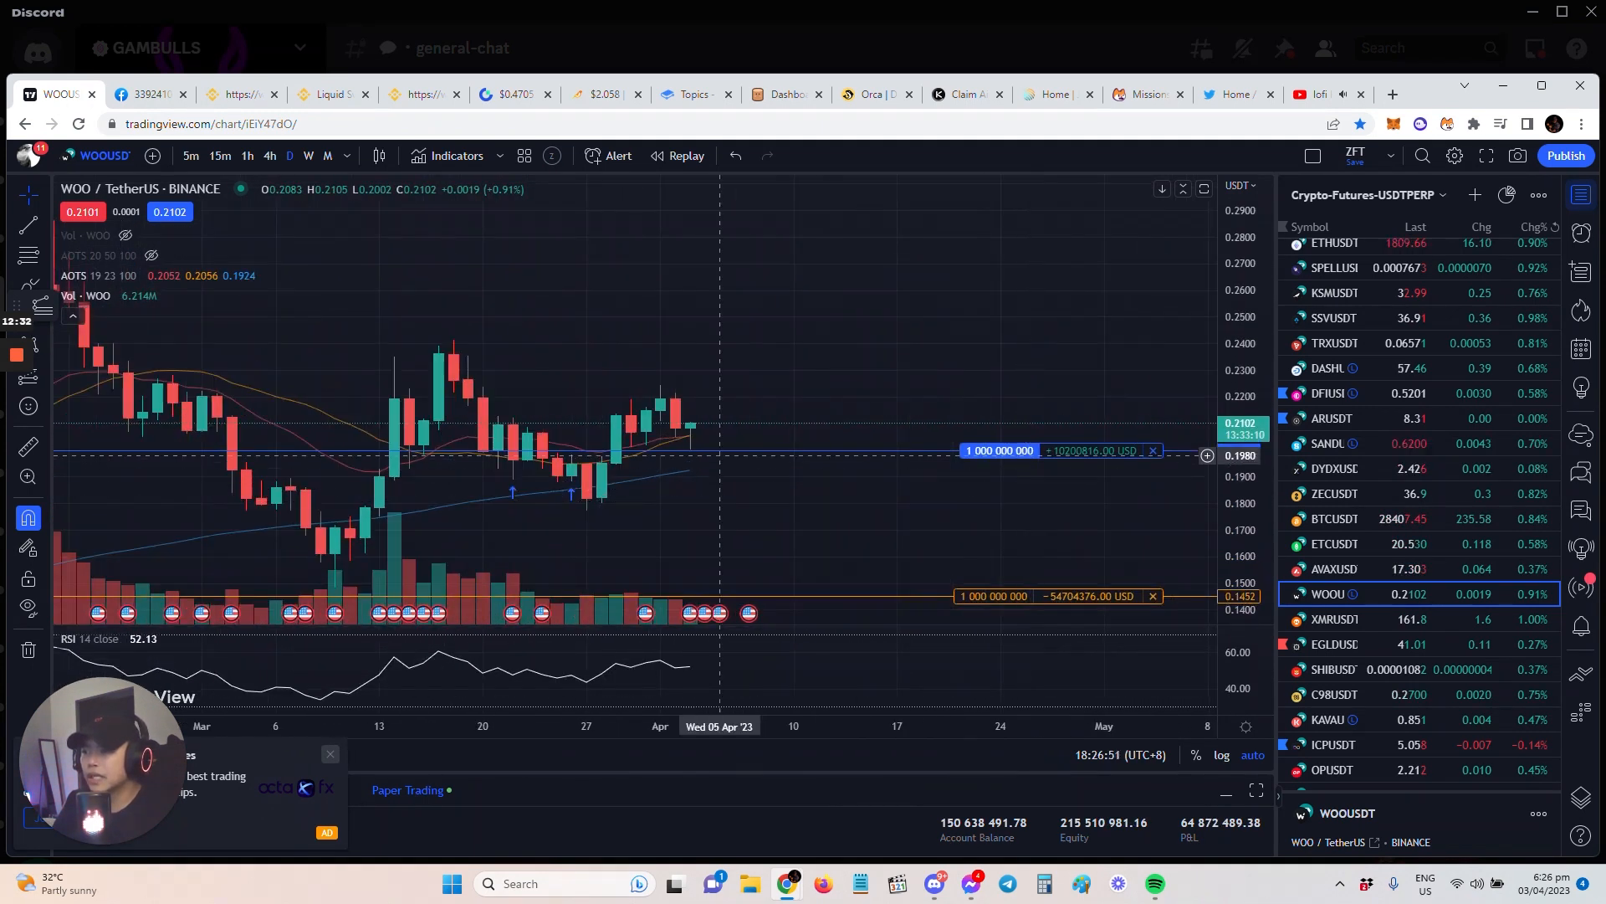
mouse_move(955, 514)
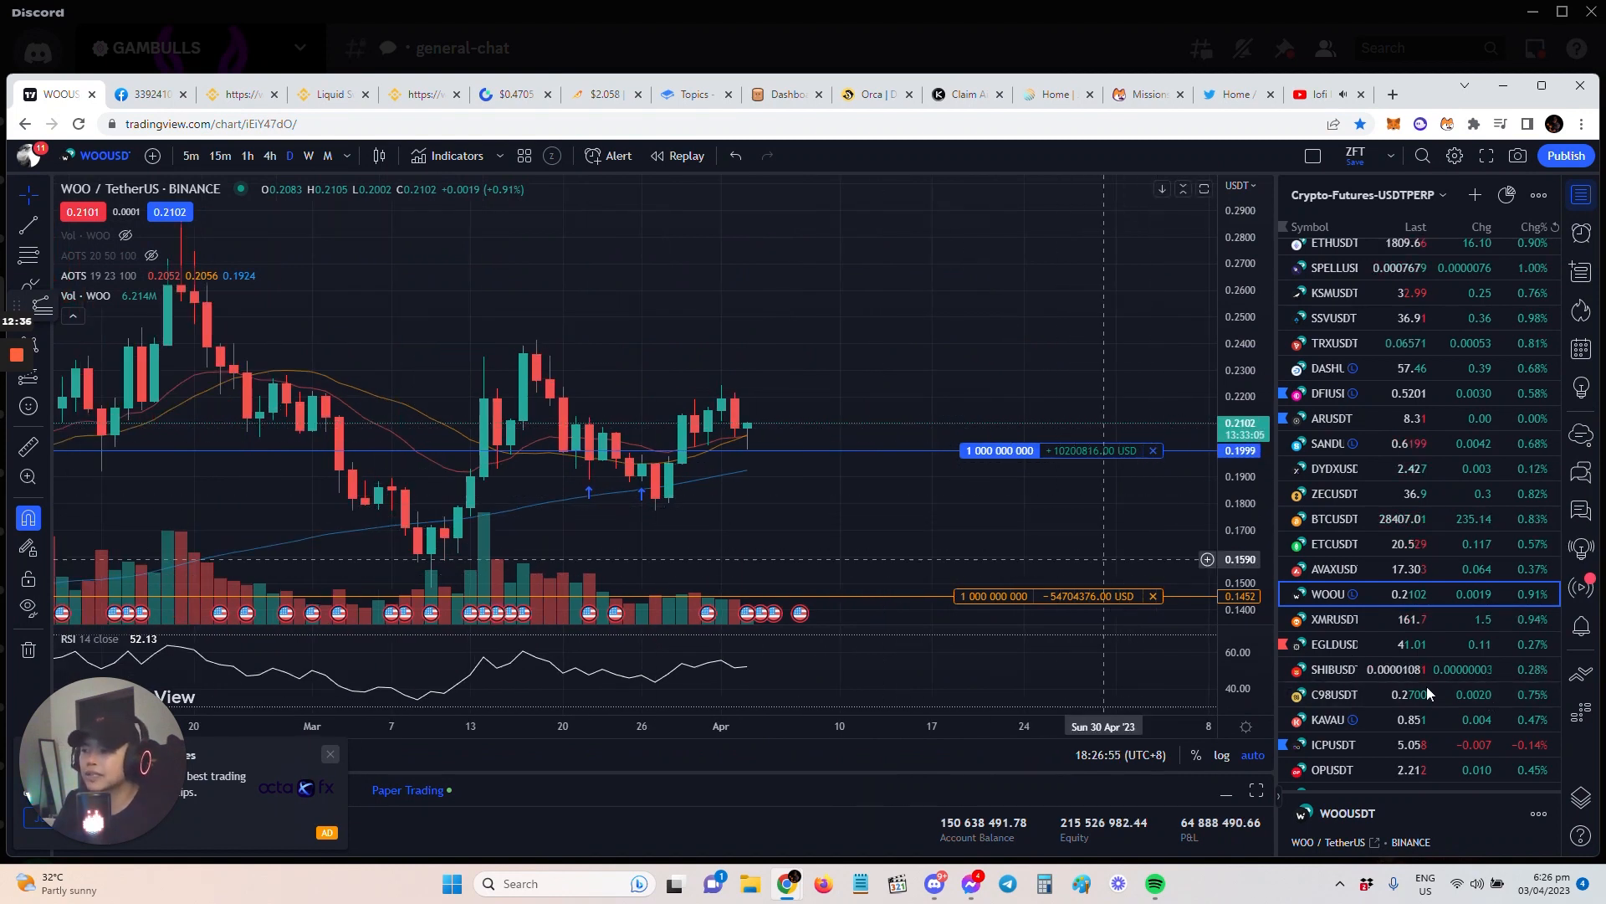
scroll(down, 3)
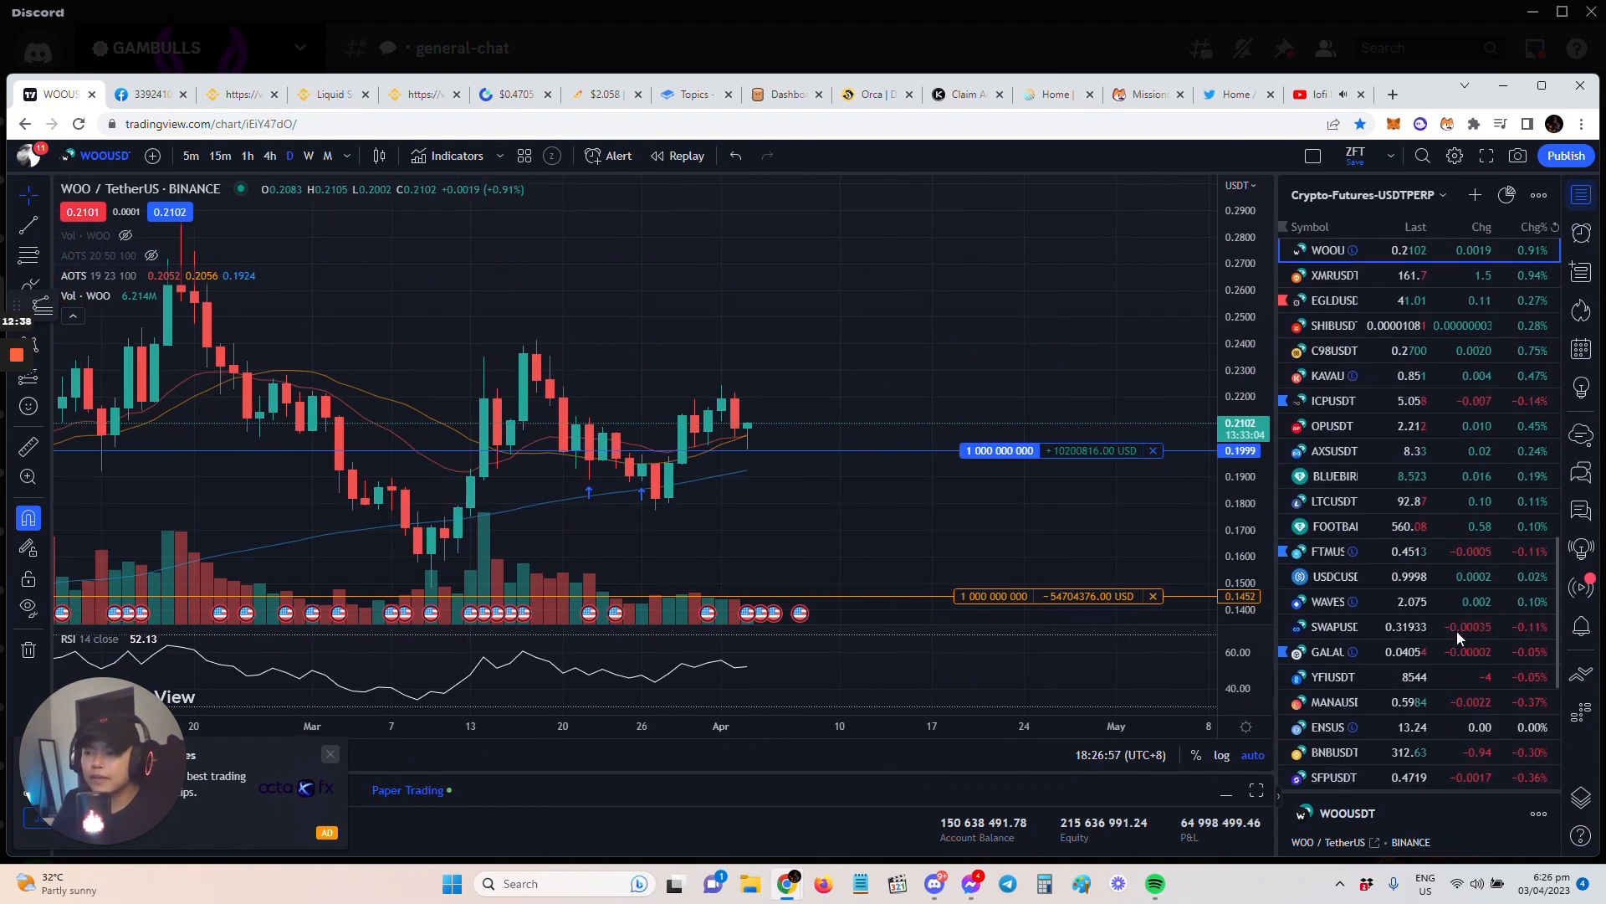
scroll(down, 3)
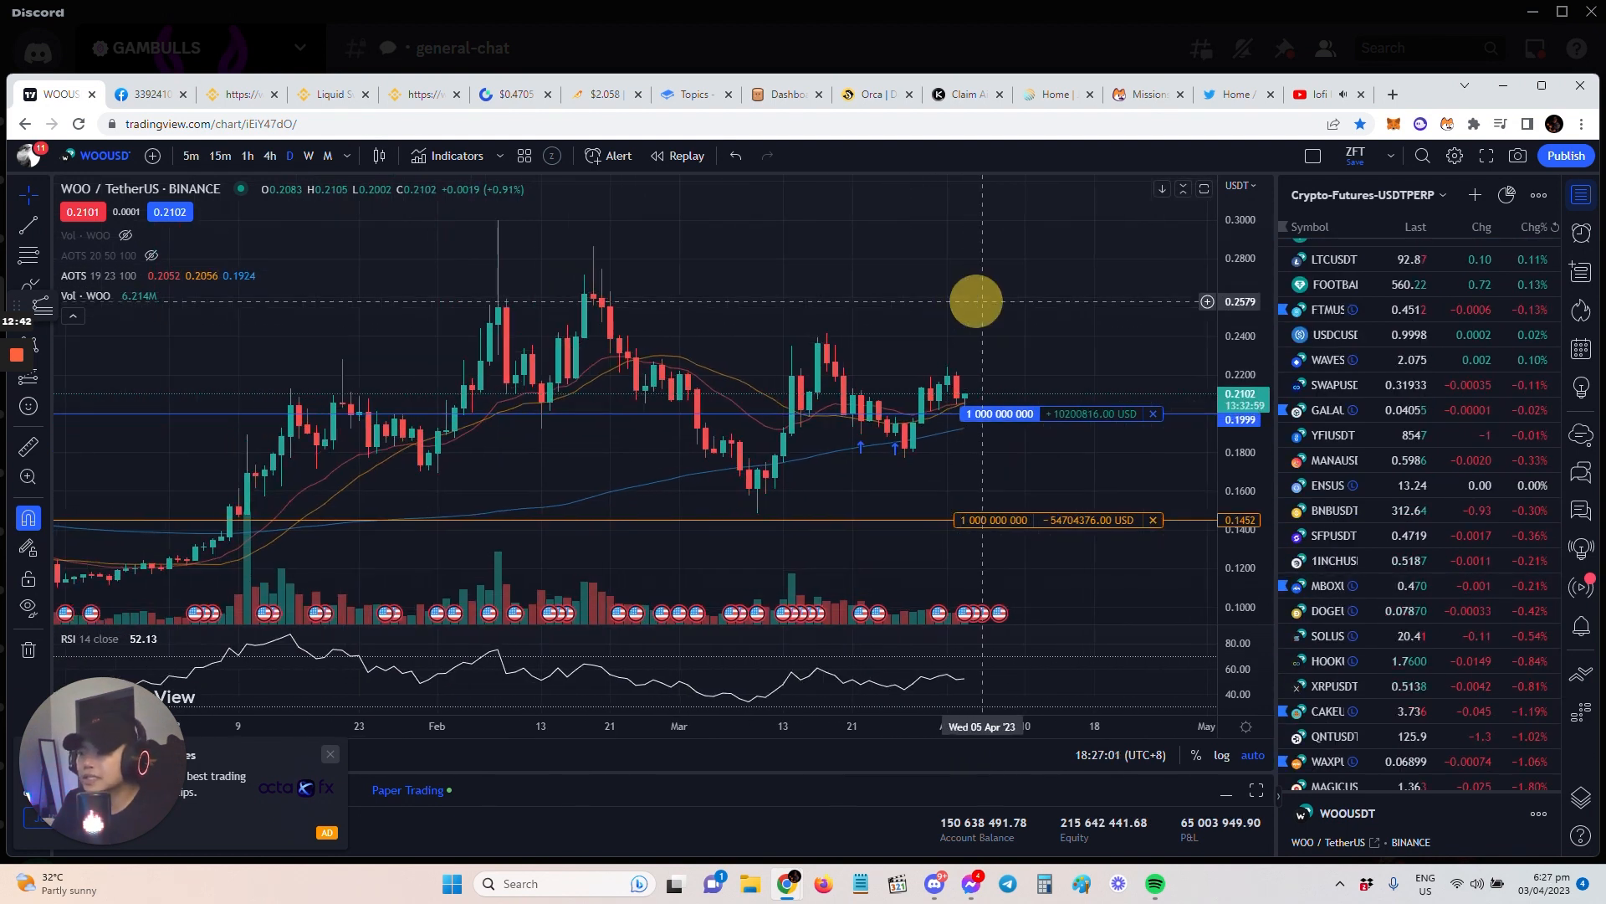
scroll(down, 3)
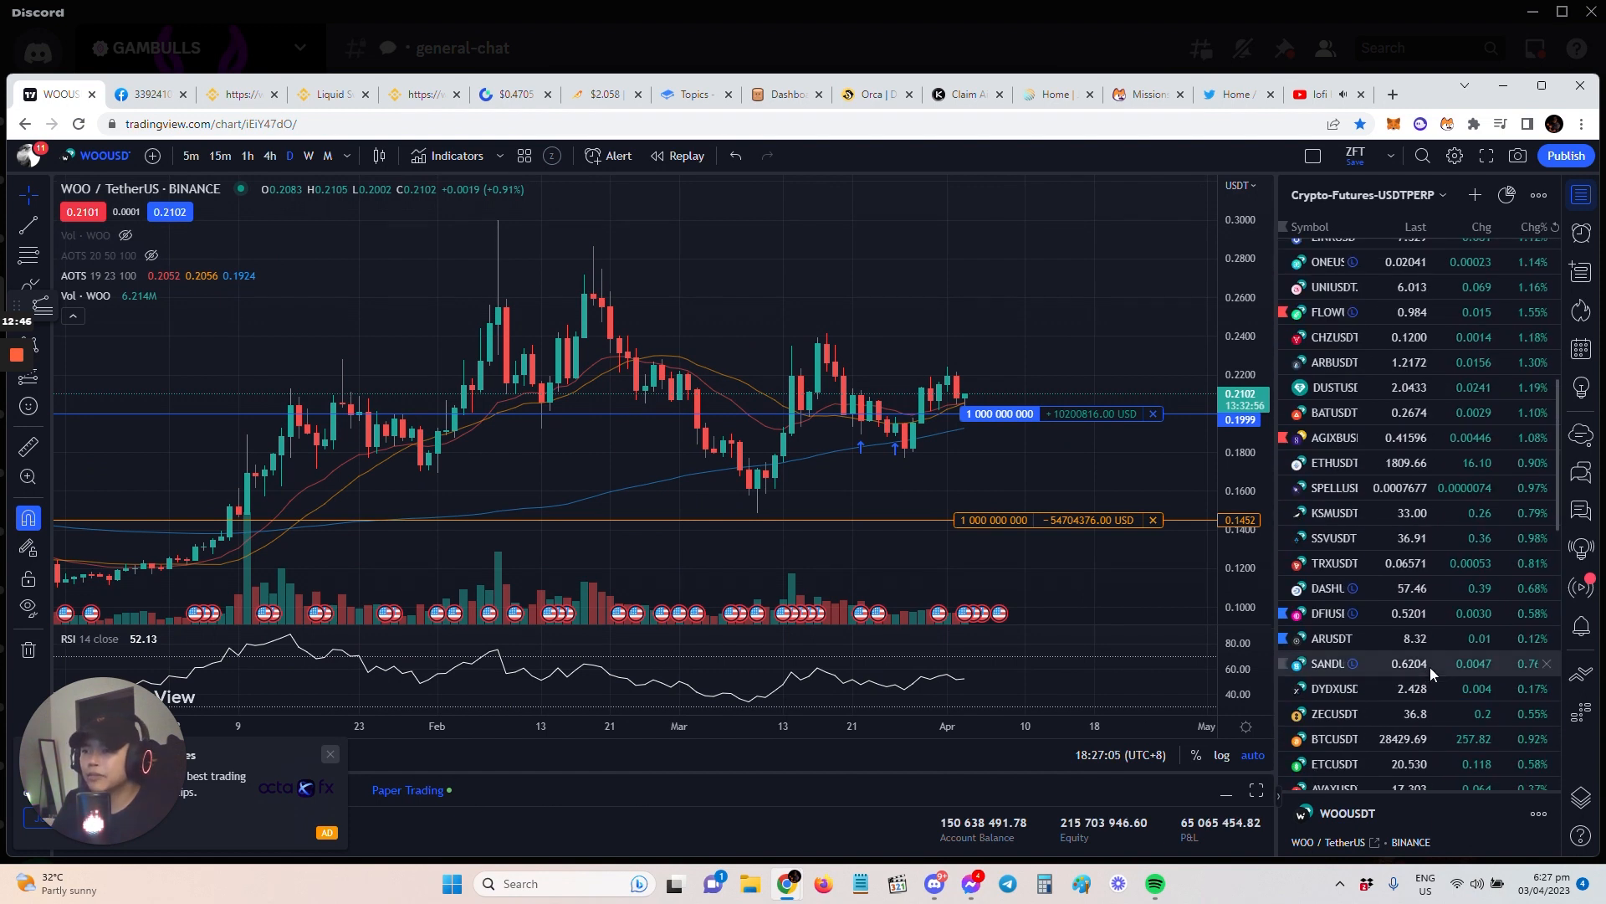
scroll(up, 3)
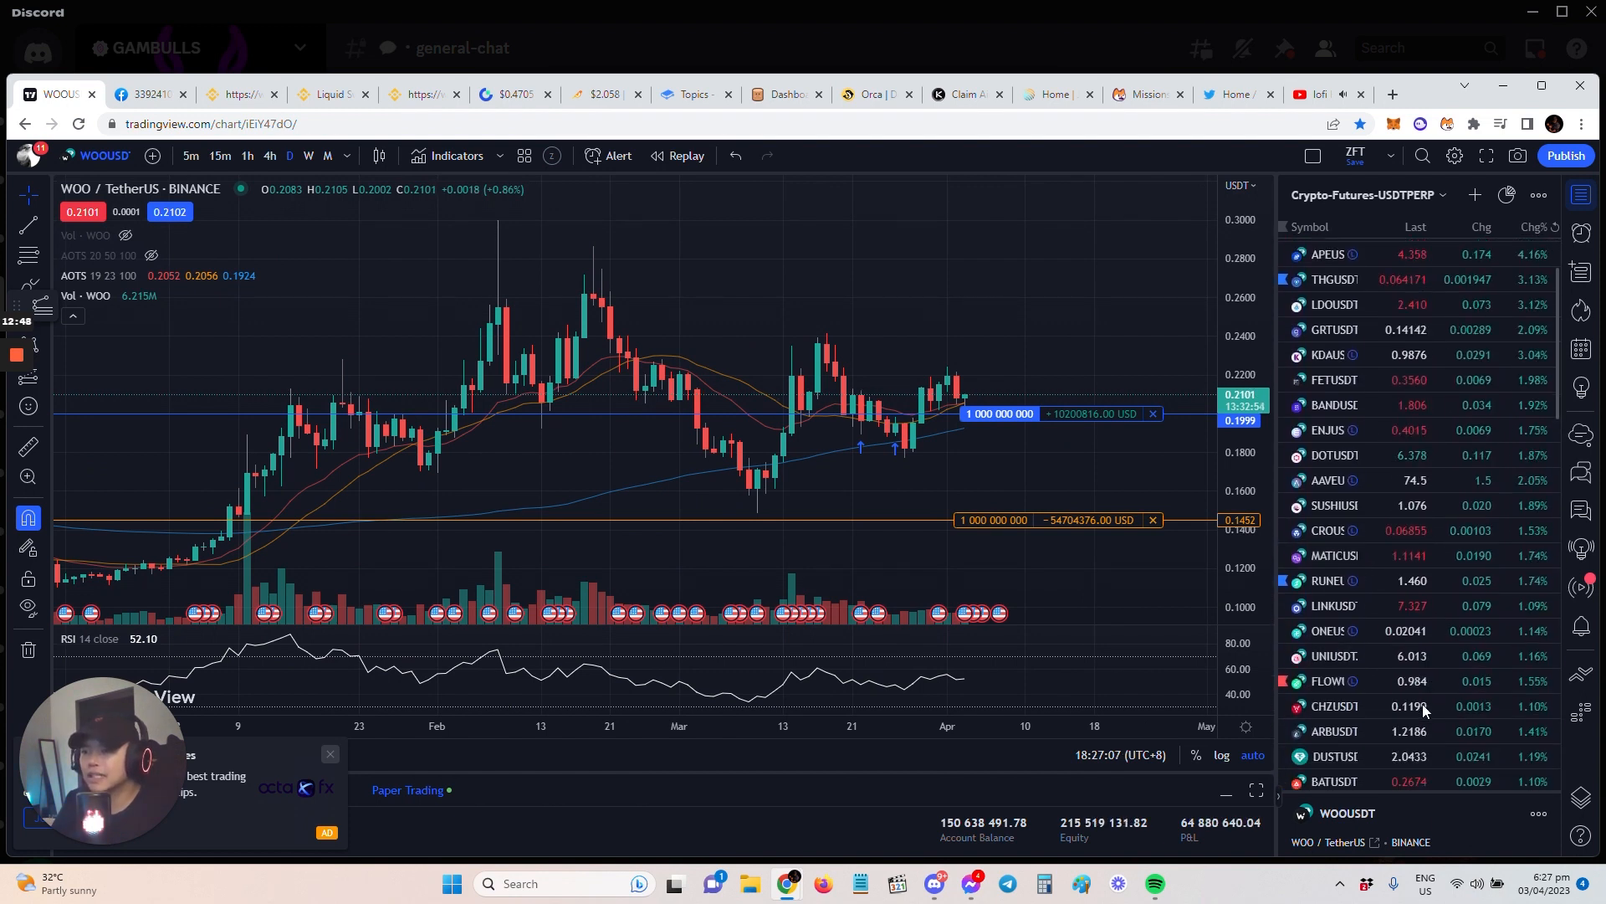
scroll(down, 3)
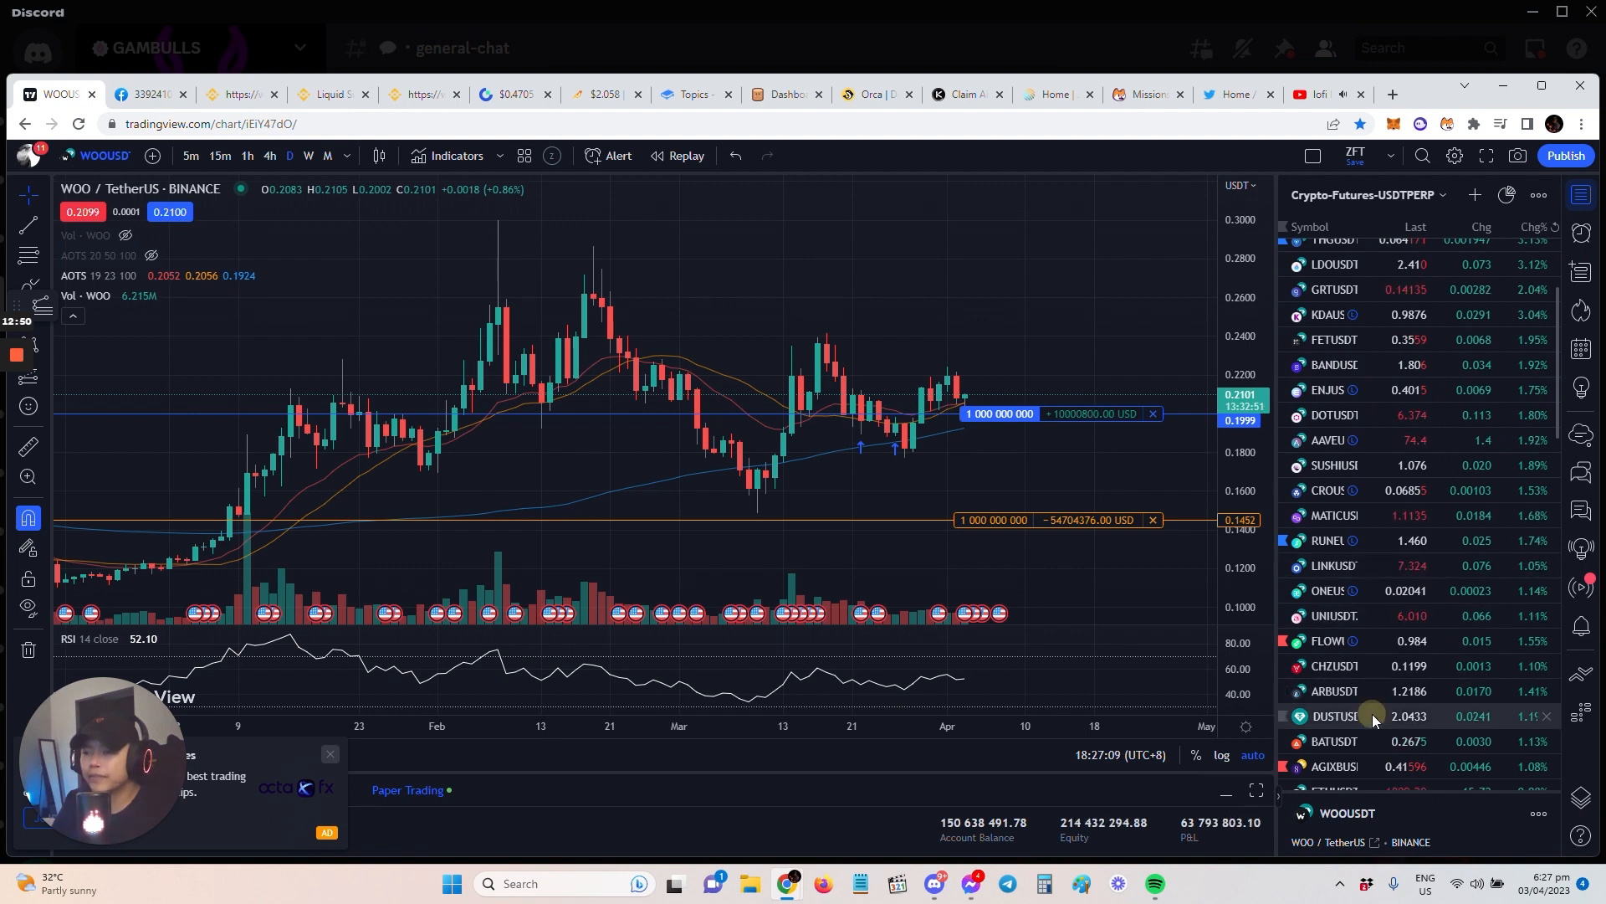
click(1332, 715)
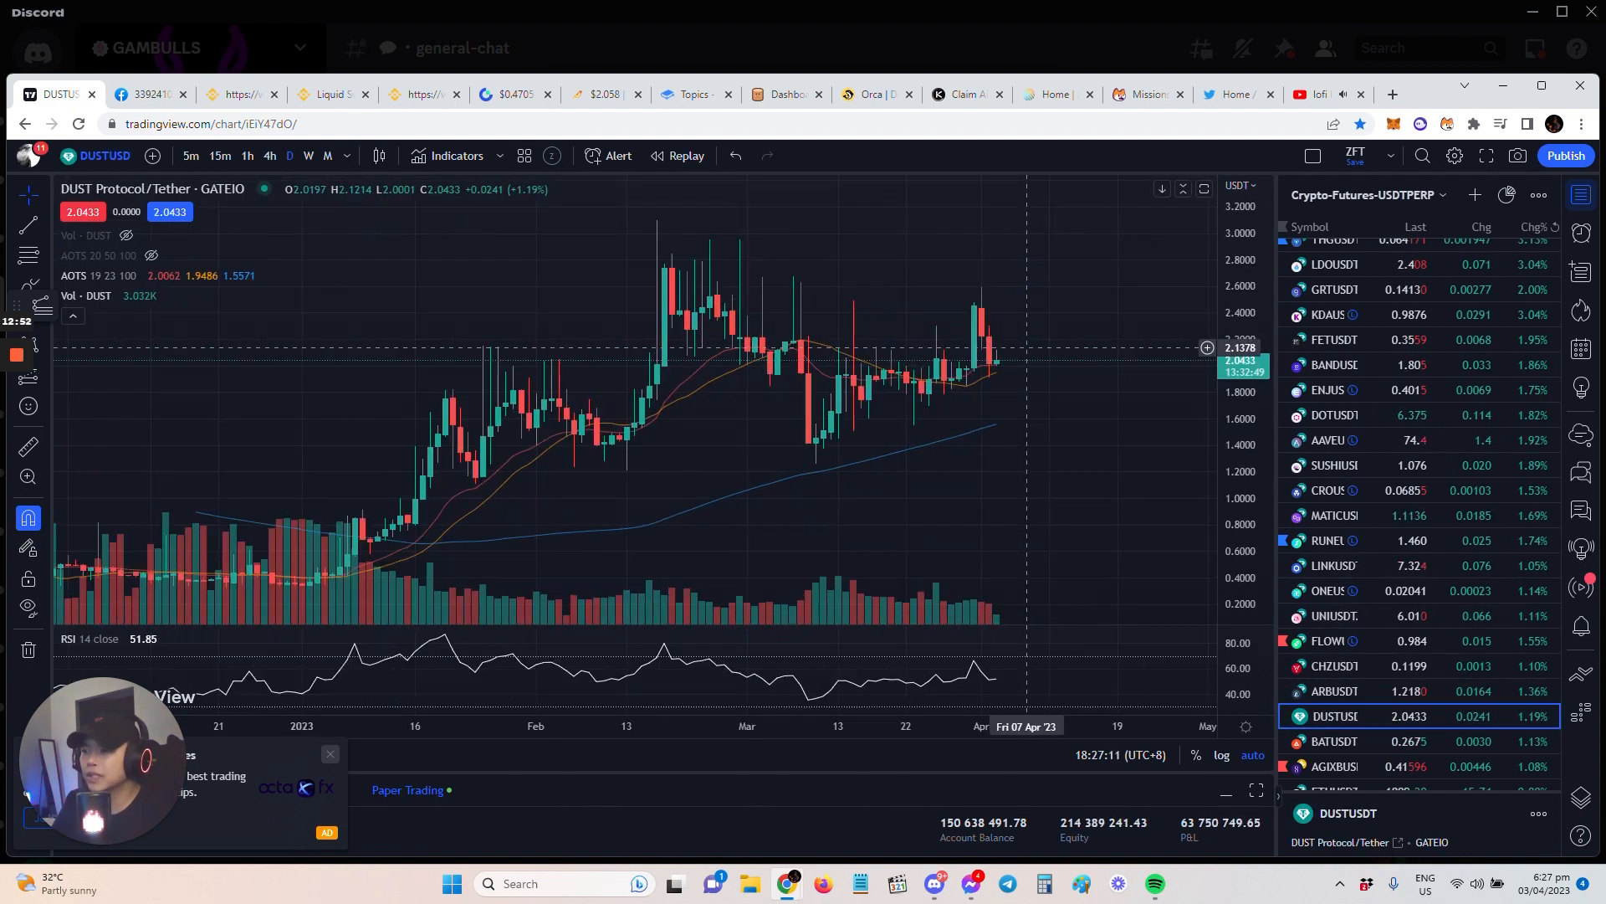
- Cycle on to the BONK / Tether USD chart and finish on HOOK / TetherUS
scroll(down, 3)
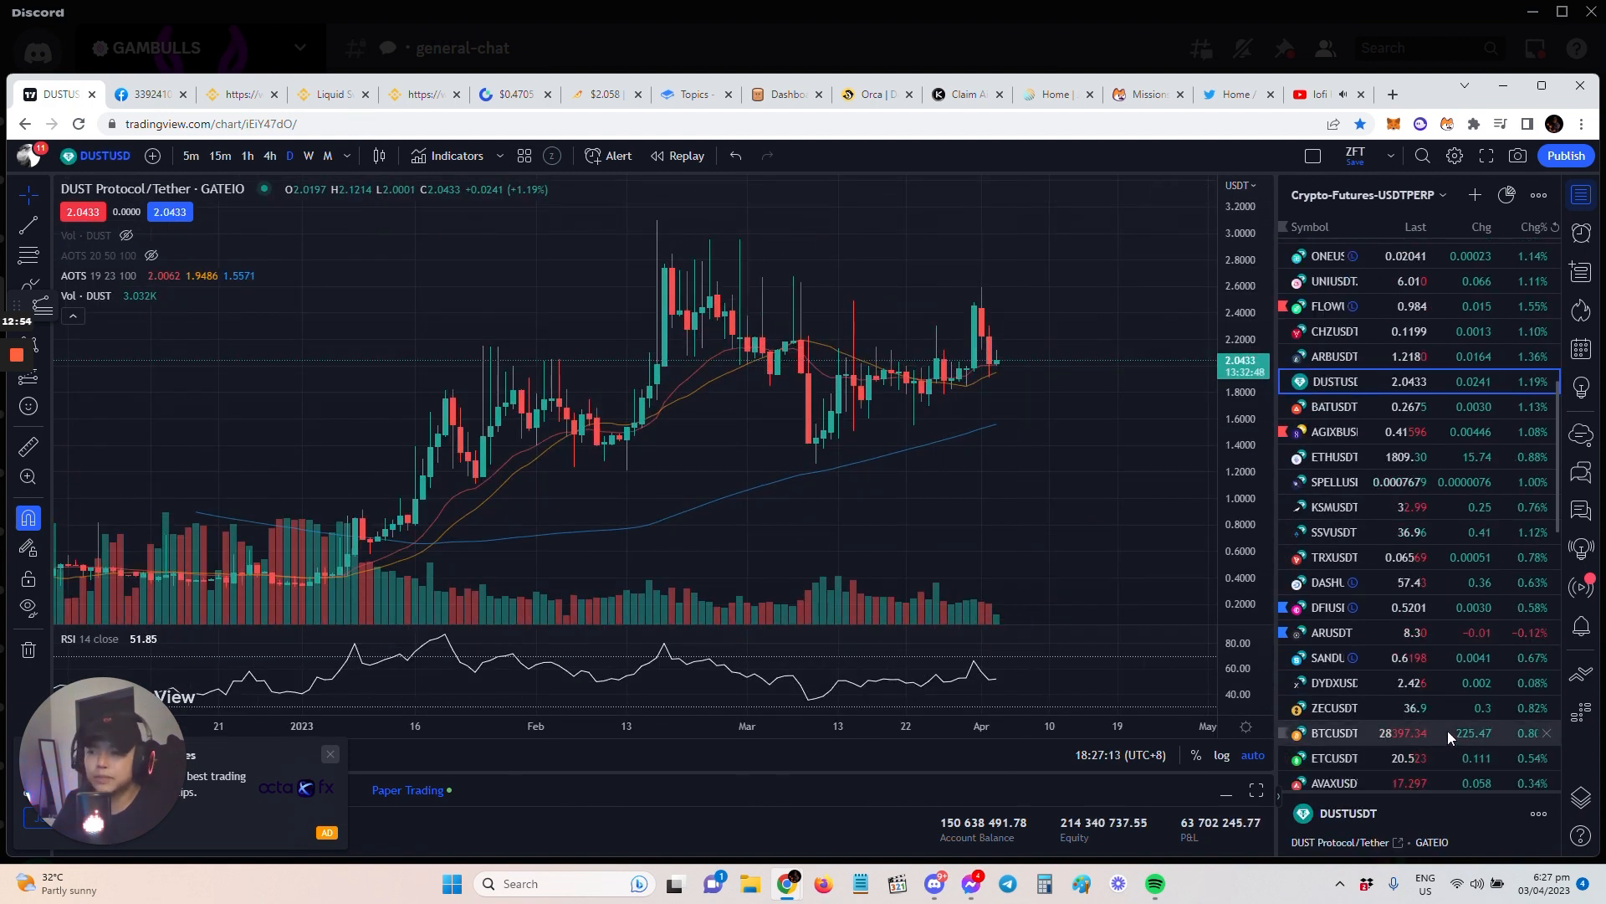
scroll(down, 3)
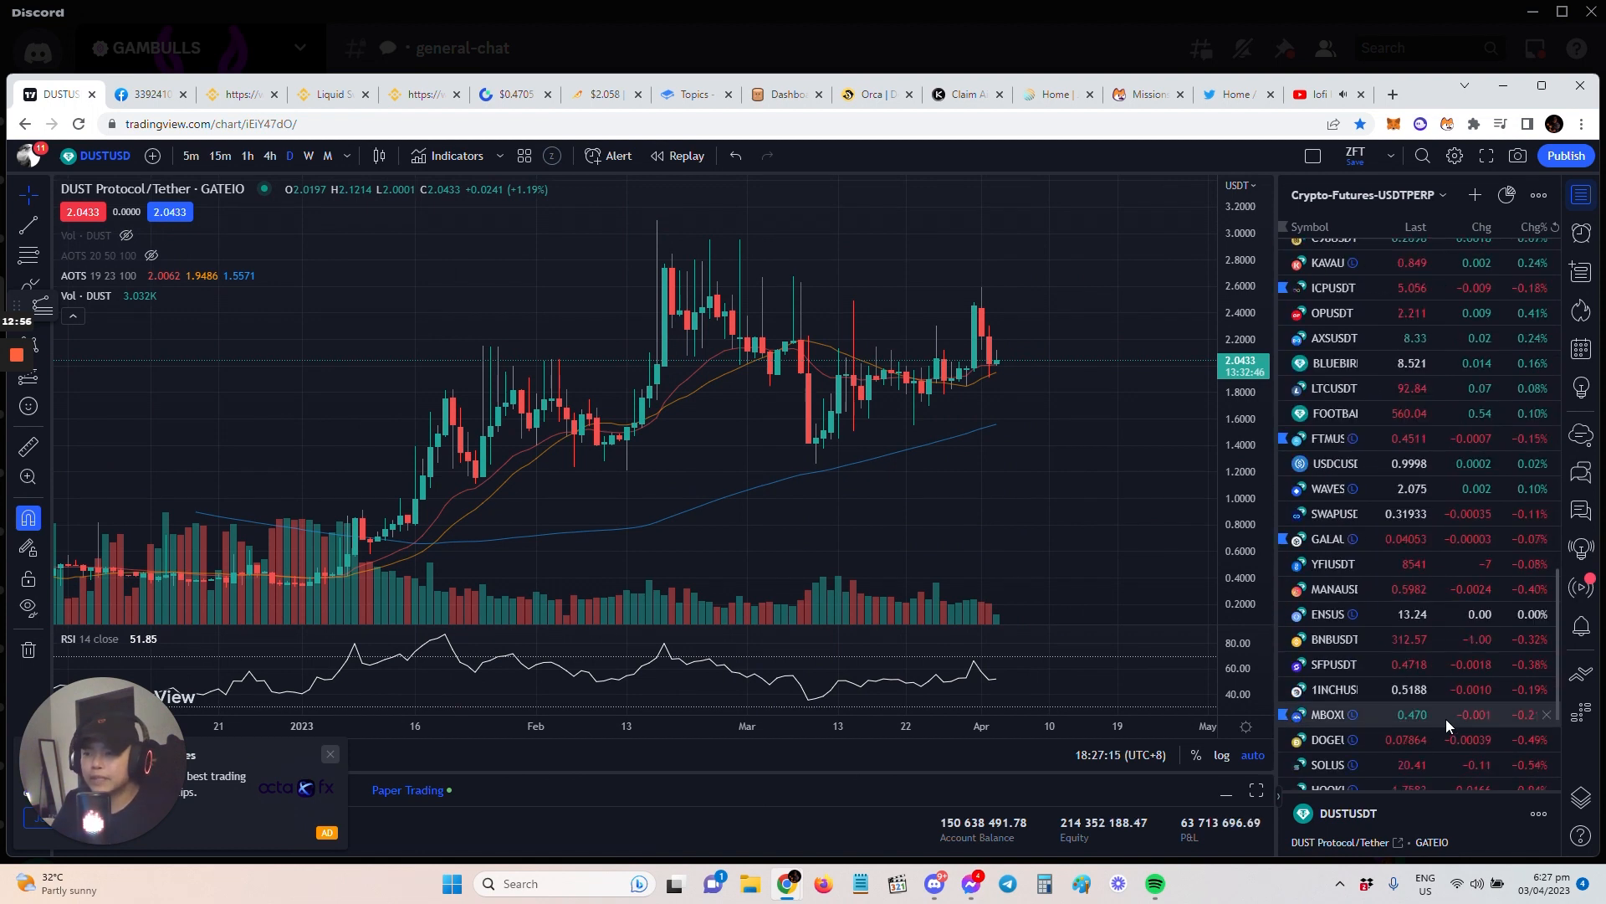
scroll(down, 3)
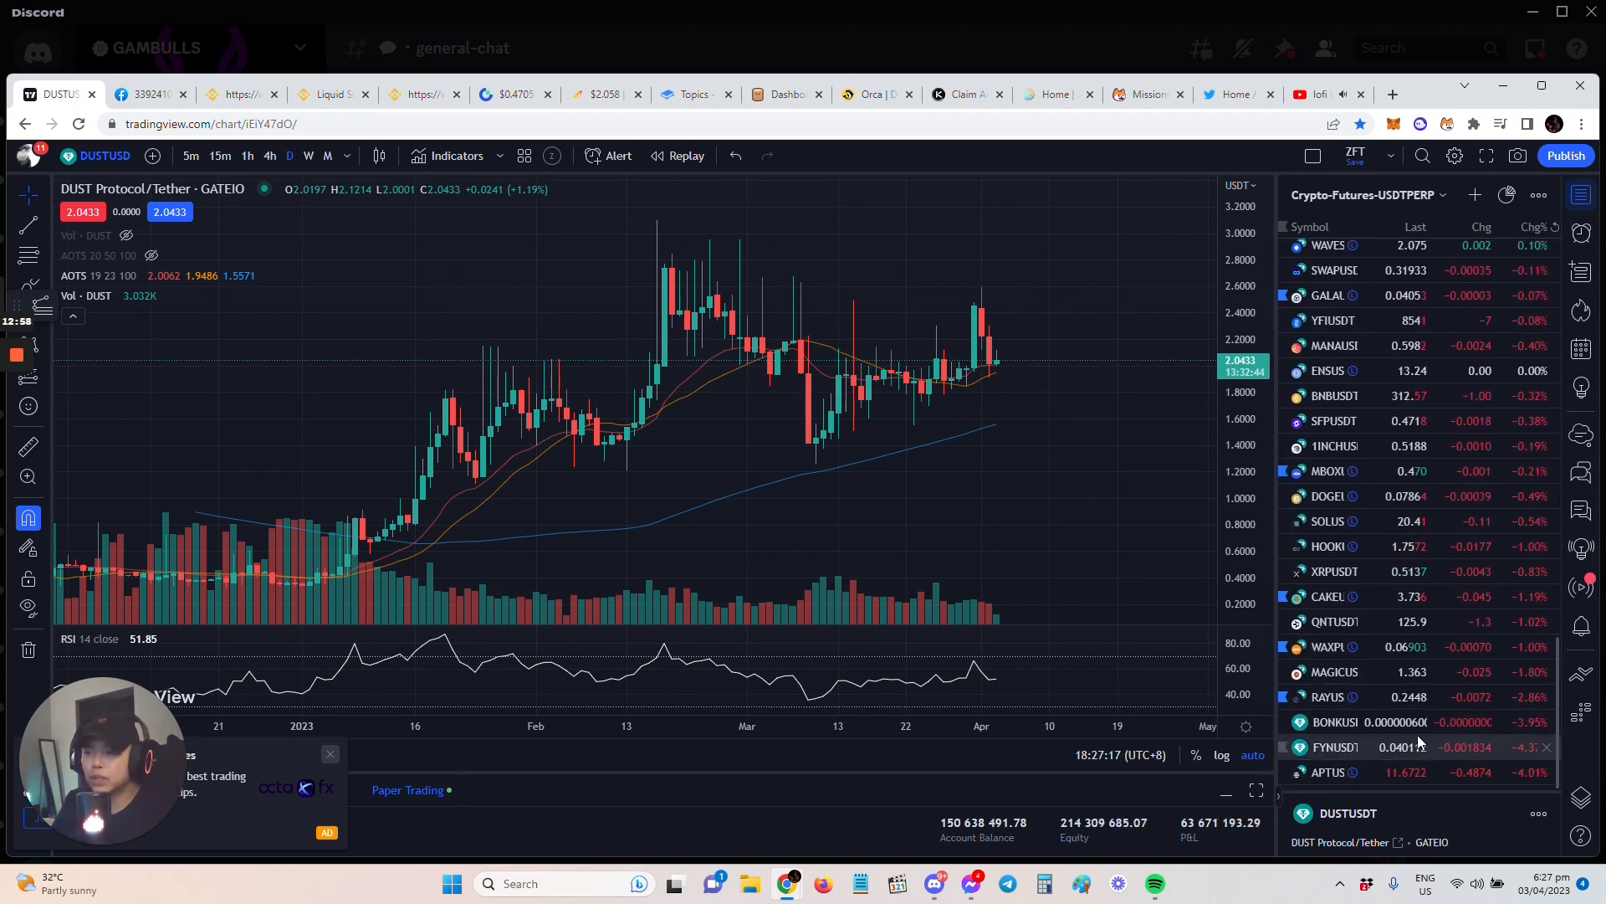
click(1332, 721)
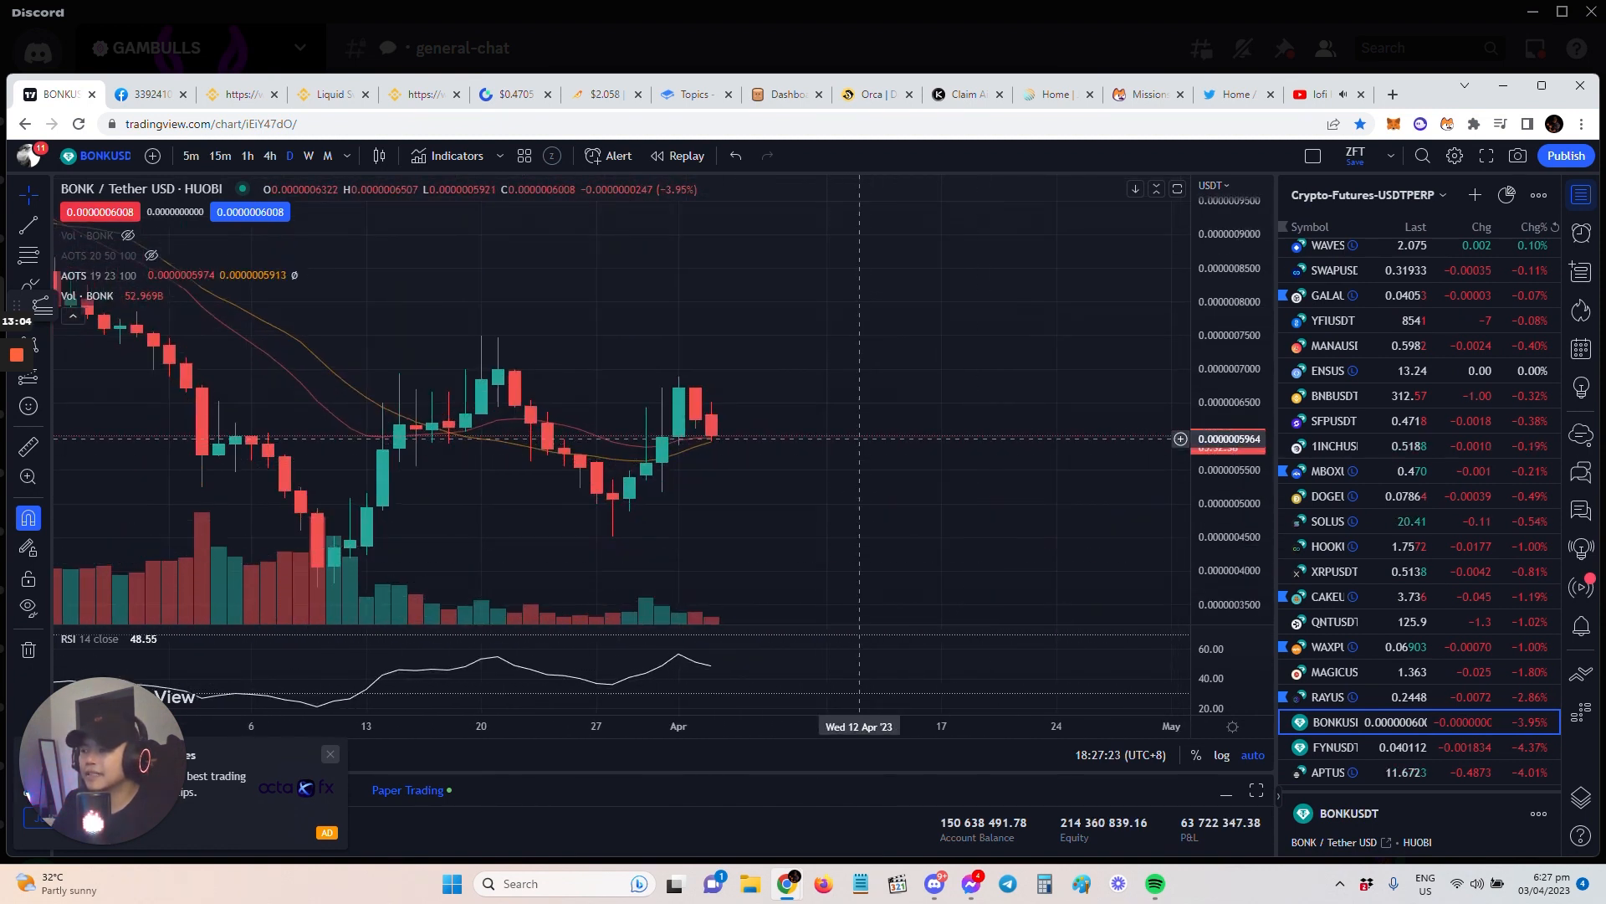
mouse_move(892, 430)
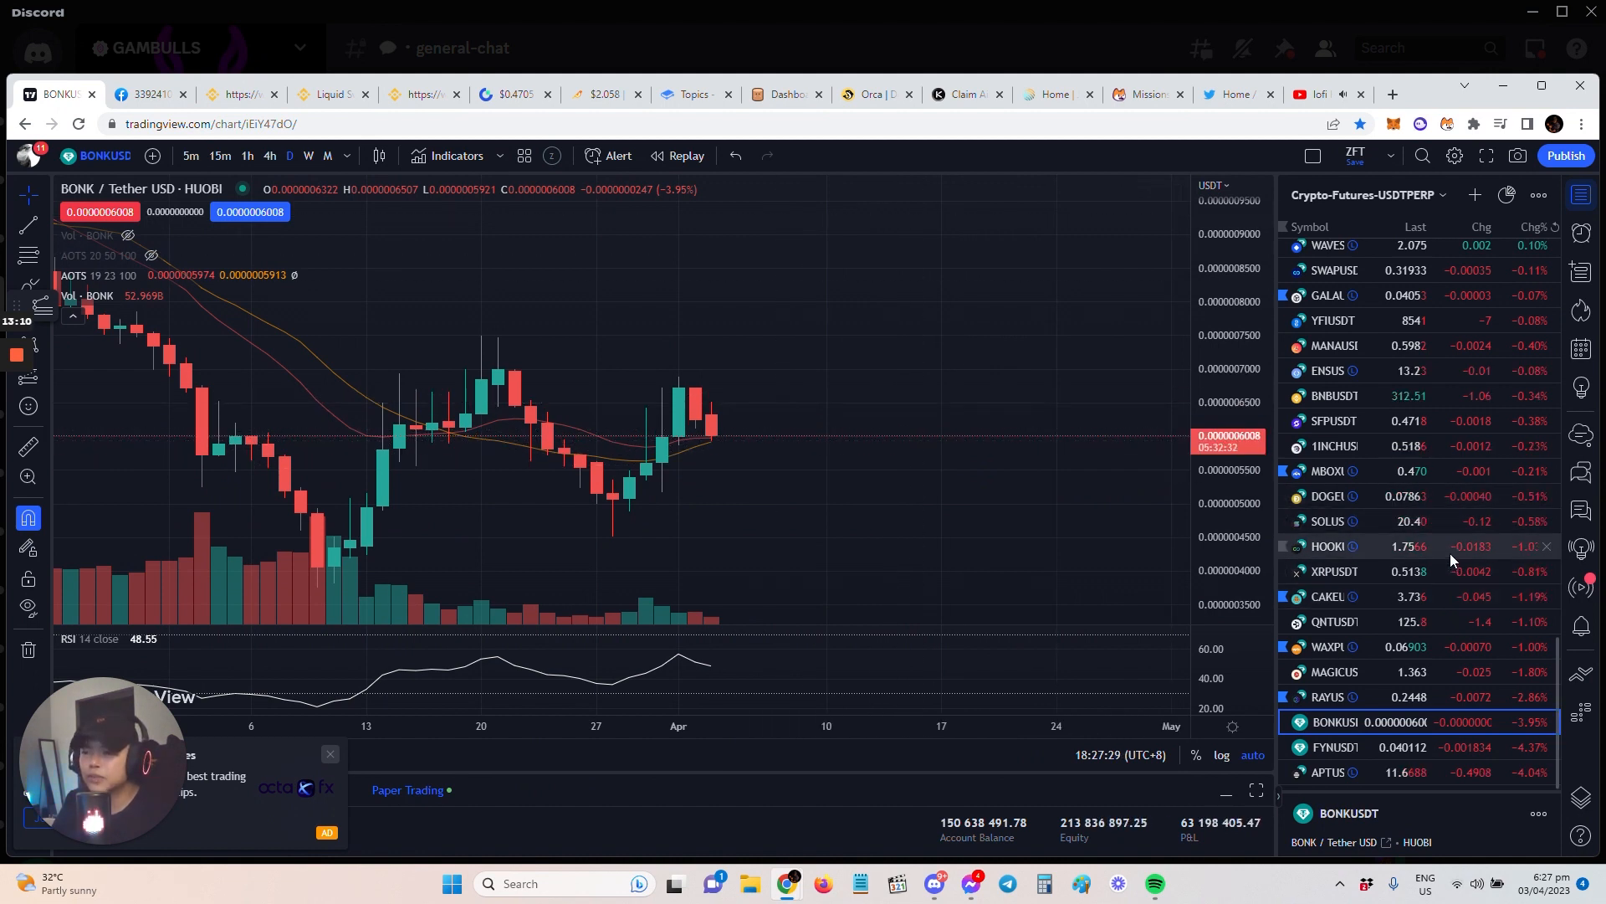
click(1326, 546)
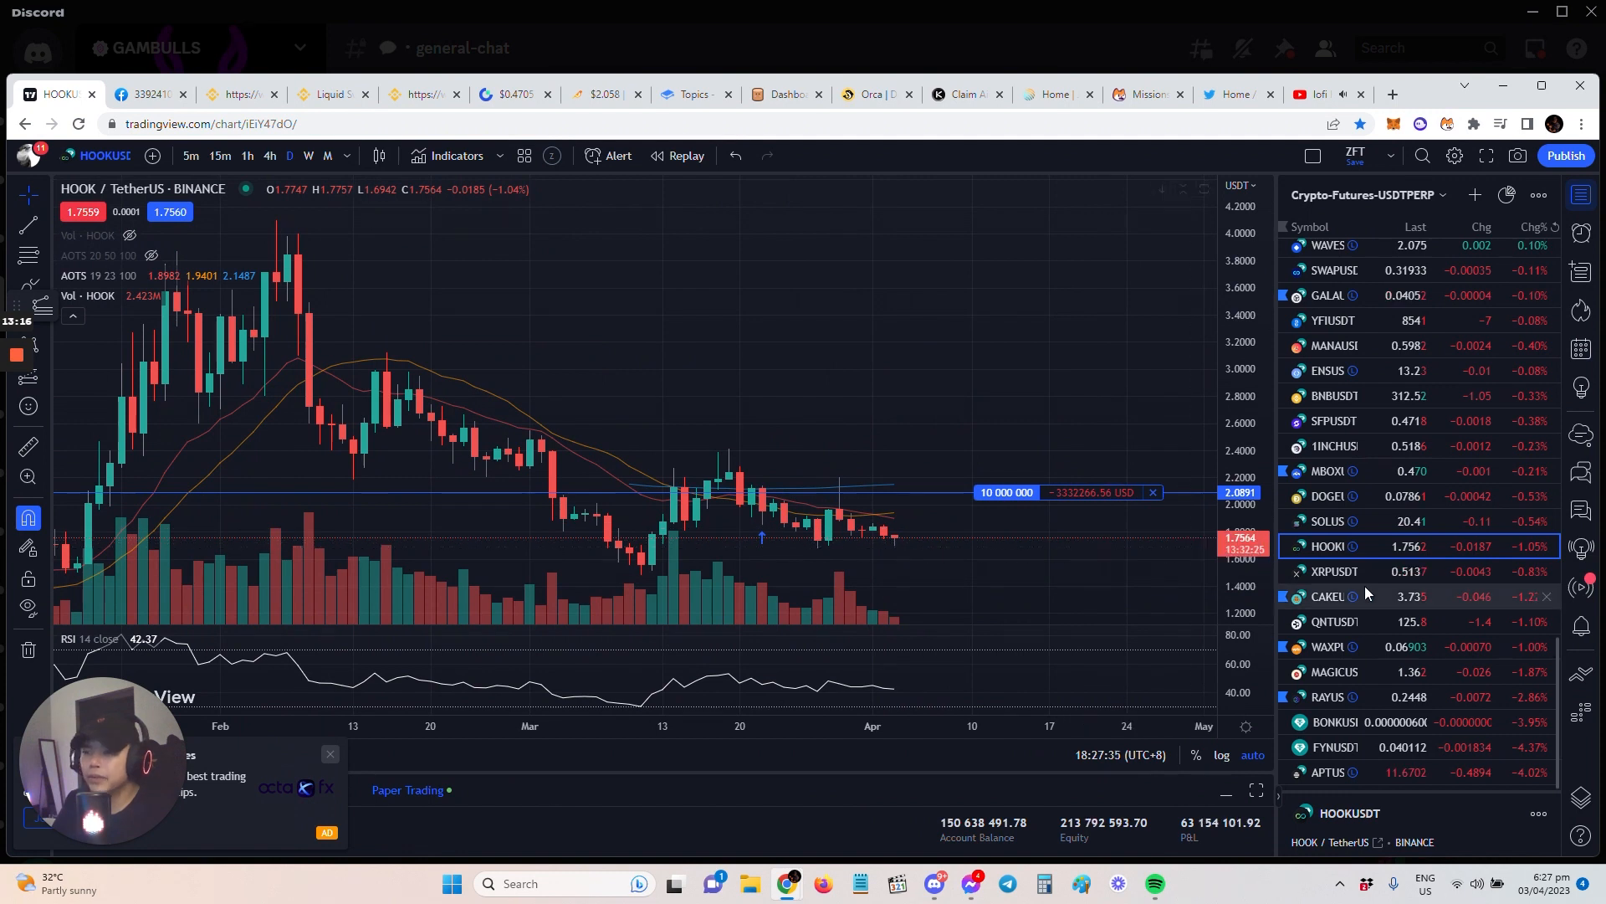
mouse_move(1060, 540)
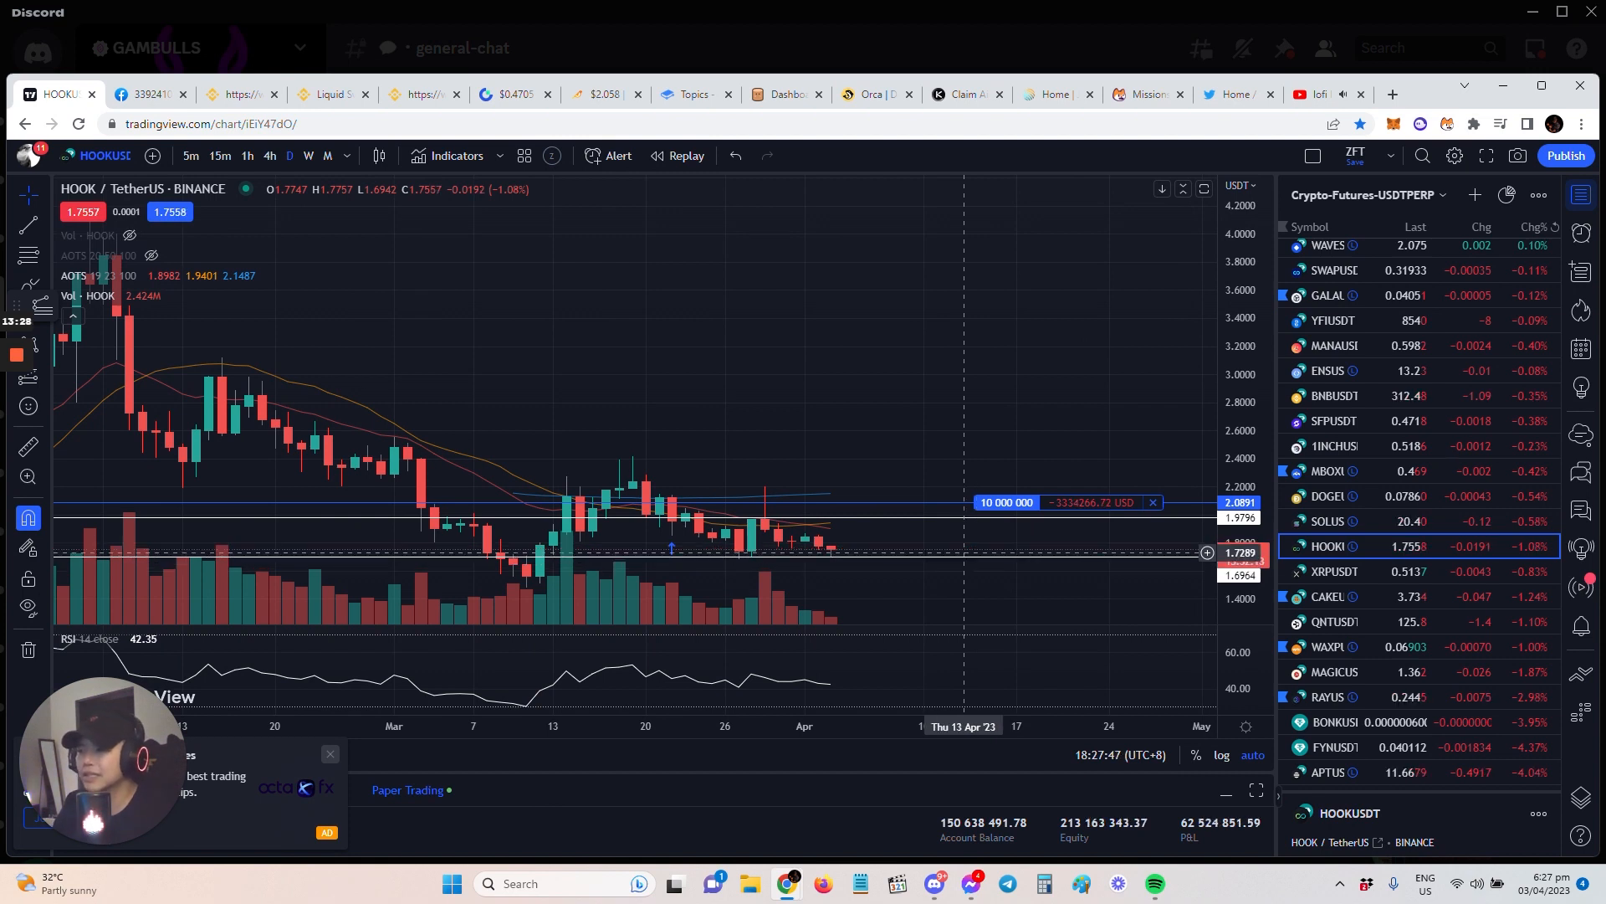
mouse_move(944, 524)
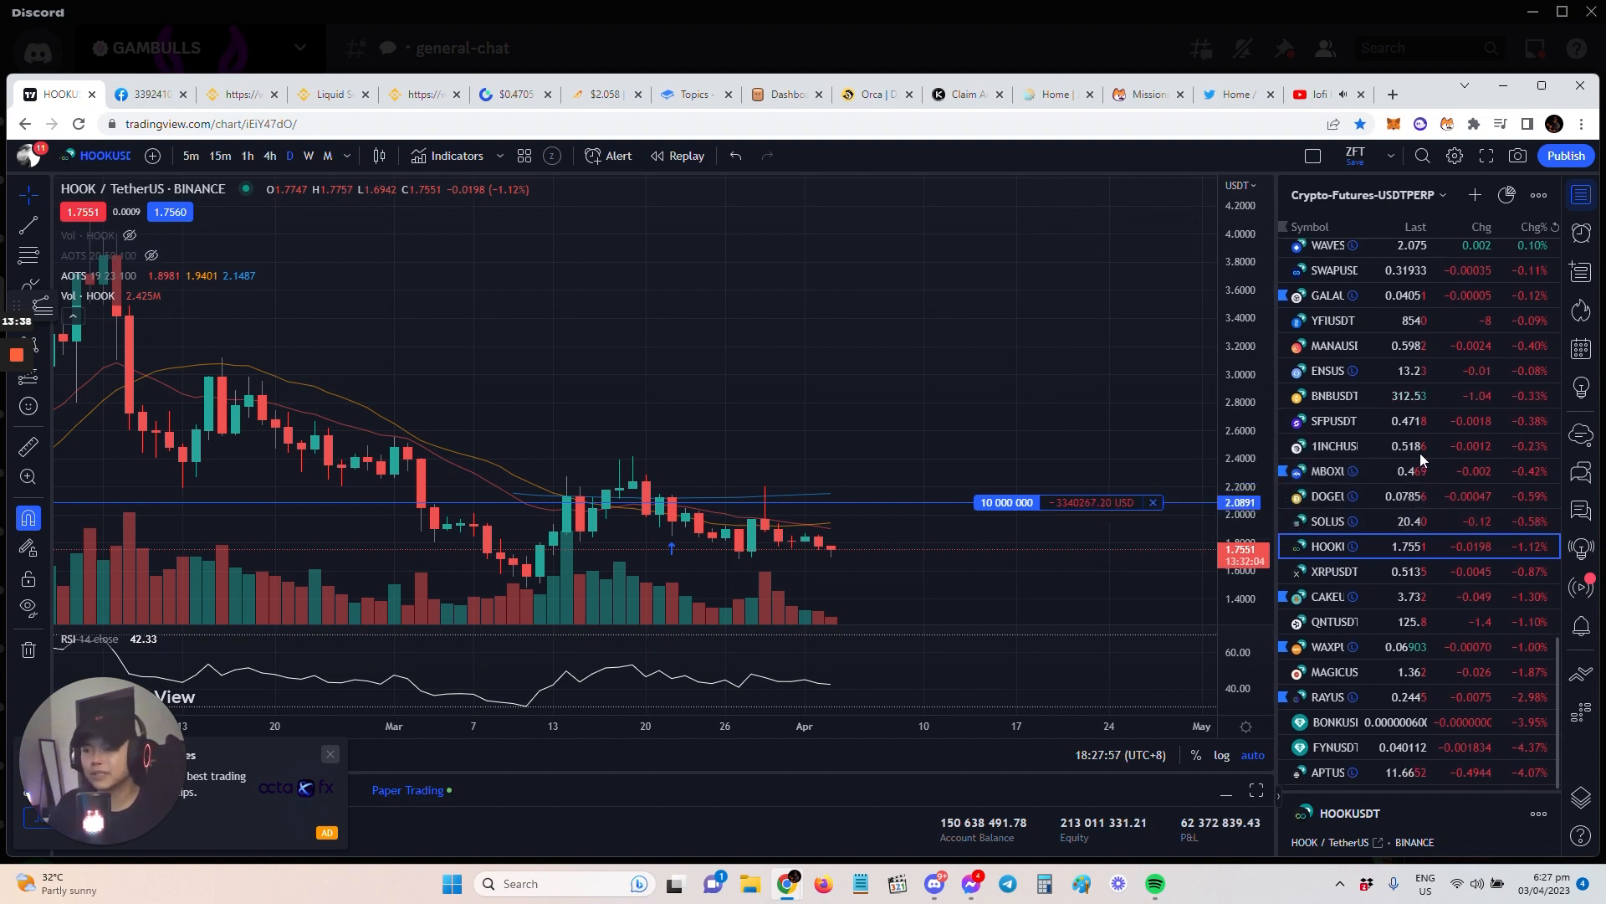
scroll(up, 3)
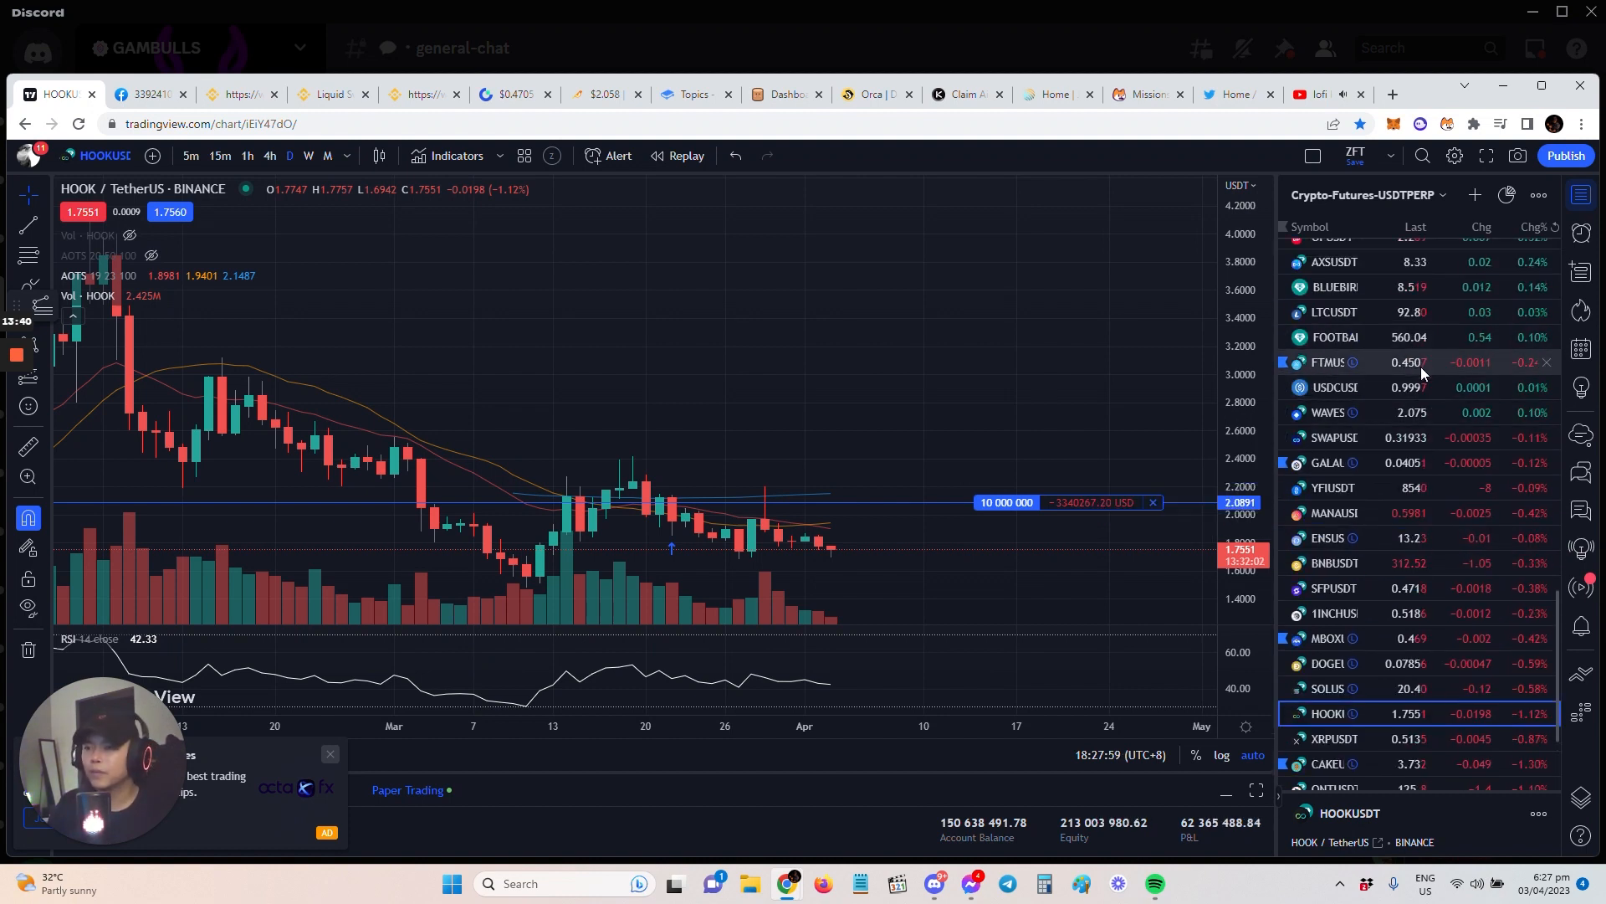
click(1327, 362)
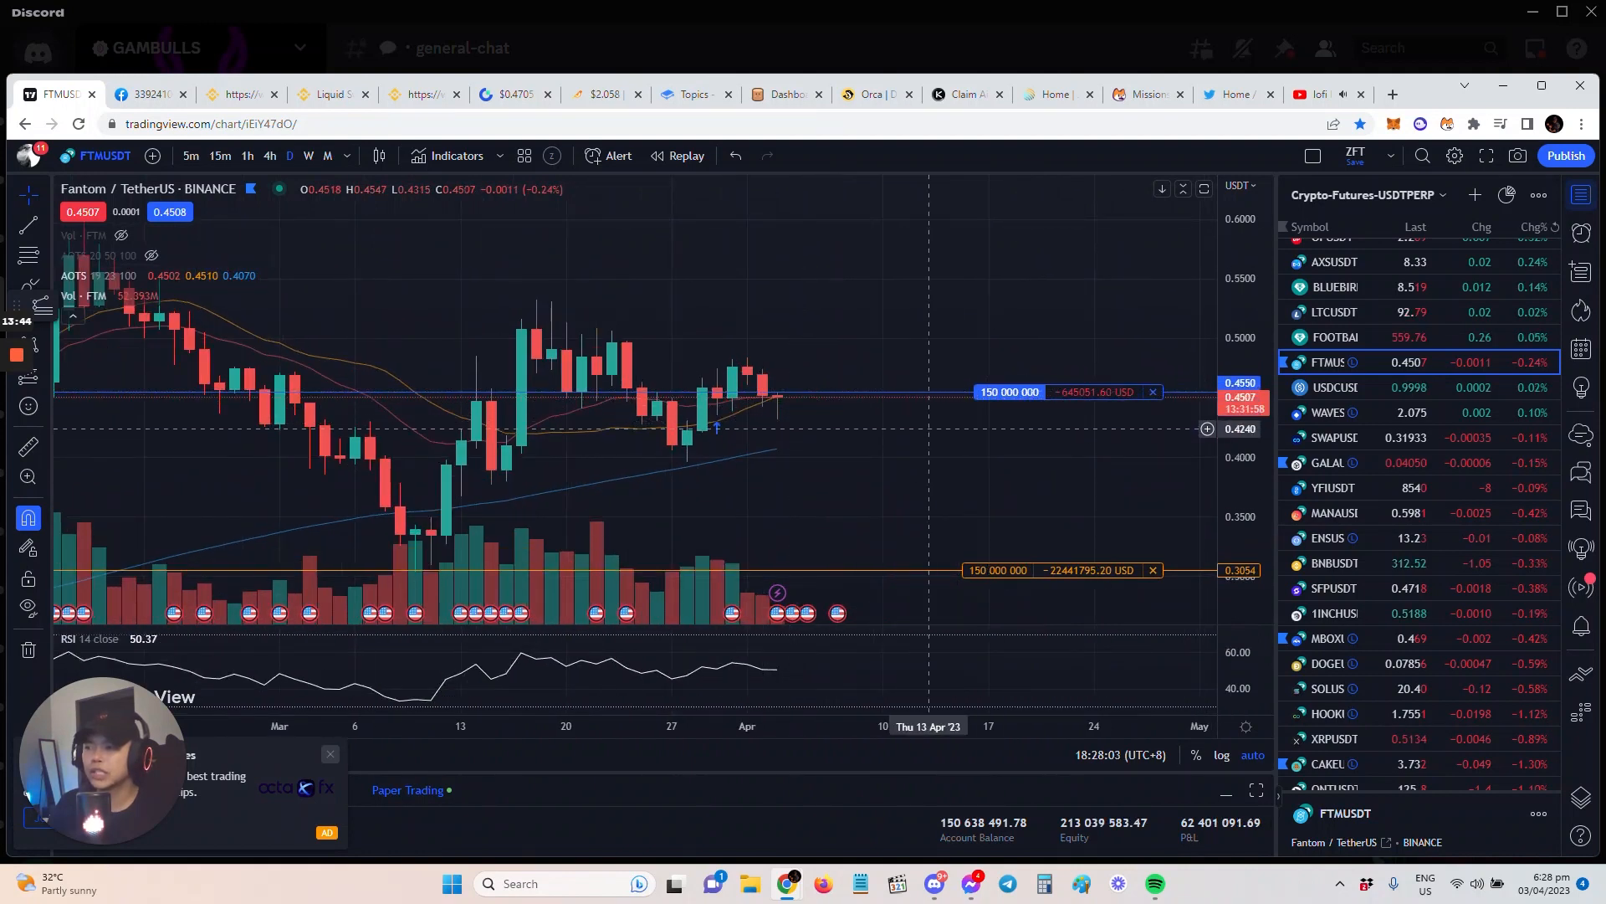
mouse_move(927, 445)
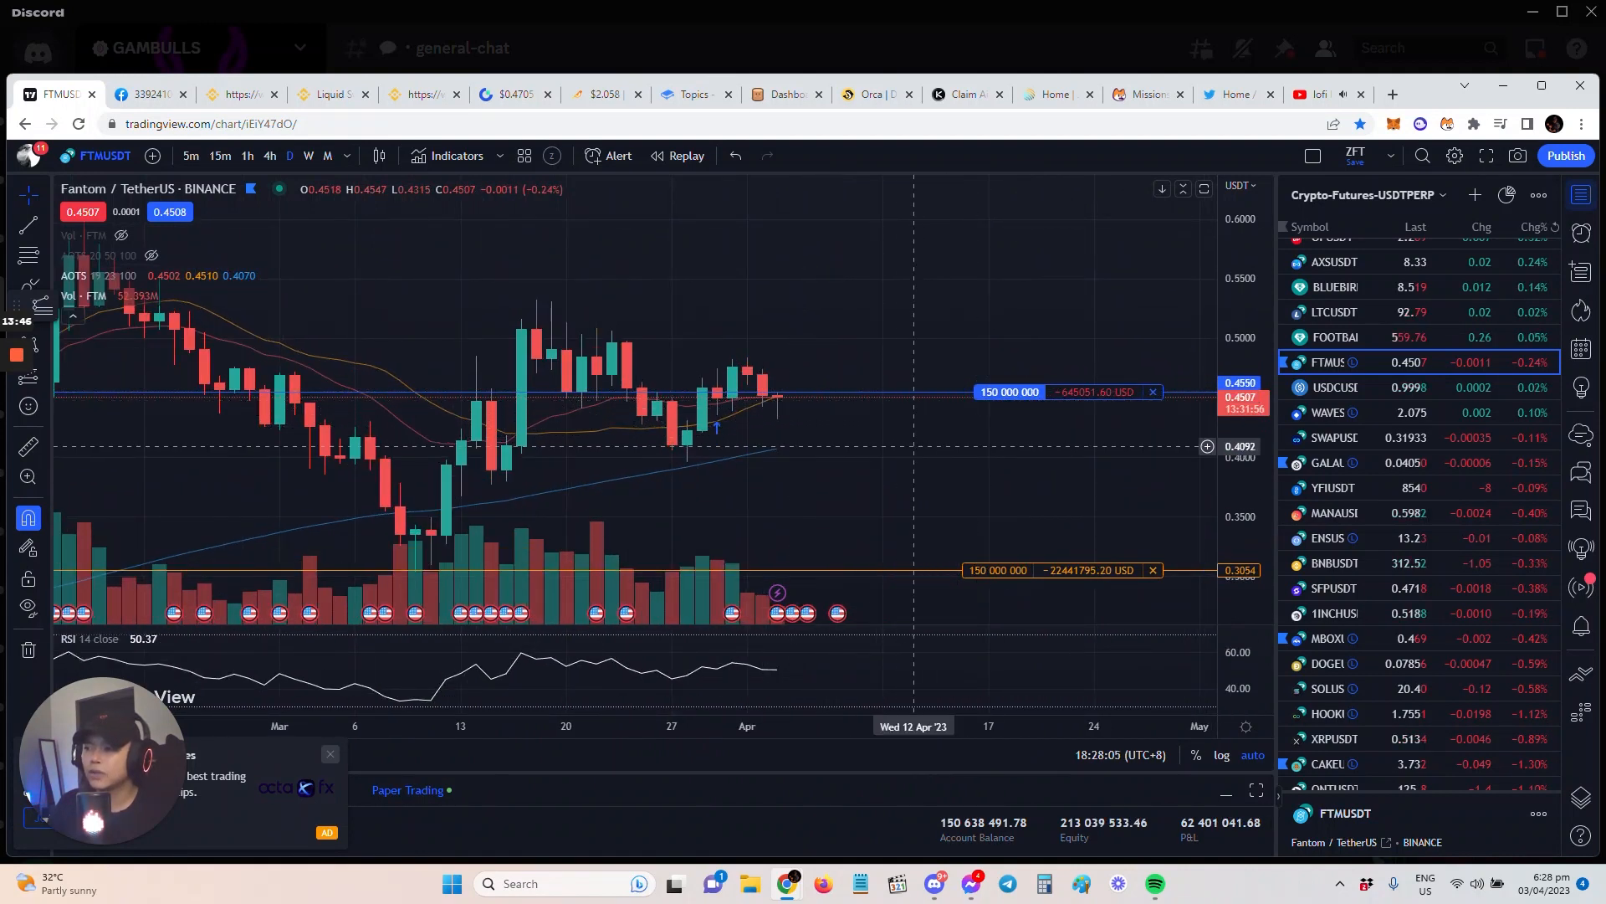
mouse_move(957, 450)
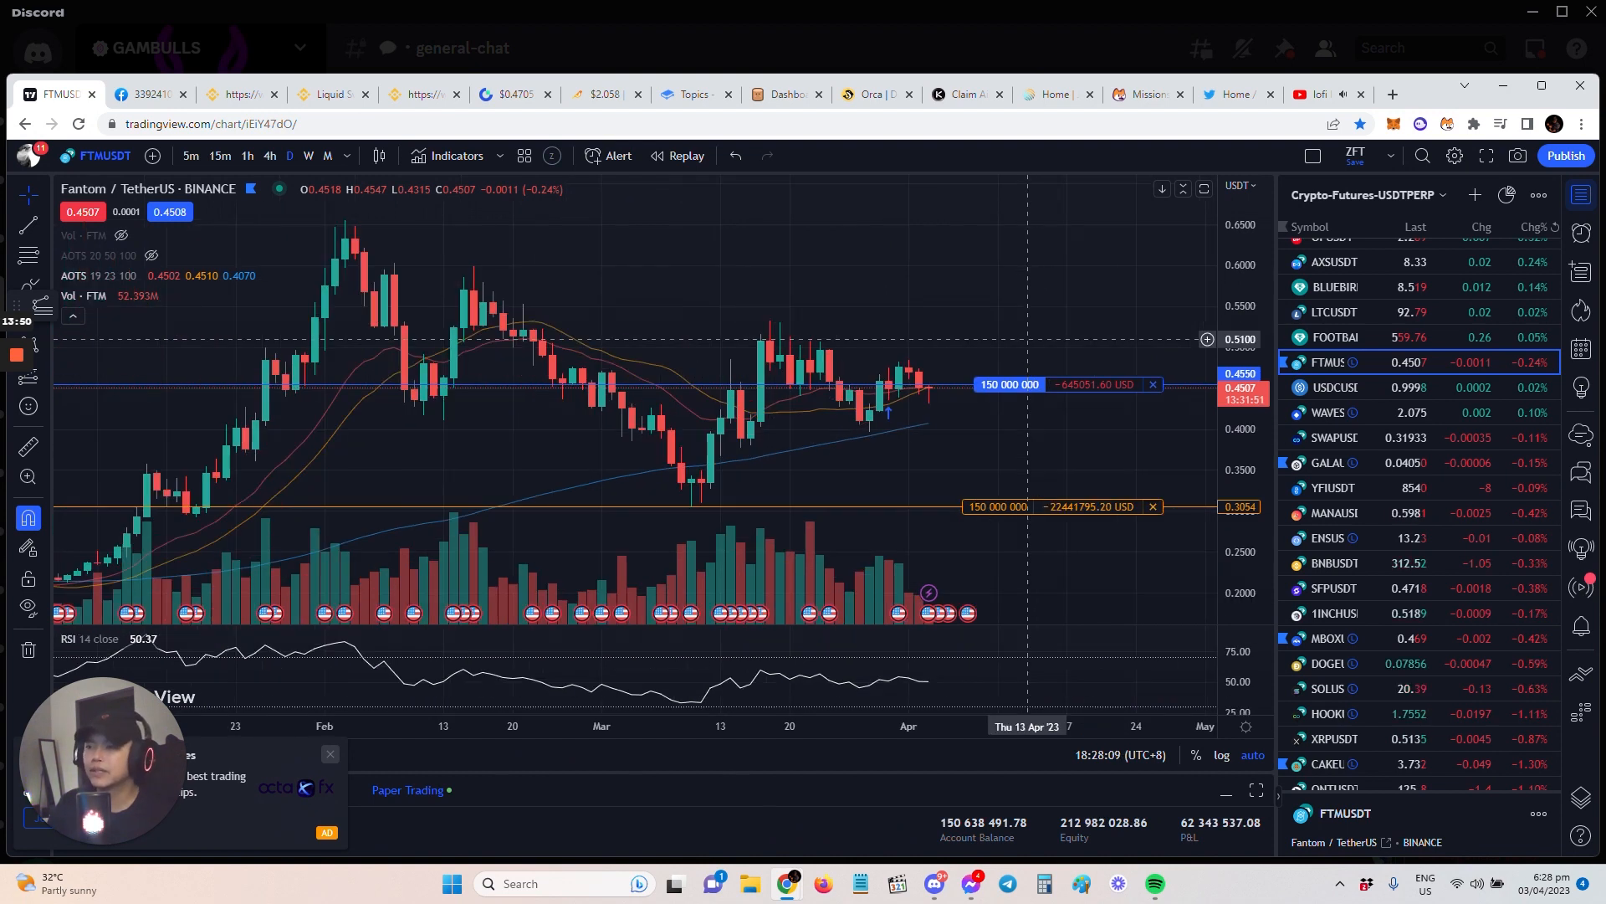
scroll(up, 3)
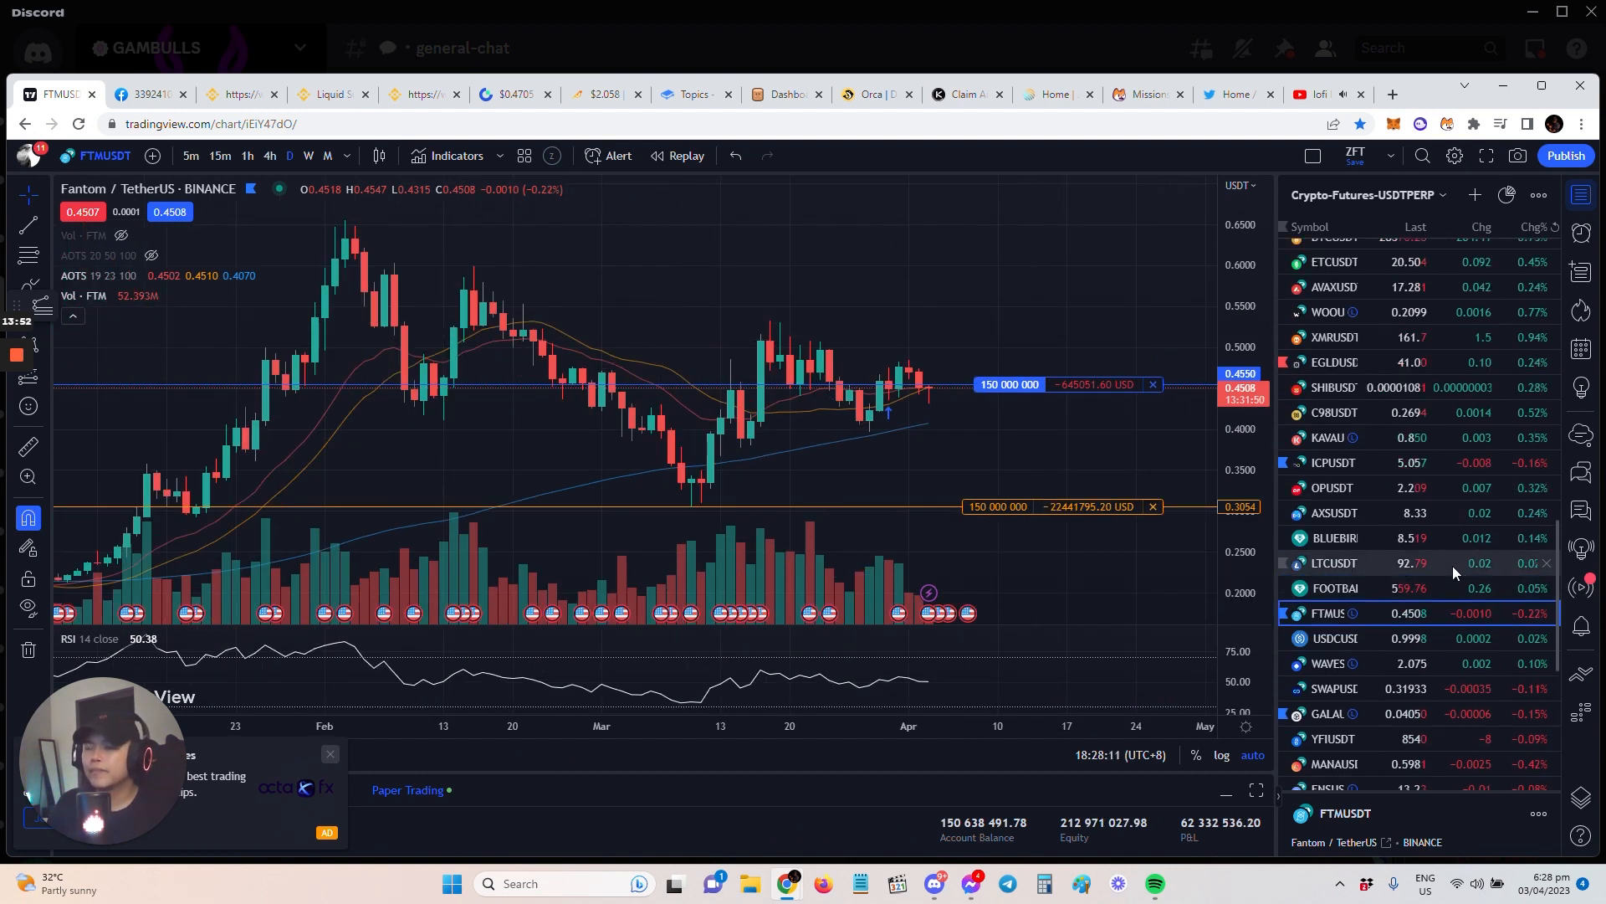
scroll(up, 3)
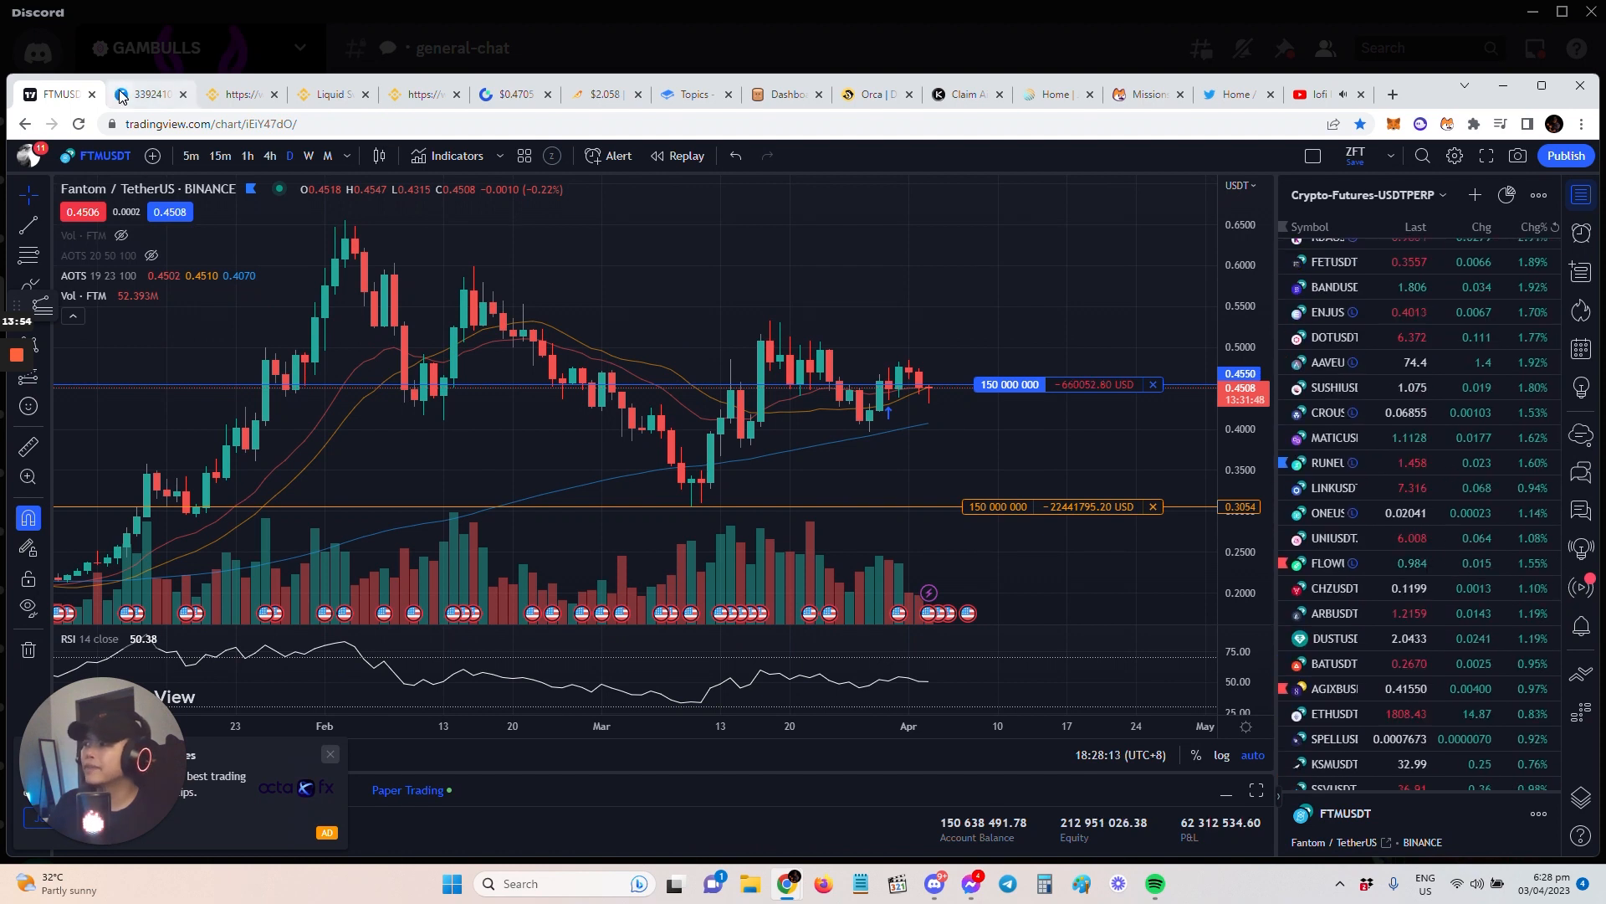
mouse_move(149, 94)
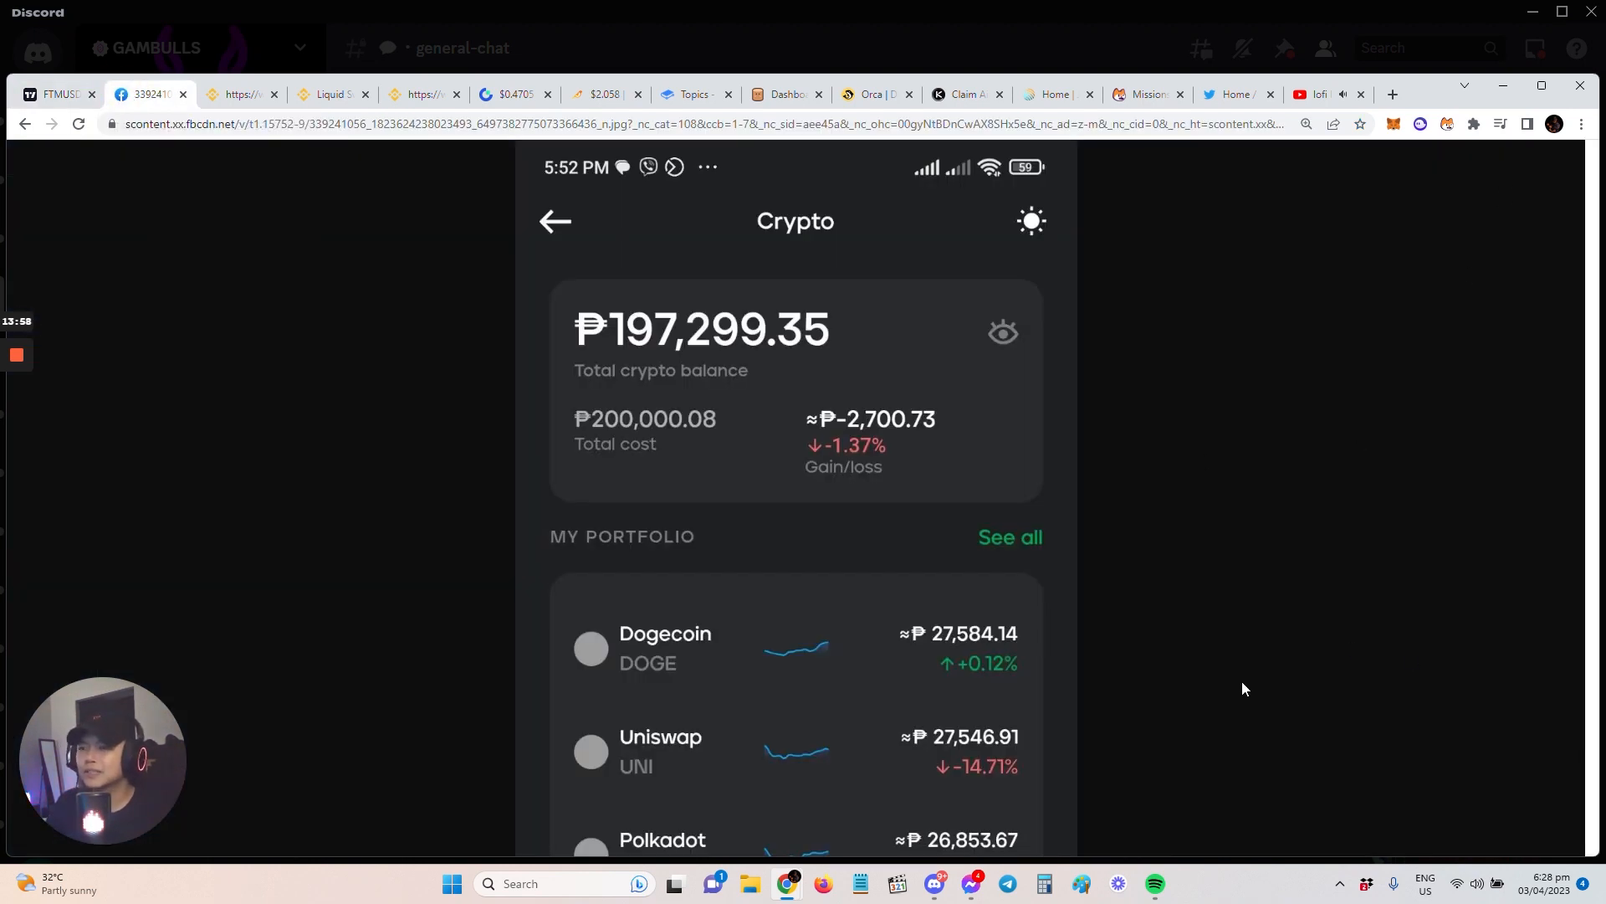
- Scroll through the phone wallet screenshot showing the ₱197,299.35 portfolio and back to the top
scroll(down, 3)
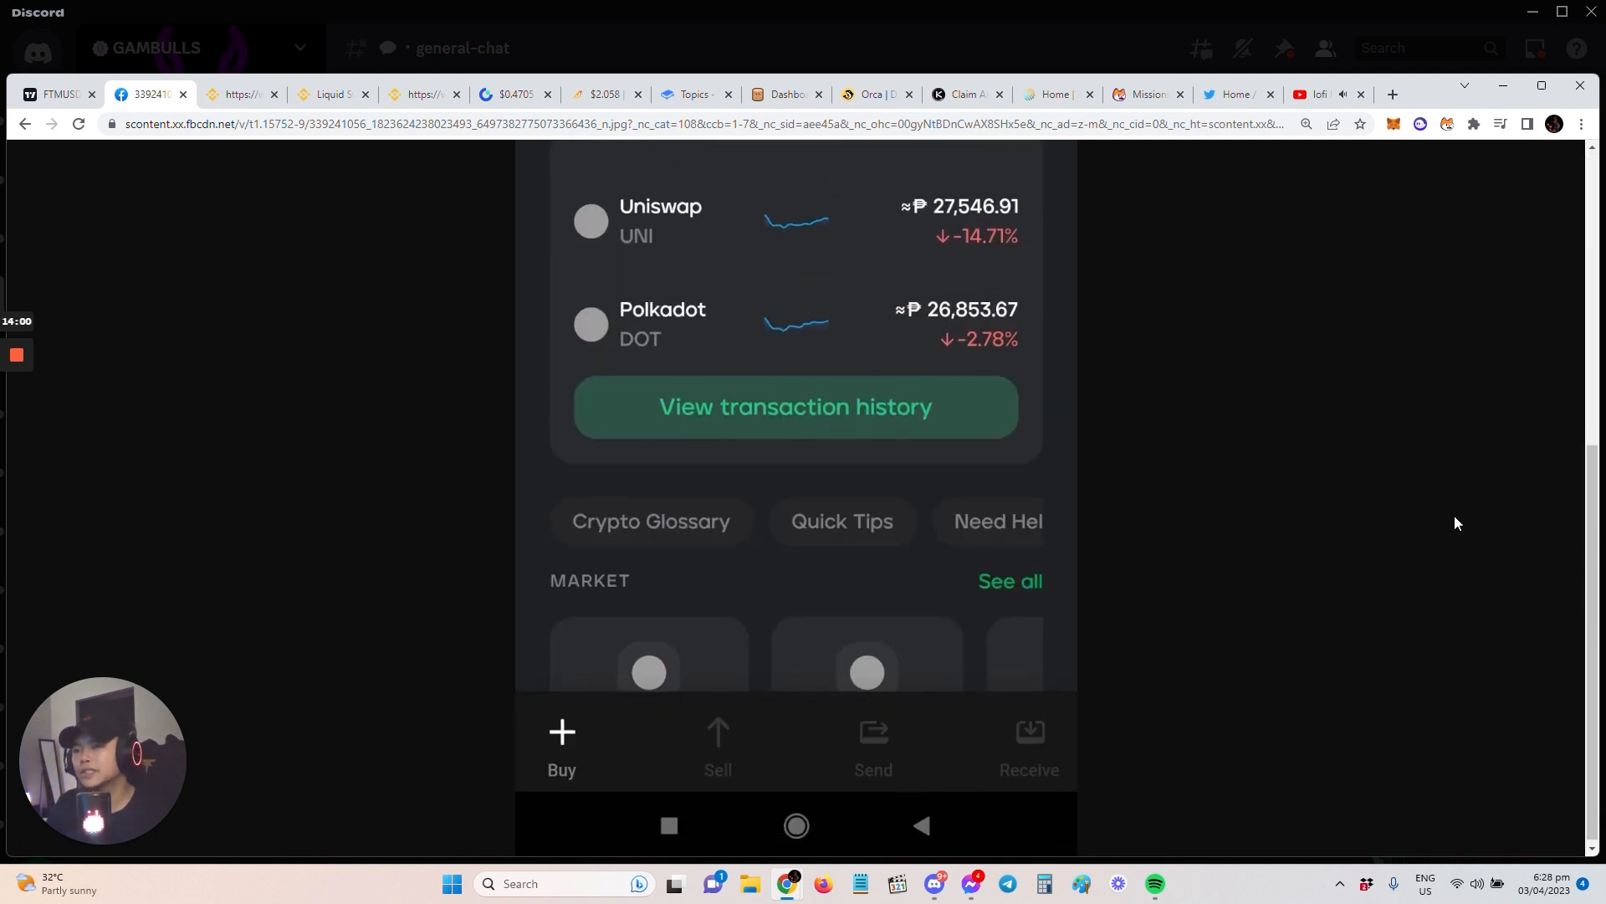
scroll(up, 3)
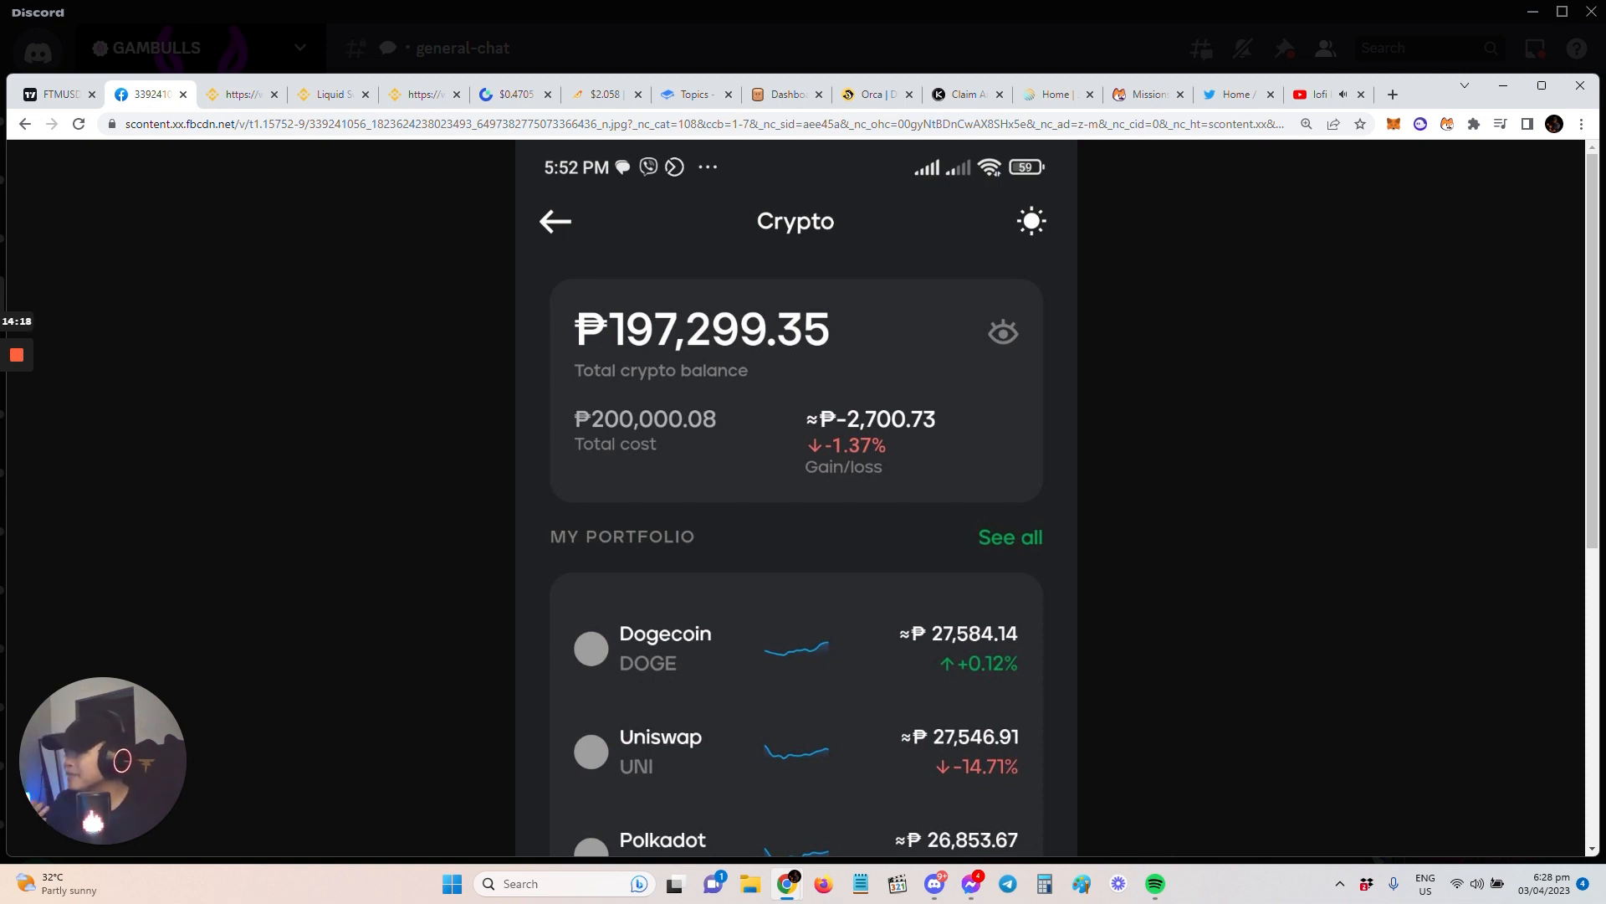
mouse_move(1092, 609)
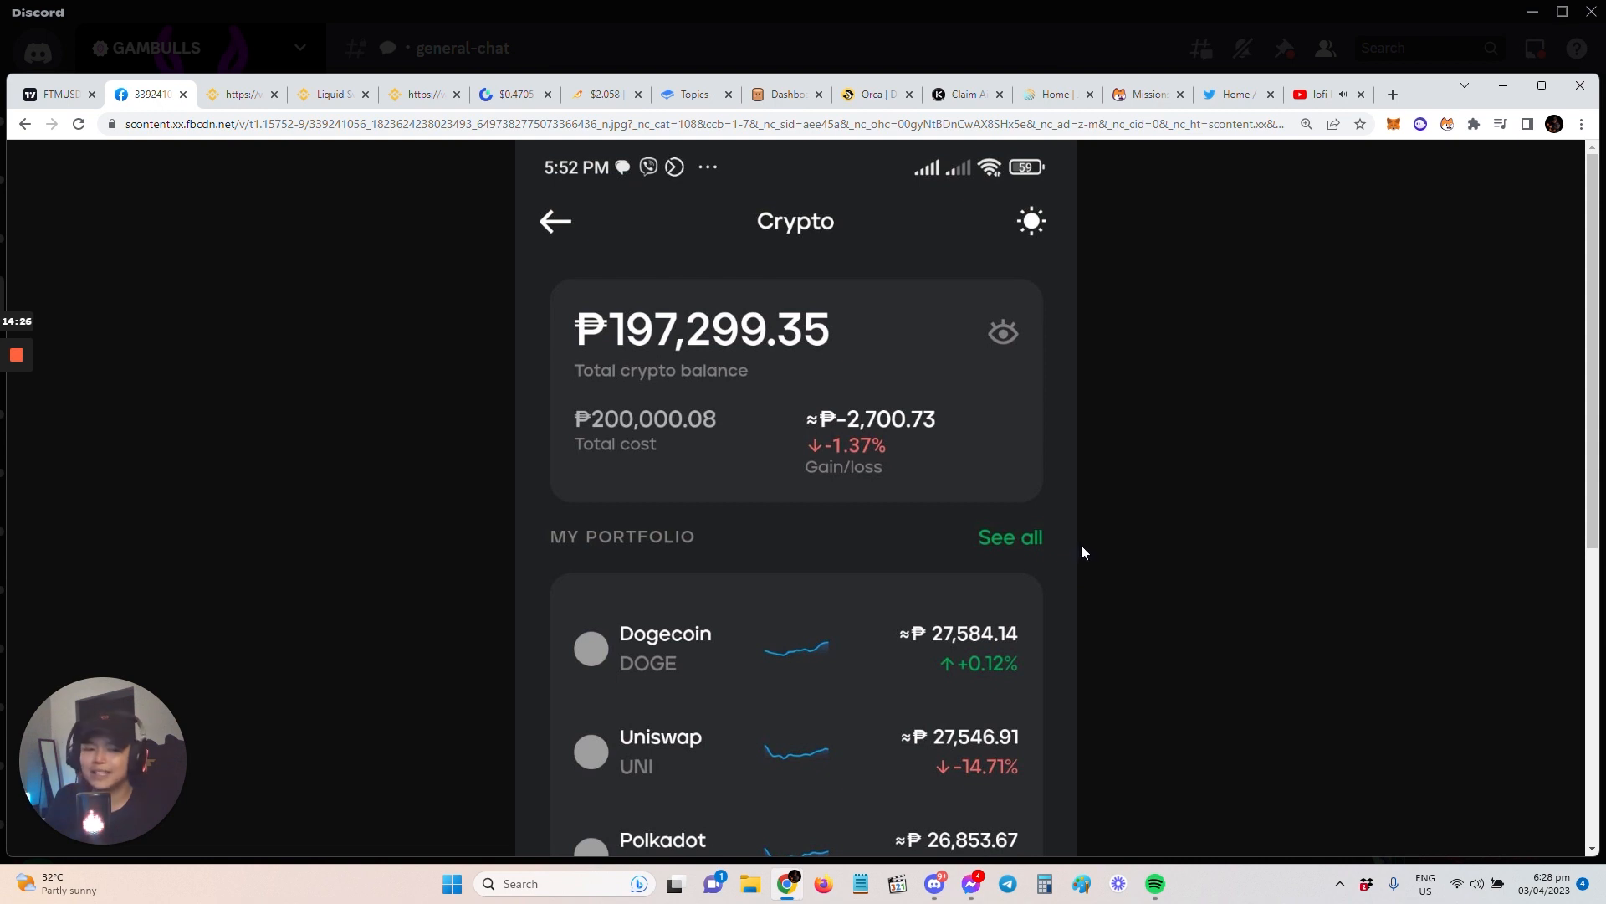
mouse_move(1093, 534)
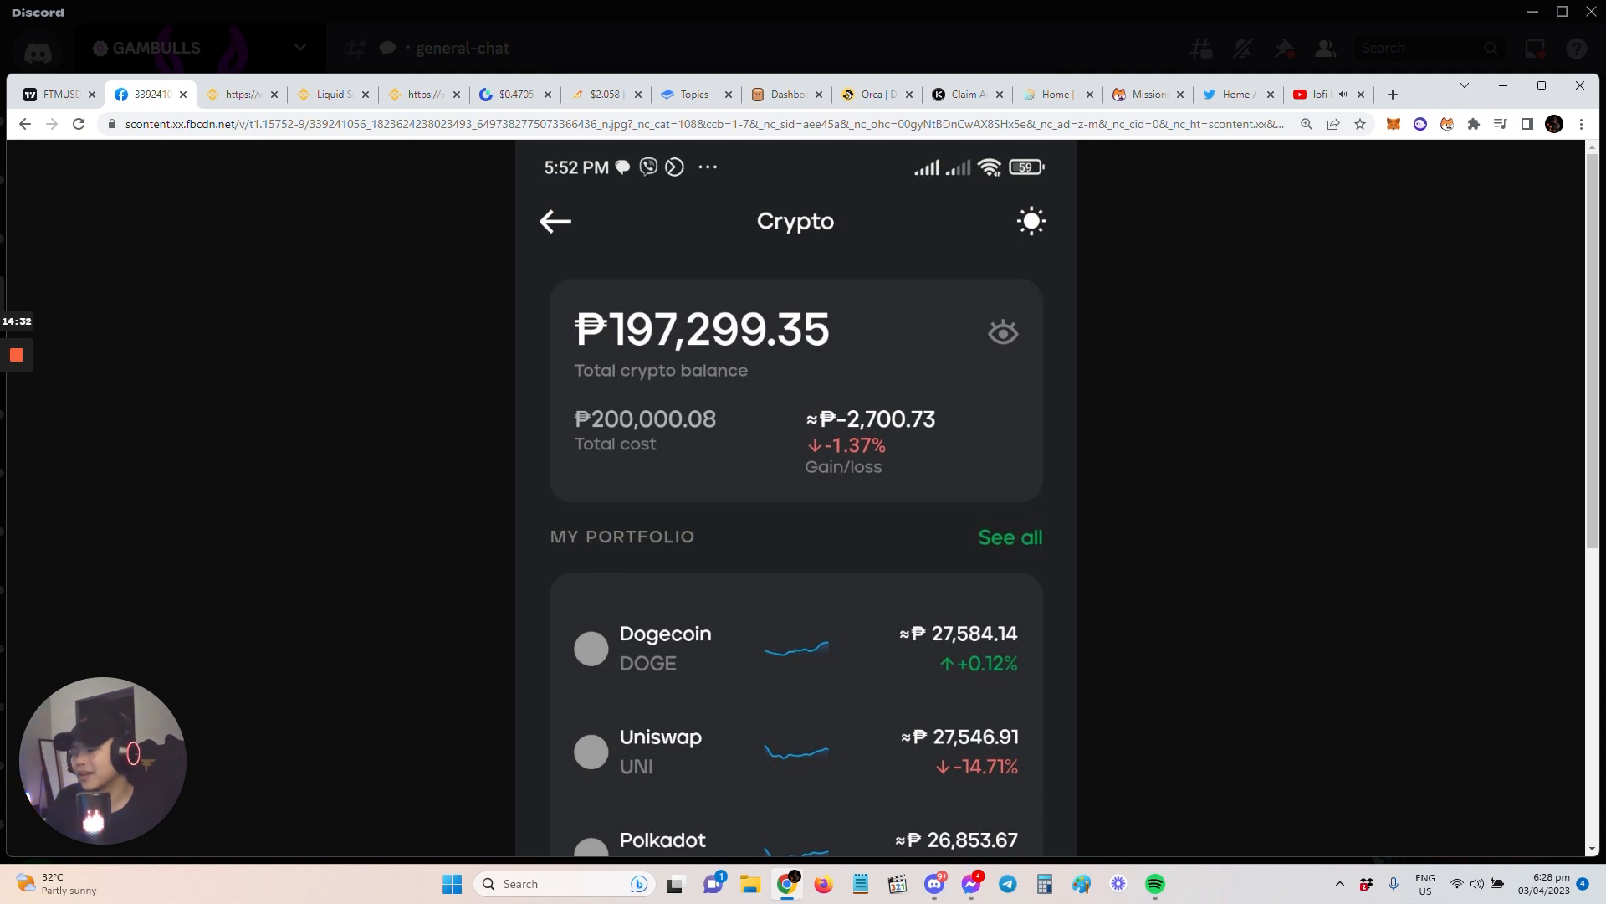
scroll(down, 3)
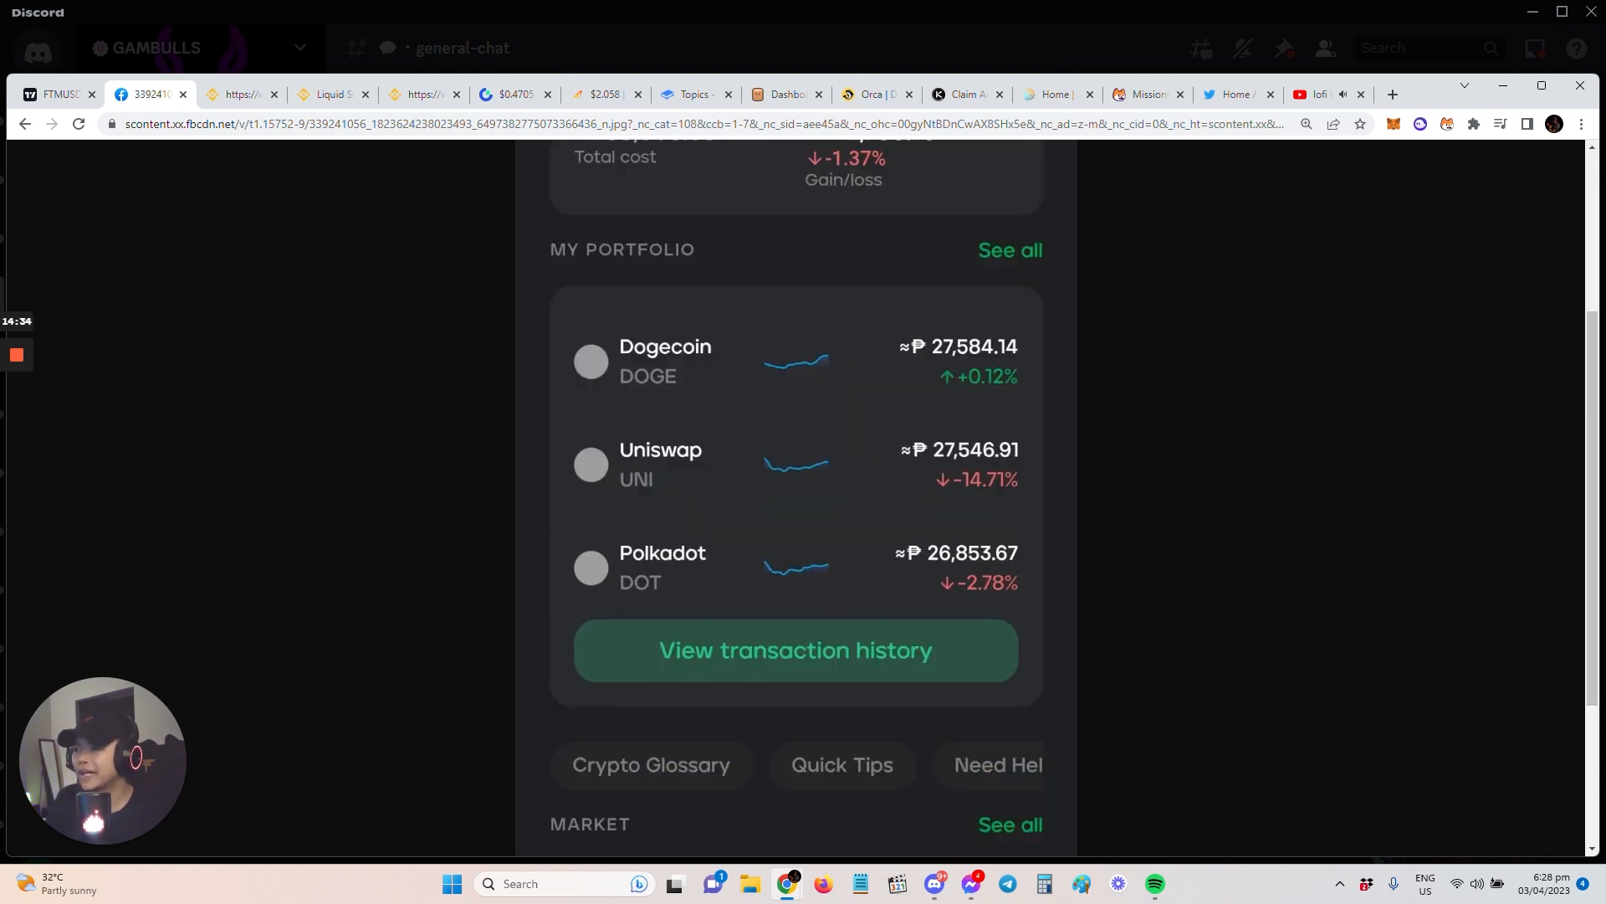
scroll(up, 3)
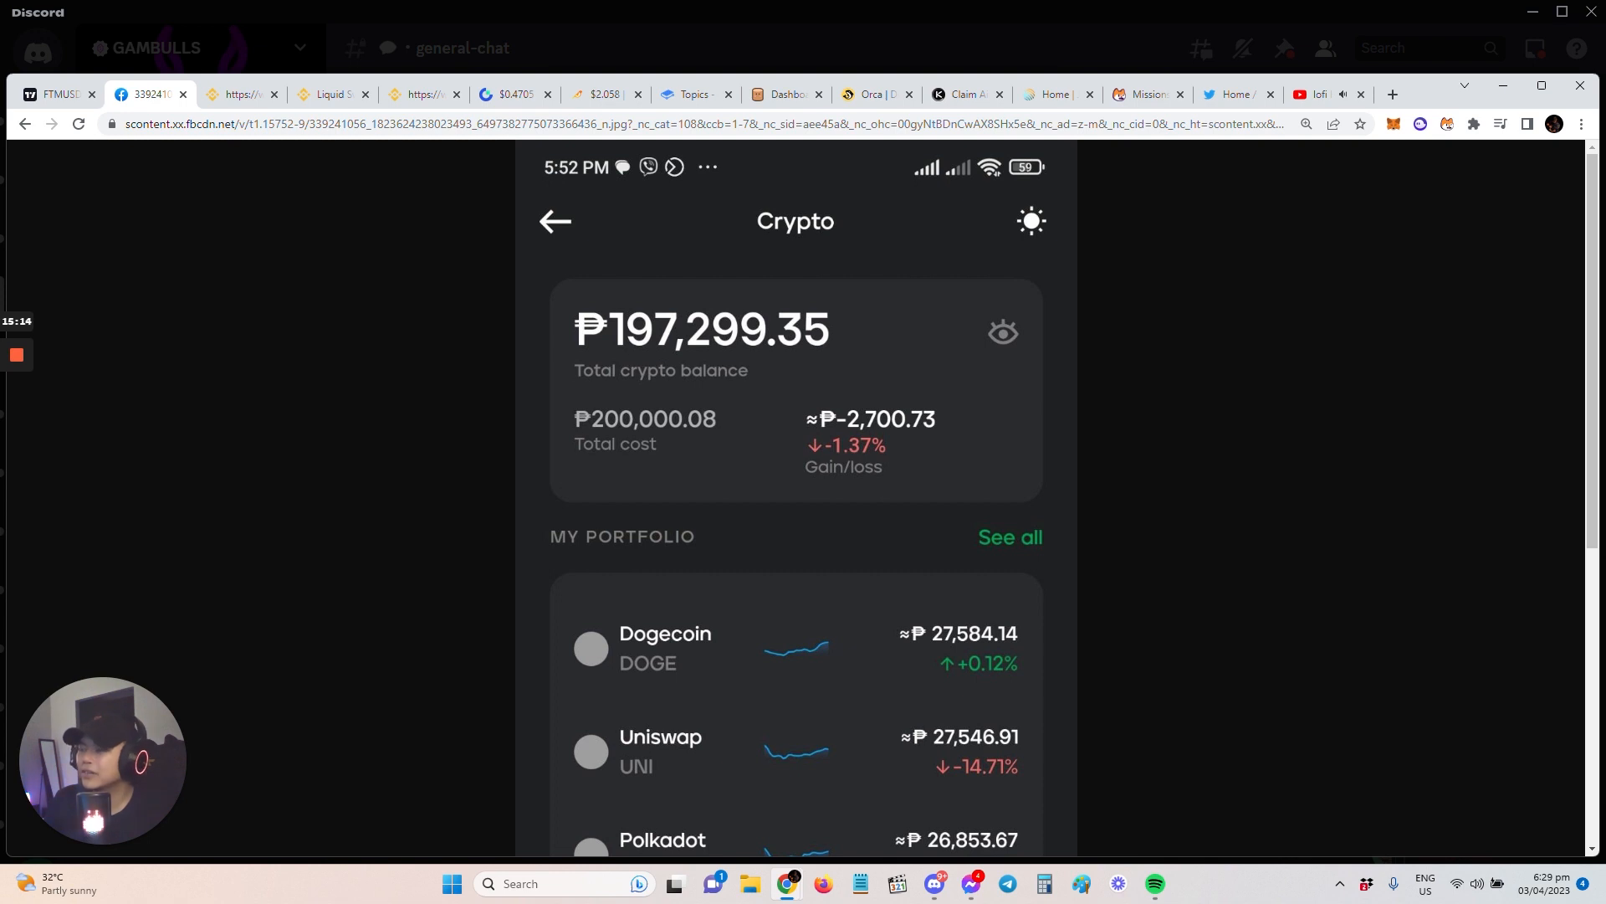
mouse_move(599, 107)
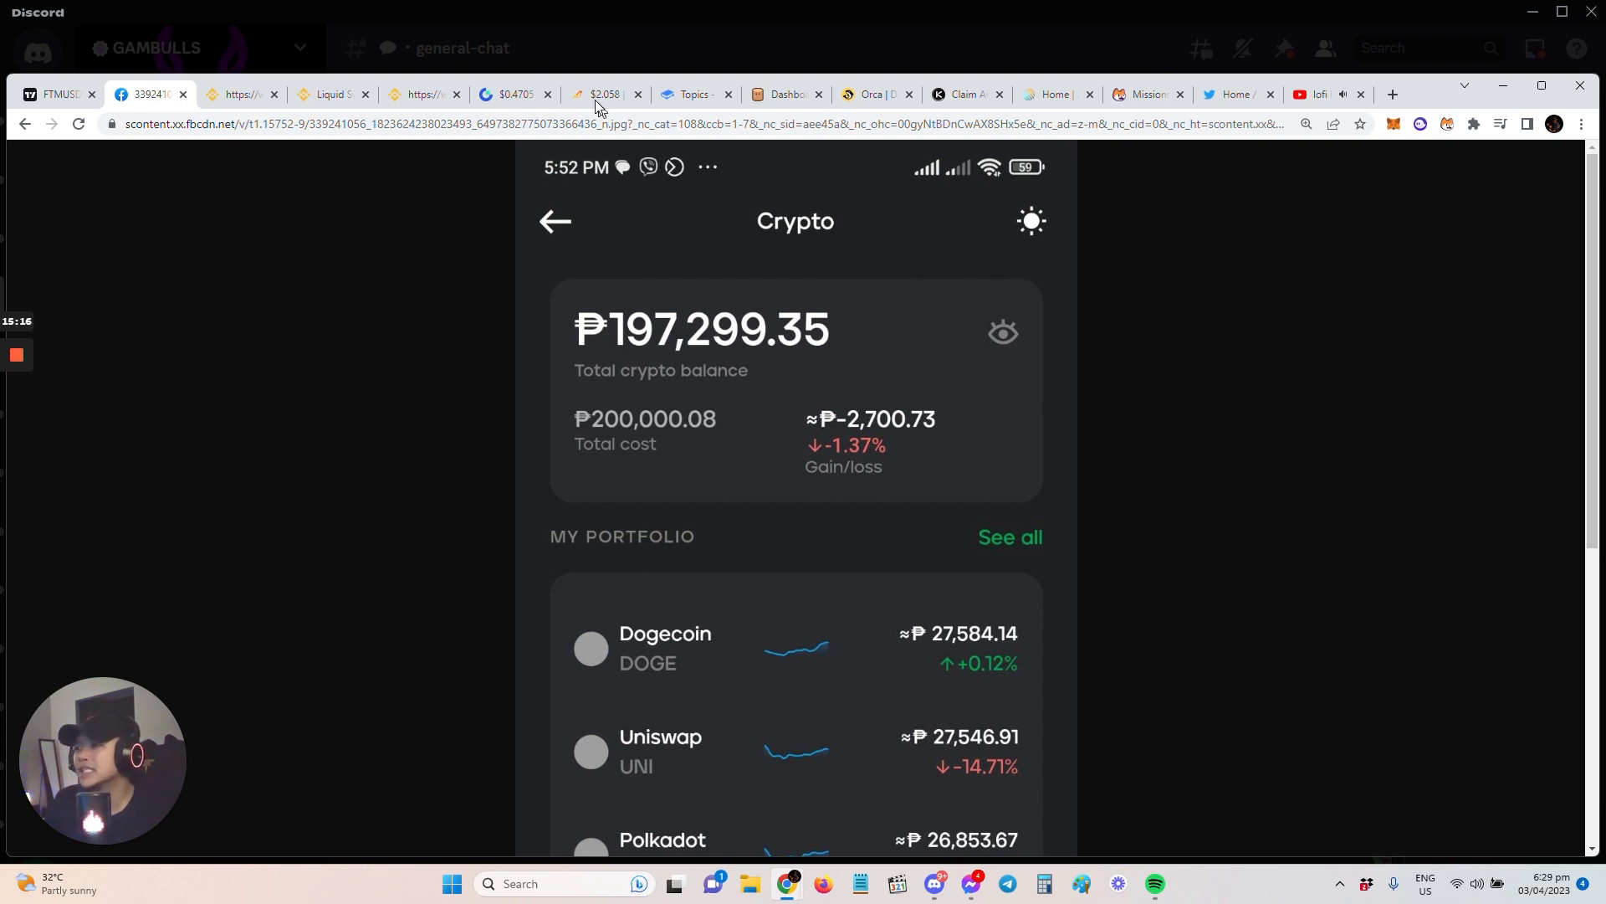
mouse_move(1310, 487)
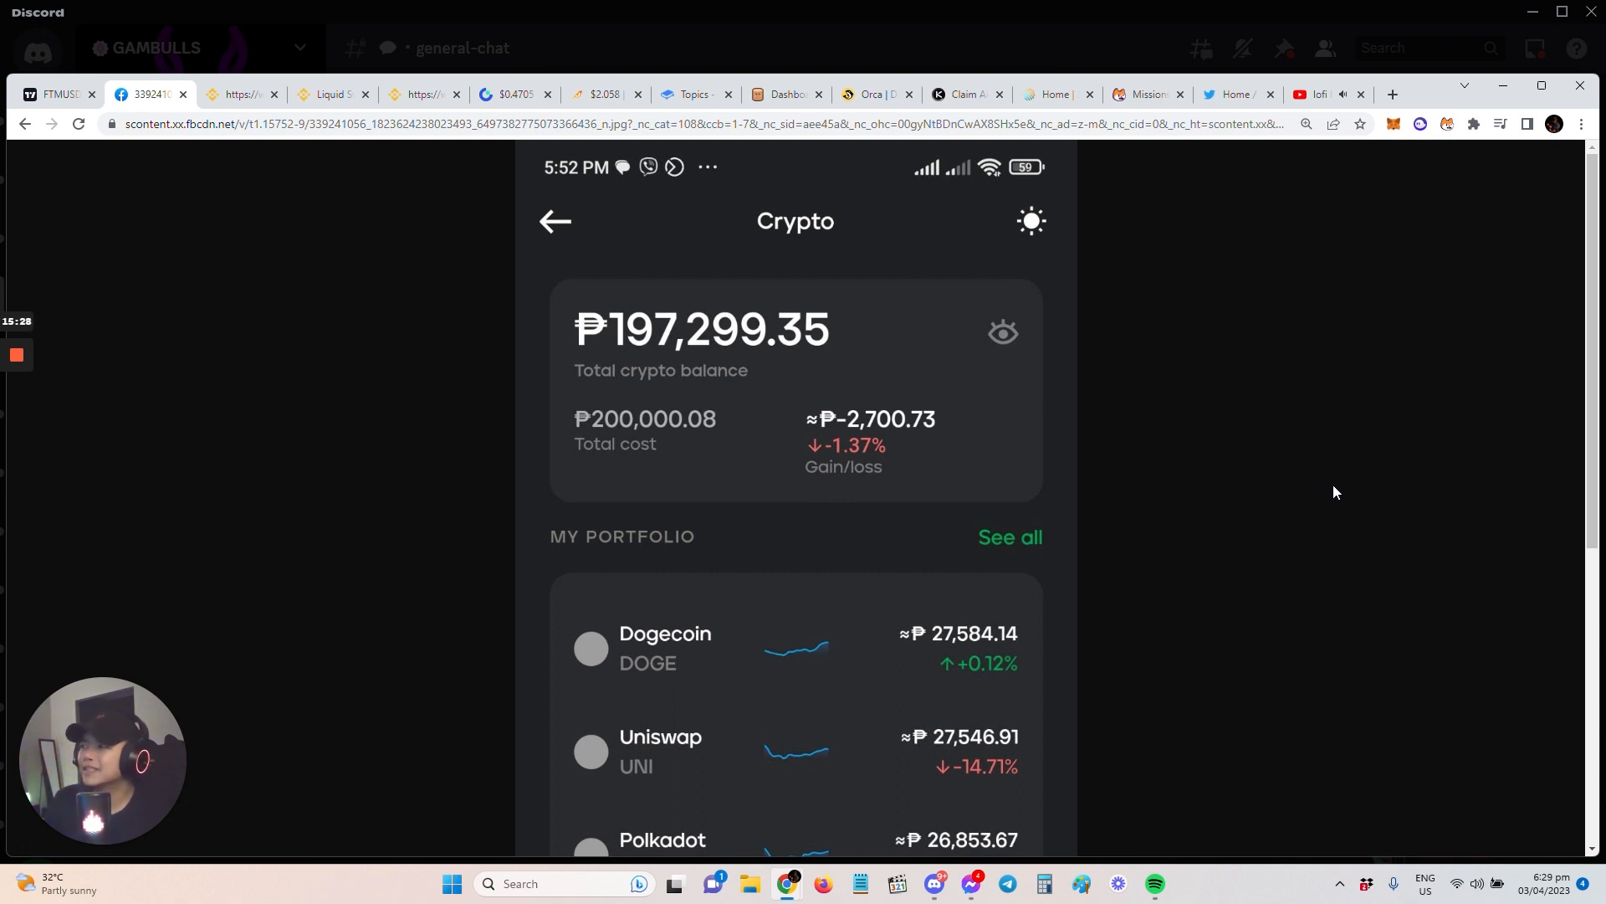
mouse_move(1356, 500)
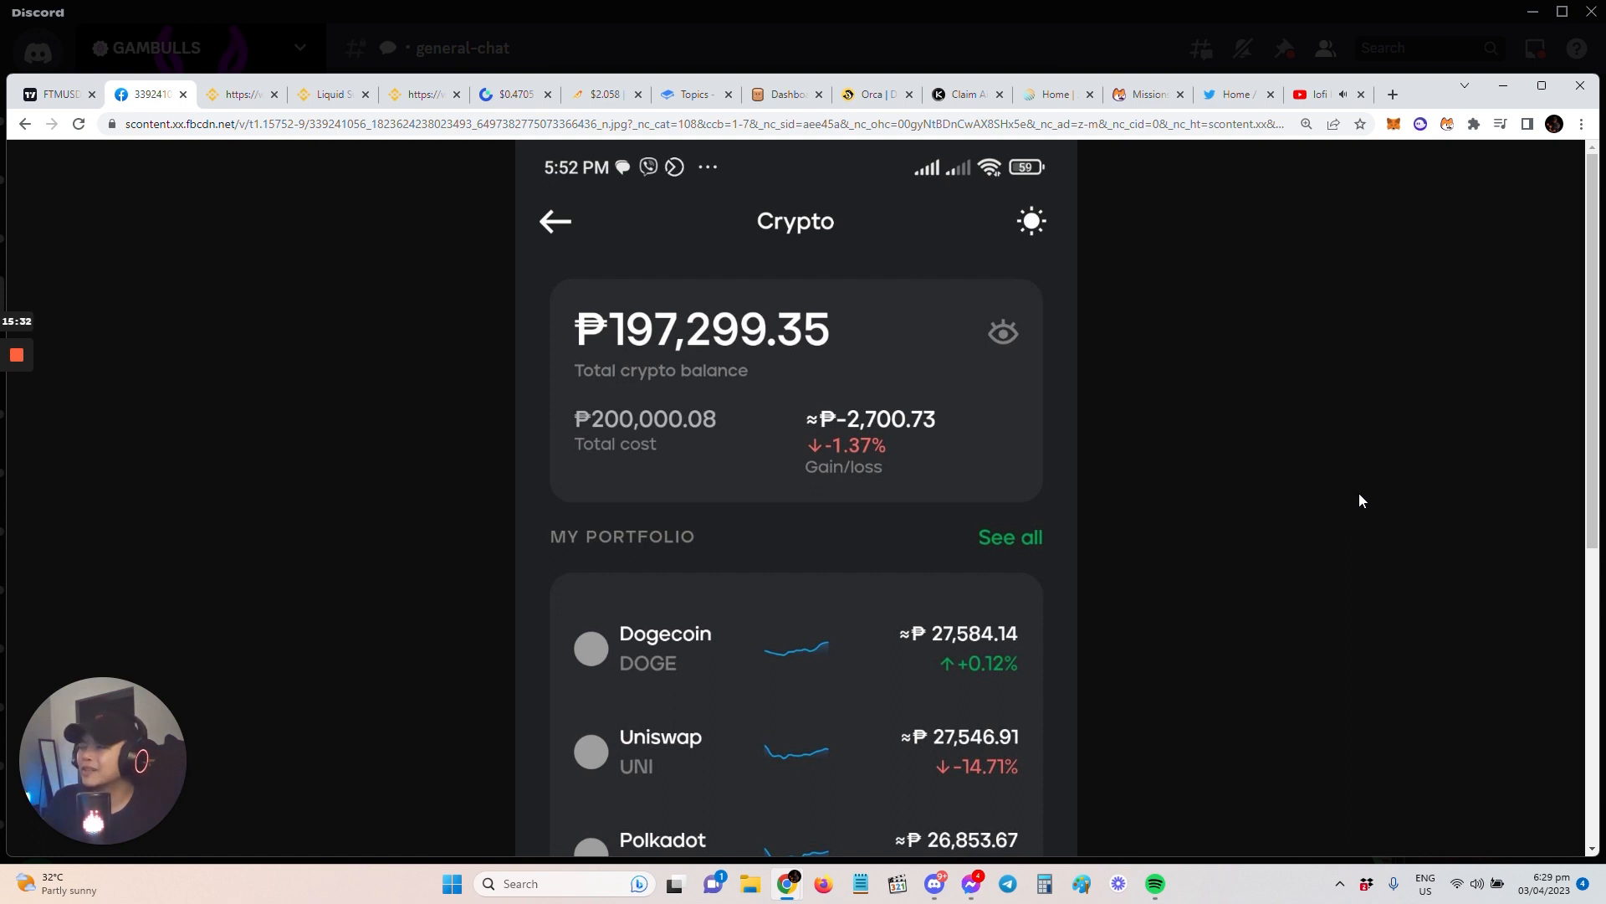
mouse_move(1111, 553)
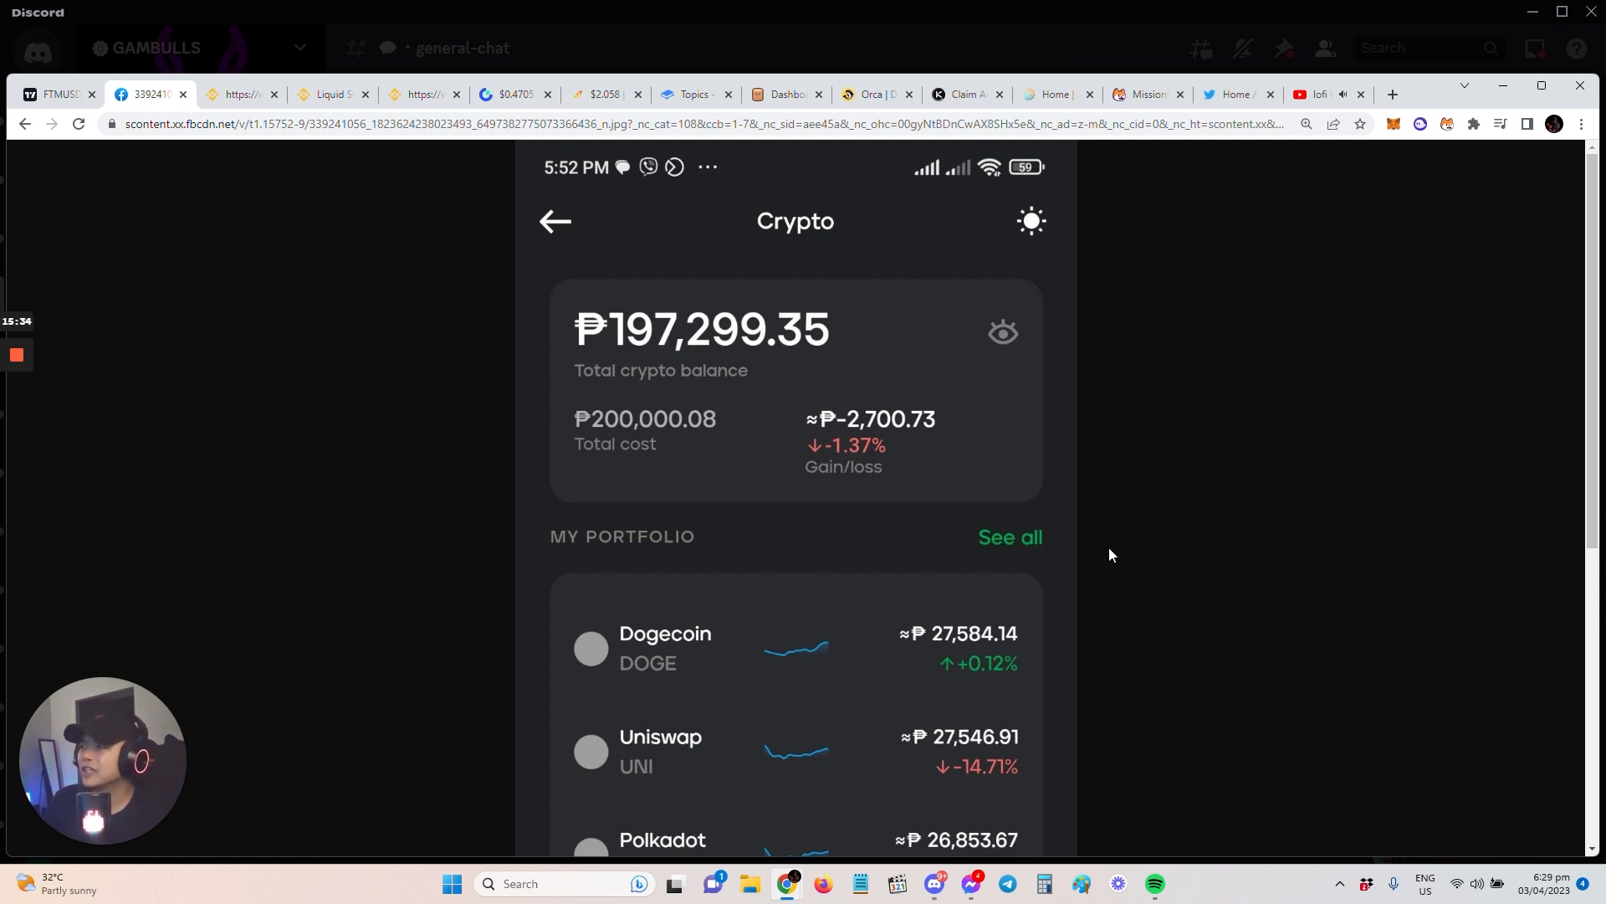
mouse_move(1142, 569)
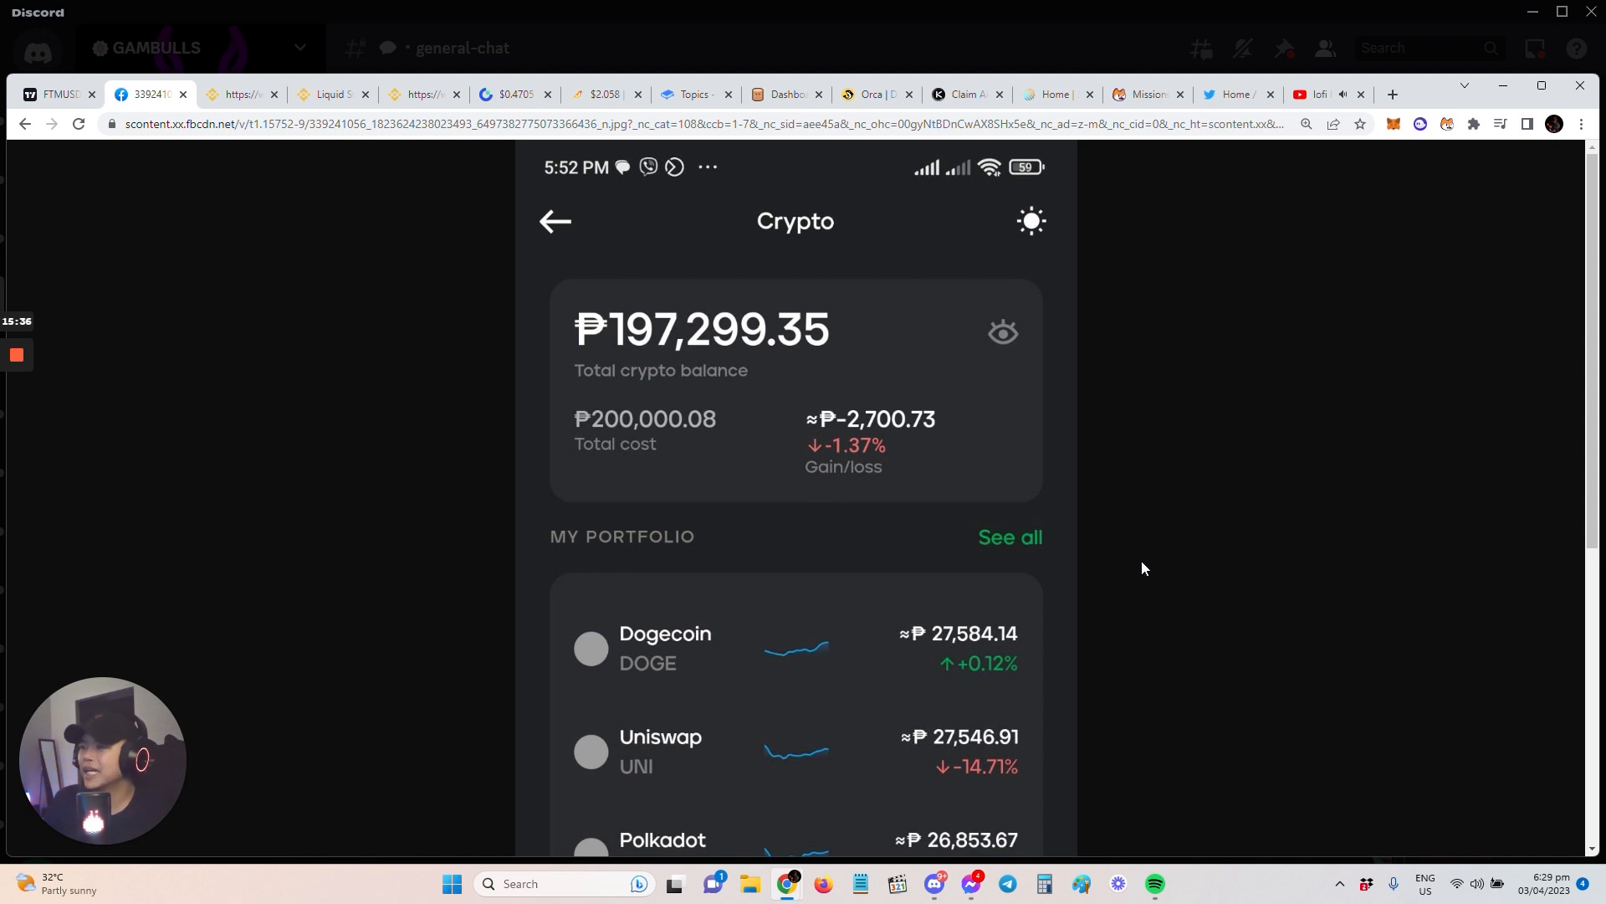
mouse_move(1325, 604)
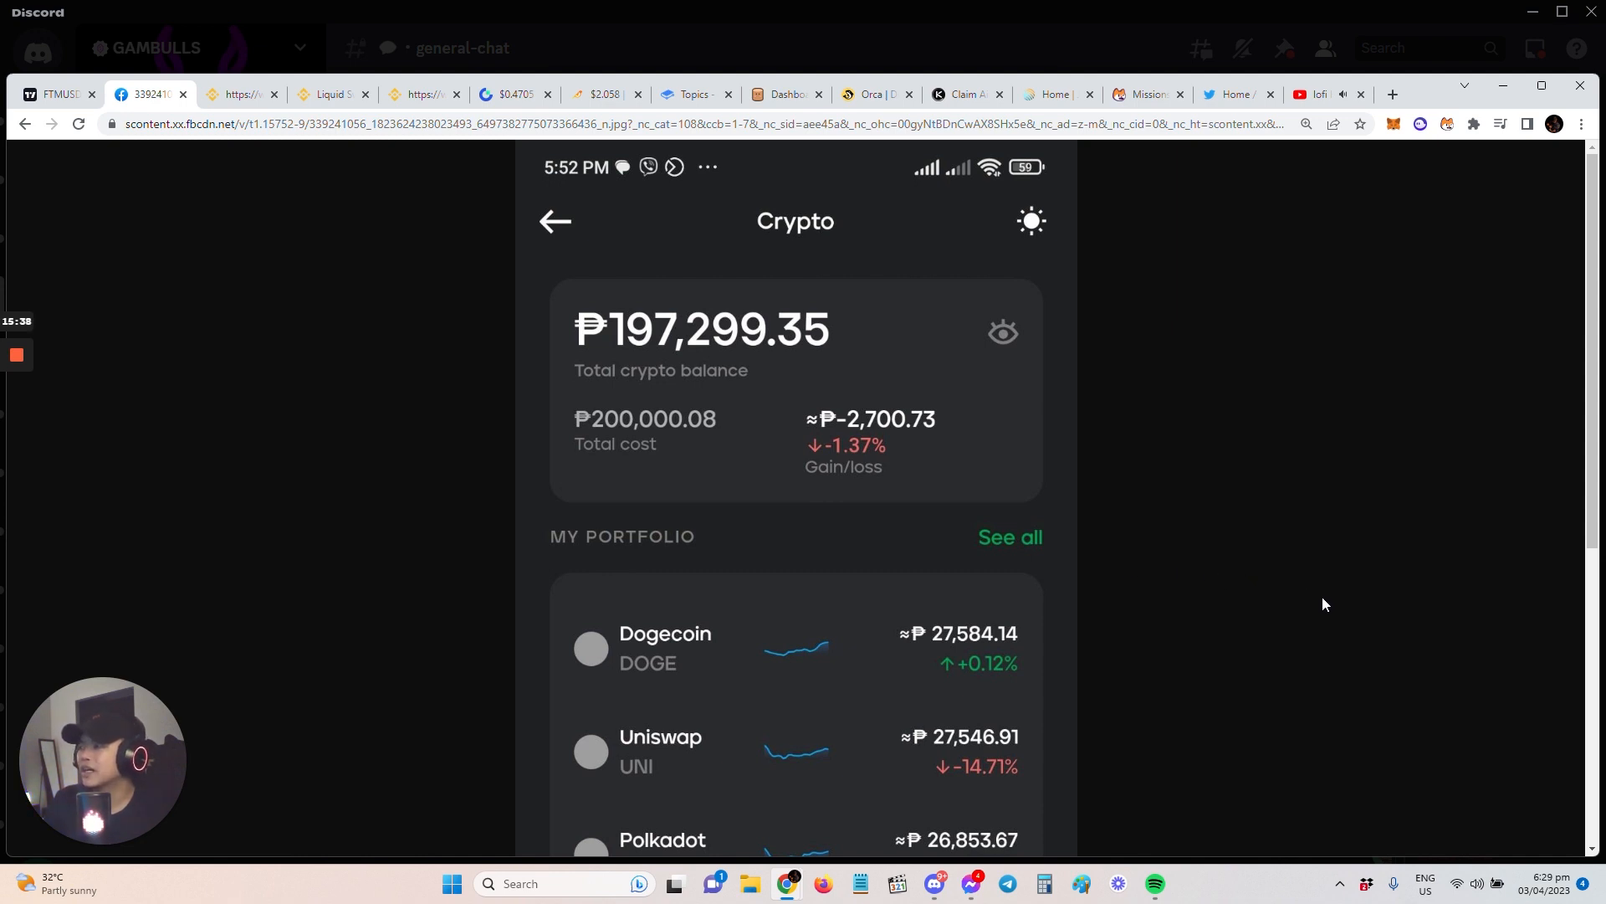
mouse_move(1318, 579)
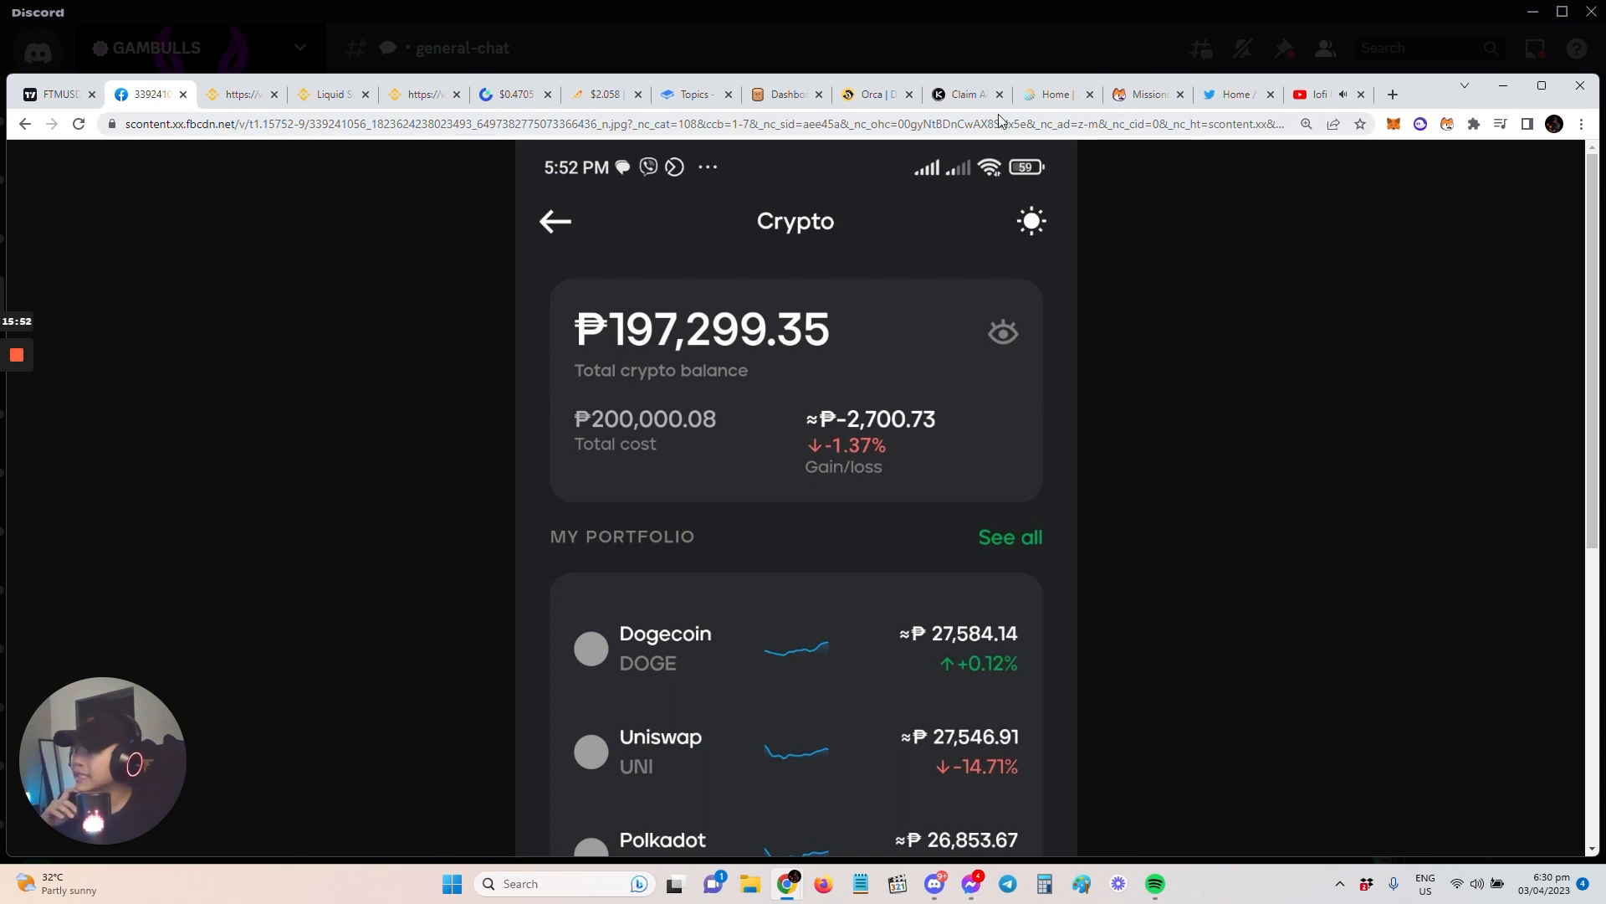
- Open magiceden.io/me in a new tab and connect the wallet to view the profile
click(1390, 94)
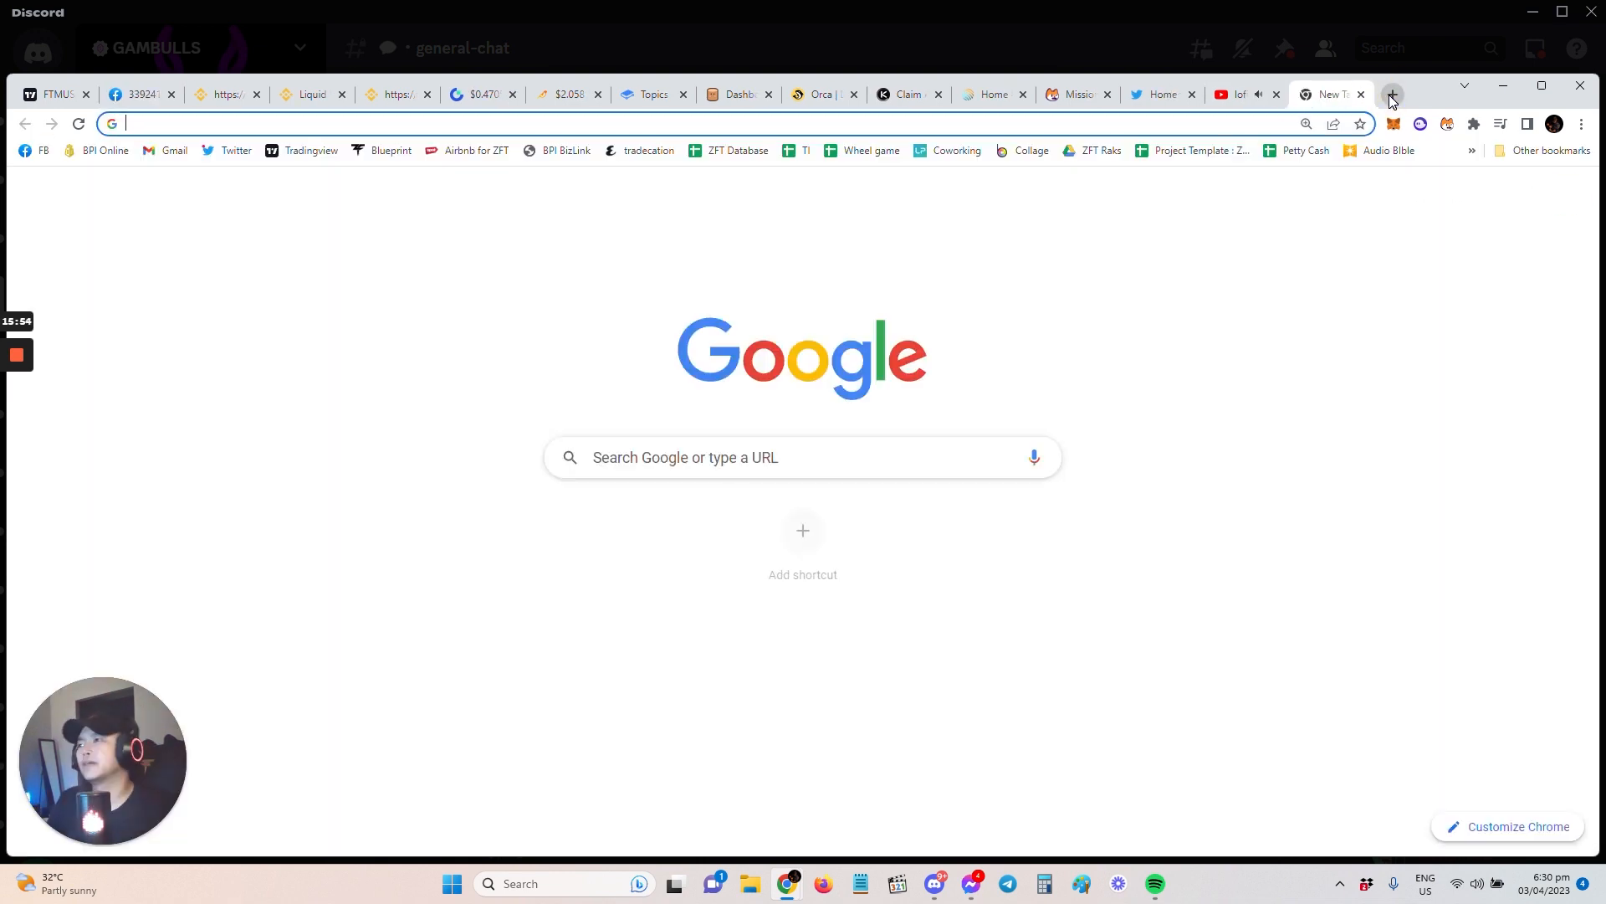
text(https://magiceden.io/me)
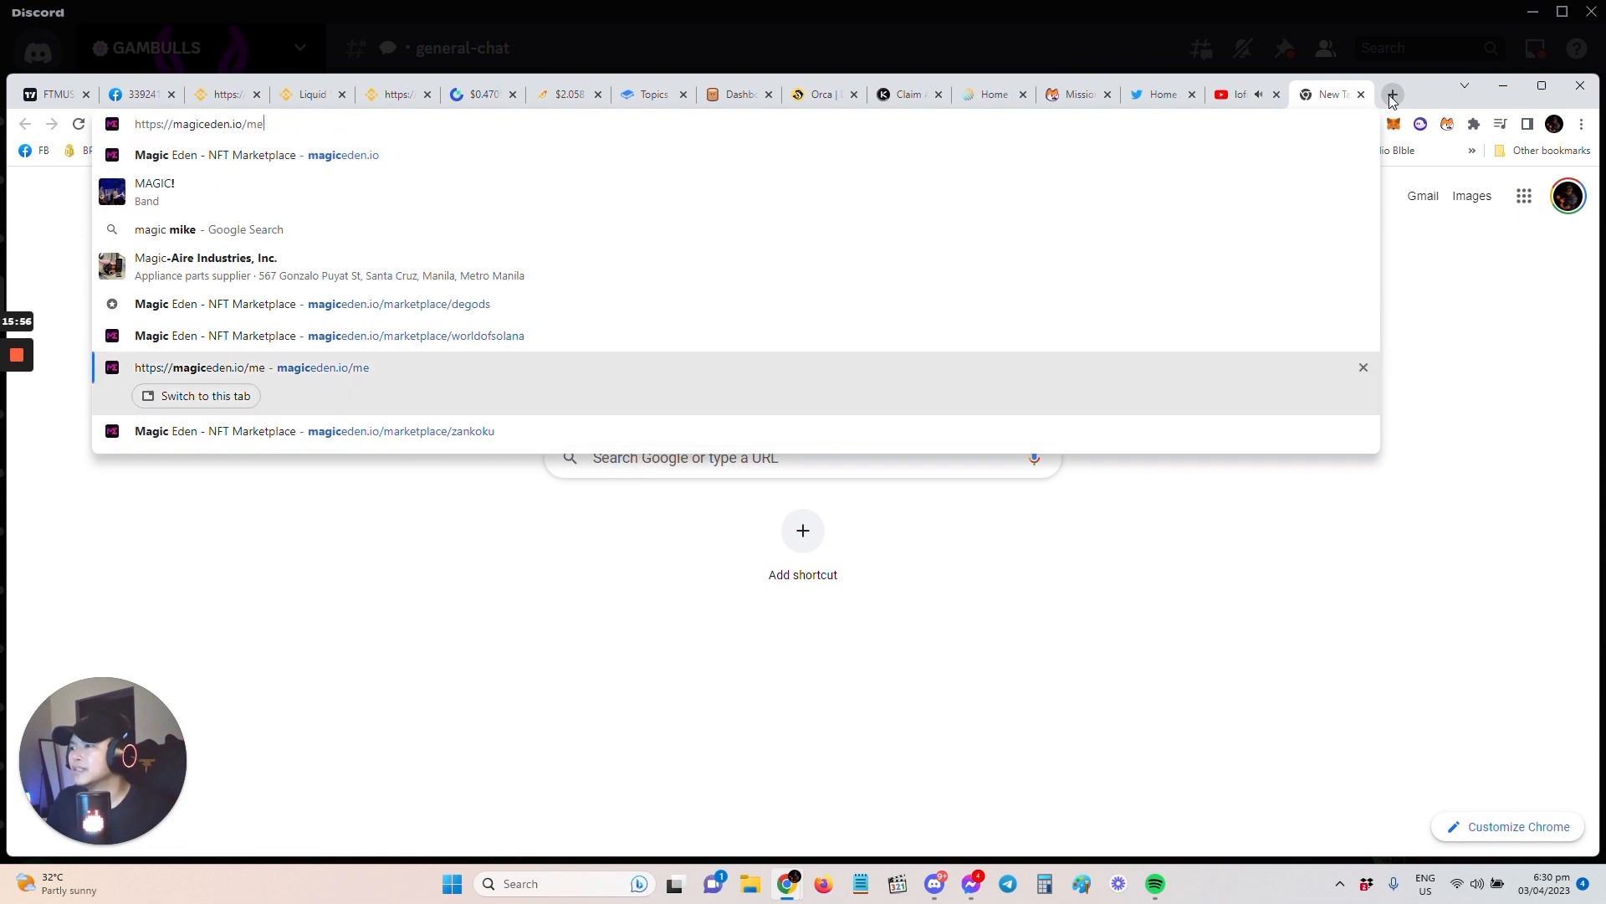
click(328, 335)
text(magi)
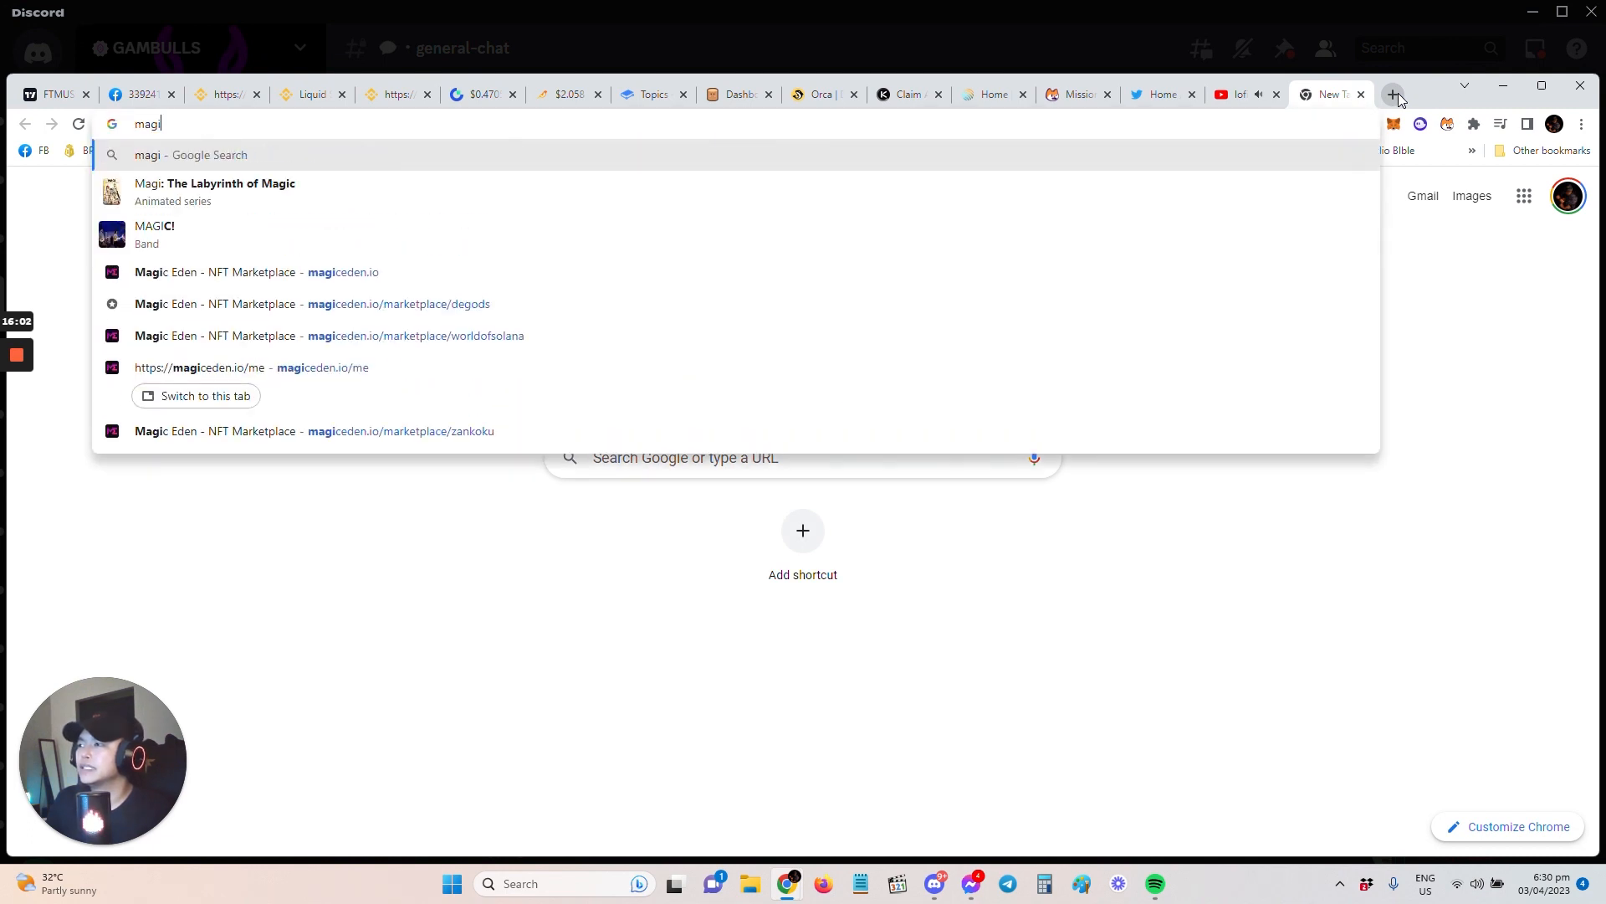
click(246, 366)
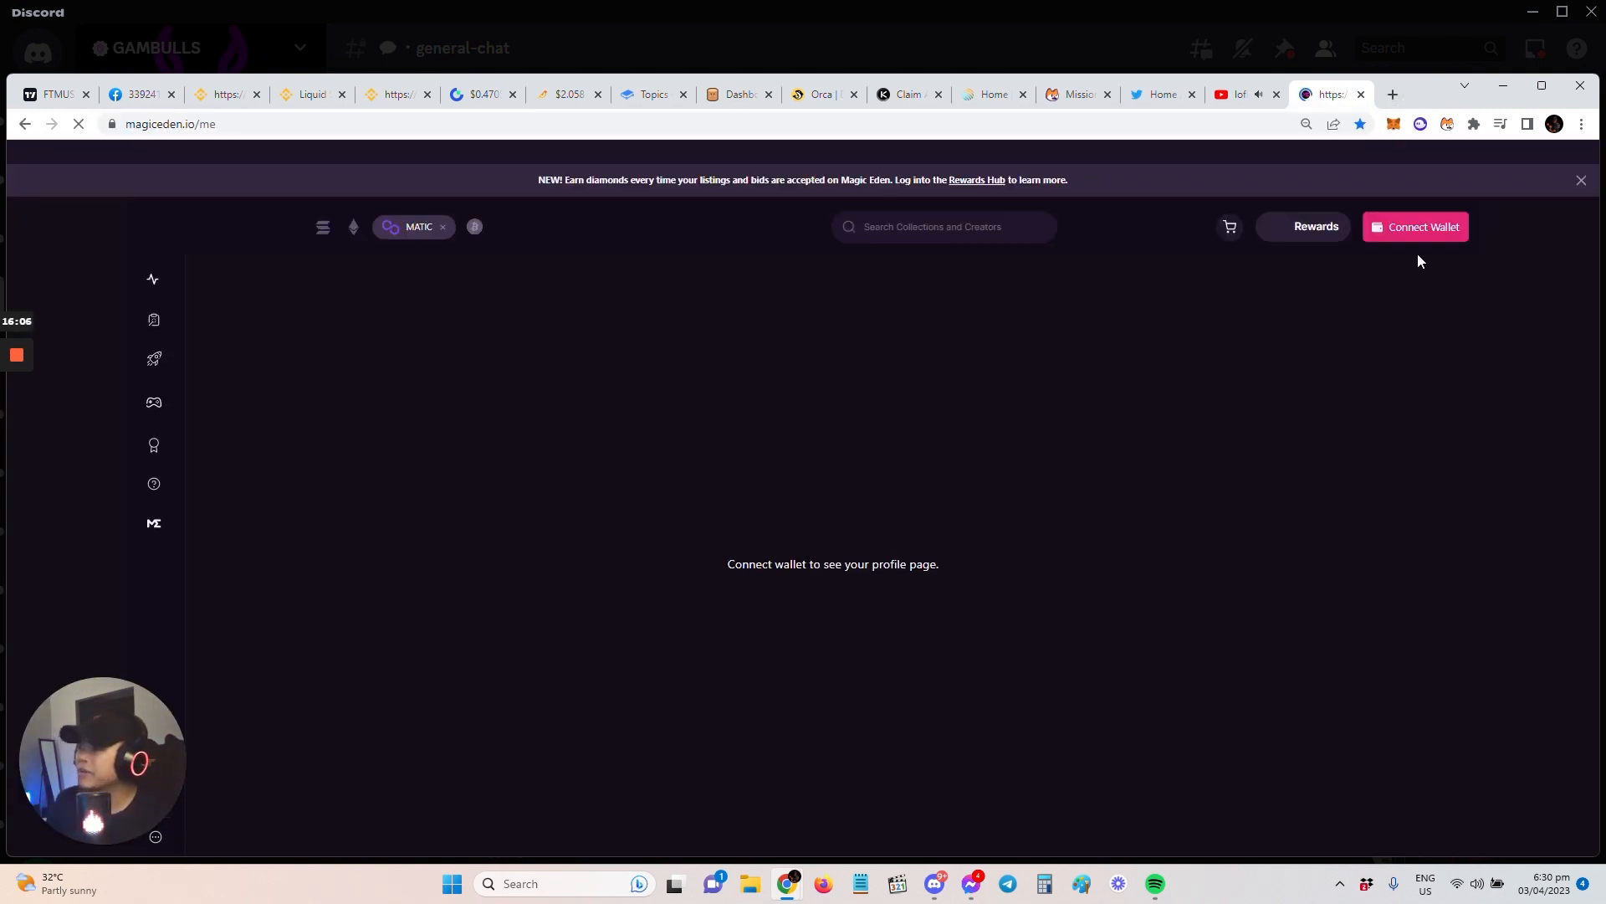
click(1419, 226)
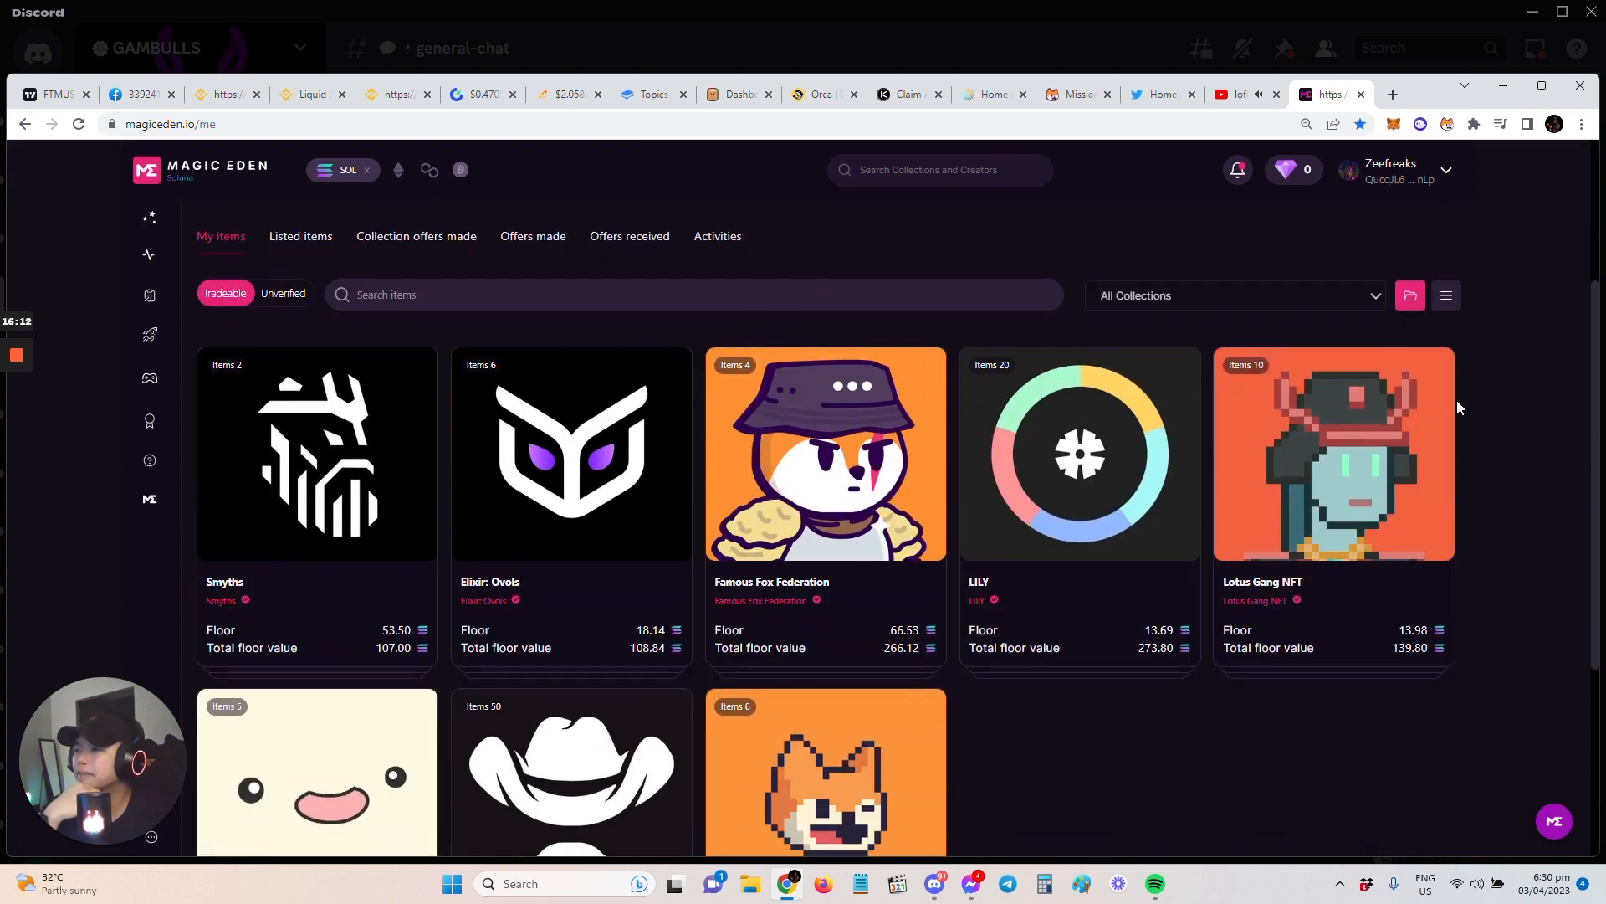
- Review the owned NFT collections grid with floor values, then open a new tab for the Citrus lending site
scroll(down, 3)
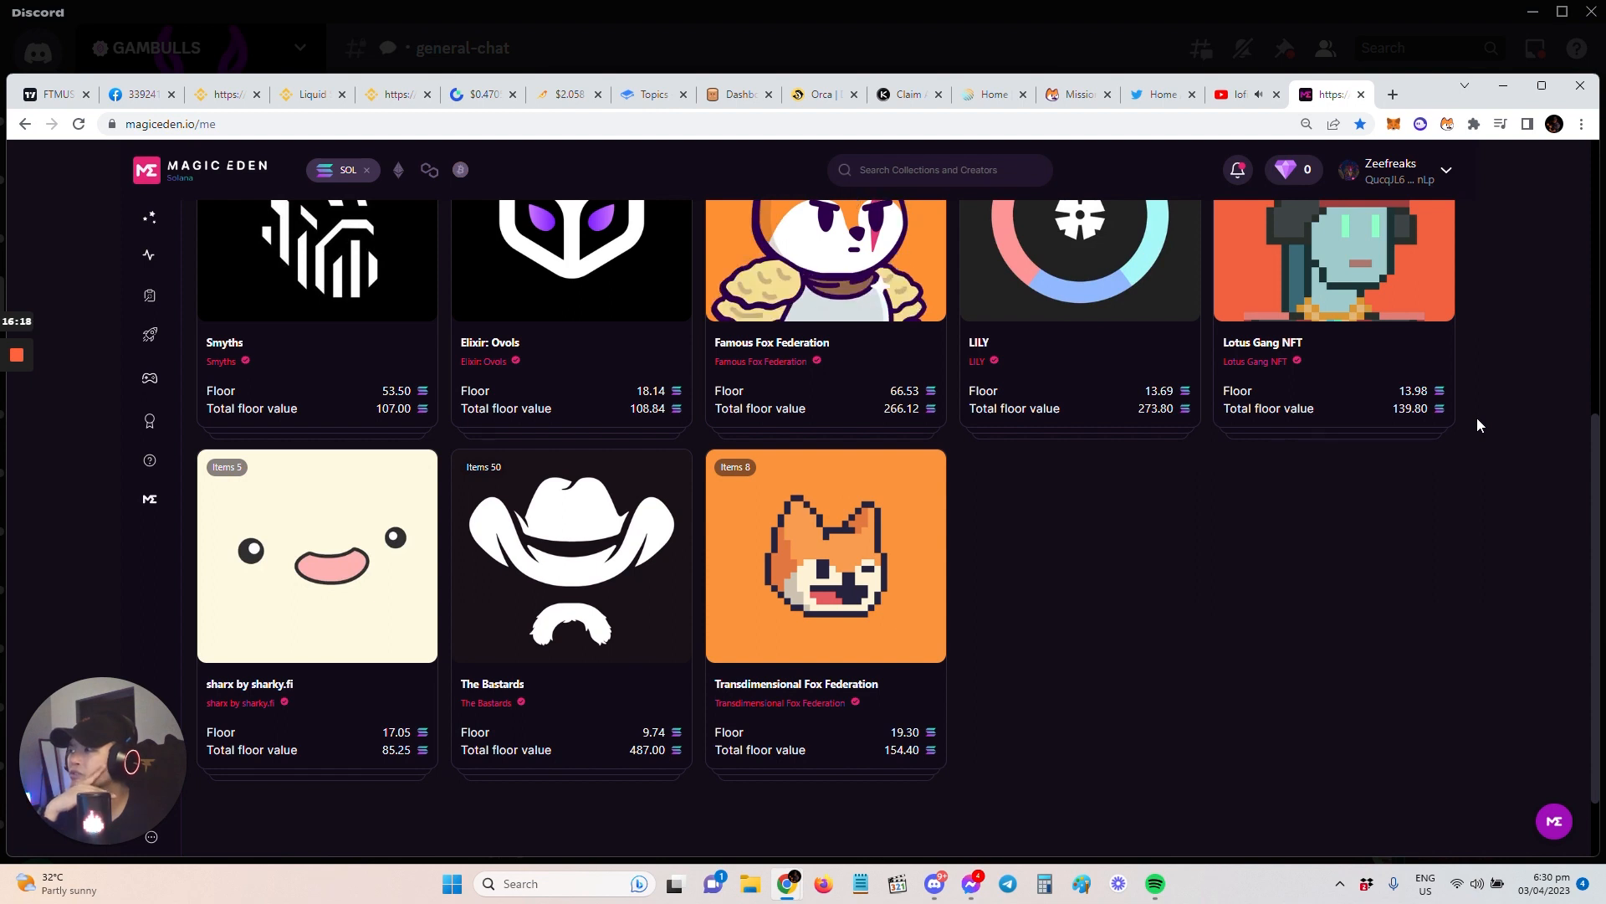
mouse_move(1486, 435)
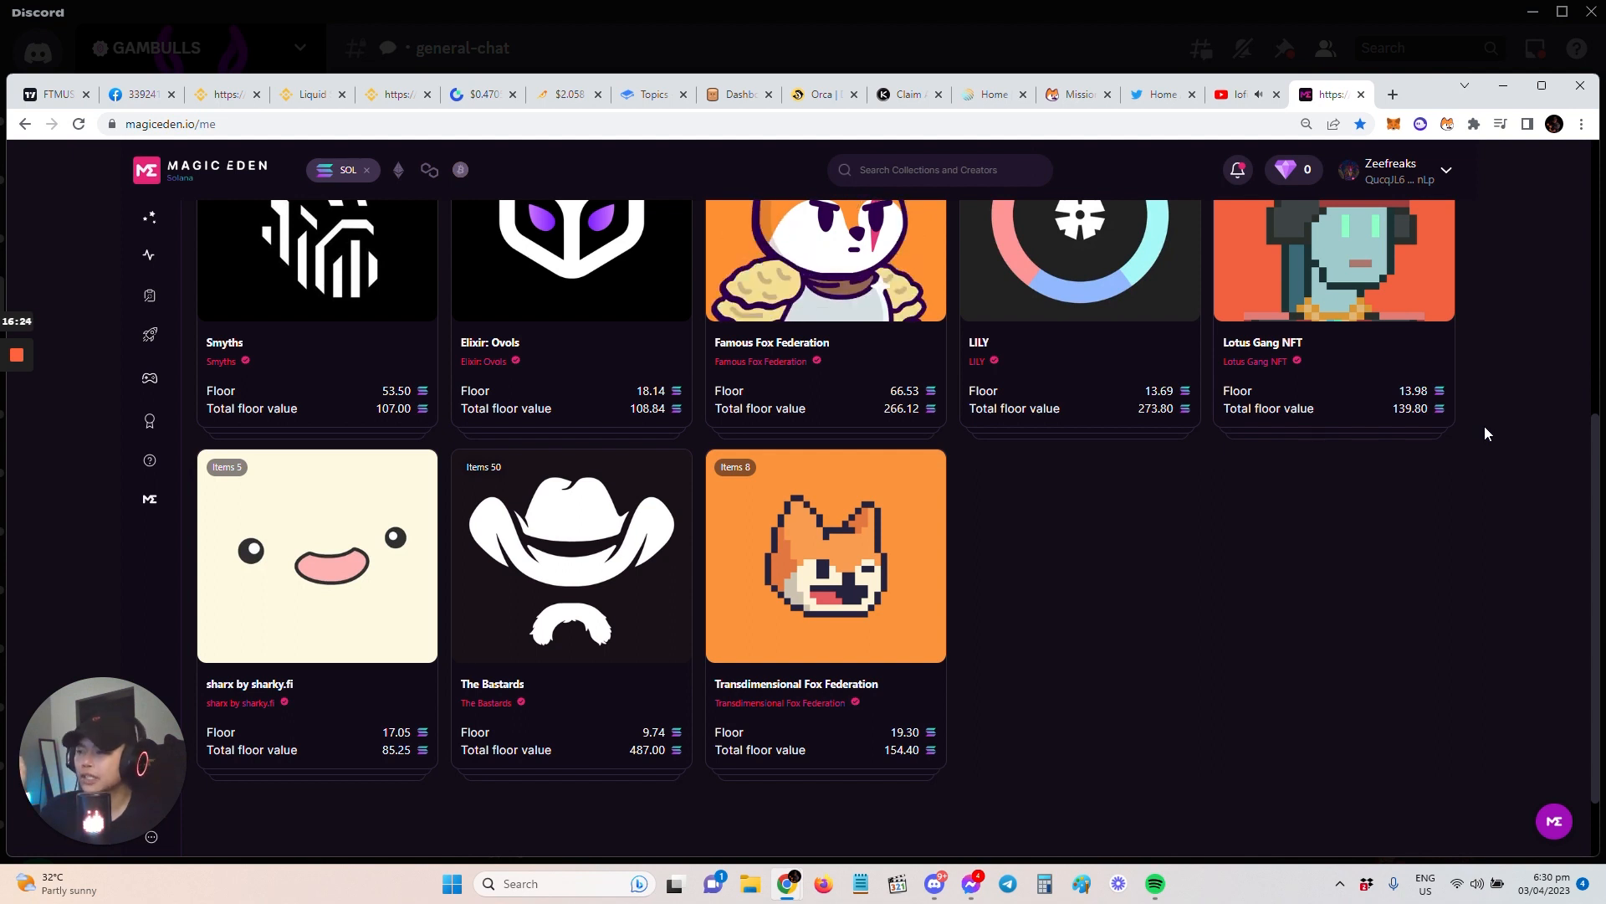
mouse_move(1489, 425)
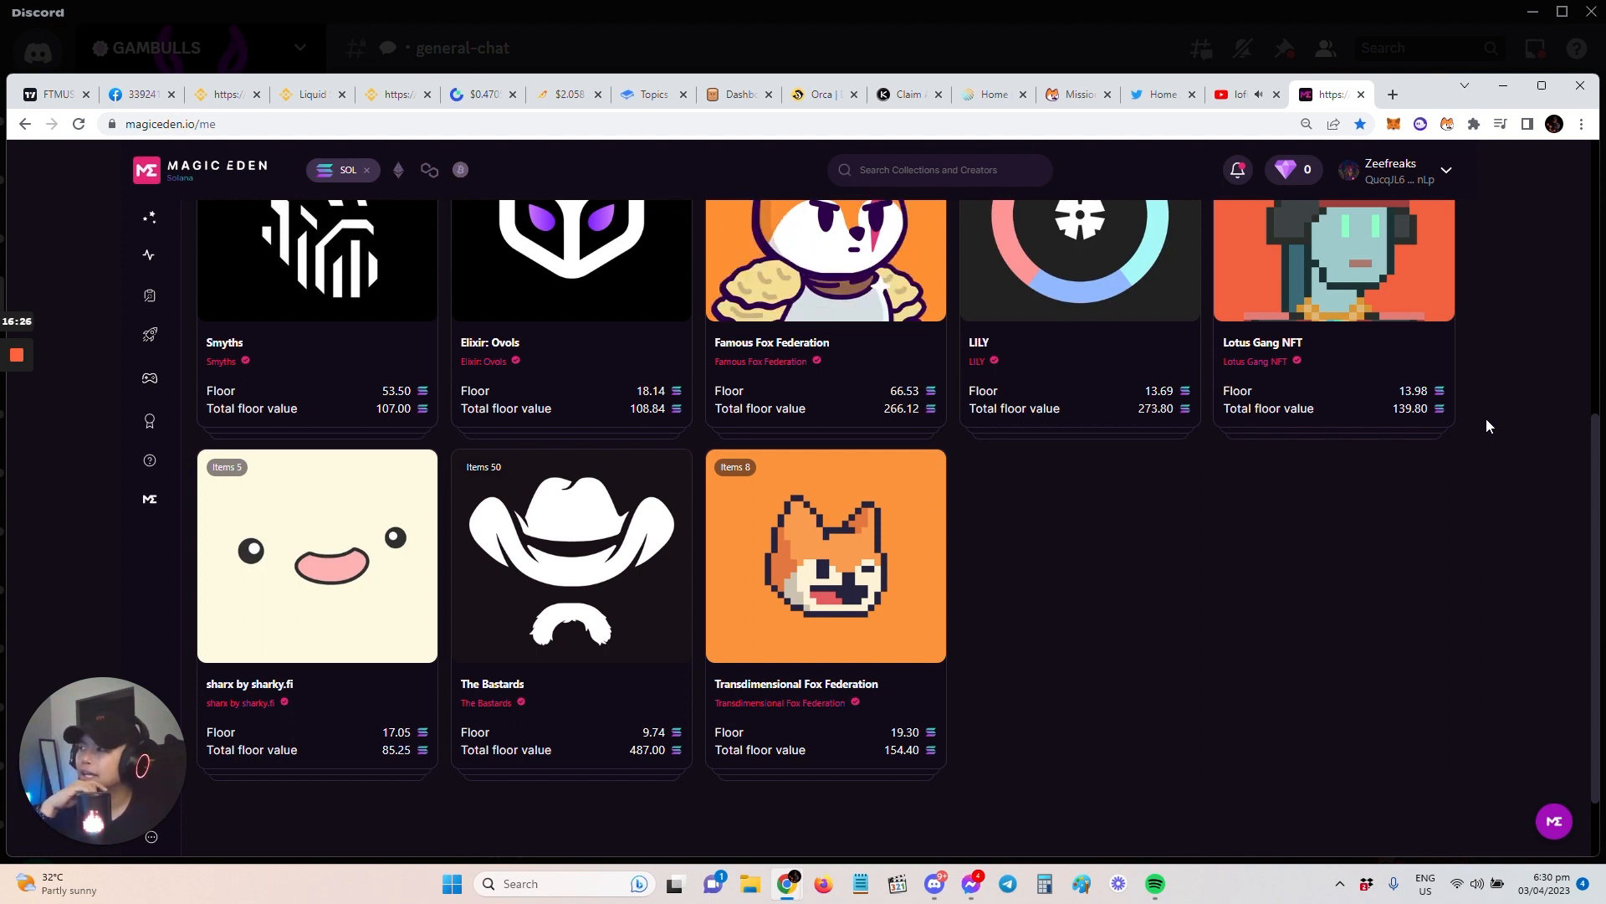
scroll(up, 3)
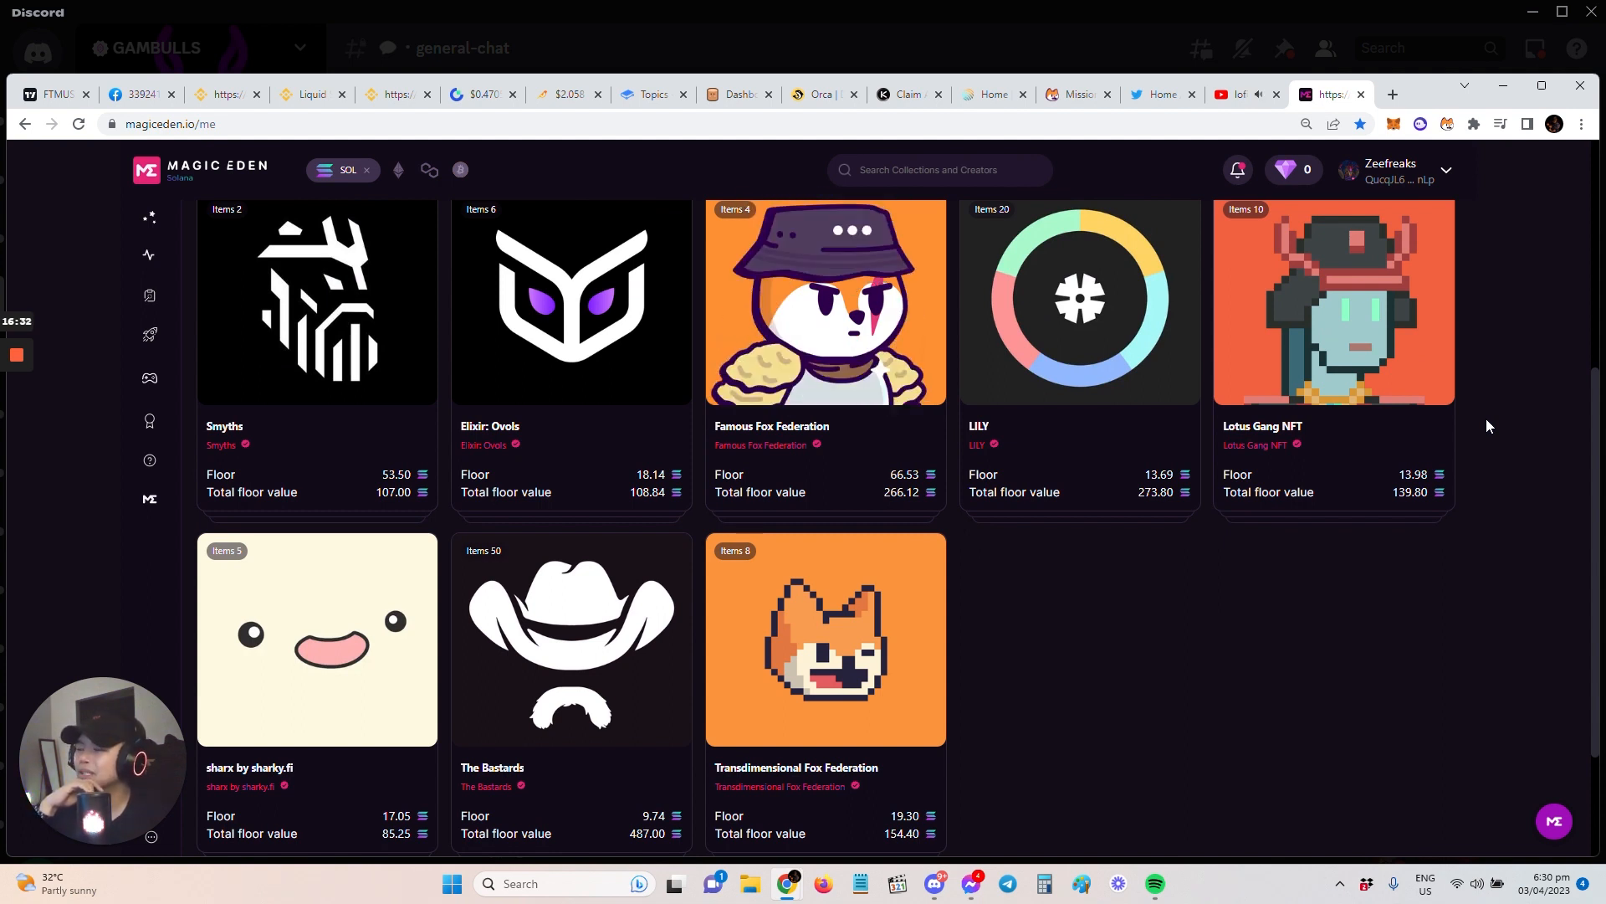
mouse_move(1499, 440)
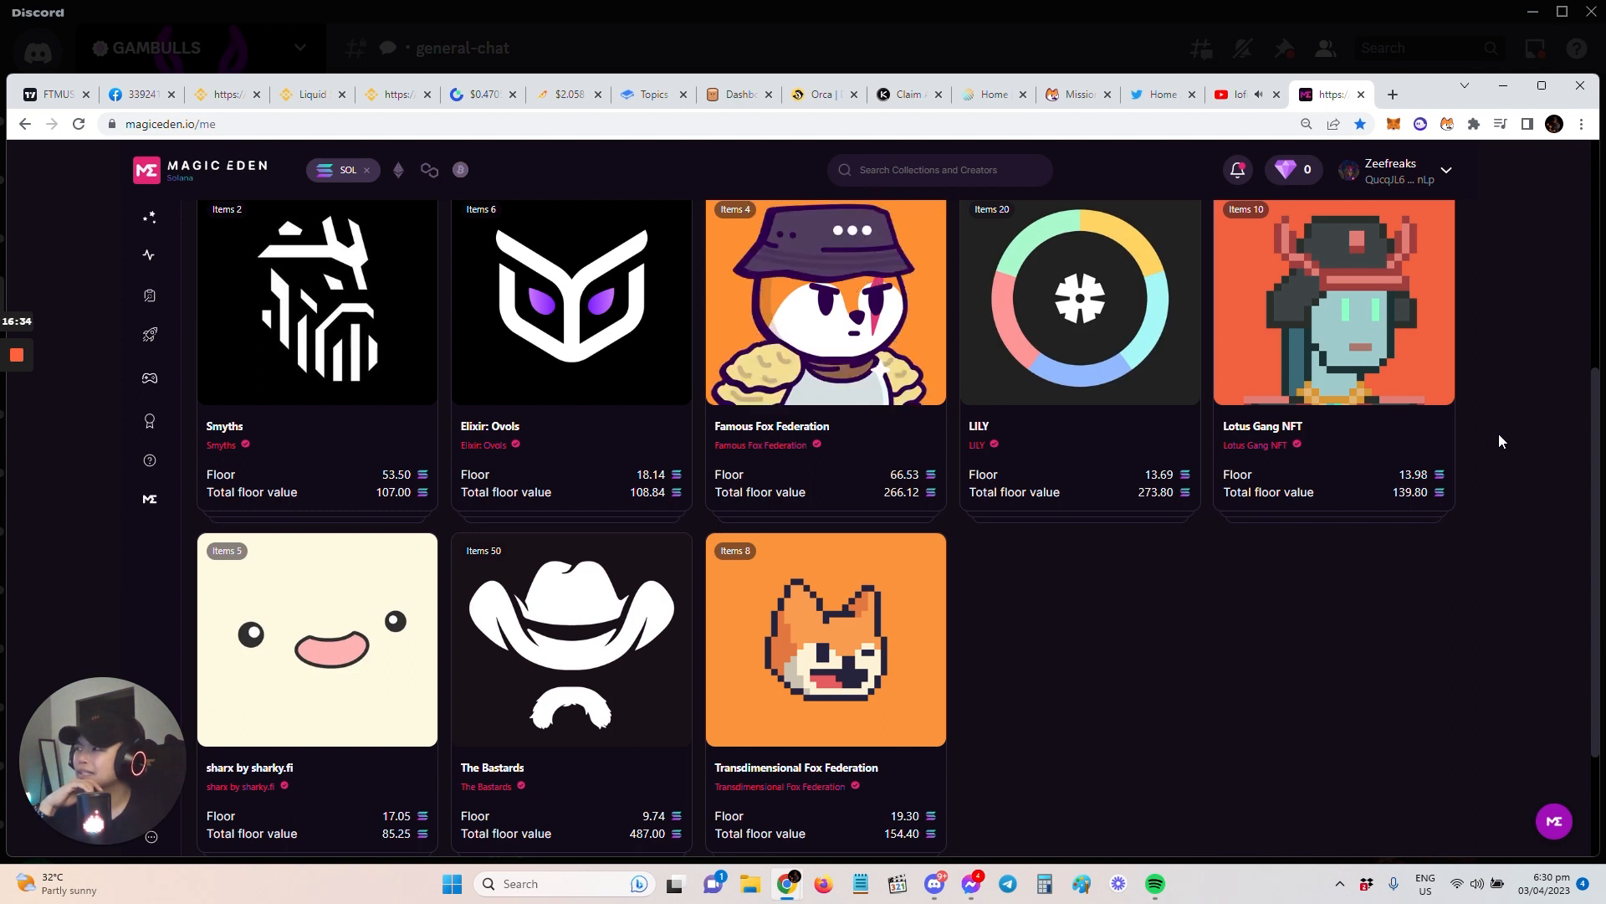
mouse_move(1380, 613)
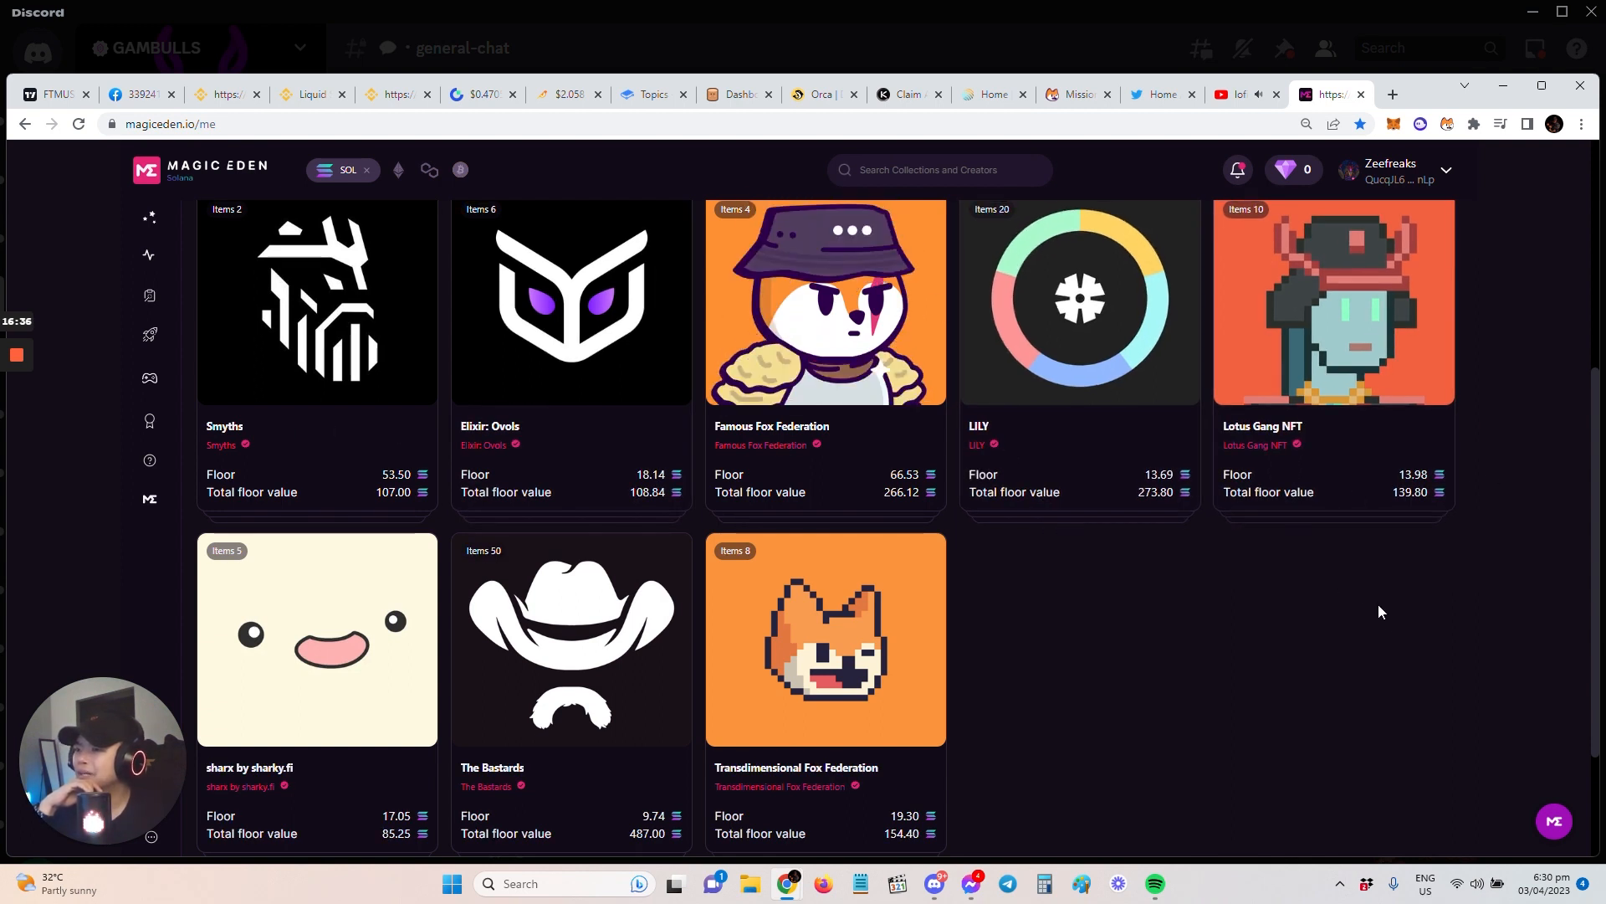
mouse_move(1388, 622)
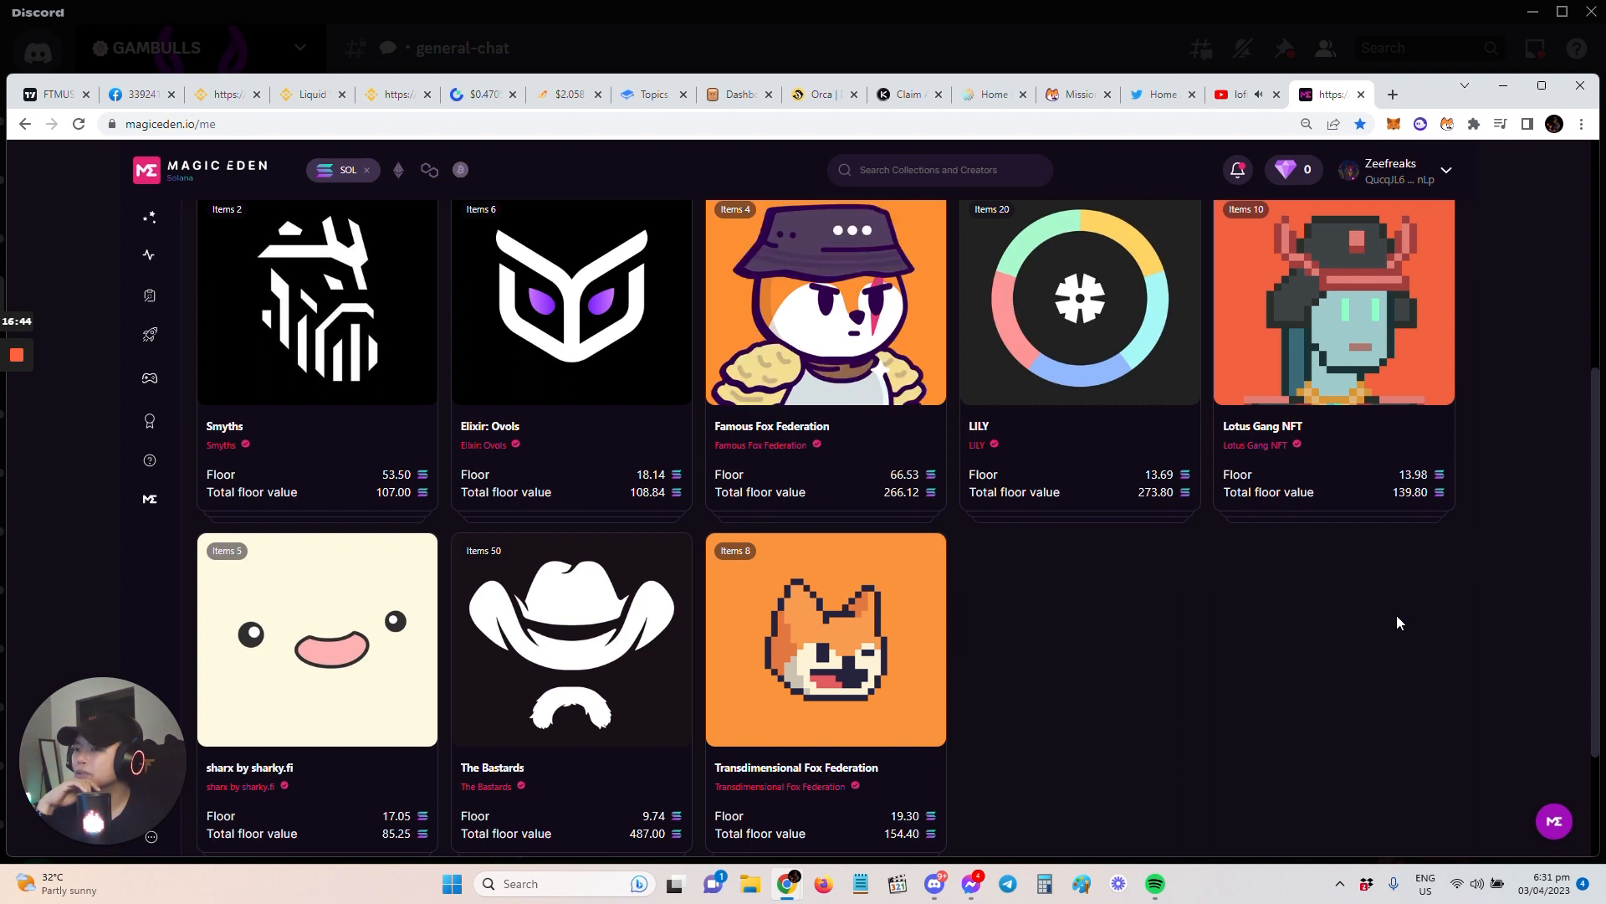
mouse_move(1413, 693)
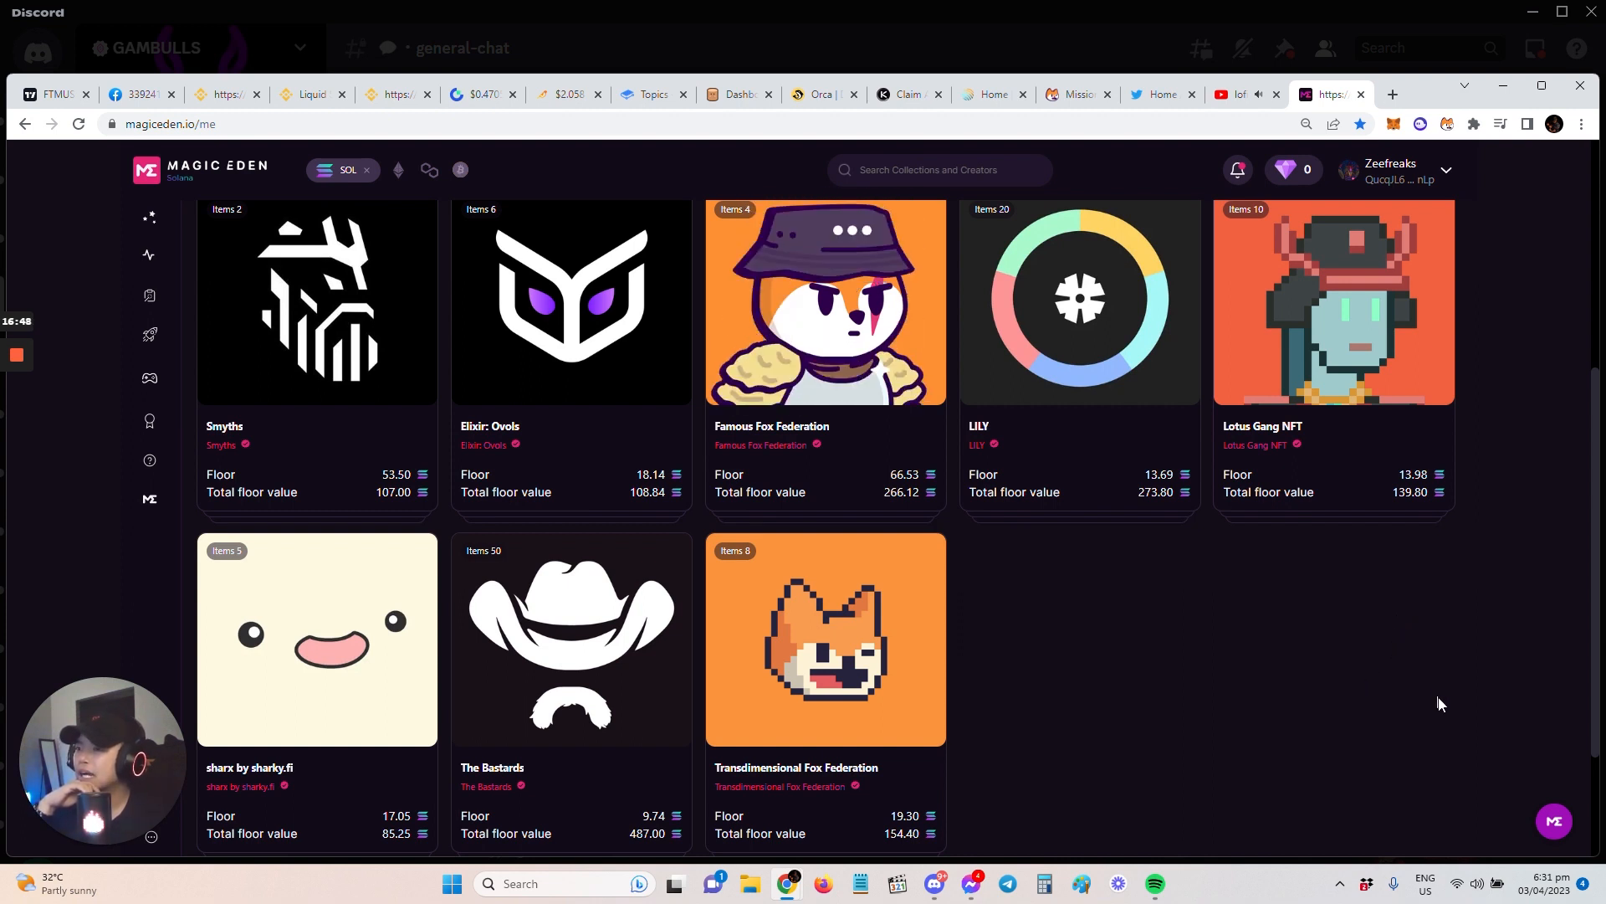
mouse_move(1029, 473)
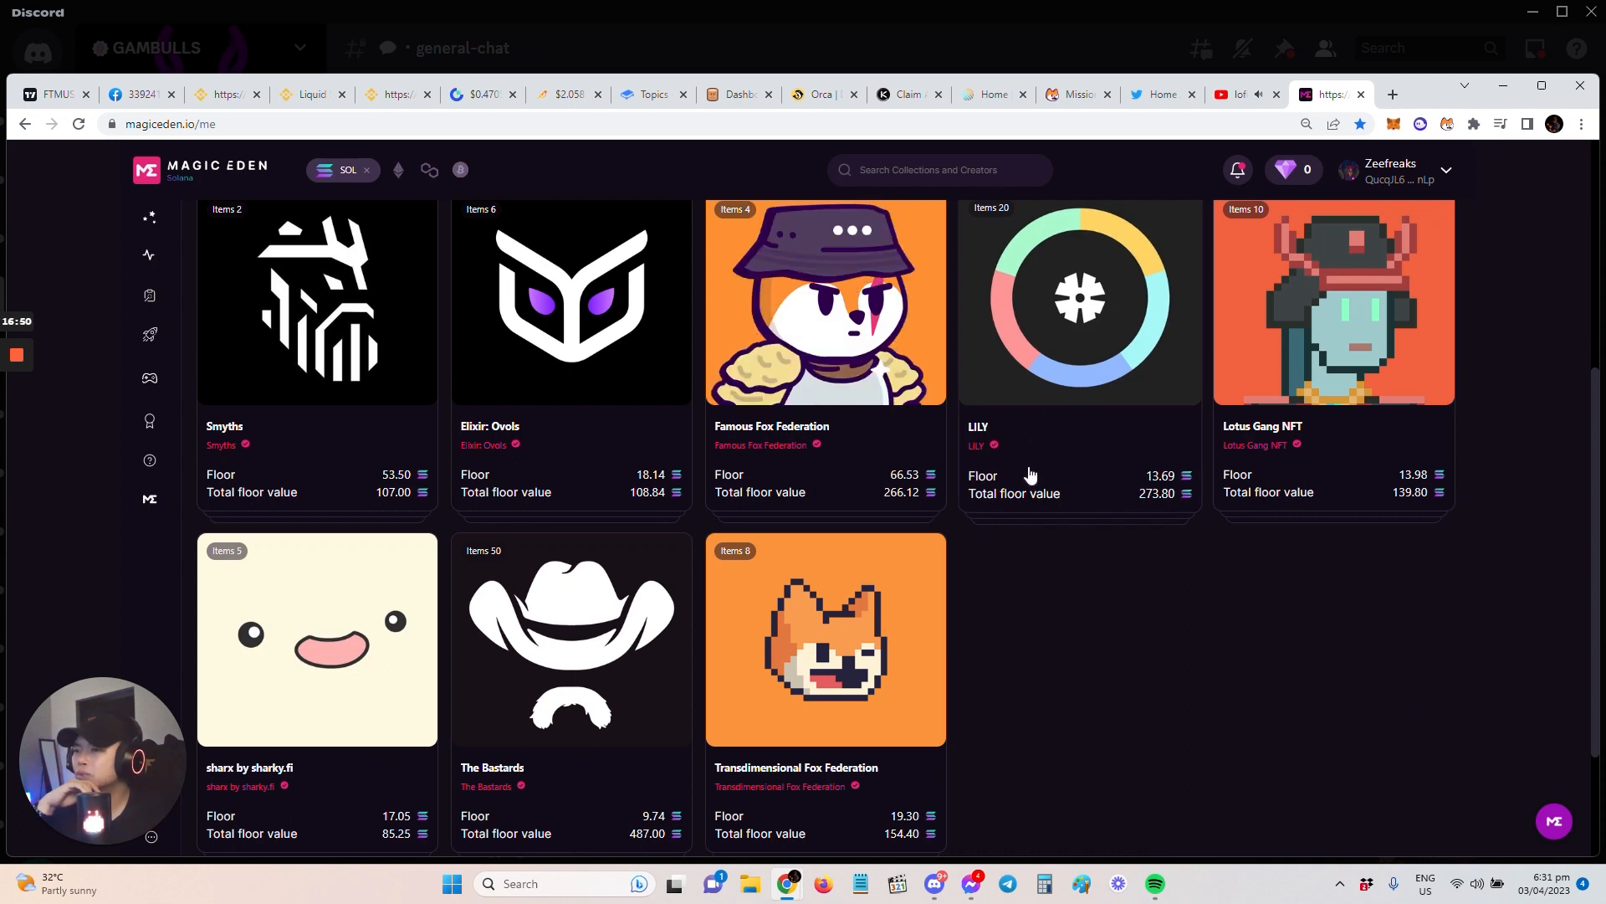
mouse_move(718, 430)
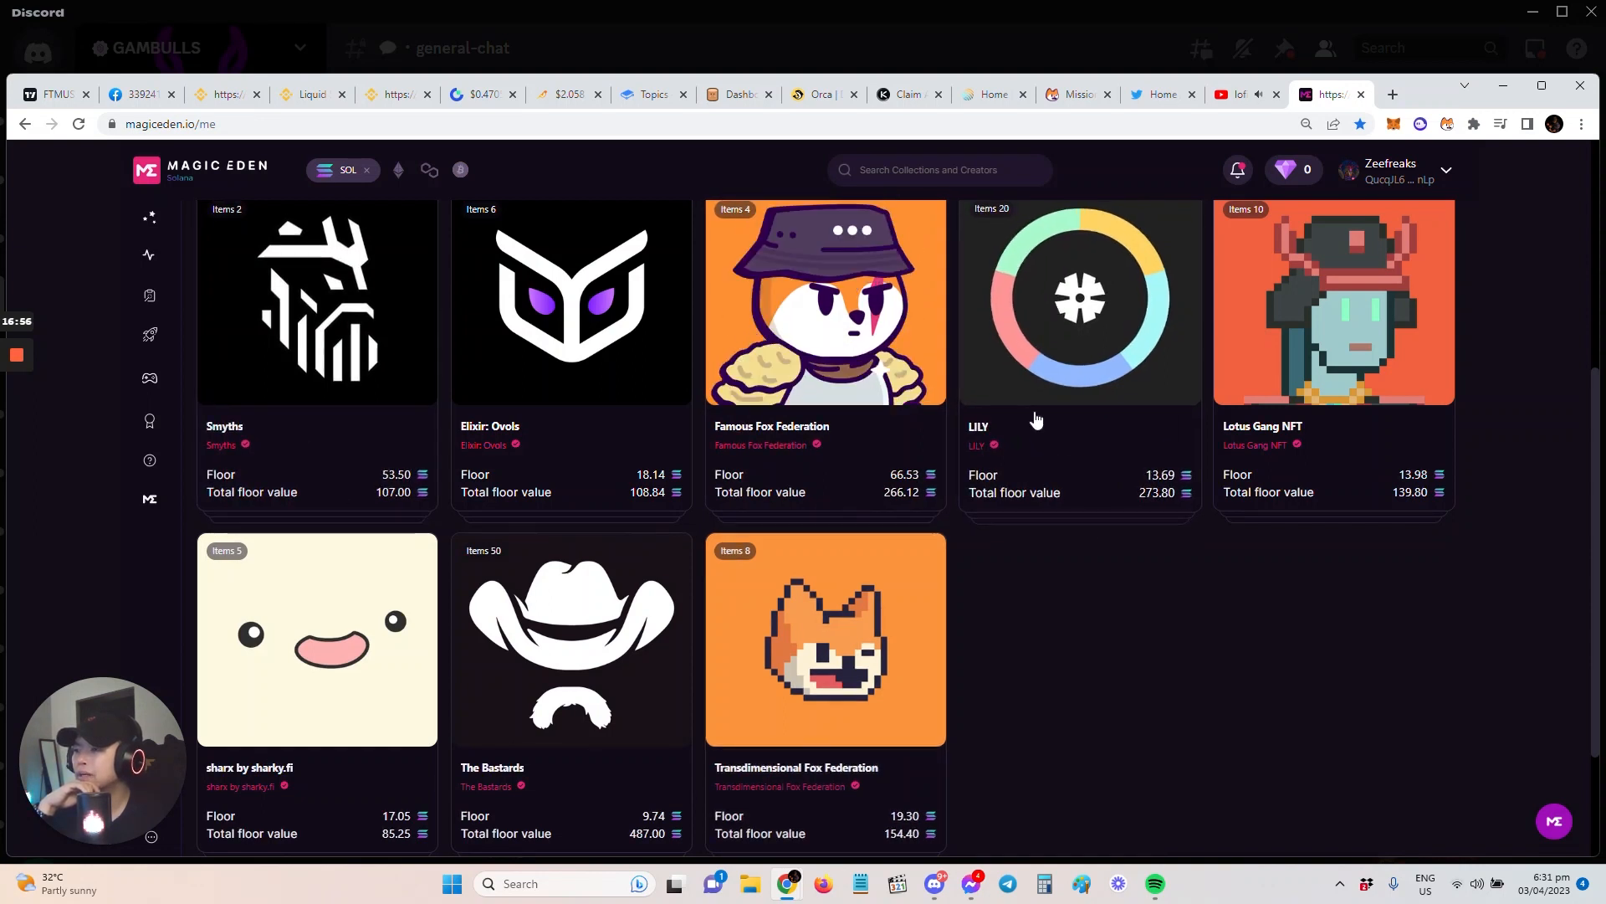
mouse_move(256, 763)
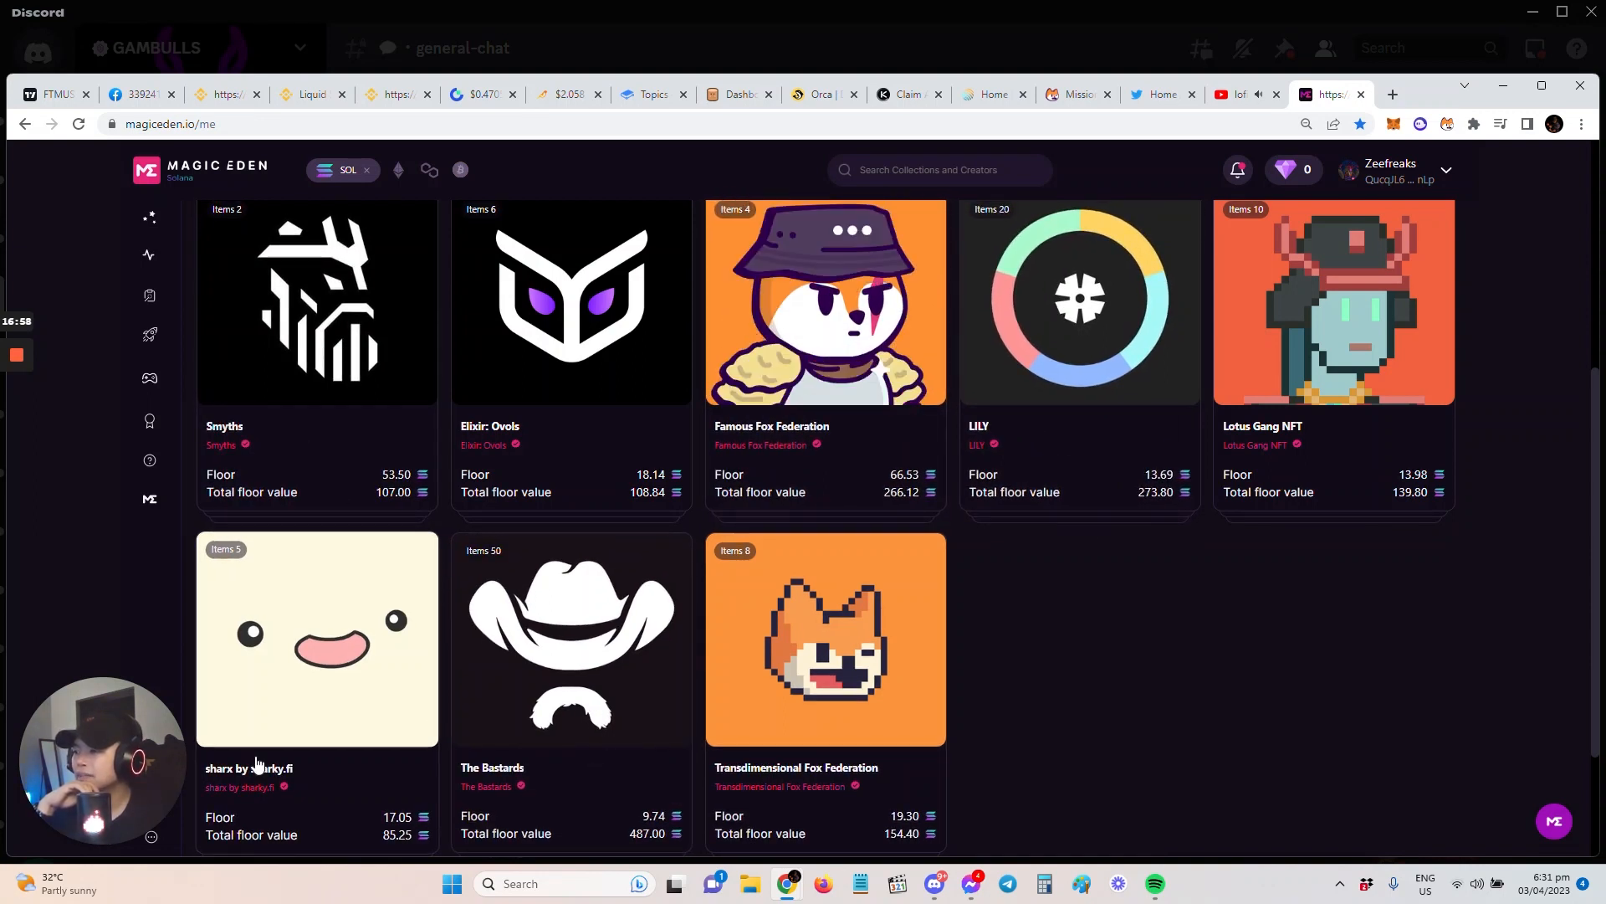
mouse_move(272, 758)
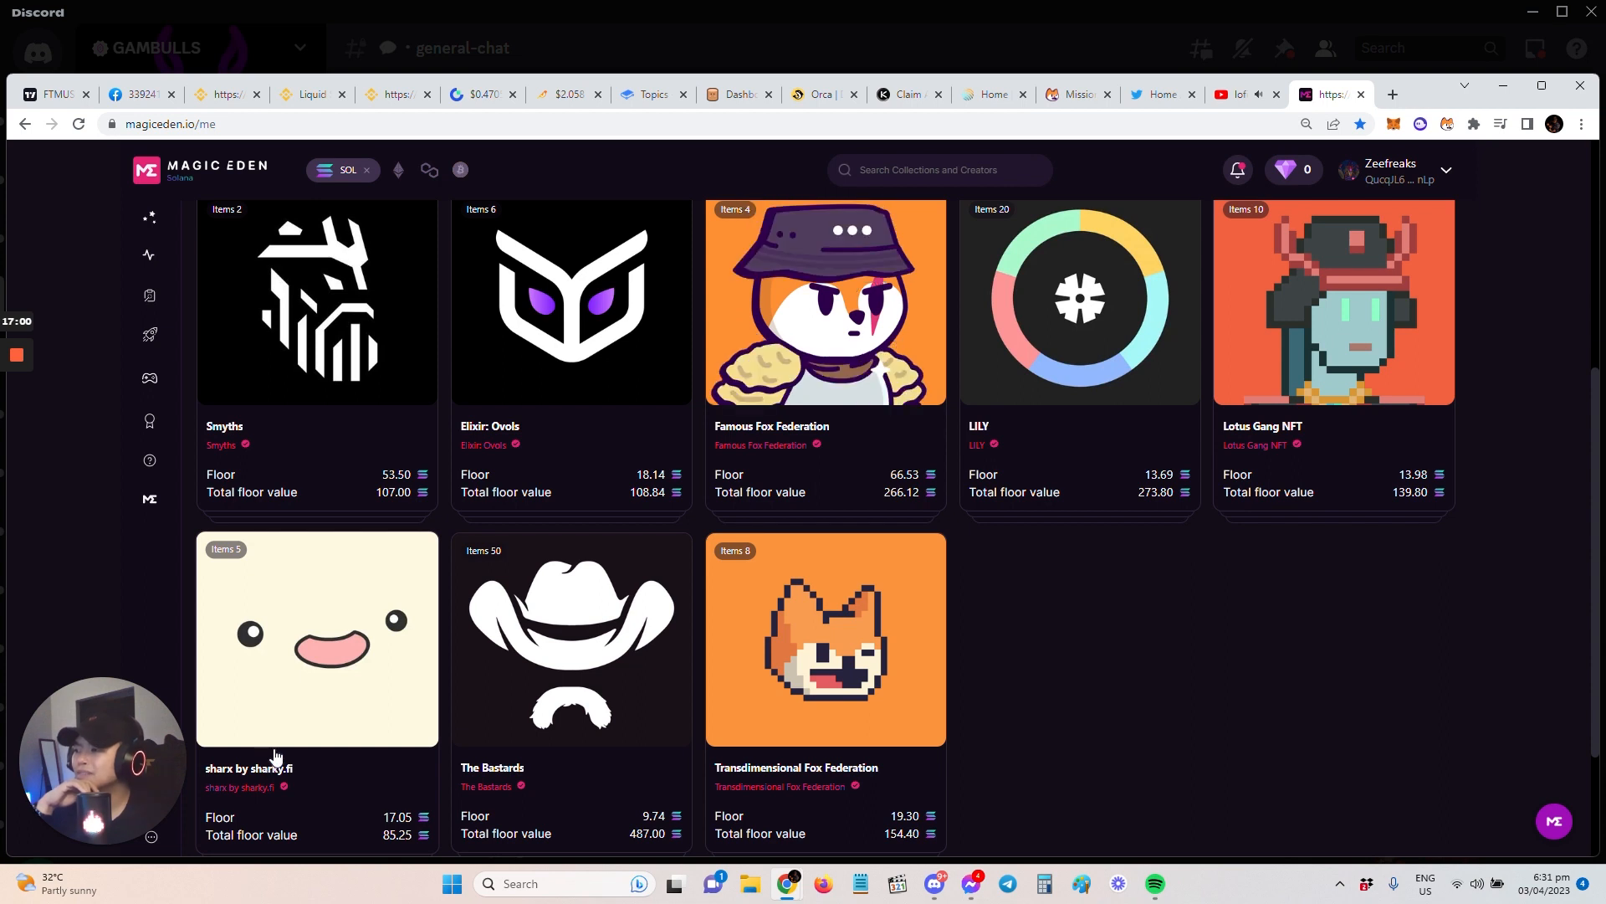
mouse_move(904, 736)
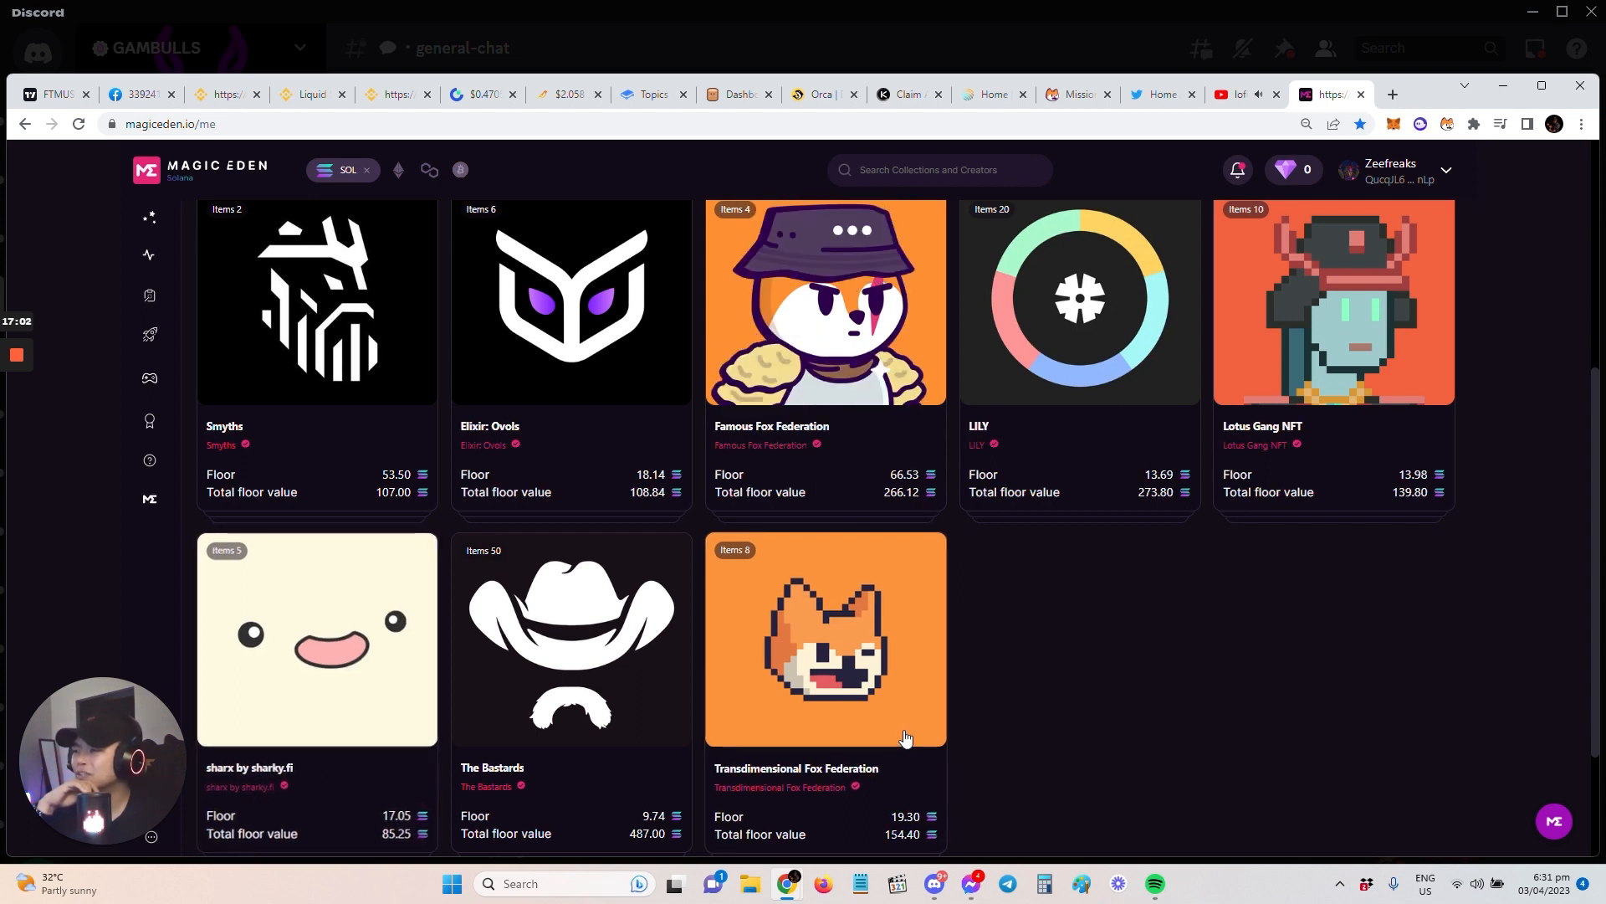
mouse_move(345, 714)
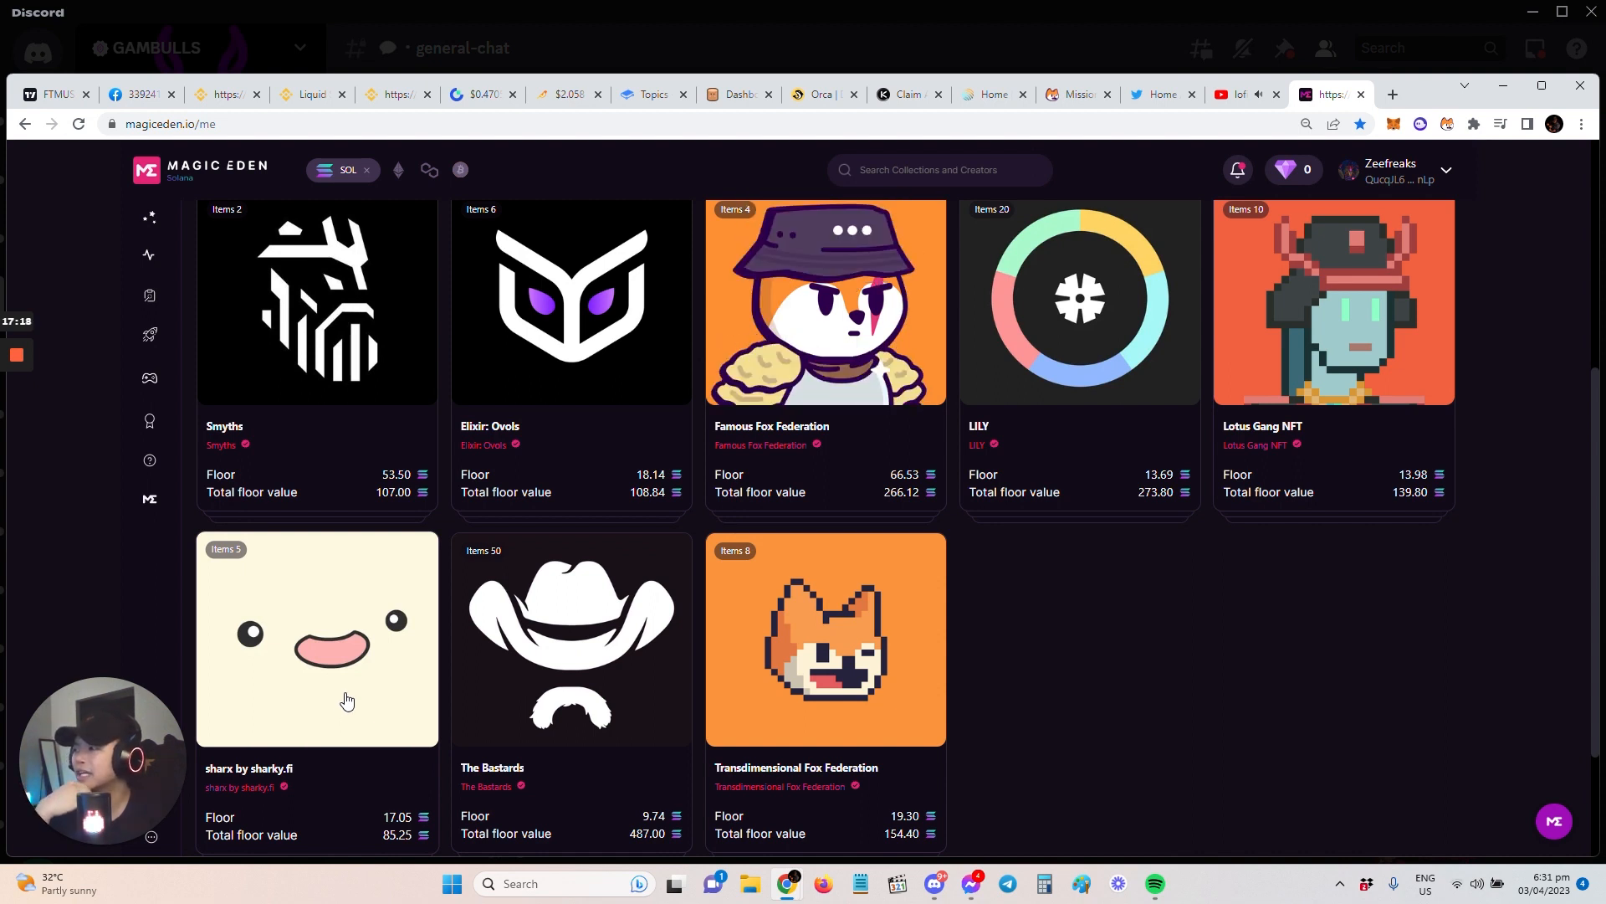
mouse_move(559, 754)
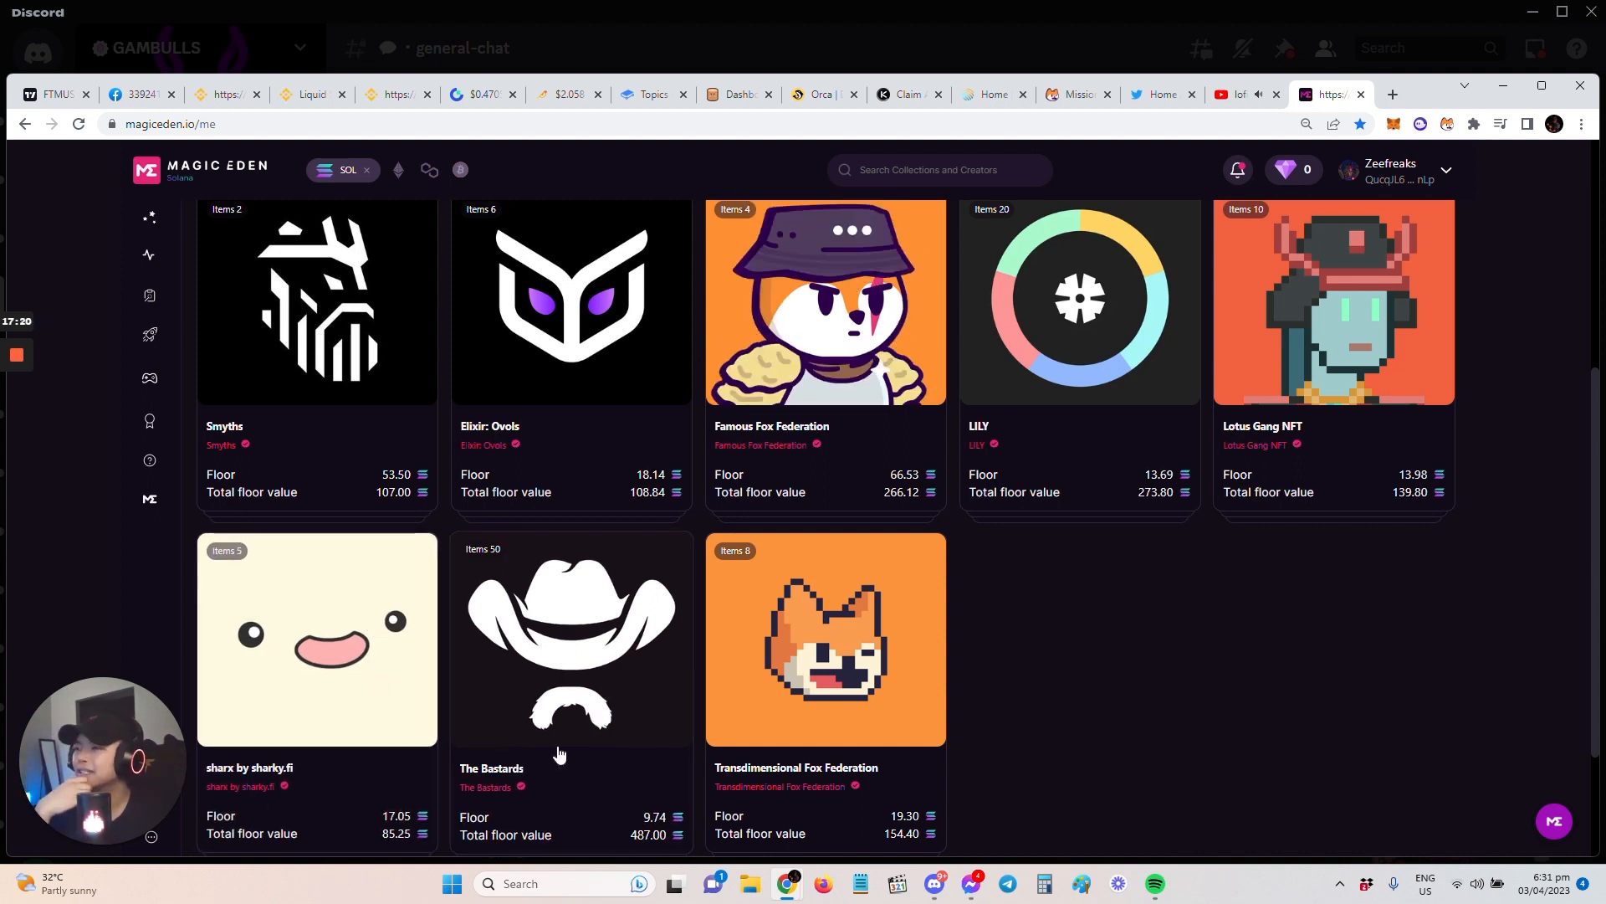
mouse_move(348, 676)
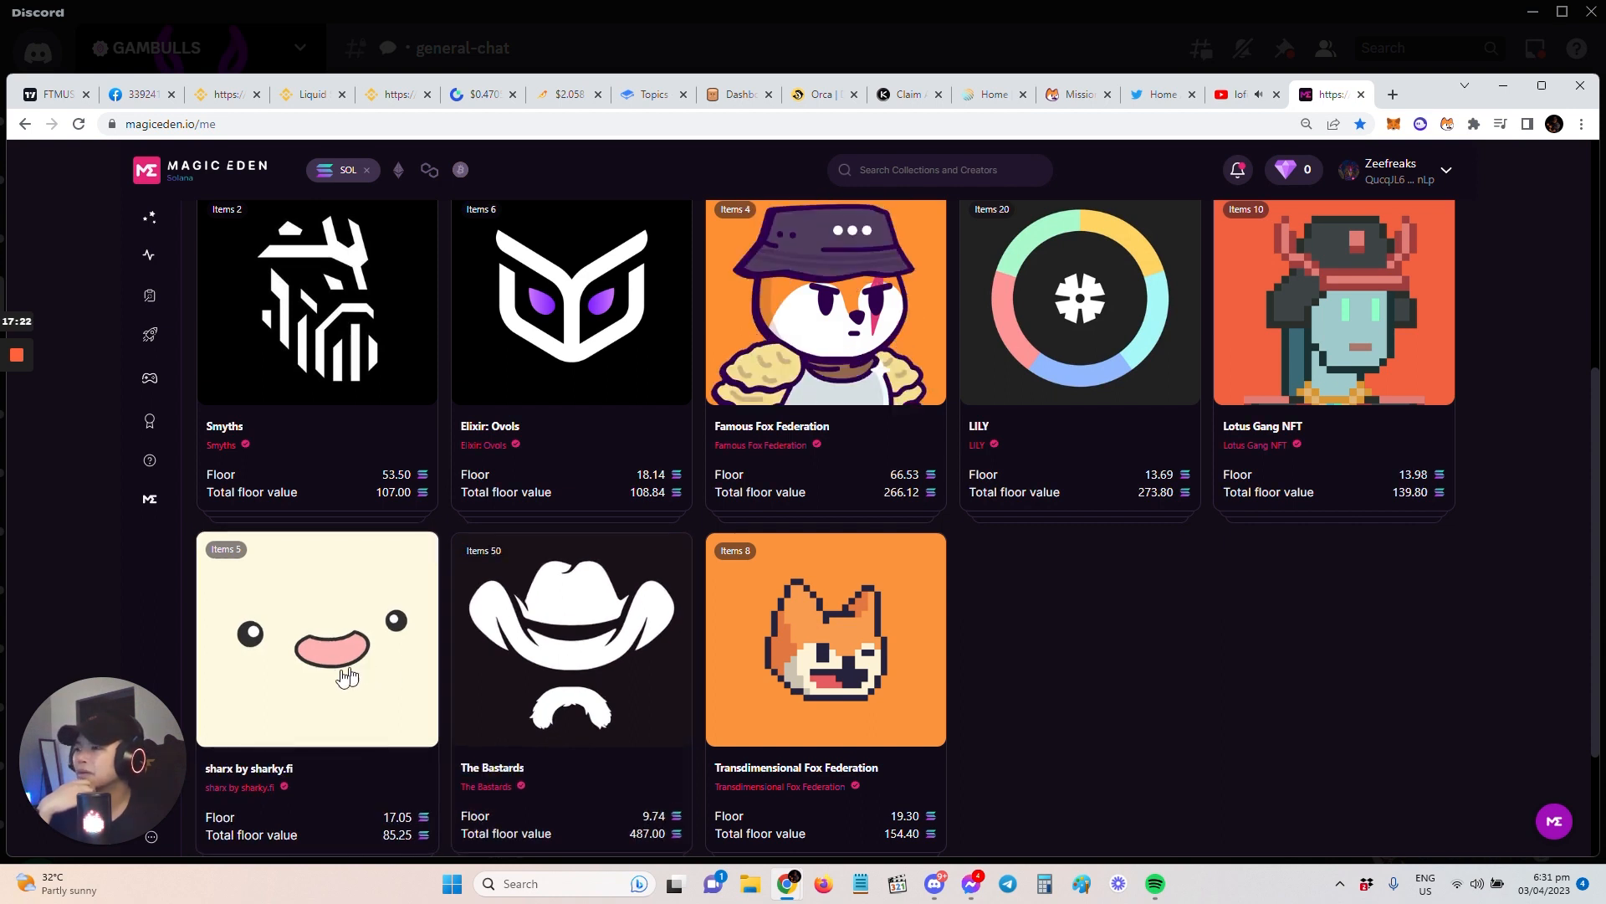
mouse_move(312, 692)
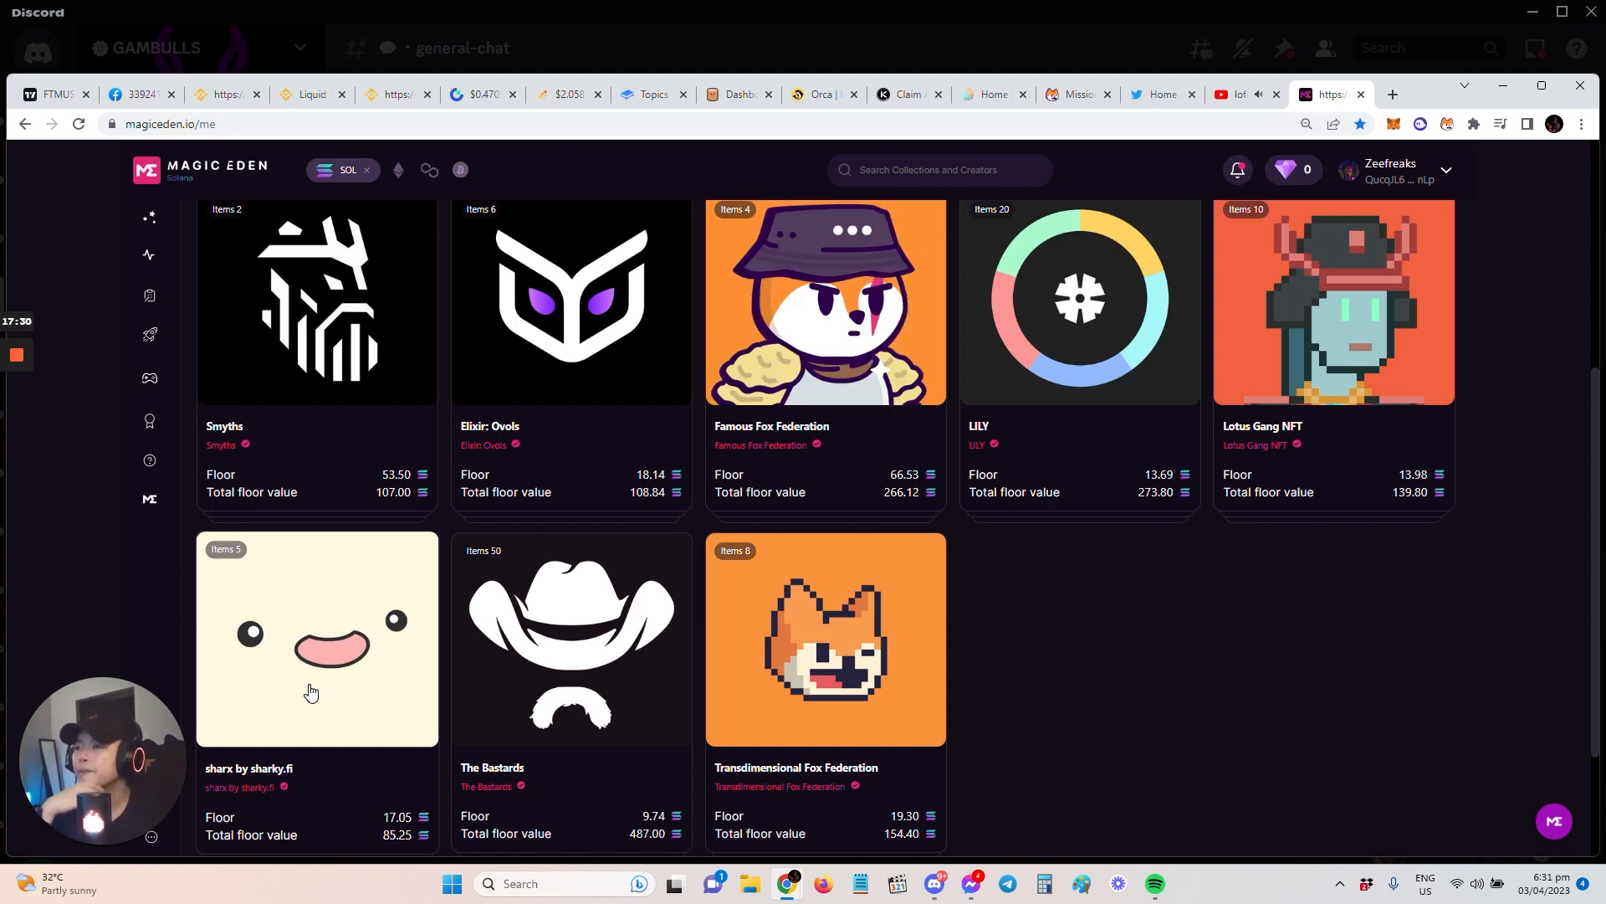
mouse_move(837, 433)
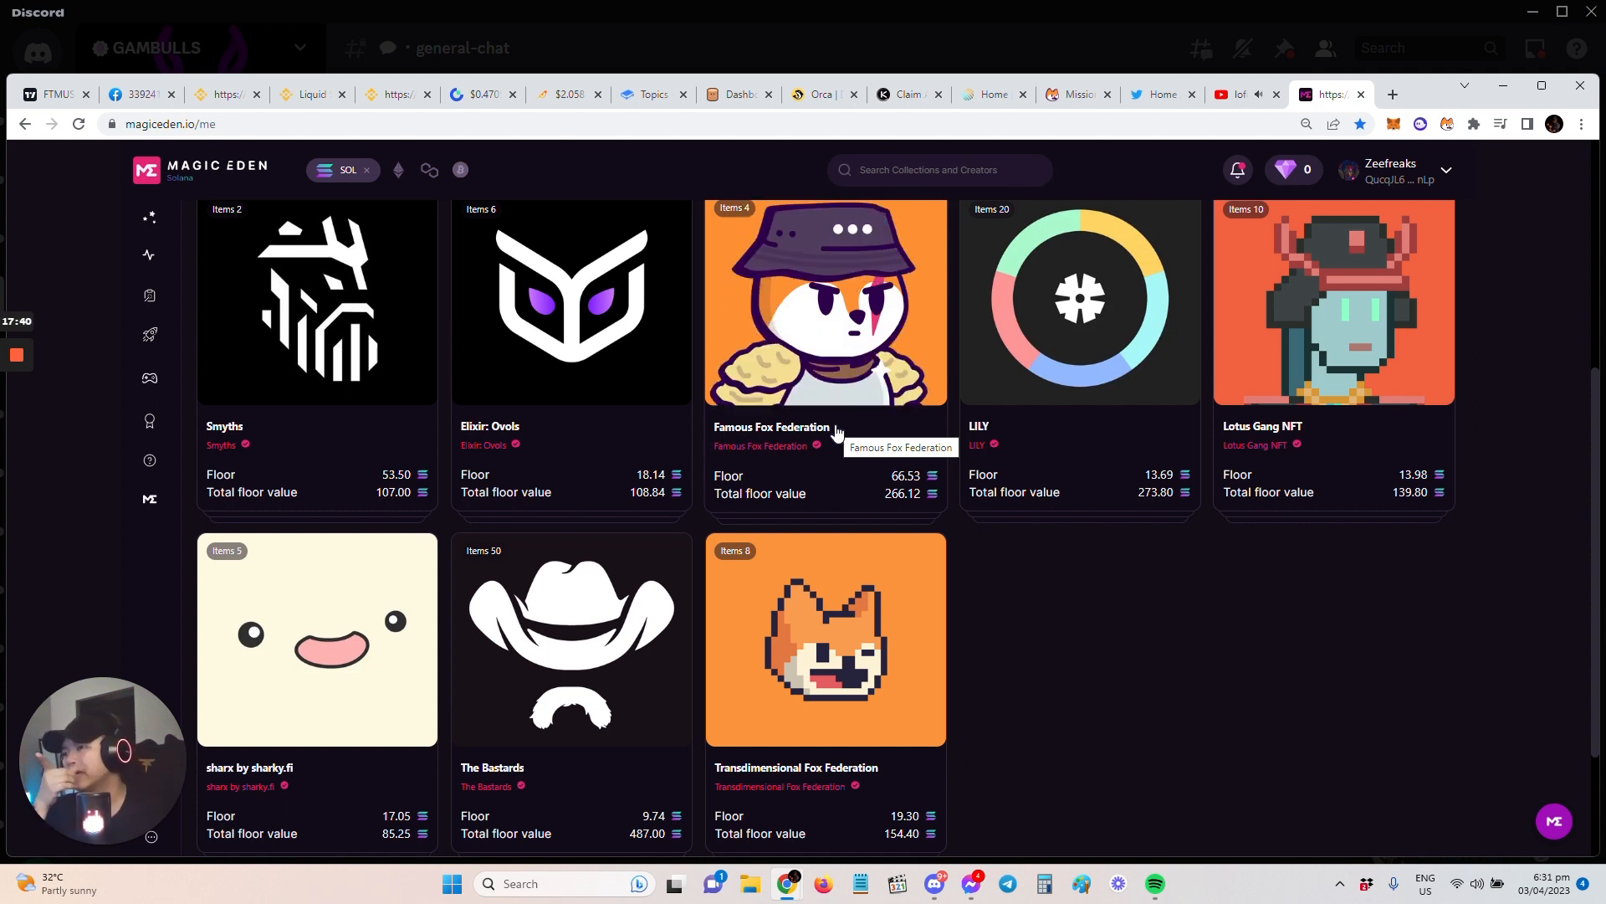
mouse_move(1180, 700)
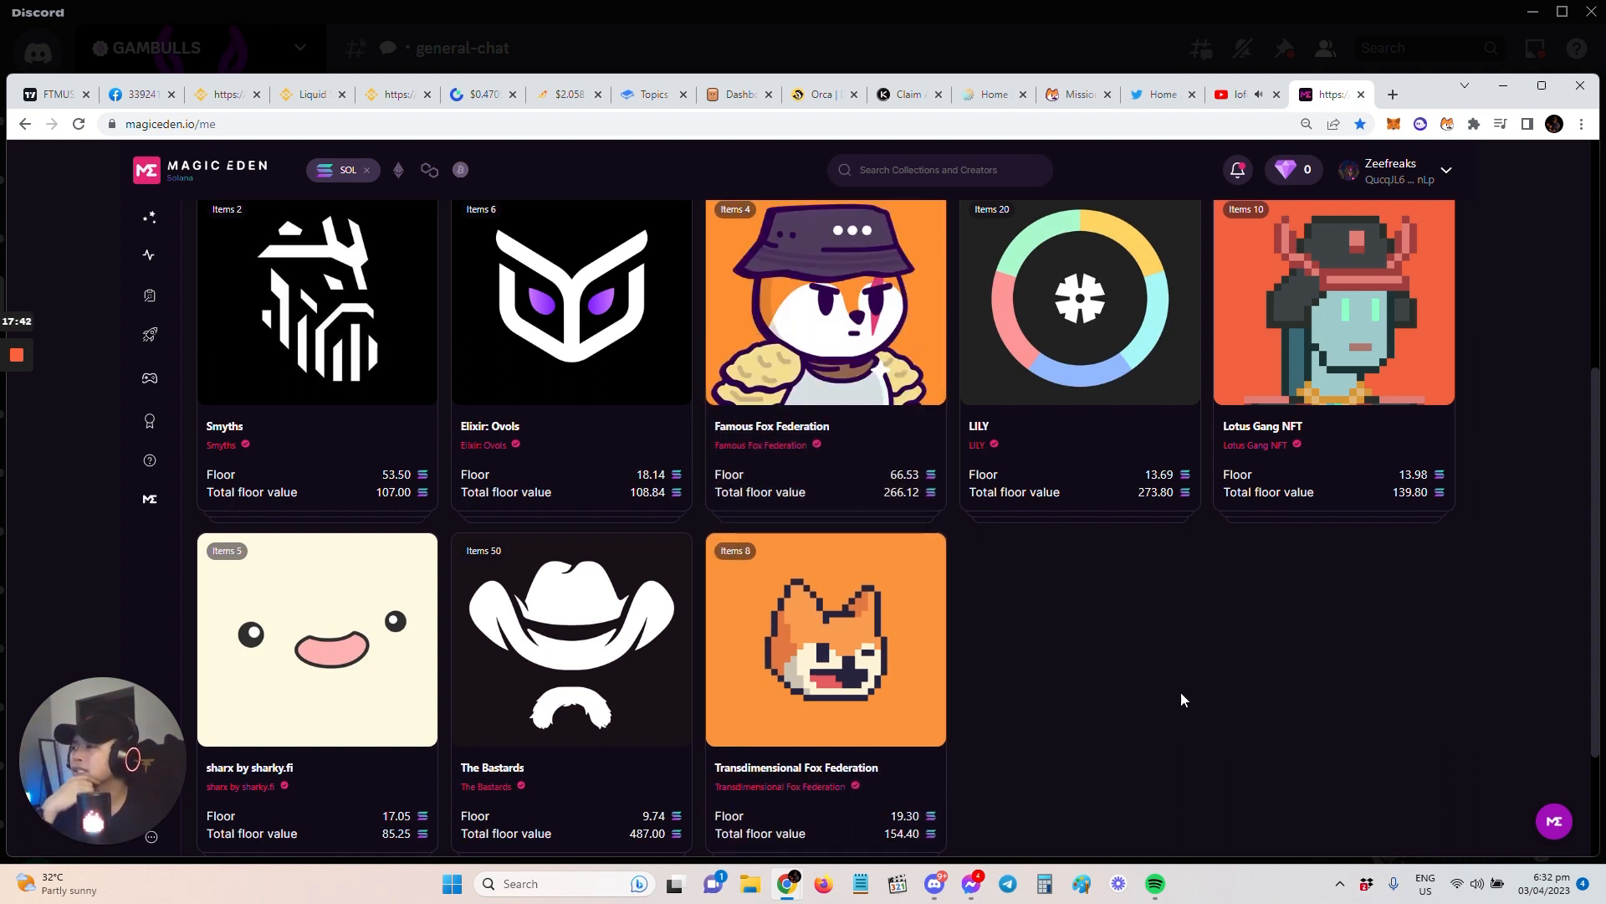
mouse_move(1486, 631)
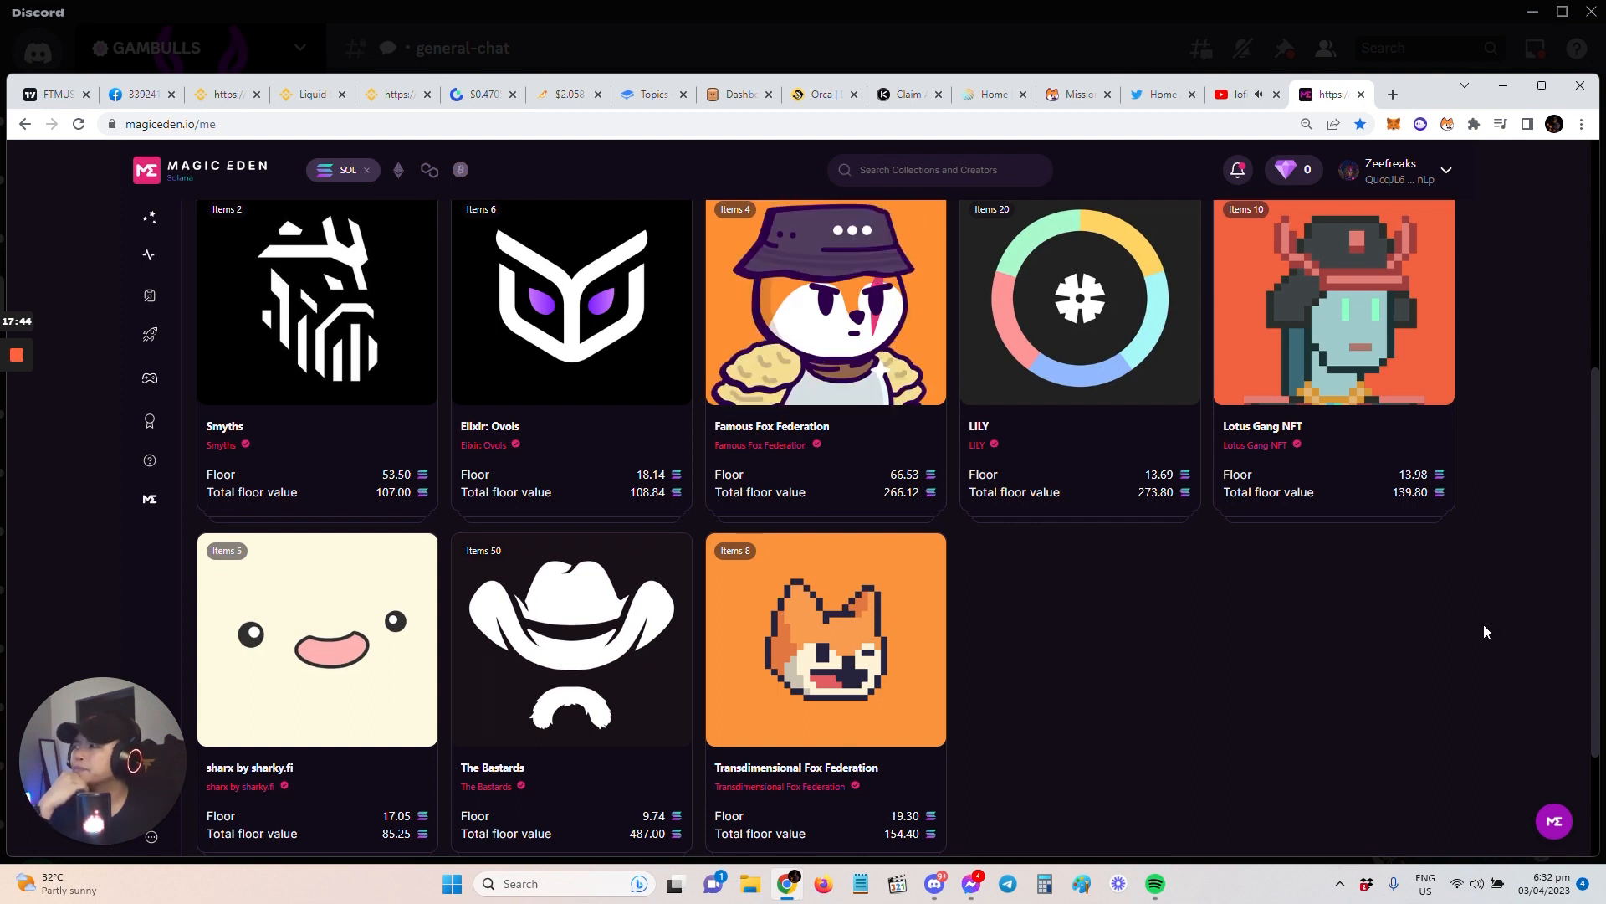
click(1394, 94)
text(citrus.famousfoxes.com/lend)
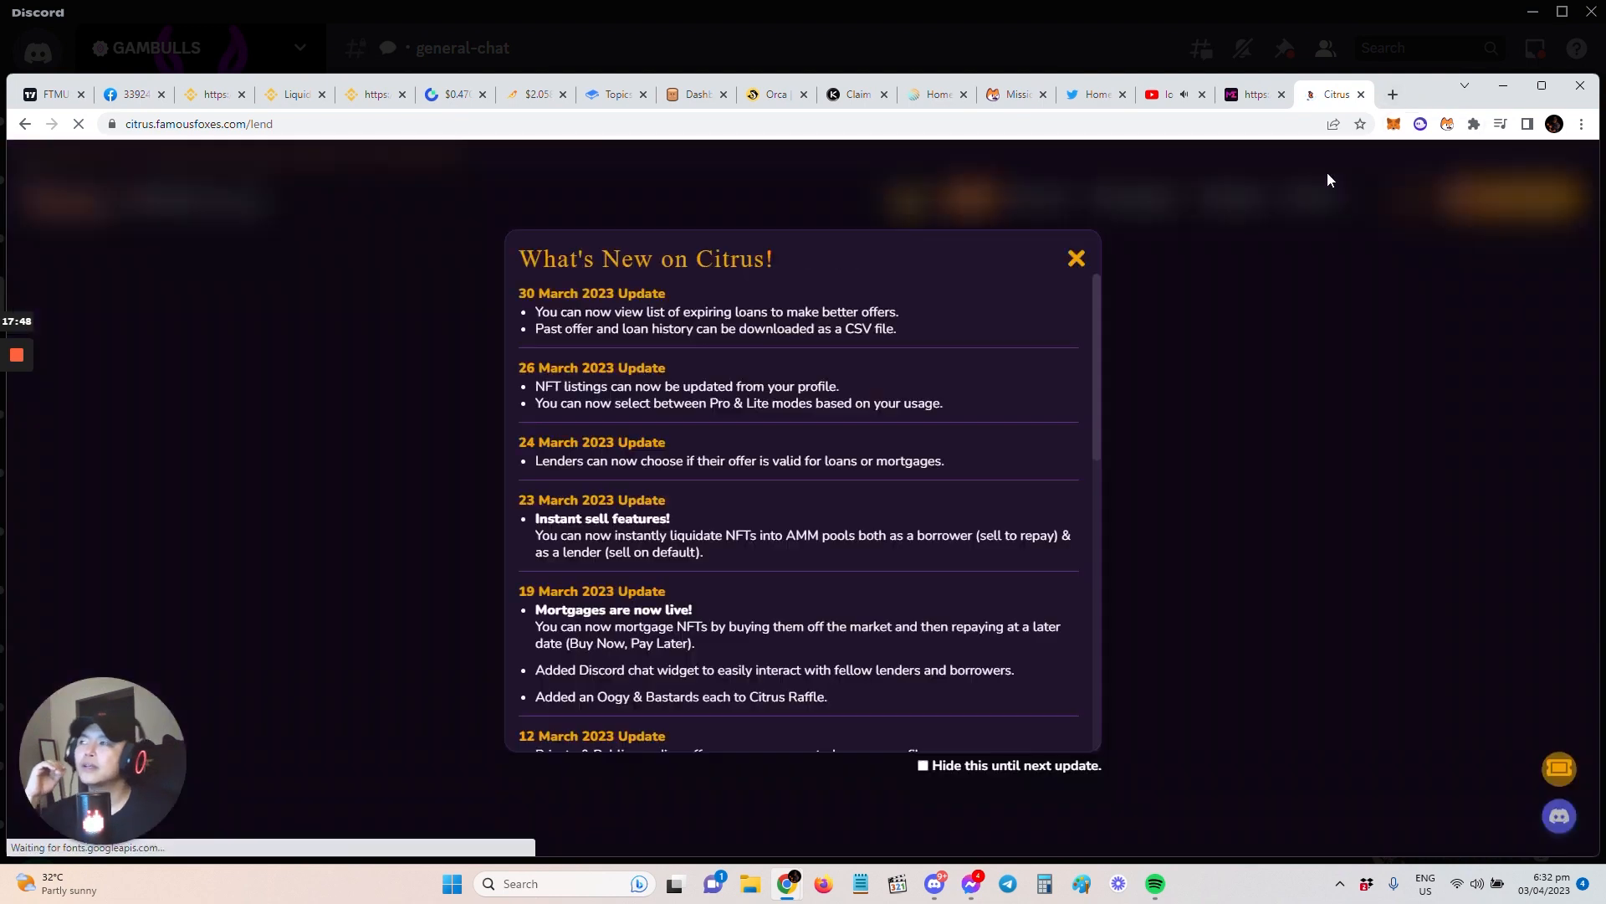
- Dismiss the What's New popup on citrus.famousfoxes.com/lend and start a lending offer for Famous Fox Federation
click(1074, 258)
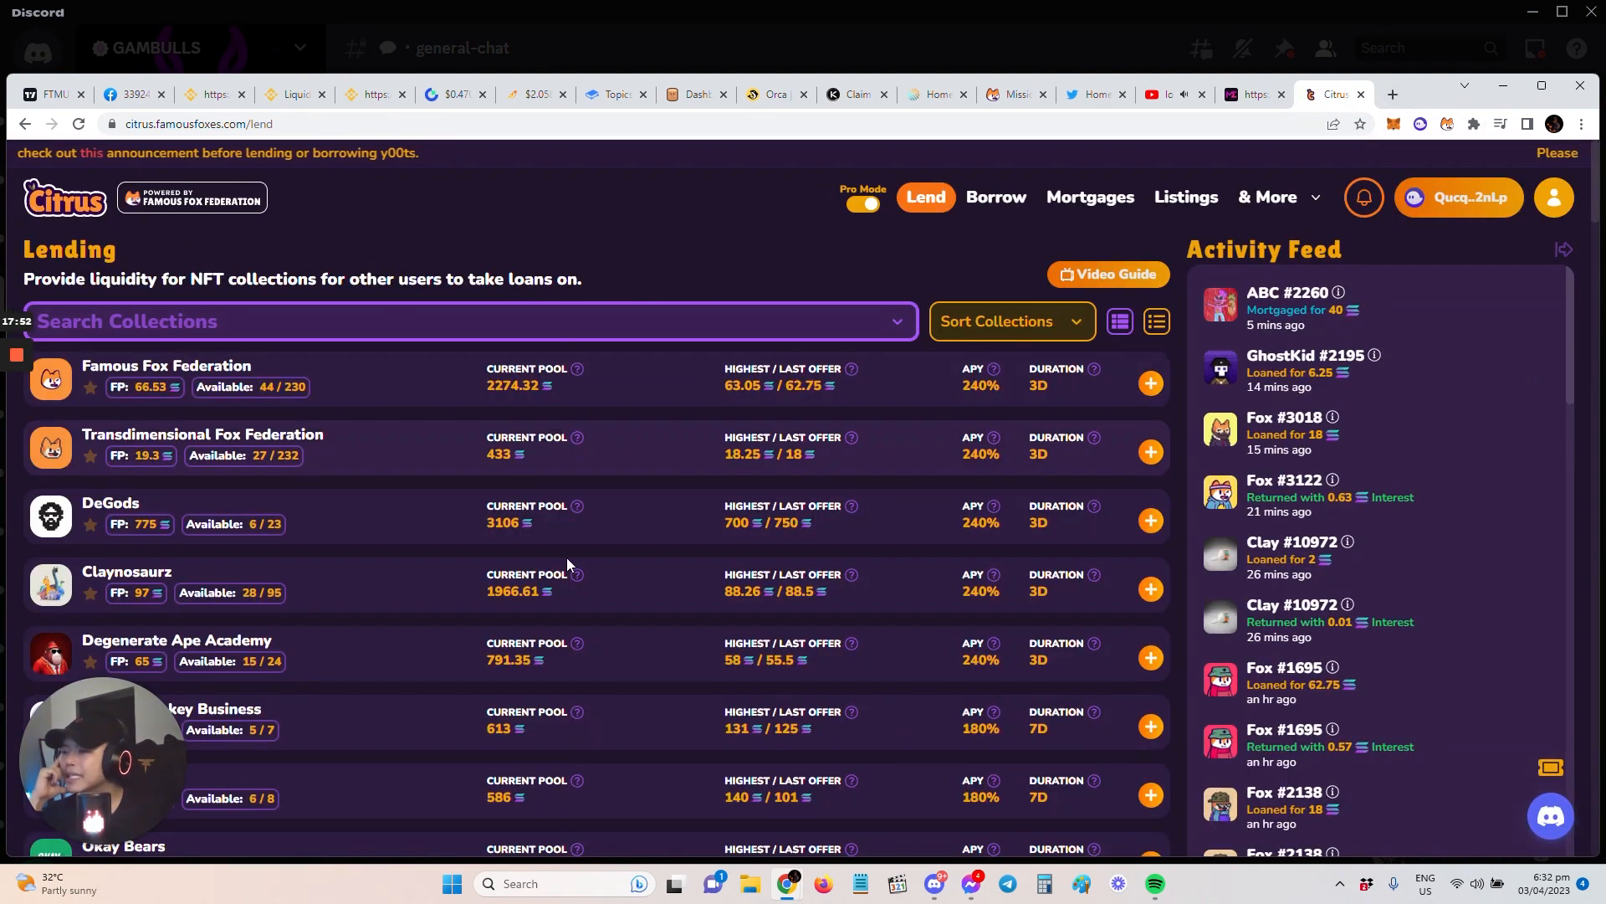
scroll(down, 3)
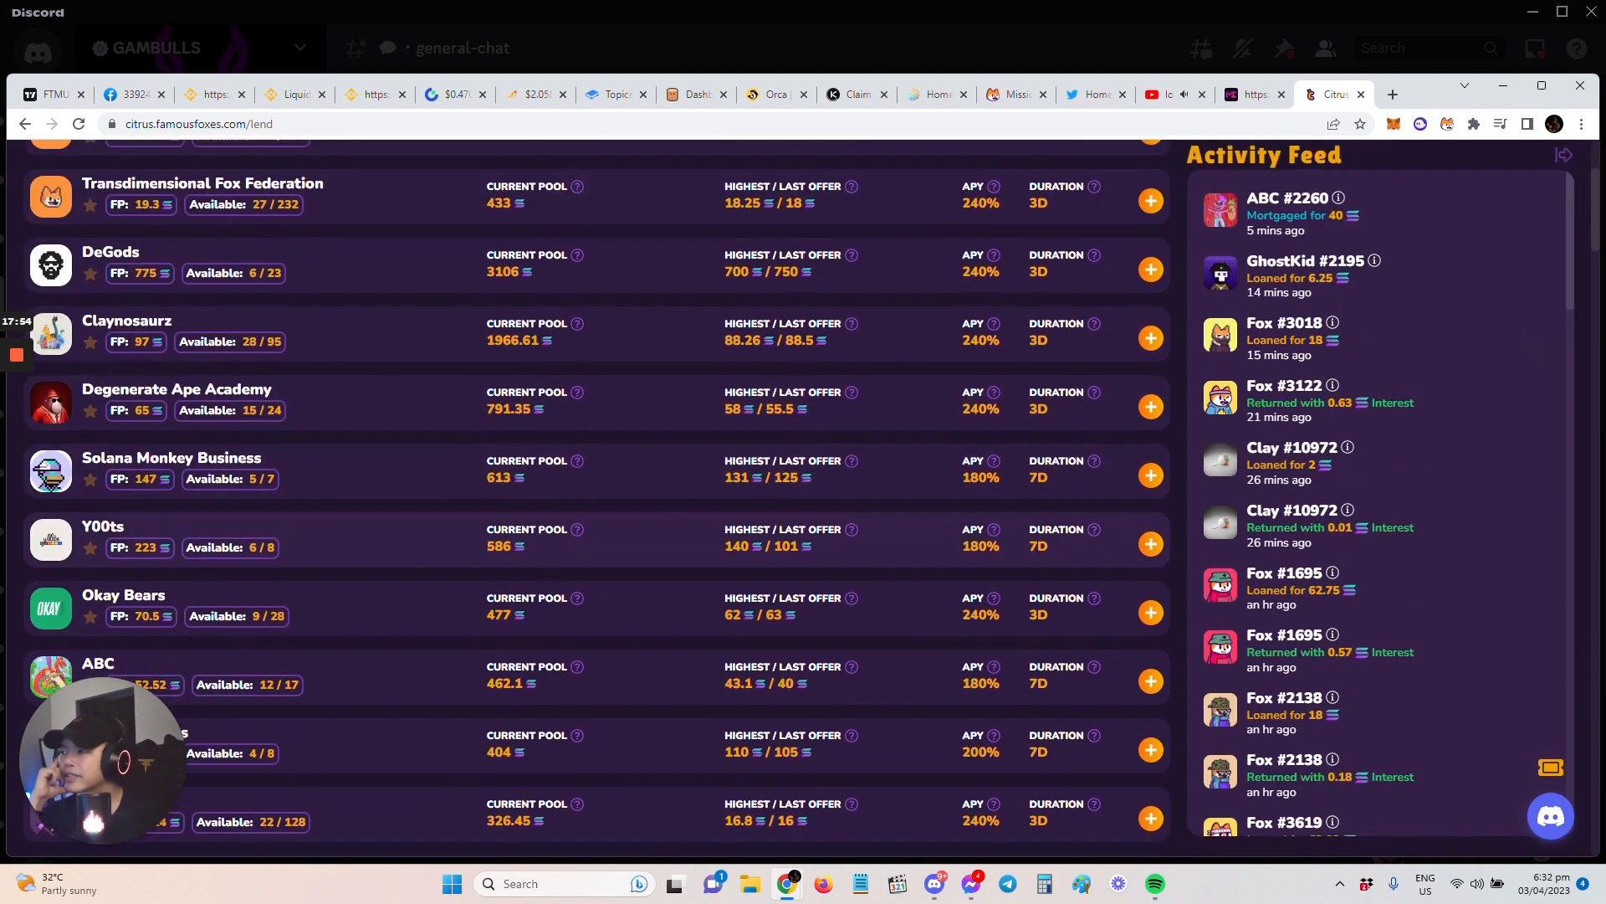
scroll(up, 3)
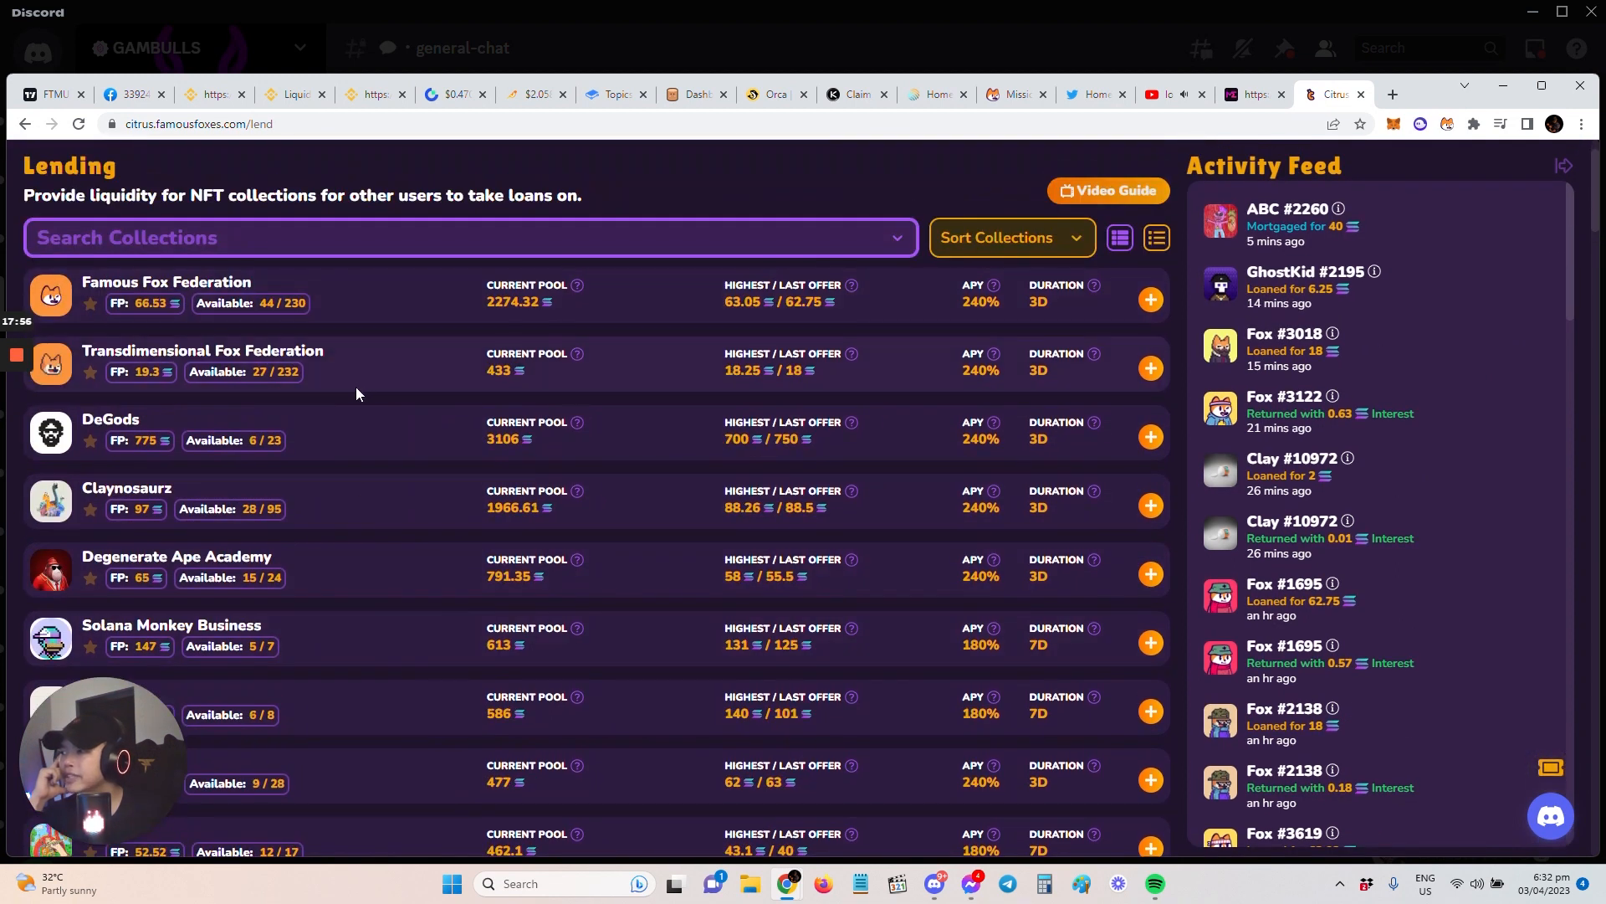
mouse_move(1203, 380)
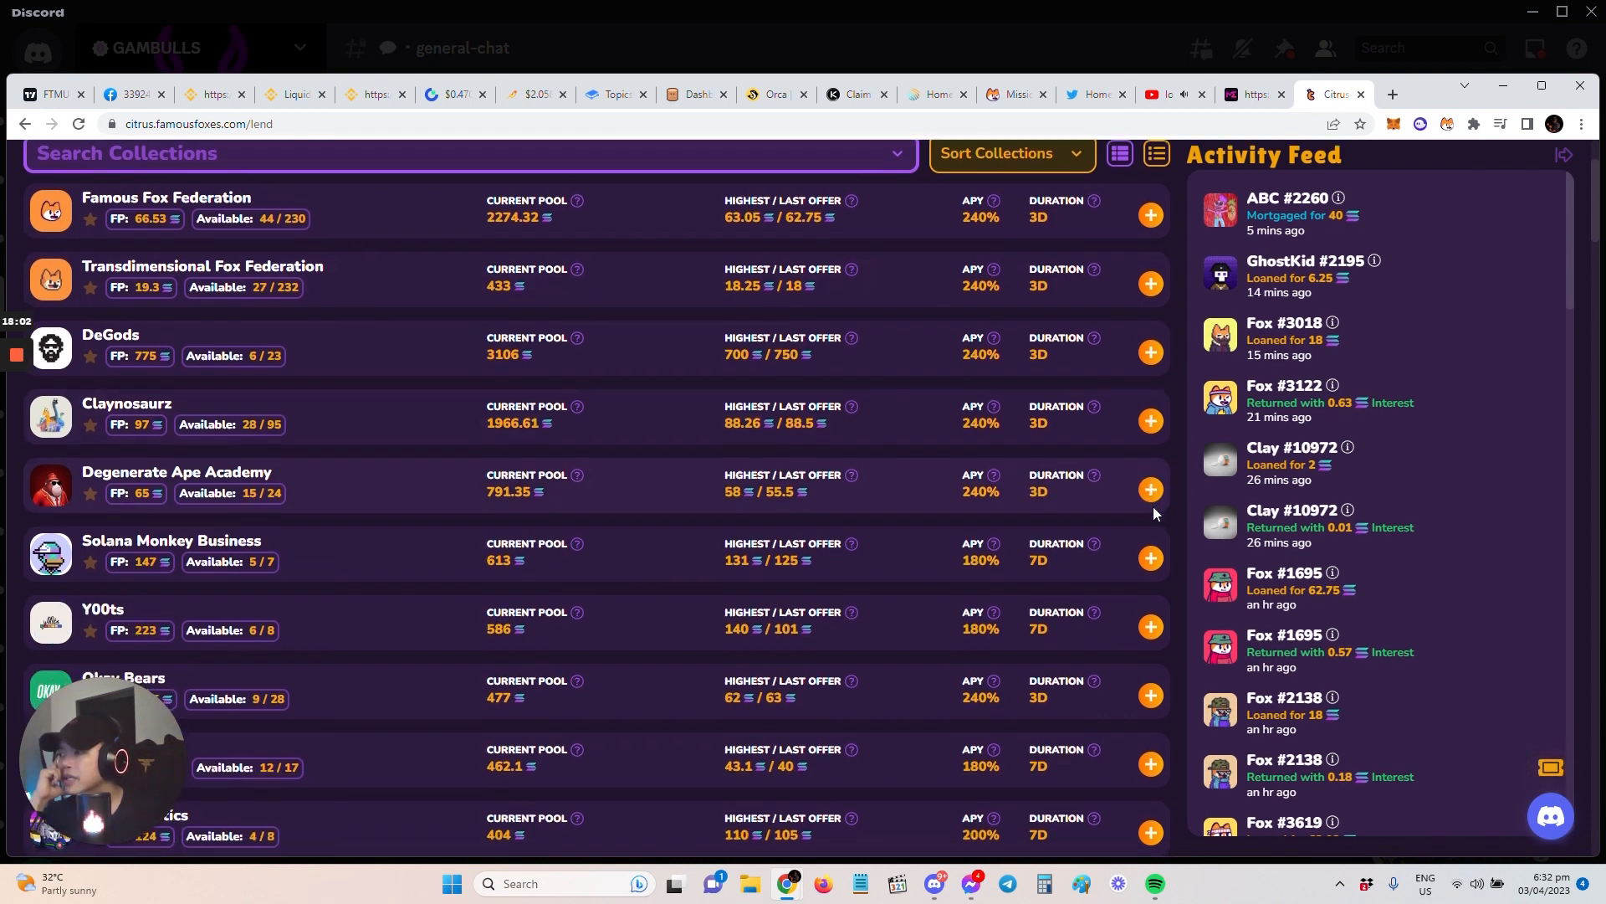
scroll(down, 3)
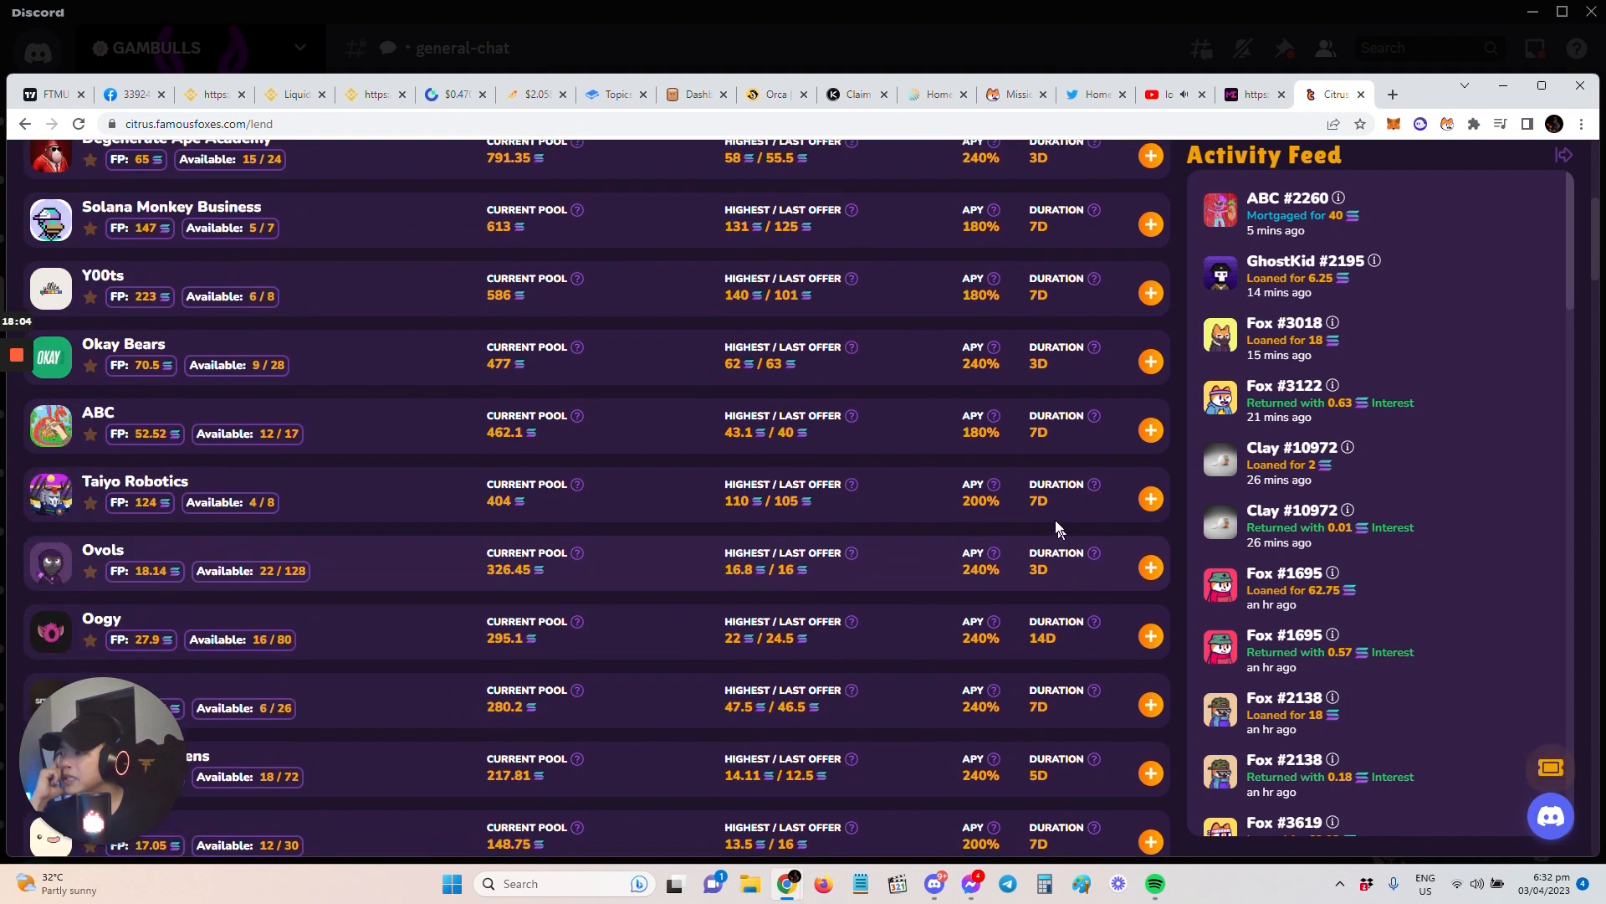
scroll(up, 3)
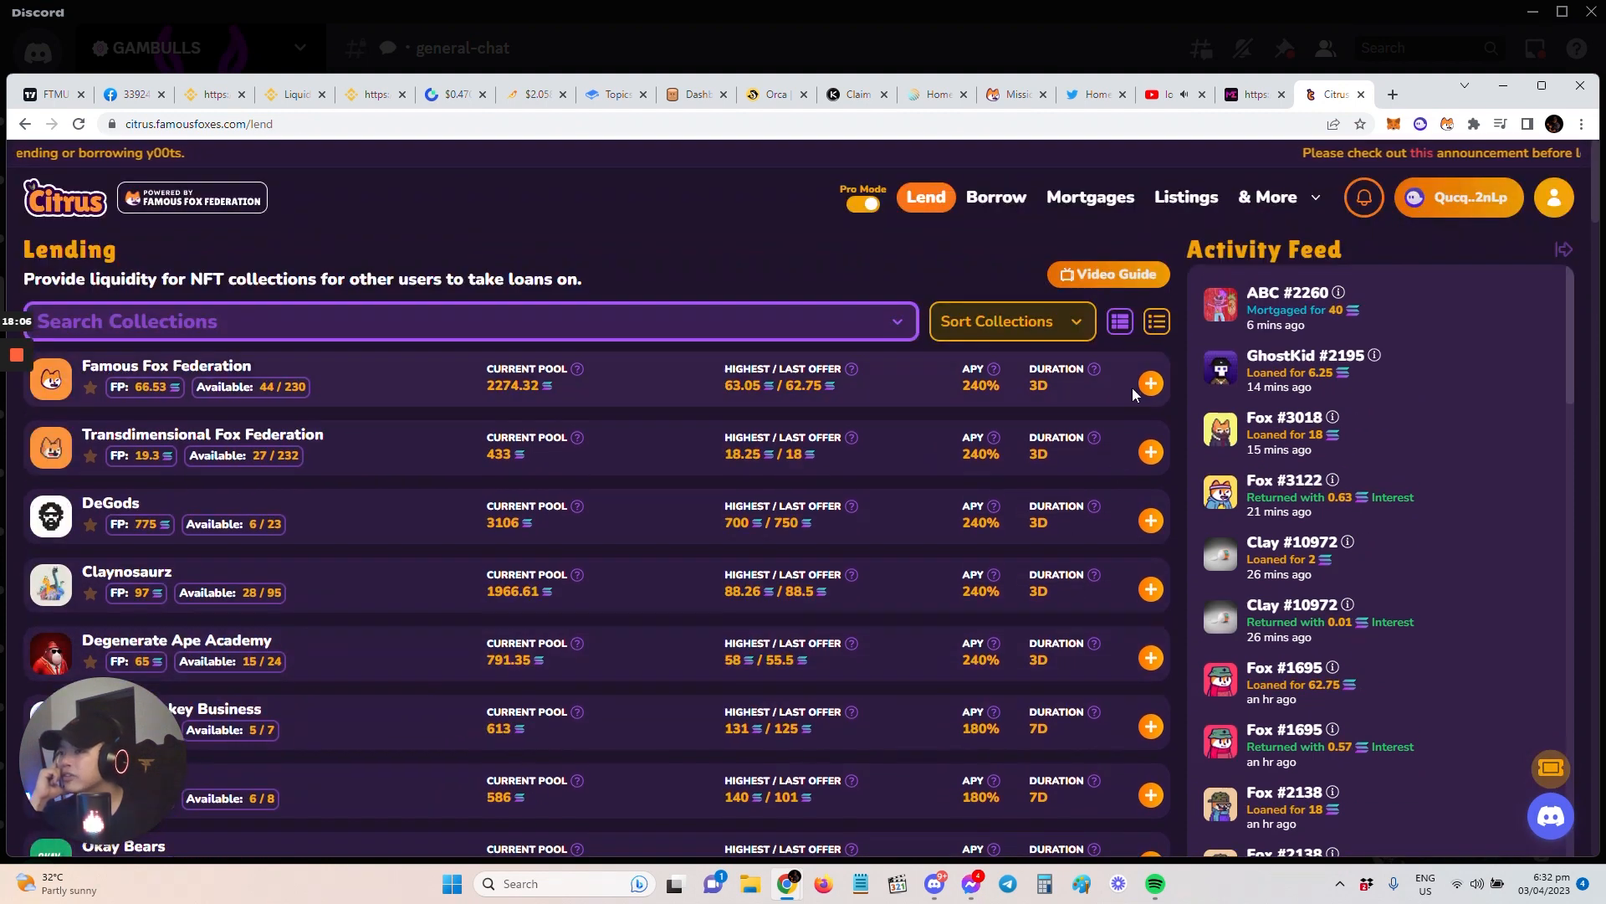
click(1148, 383)
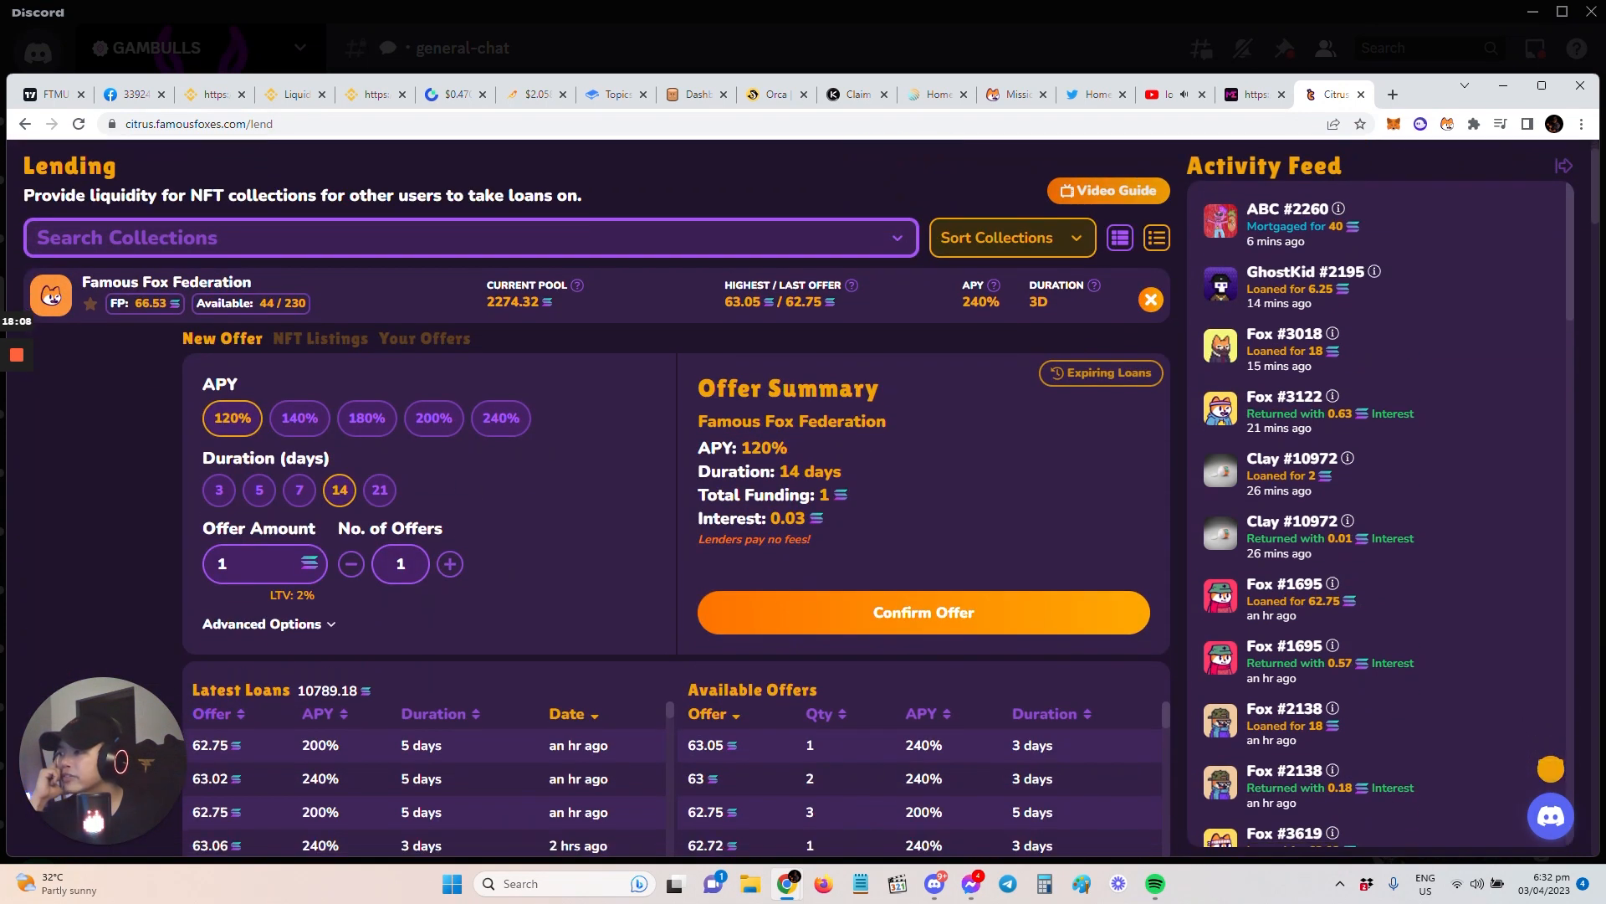
- Try several loan durations, settling on 3 days with 240% APY for the 1 SOL offer
click(217, 491)
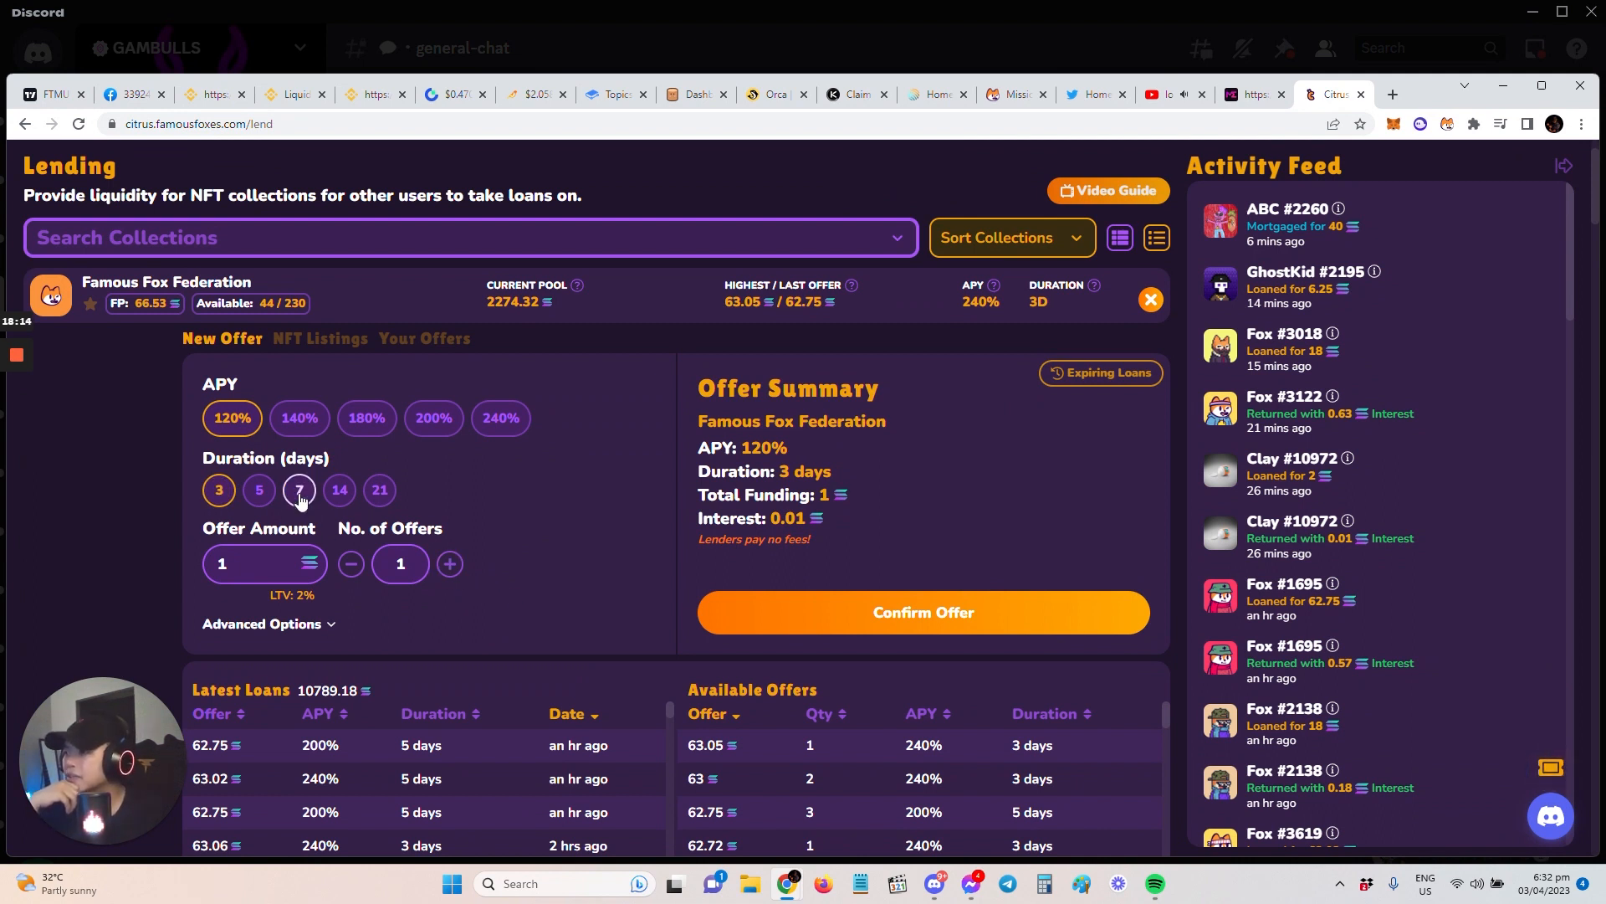
click(379, 491)
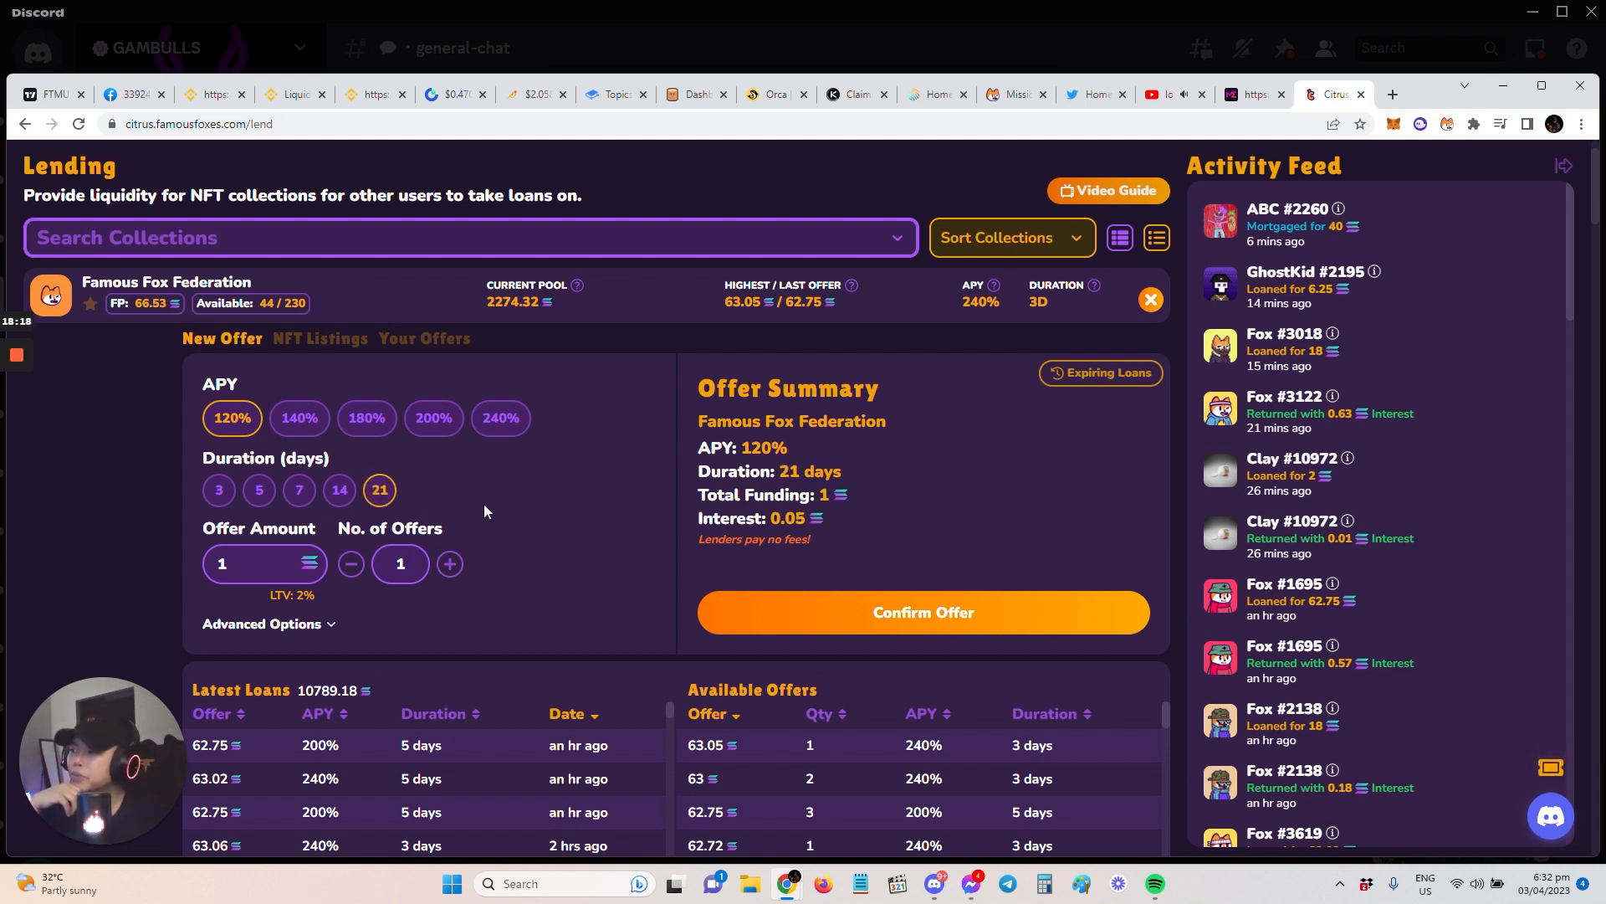
mouse_move(463, 517)
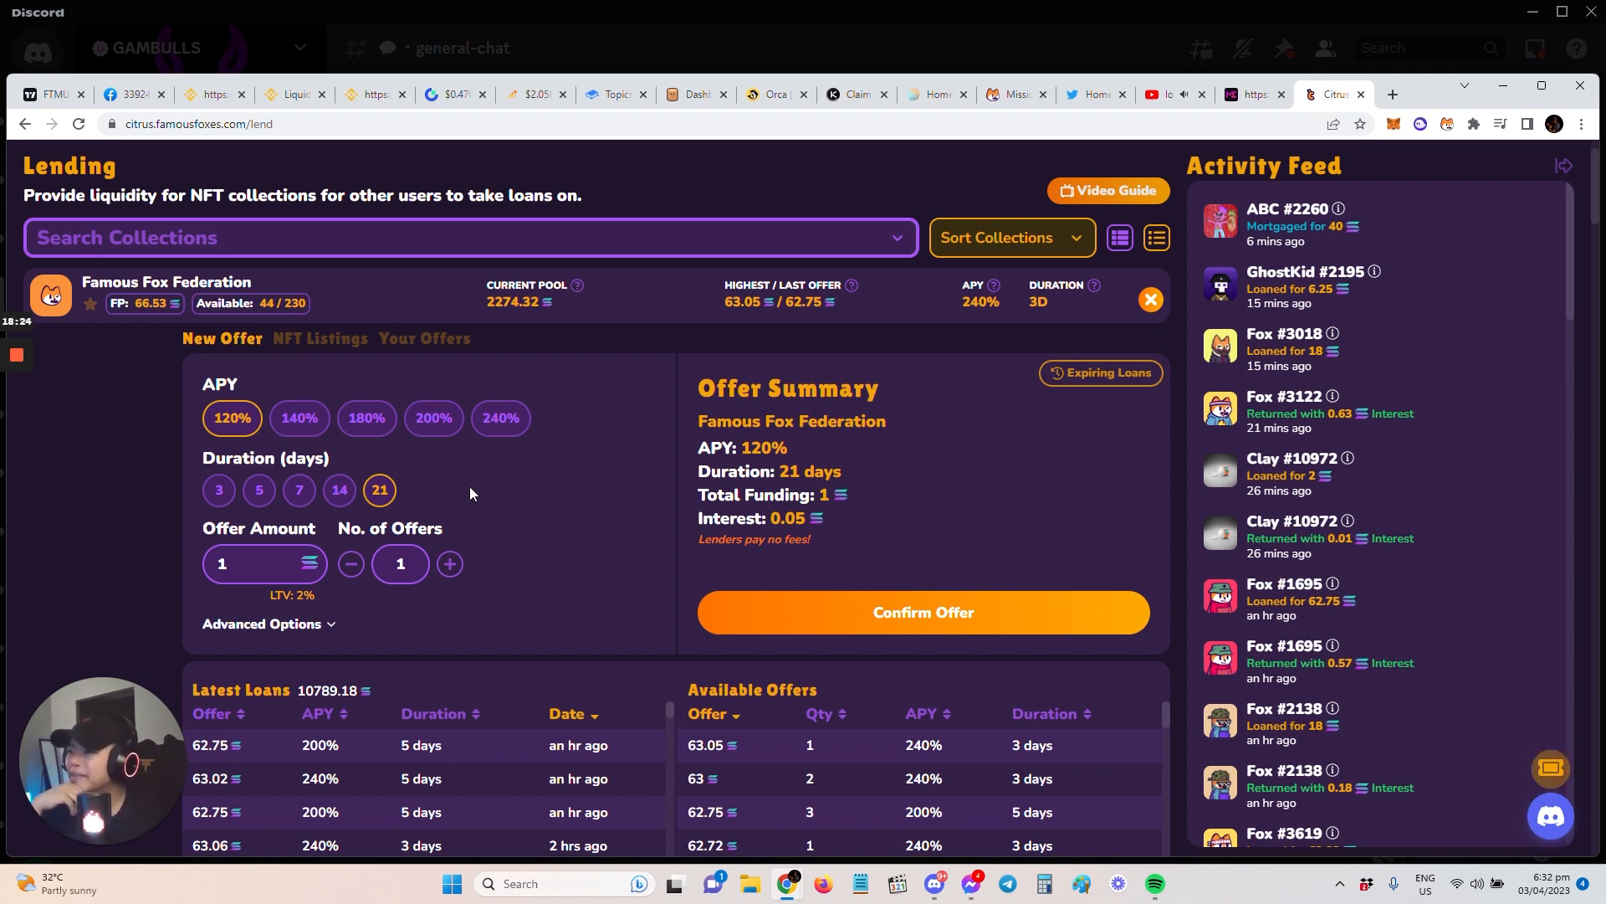
click(298, 490)
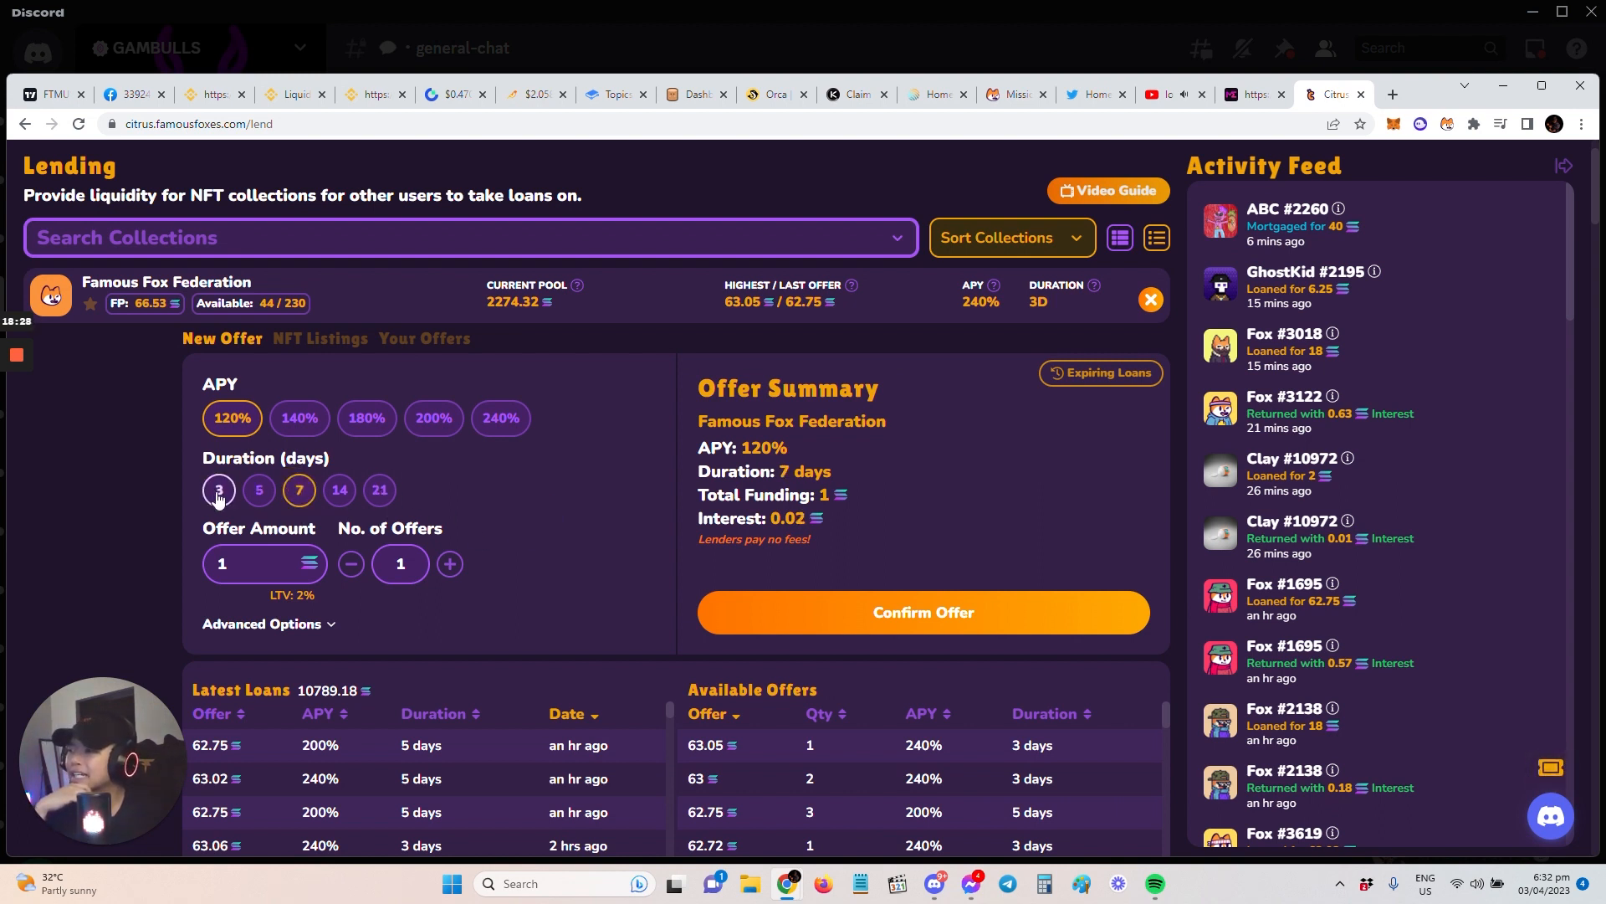
click(379, 489)
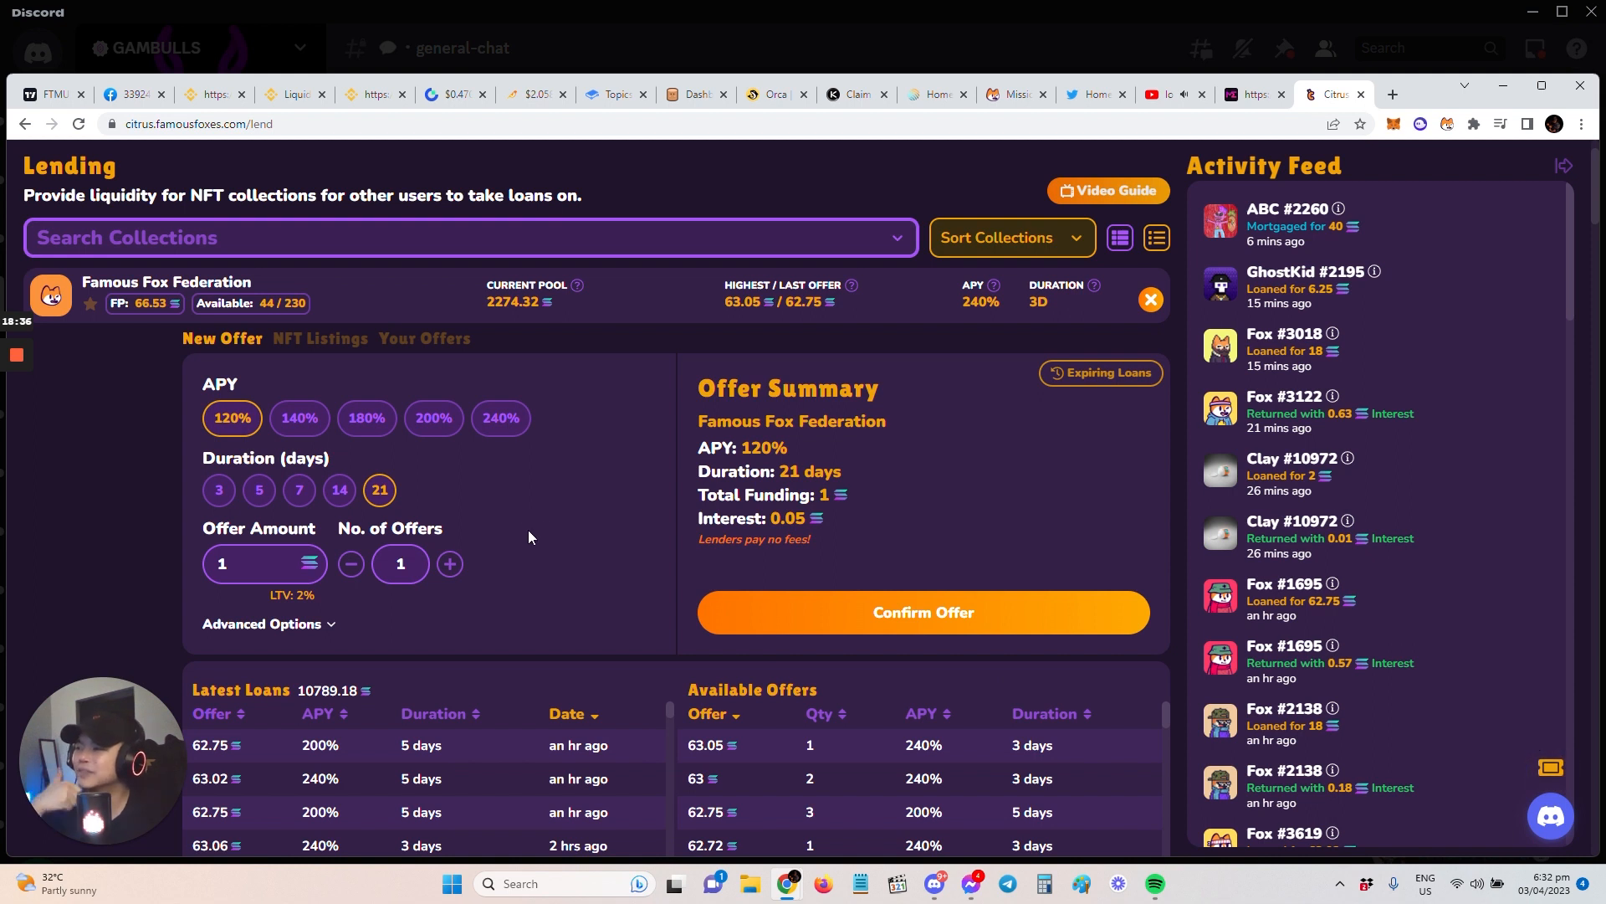
mouse_move(619, 432)
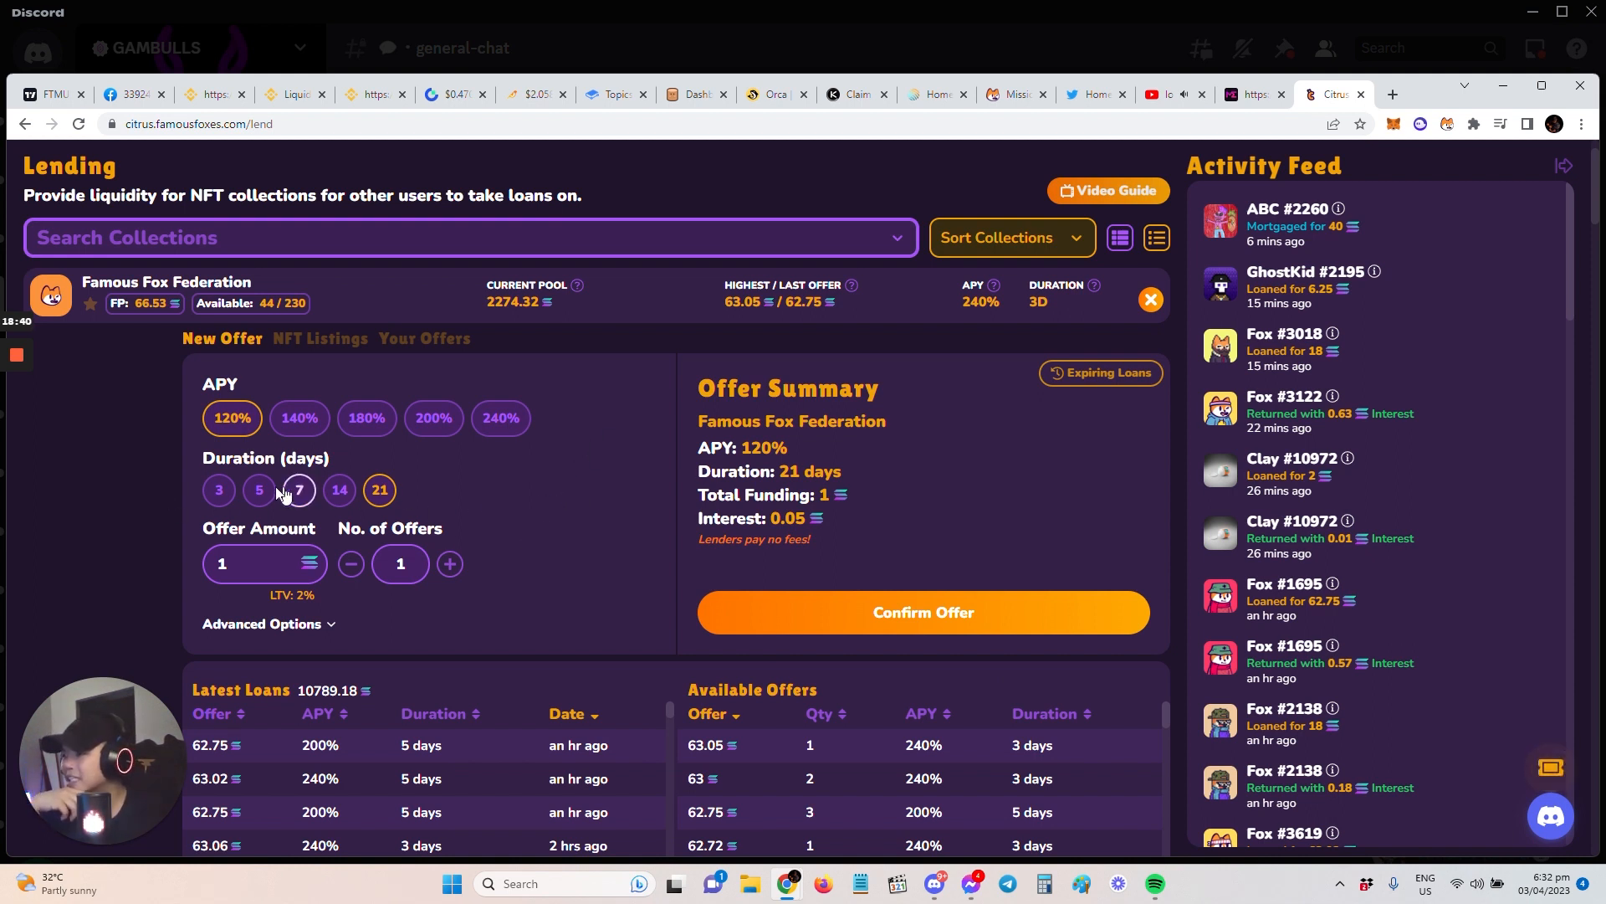
click(217, 490)
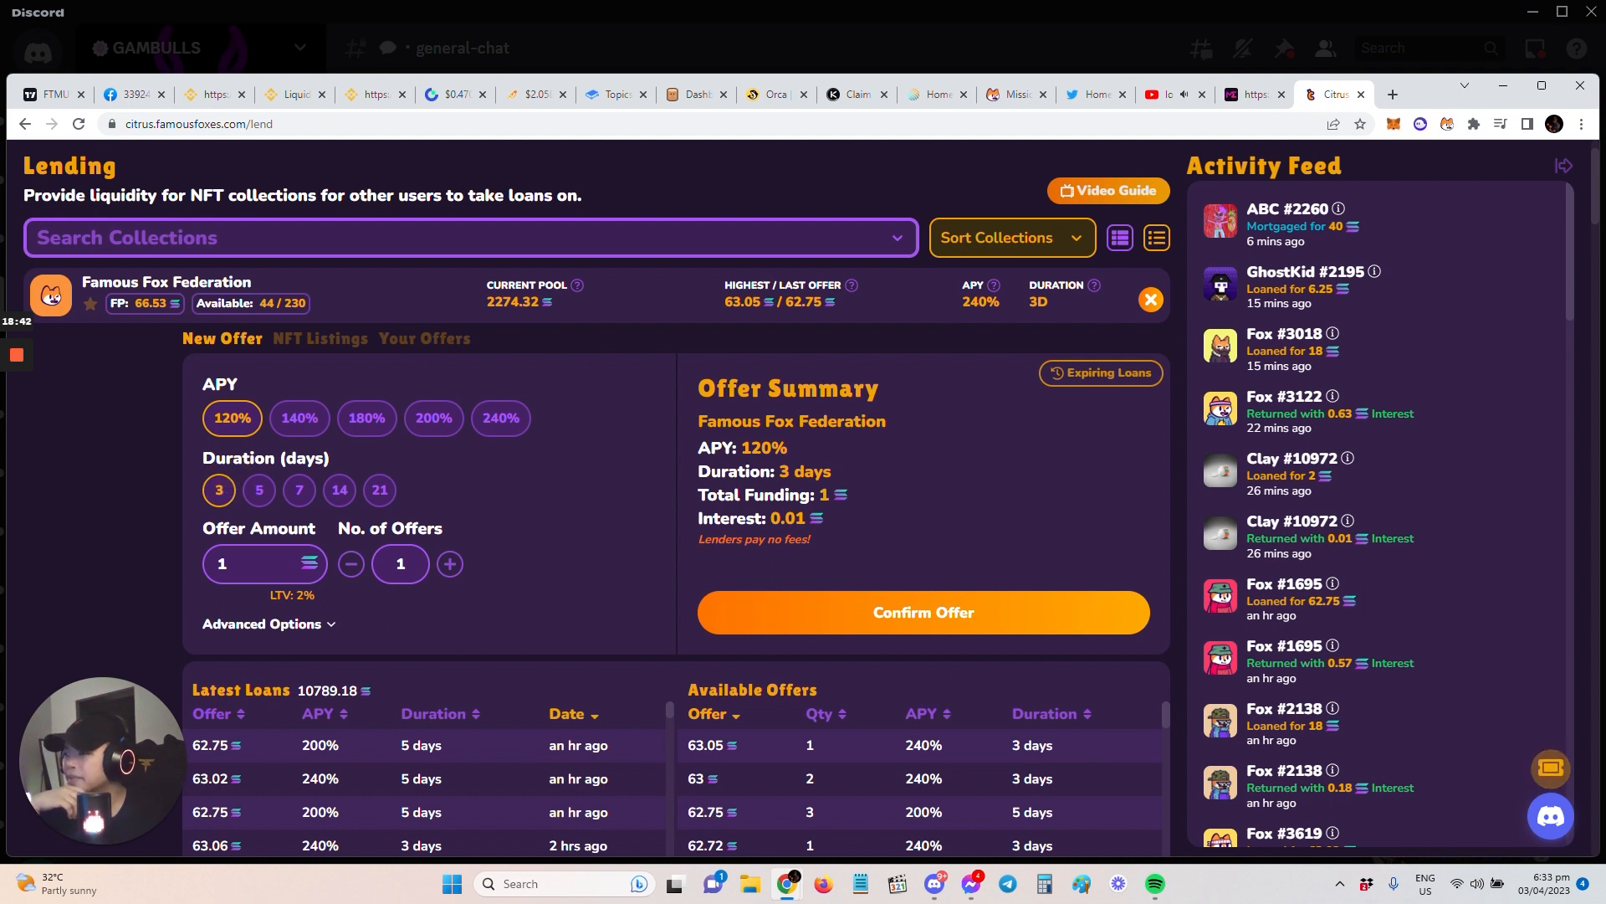
click(366, 416)
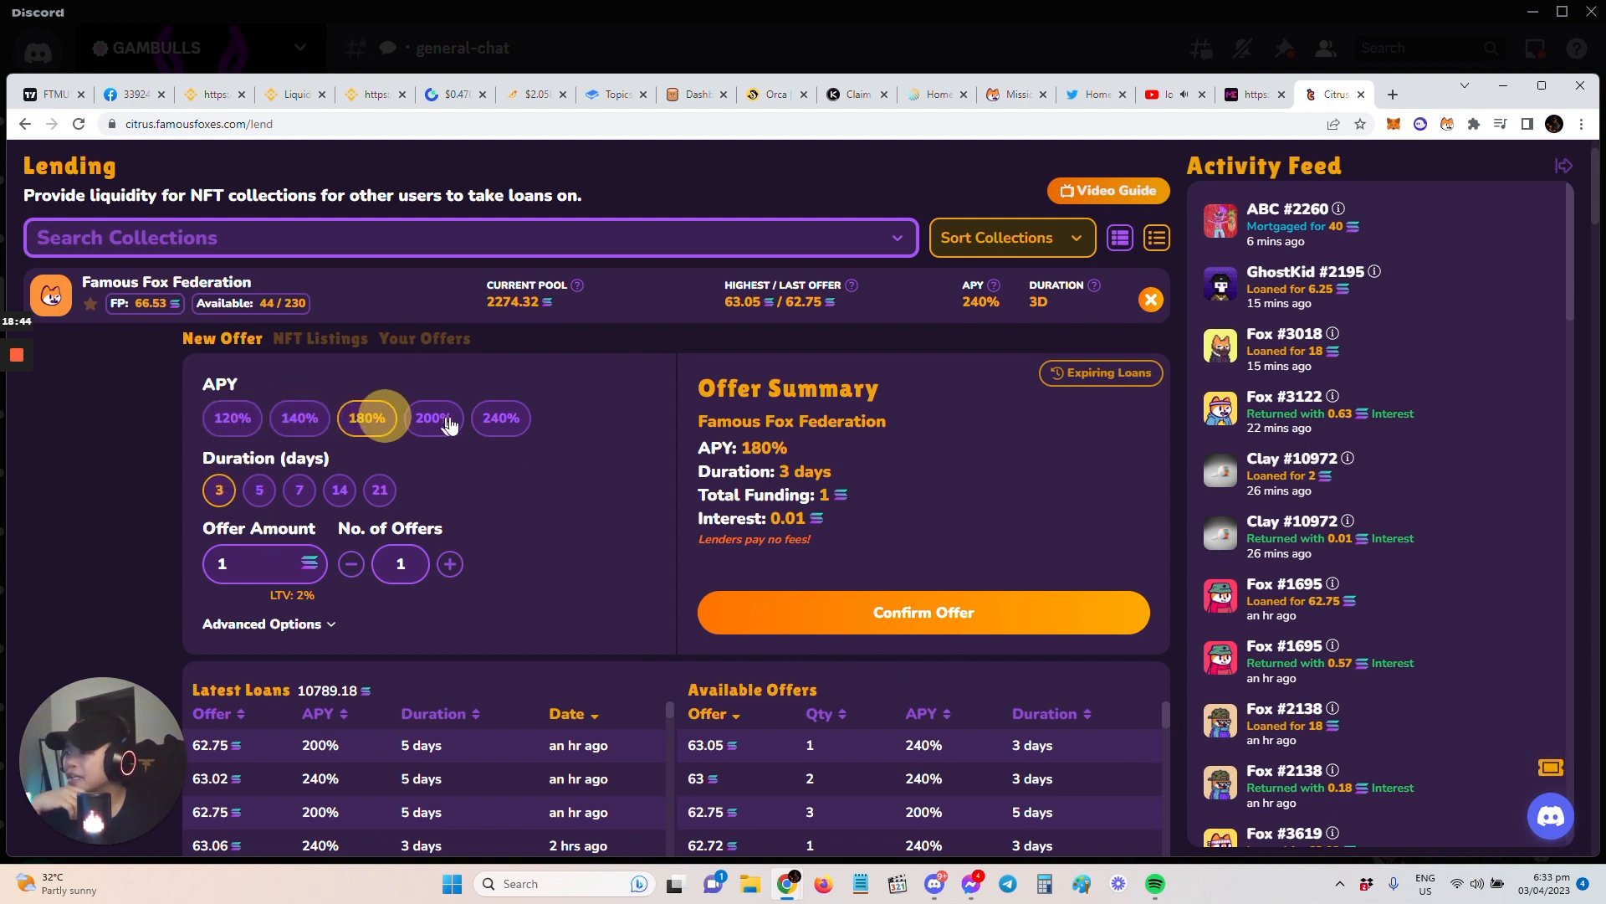
click(500, 416)
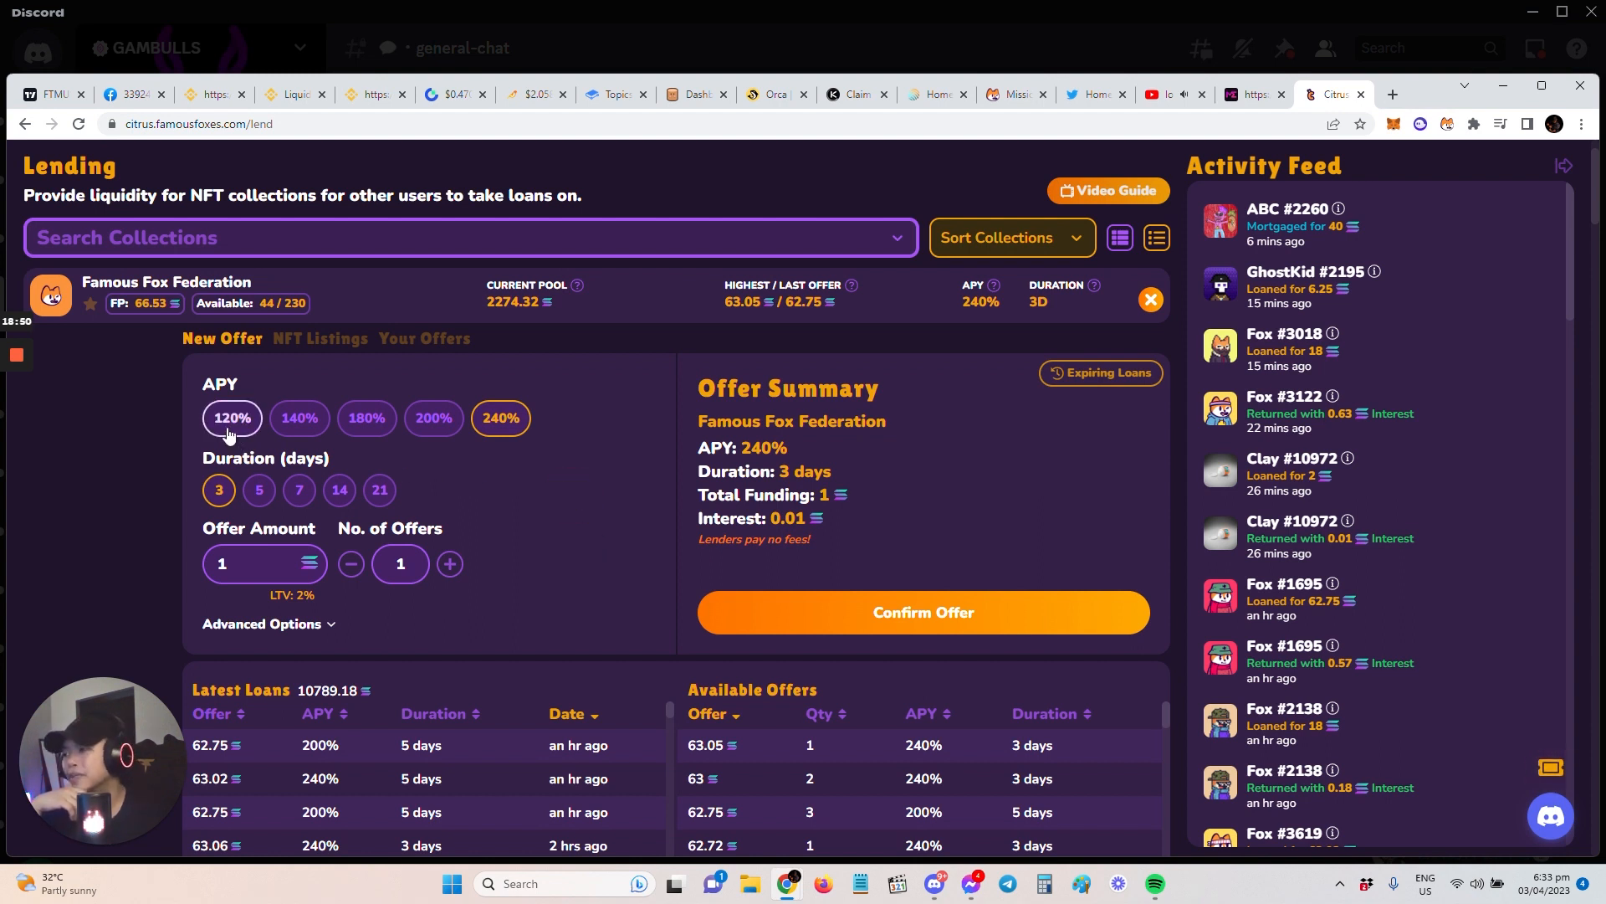
mouse_move(517, 455)
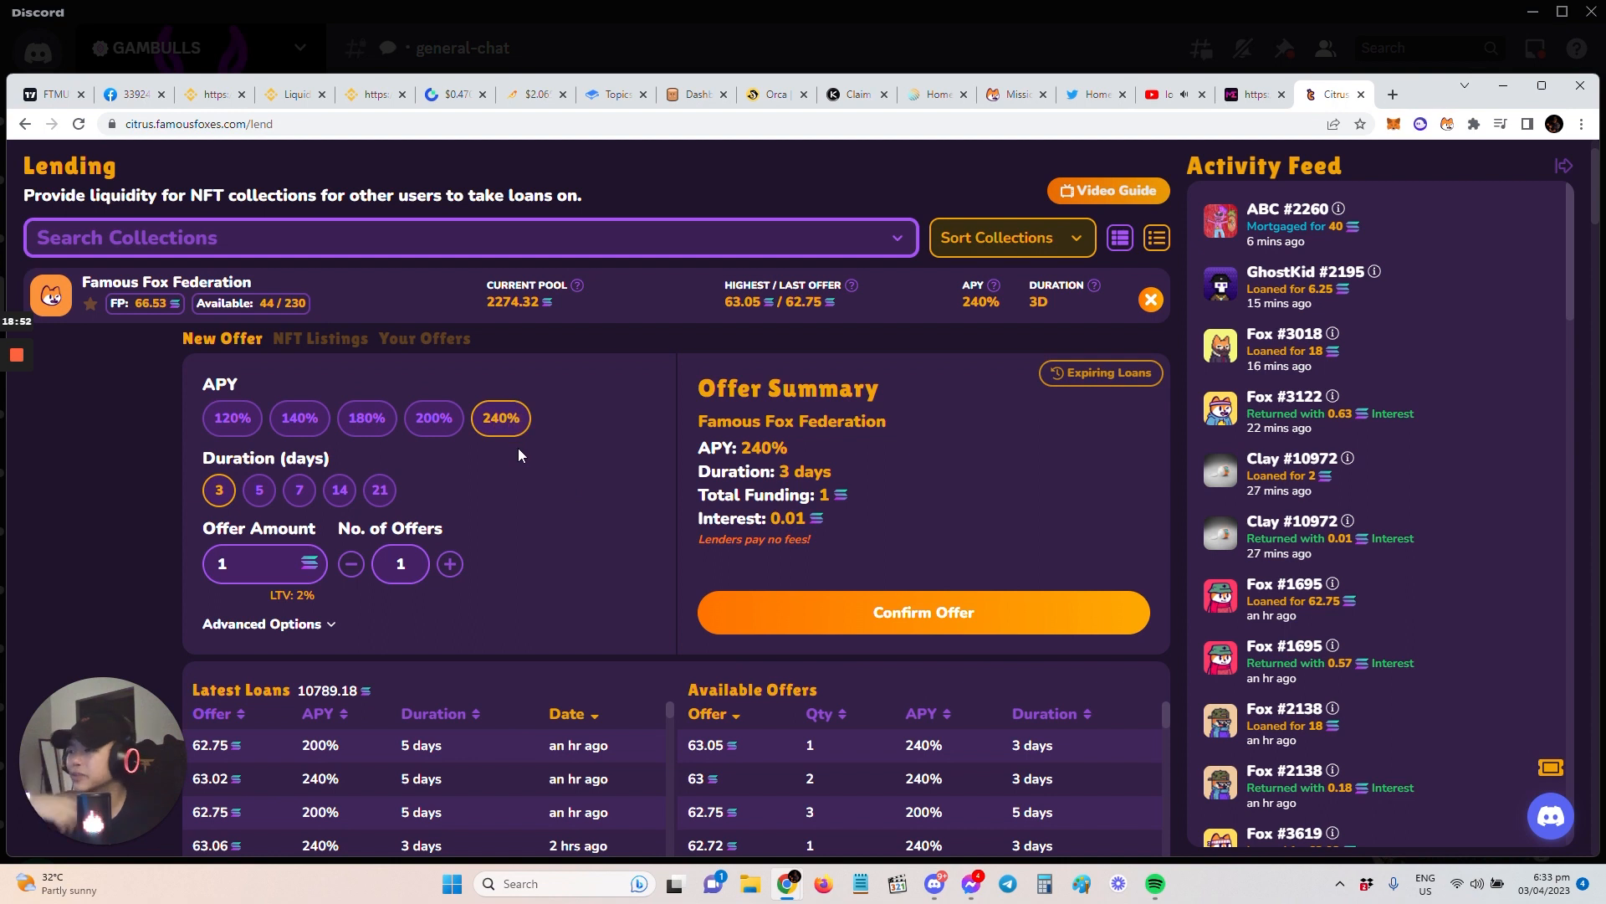
mouse_move(544, 522)
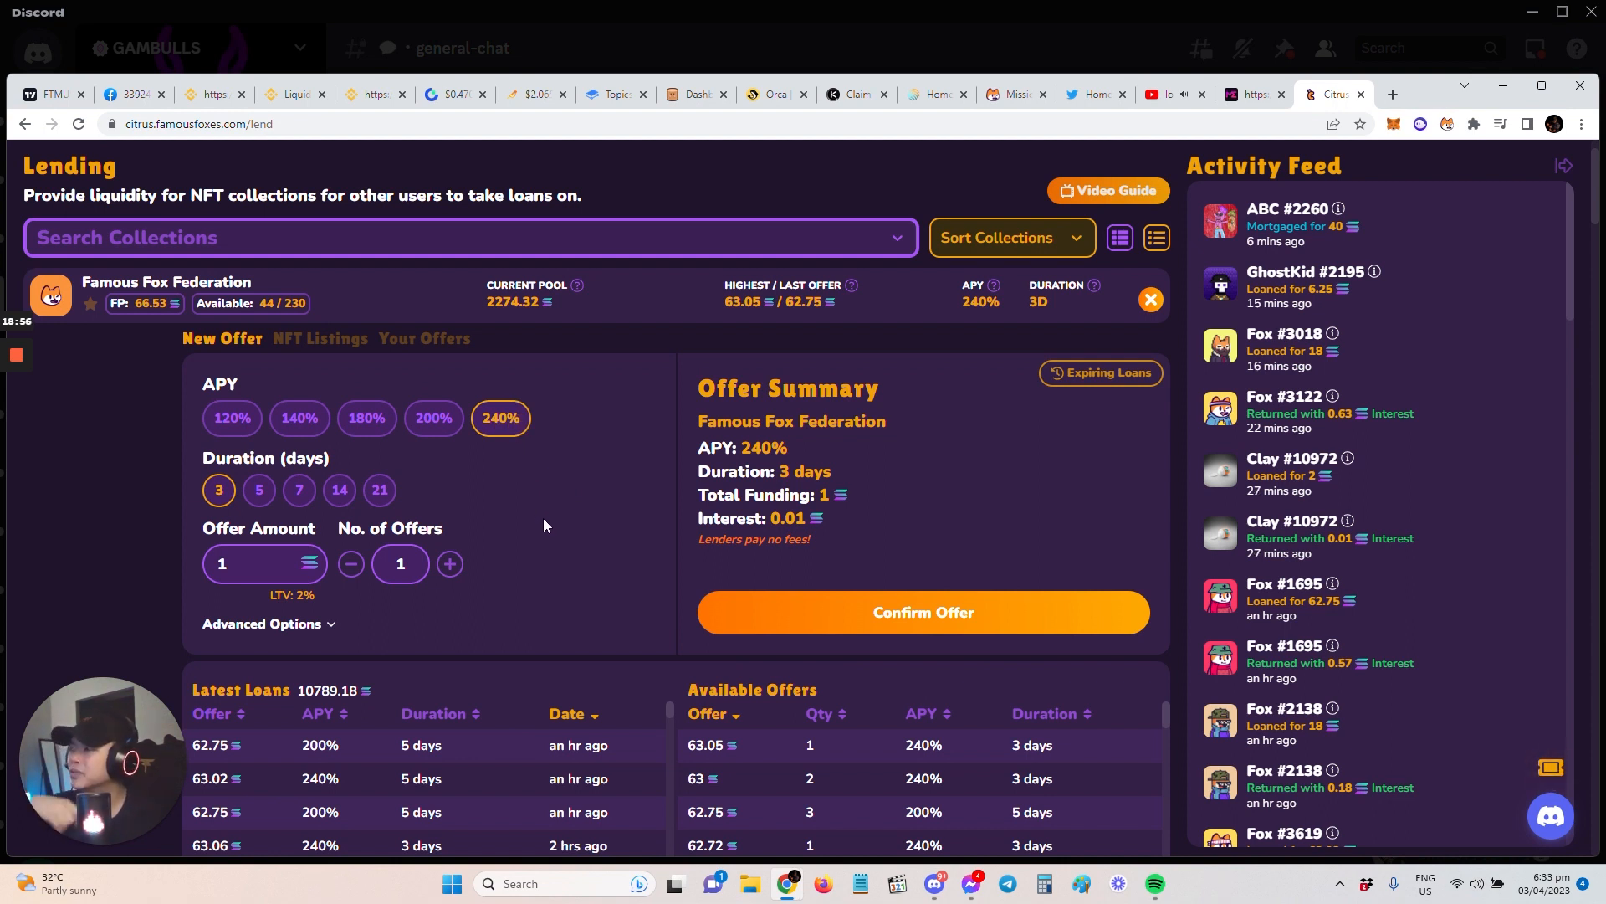
mouse_move(432, 417)
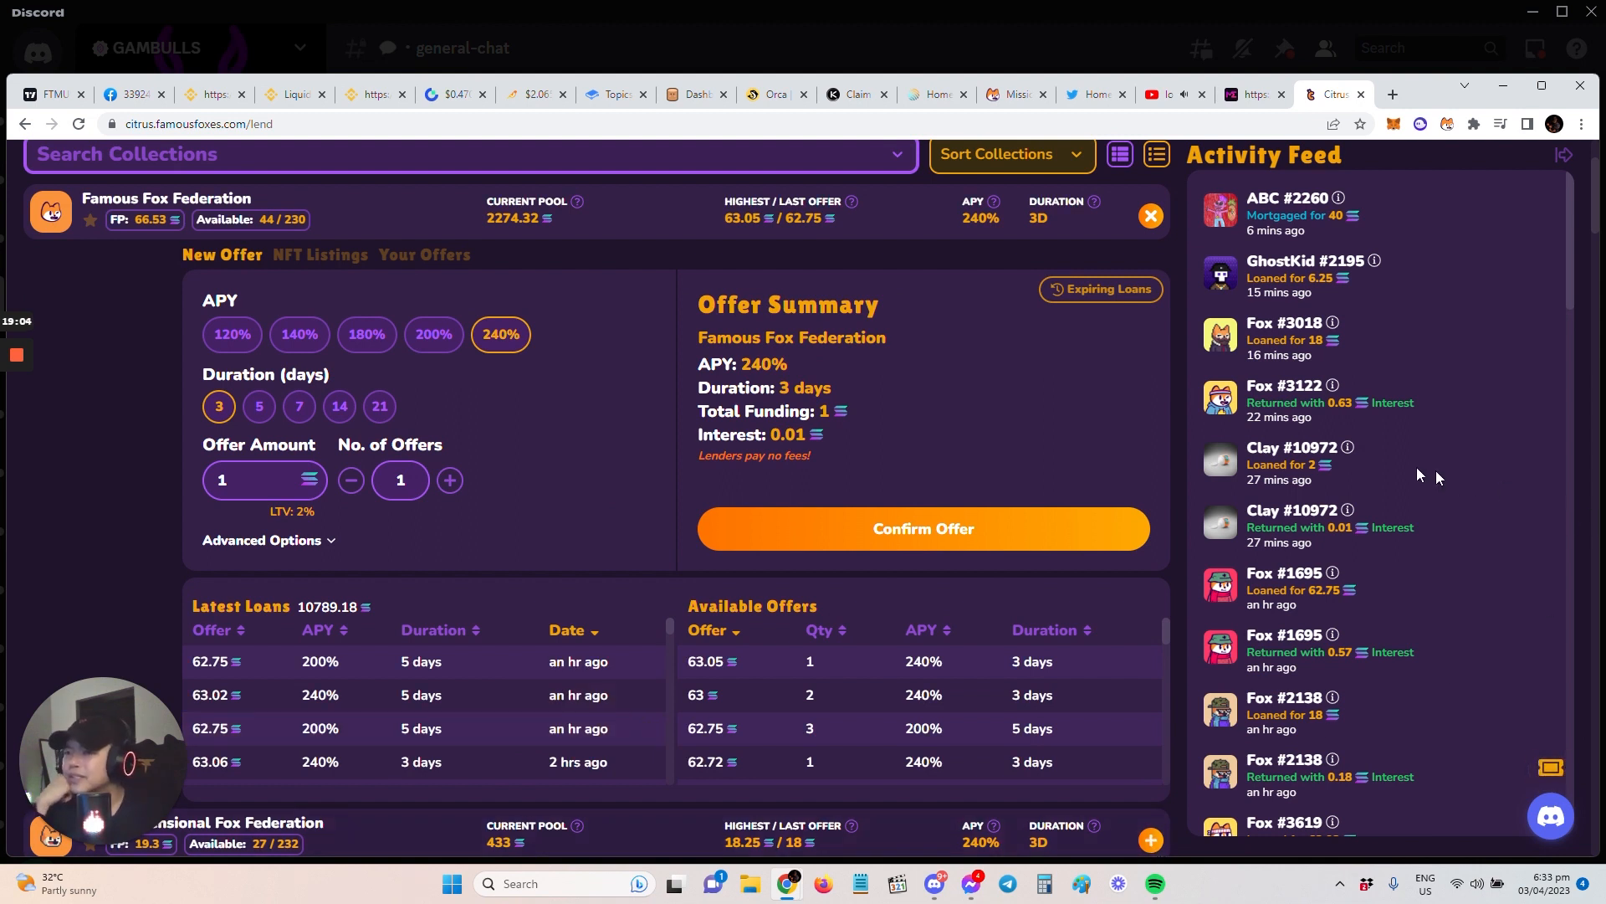
- Scroll the Activity Feed and switch back to the Magic Eden holdings tab
scroll(down, 3)
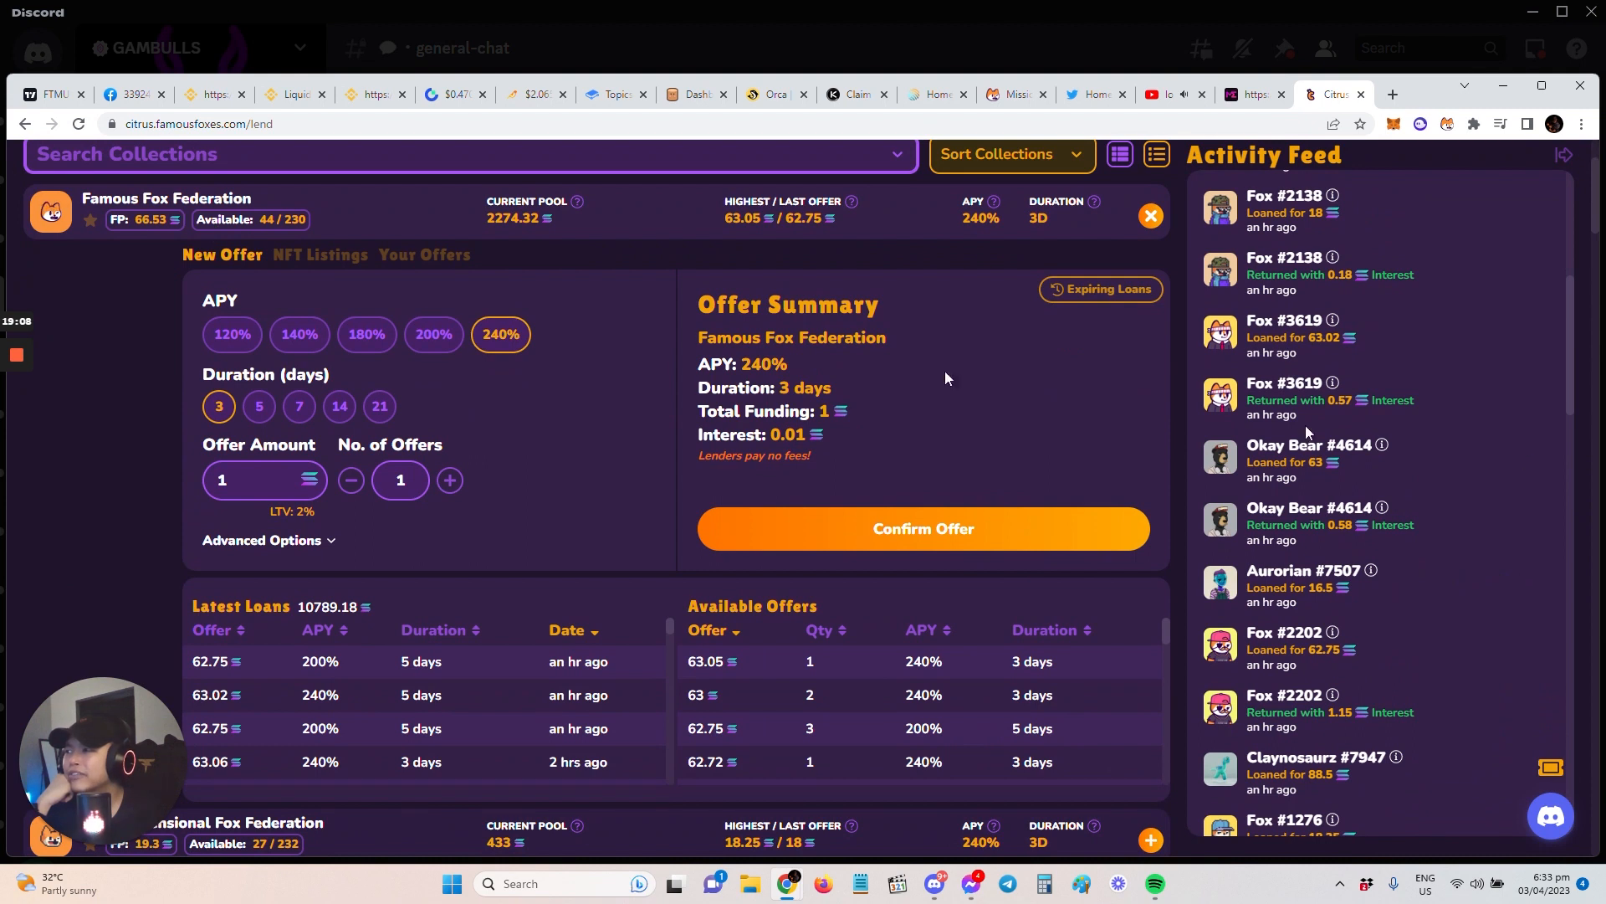
mouse_move(1514, 490)
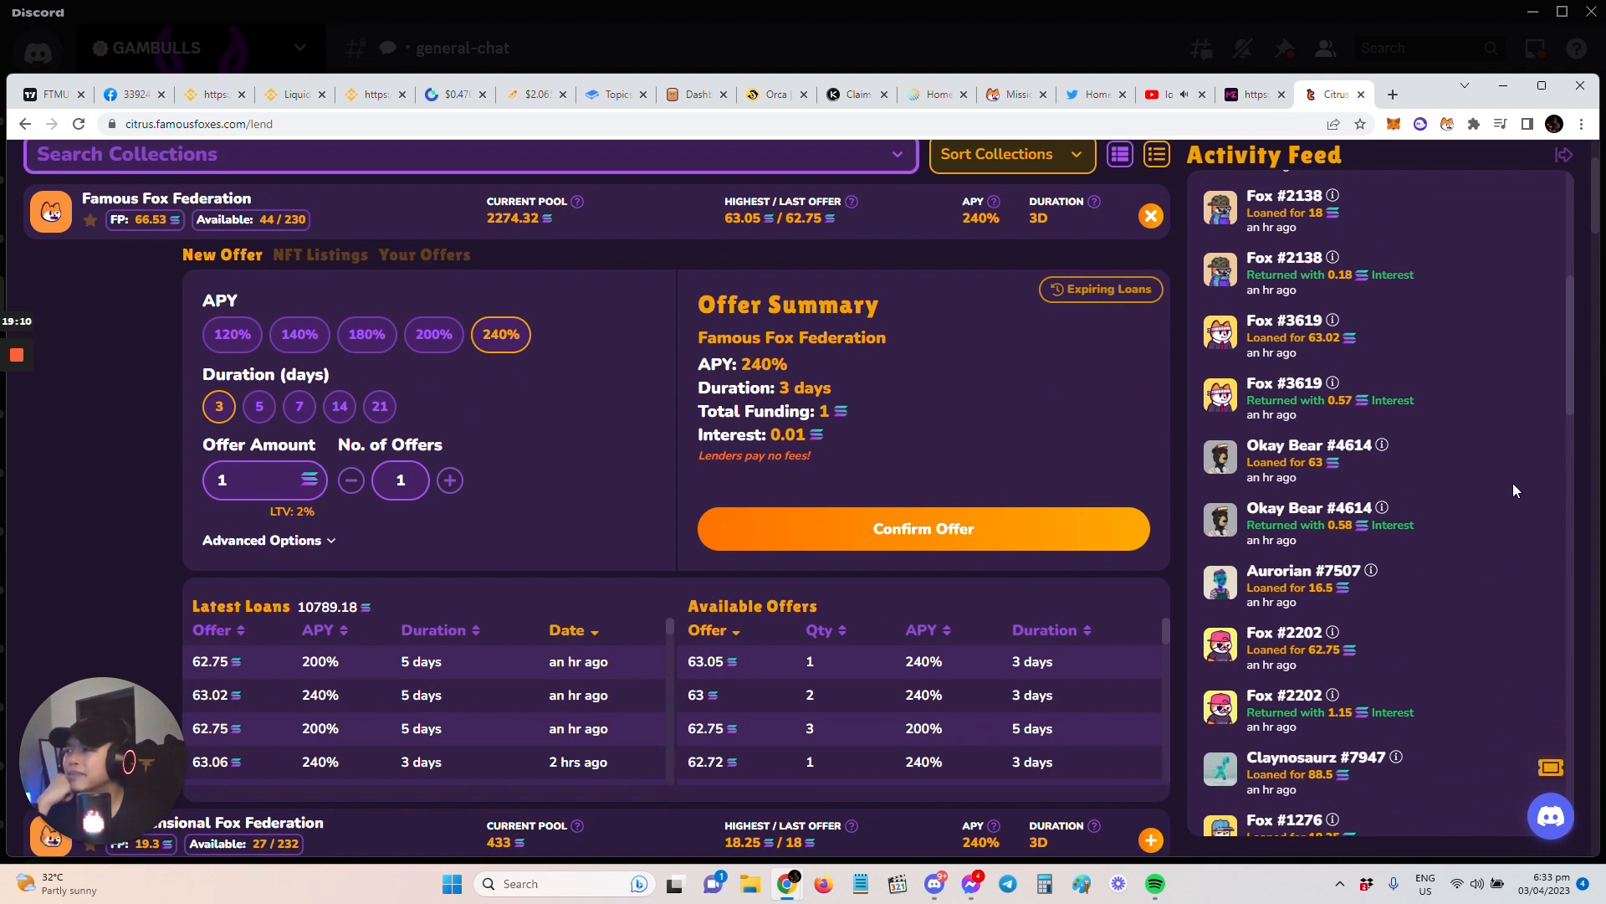
mouse_move(1044, 291)
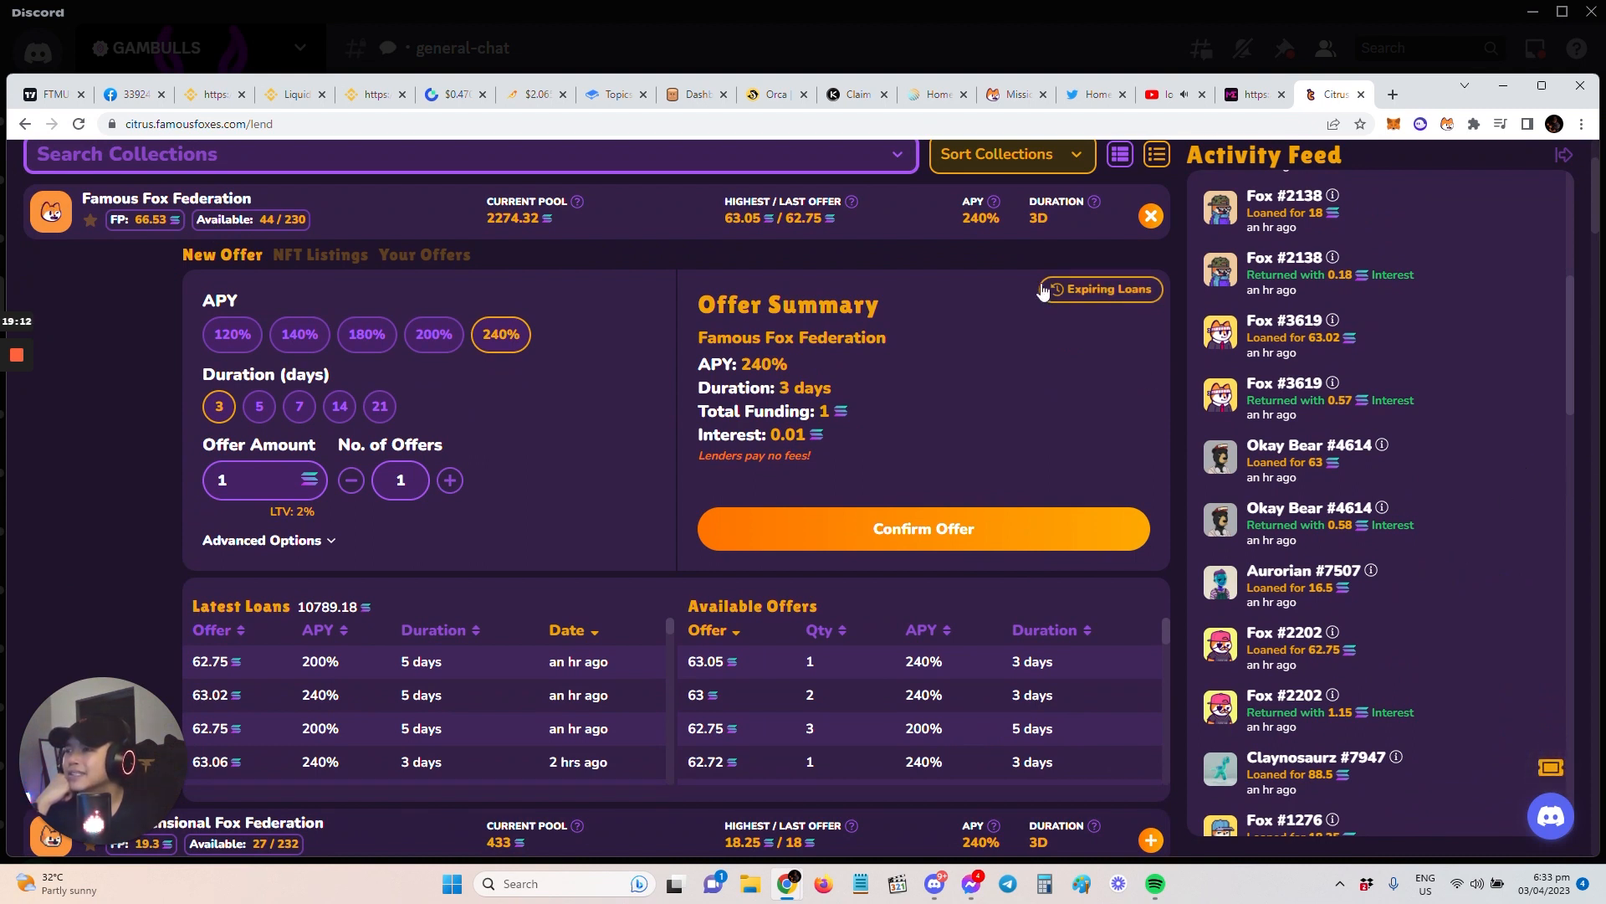
mouse_move(1362, 138)
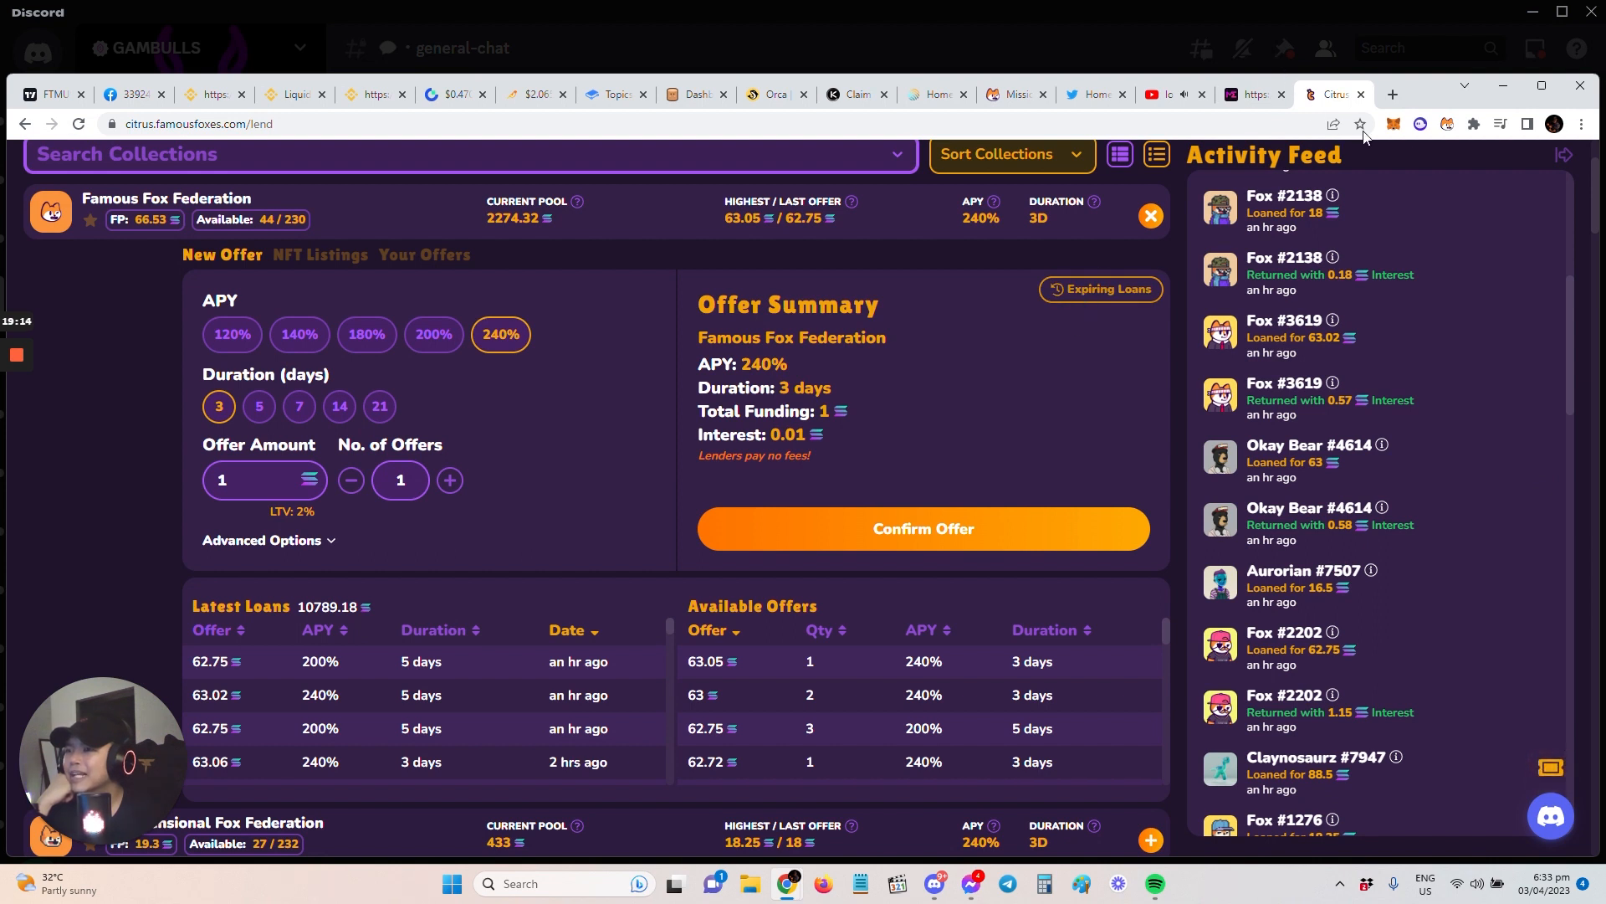
mouse_move(1458, 381)
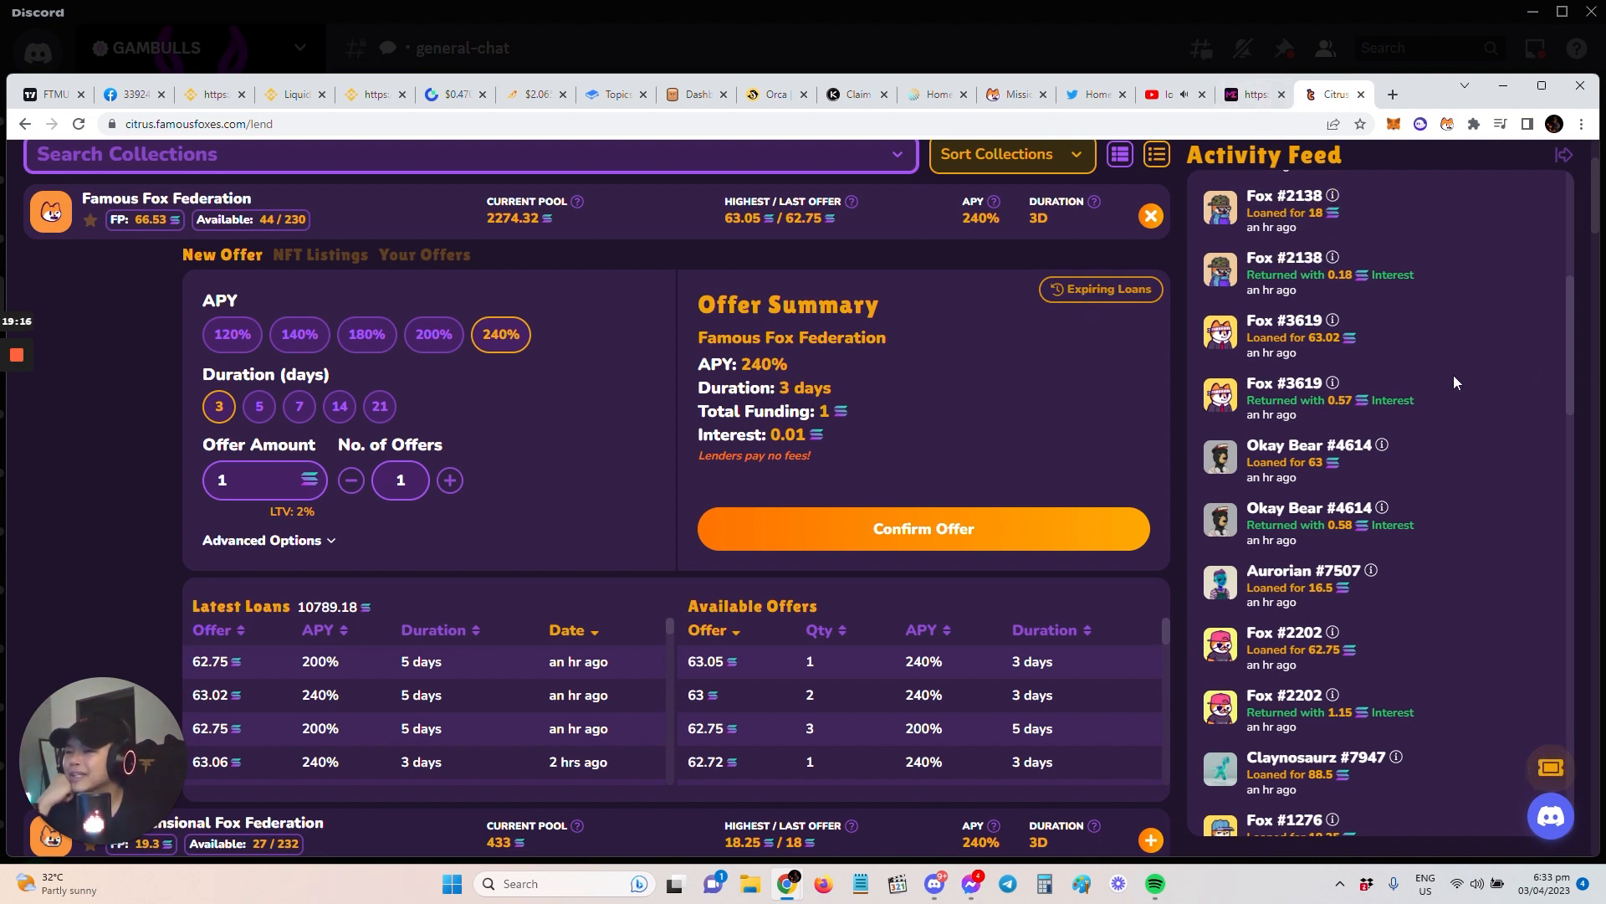
mouse_move(1135, 147)
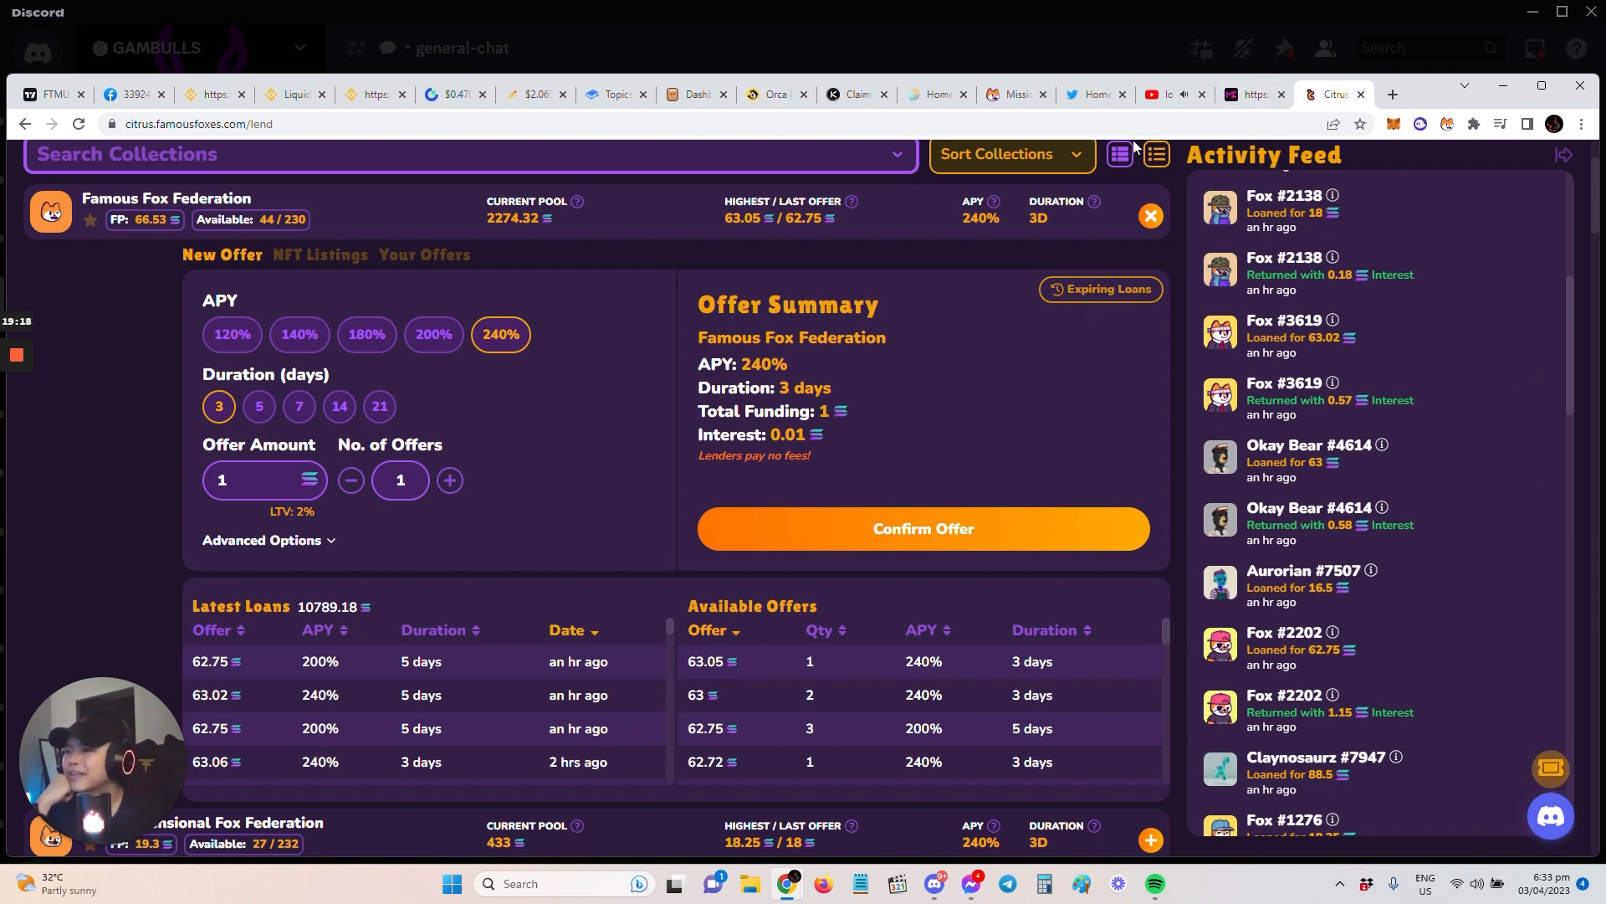
mouse_move(1266, 187)
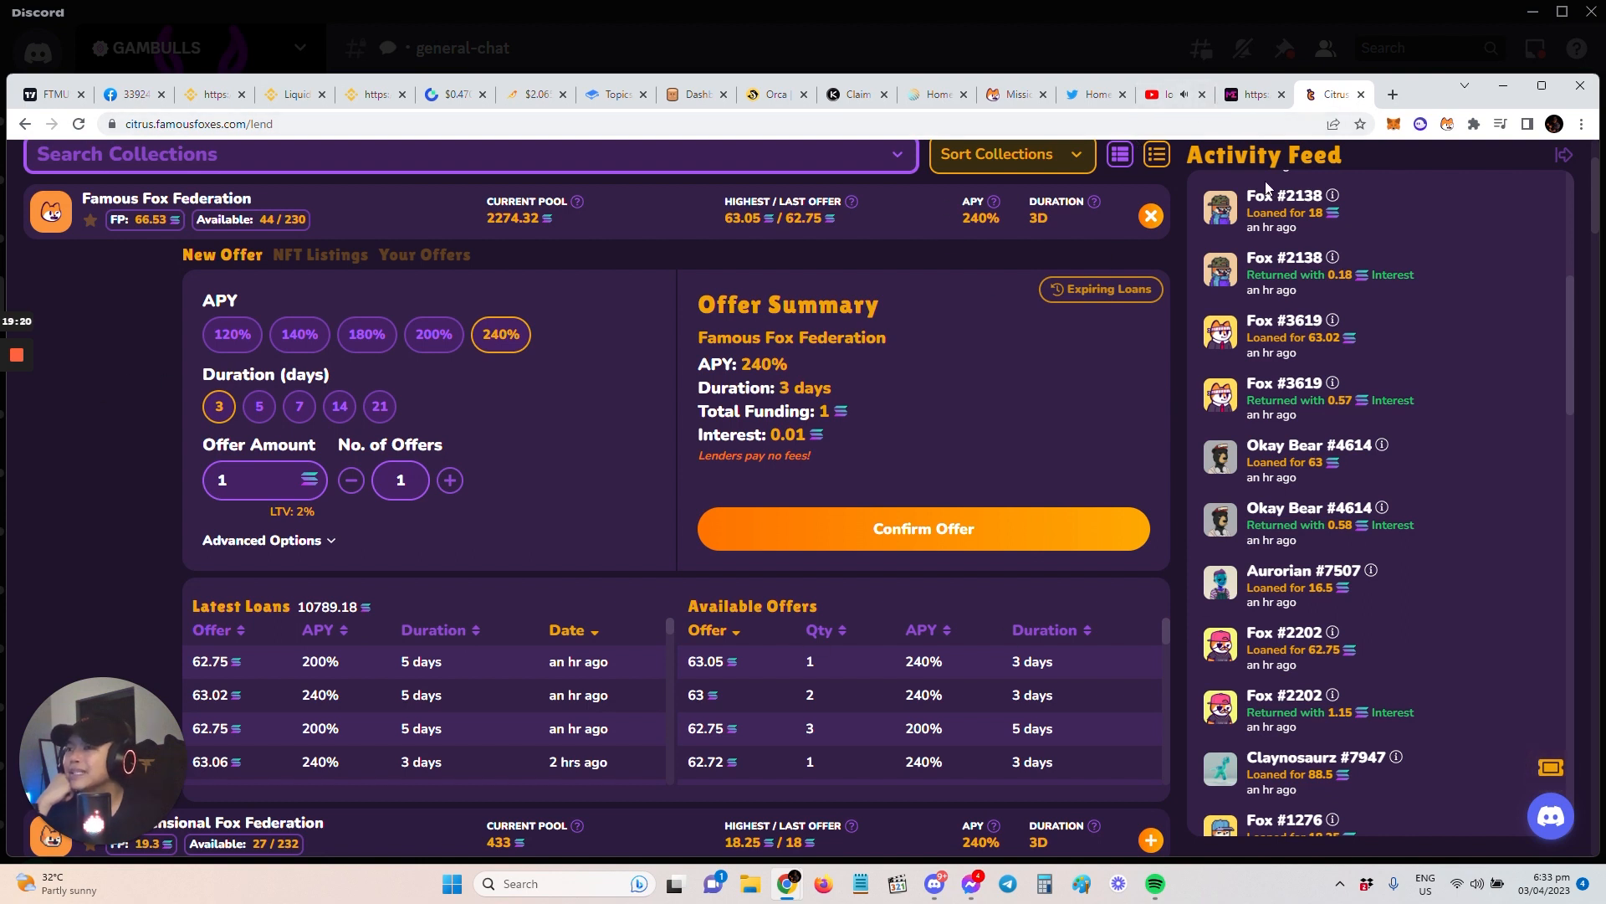
click(1248, 94)
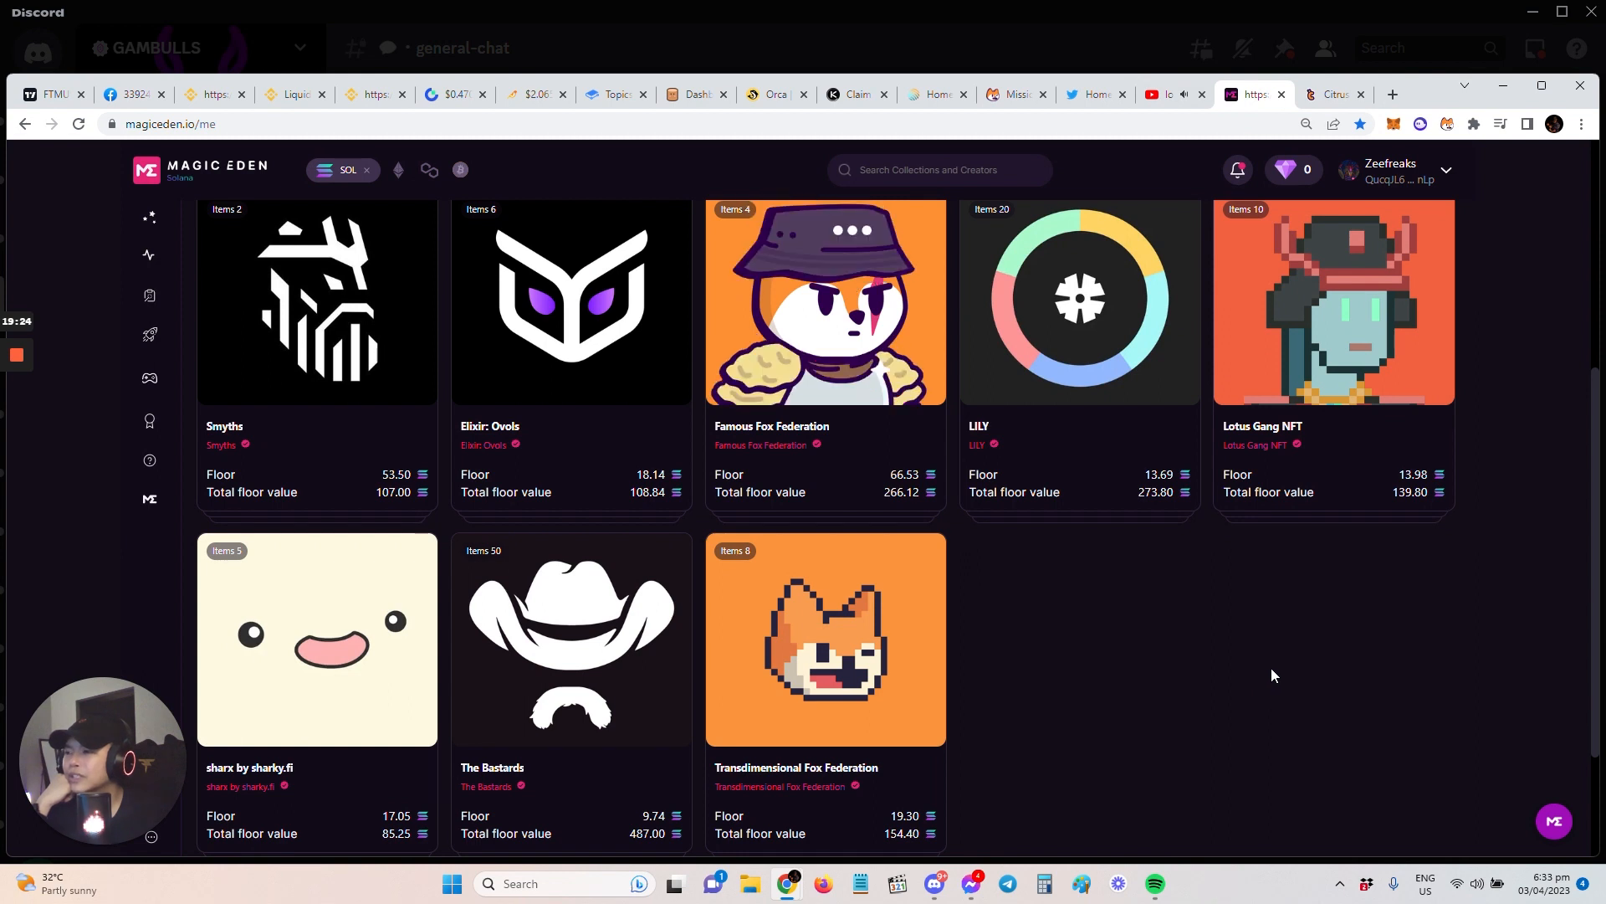
mouse_move(1355, 641)
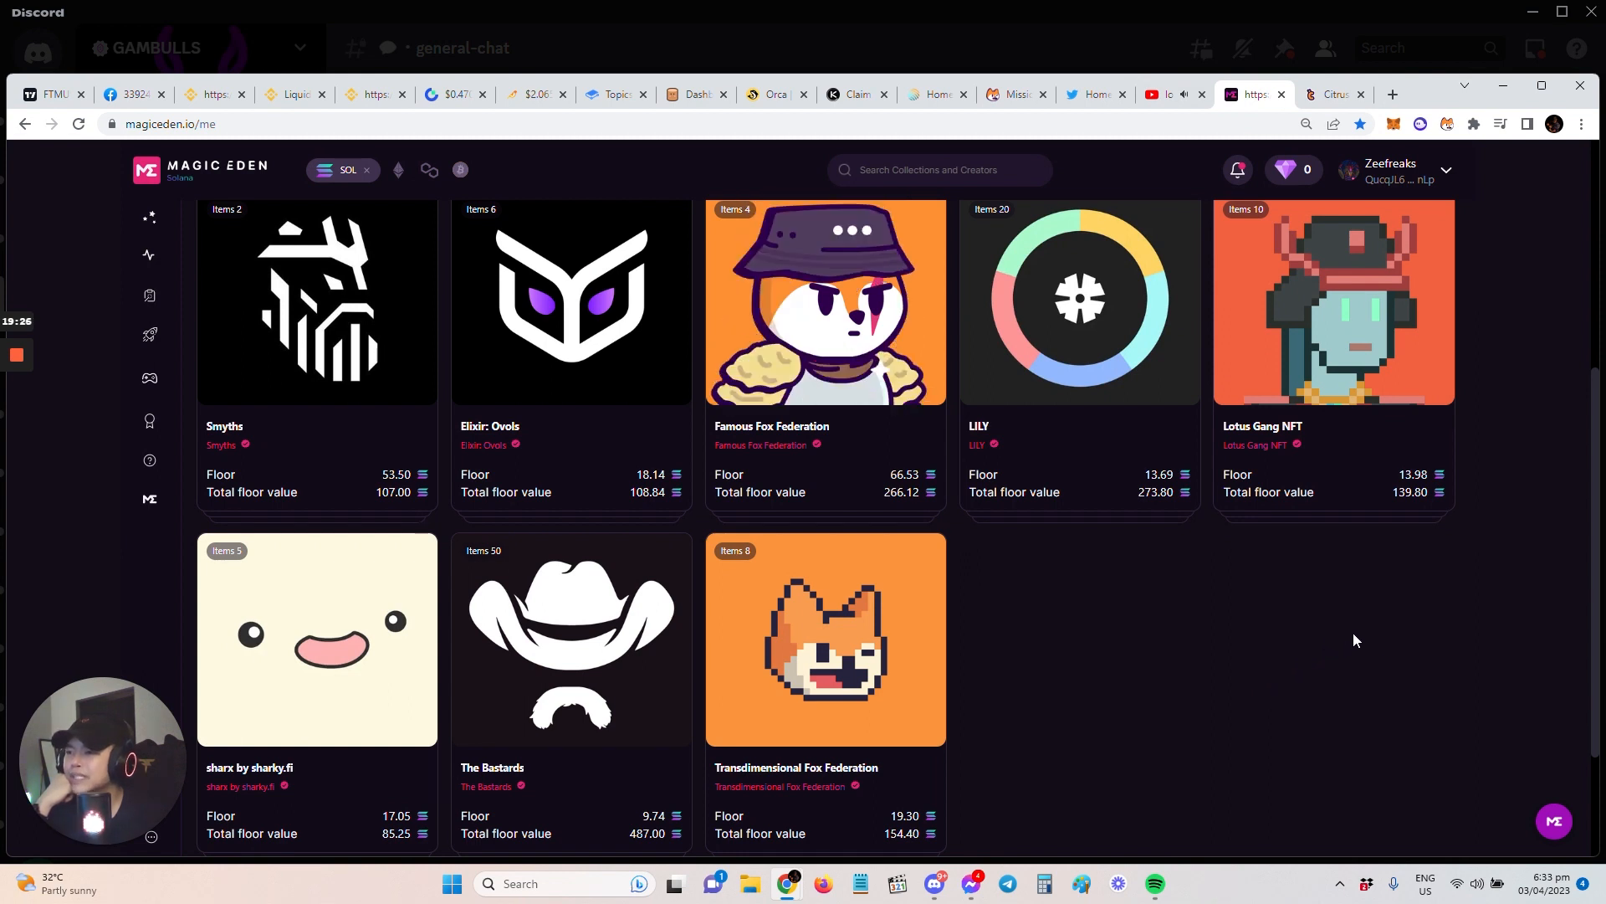
- Scroll the My Items holdings grid, start a search with 'o', and switch to the Tensor Oogy Pods tab
scroll(down, 3)
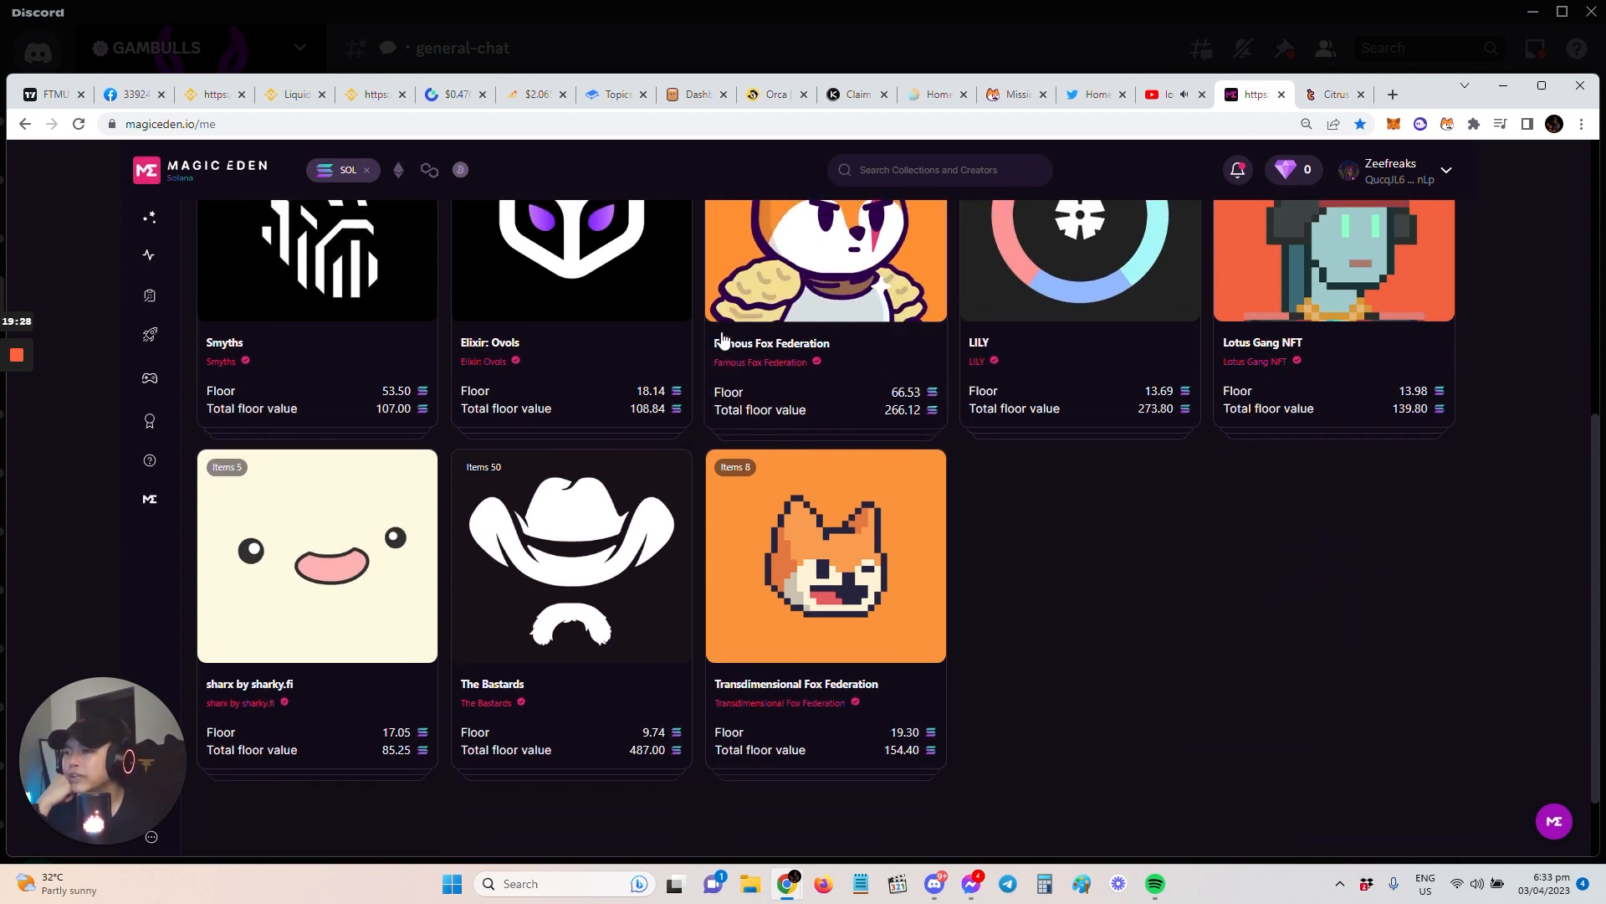
mouse_move(223, 343)
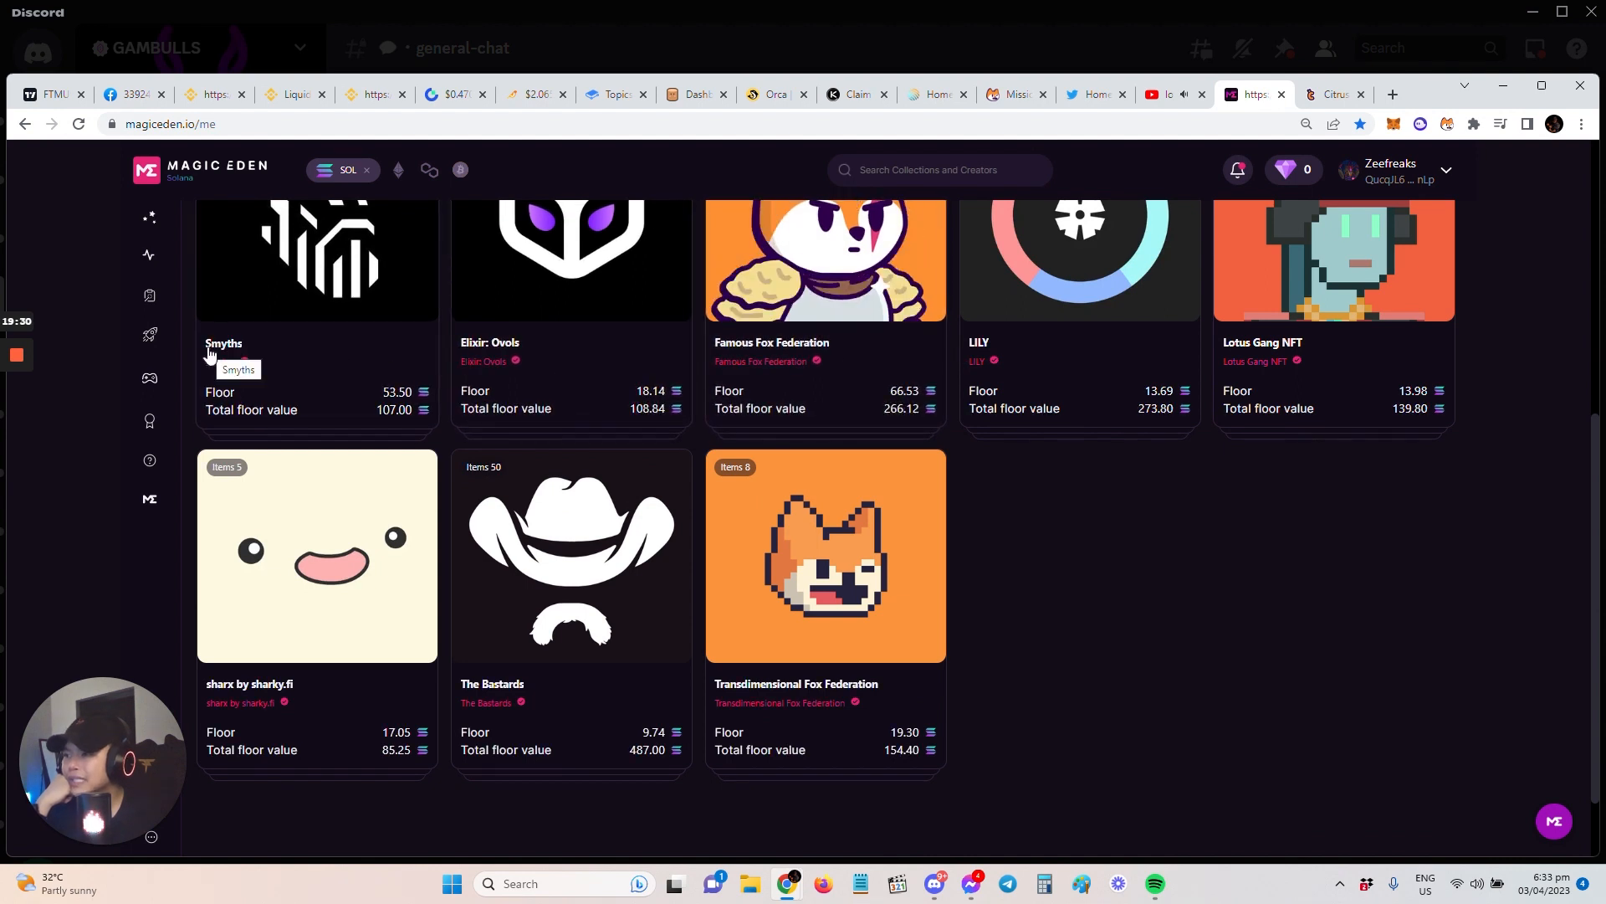
mouse_move(1369, 371)
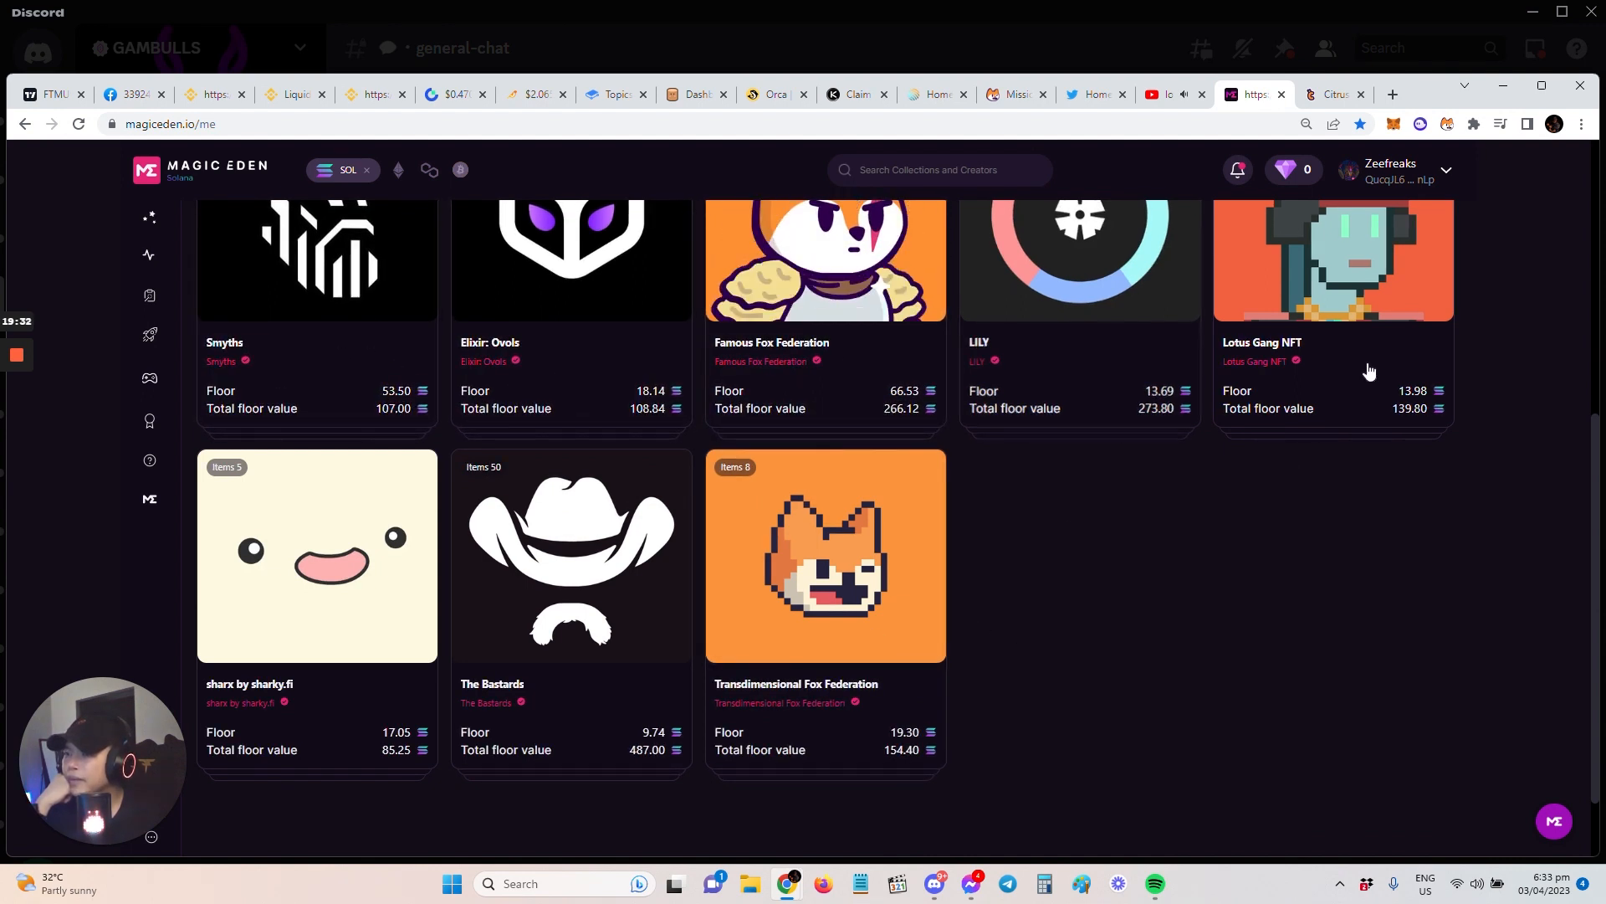
mouse_move(1187, 758)
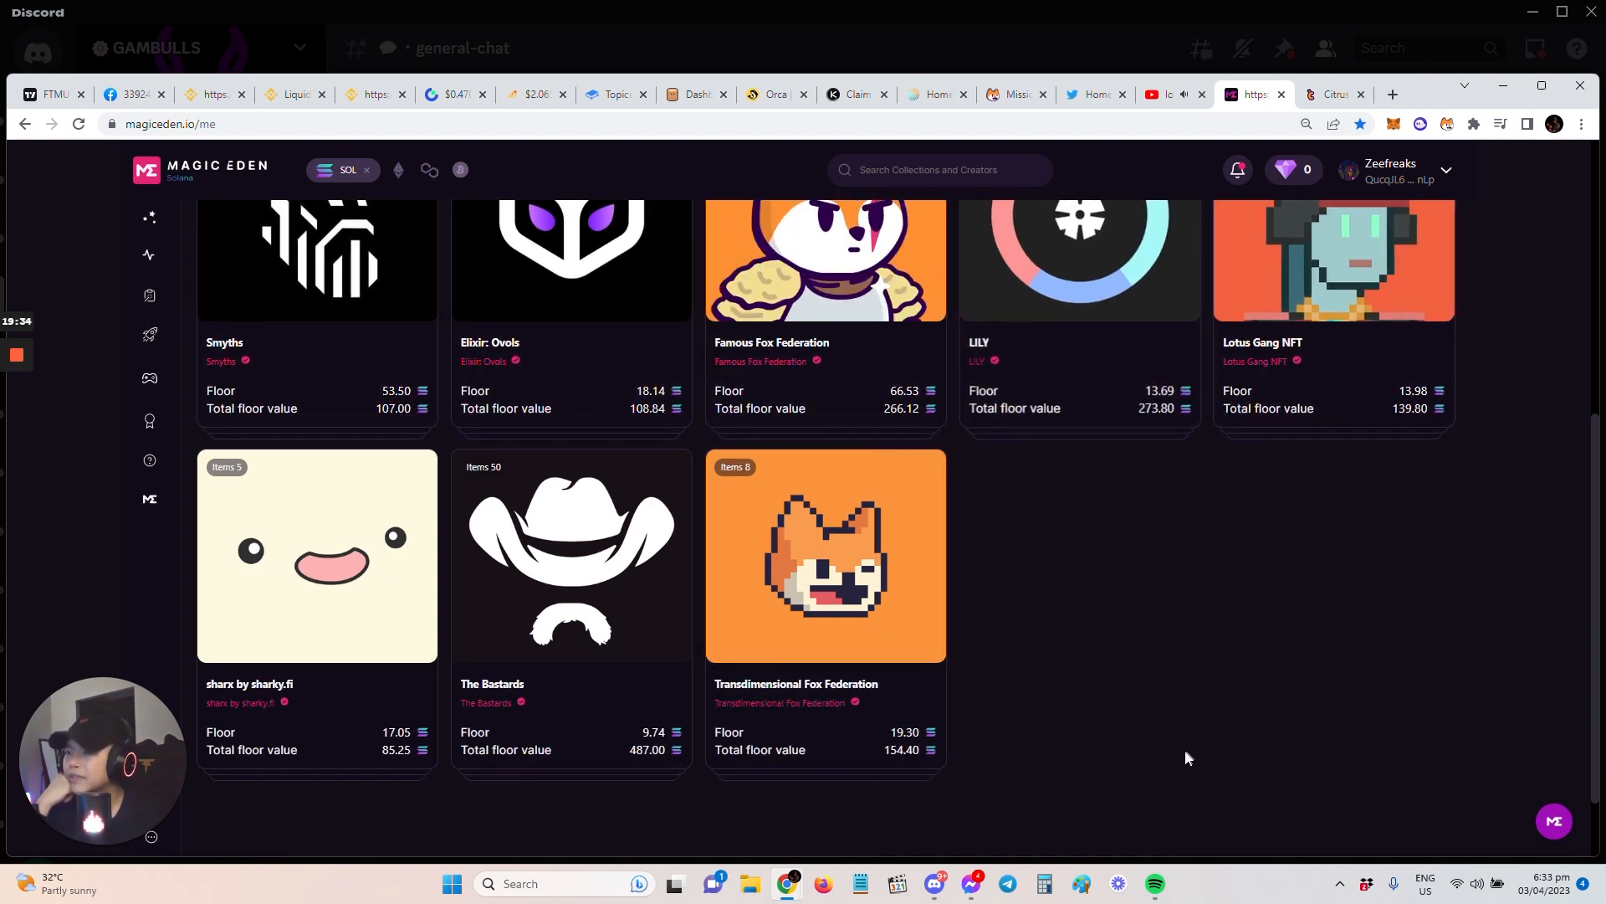
scroll(up, 3)
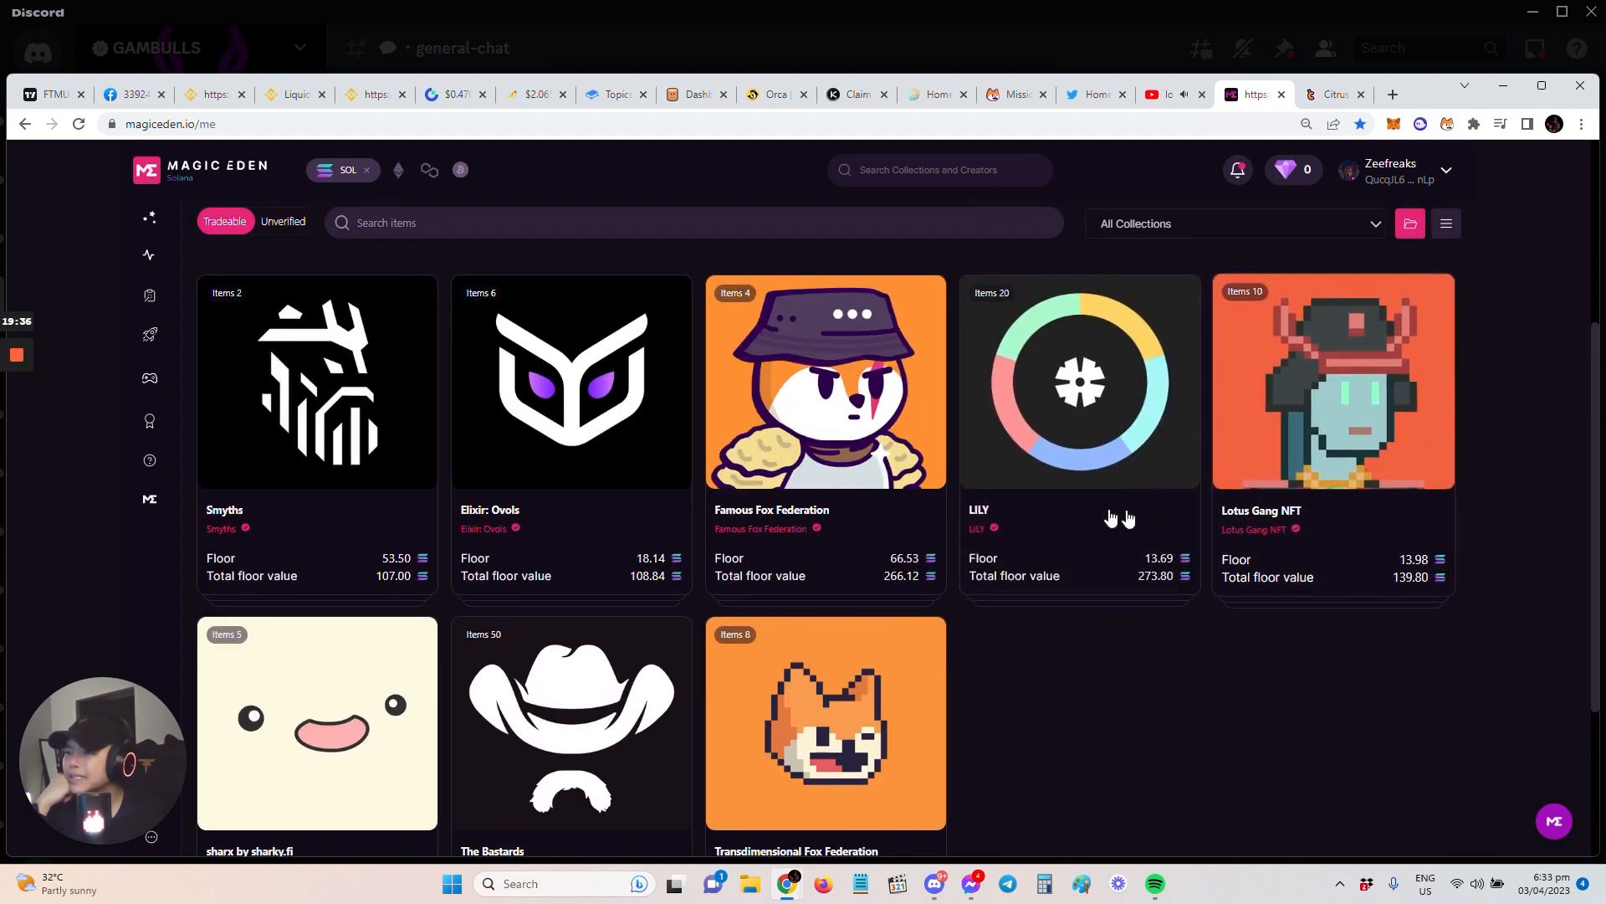
scroll(down, 3)
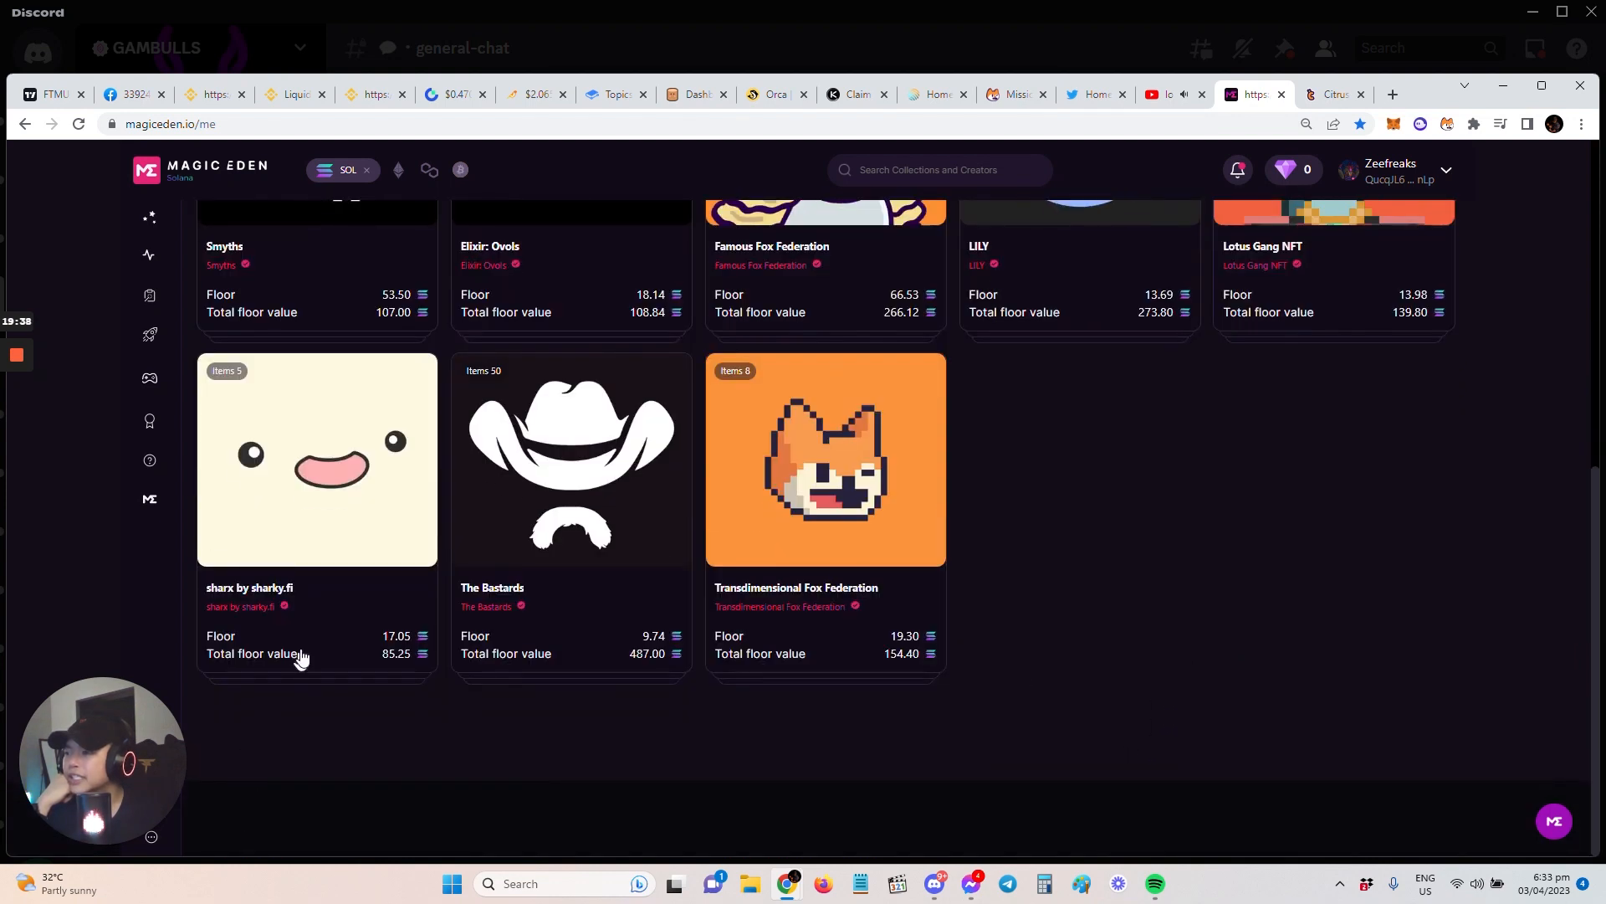
mouse_move(581, 578)
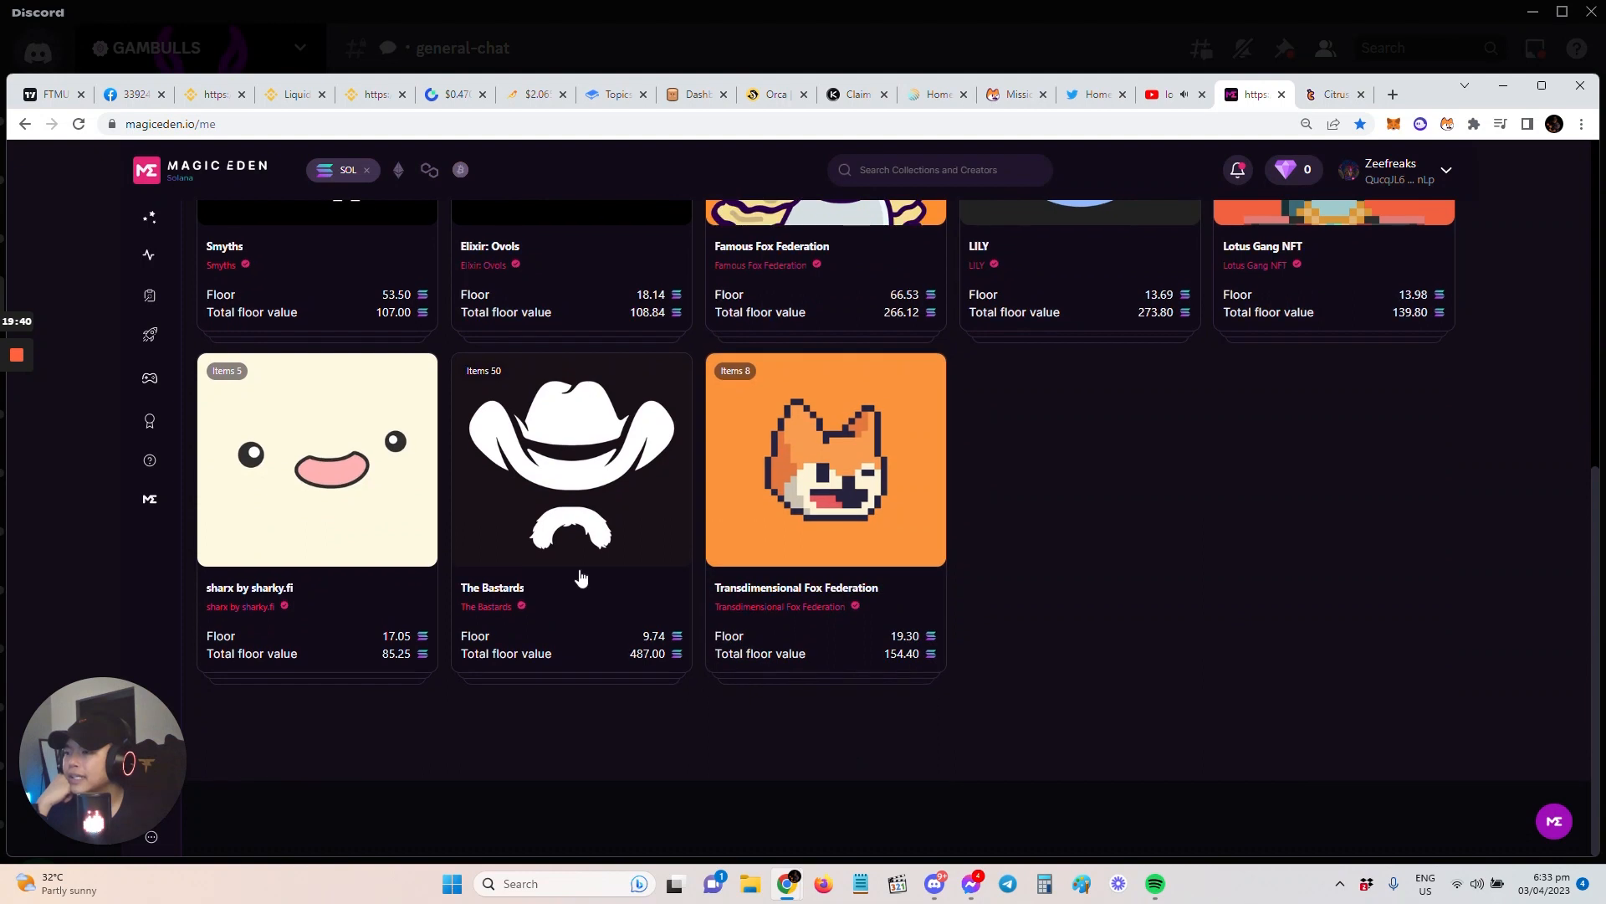
mouse_move(618, 769)
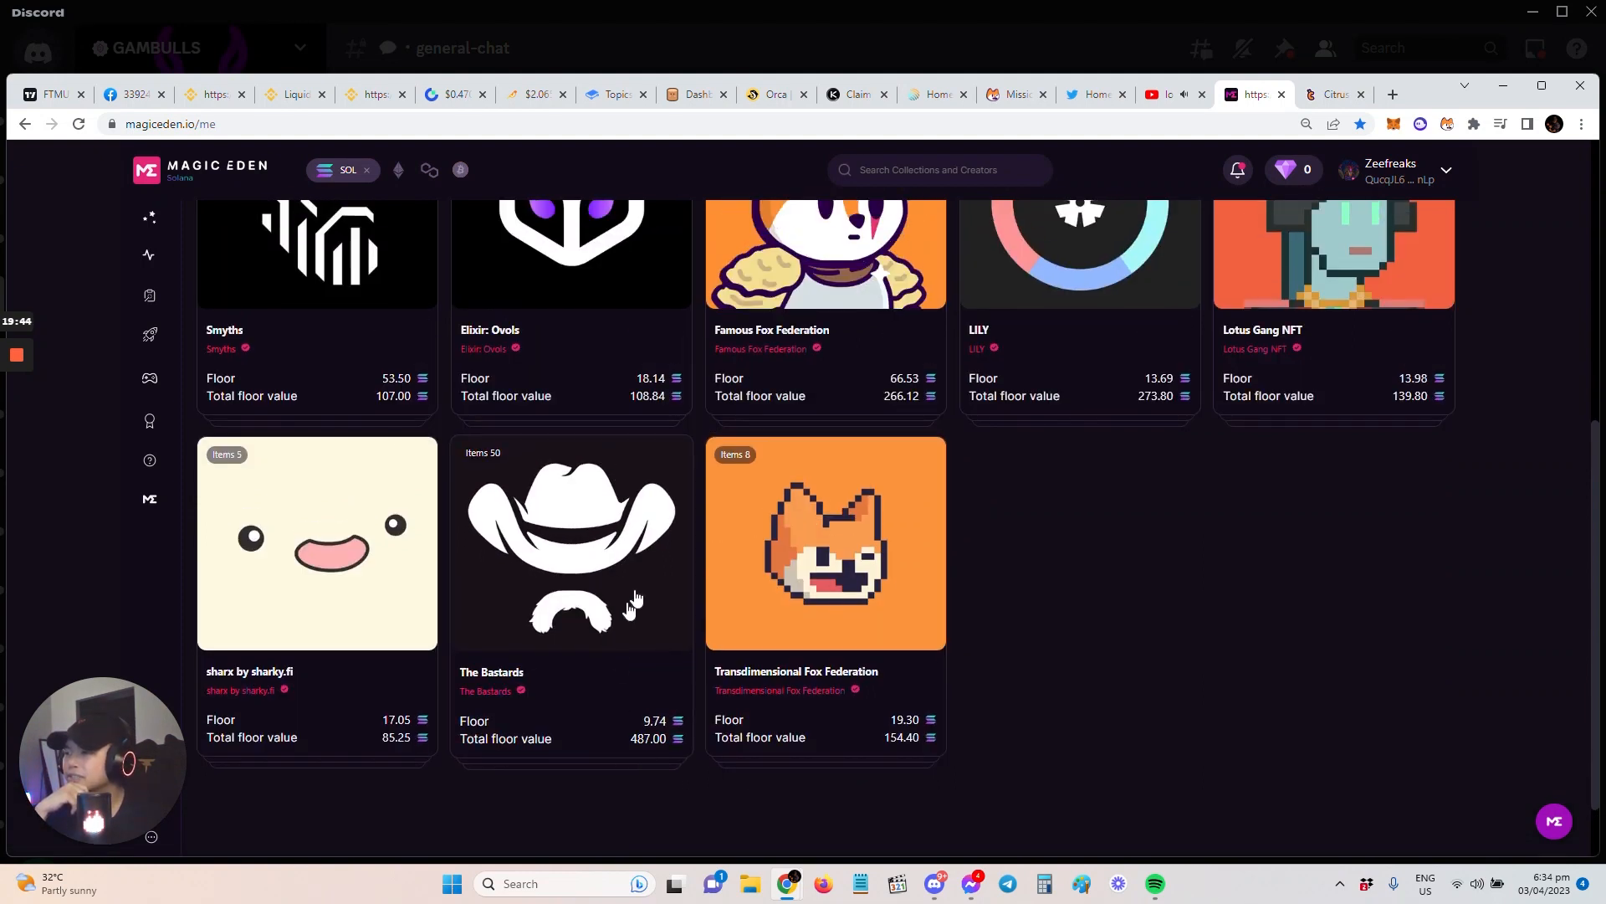
mouse_move(612, 716)
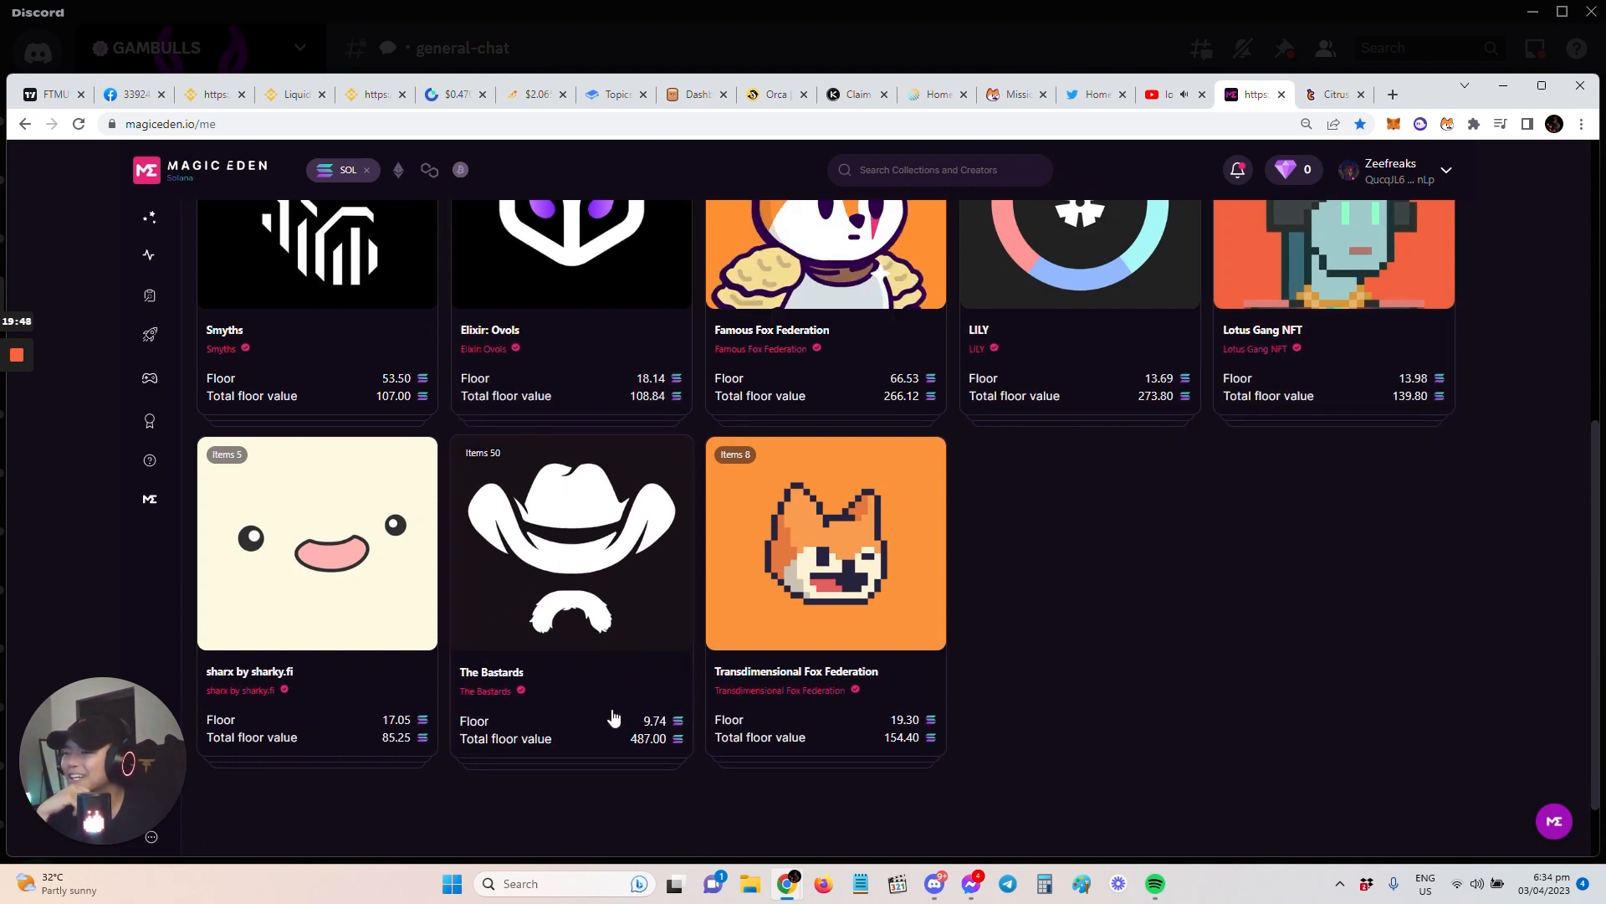
mouse_move(614, 715)
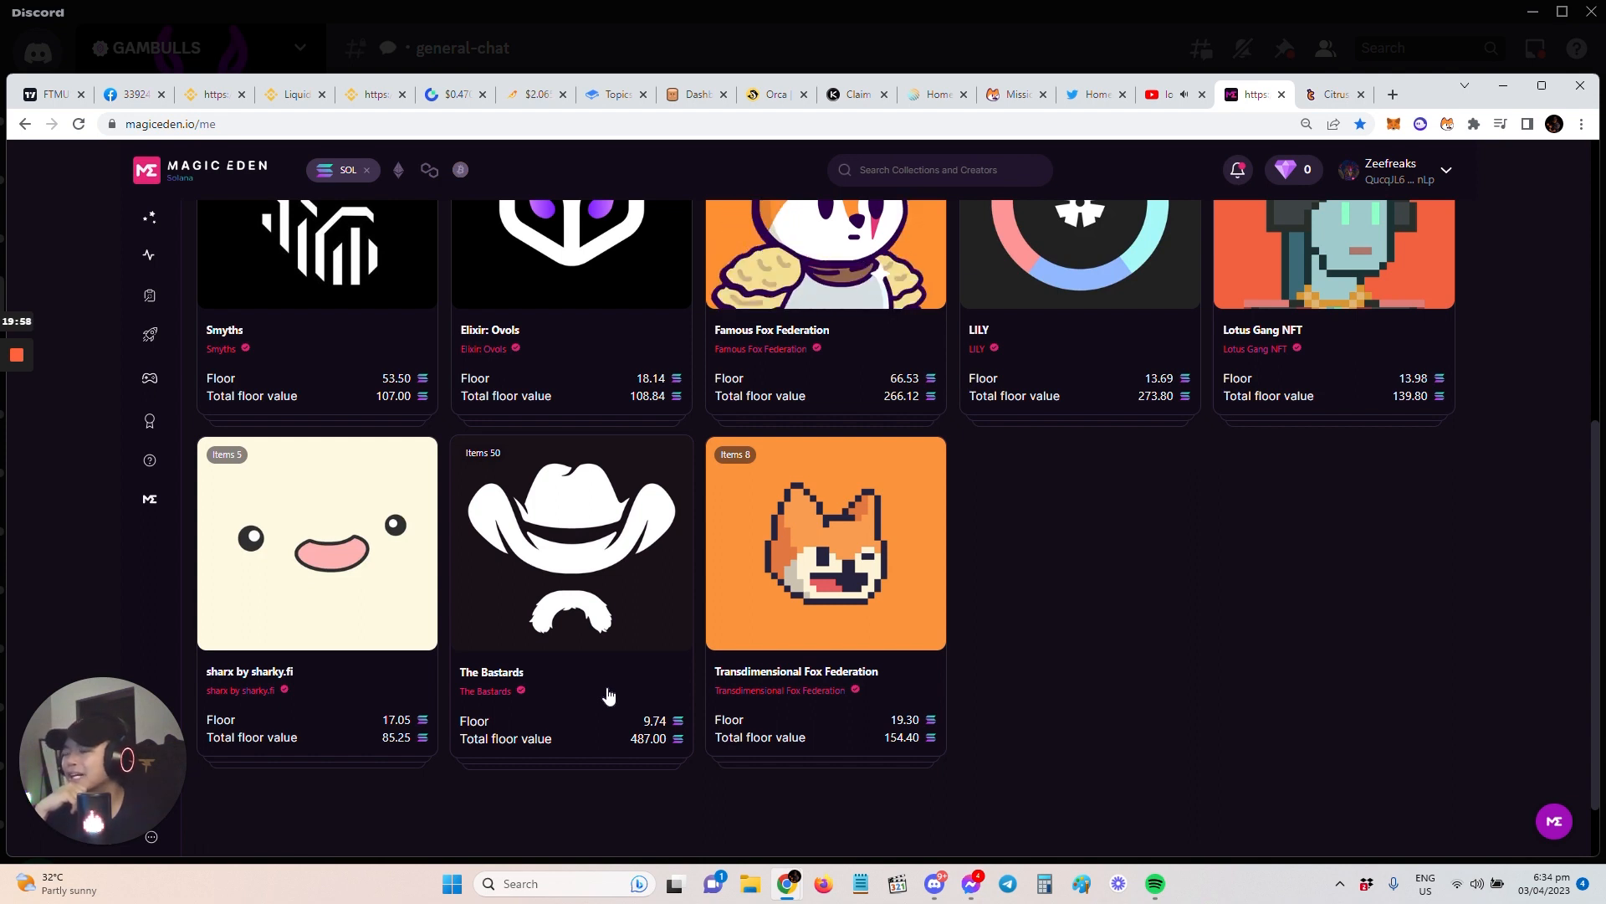
mouse_move(1320, 706)
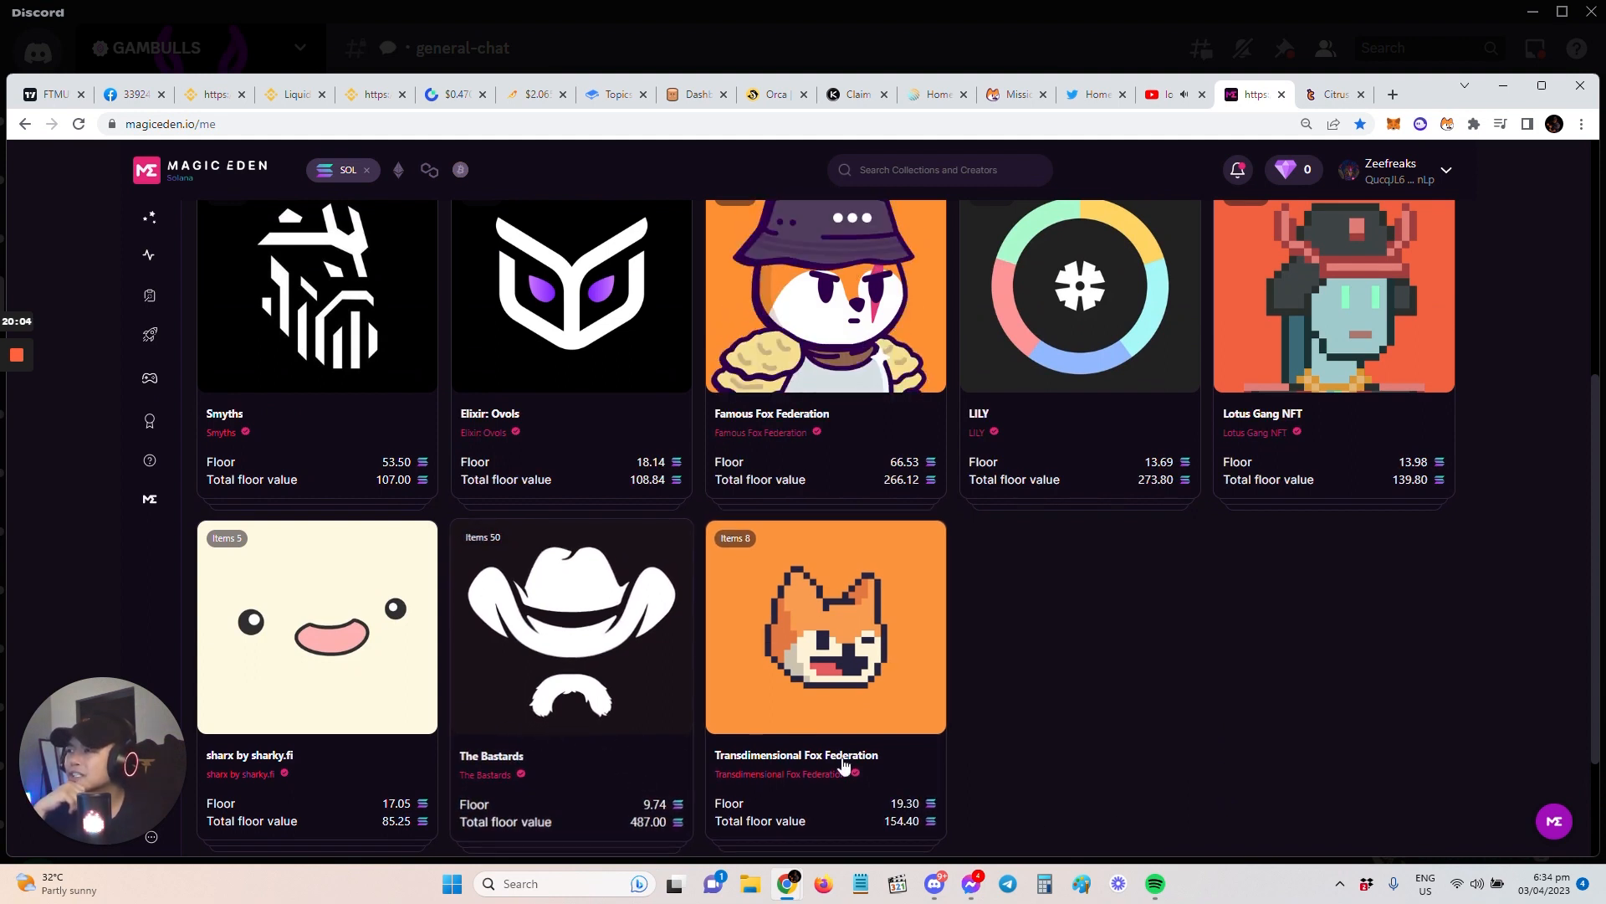
click(937, 171)
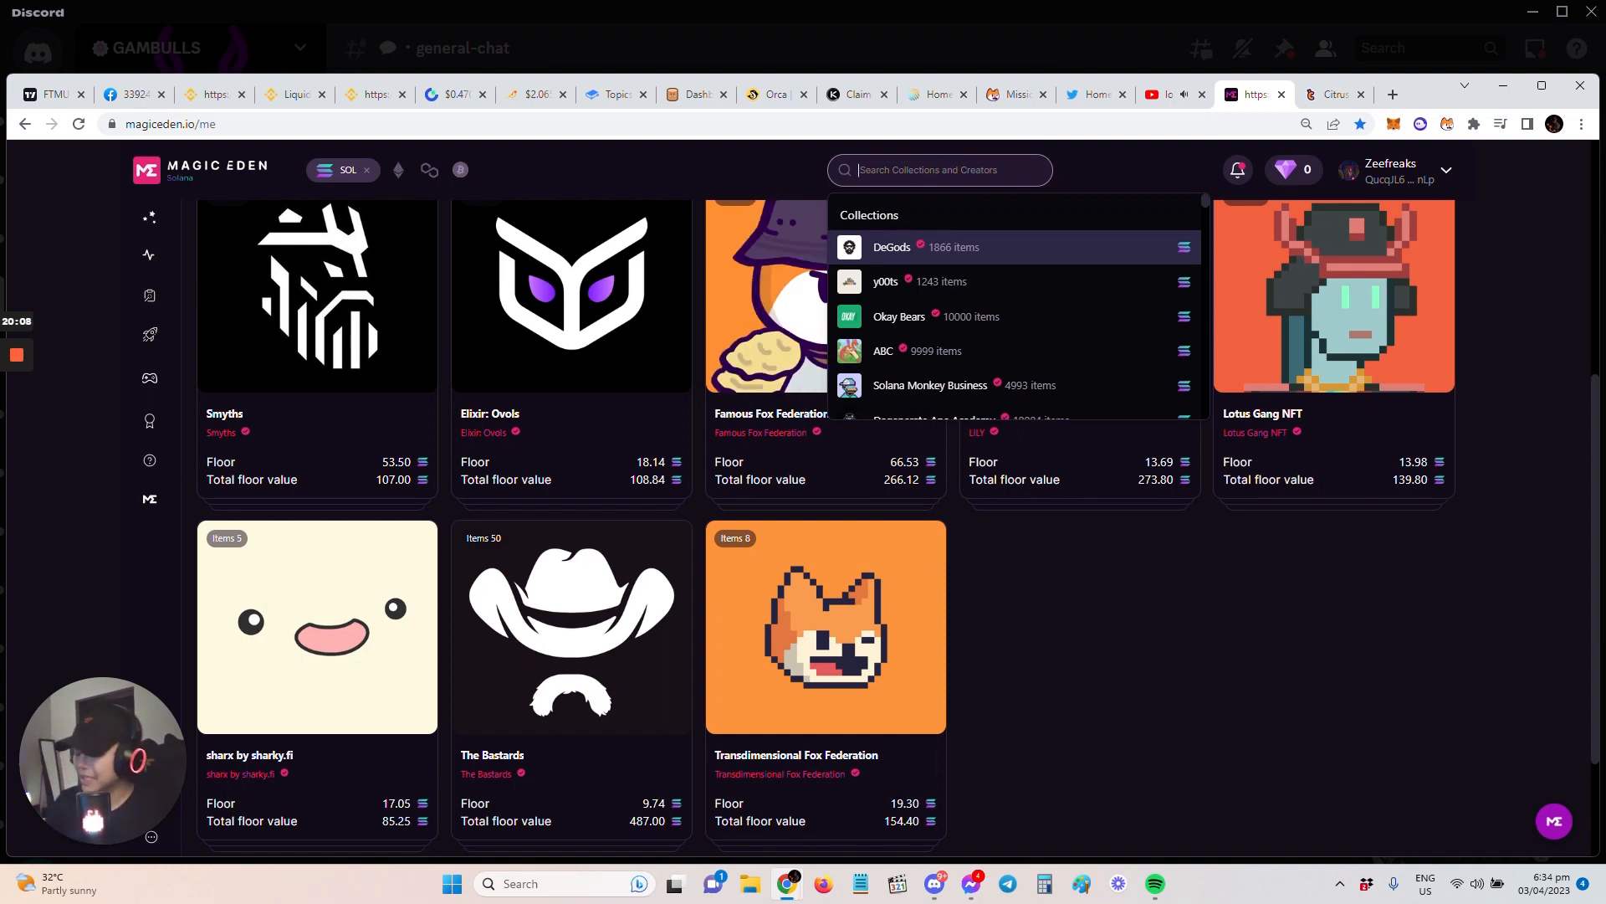
text(o)
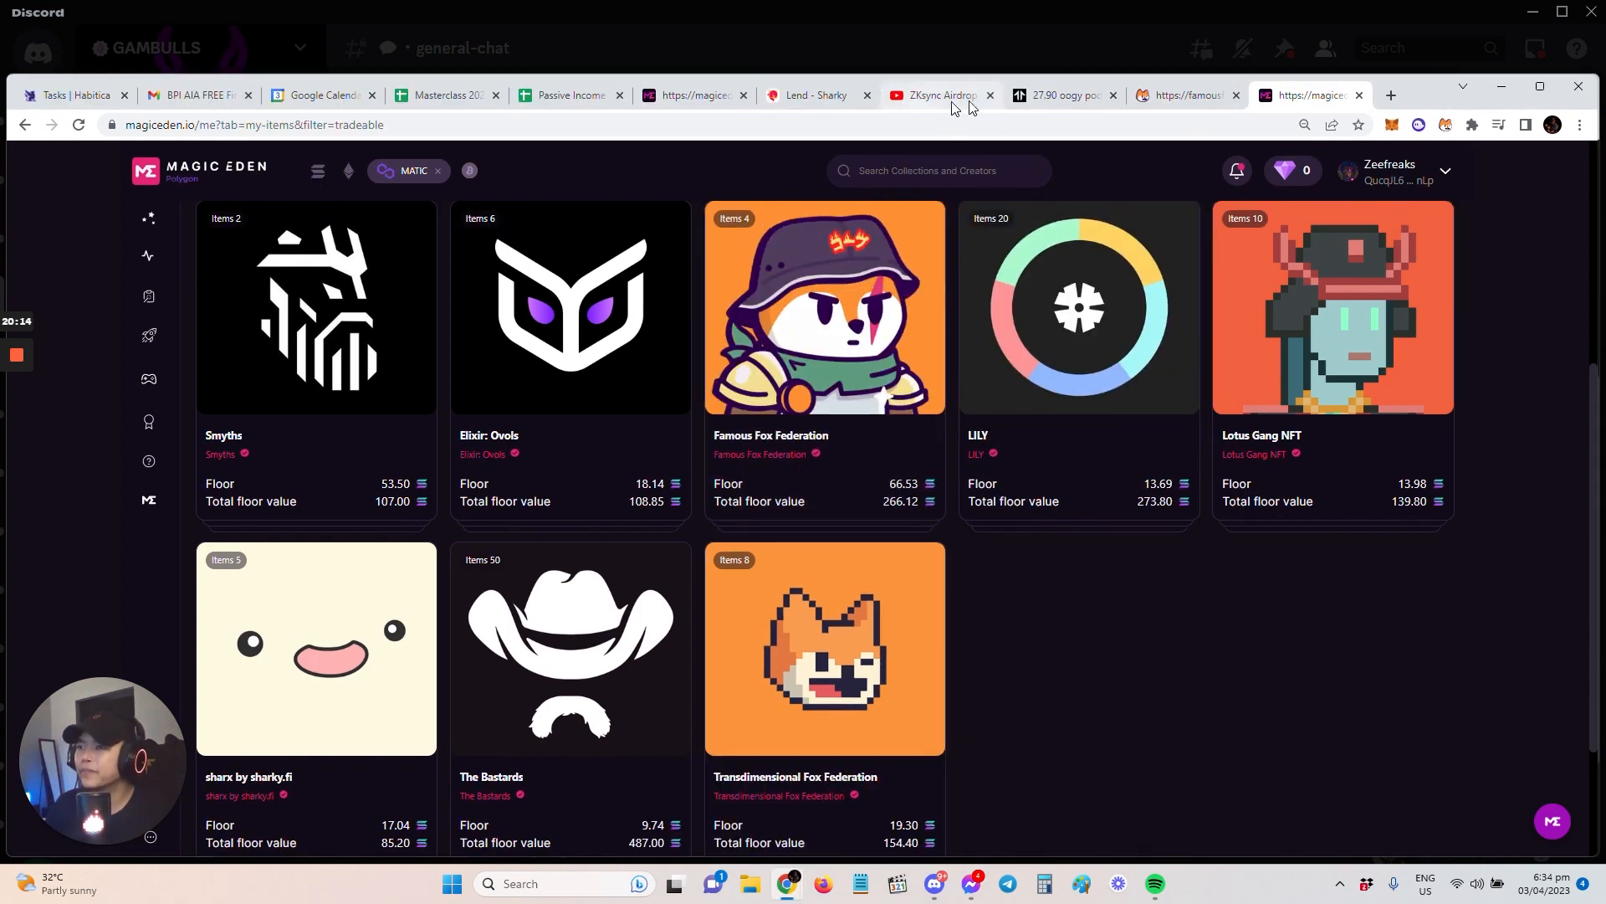
click(1060, 95)
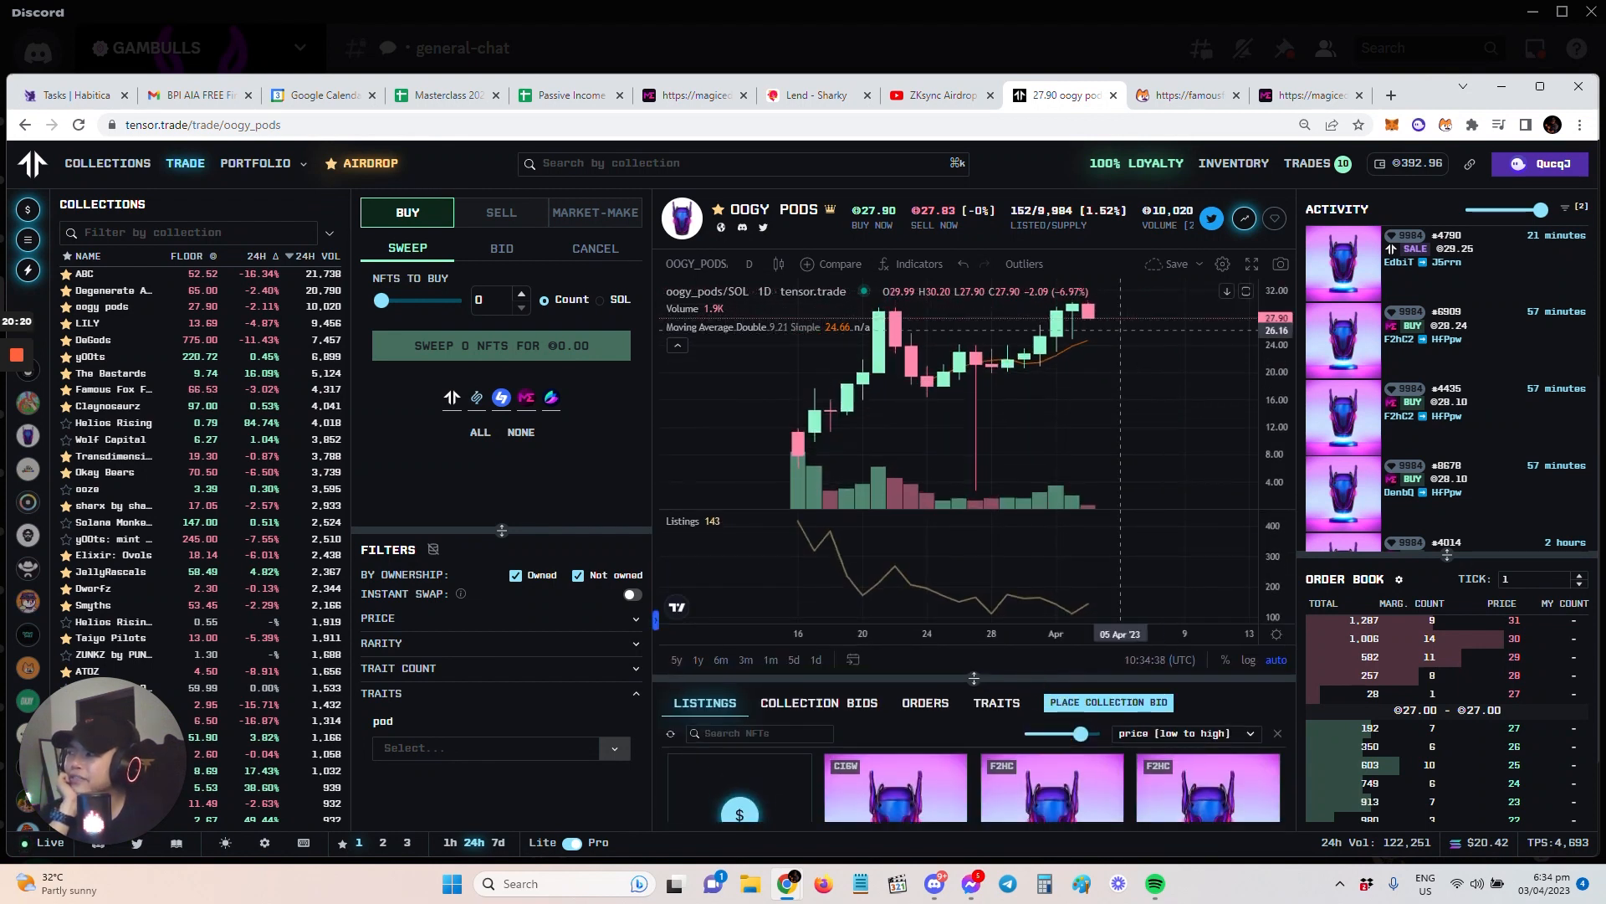
mouse_move(1126, 522)
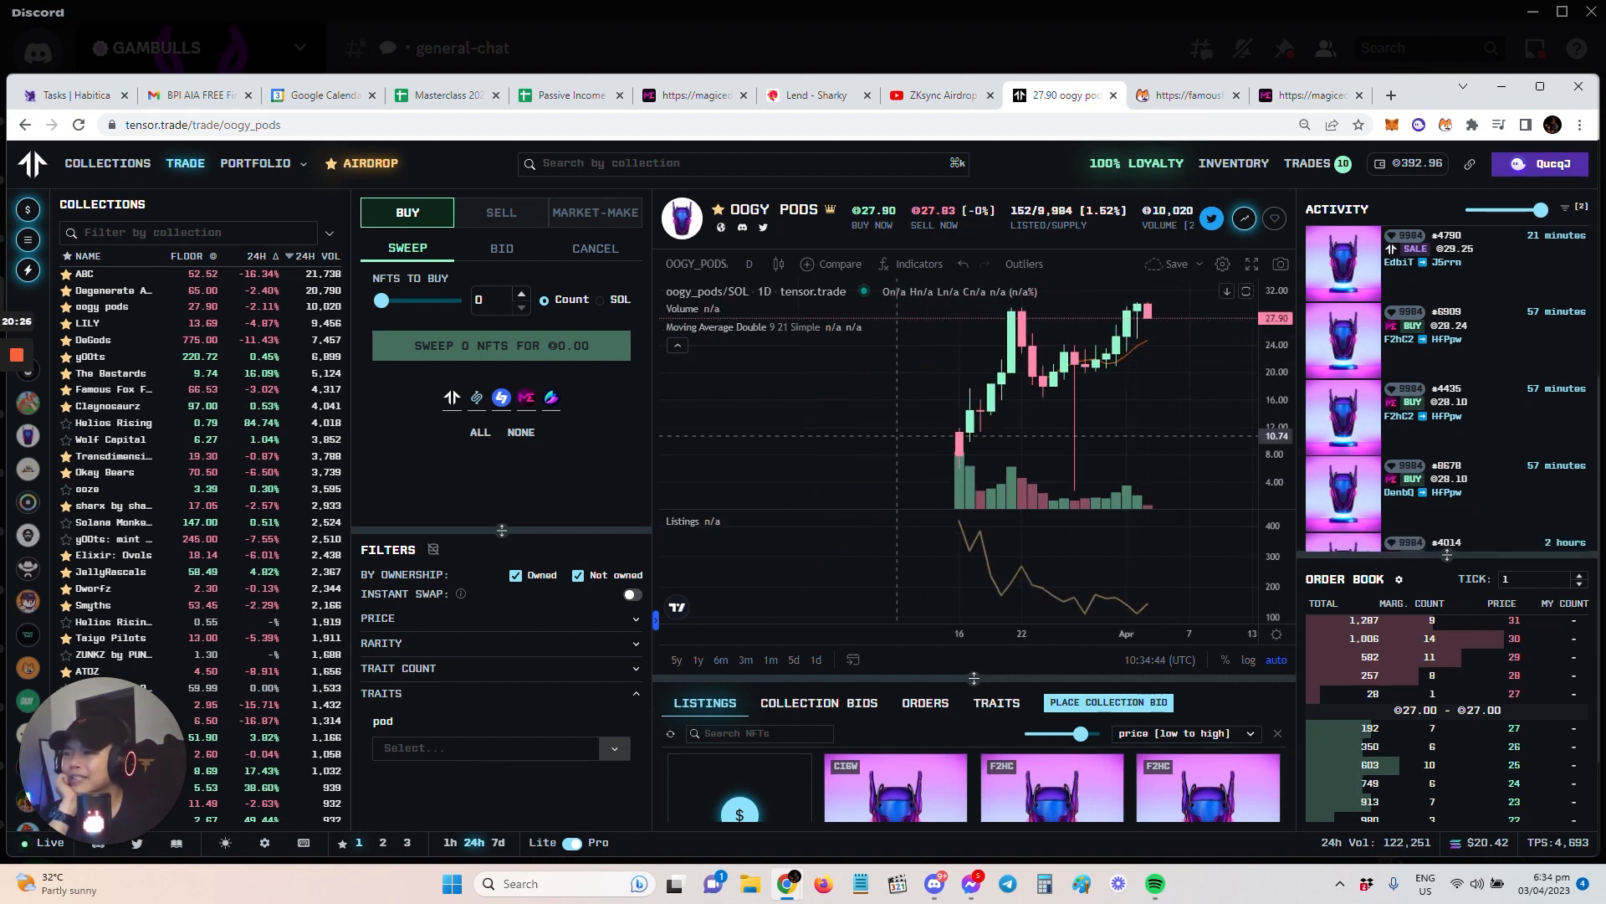
mouse_move(1086, 462)
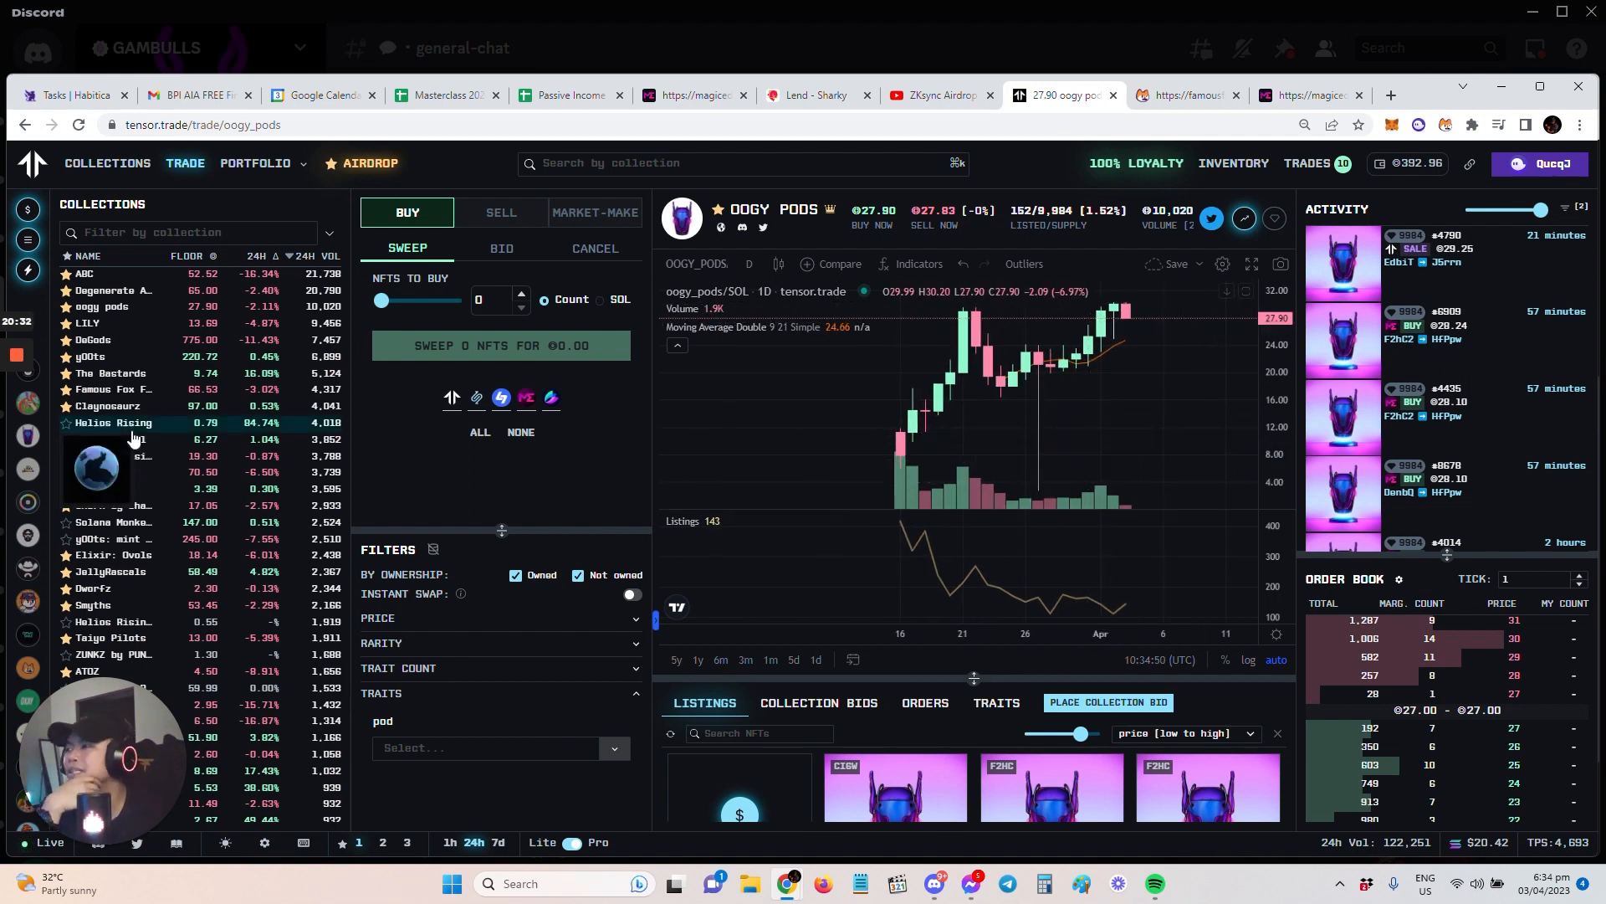
mouse_move(152, 376)
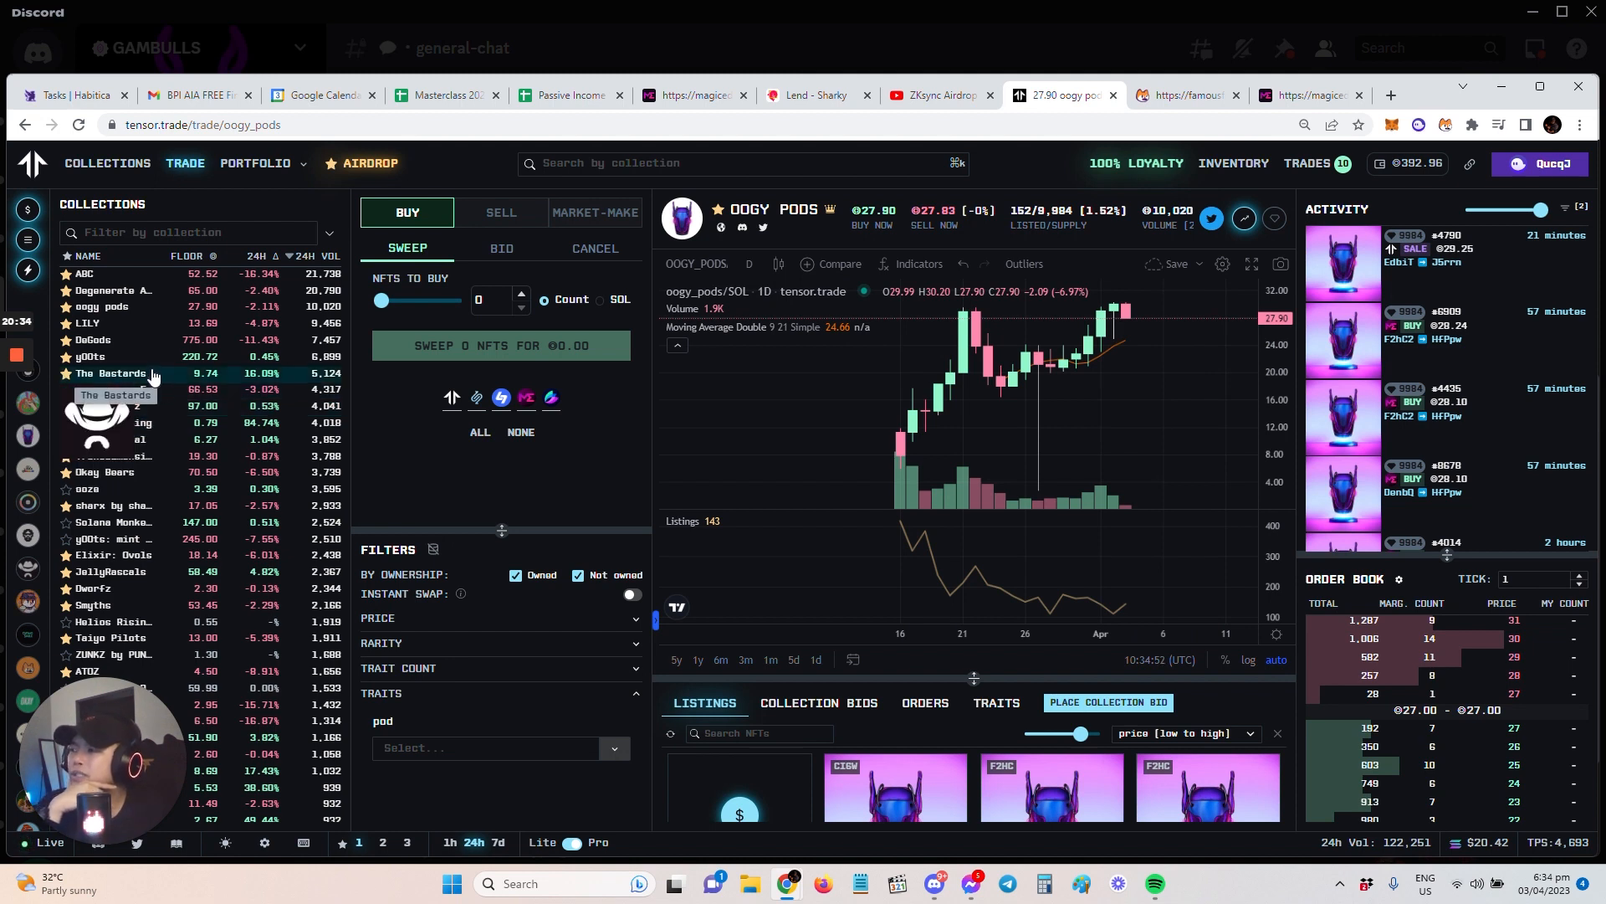
mouse_move(188, 353)
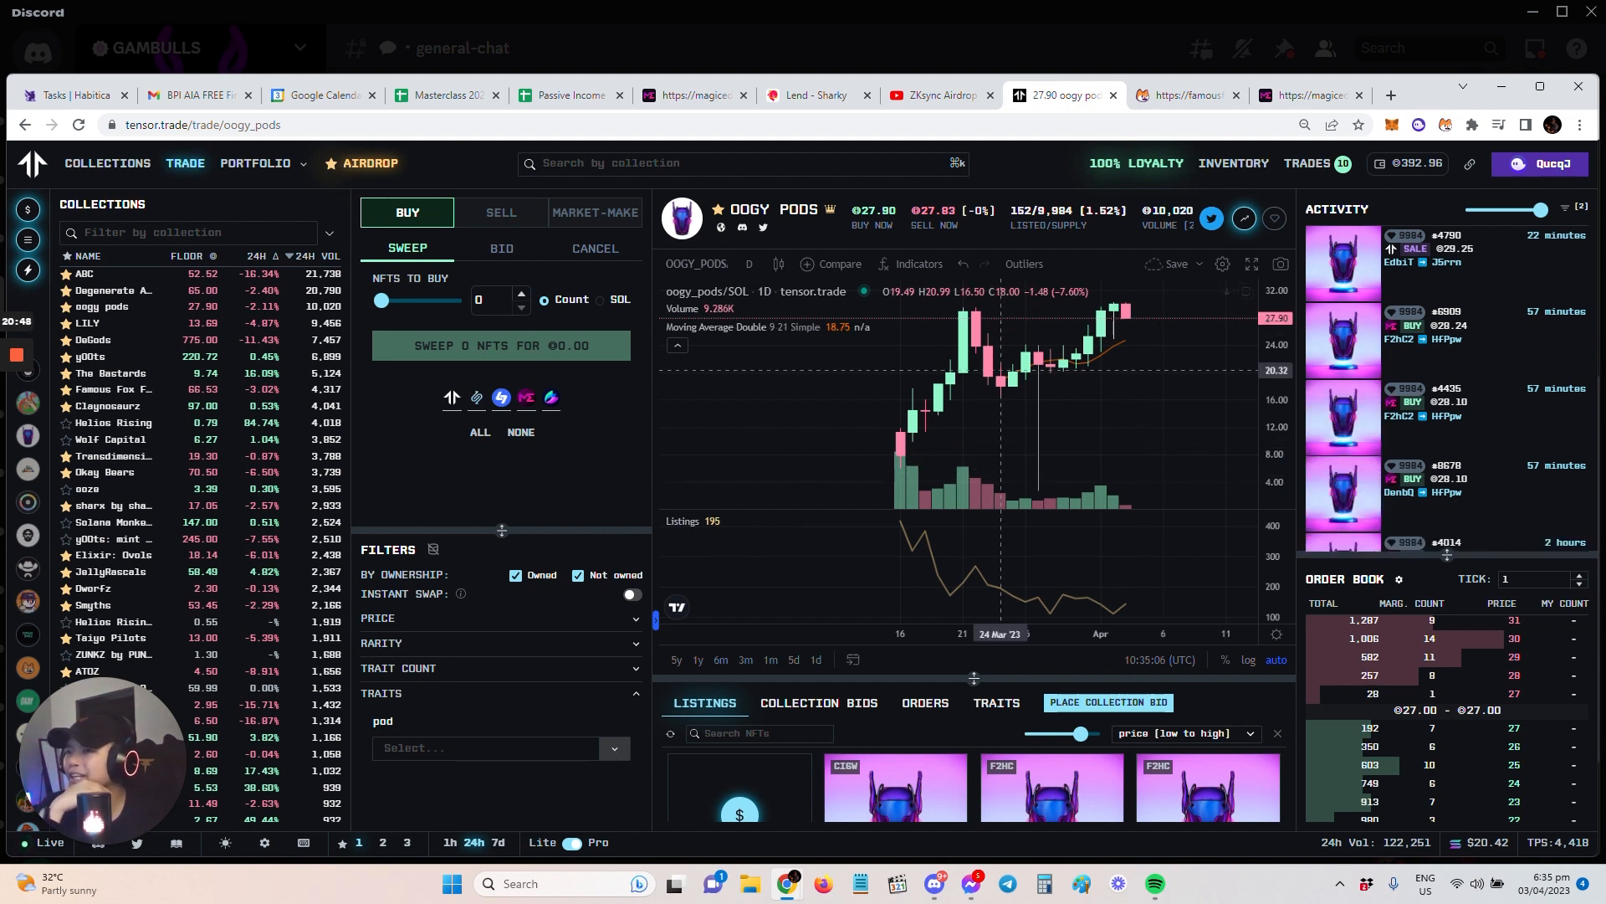
mouse_move(1039, 417)
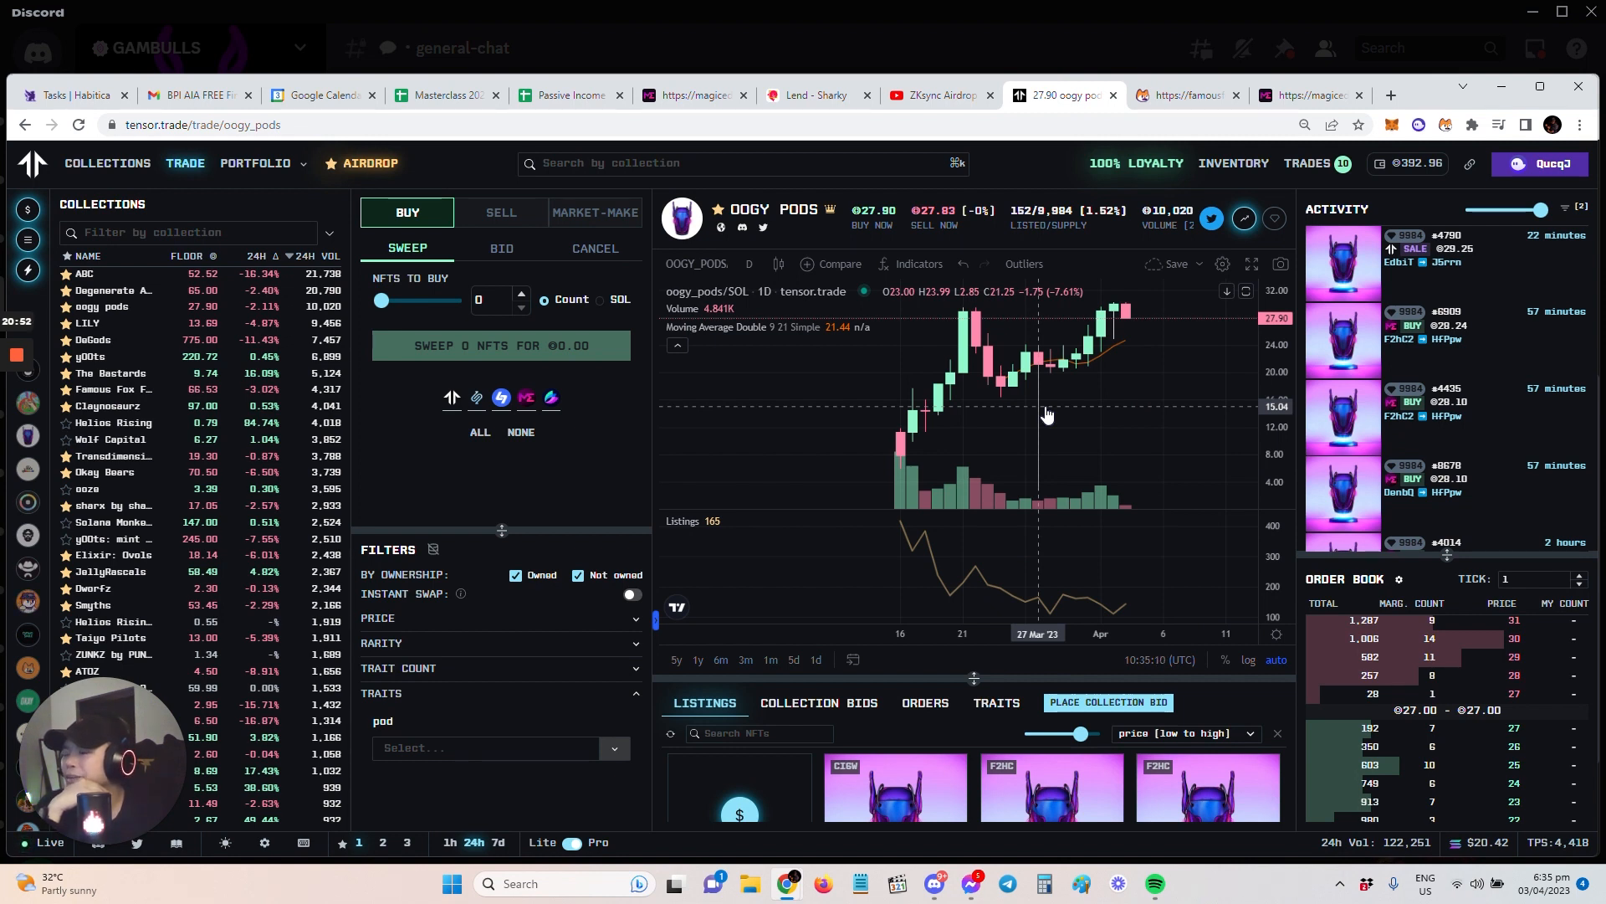
mouse_move(1039, 465)
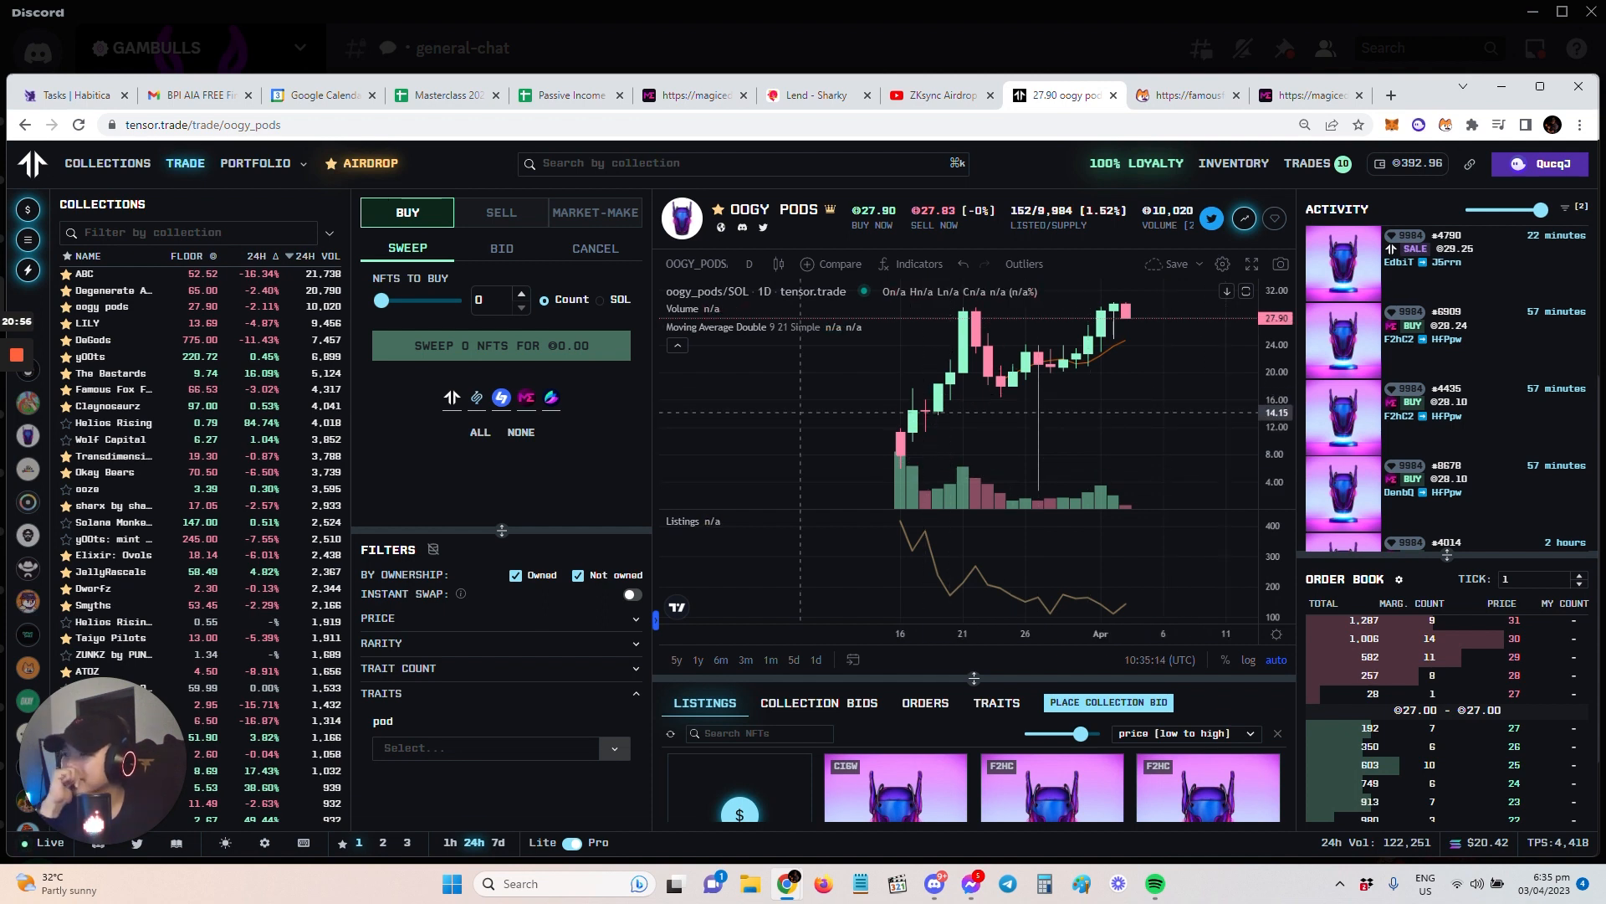
mouse_move(111, 373)
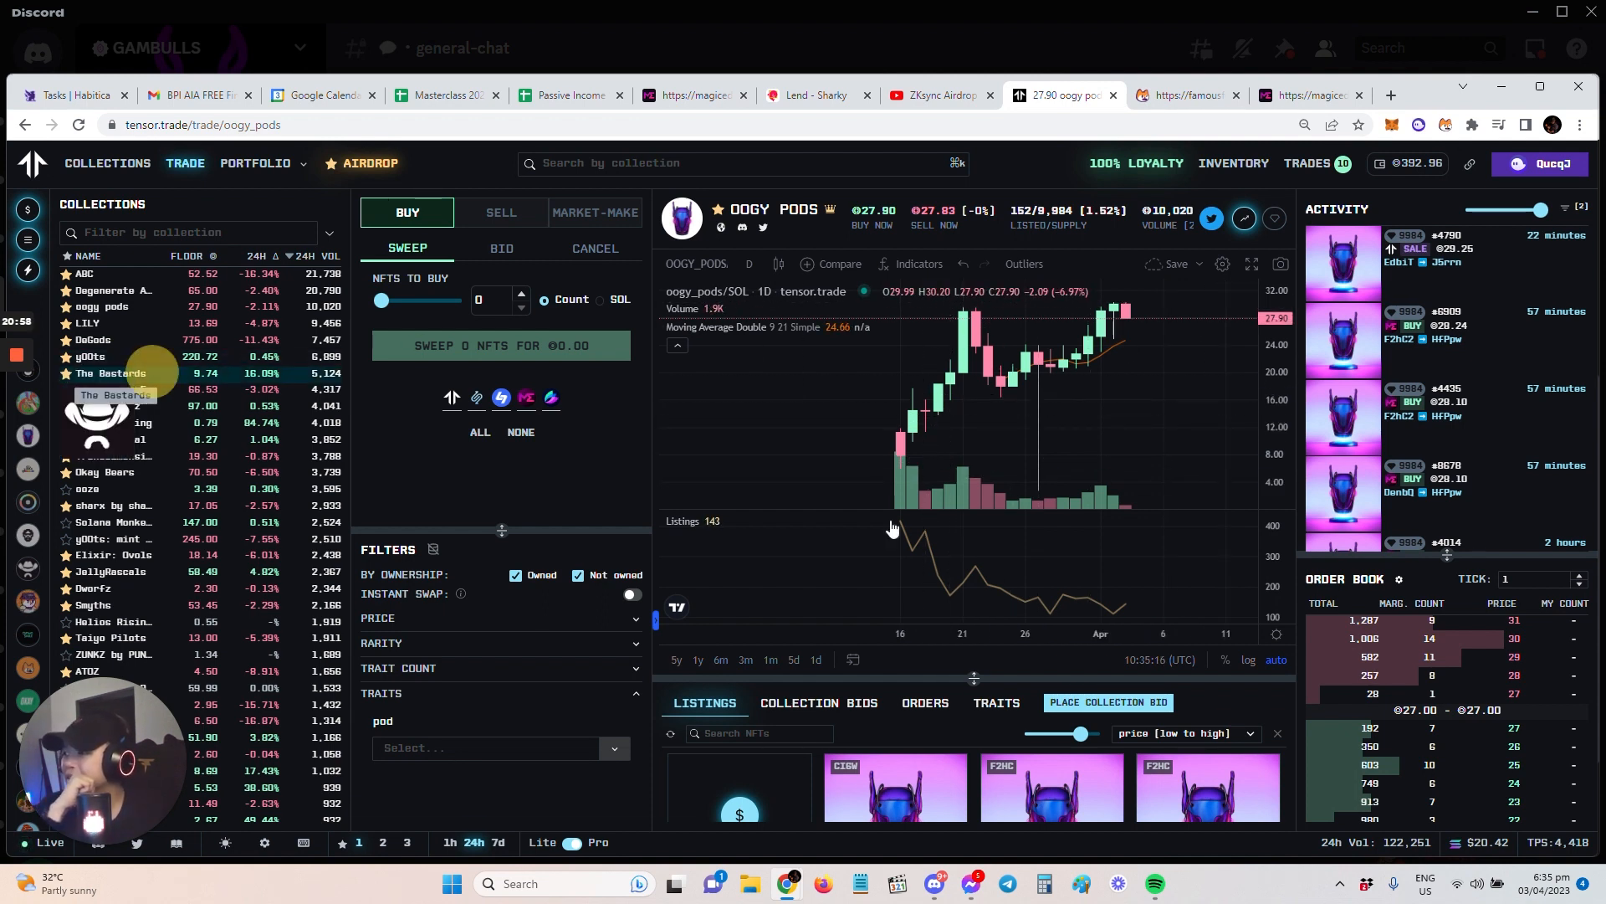
- Load The Bastards collection's trading page from the Collections sidebar
click(111, 374)
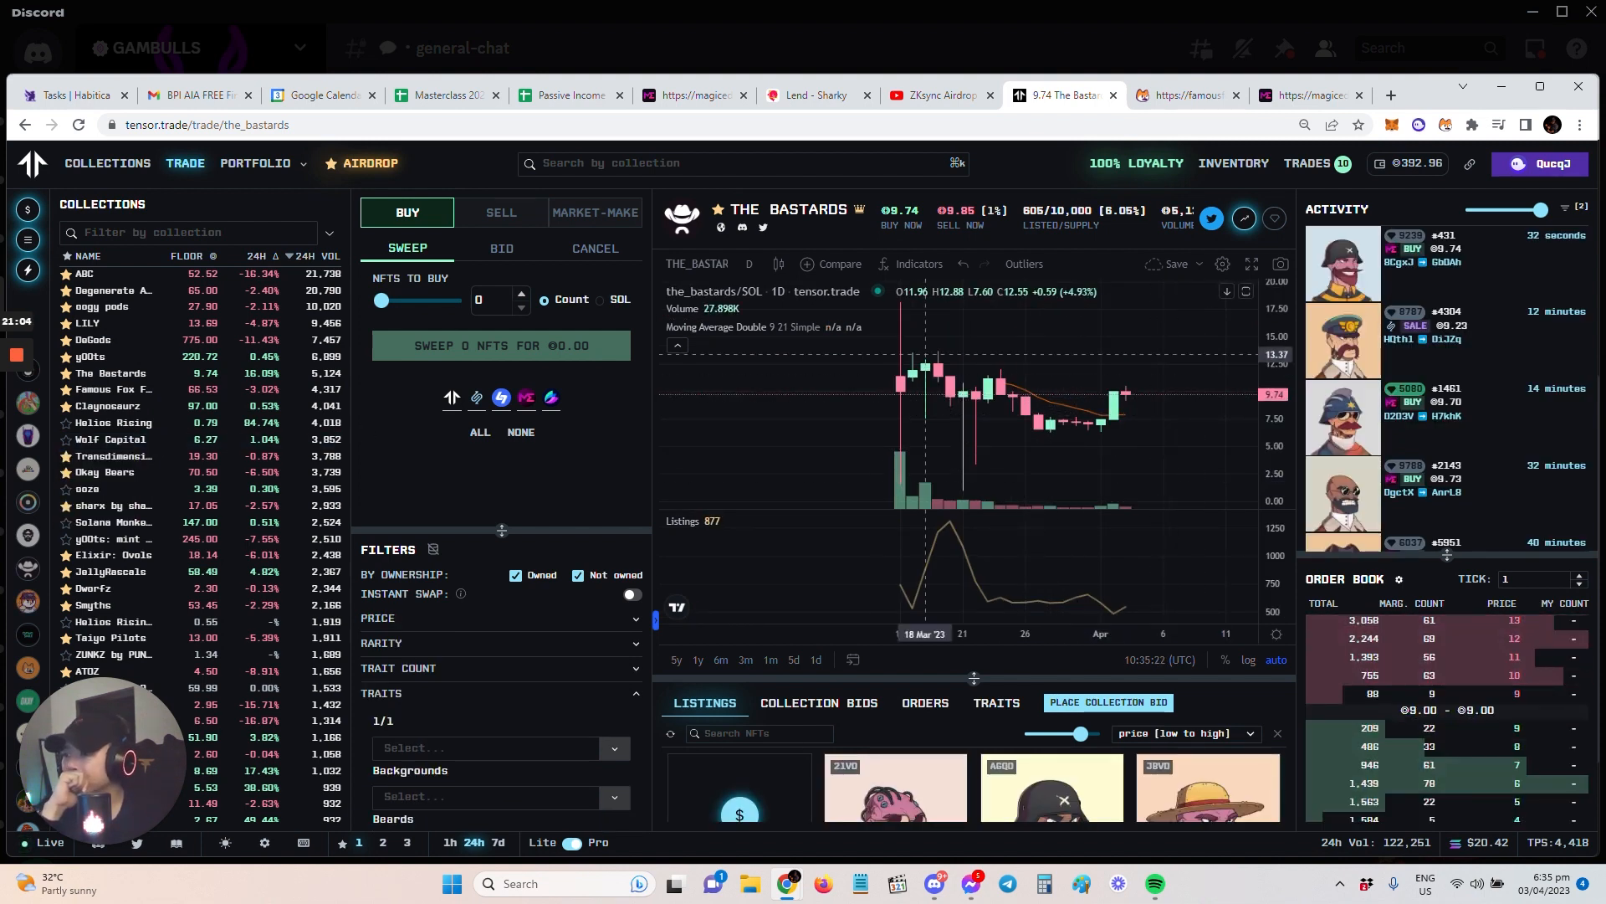
mouse_move(1024, 412)
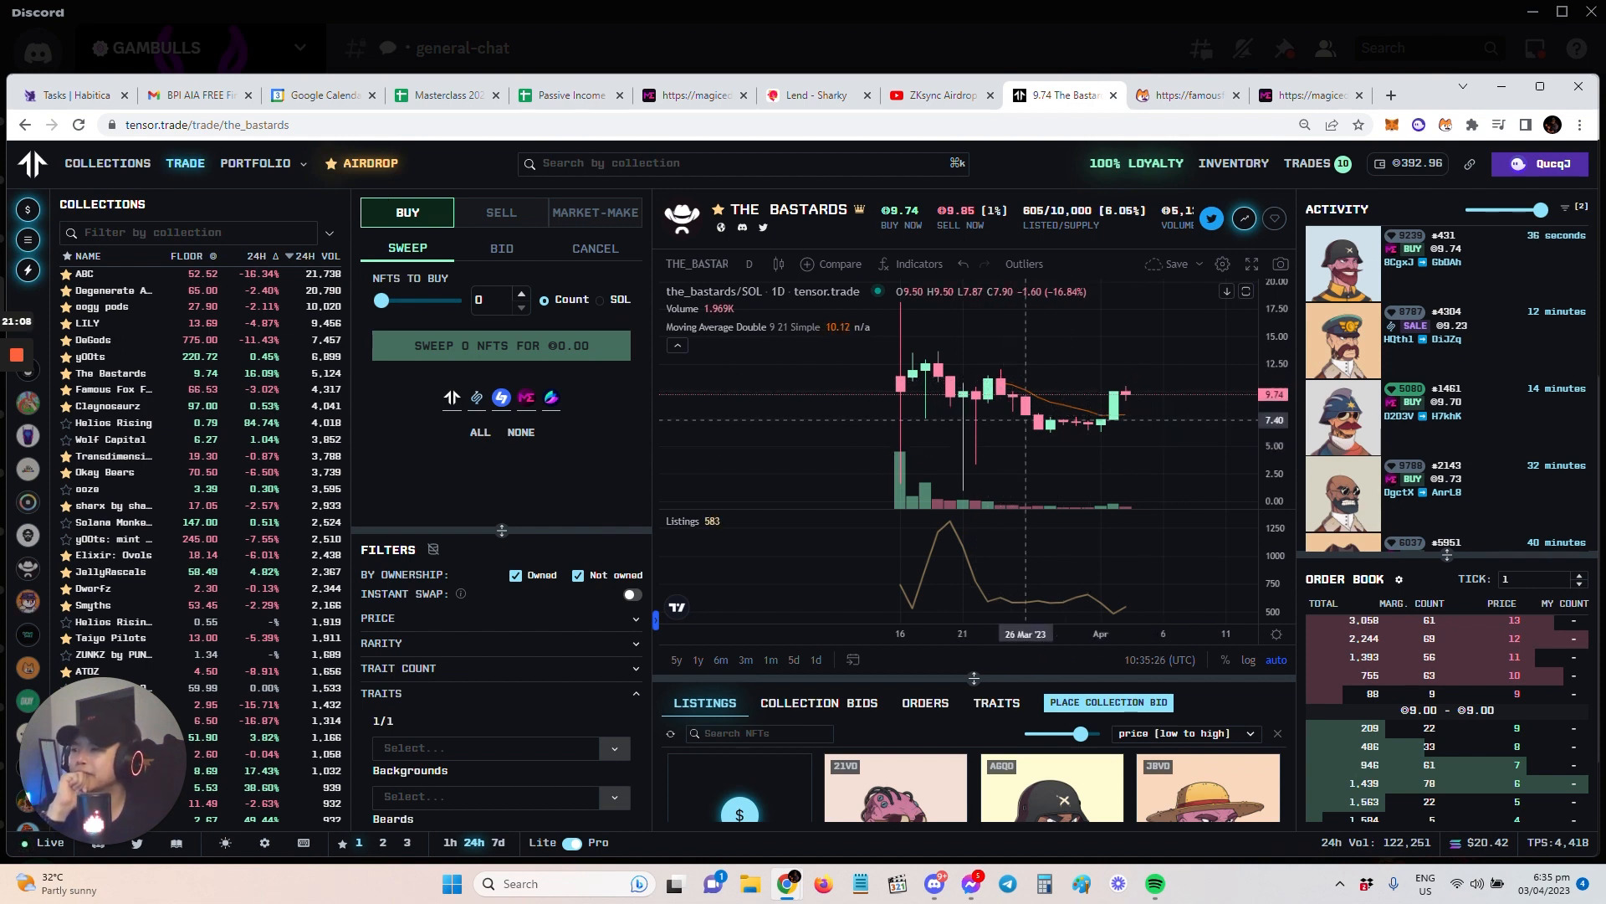
mouse_move(1332, 410)
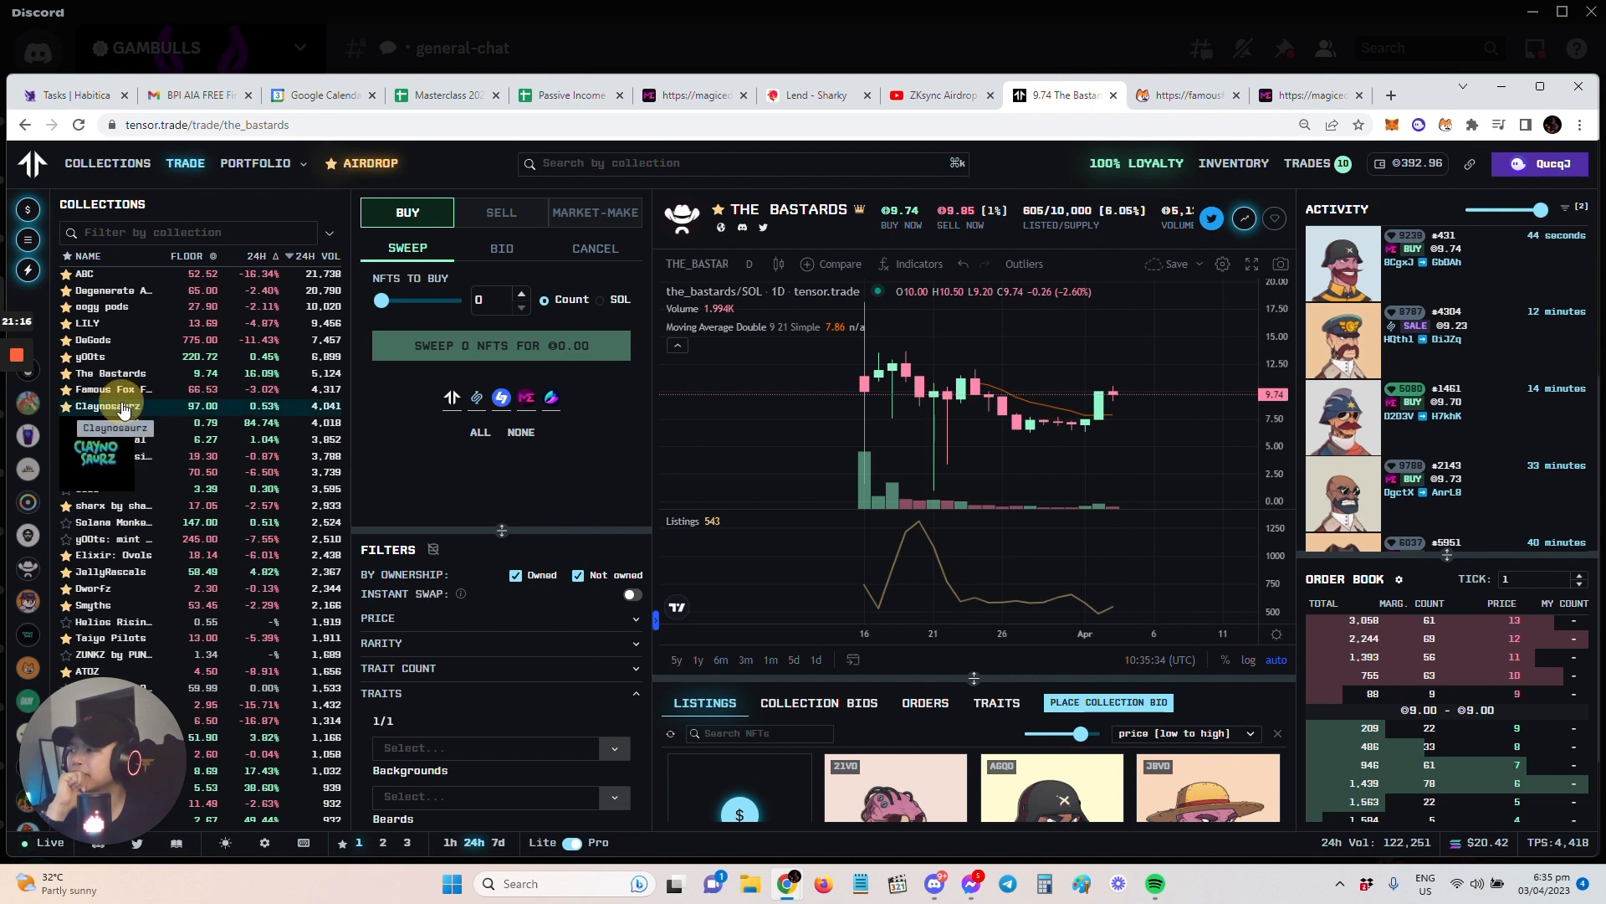
- Load the Claynosaurz collection's trading page from the Collections sidebar
click(111, 405)
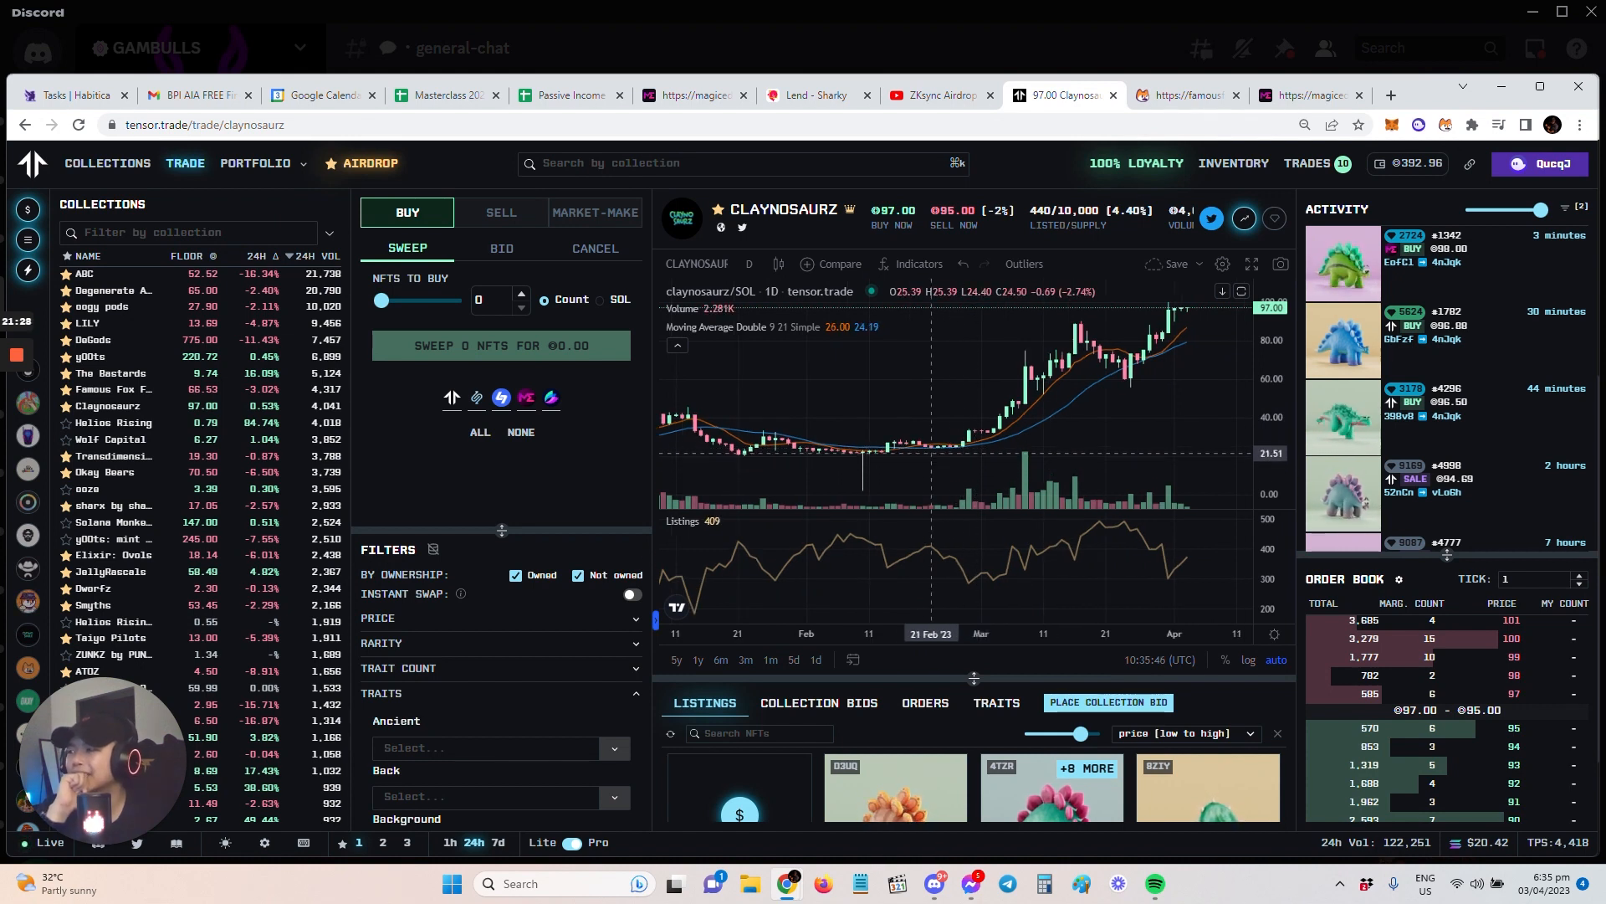
mouse_move(925, 452)
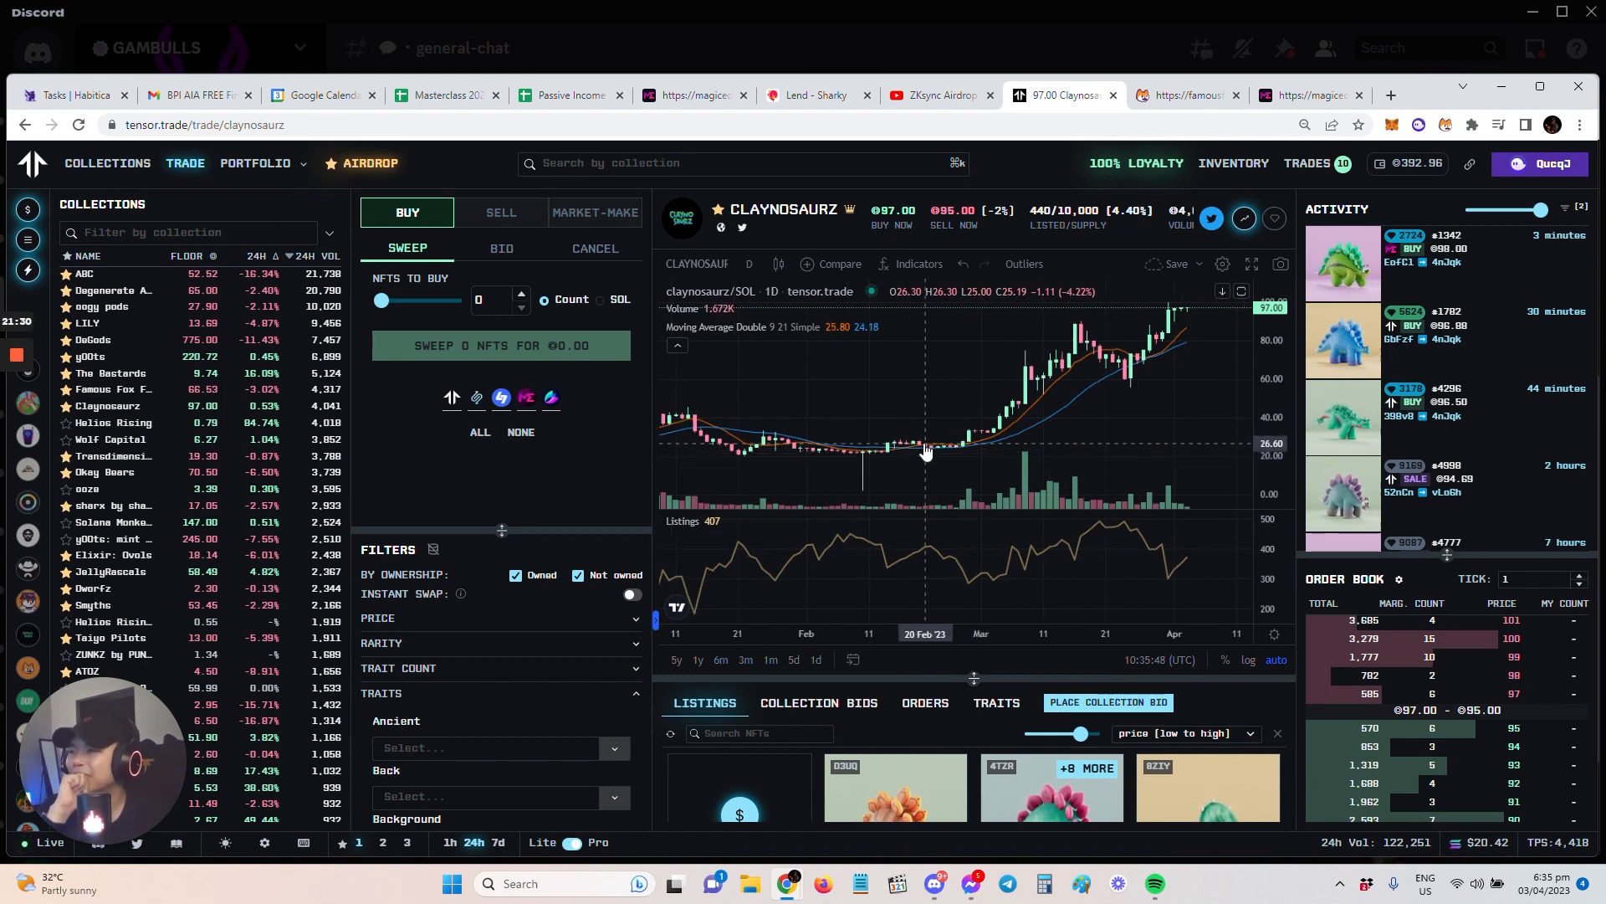
mouse_move(922, 442)
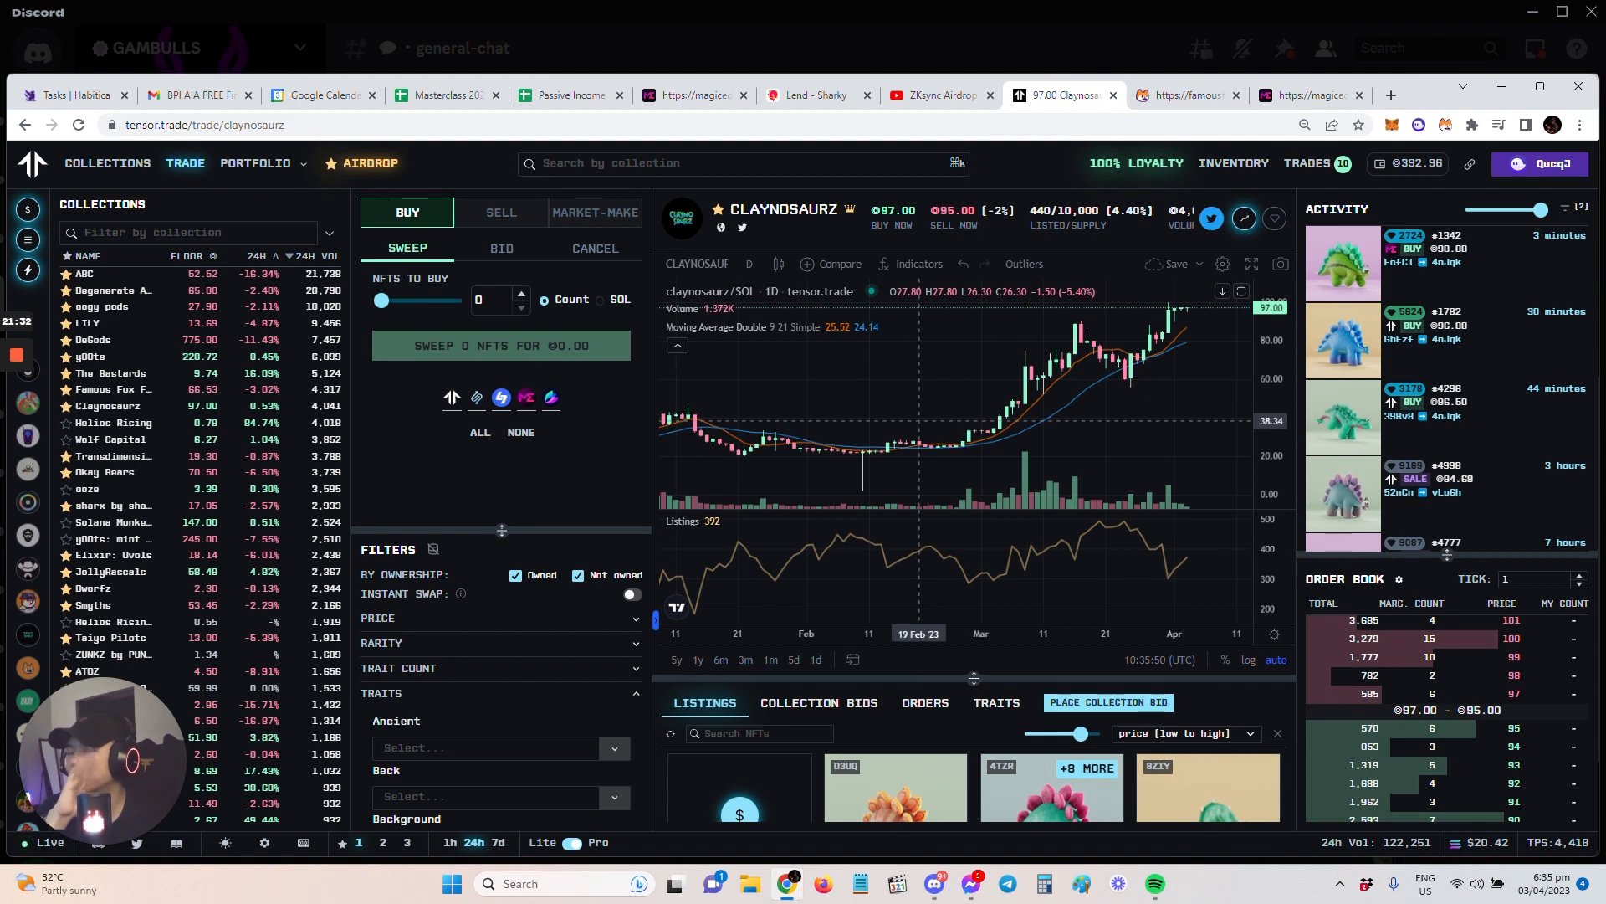
mouse_move(1029, 440)
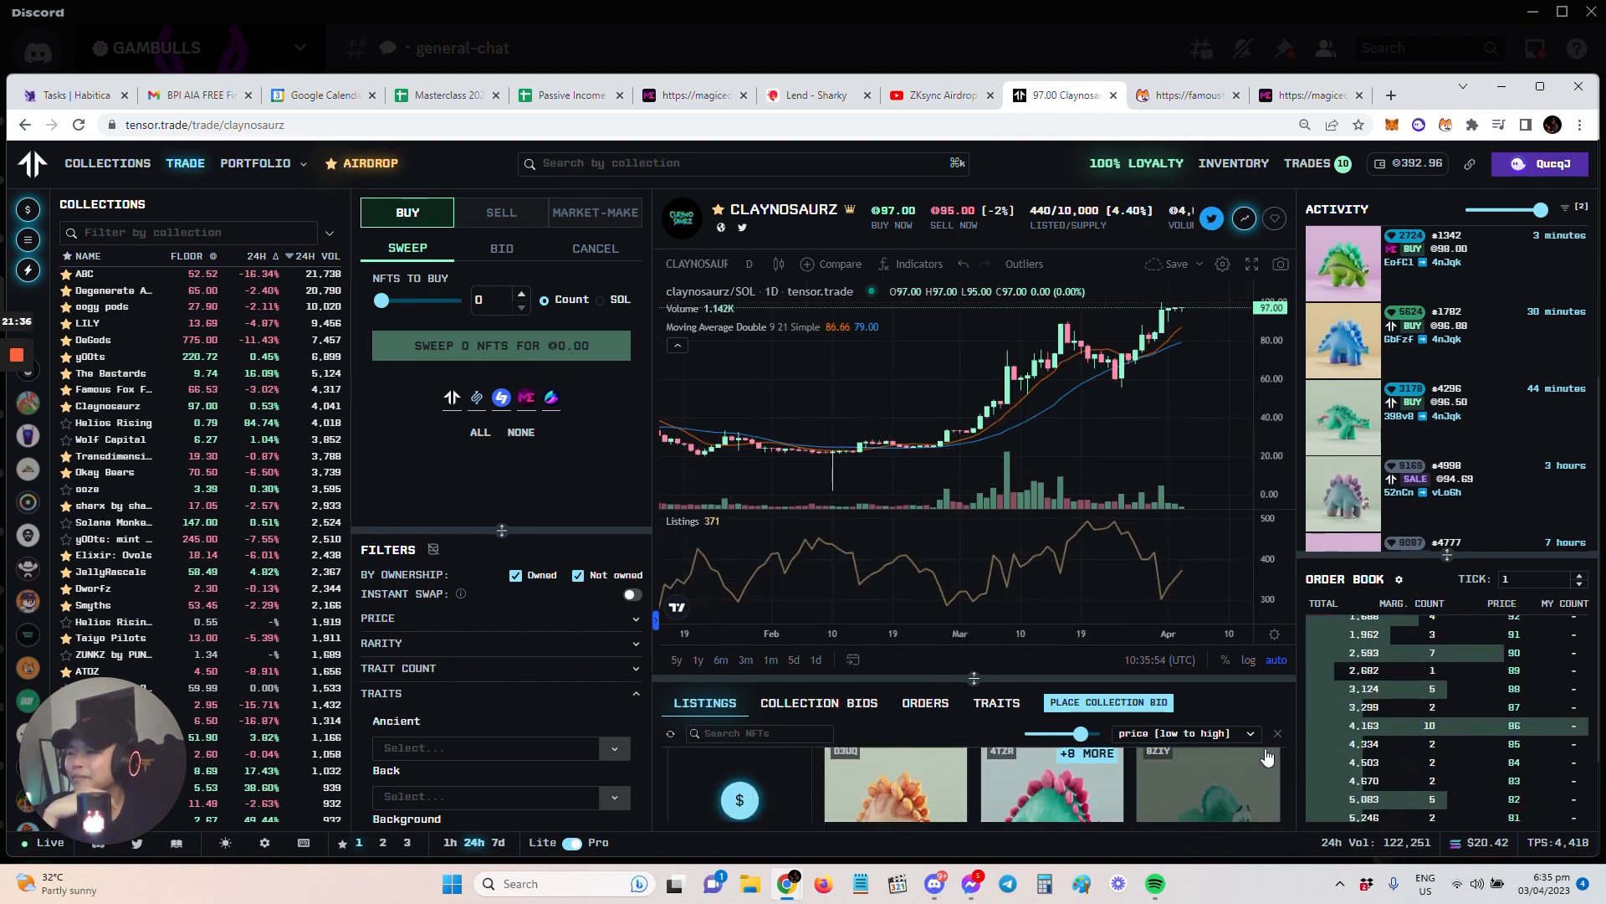
mouse_move(1137, 341)
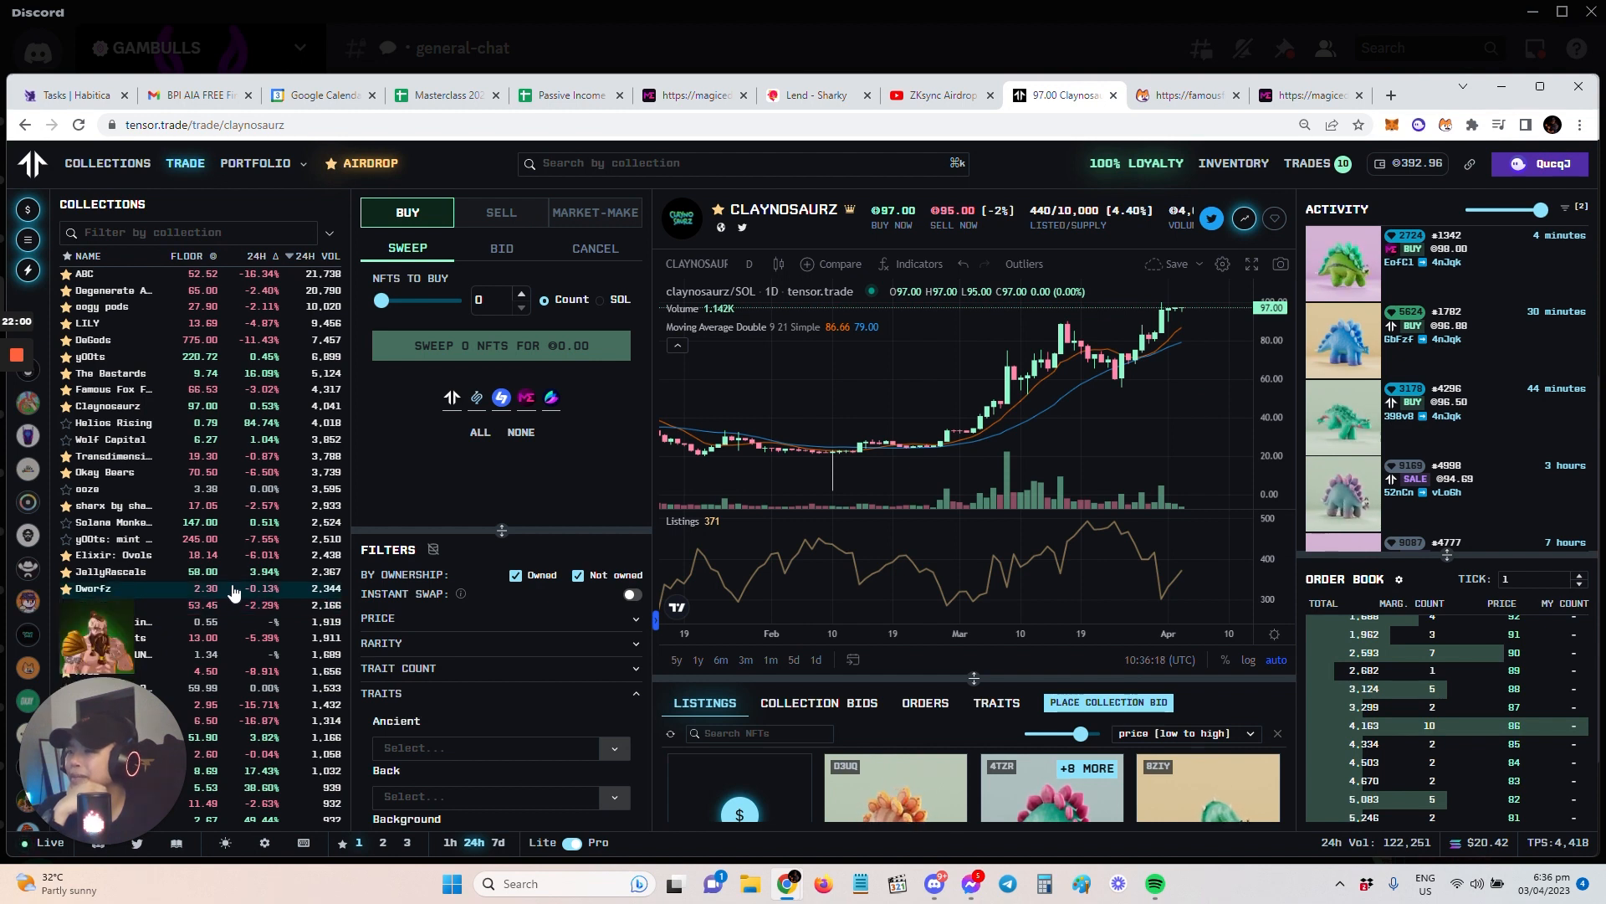
mouse_move(1144, 569)
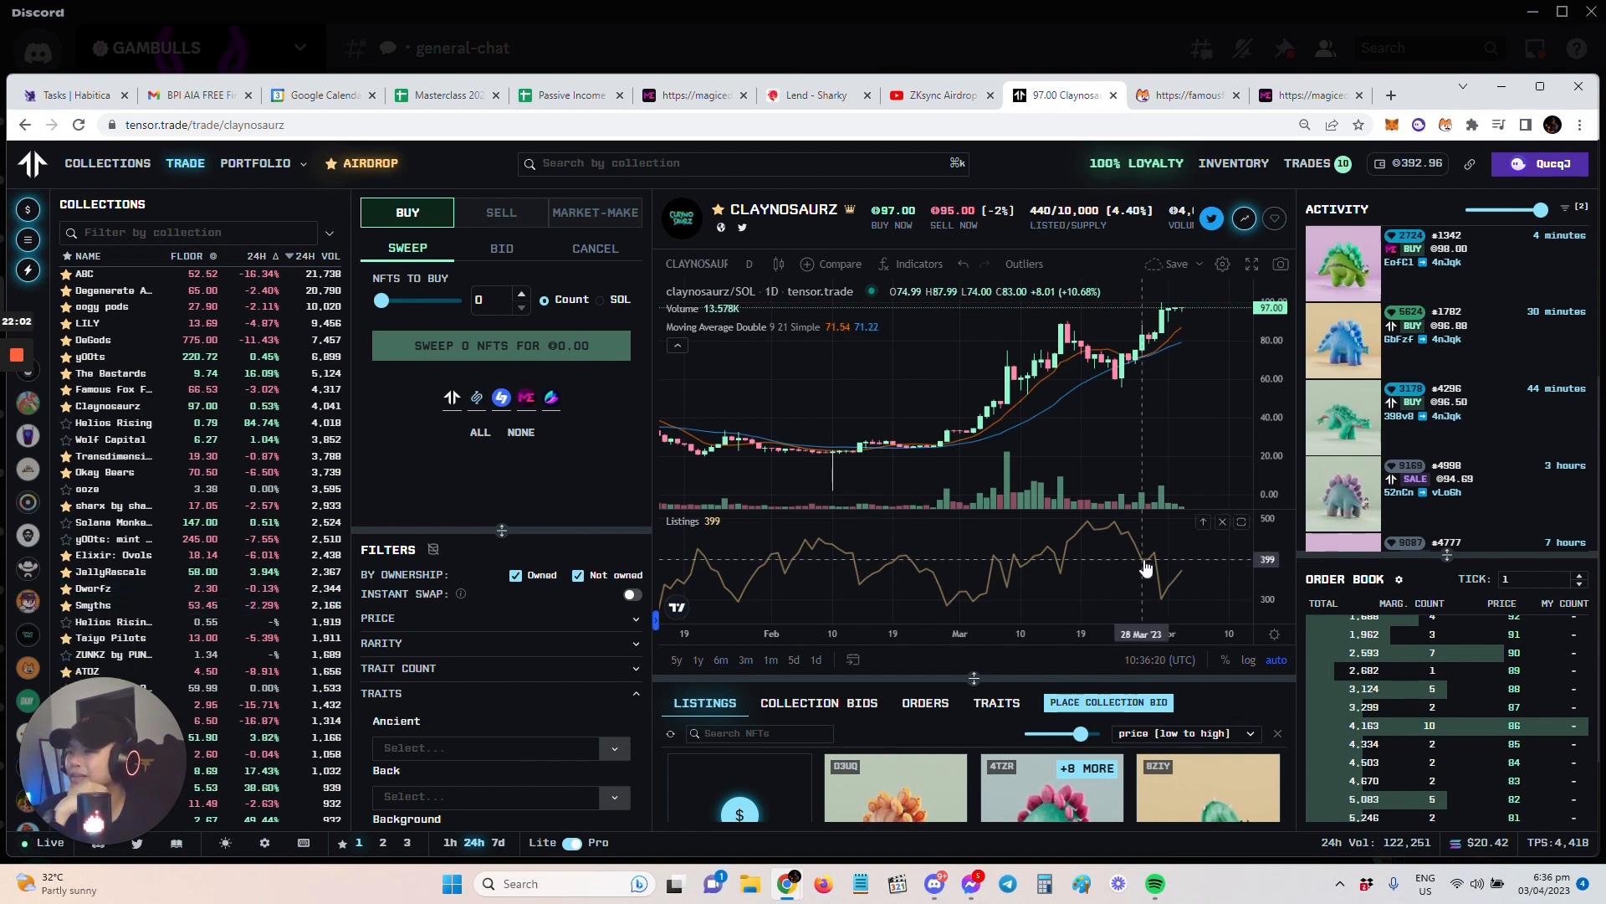
- Scroll the Claynosaurz collection list, then bring the TradingView window back to the front
scroll(down, 3)
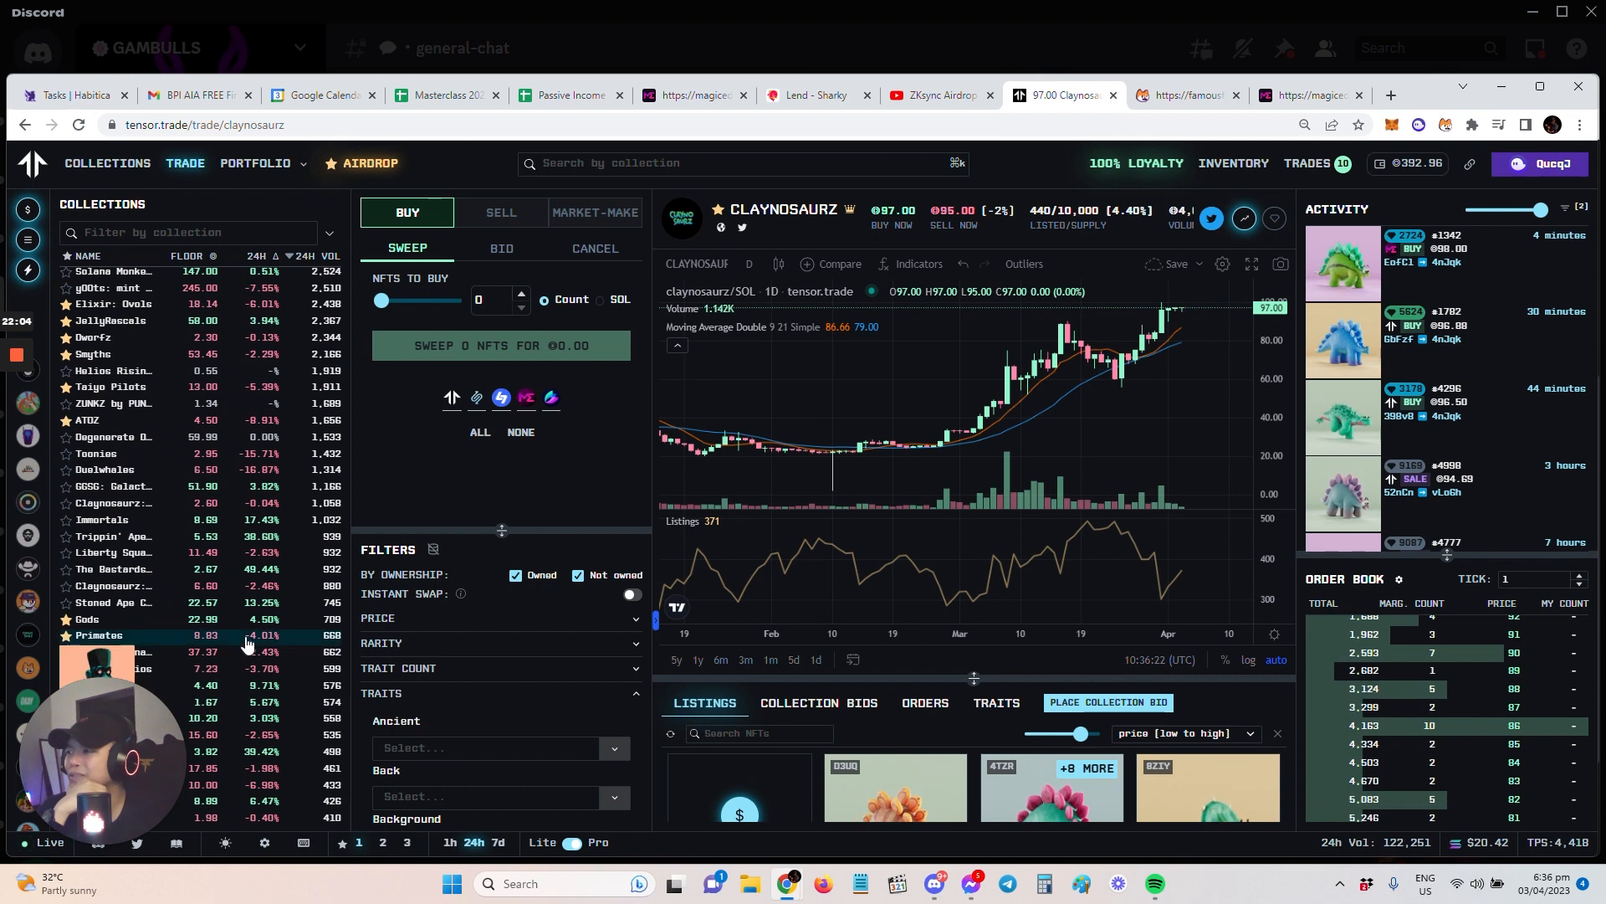
mouse_move(1127, 435)
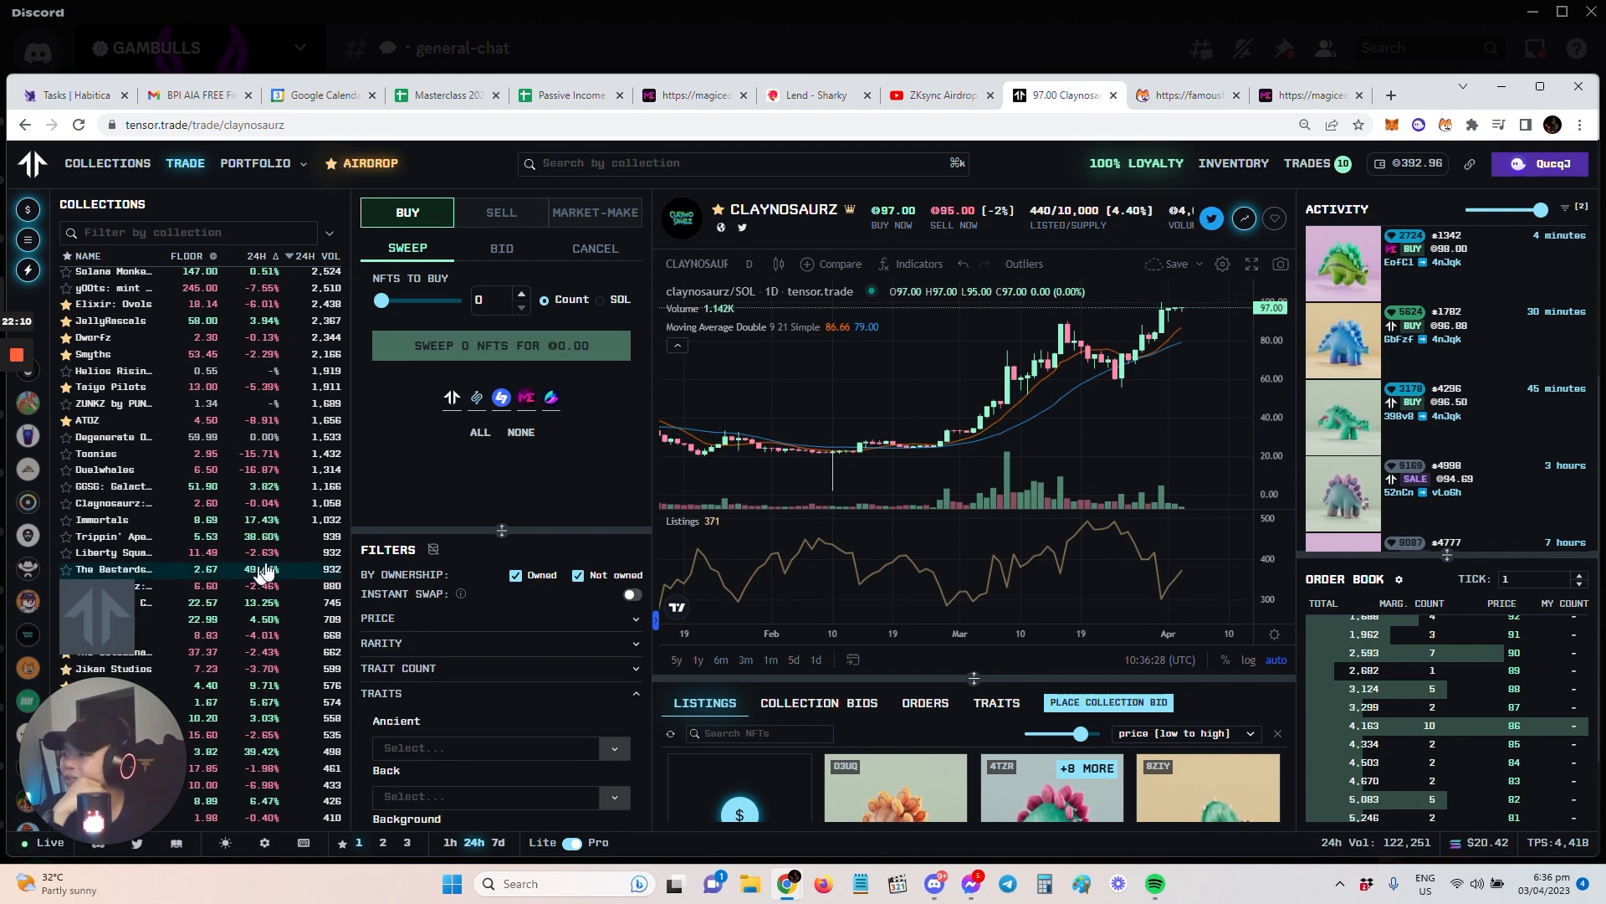
scroll(down, 3)
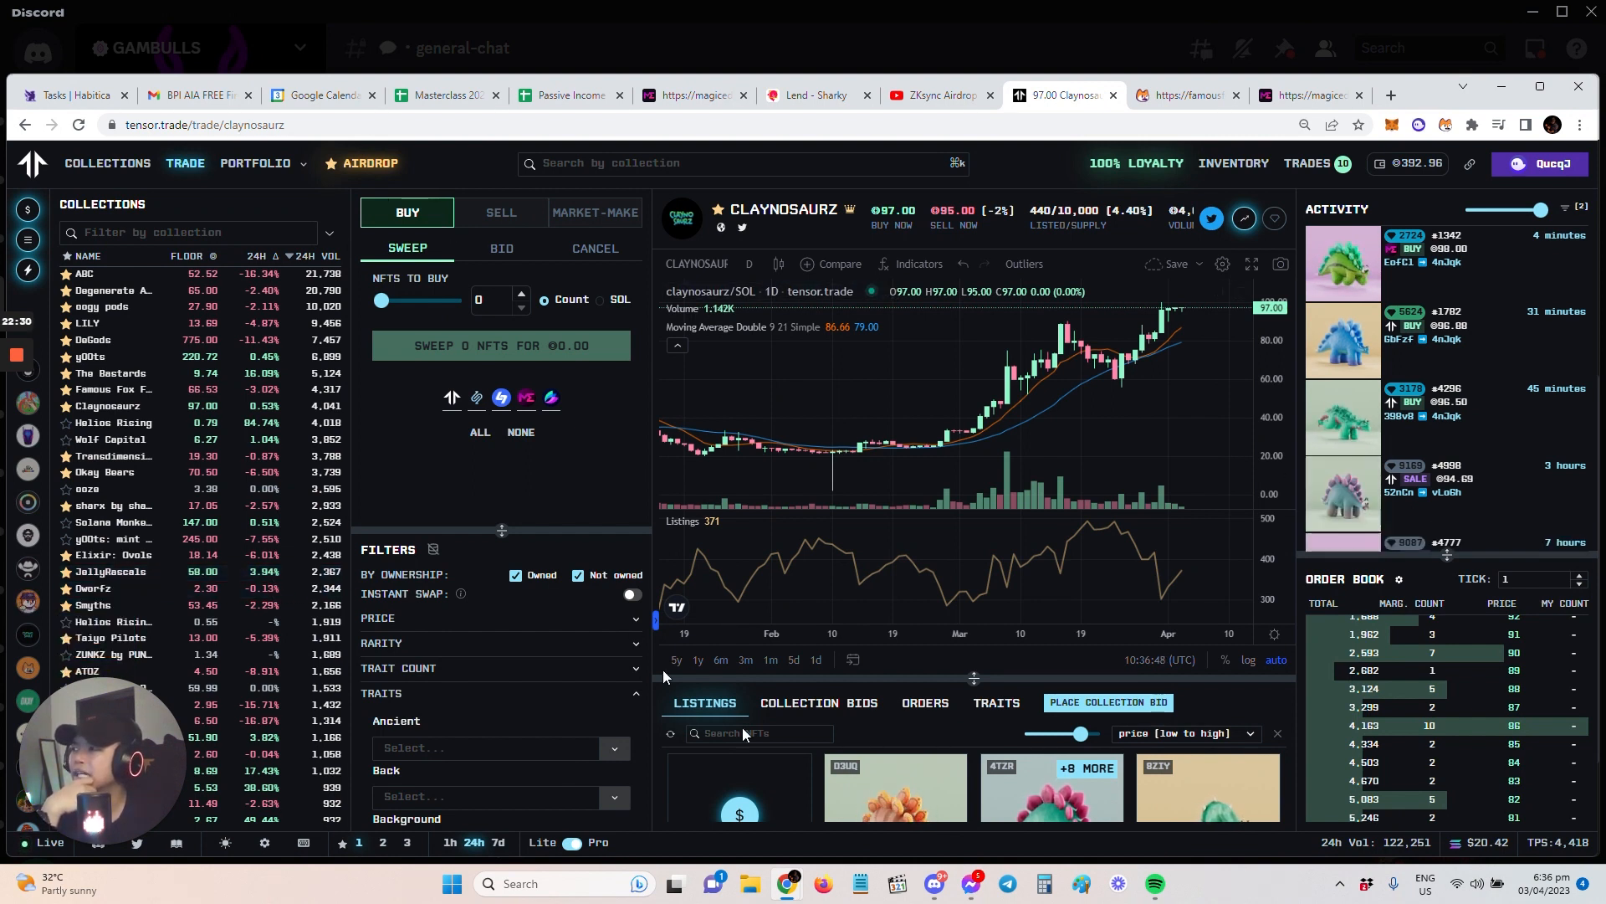
mouse_move(792, 884)
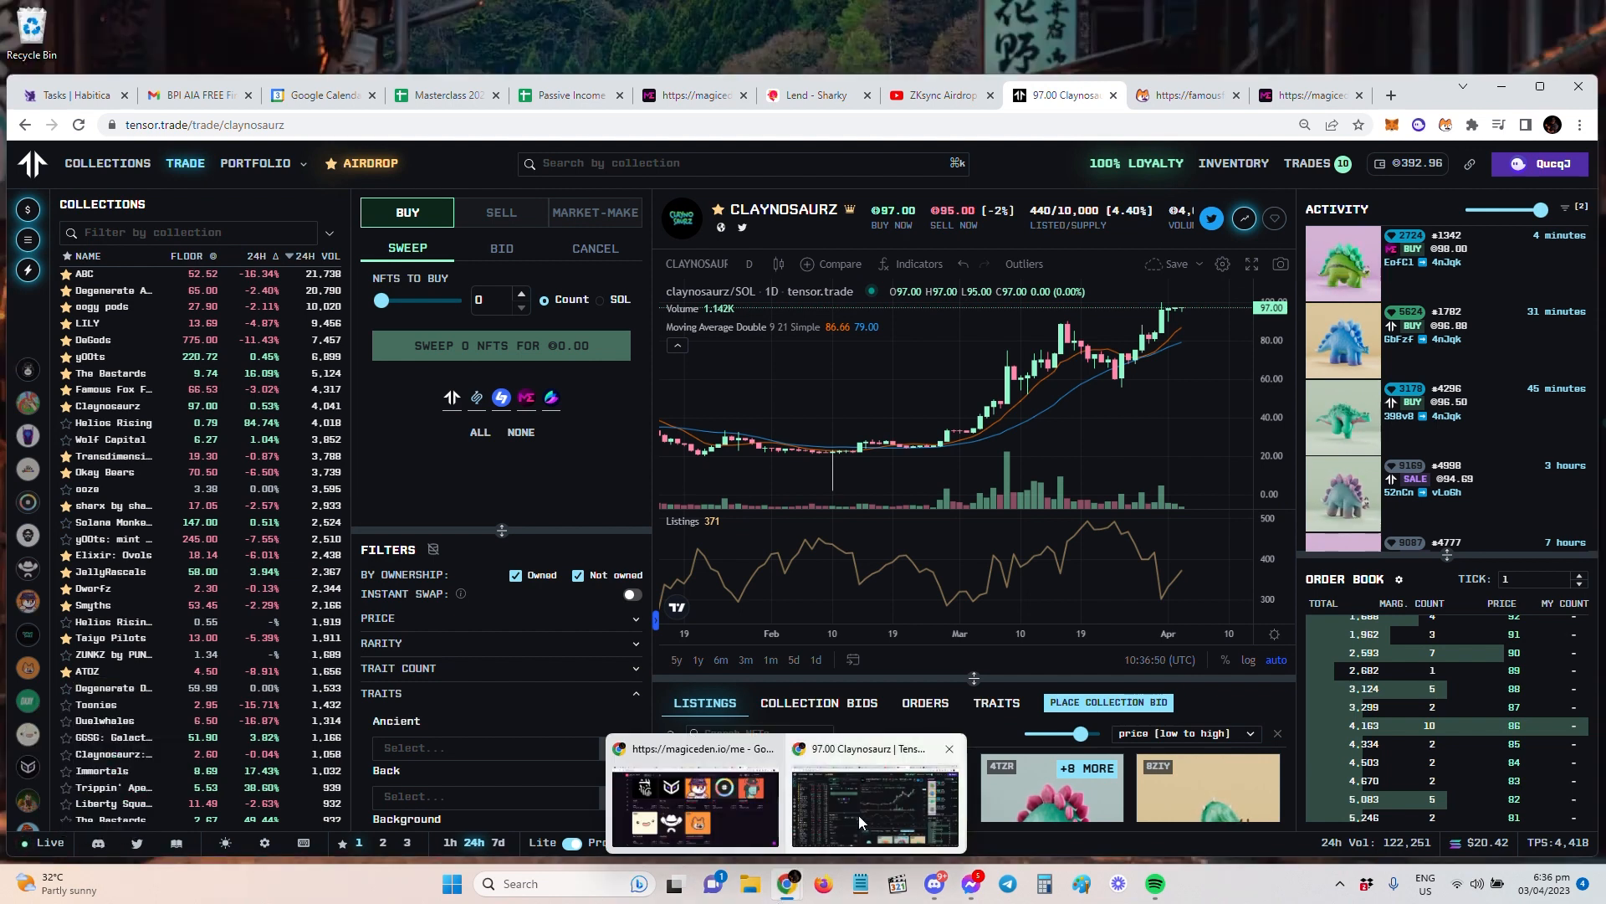
click(874, 800)
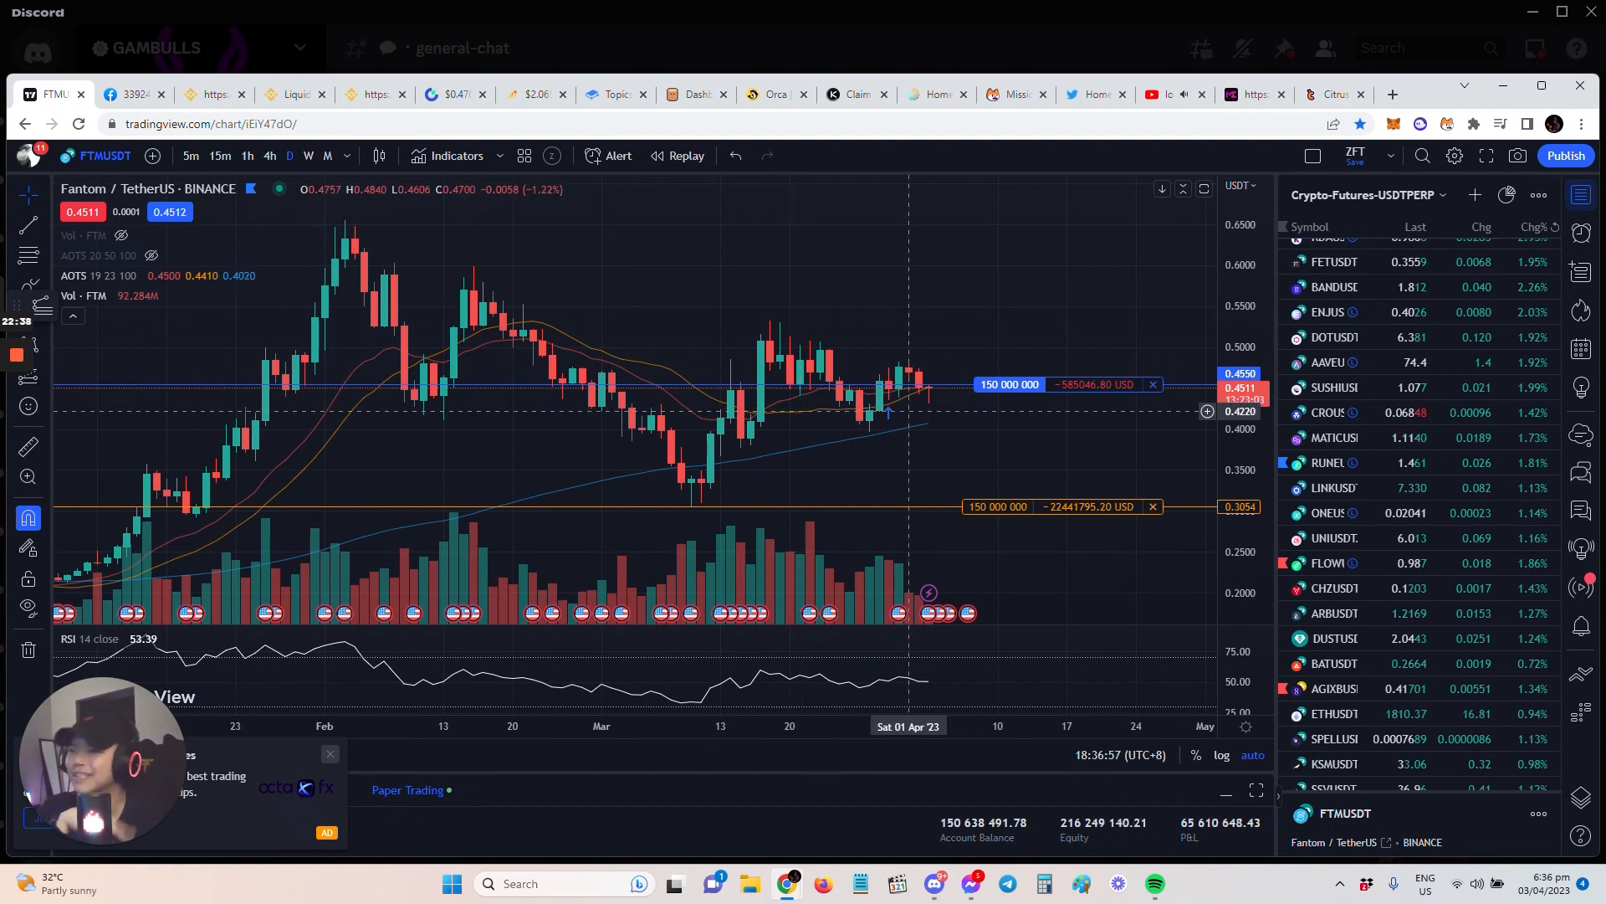
- Switch the chart from Fantom to Bitcoin / TetherUS via the BTCUSDT watchlist entry
scroll(down, 3)
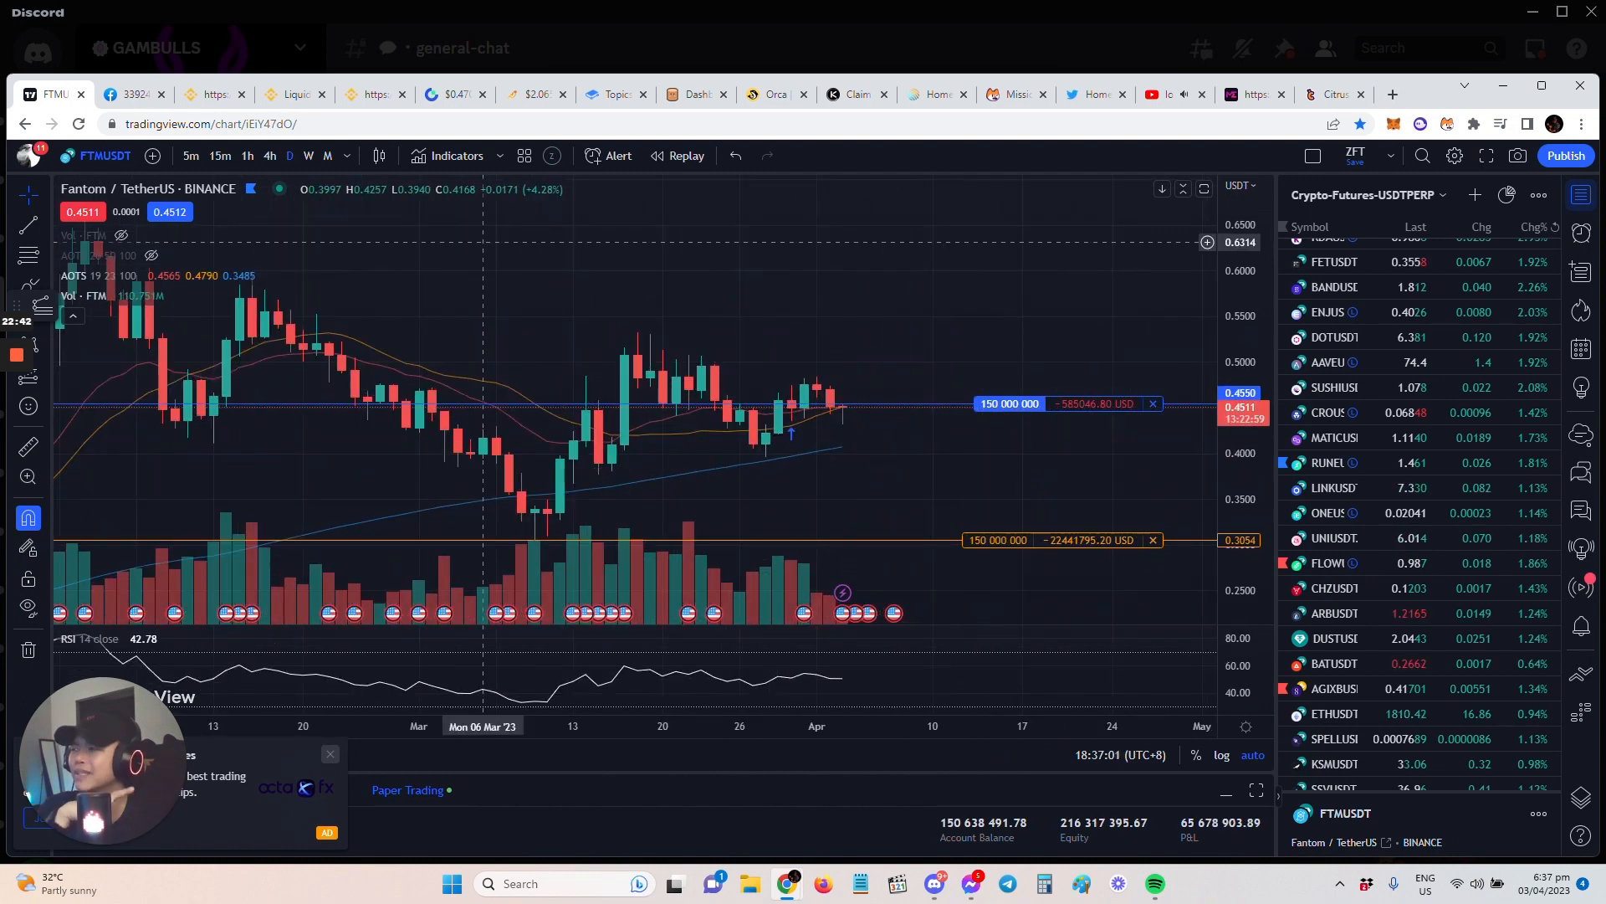
click(327, 156)
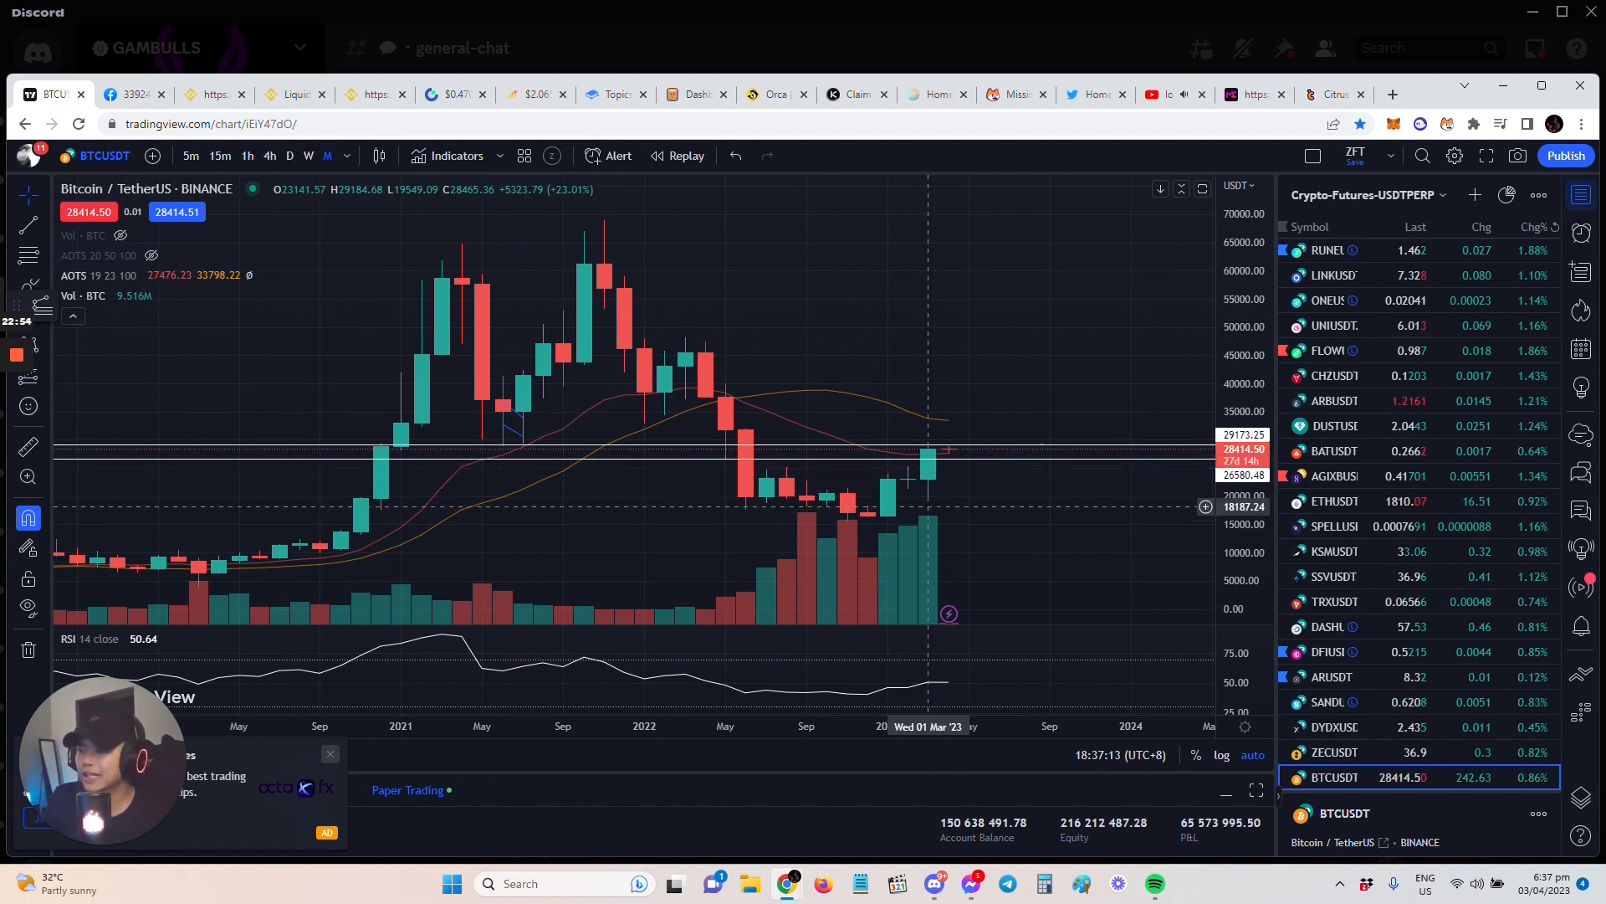
mouse_move(969, 440)
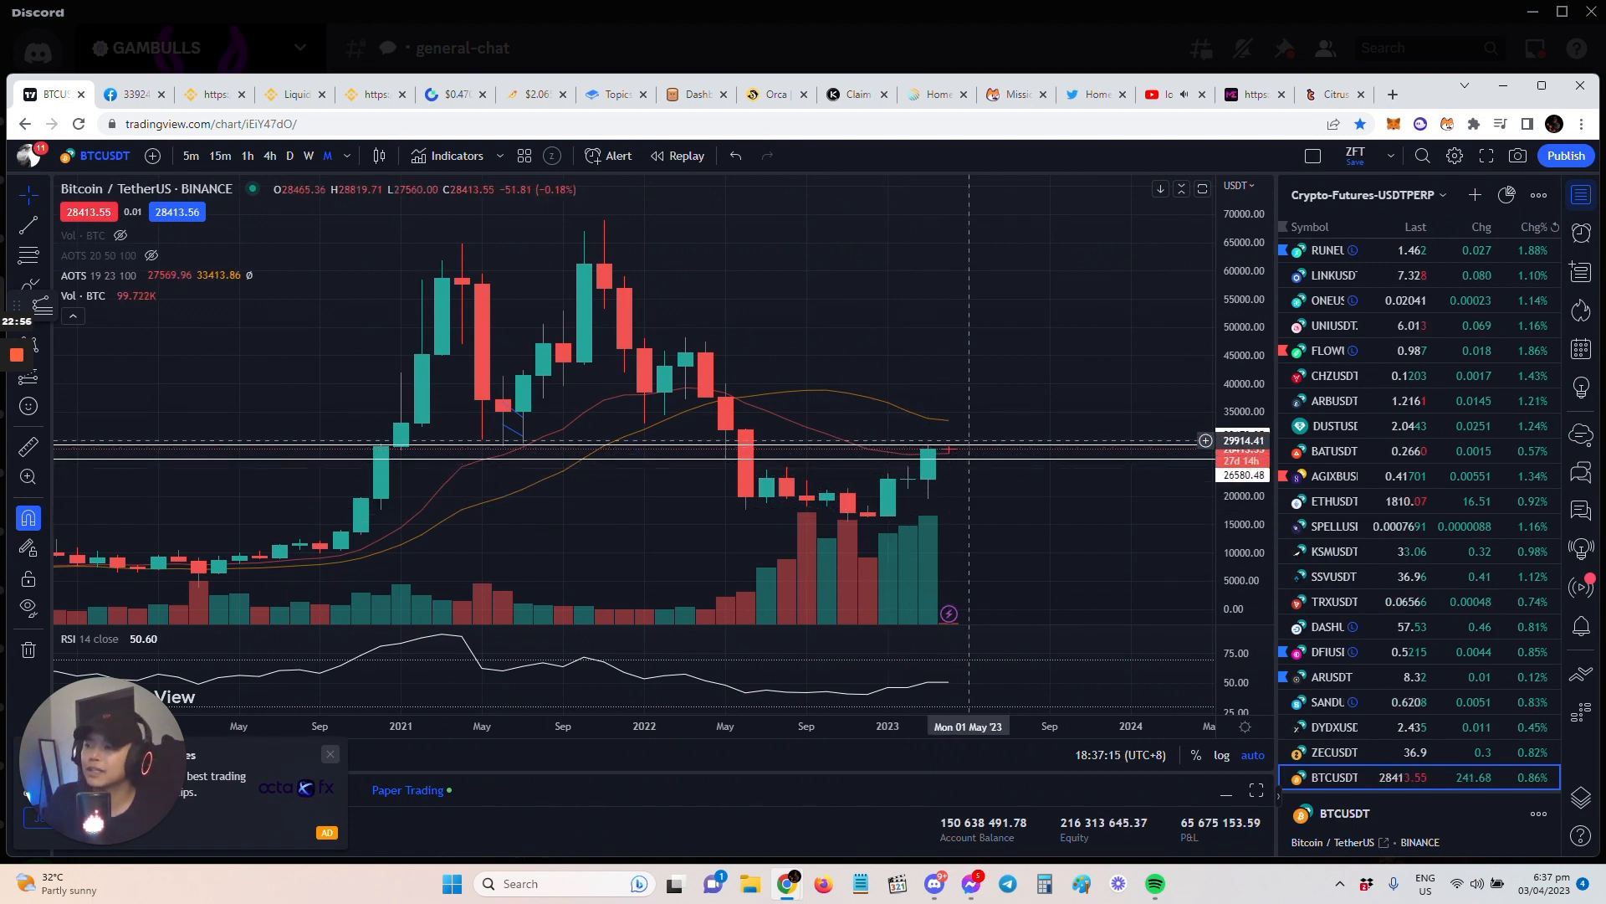
mouse_move(987, 453)
text(ETHUSDT)
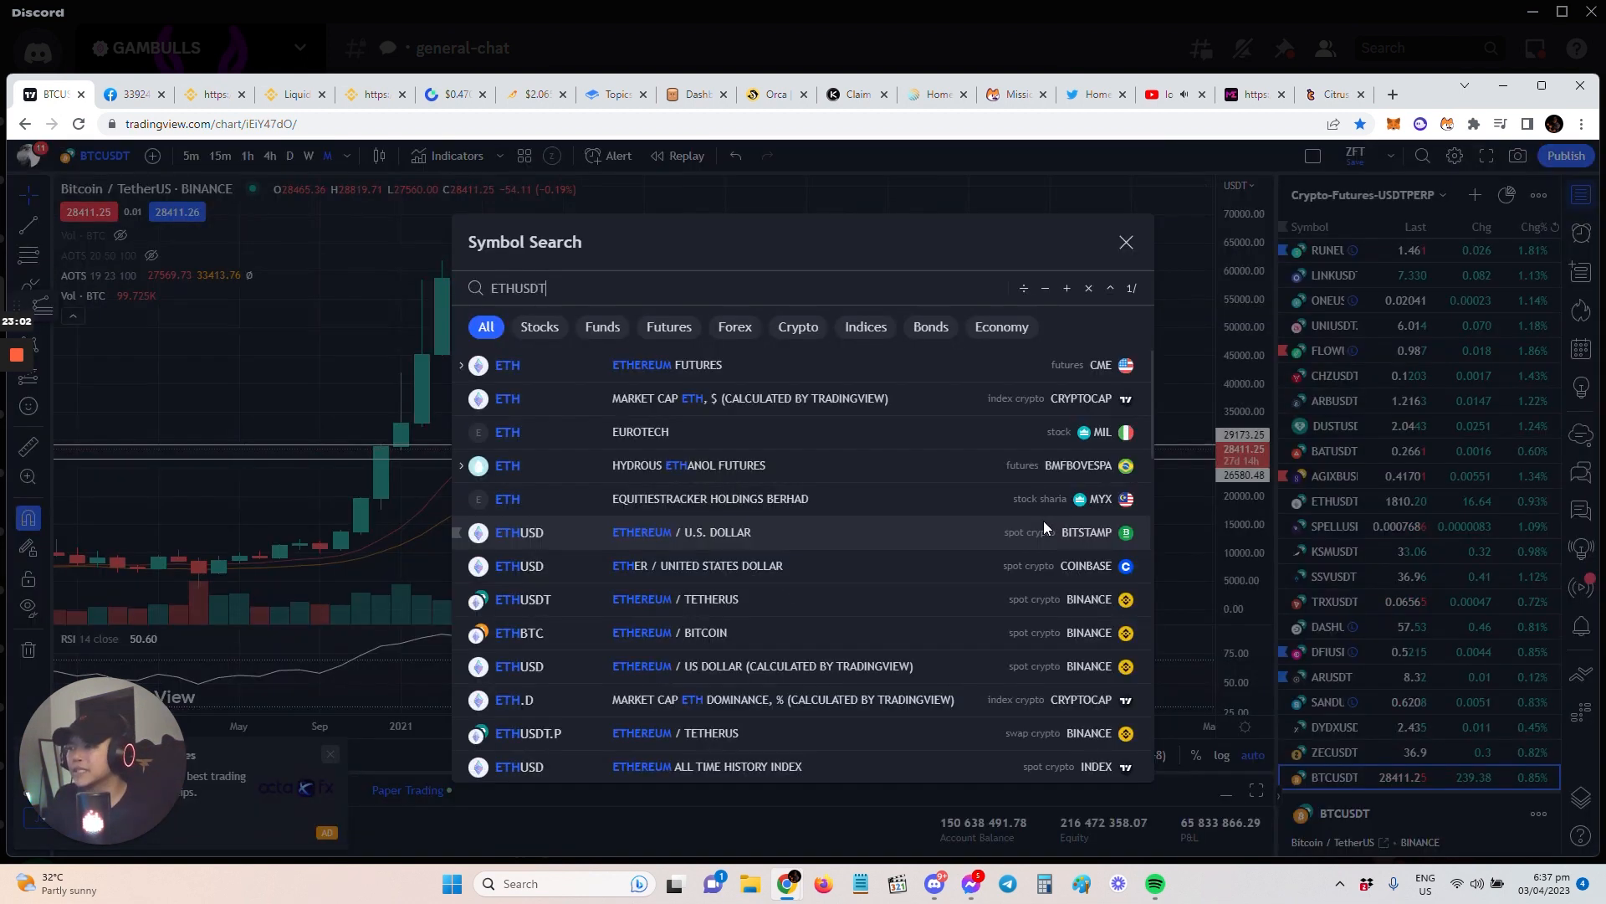
- Load the Ethereum / TetherUS Binance pair and show it as daily candles
click(522, 599)
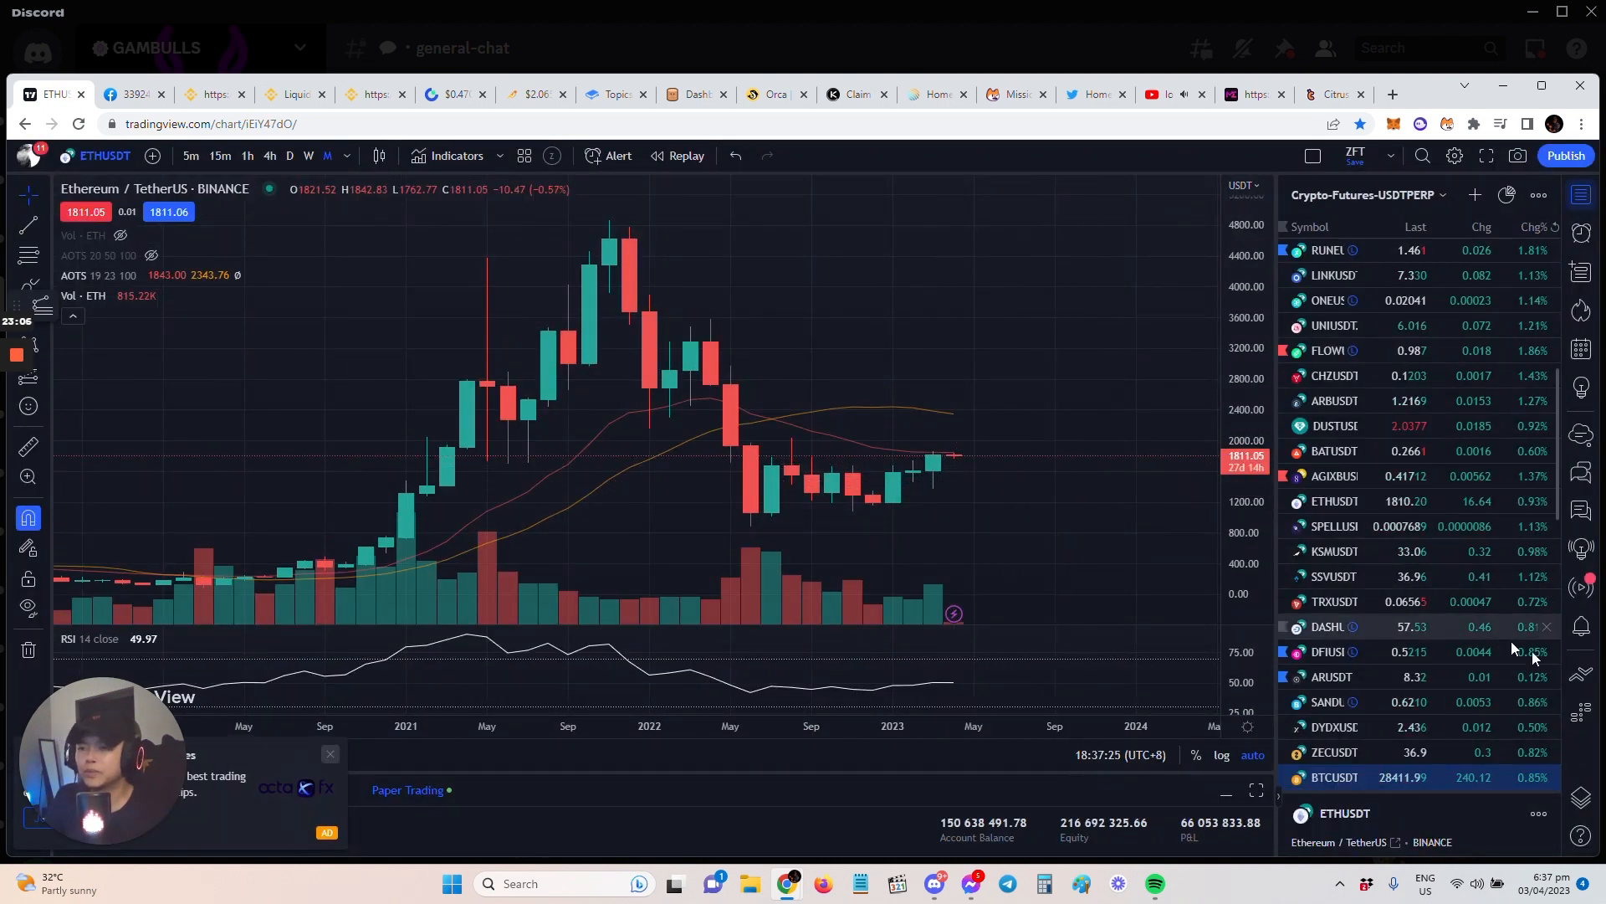
scroll(down, 3)
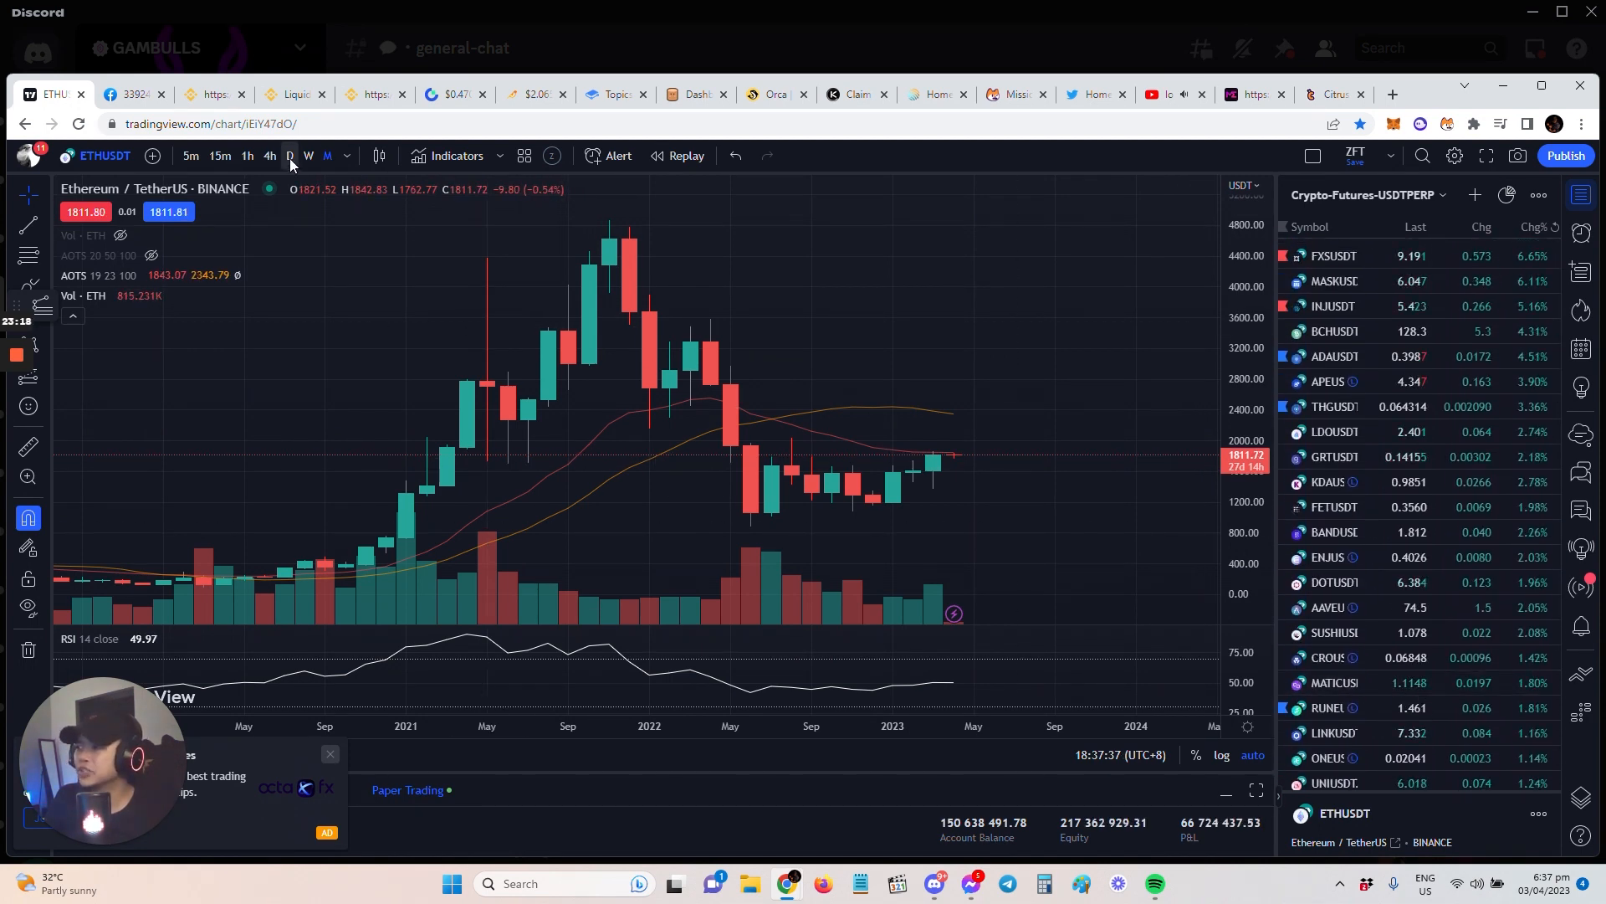
click(290, 155)
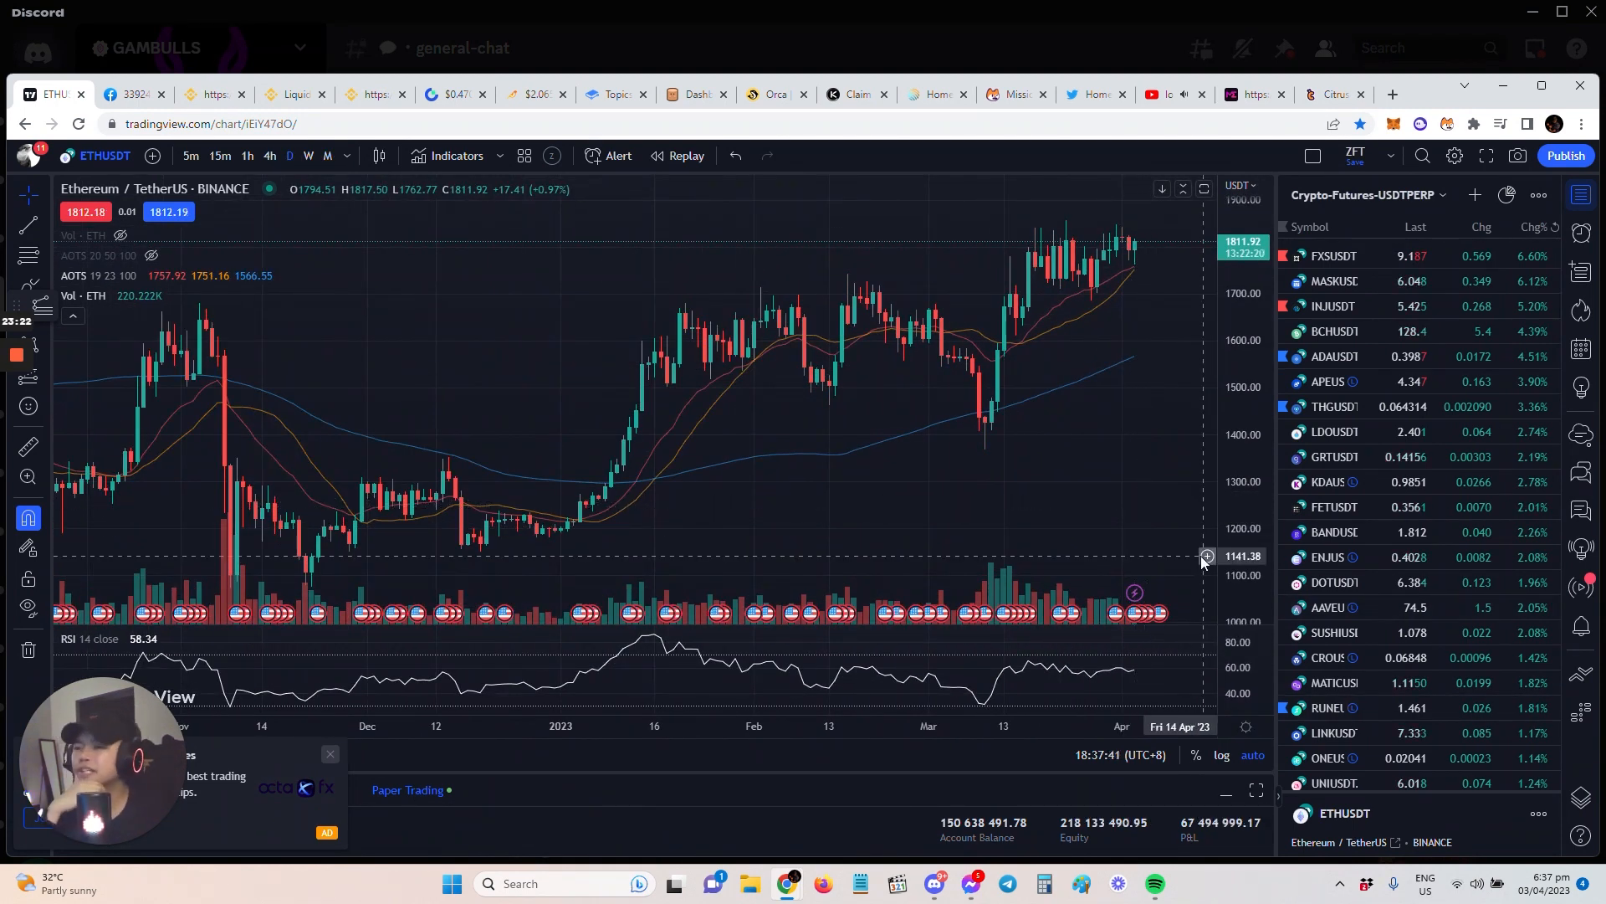
mouse_move(957, 425)
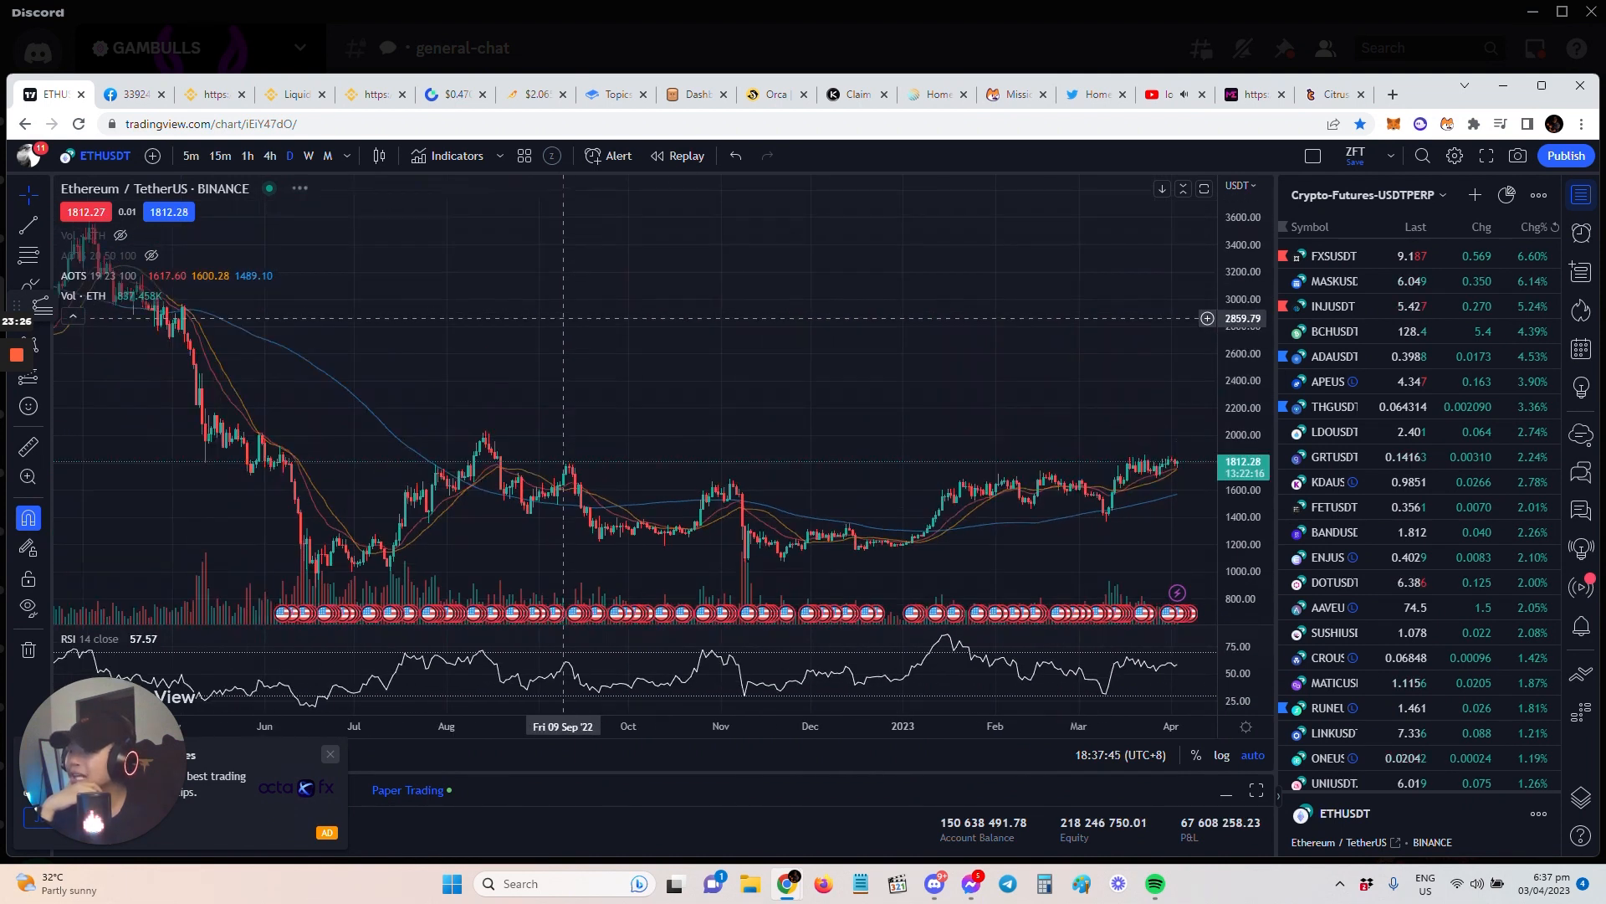
mouse_move(661, 354)
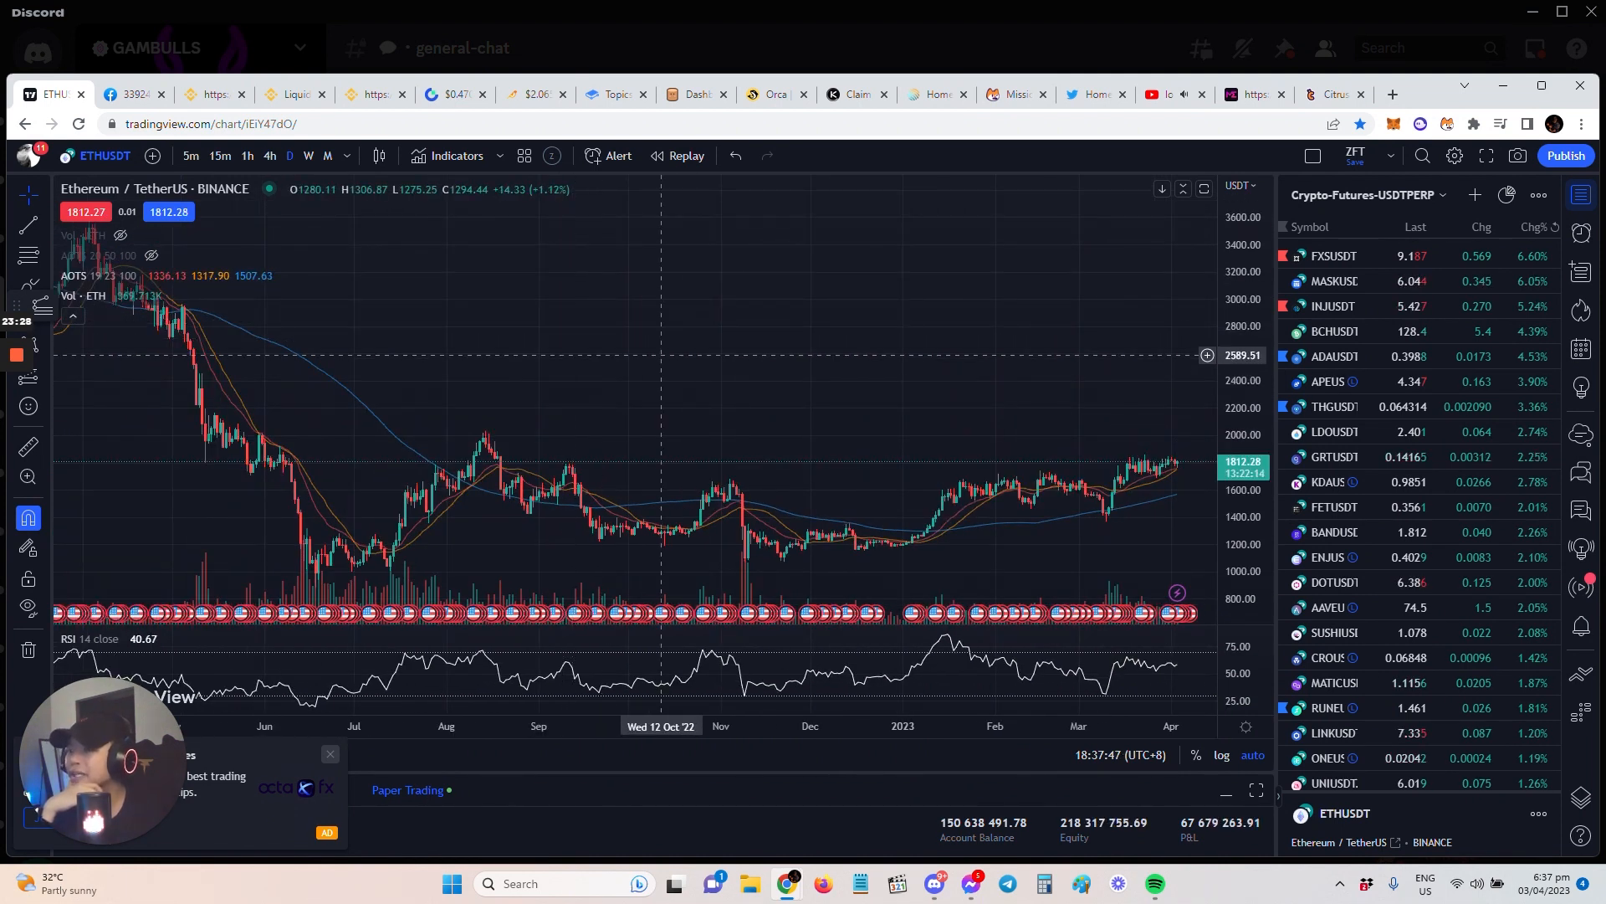
mouse_move(525, 370)
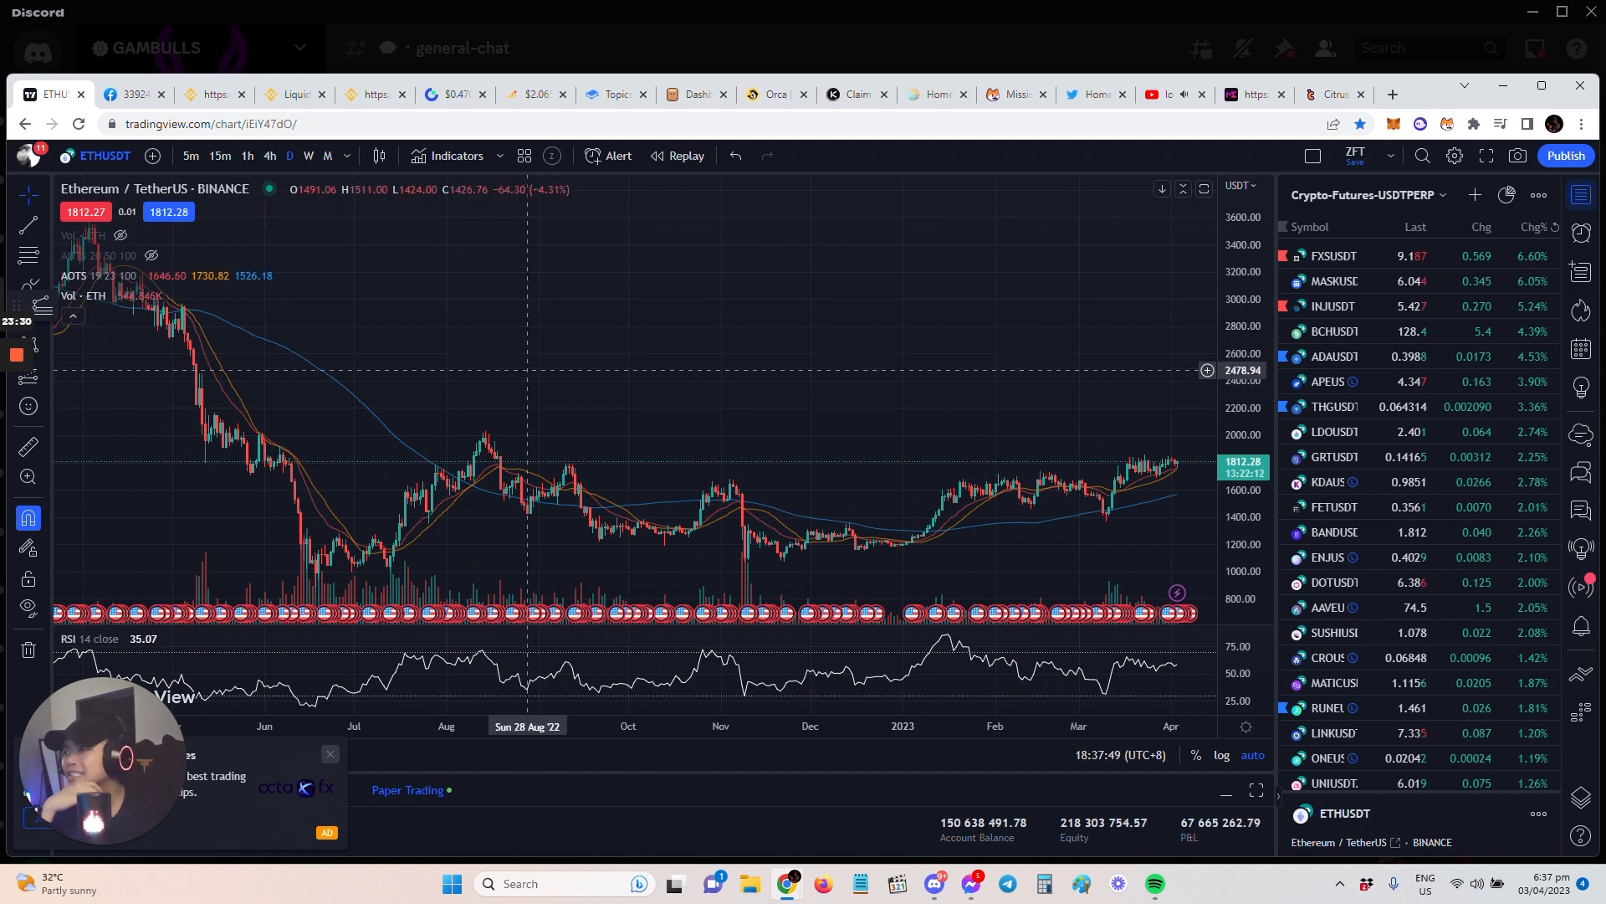